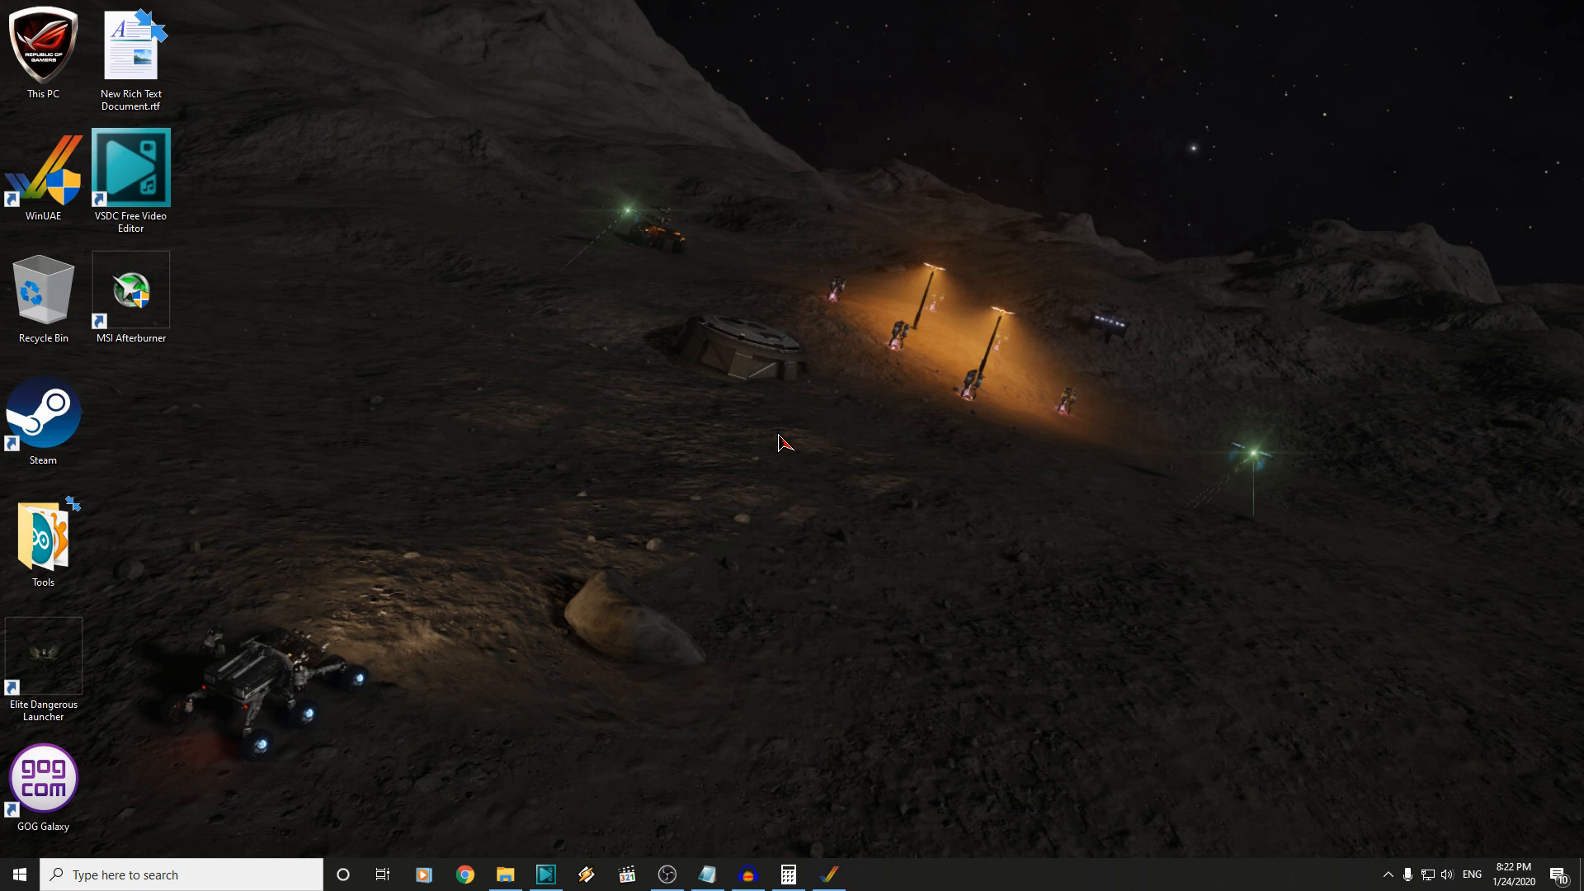
{"action": "mouse_move", "coordinate": [697, 462]}
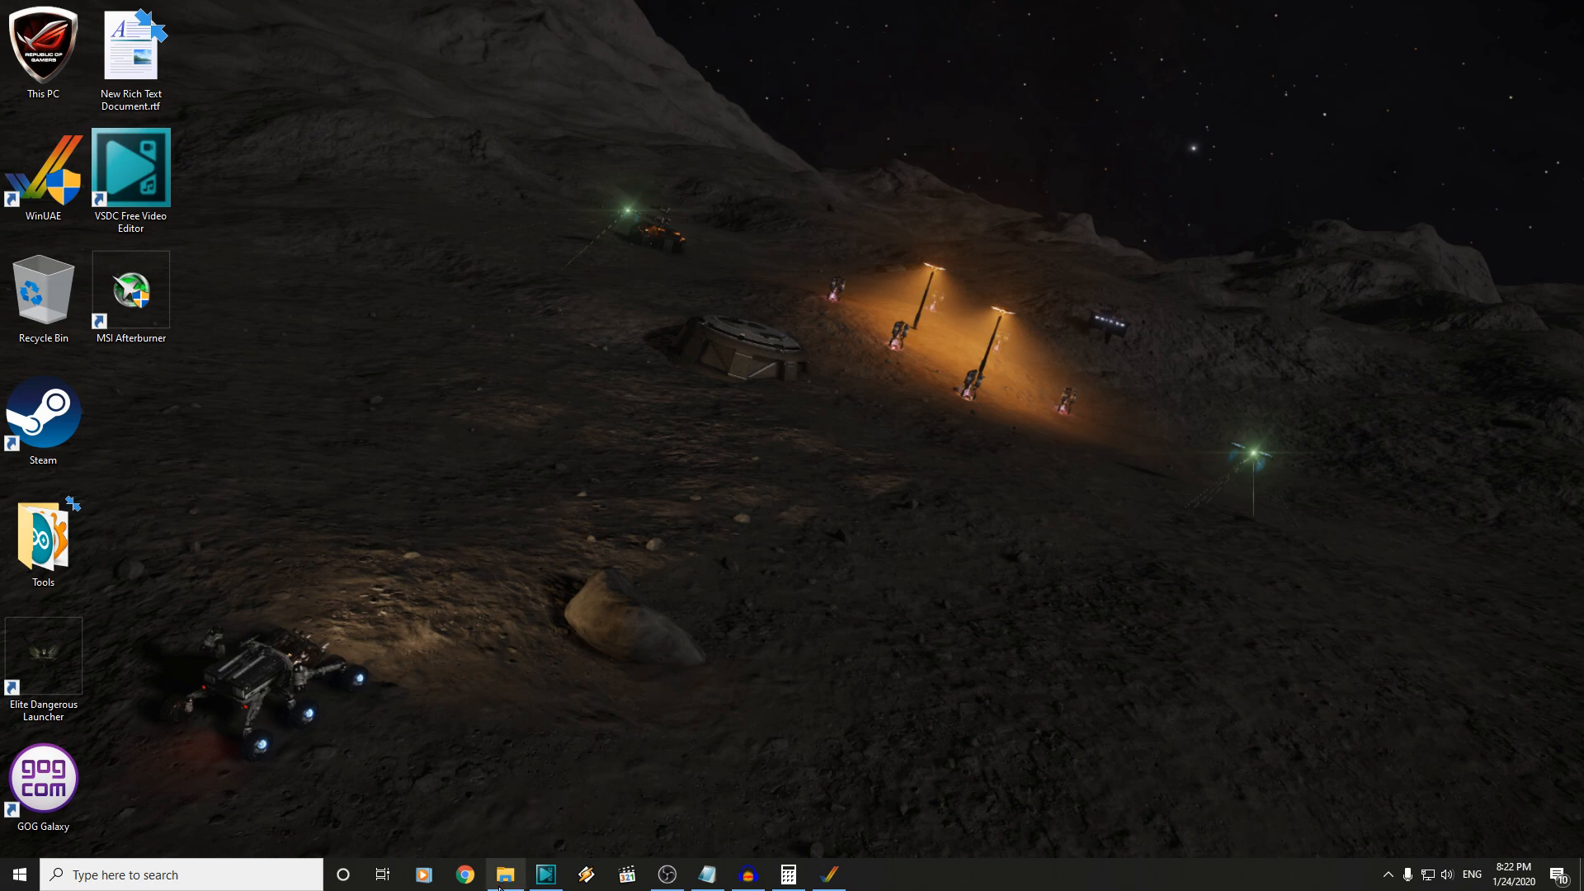
- Open readme.txt from Media (D:) > Amiga > xbench setup > PC in Notepad
{"action": "left_click", "coordinate": [505, 873]}
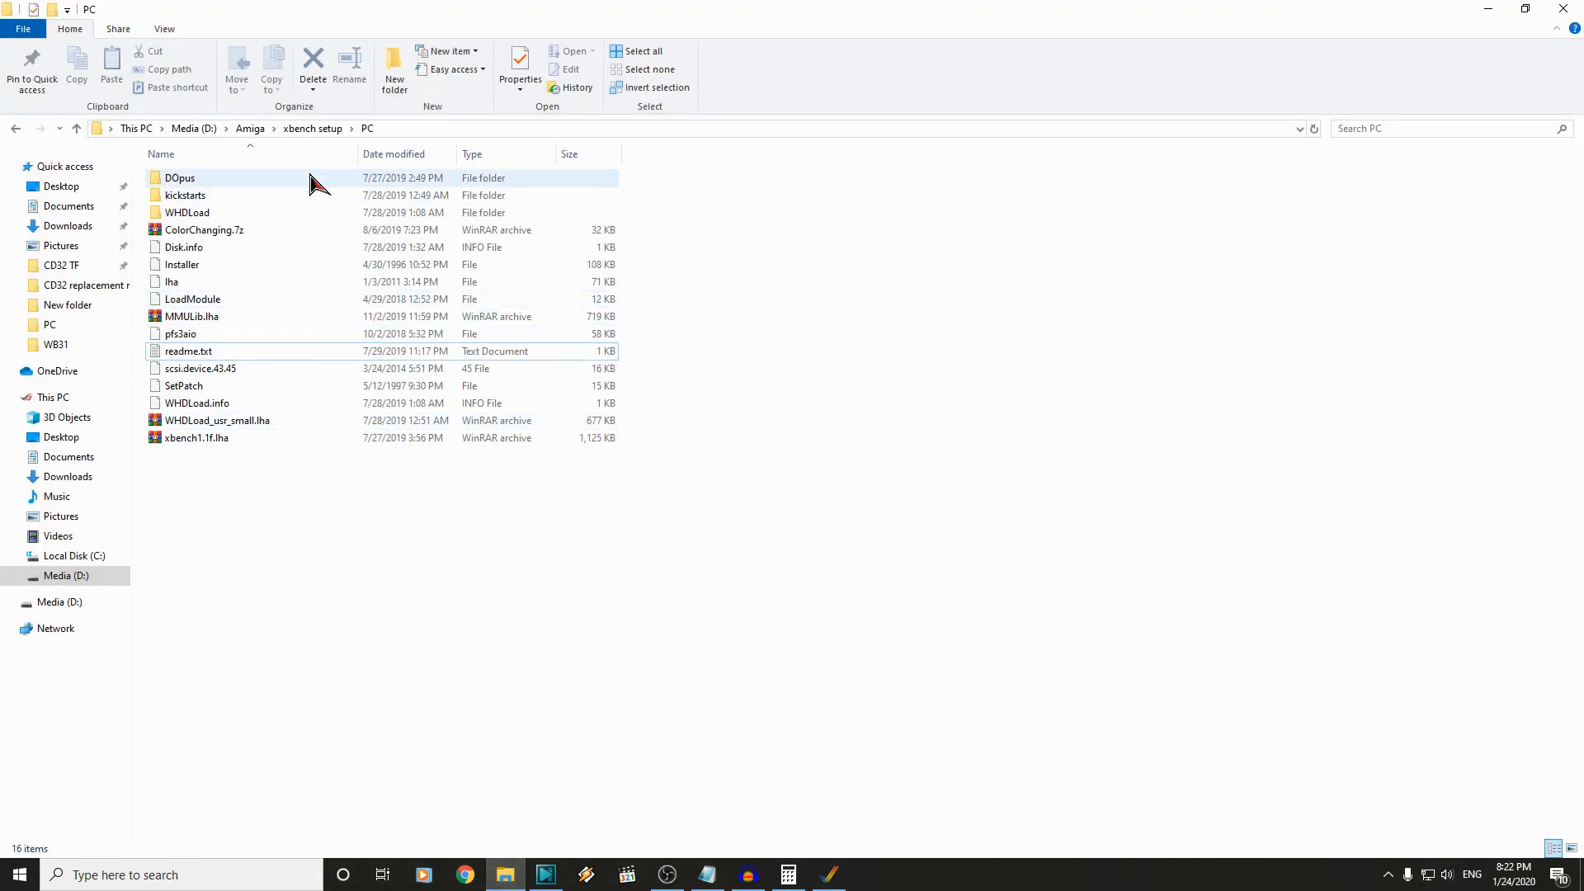
{"action": "mouse_move", "coordinate": [347, 492]}
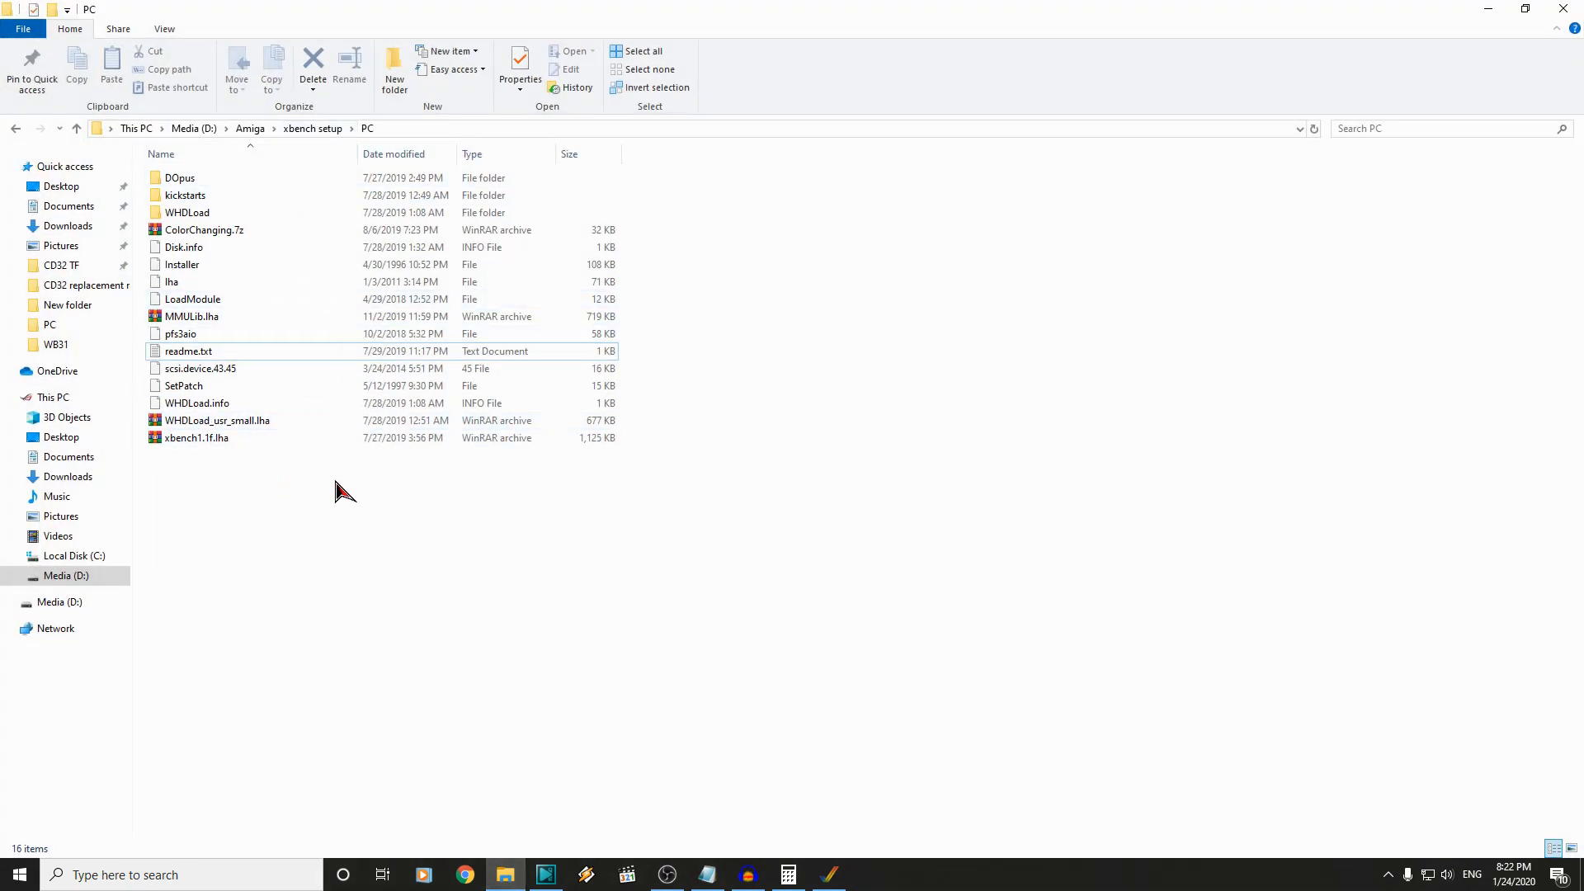
{"action": "mouse_move", "coordinate": [202, 162]}
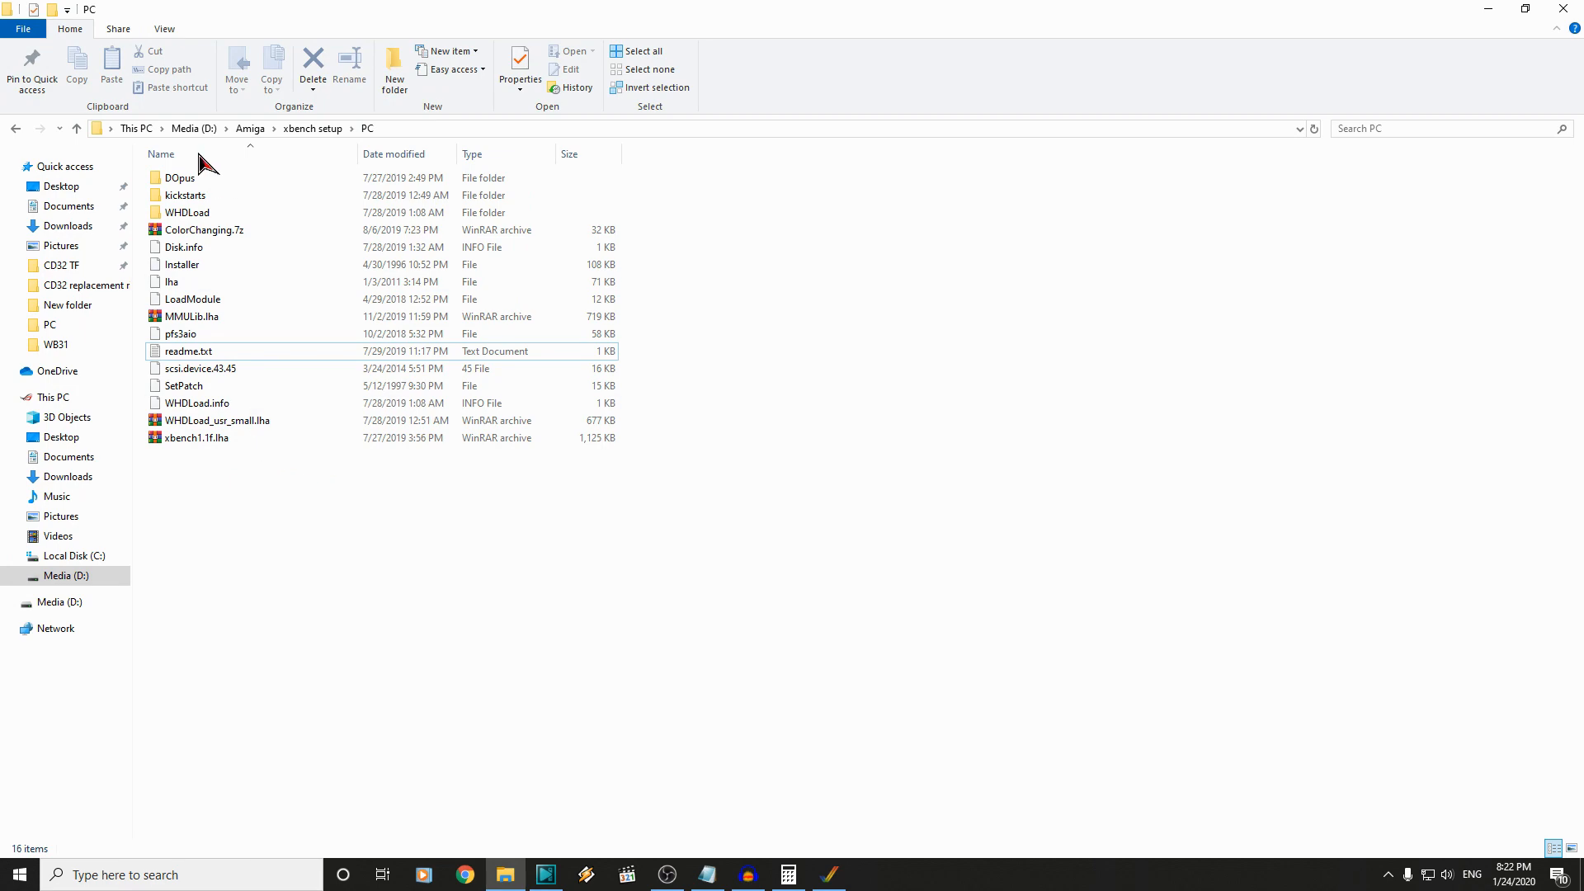
{"action": "double_click", "coordinate": [188, 351]}
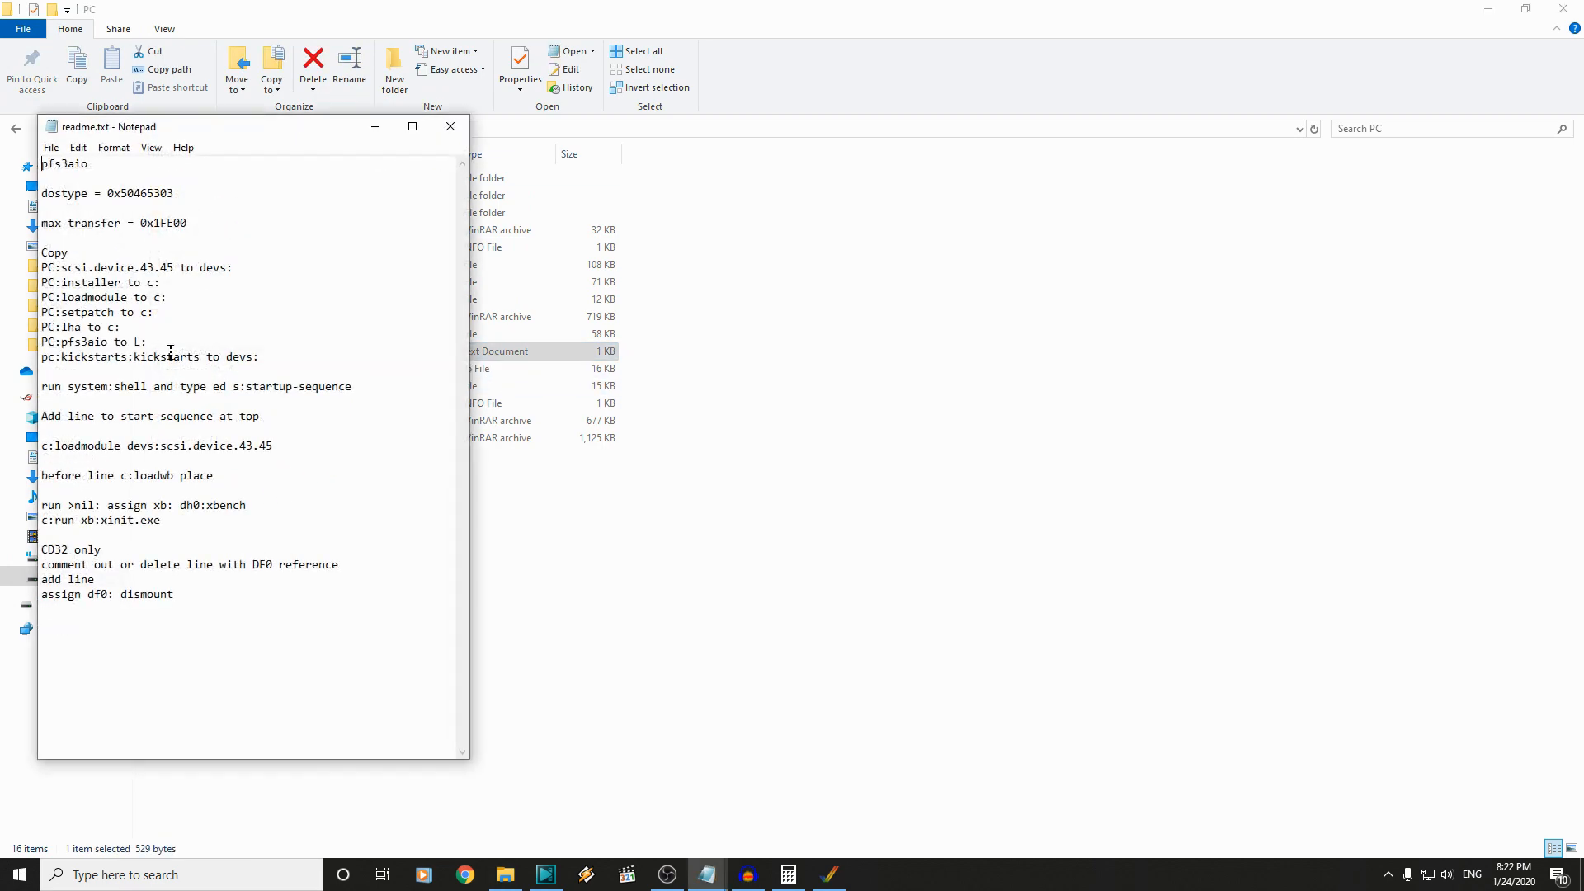
{"action": "mouse_move", "coordinate": [144, 329]}
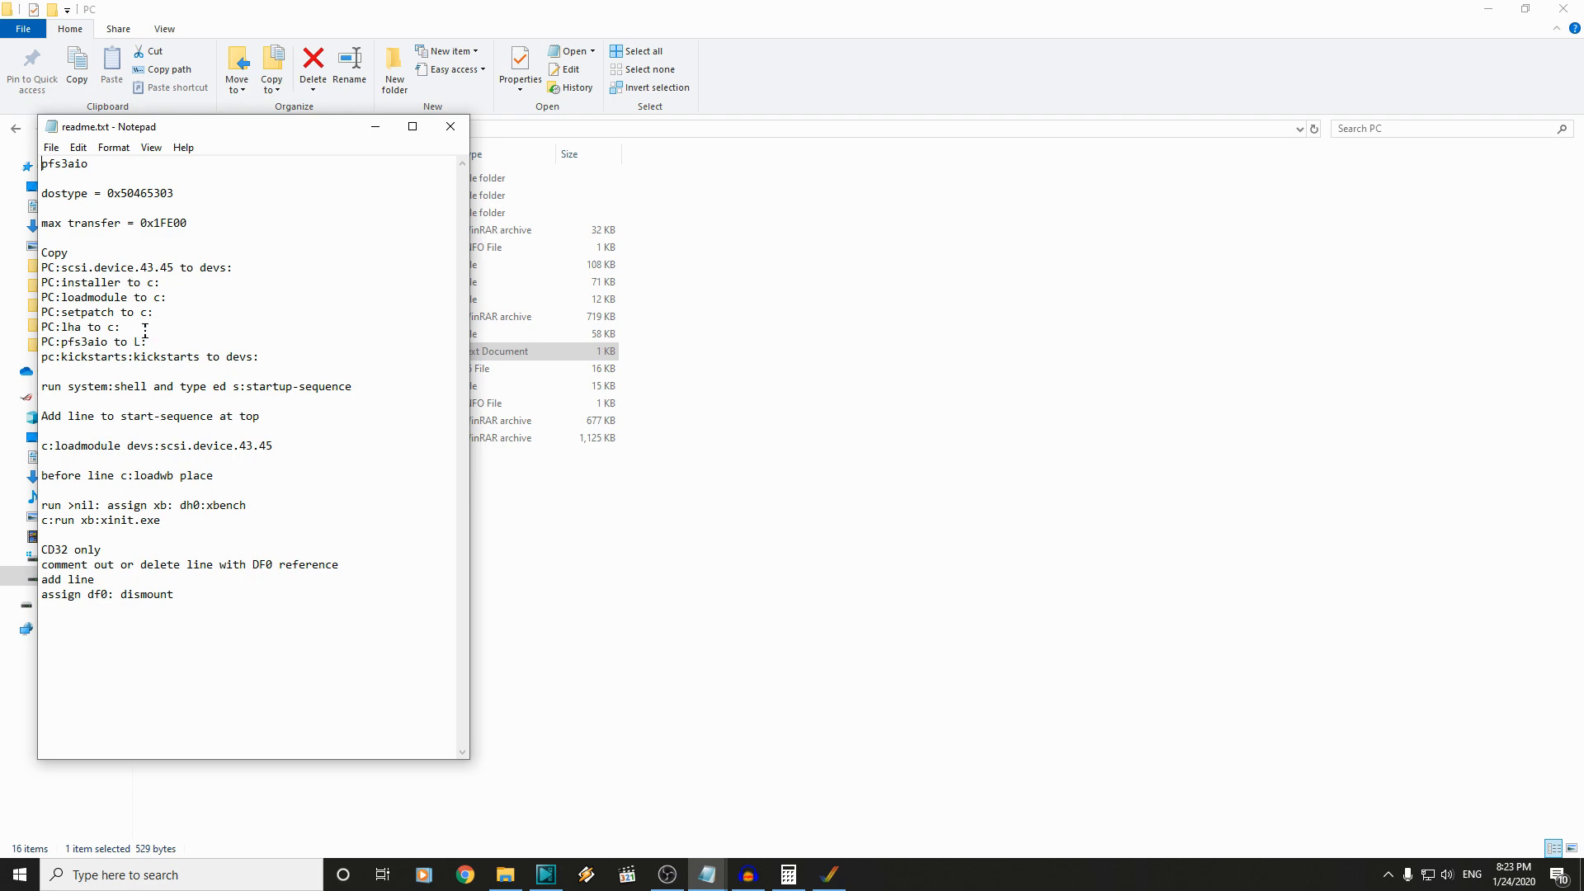
{"action": "mouse_move", "coordinate": [161, 403]}
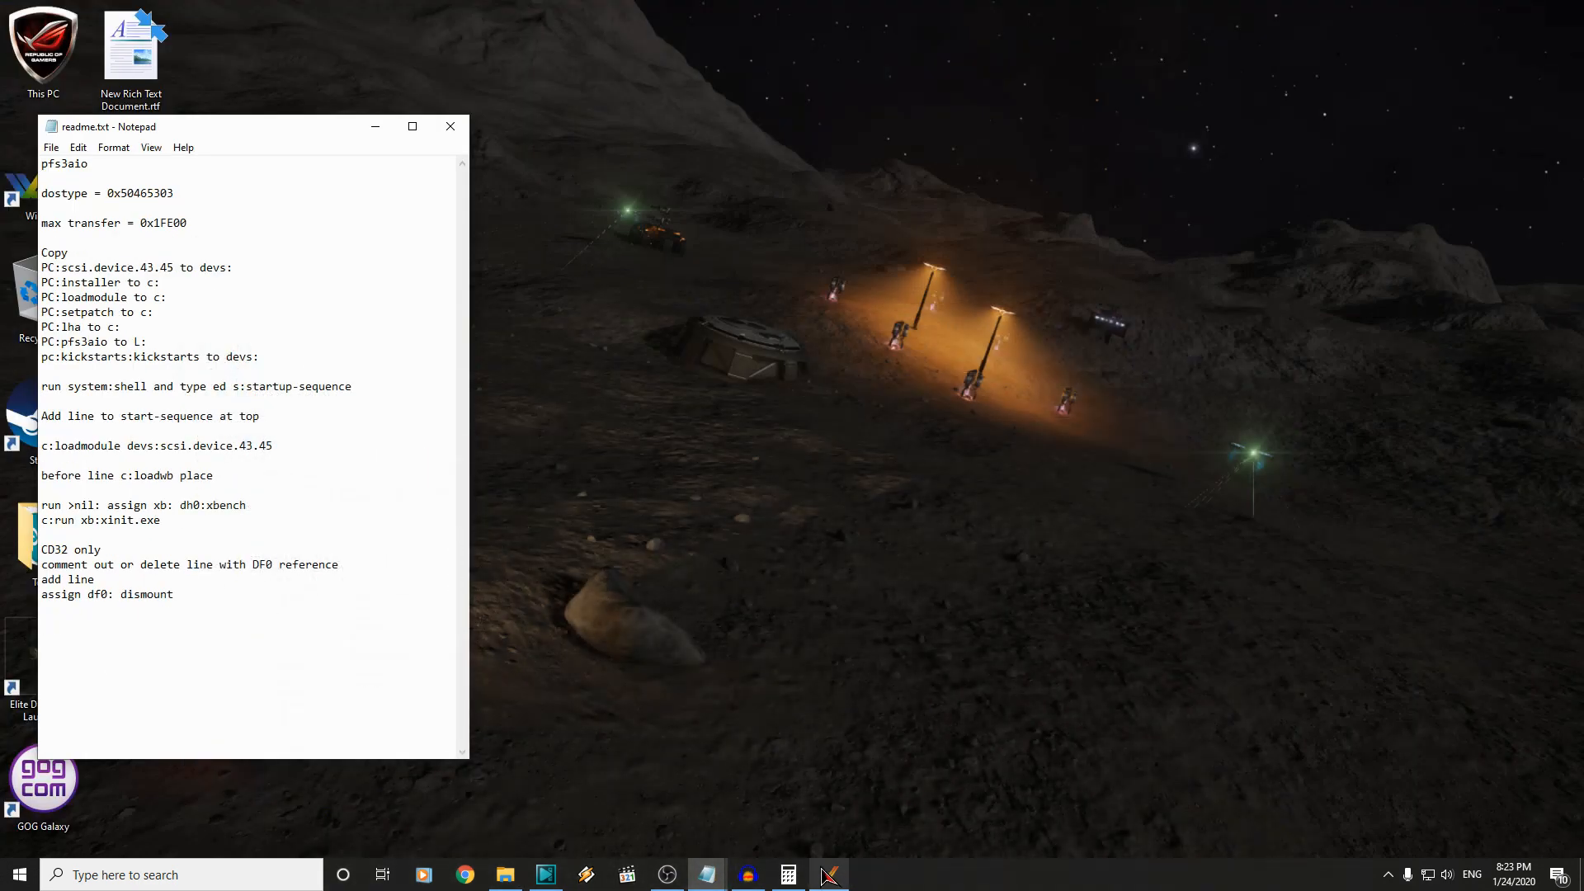
- Bring the WinUAE Amiga Workbench window back into view
{"action": "left_click", "coordinate": [826, 875]}
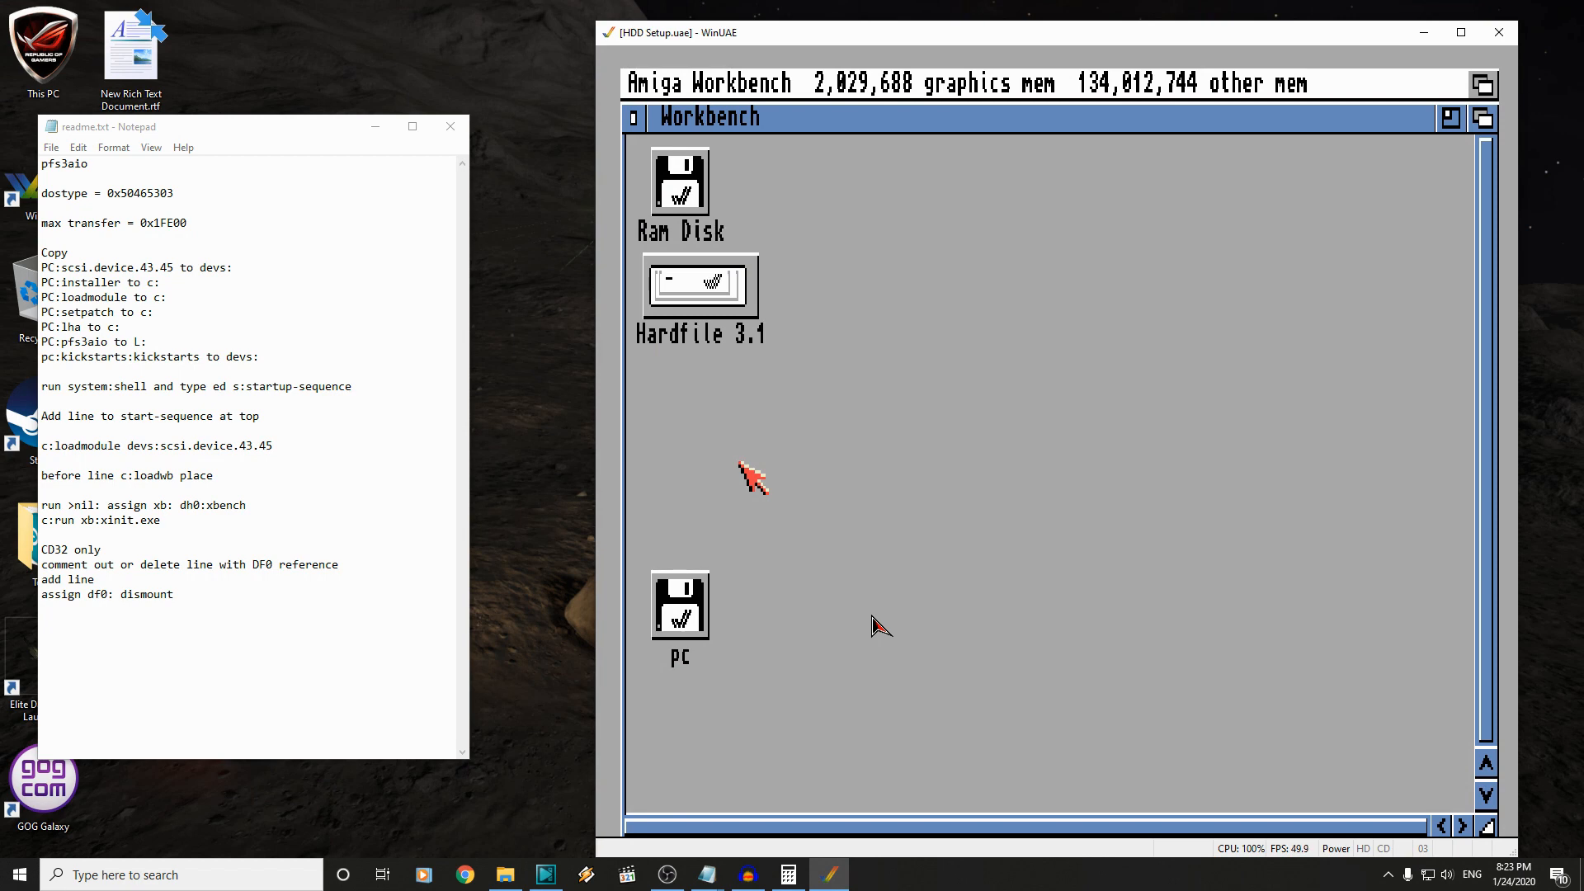
{"action": "mouse_move", "coordinate": [843, 395]}
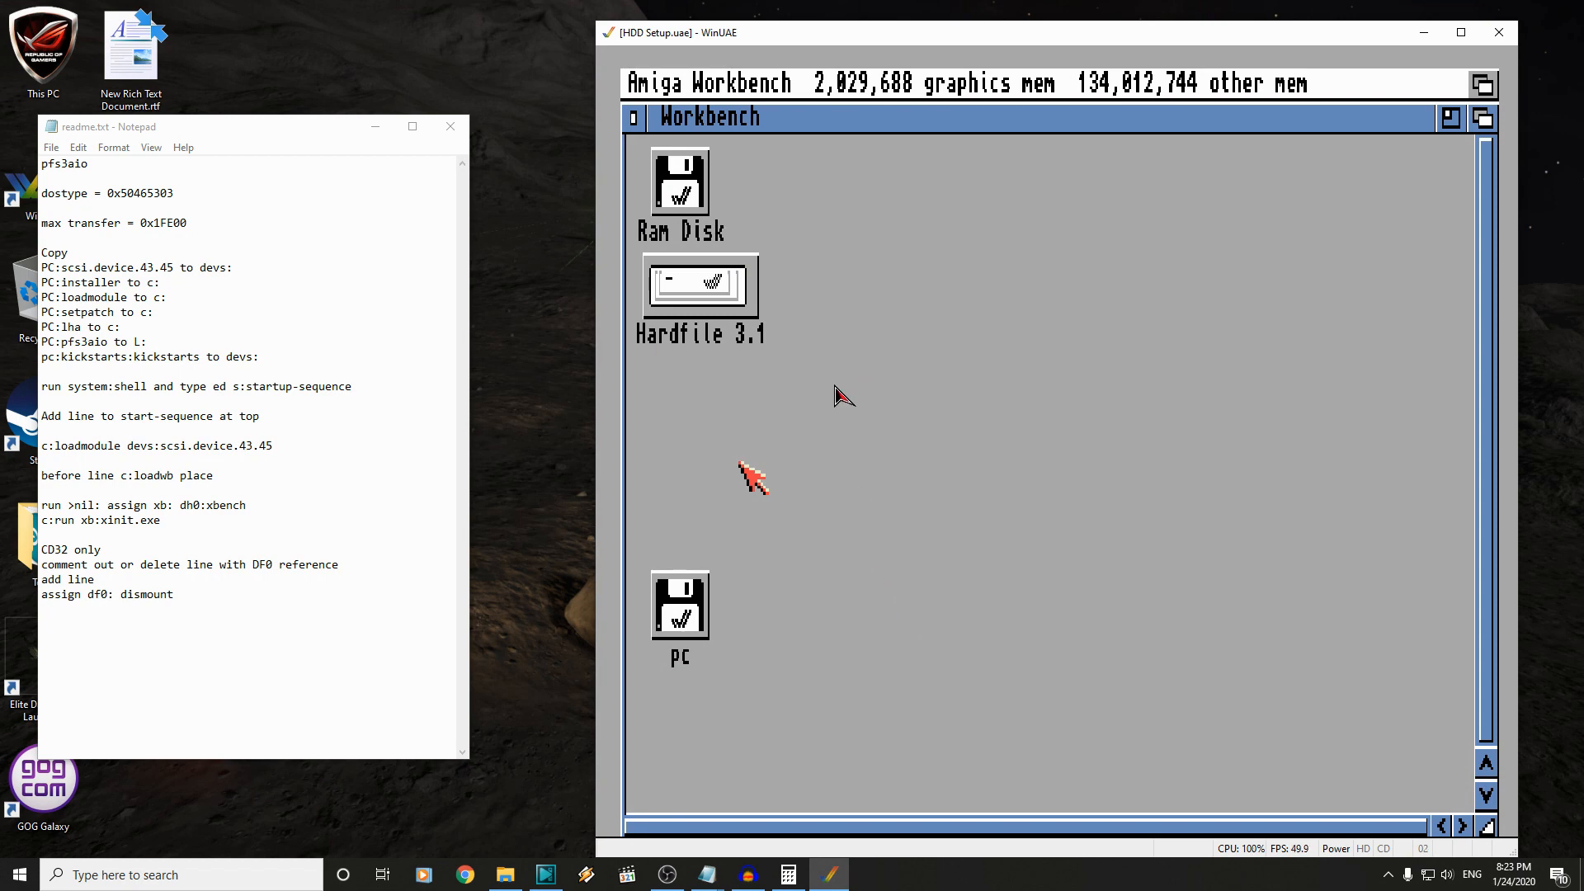
{"action": "mouse_move", "coordinate": [880, 442]}
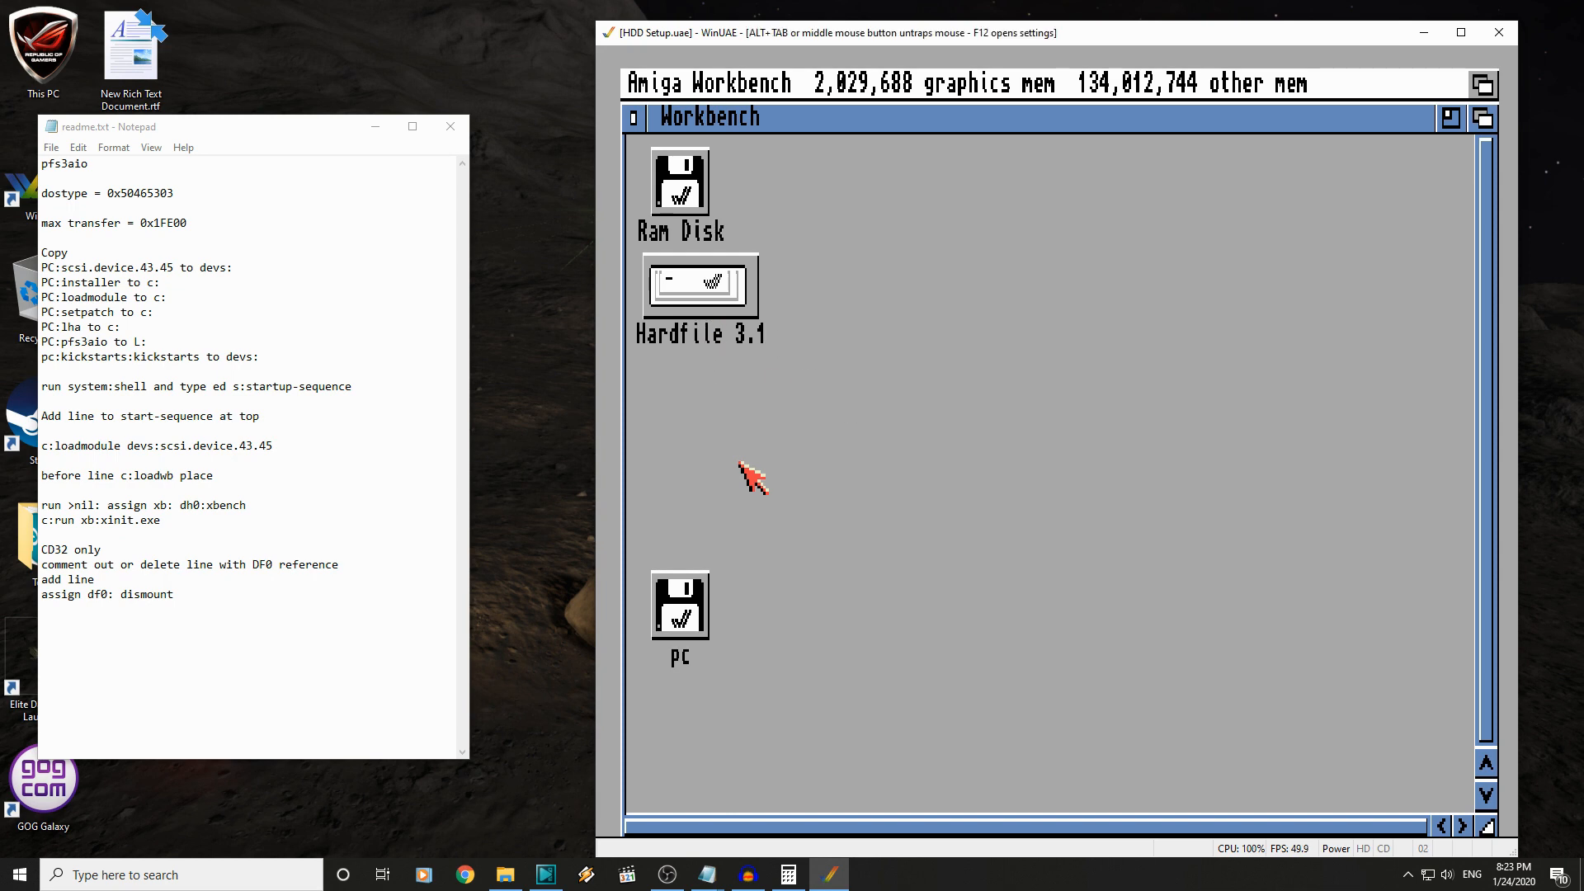
{"action": "mouse_move", "coordinate": [729, 457]}
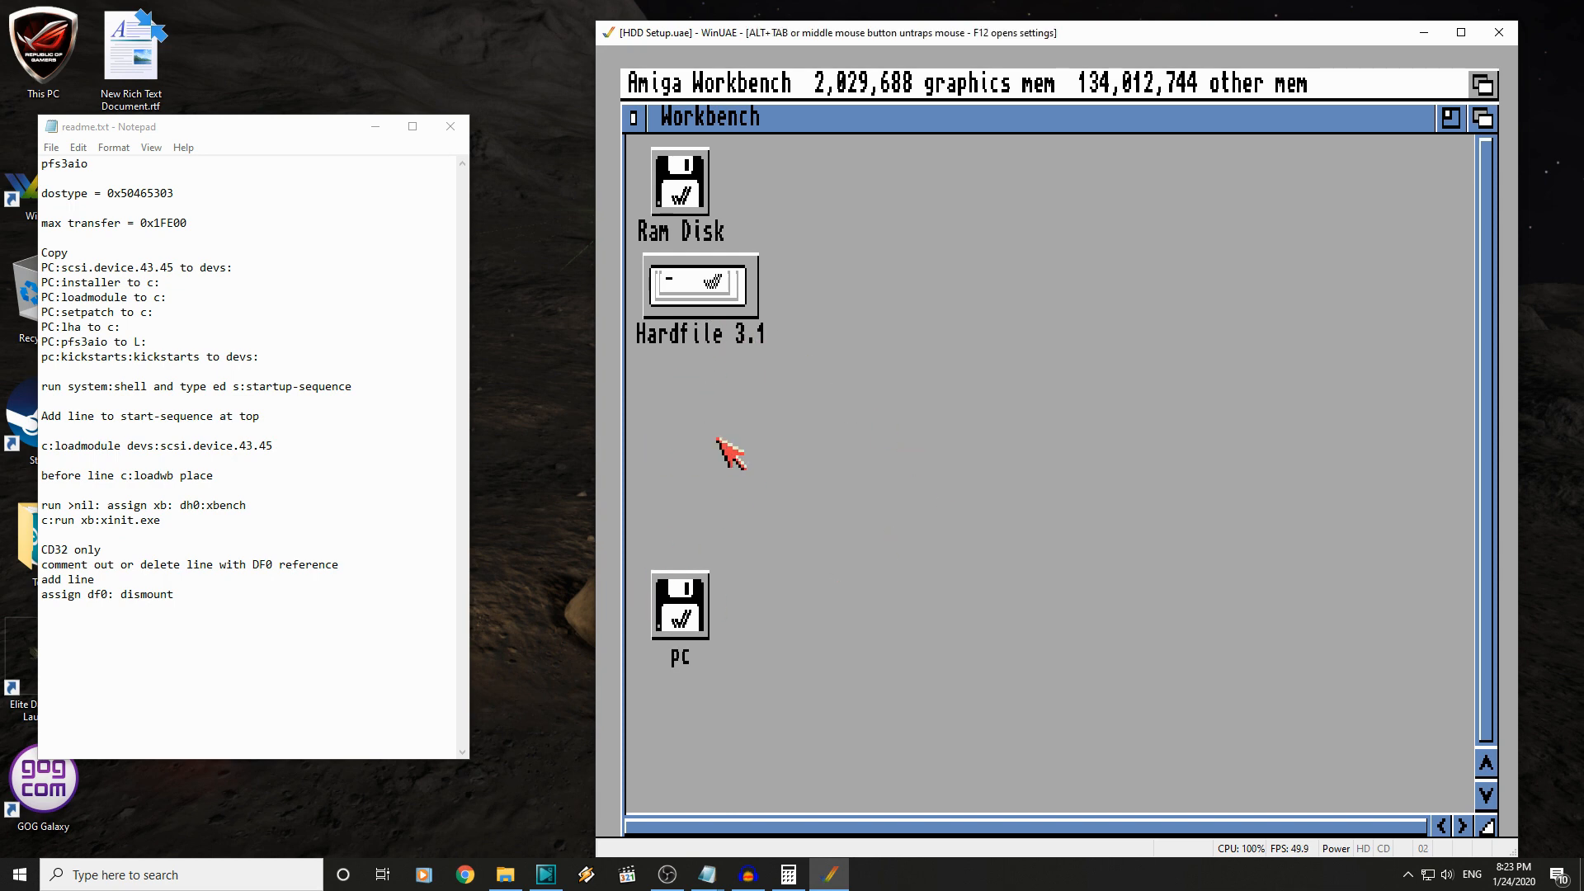
{"action": "mouse_move", "coordinate": [735, 379]}
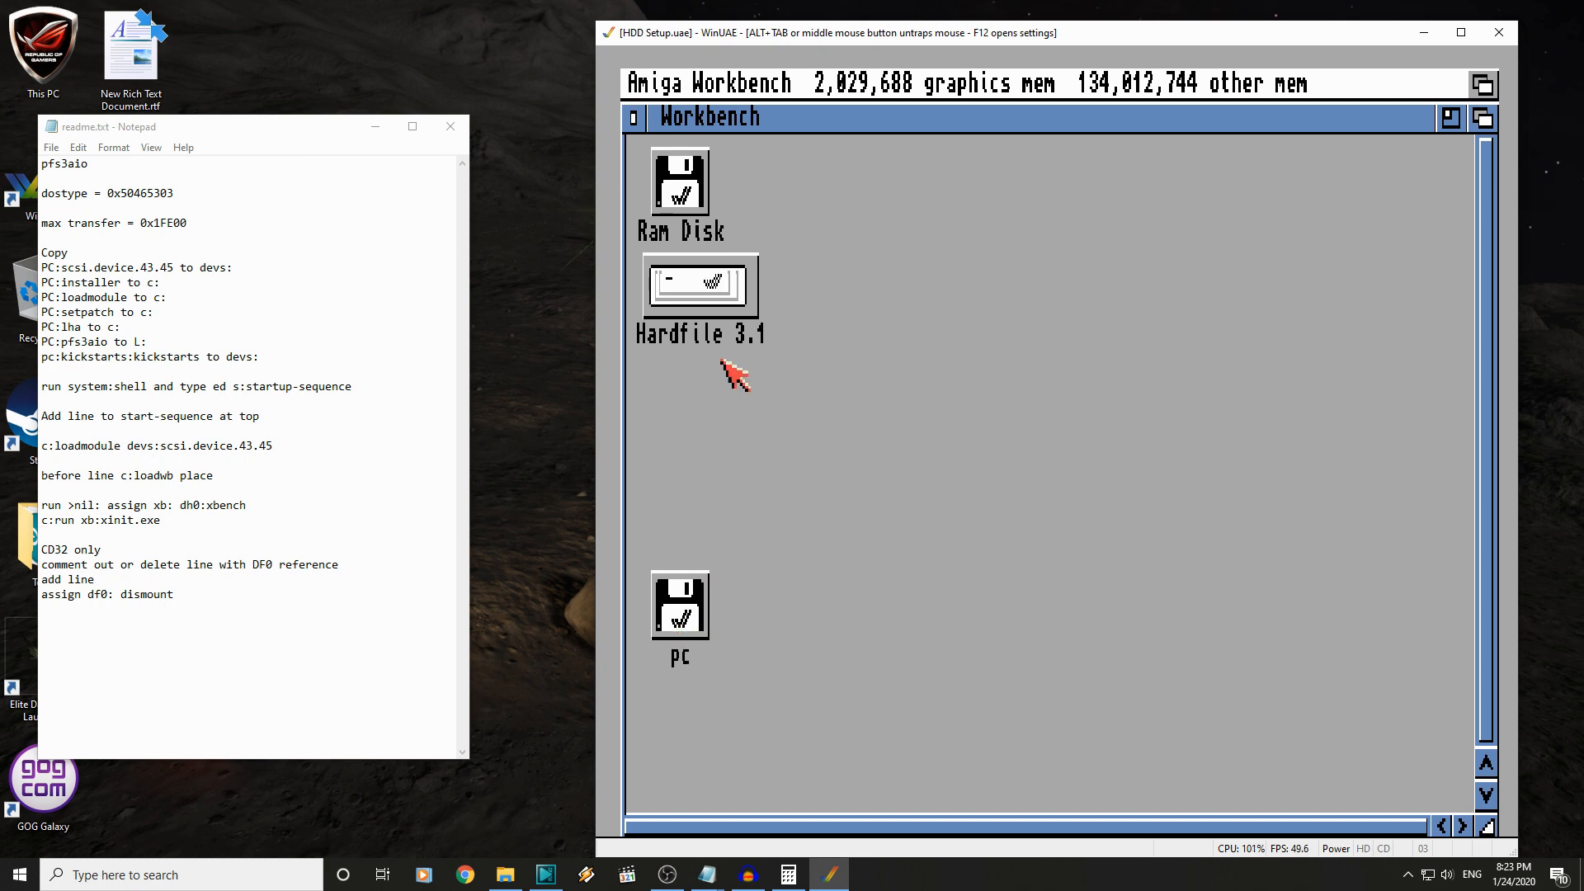
{"action": "mouse_move", "coordinate": [707, 318]}
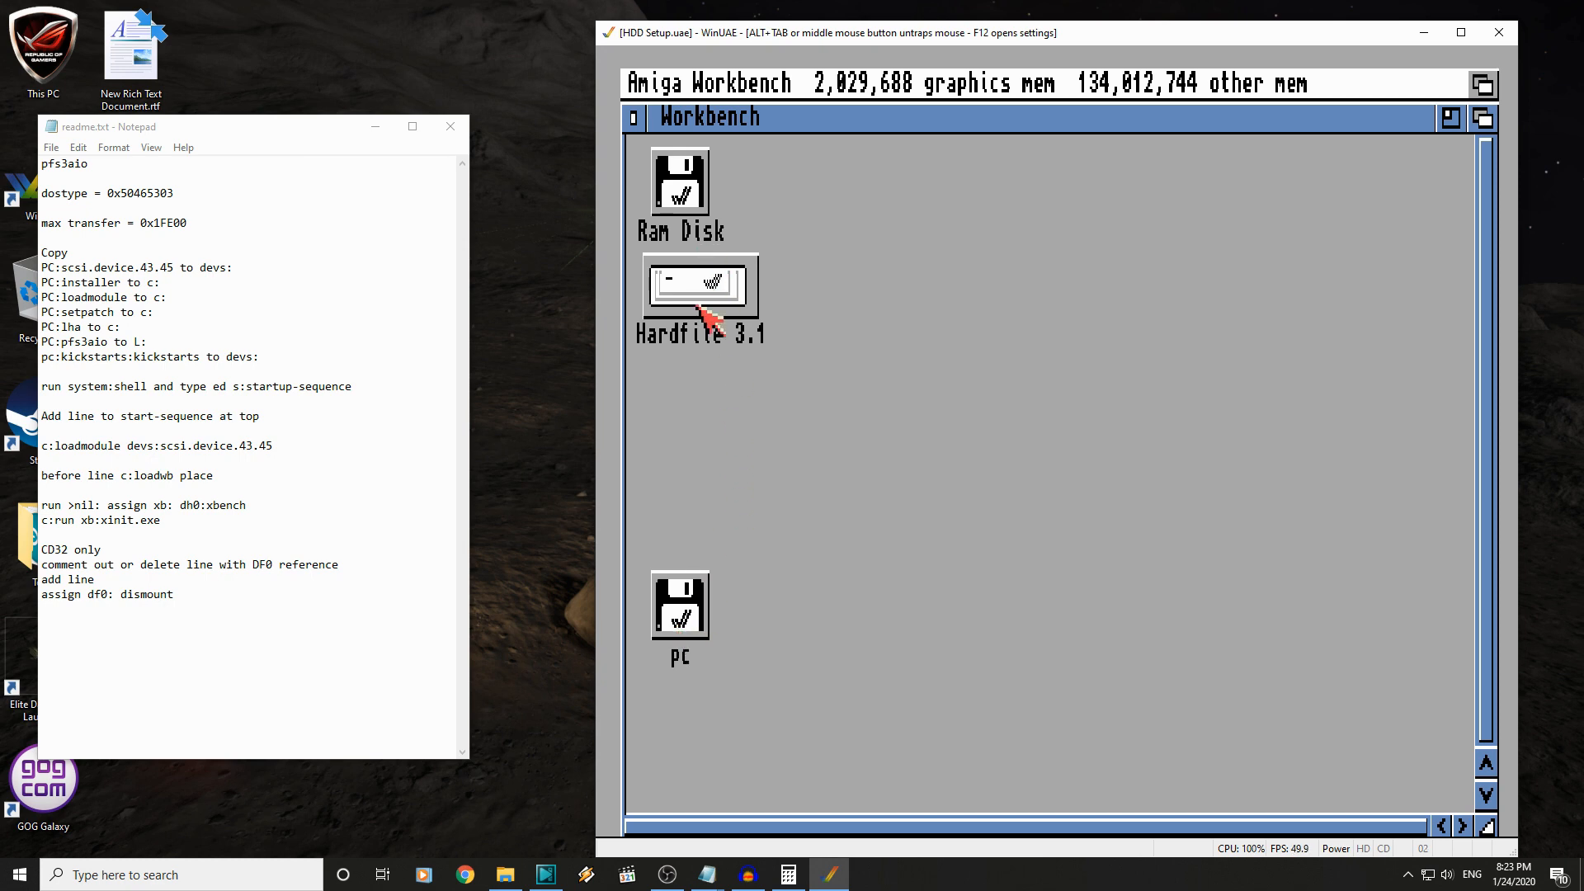
{"action": "mouse_move", "coordinate": [717, 278]}
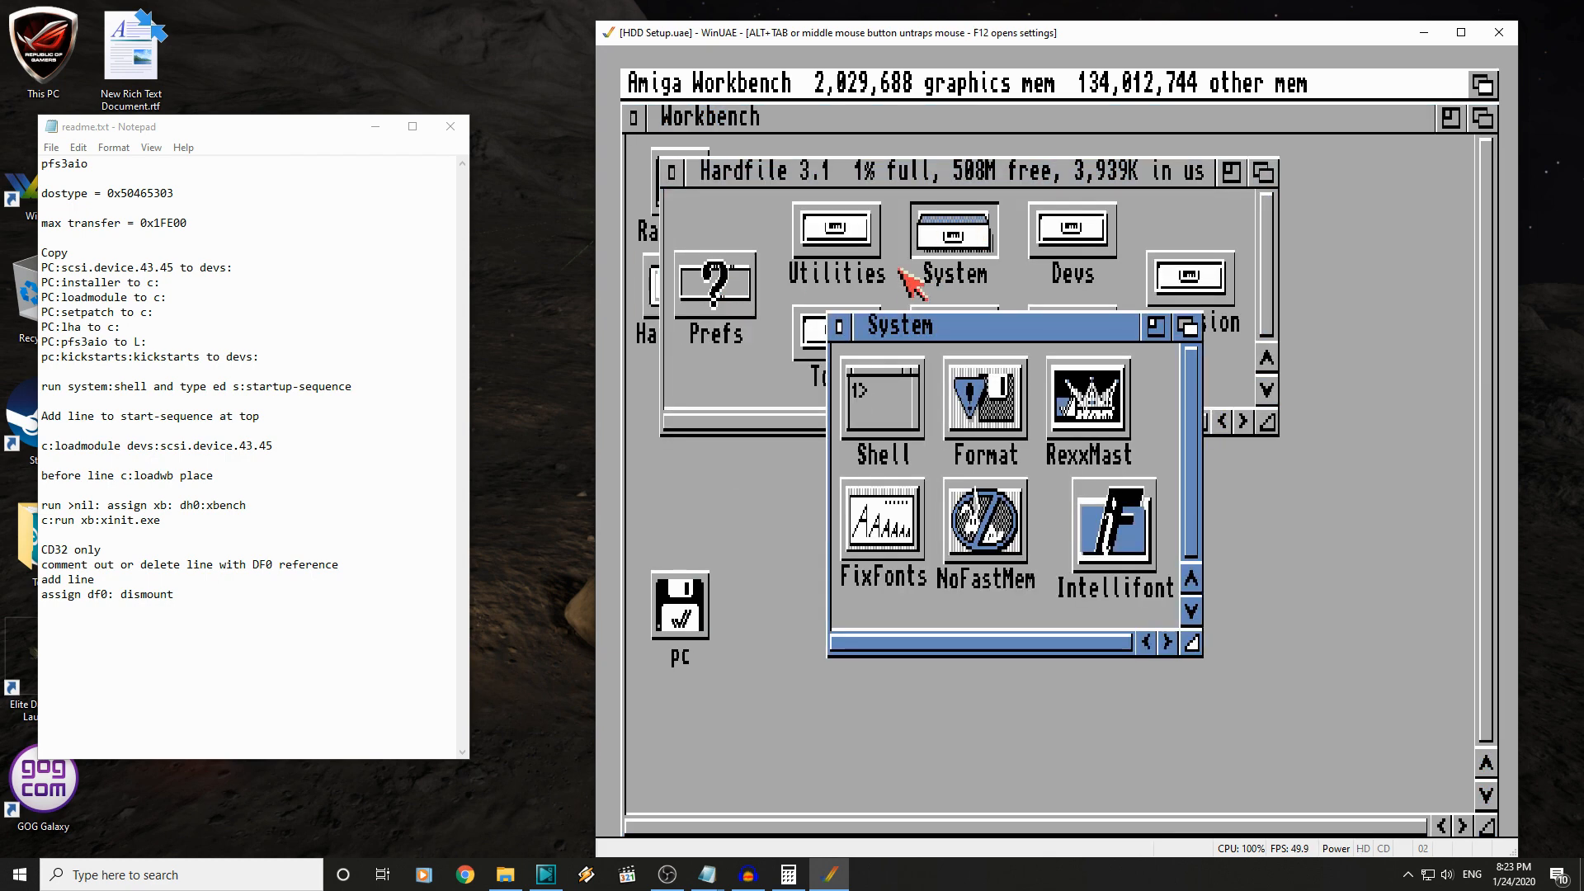
- In a Shell, copy scsi.device.43.45, installer, loadmodule, setpatch, lha and pfs3aio from pc: into devs:, c: and l:
{"action": "double_click", "coordinate": [881, 402]}
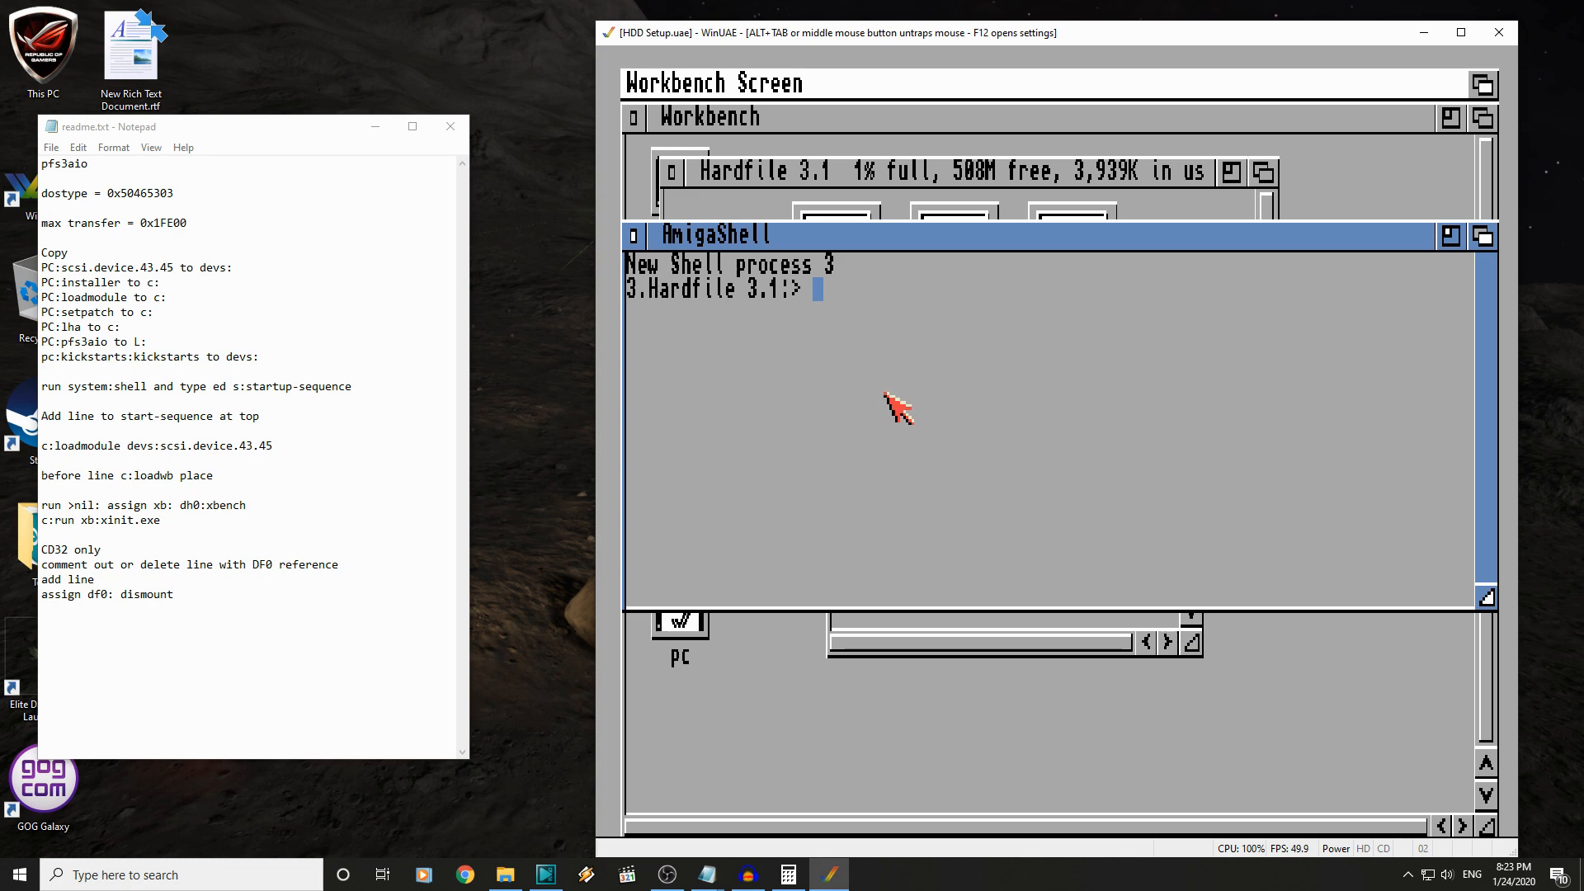
{"action": "type", "text": "copy pc"}
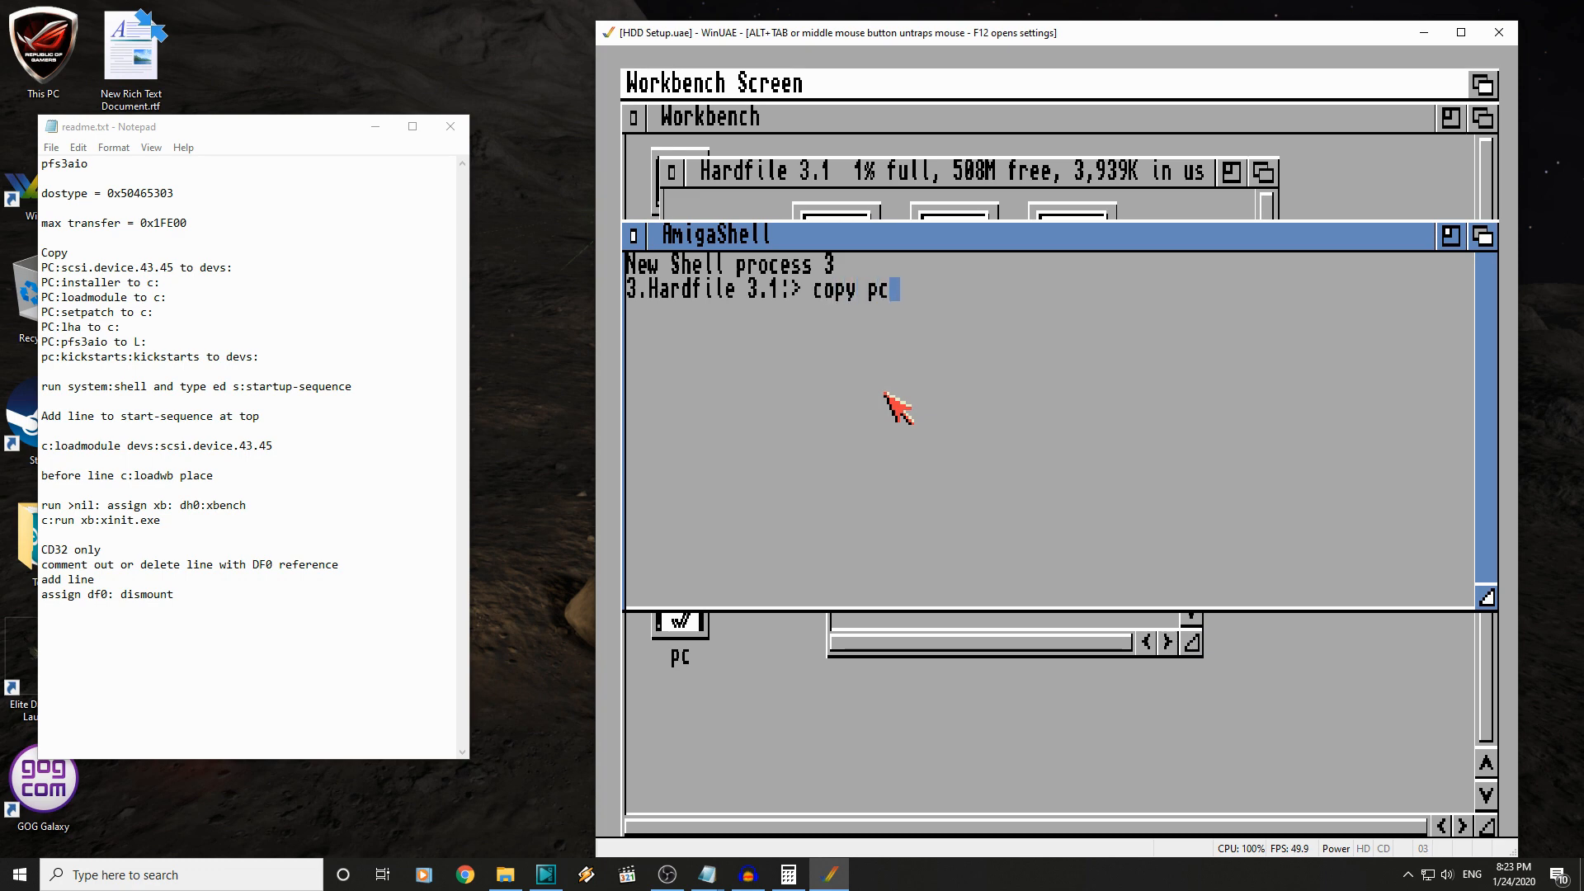
{"action": "type", "text": "scsi.device"}
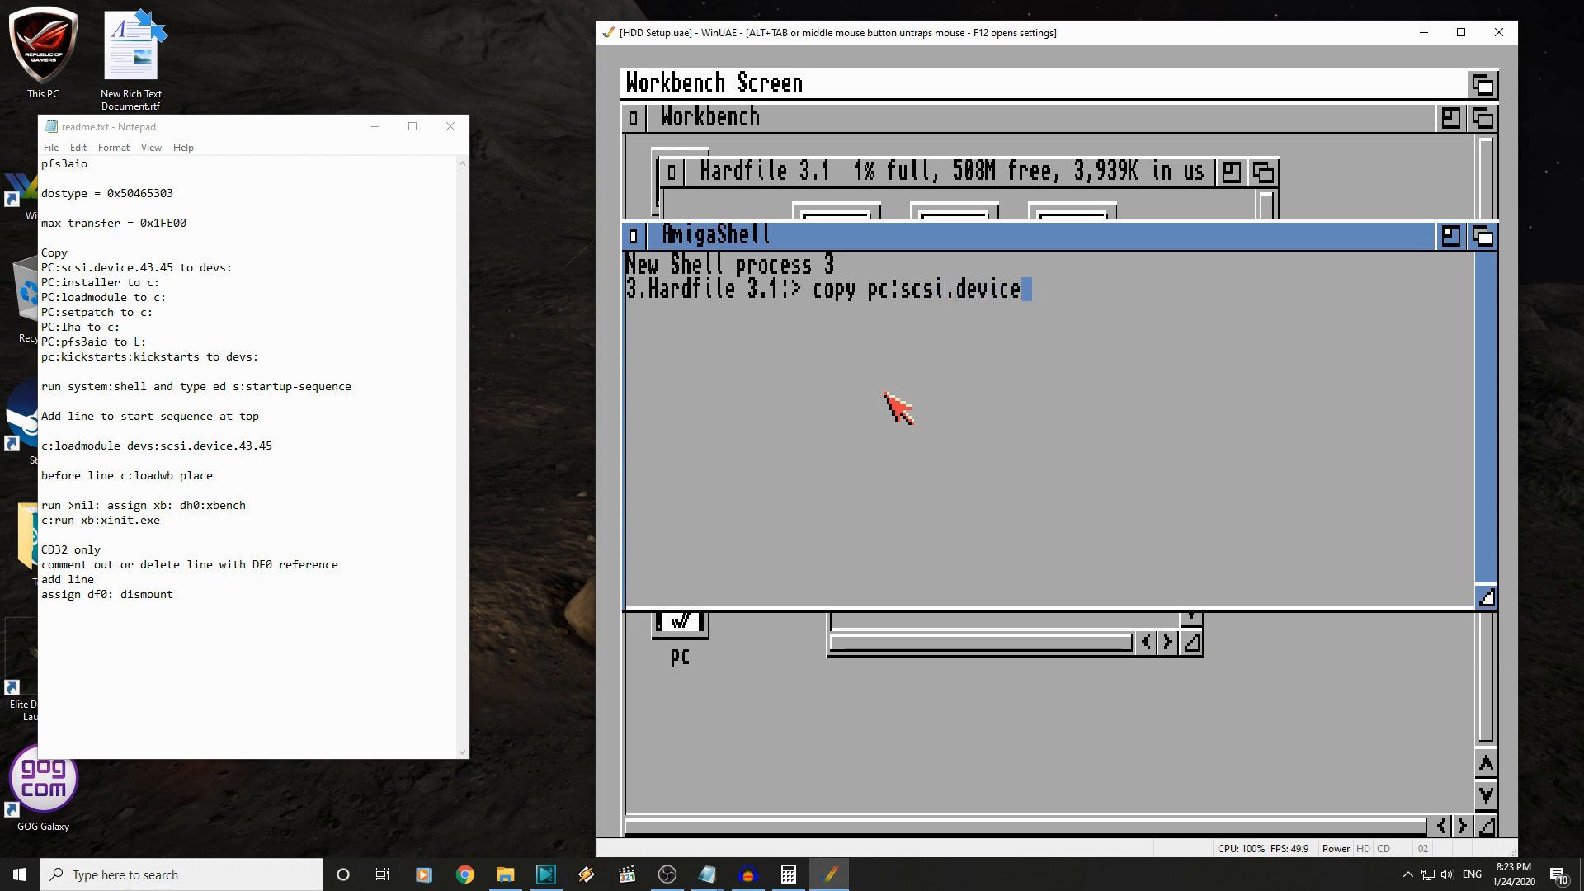
{"action": "type", "text": ".43.45"}
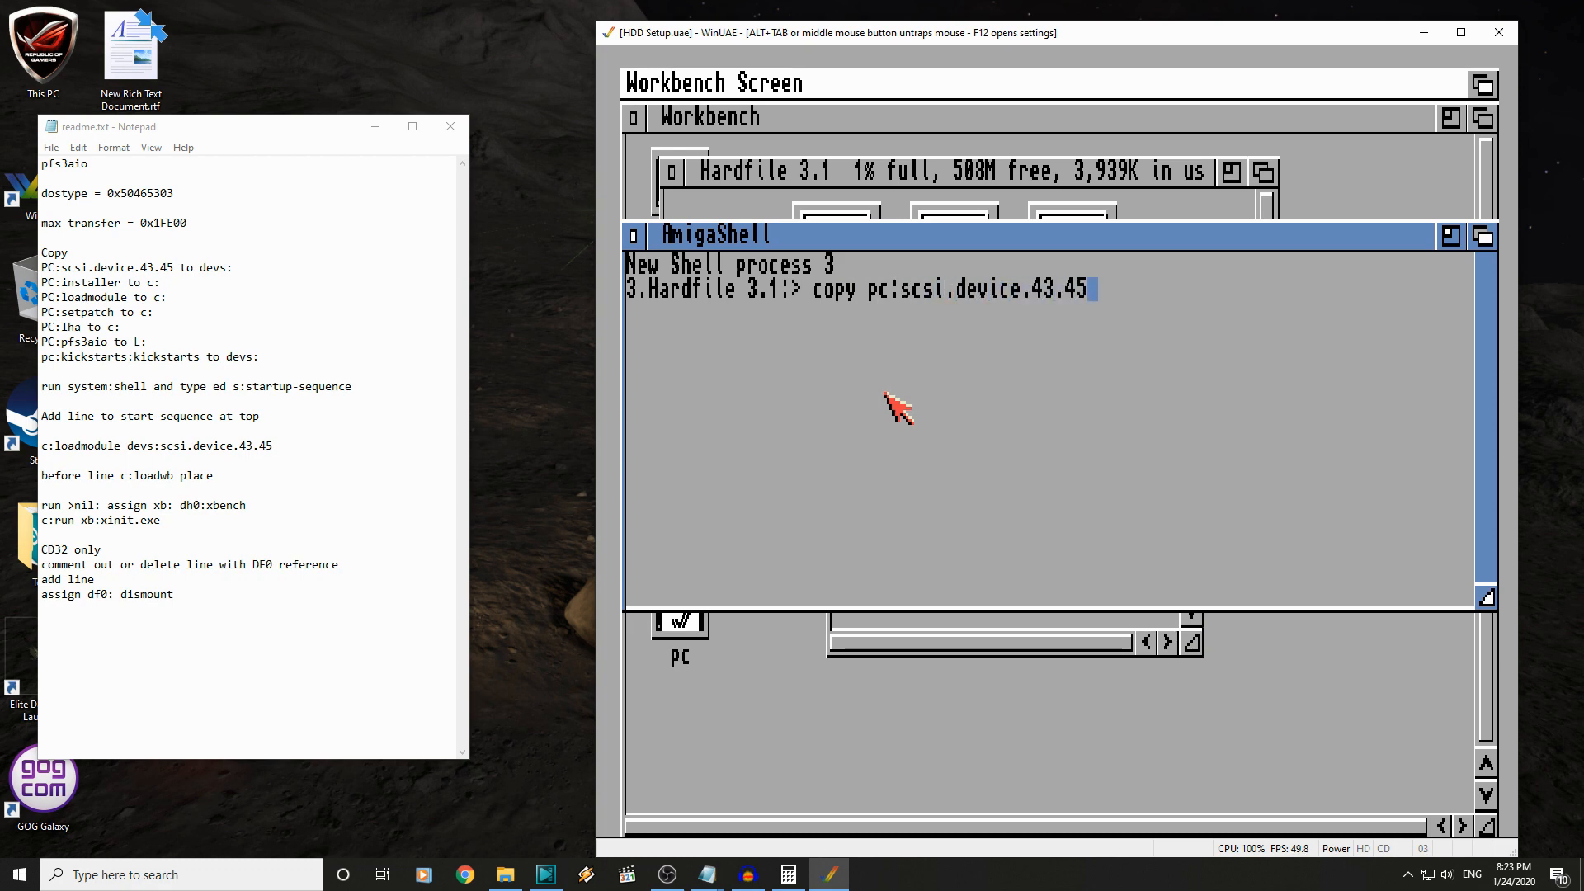
{"action": "type", "text": "devs"}
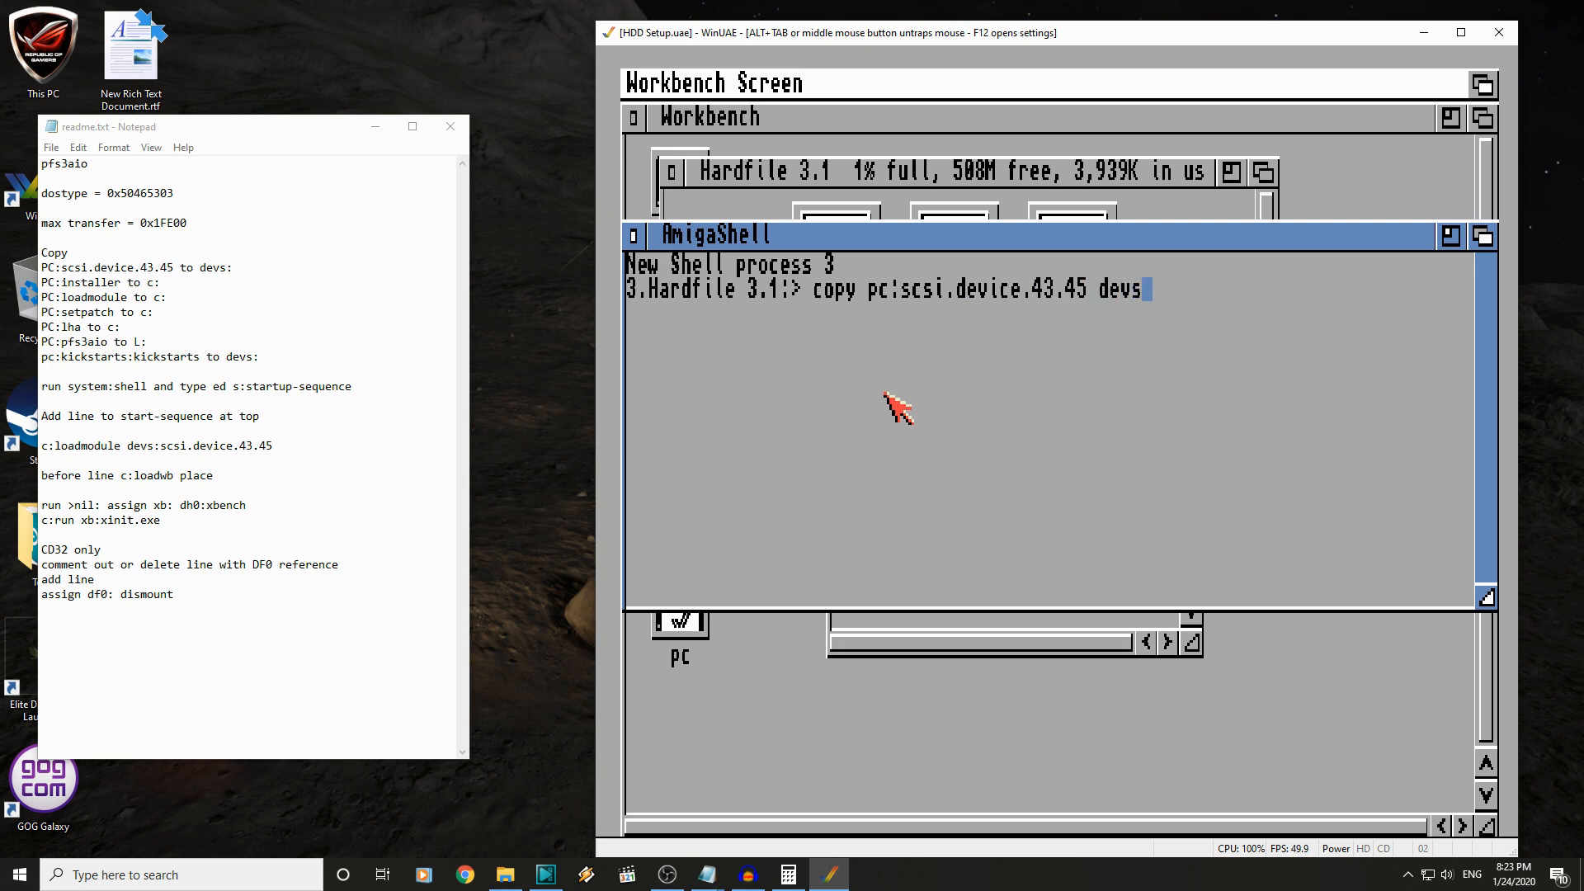
{"action": "key", "text": "Return"}
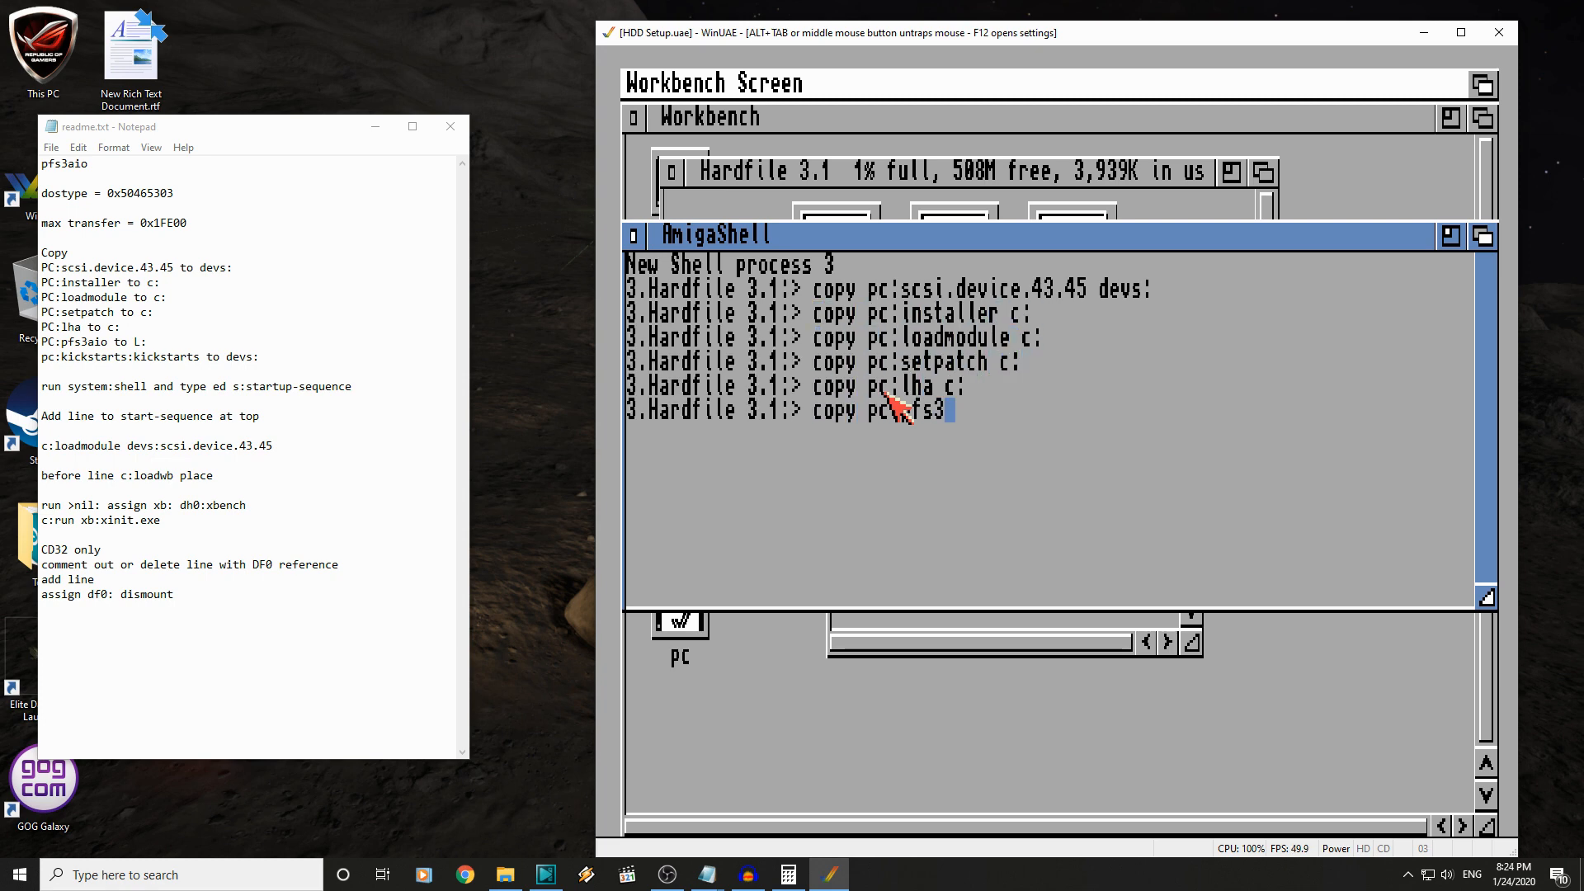
{"action": "key", "text": "Return"}
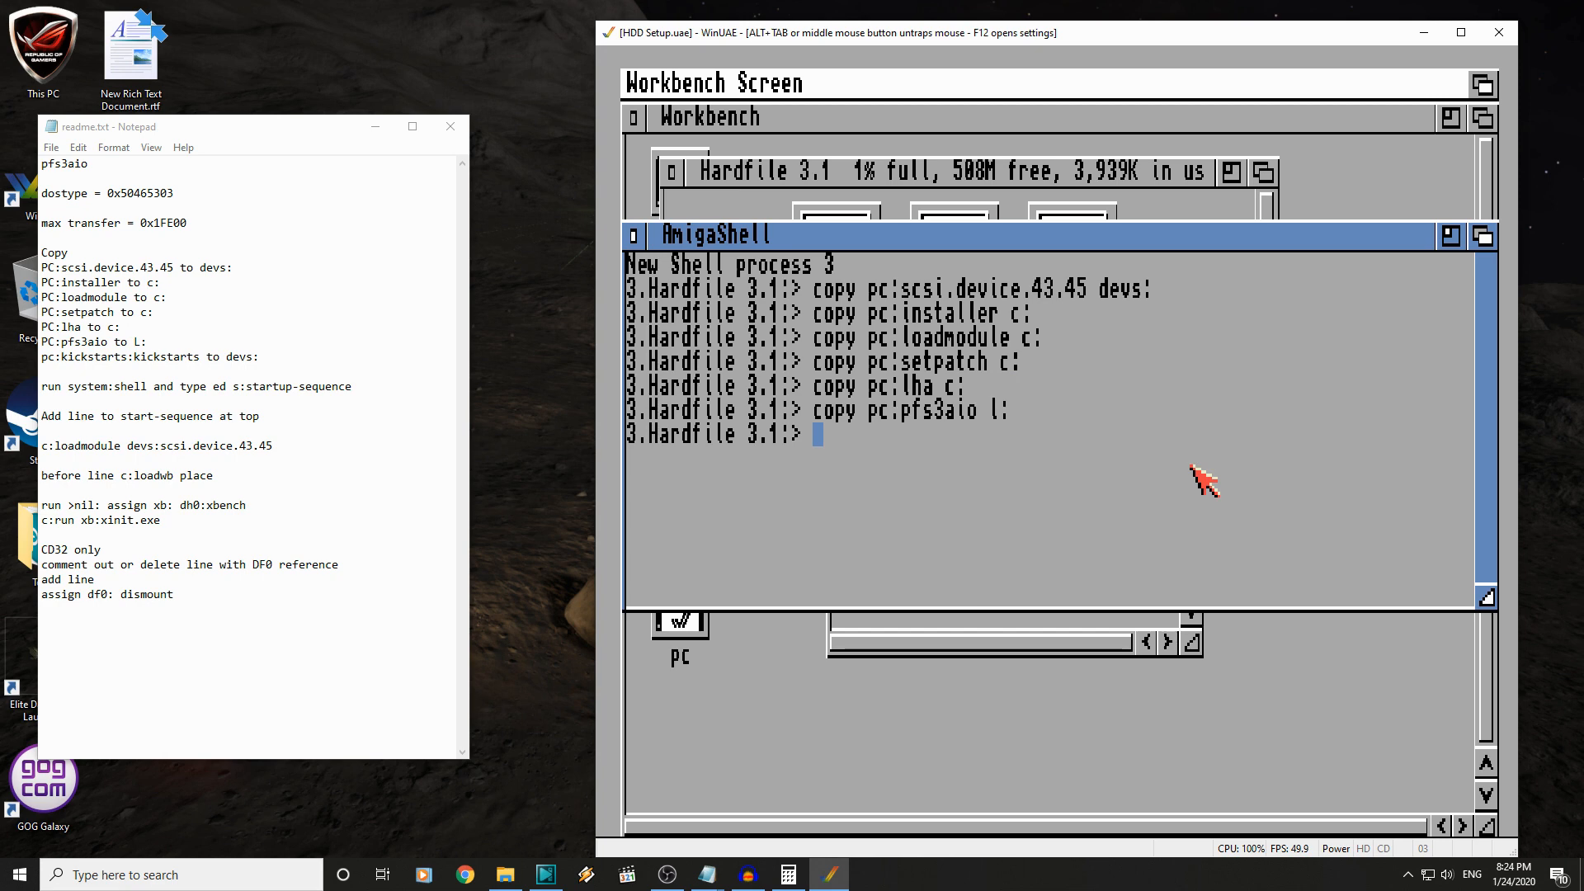
{"action": "mouse_move", "coordinate": [656, 233]}
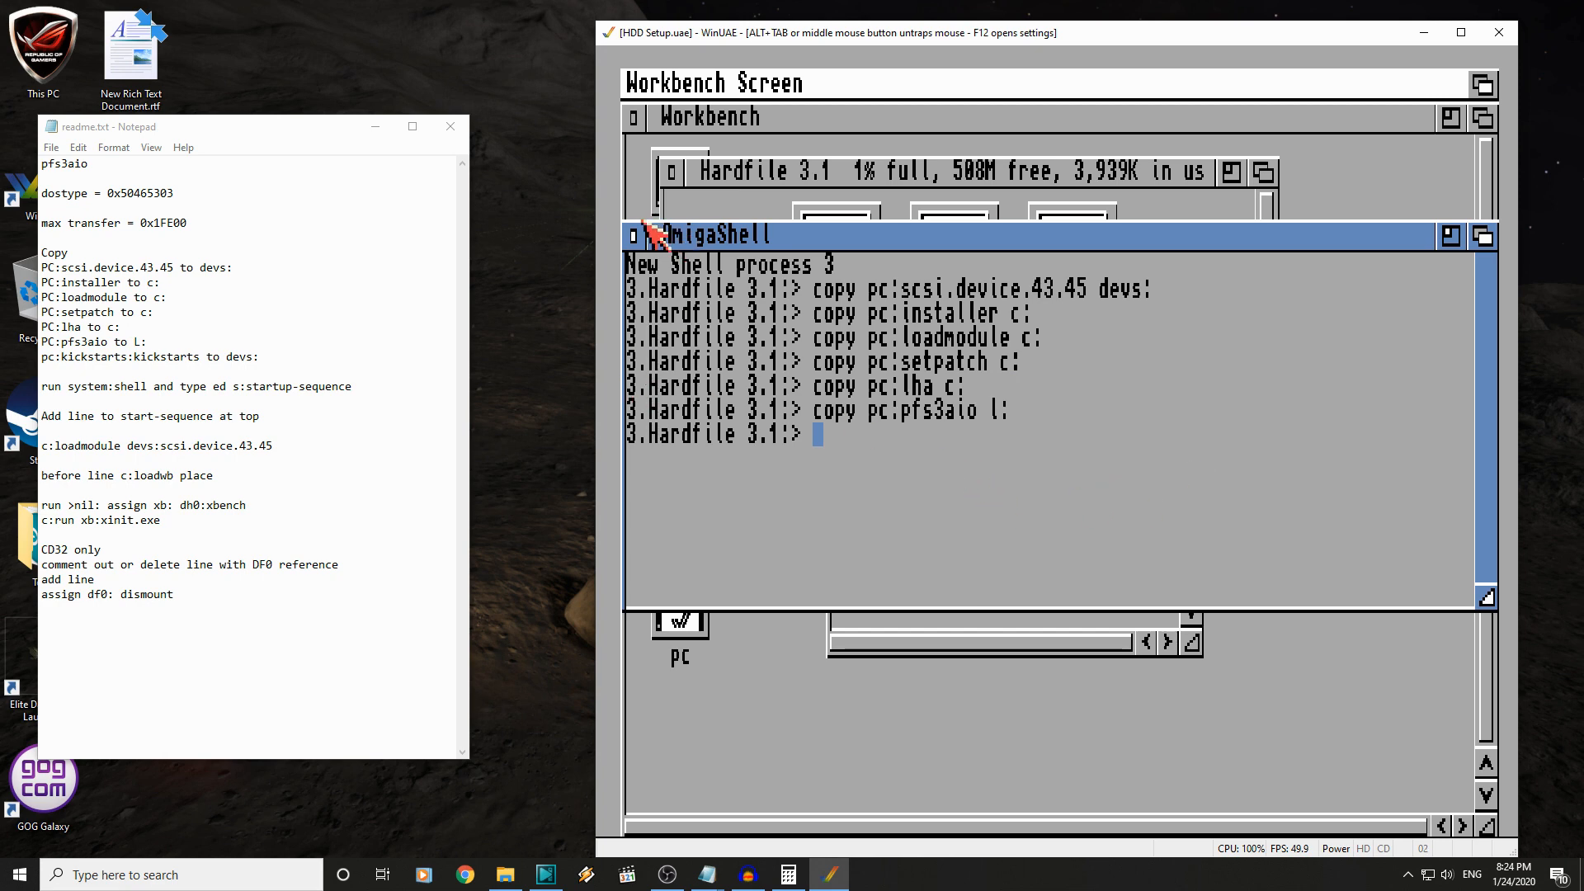
{"action": "mouse_move", "coordinate": [958, 315]}
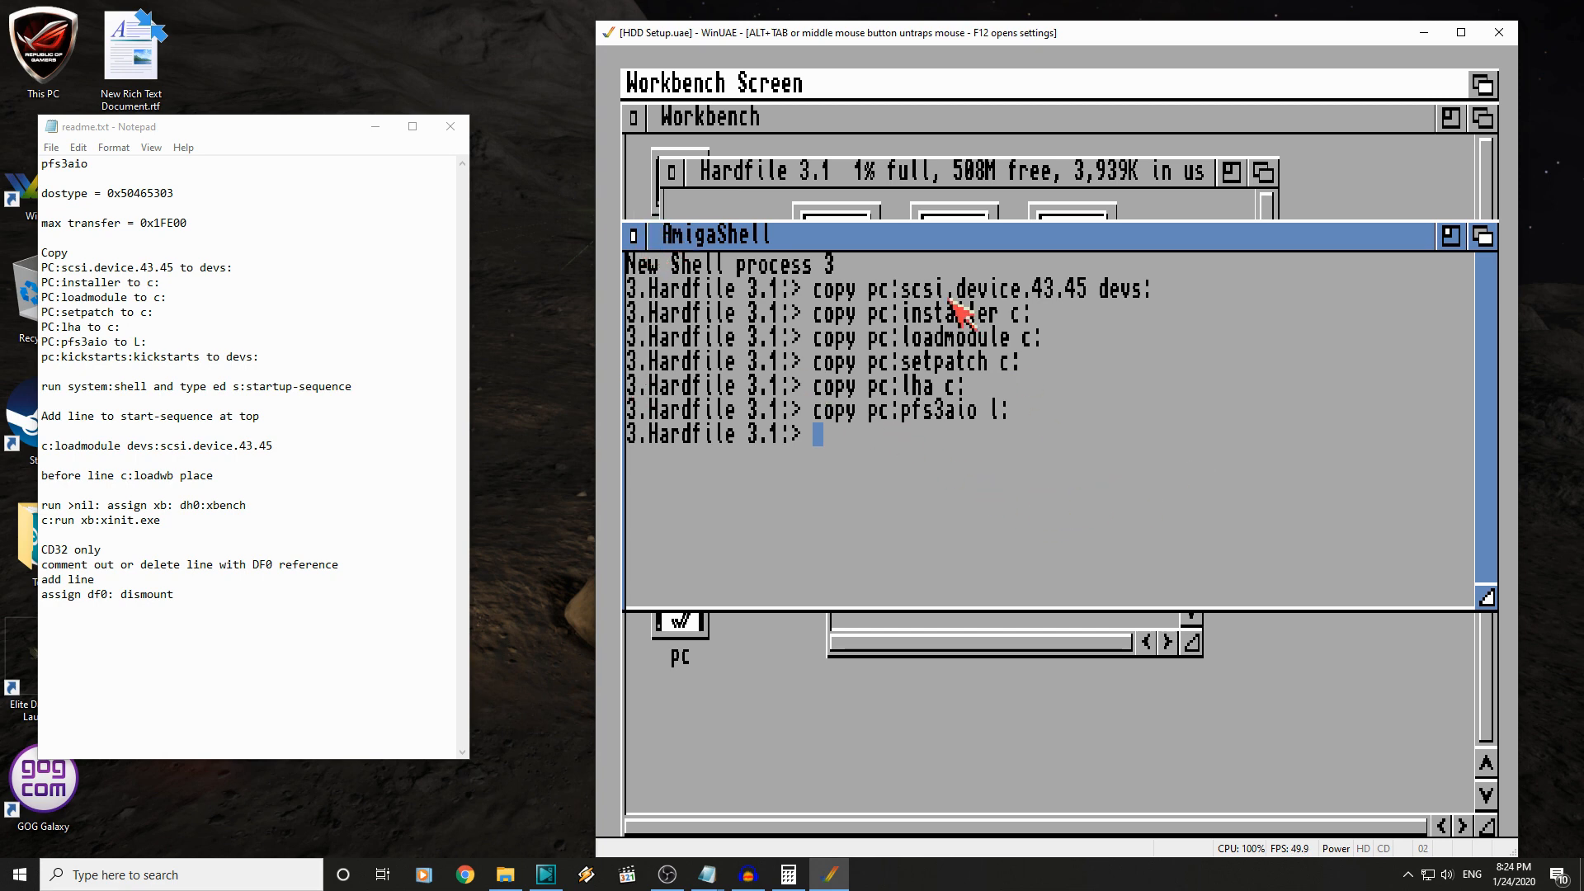
{"action": "mouse_move", "coordinate": [971, 325]}
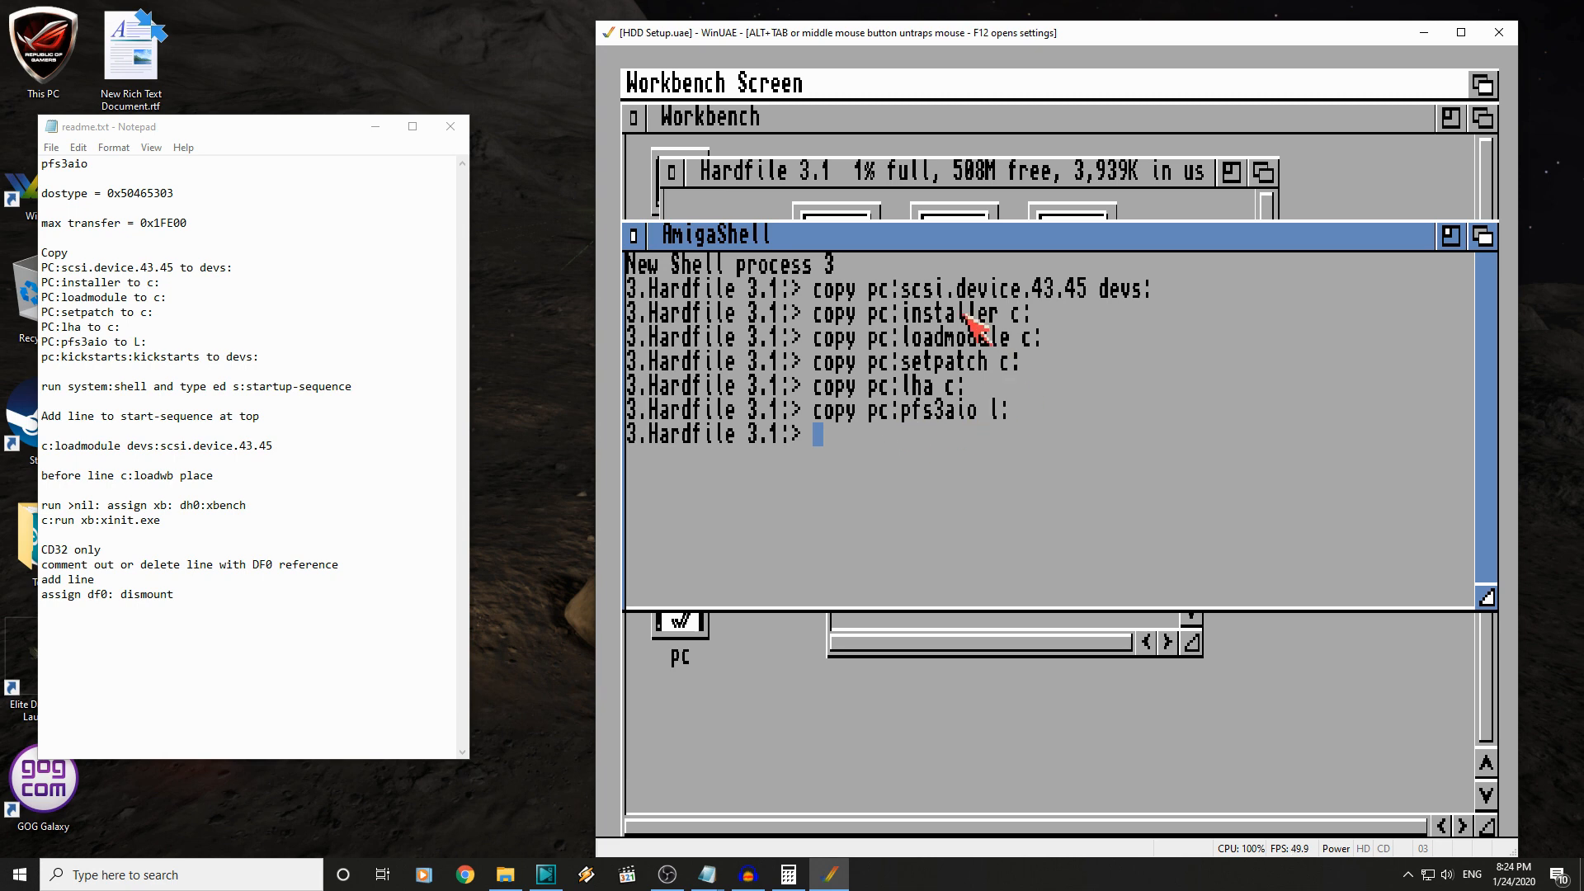
{"action": "mouse_move", "coordinate": [1166, 302]}
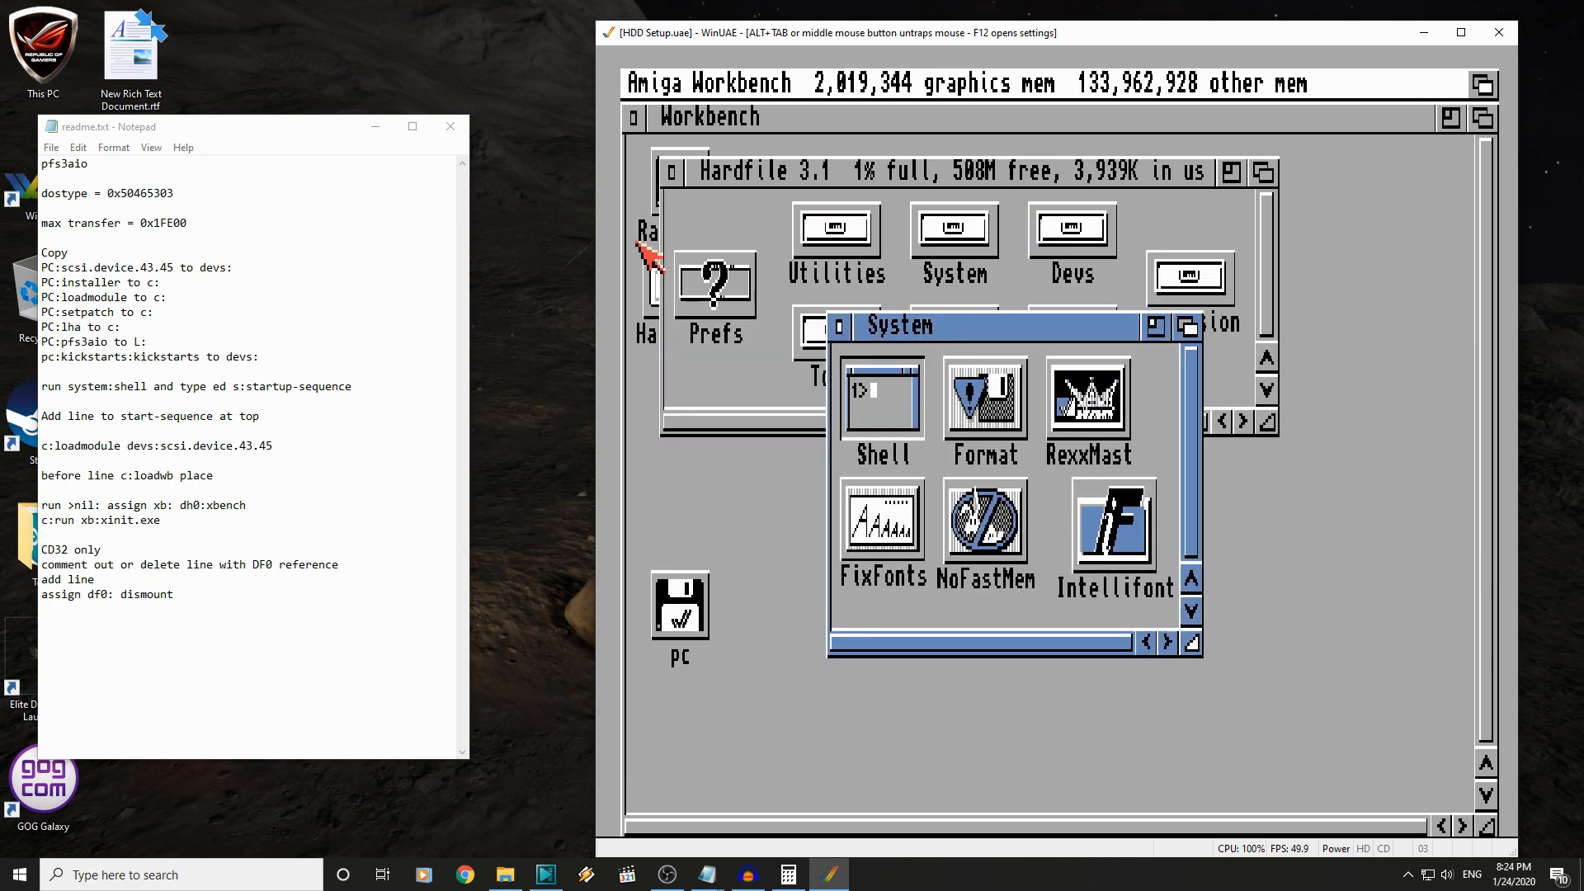
- From a new Shell, open s:startup-sequence in the Ed editor
{"action": "double_click", "coordinate": [881, 400]}
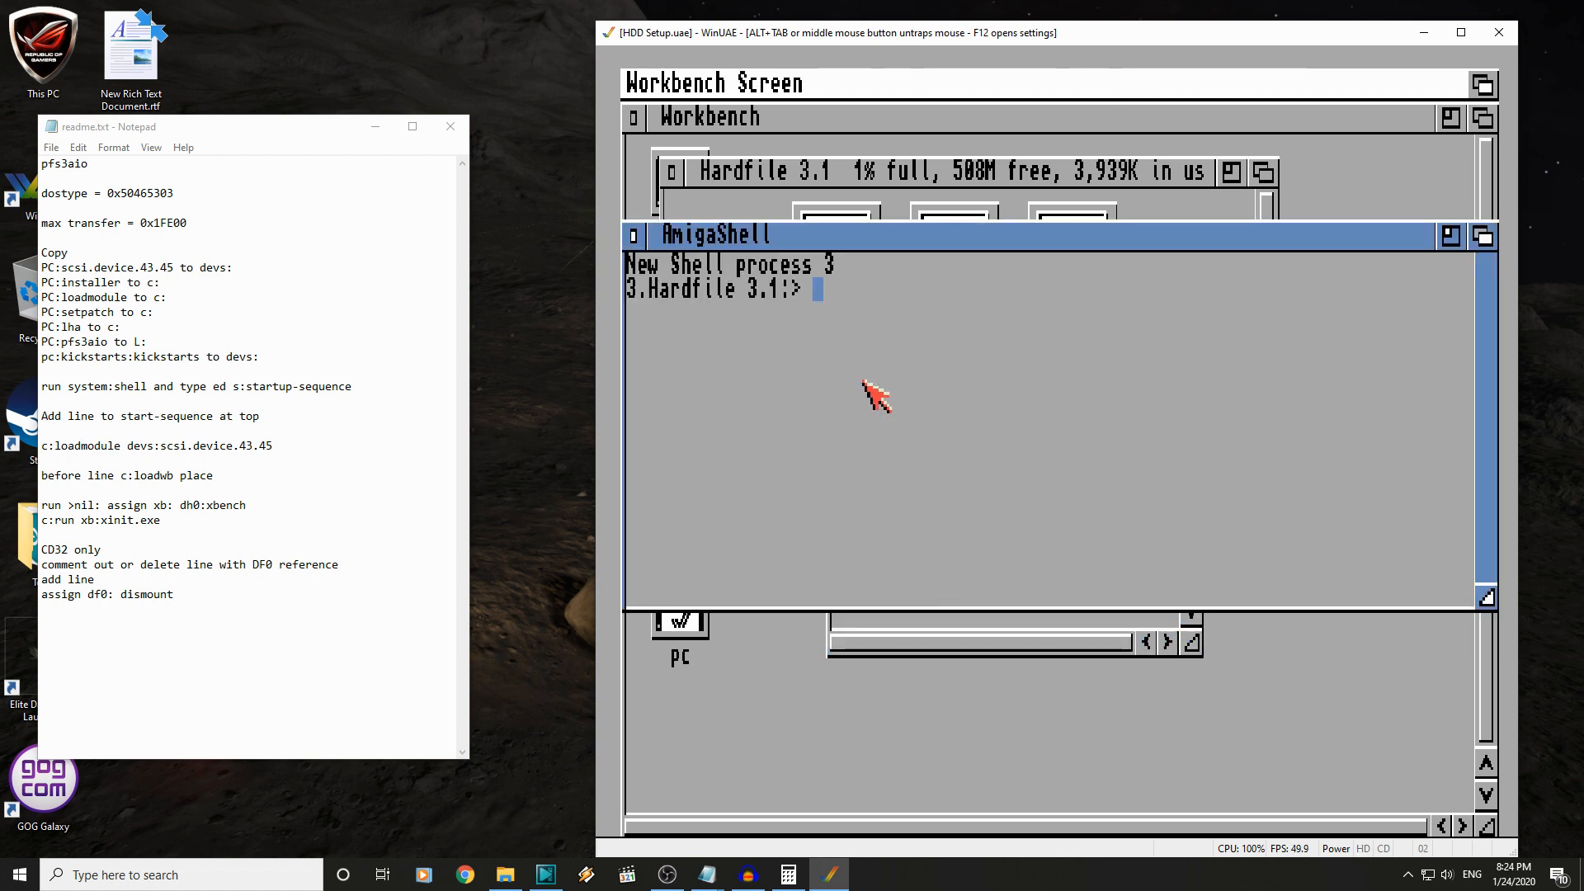
{"action": "type", "text": "ed s:st"}
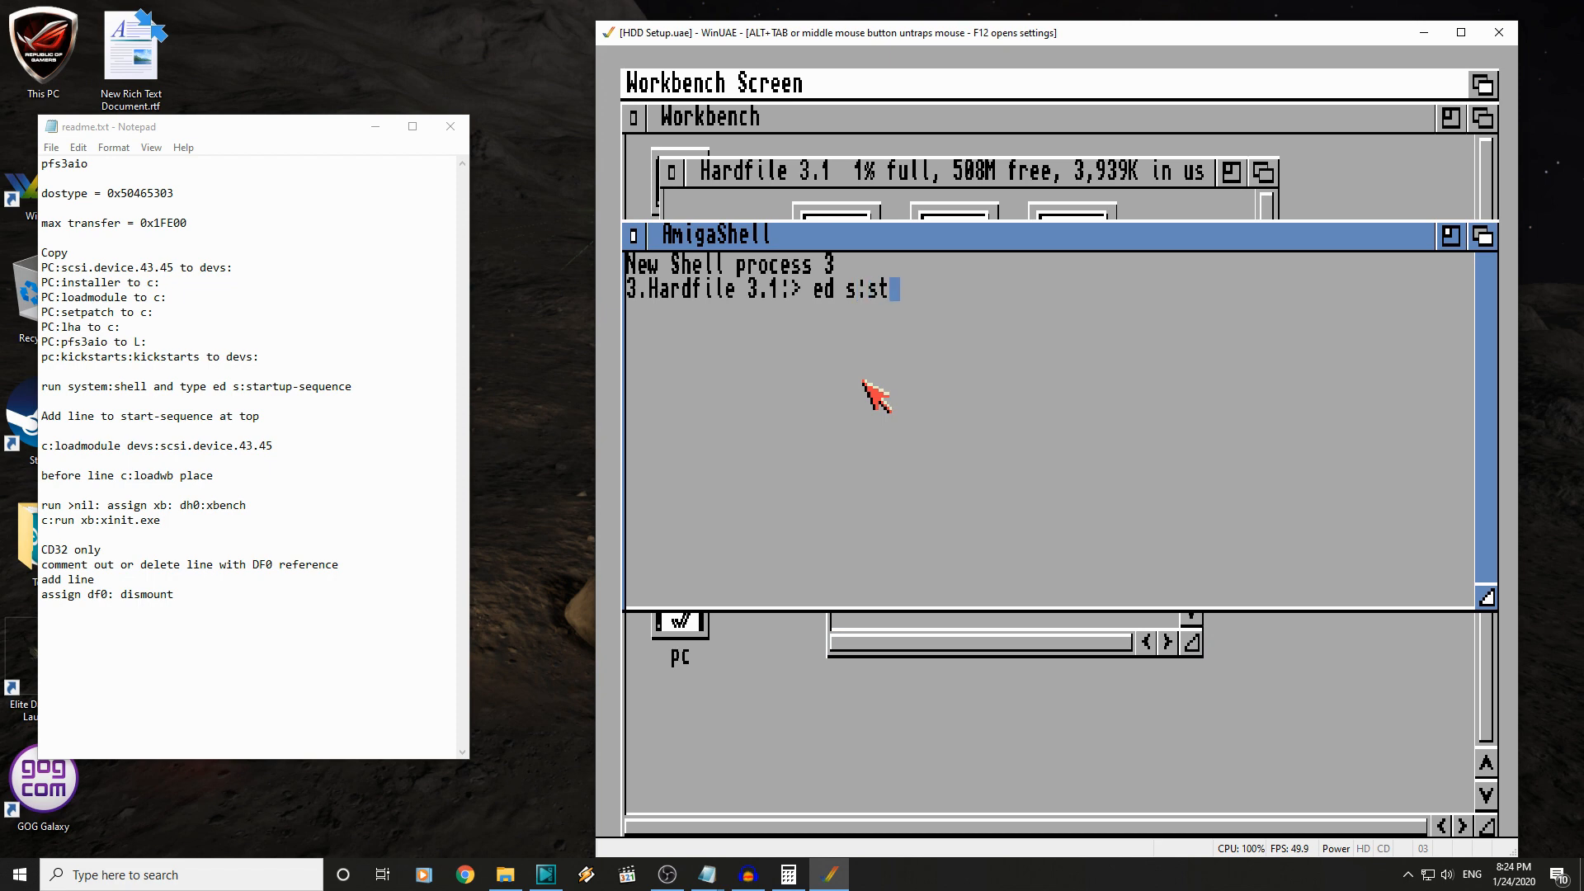
{"action": "type", "text": "artup-seq"}
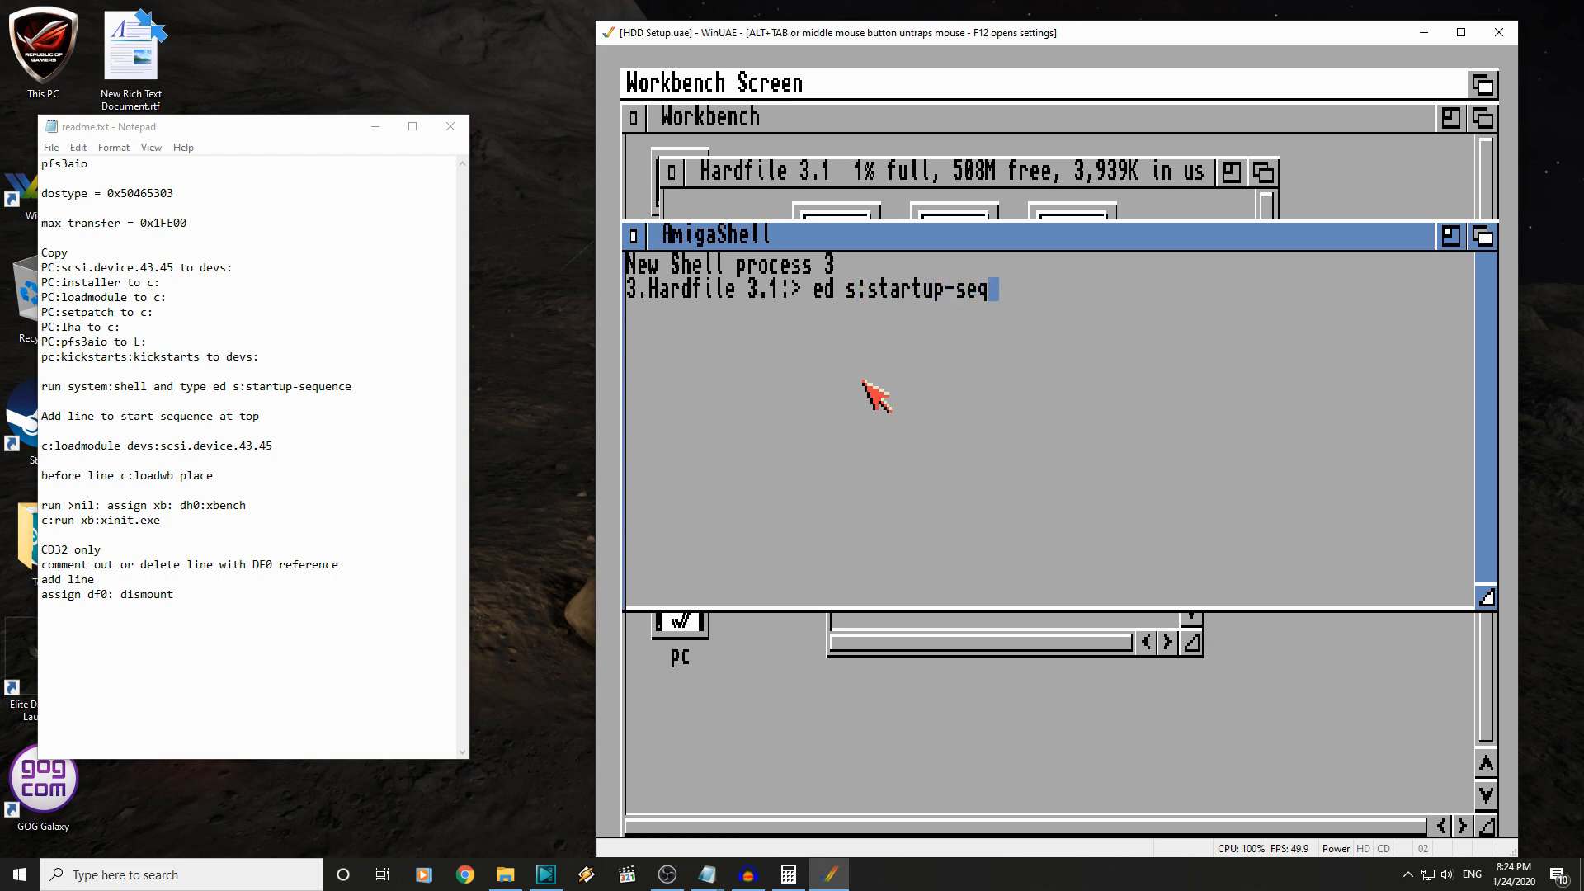
{"action": "key", "text": "Return"}
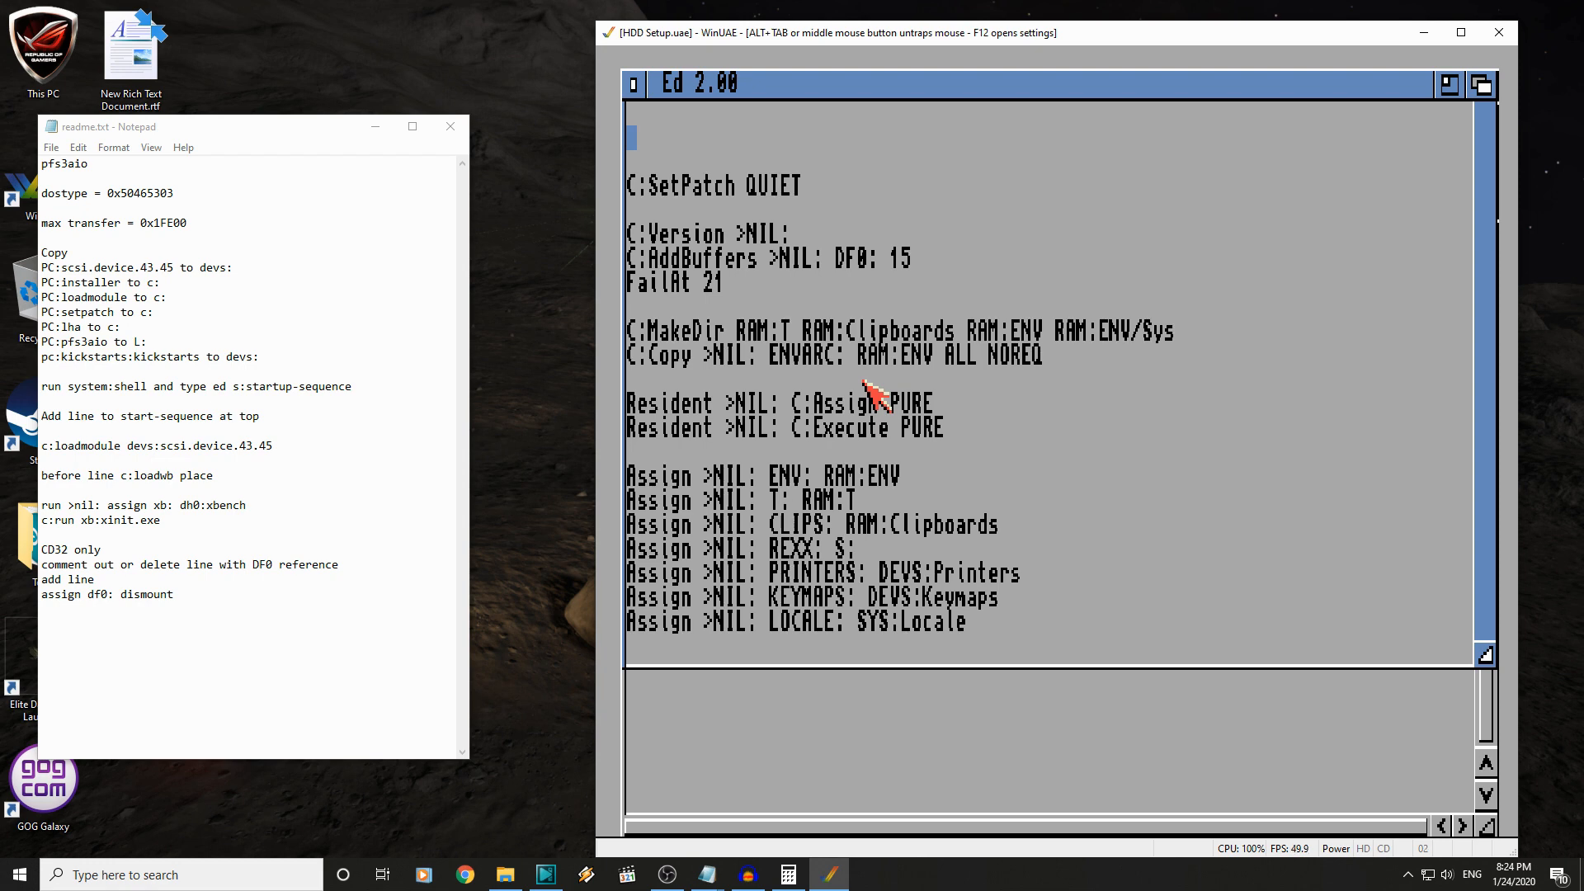
- Insert 'c:loadmodule devs:scsi.device.43.45' as the first line of startup-sequence
{"action": "type", "text": "c:load"}
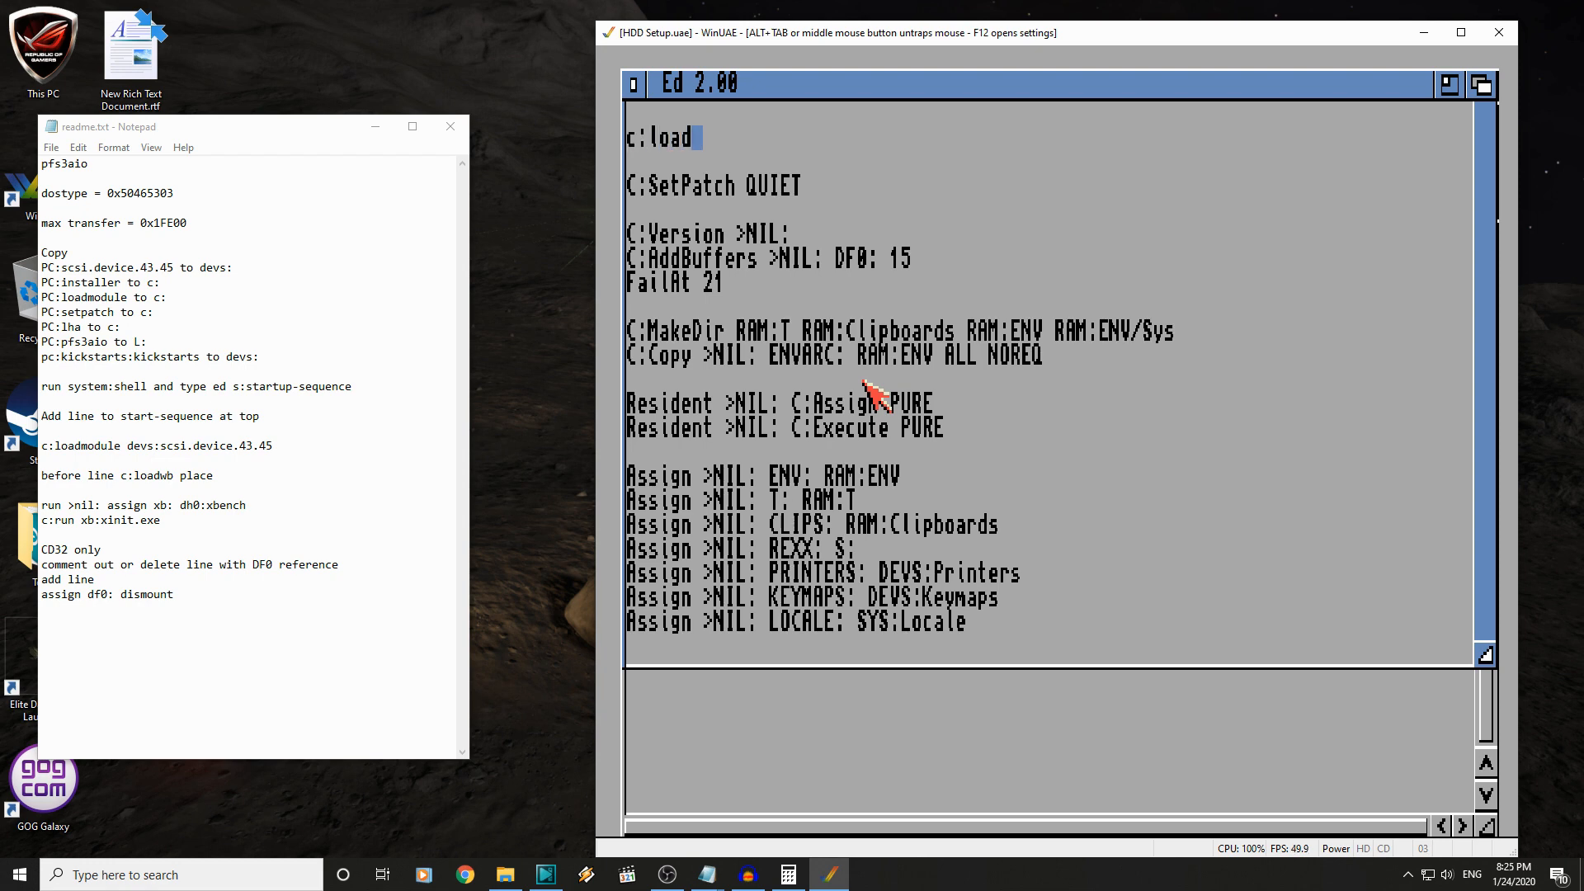
{"action": "type", "text": "module"}
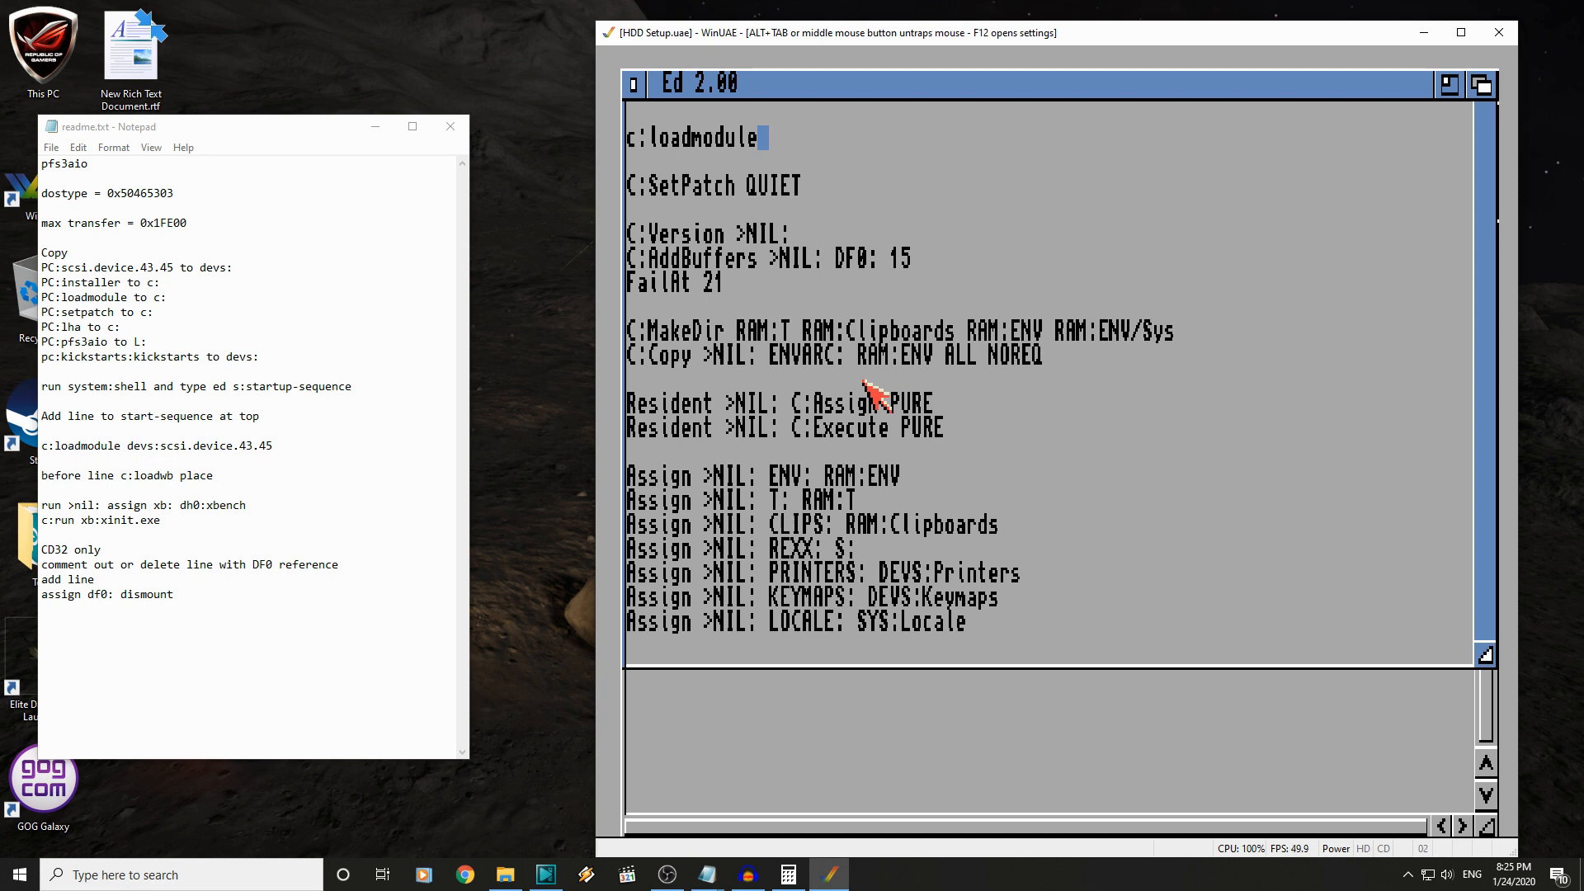
{"action": "type", "text": "devs:"}
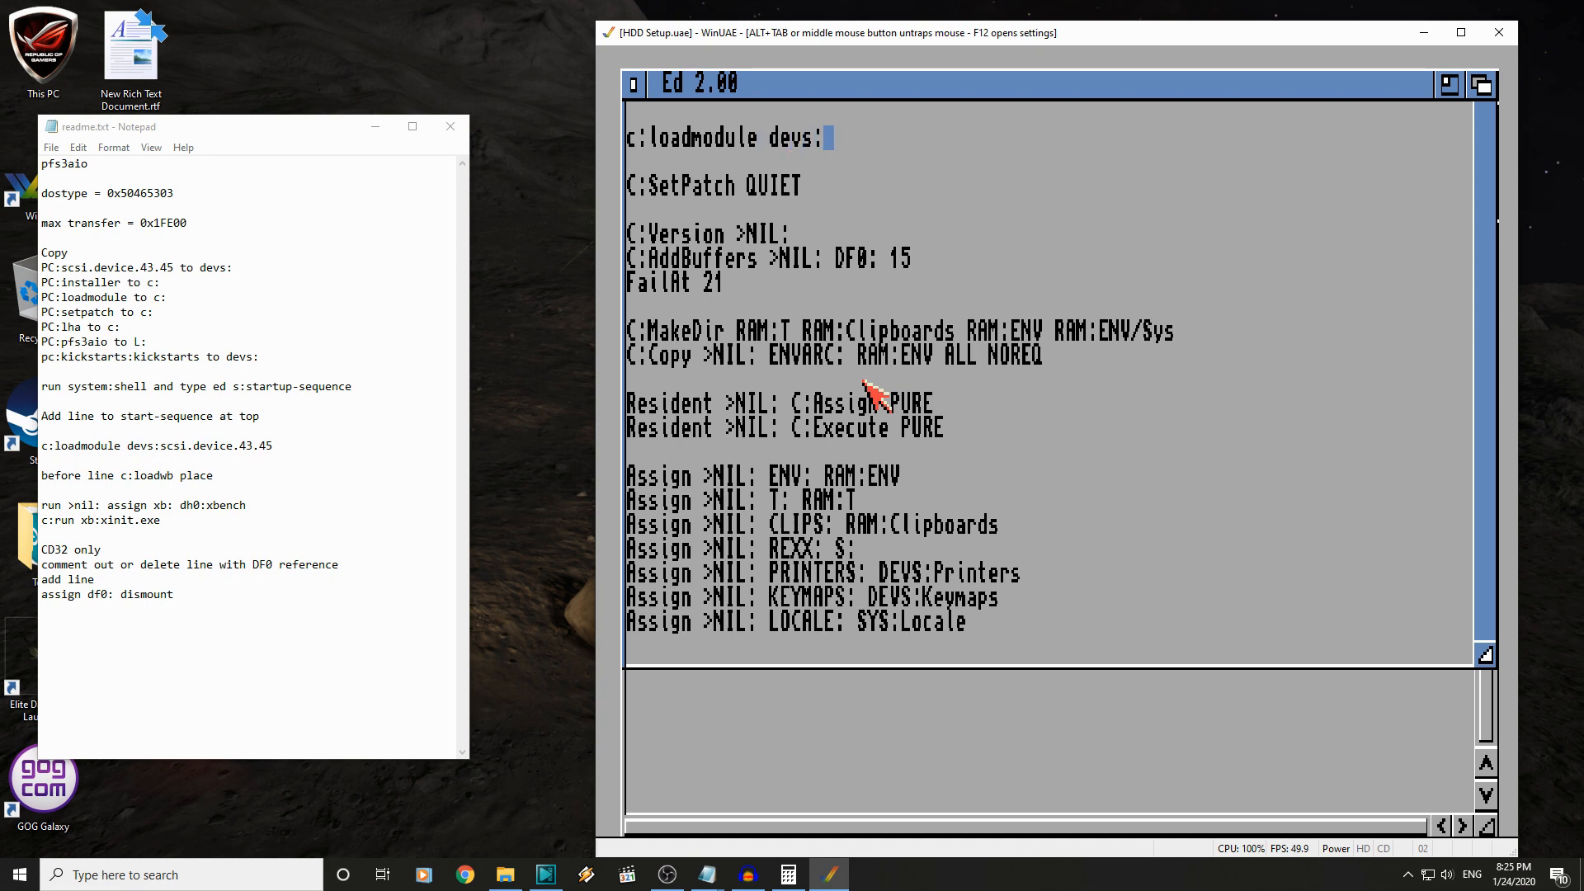
{"action": "type", "text": "scsi.devic"}
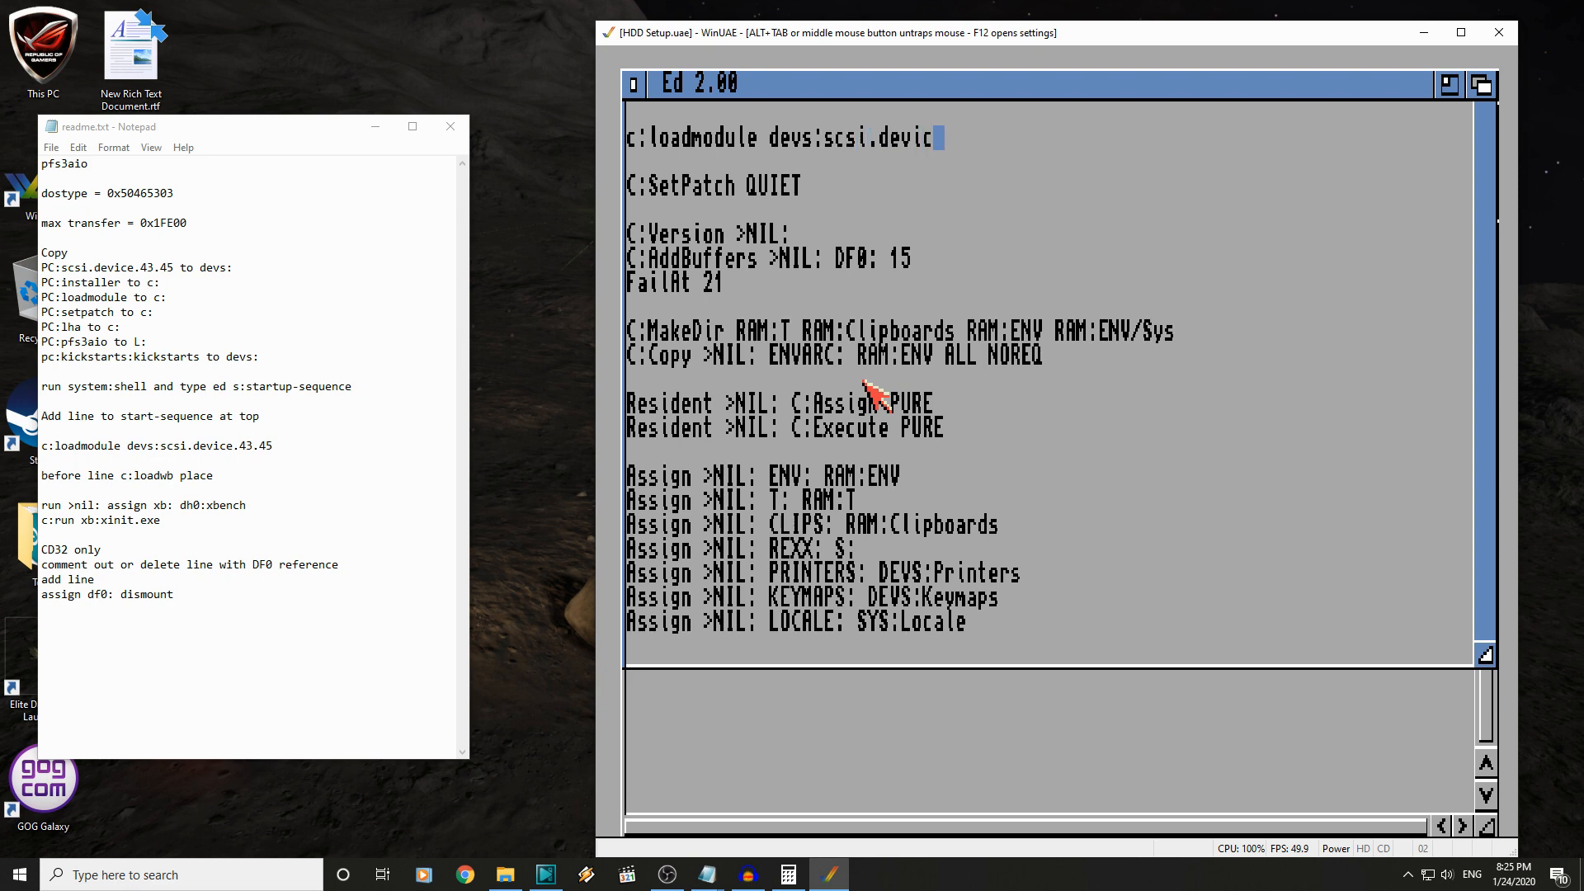
{"action": "type", "text": ".43.45"}
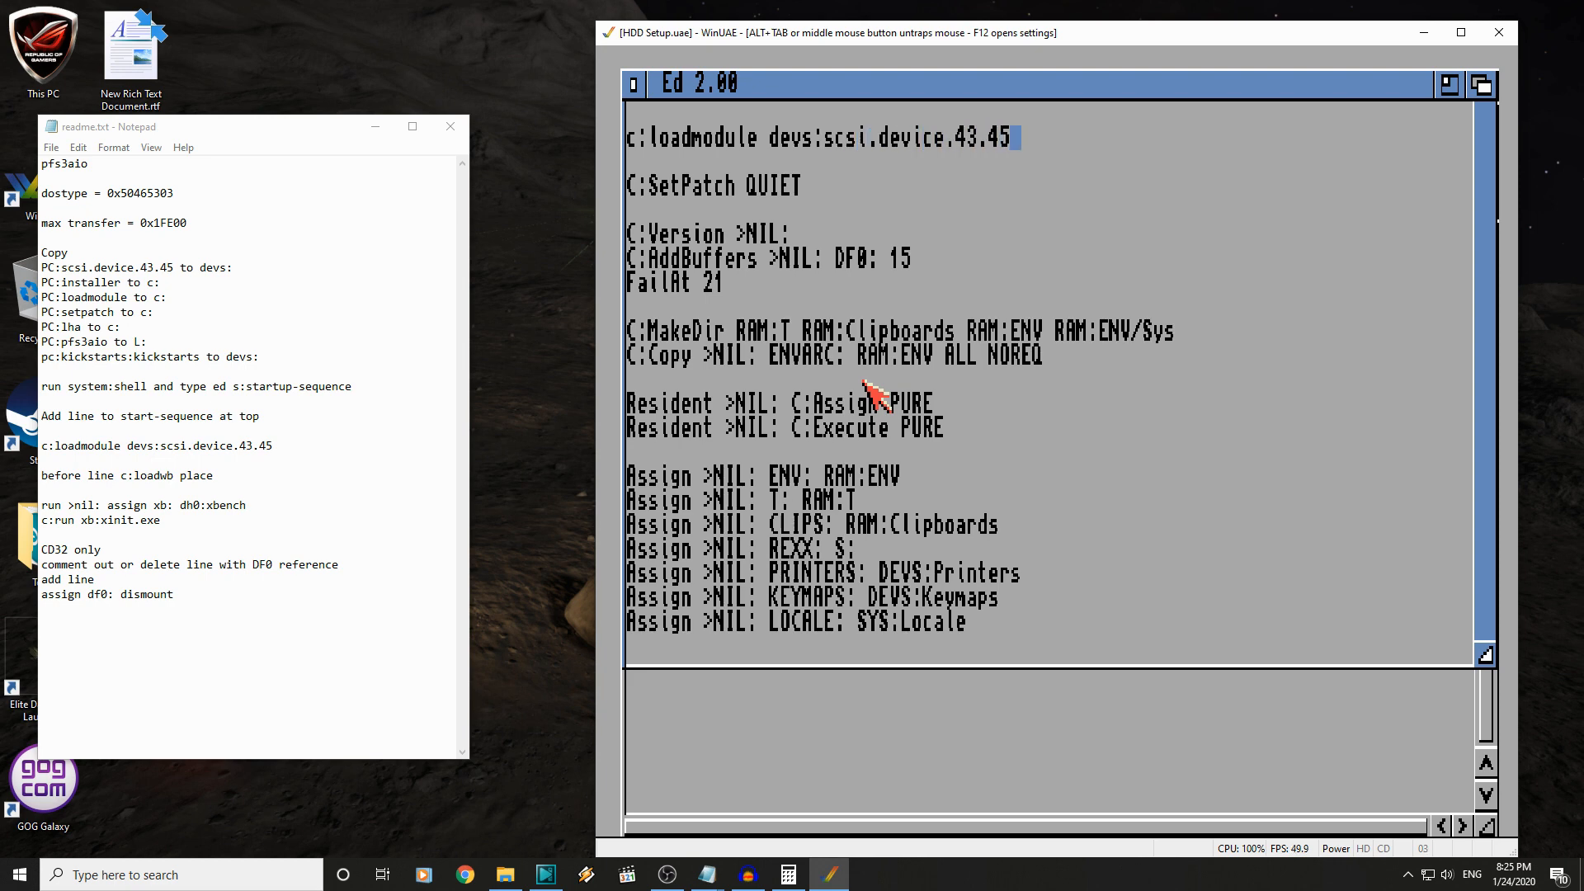
{"action": "mouse_move", "coordinate": [778, 150]}
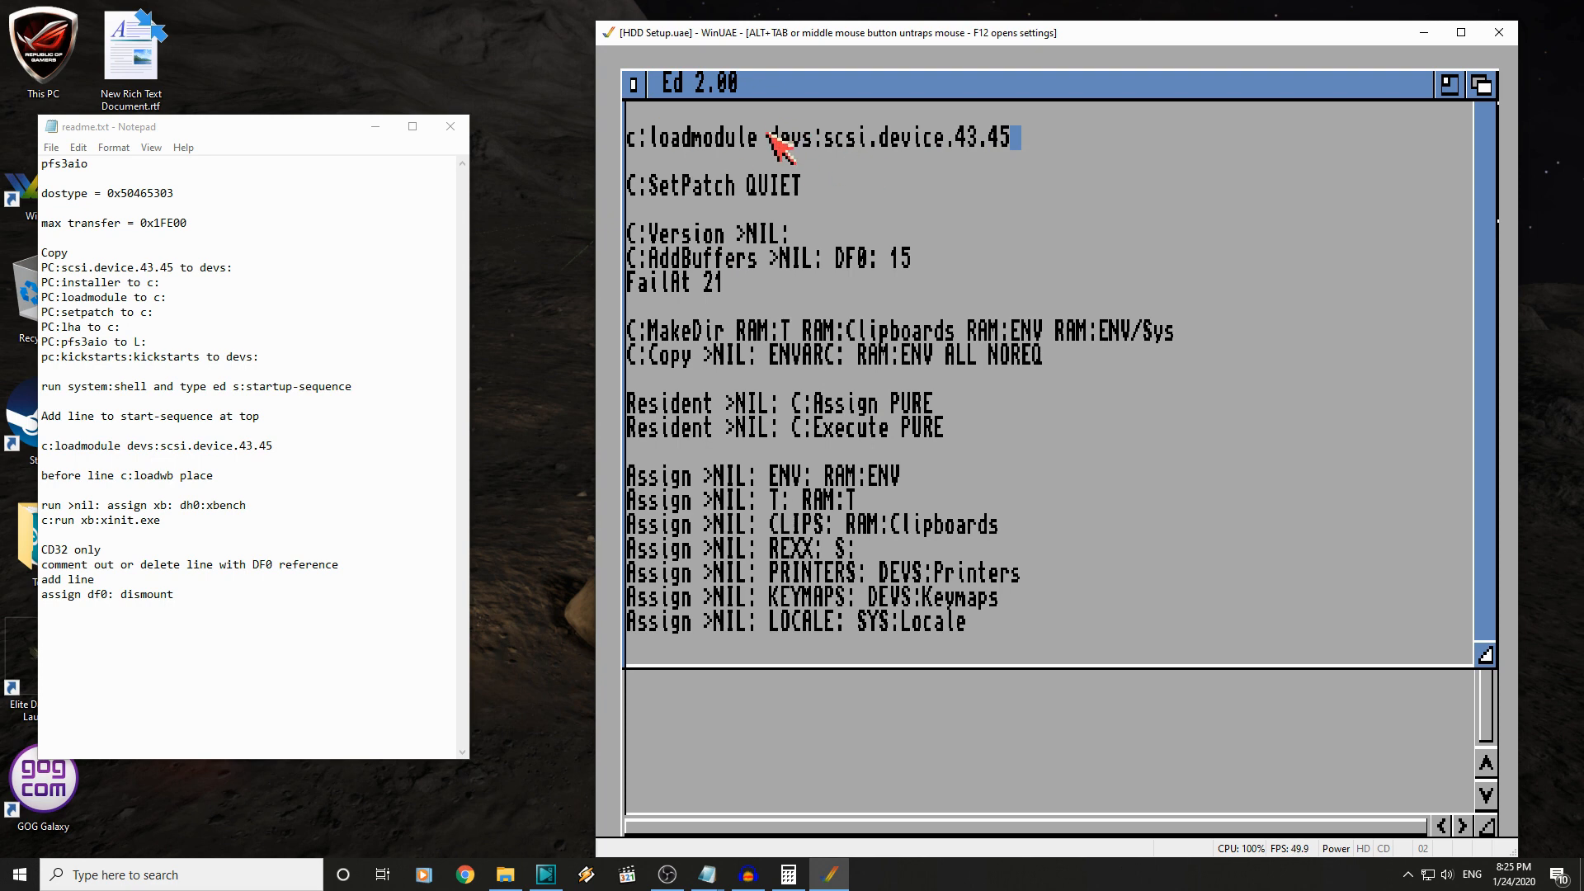
{"action": "left_click", "coordinate": [666, 82]}
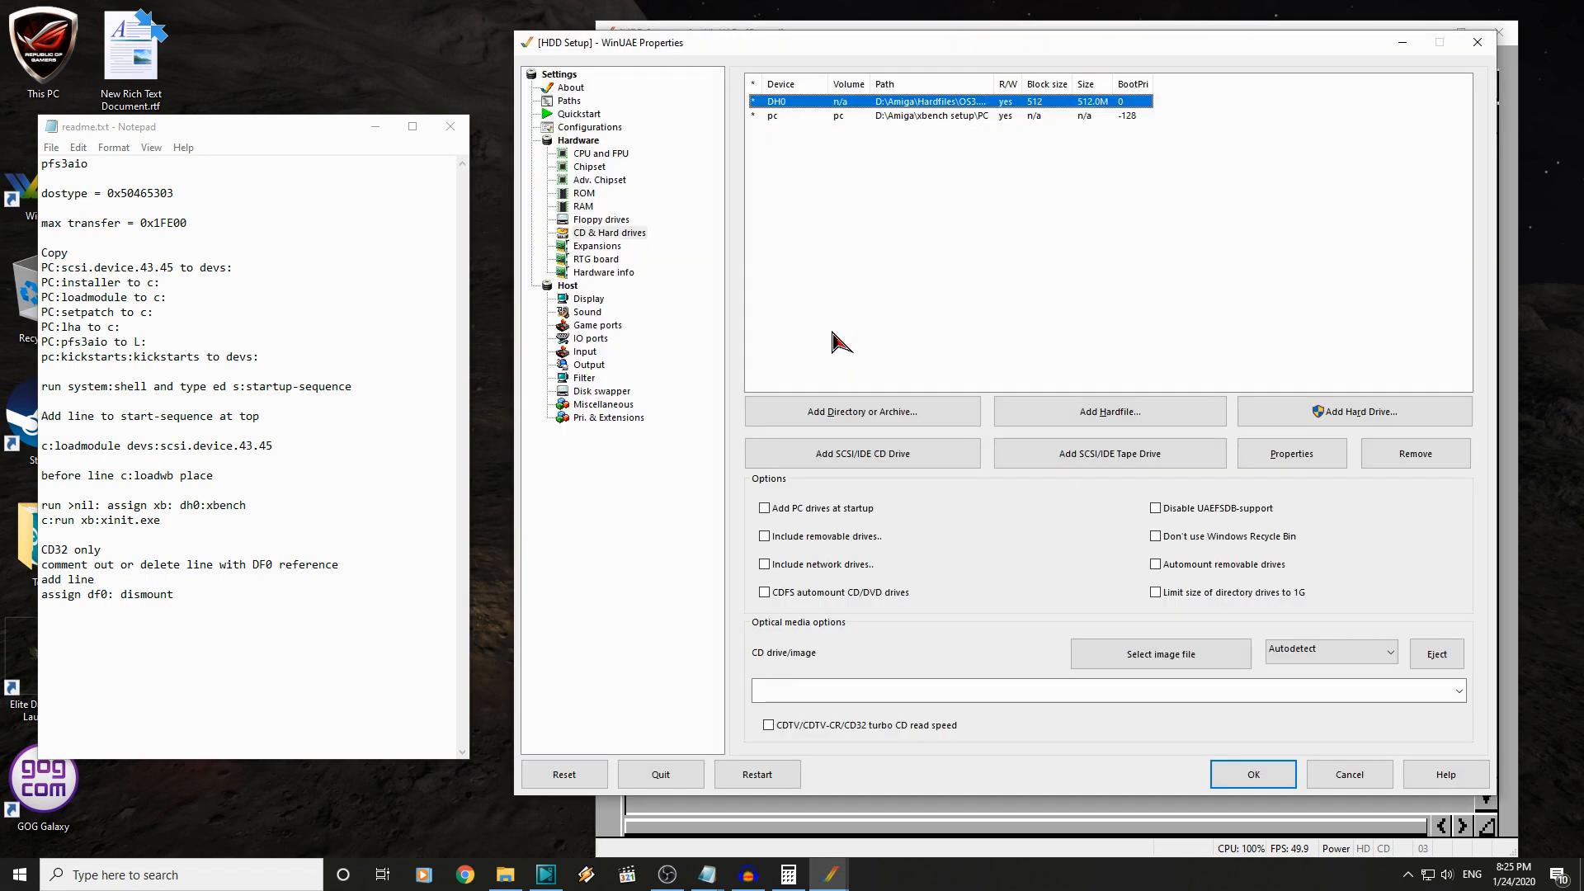
{"action": "mouse_move", "coordinate": [616, 714]}
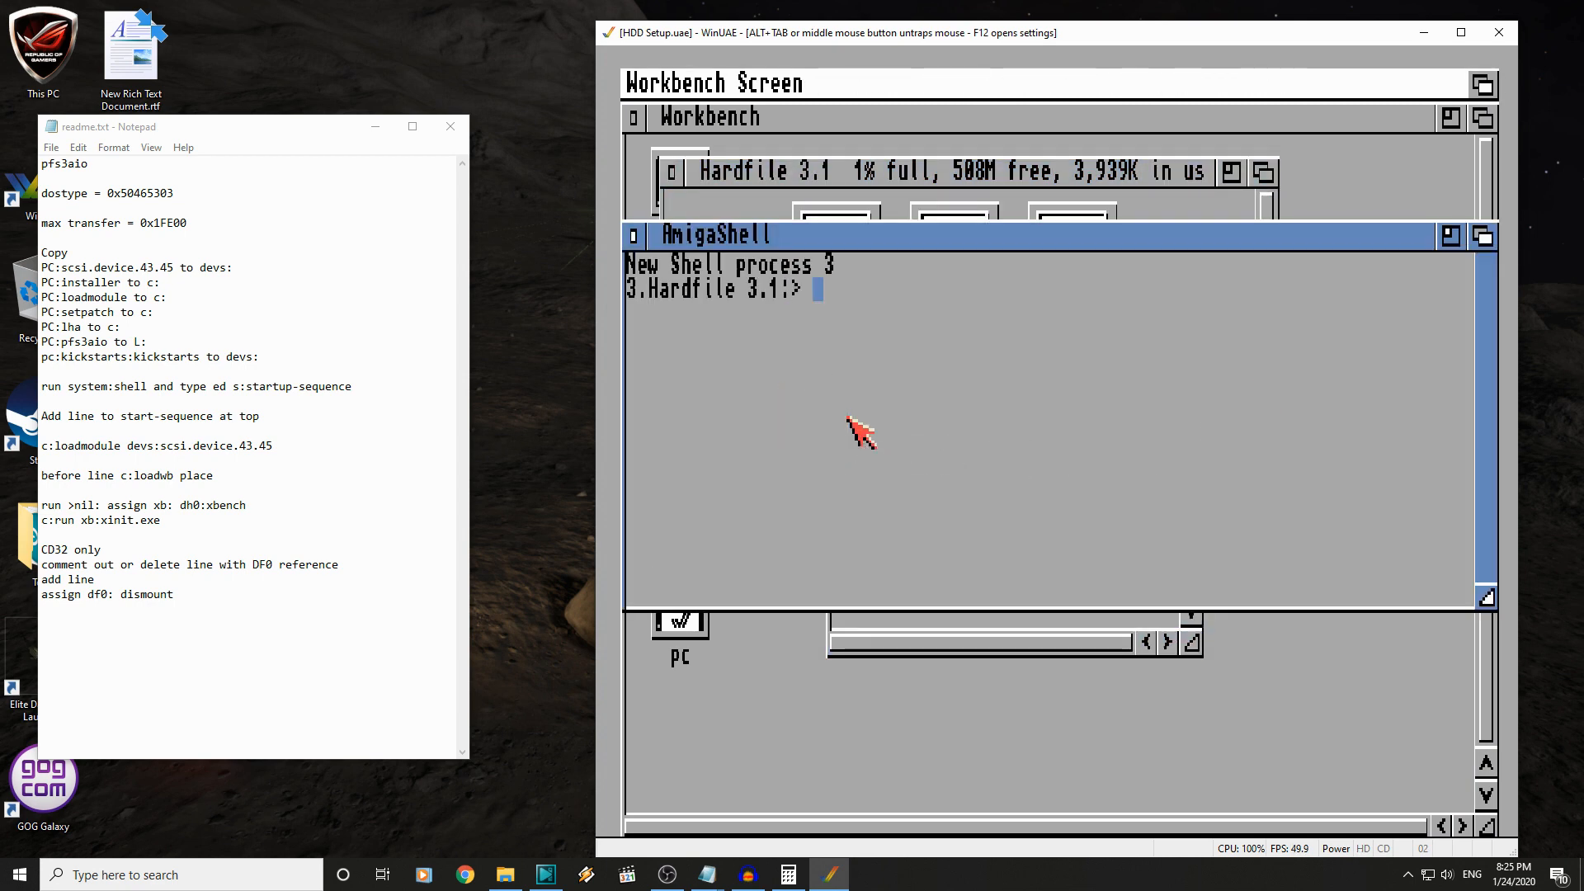
- Run 'version scsi.device' in the AmigaShell
{"action": "type", "text": "version sc"}
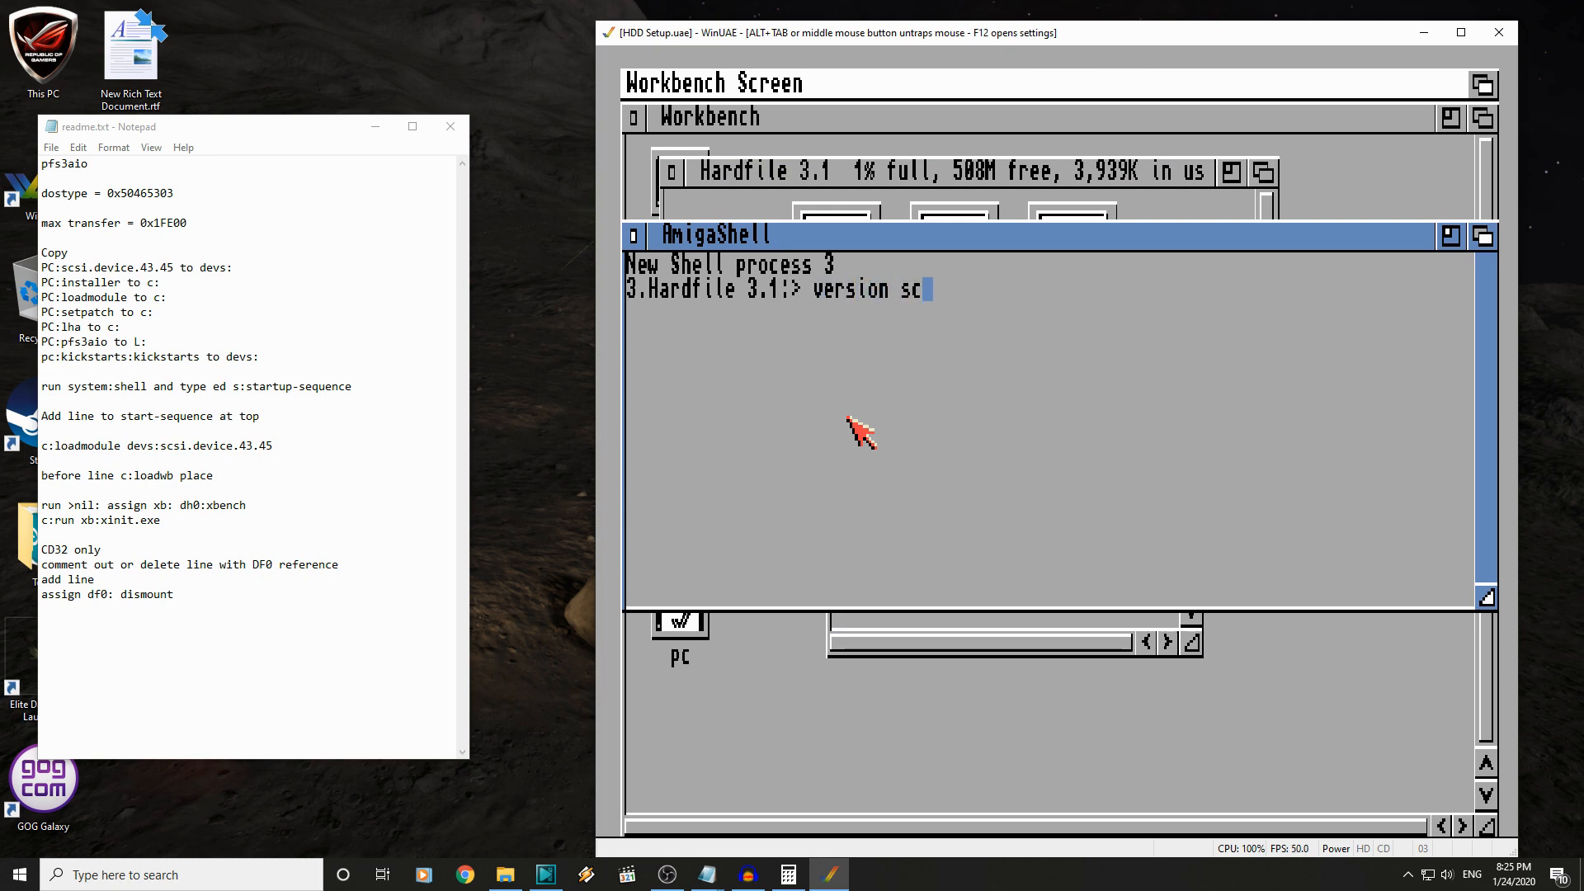
{"action": "type", "text": "si.device"}
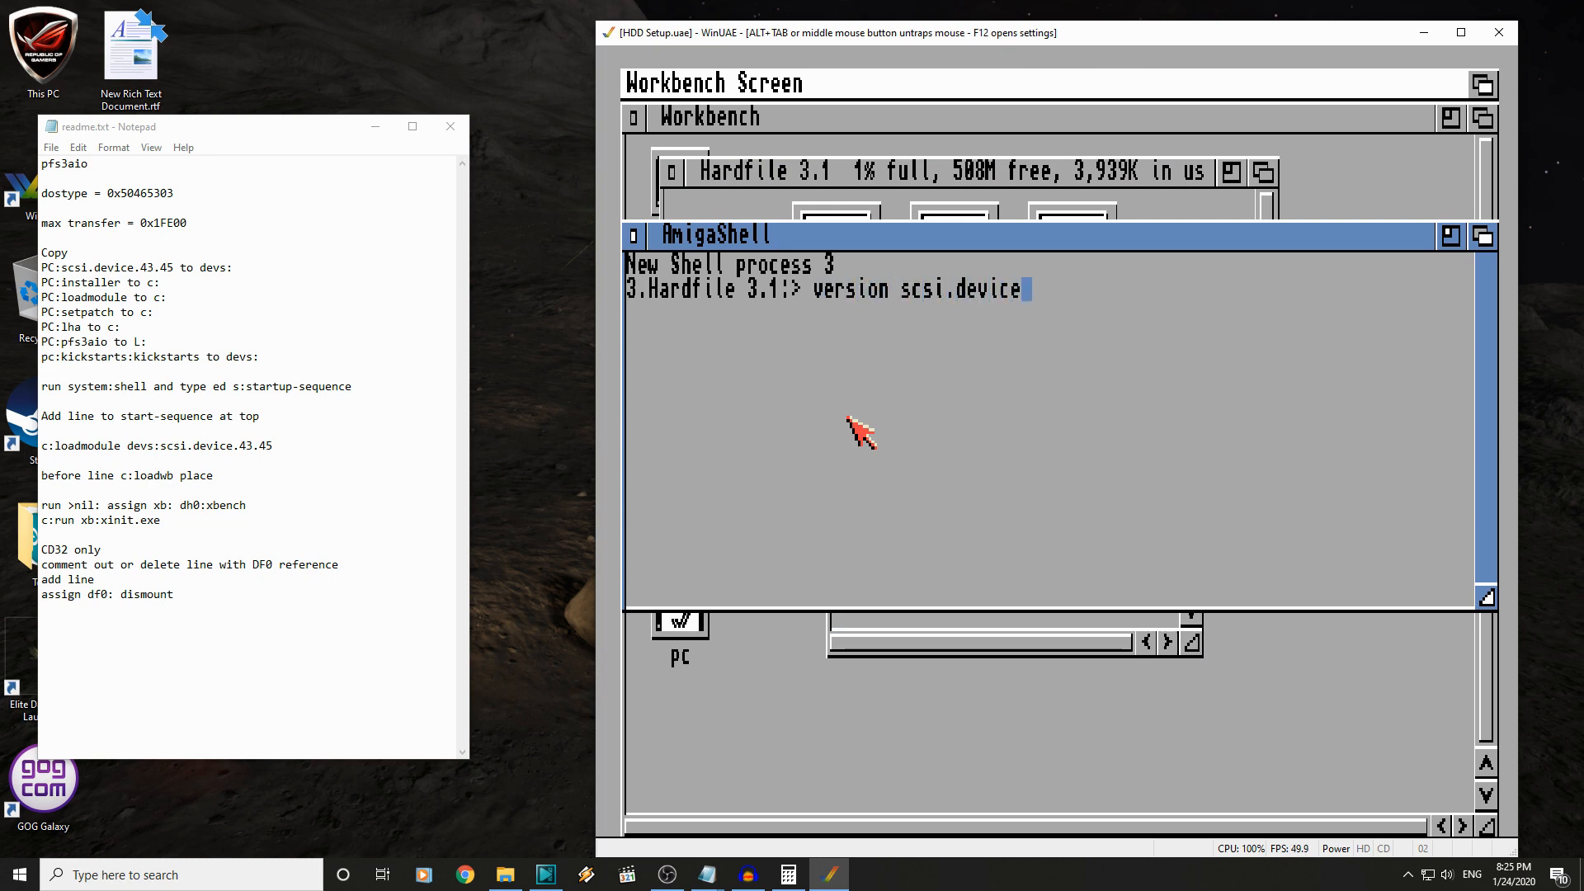
{"action": "key", "text": "Return"}
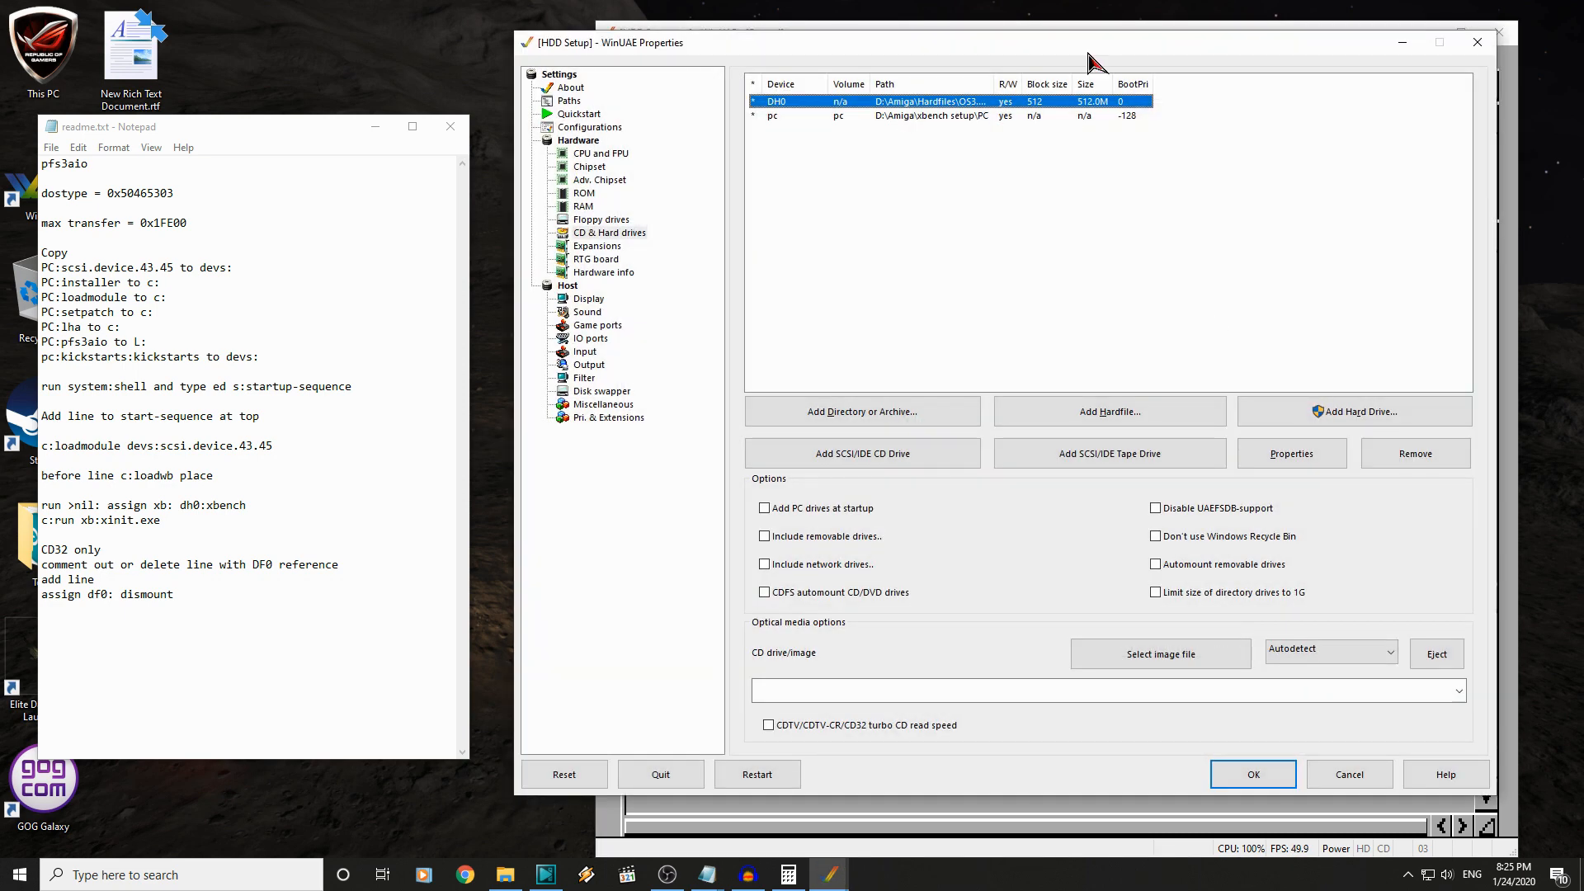
- Remove the pc drive and add the 37.3G HTS542404 disk as A600/A1200/A4000 IDE unit 1
{"action": "left_click", "coordinate": [1413, 453]}
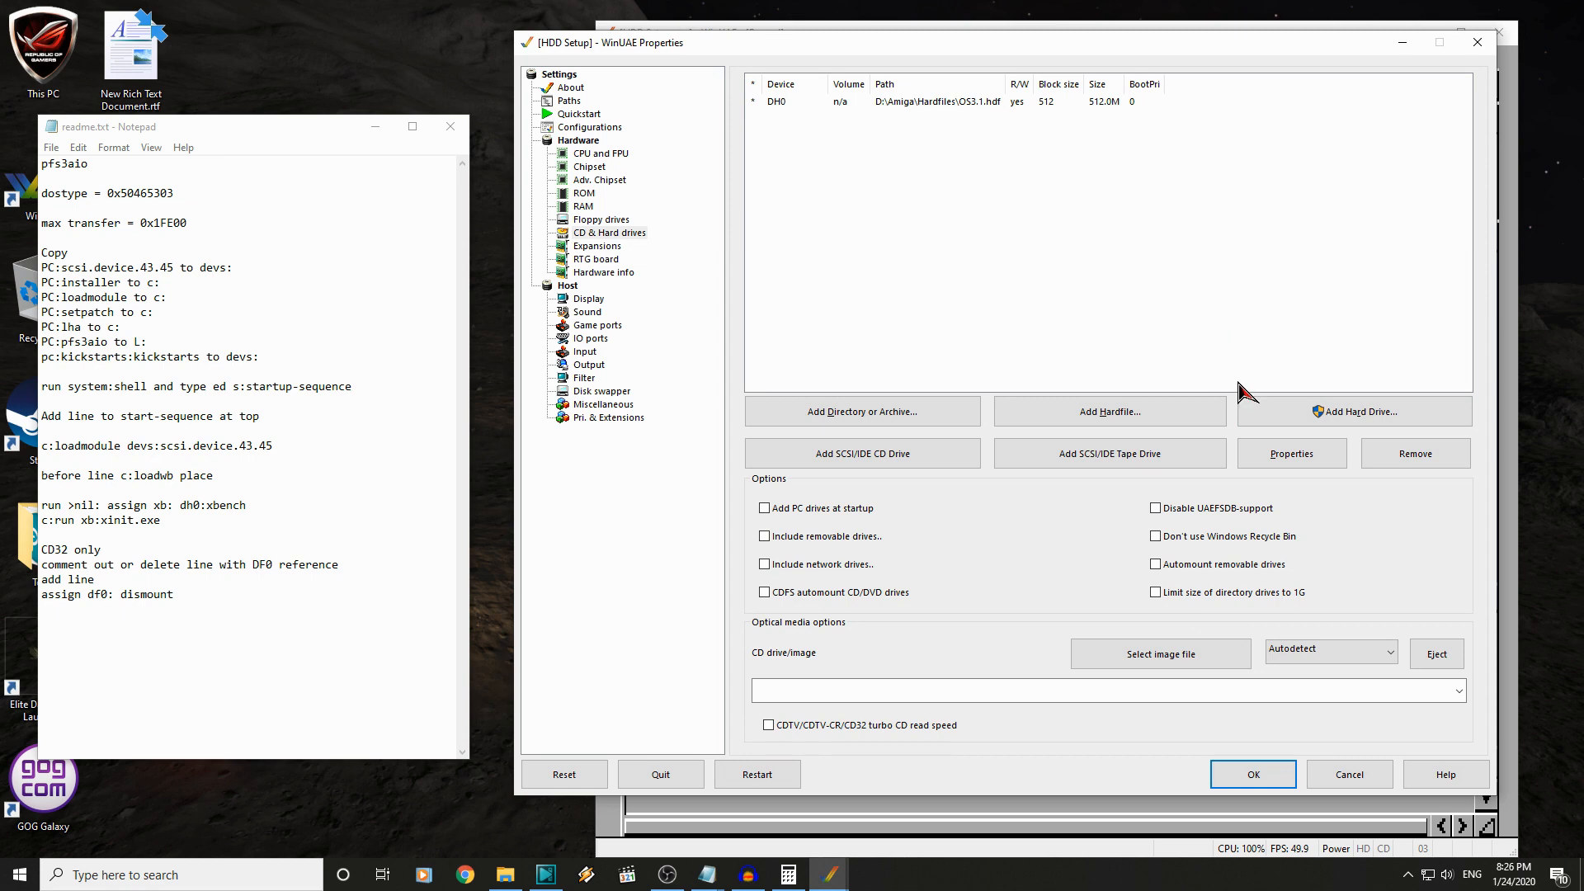
{"action": "left_click", "coordinate": [1354, 411]}
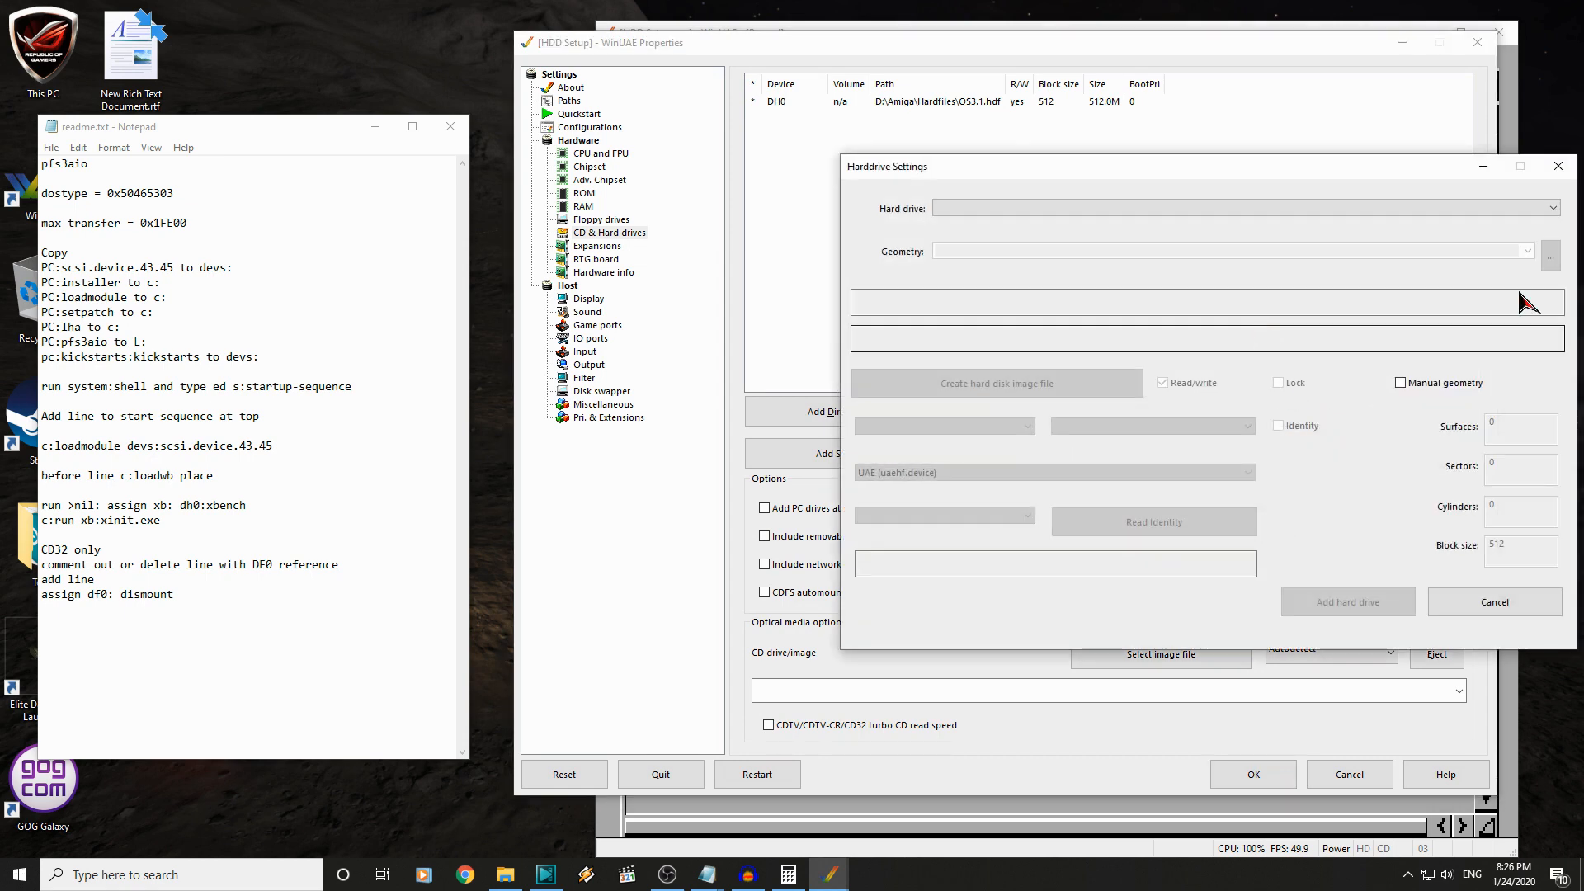
{"action": "left_click", "coordinate": [1551, 208]}
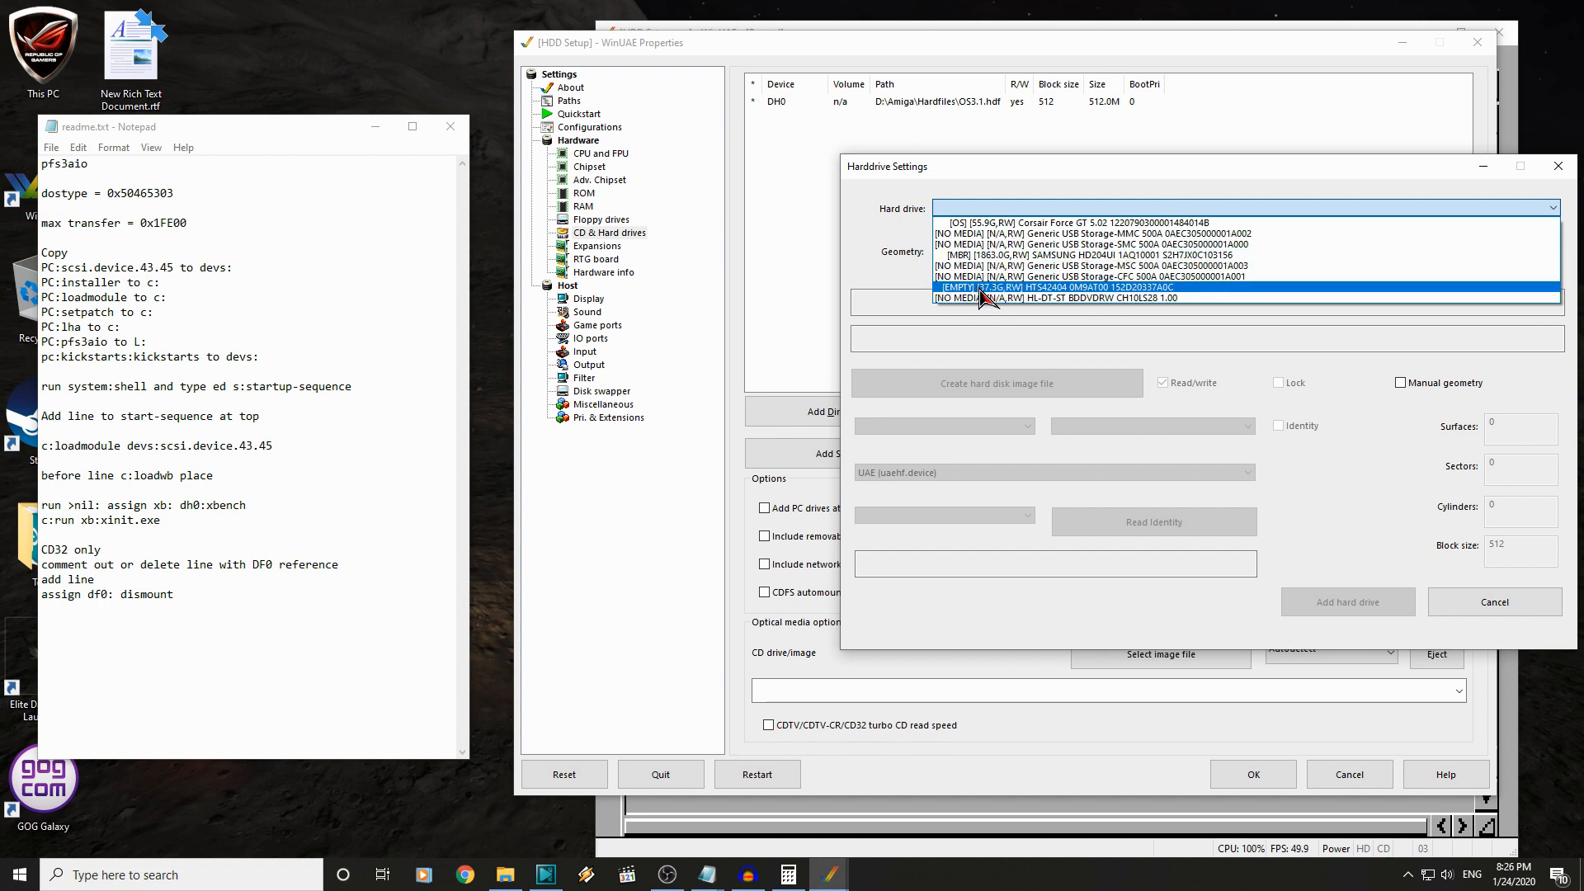
{"action": "left_click", "coordinate": [1060, 287]}
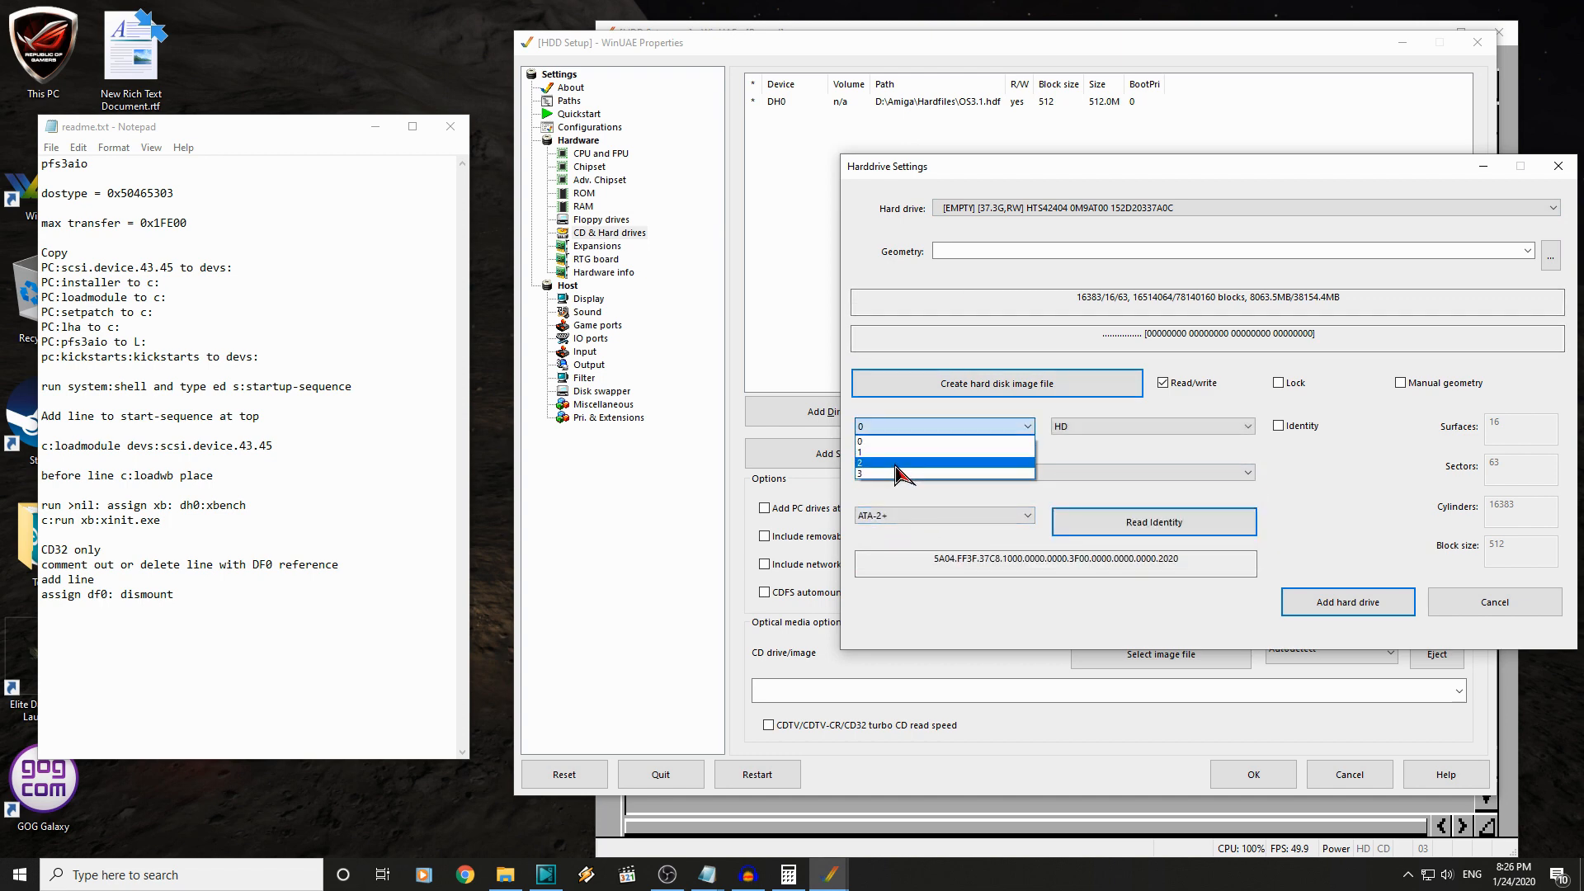
{"action": "left_click", "coordinate": [859, 451]}
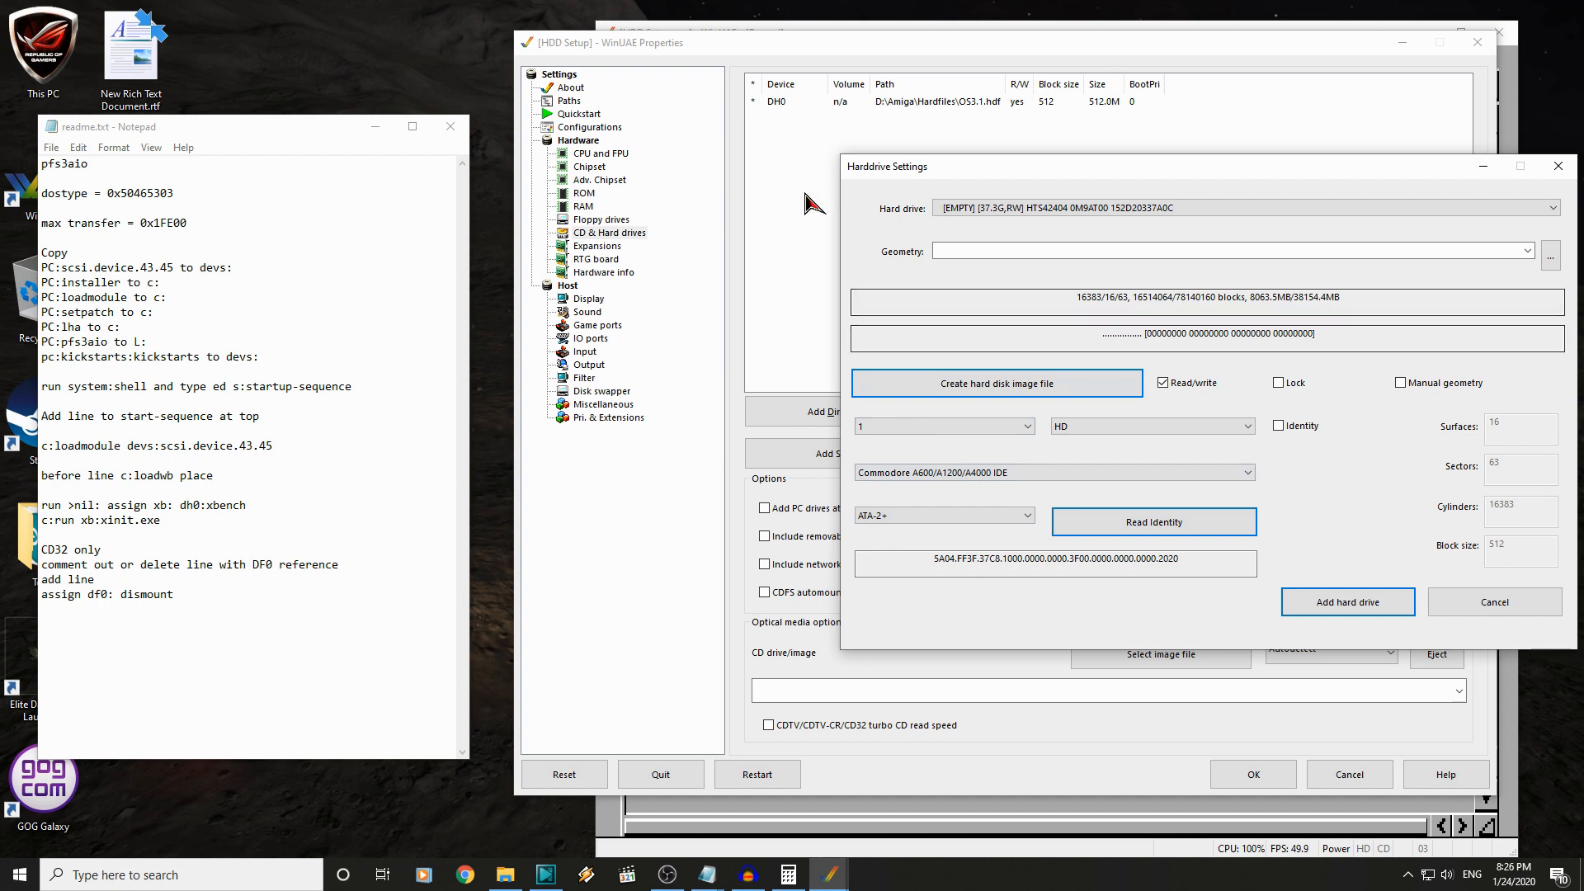
{"action": "mouse_move", "coordinate": [944, 179]}
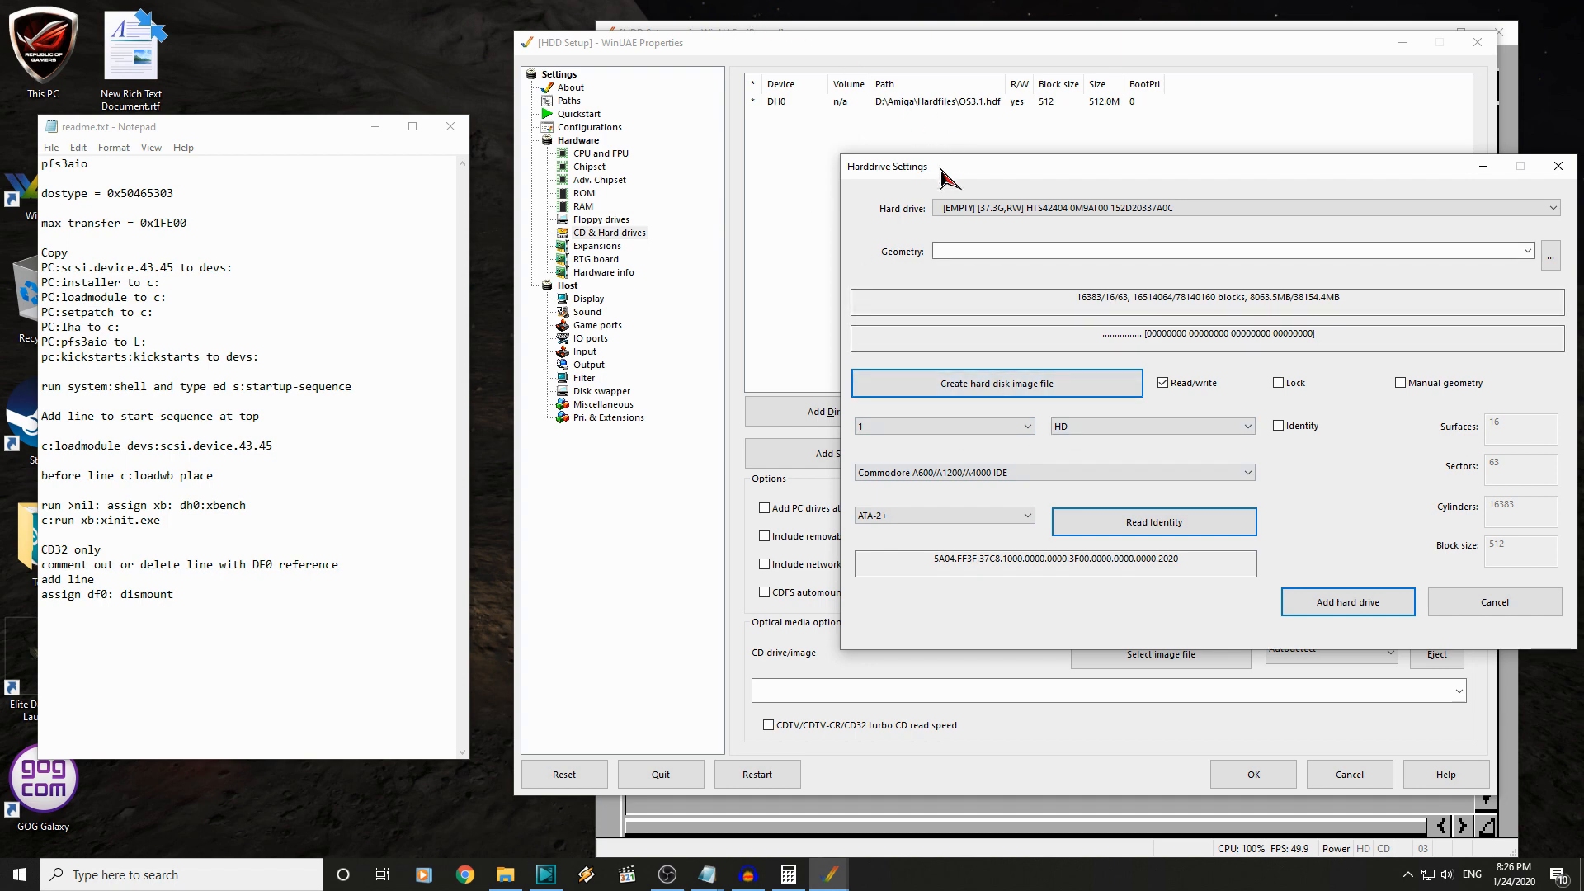
{"action": "left_click", "coordinate": [1346, 601]}
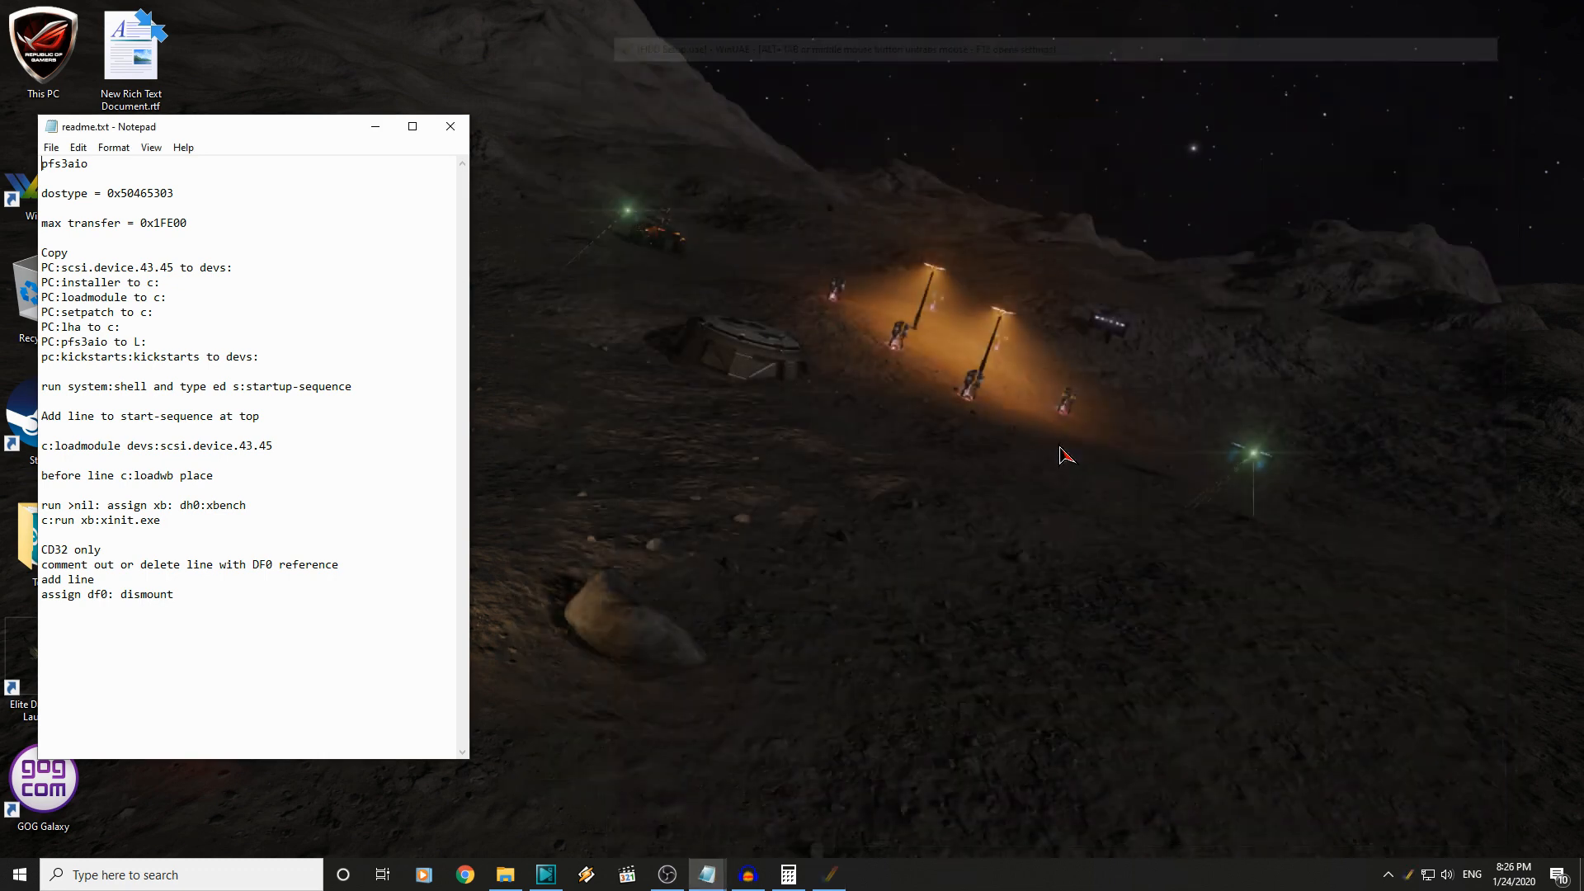
- Restart the Amiga and open the Tools drawer on Hardfile 3.1
{"action": "left_click", "coordinate": [826, 875]}
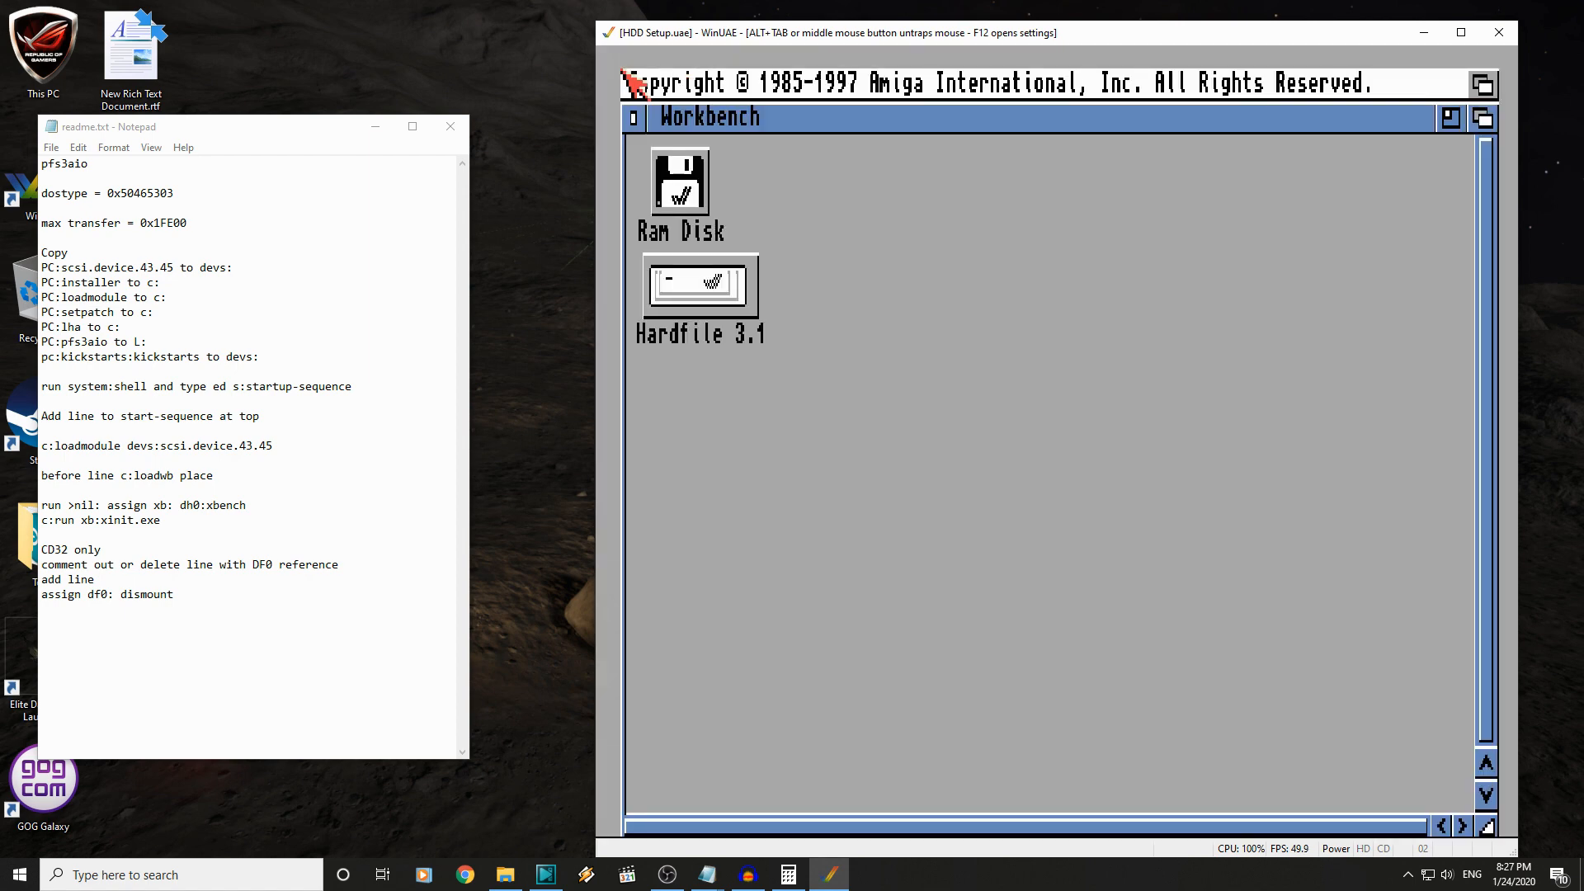
{"action": "mouse_move", "coordinate": [959, 505]}
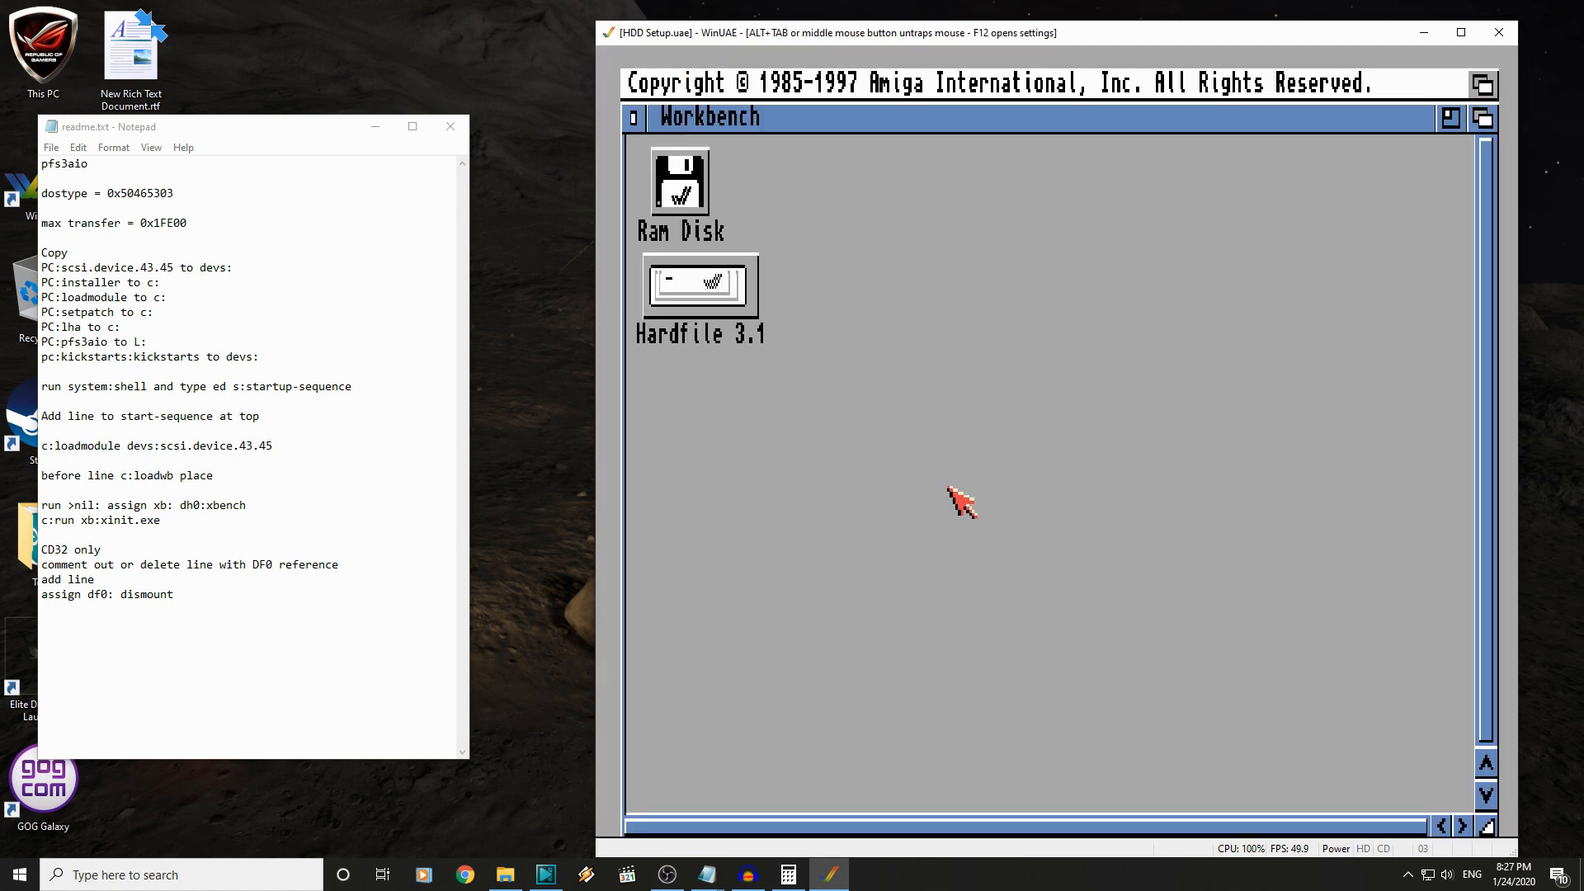
{"action": "mouse_move", "coordinate": [879, 505]}
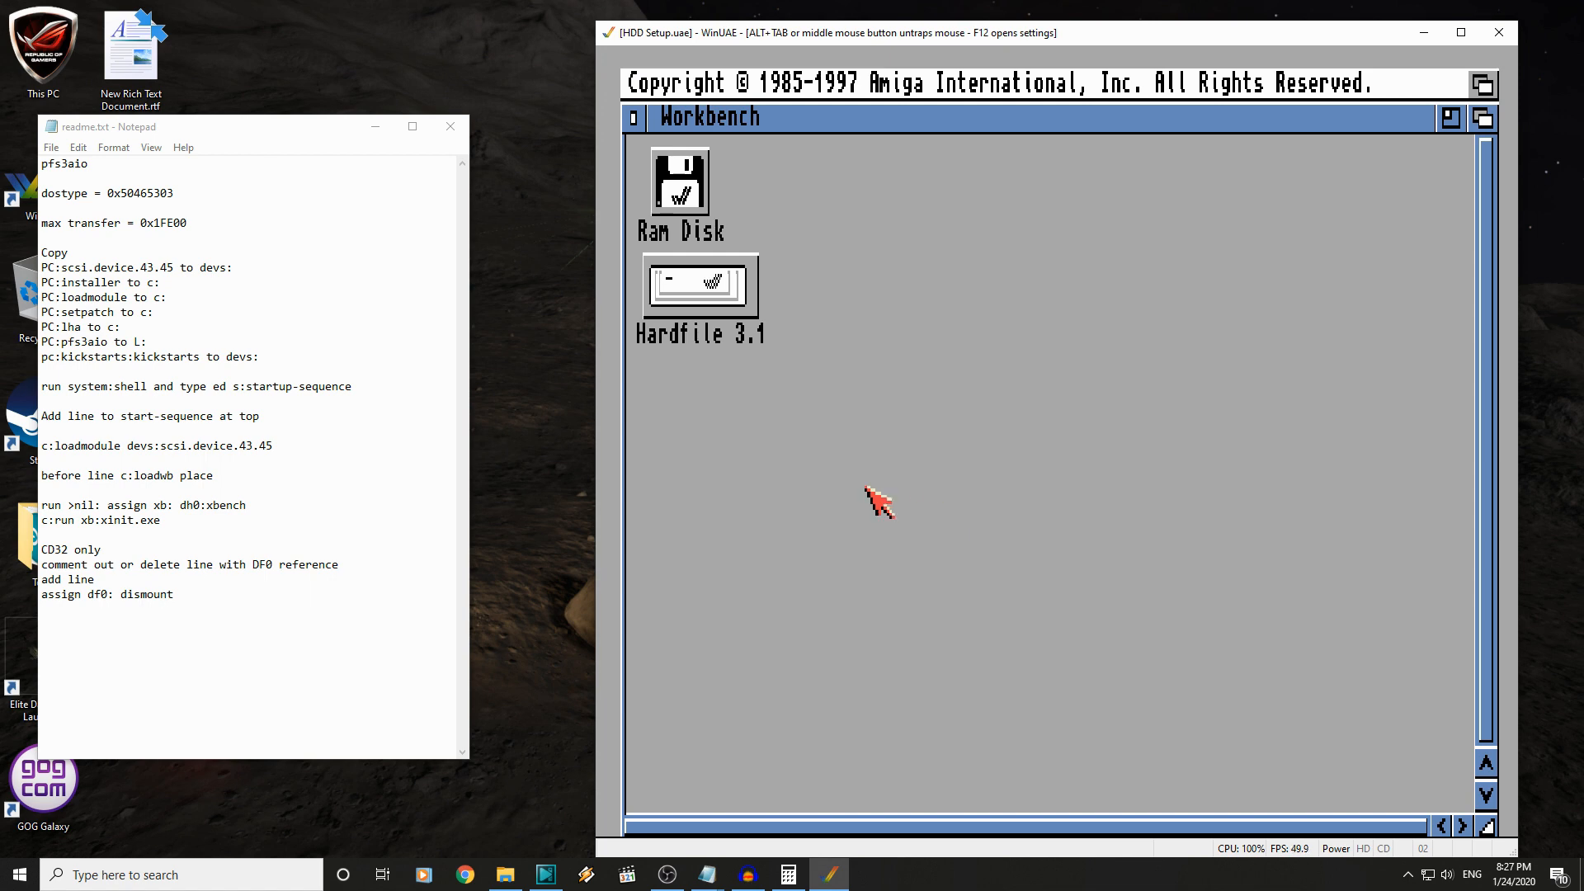
{"action": "double_click", "coordinate": [698, 284]}
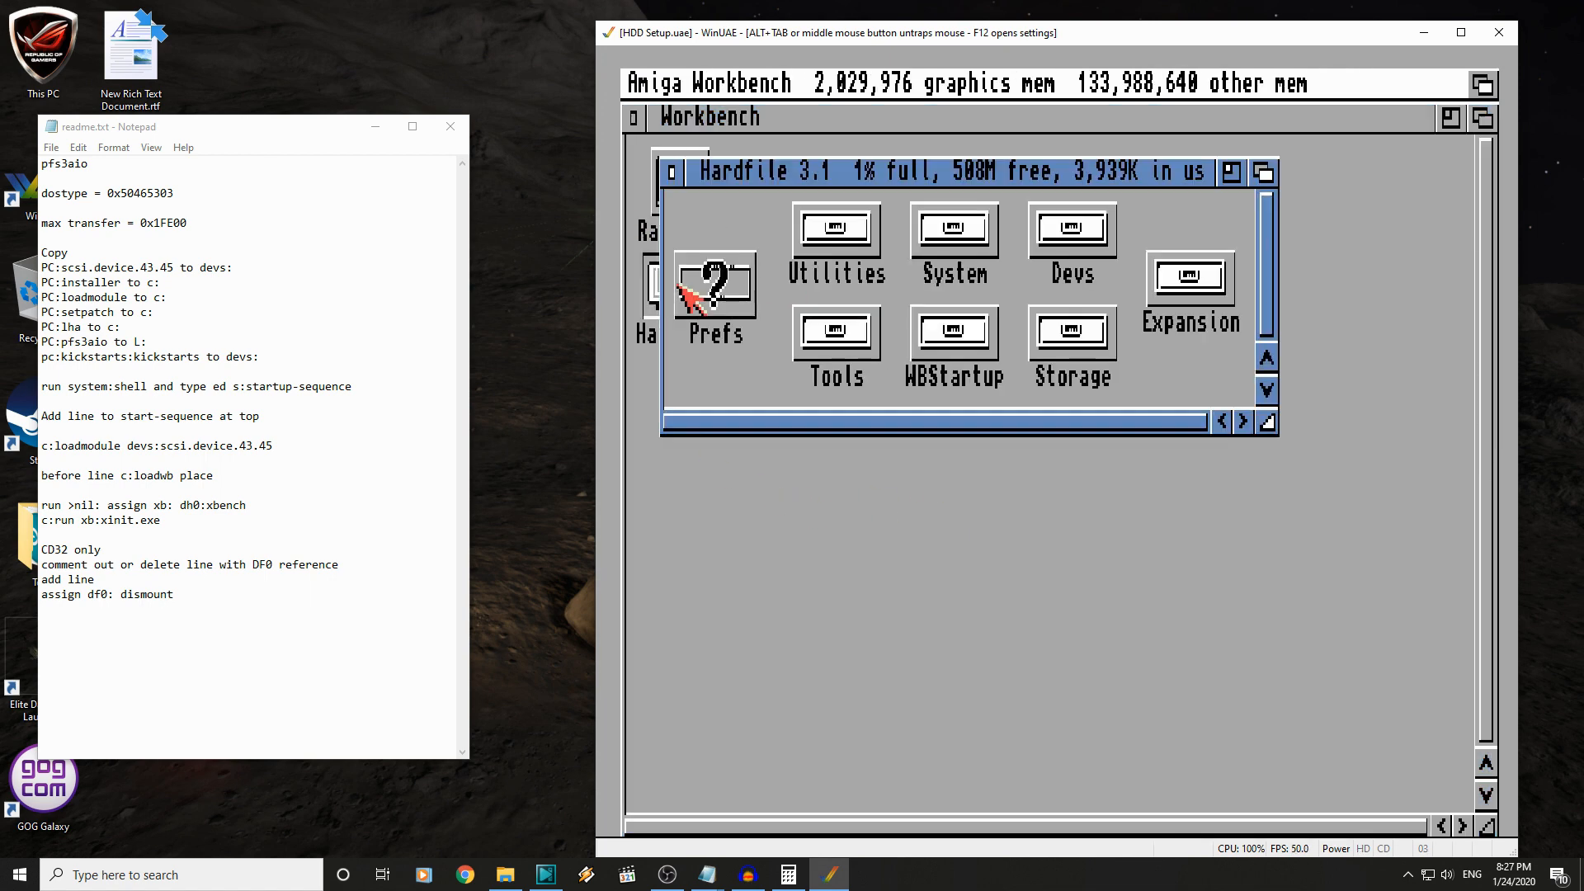
{"action": "mouse_move", "coordinate": [1051, 510]}
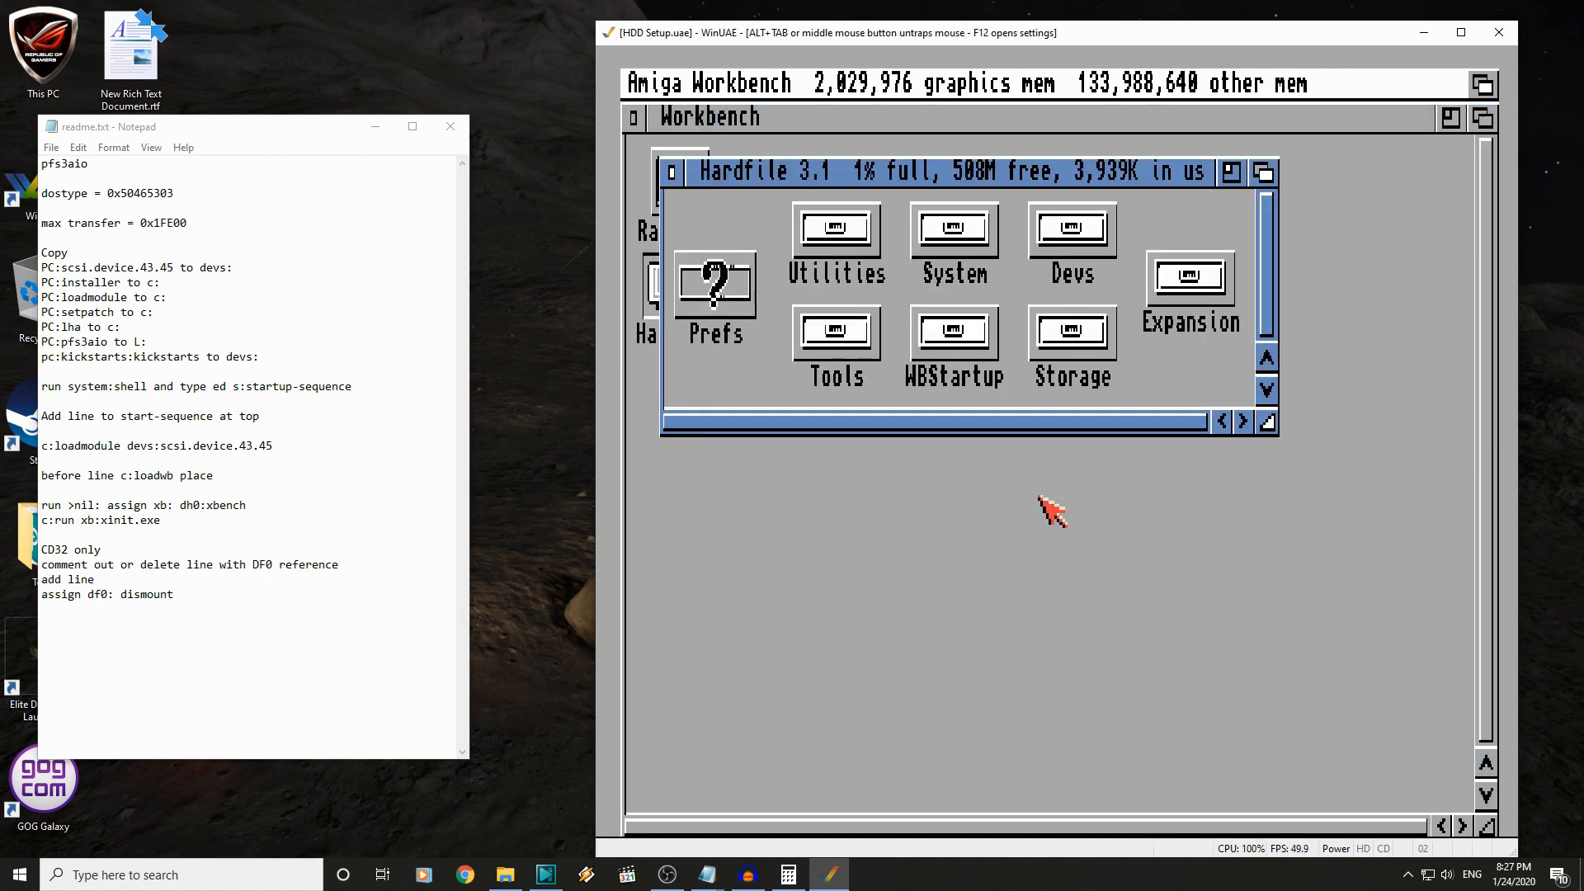
{"action": "double_click", "coordinate": [836, 330]}
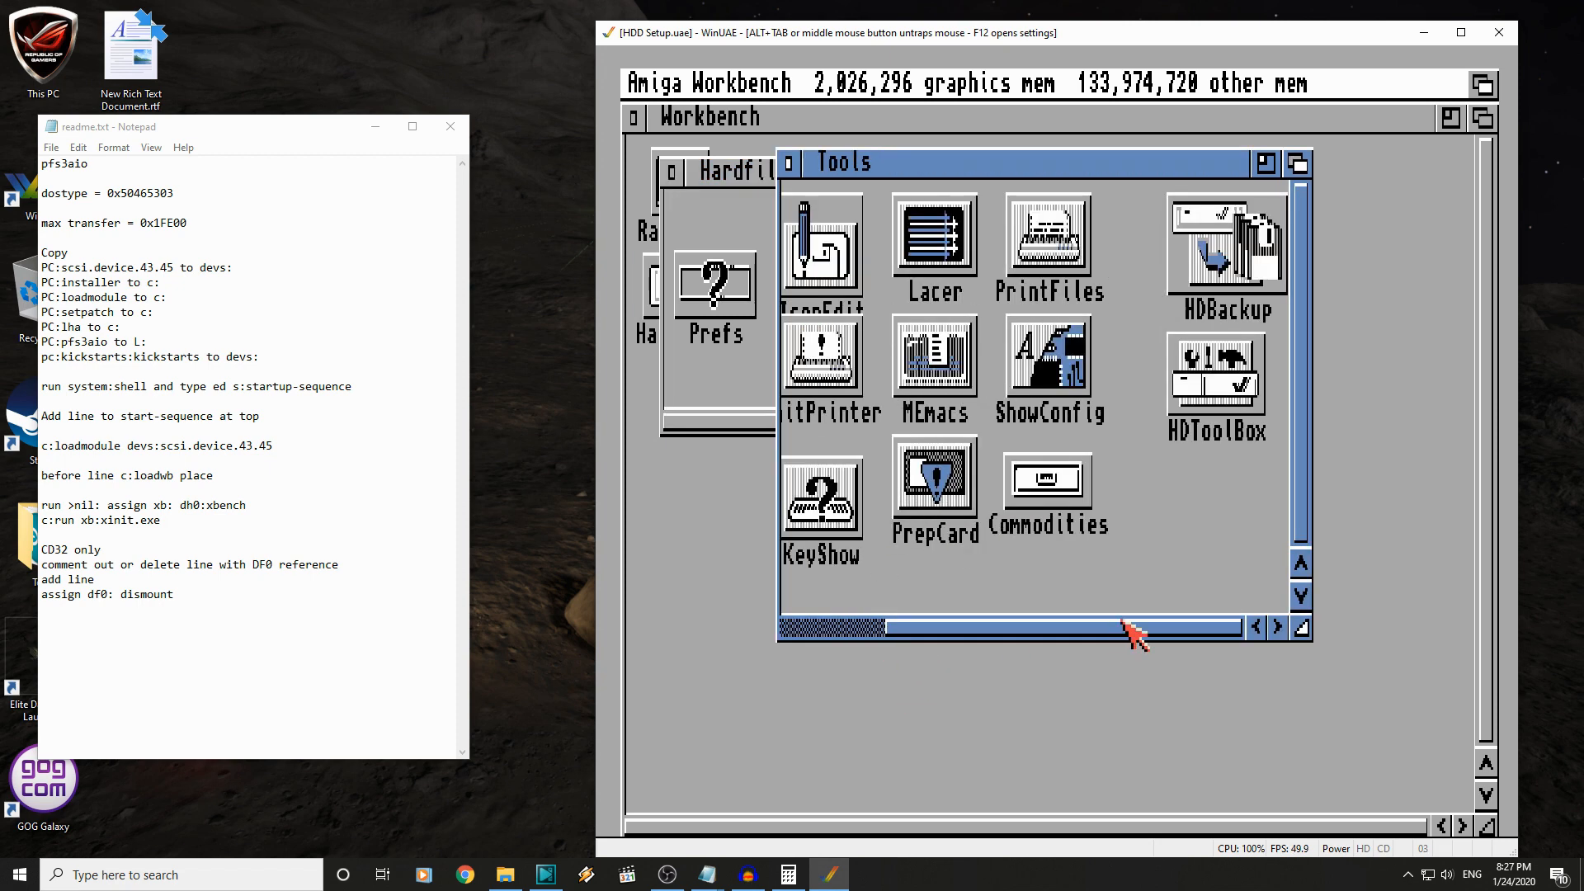
{"action": "mouse_move", "coordinate": [1215, 389]}
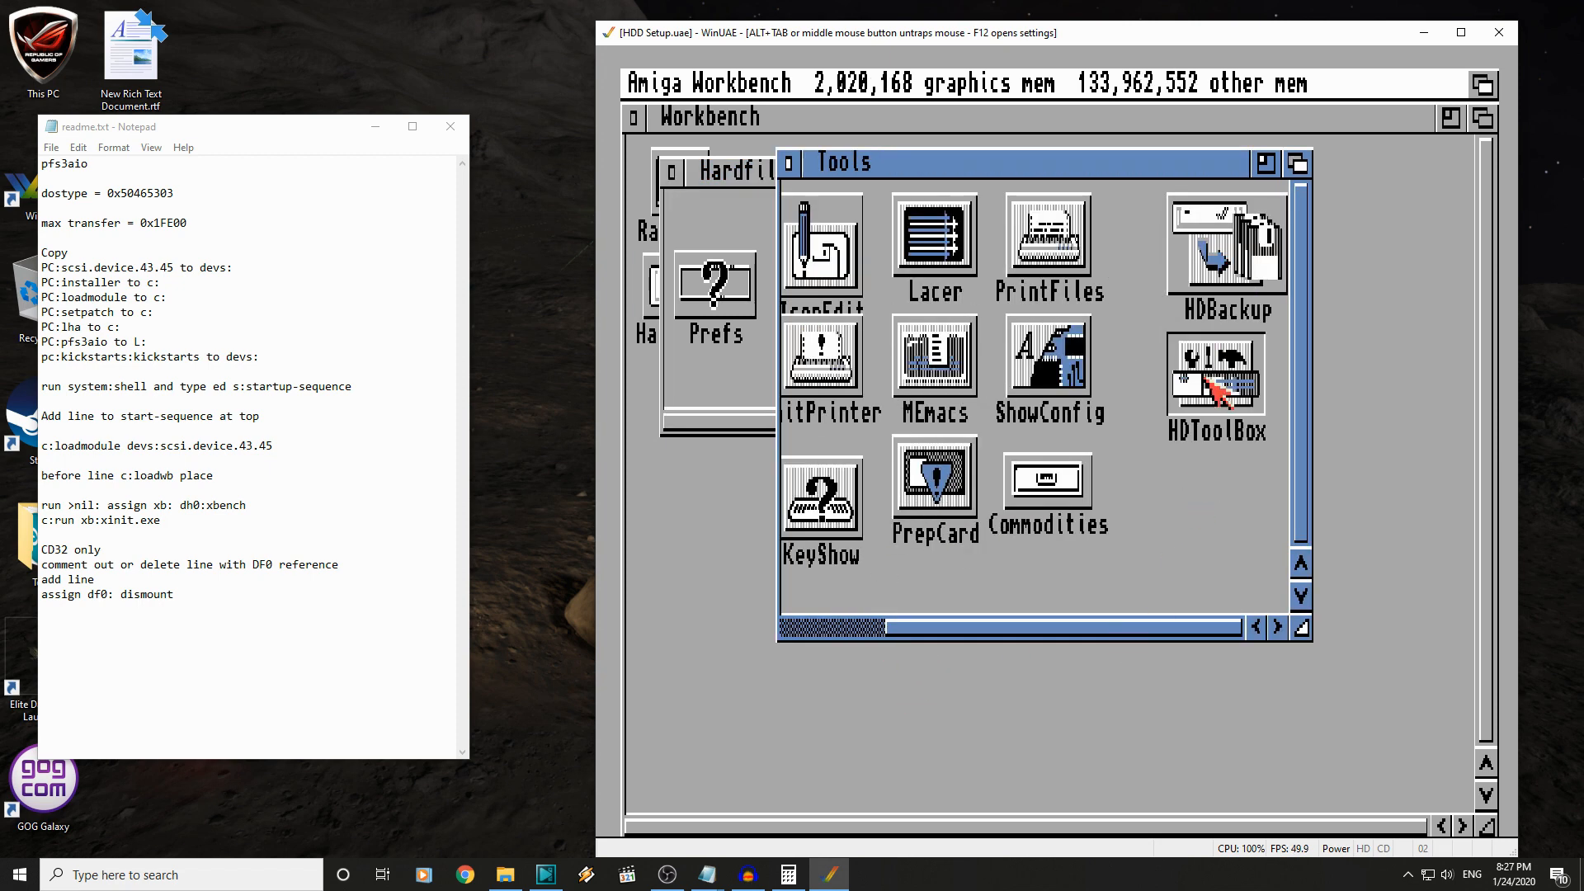
- In HDToolBox, define a new unit 1 drive type by reading its geometry (77520 cylinders, 16 heads)
{"action": "double_click", "coordinate": [1215, 373]}
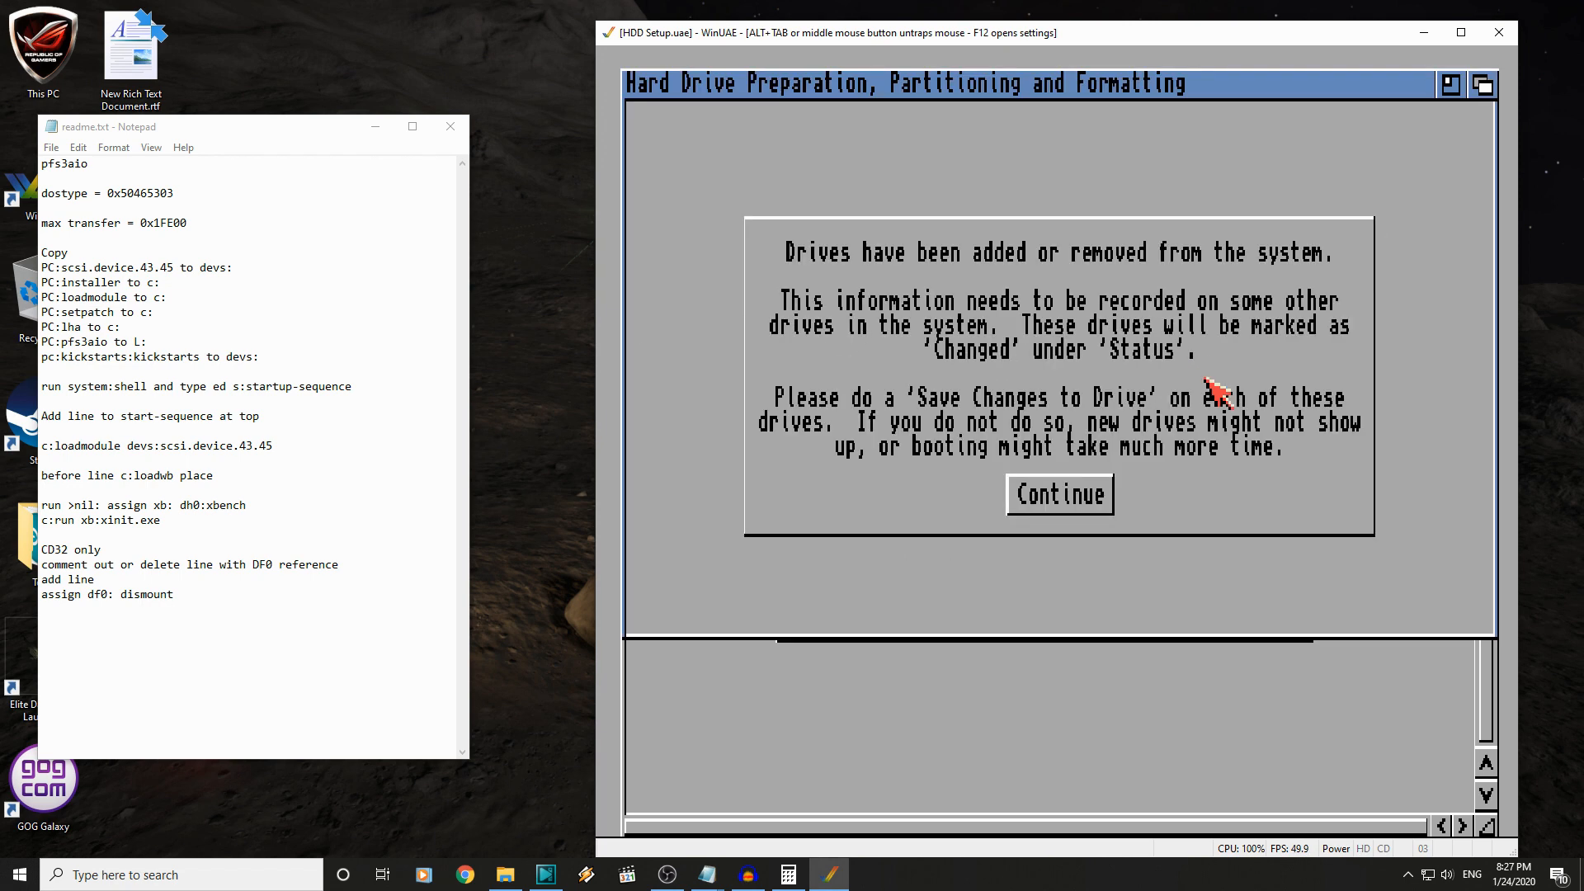
{"action": "left_click", "coordinate": [1059, 494]}
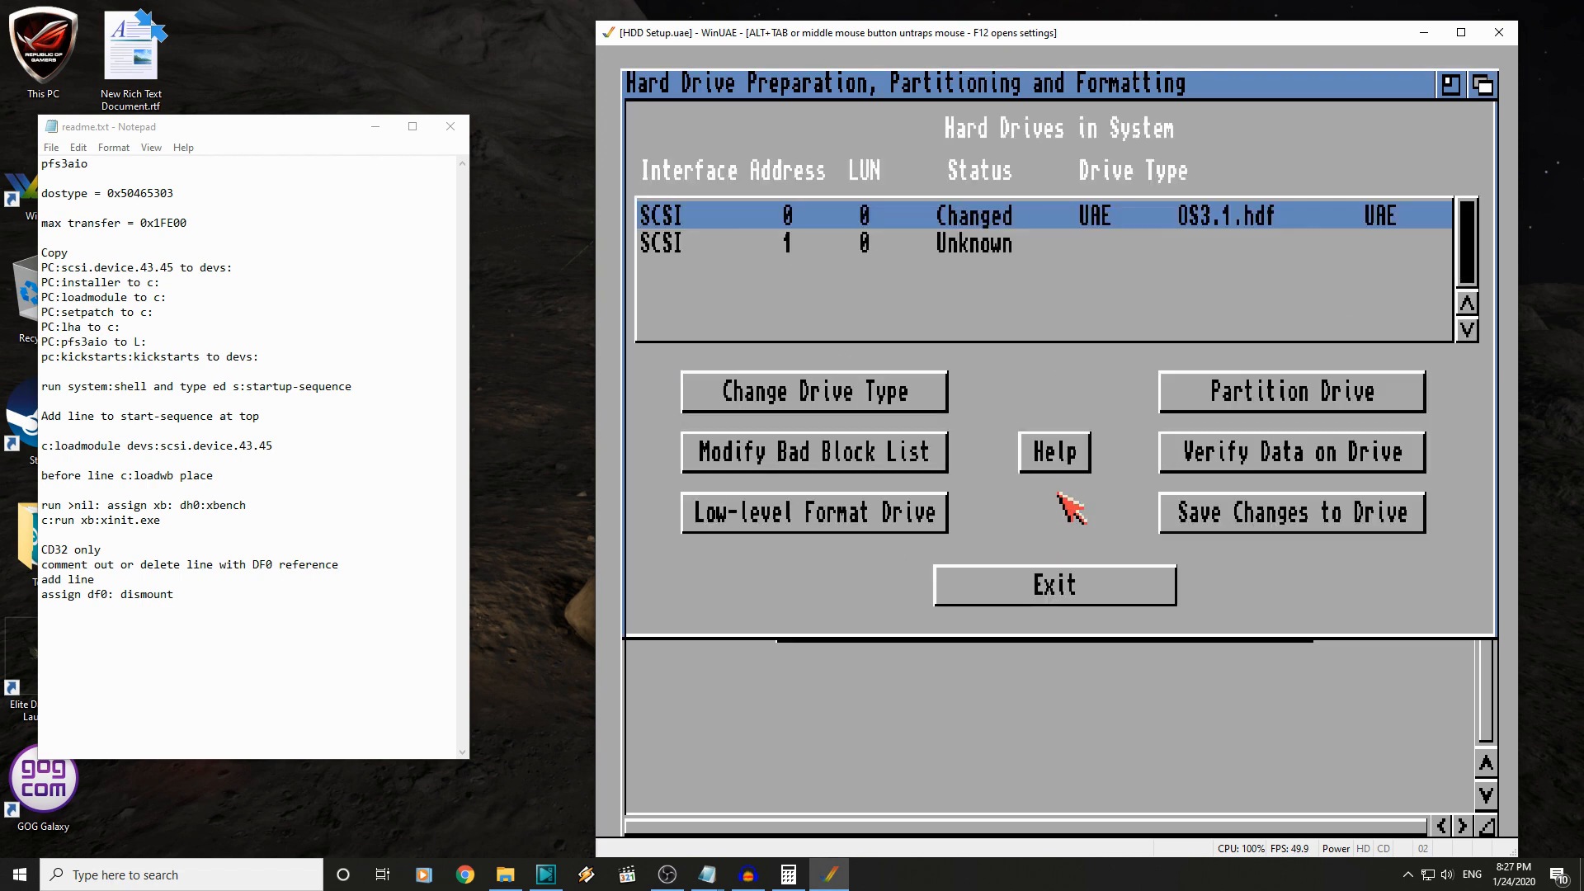
{"action": "mouse_move", "coordinate": [662, 247]}
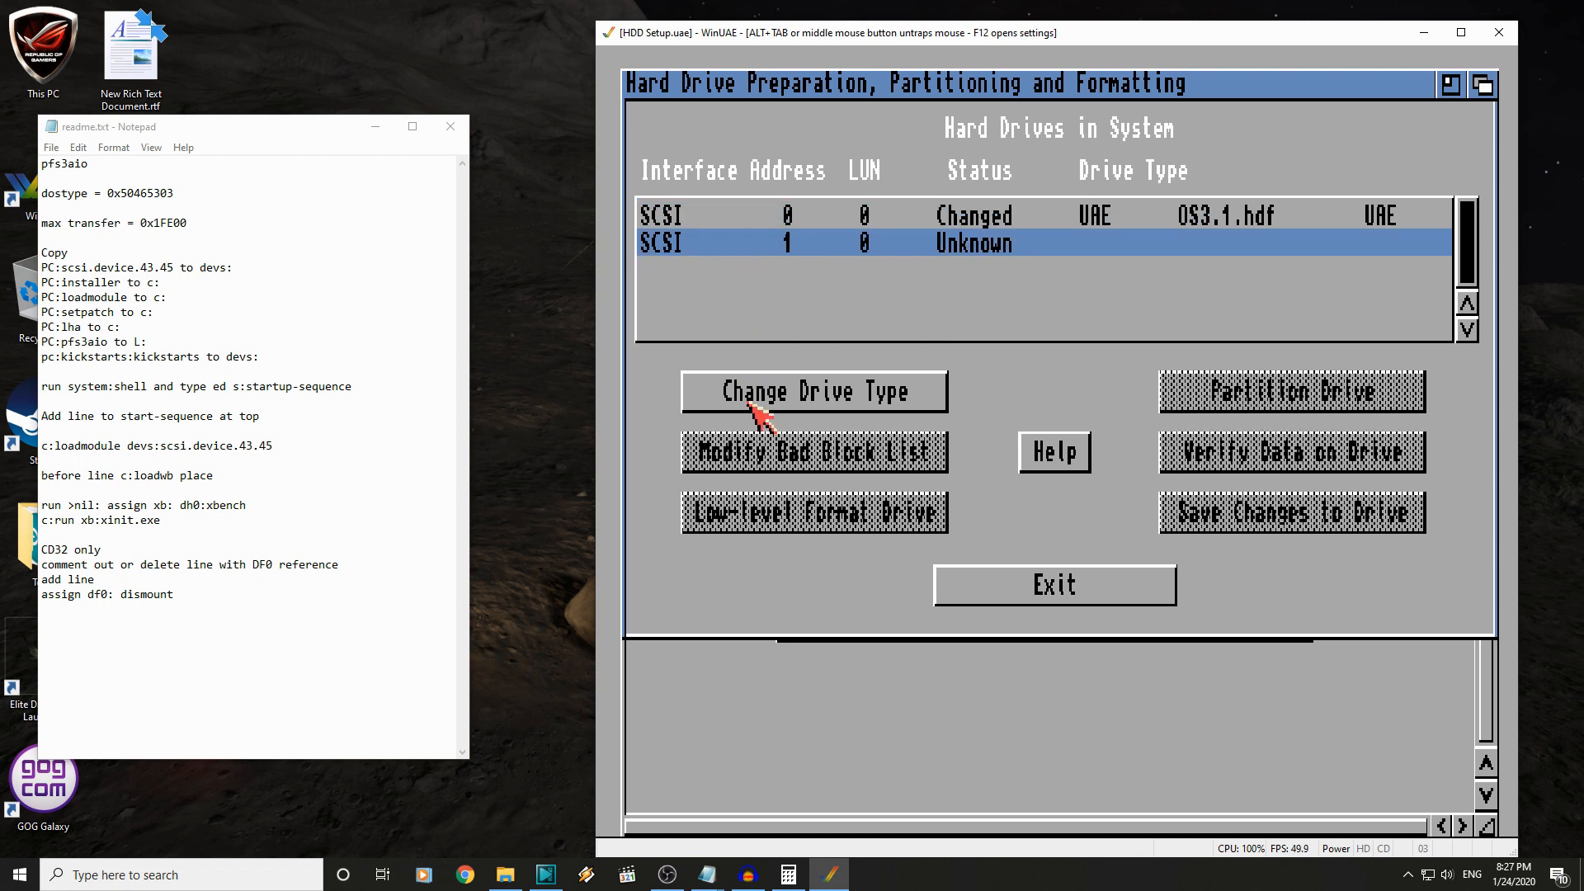
{"action": "left_click", "coordinate": [813, 391]}
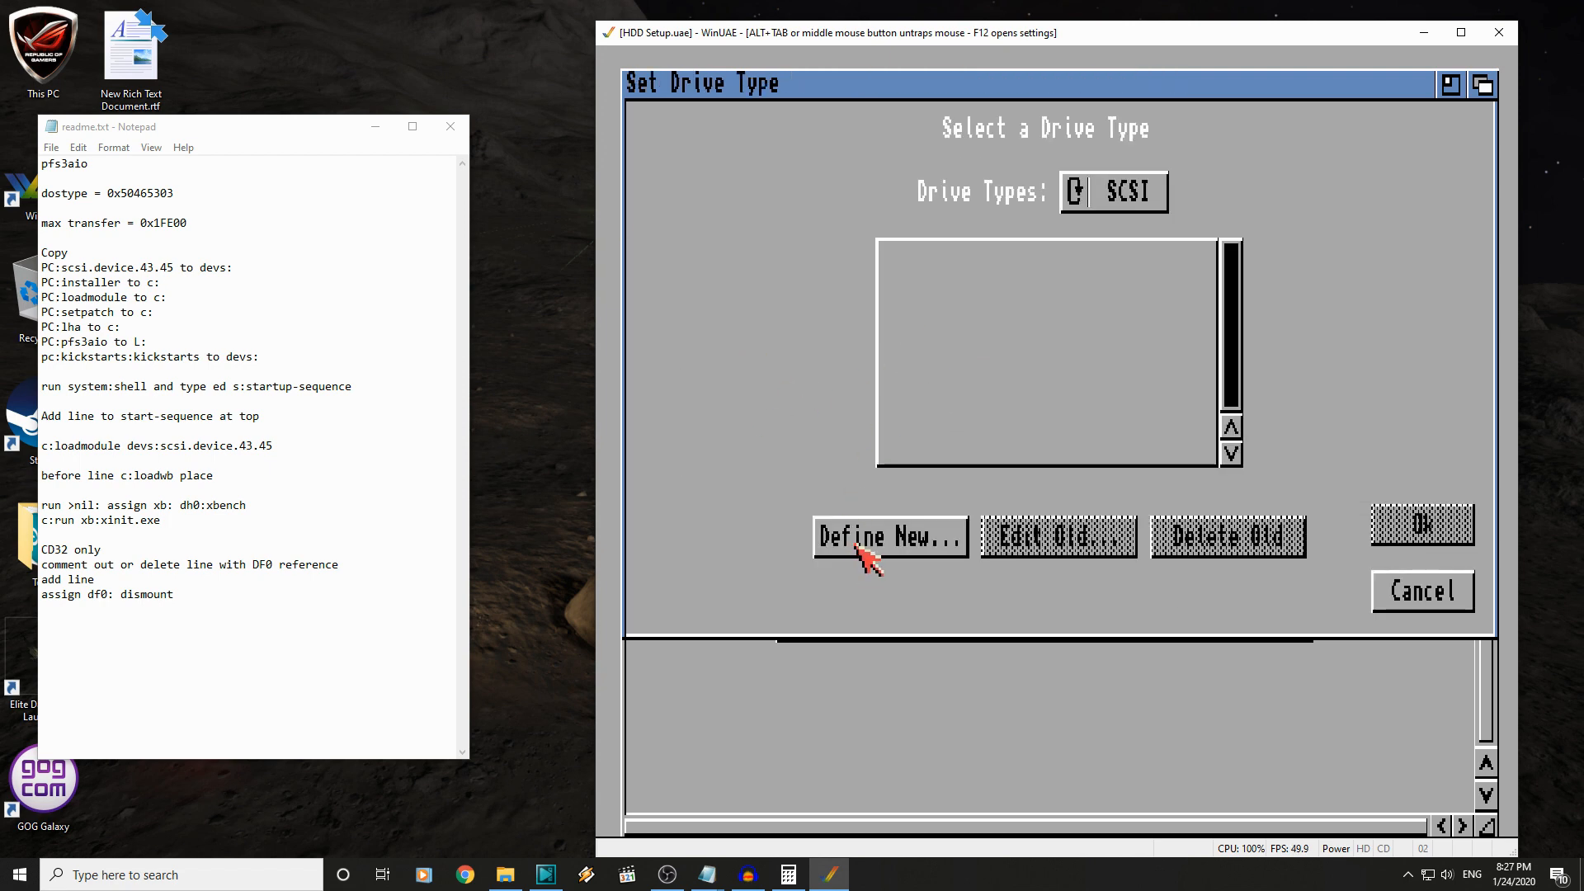
{"action": "left_click", "coordinate": [887, 535]}
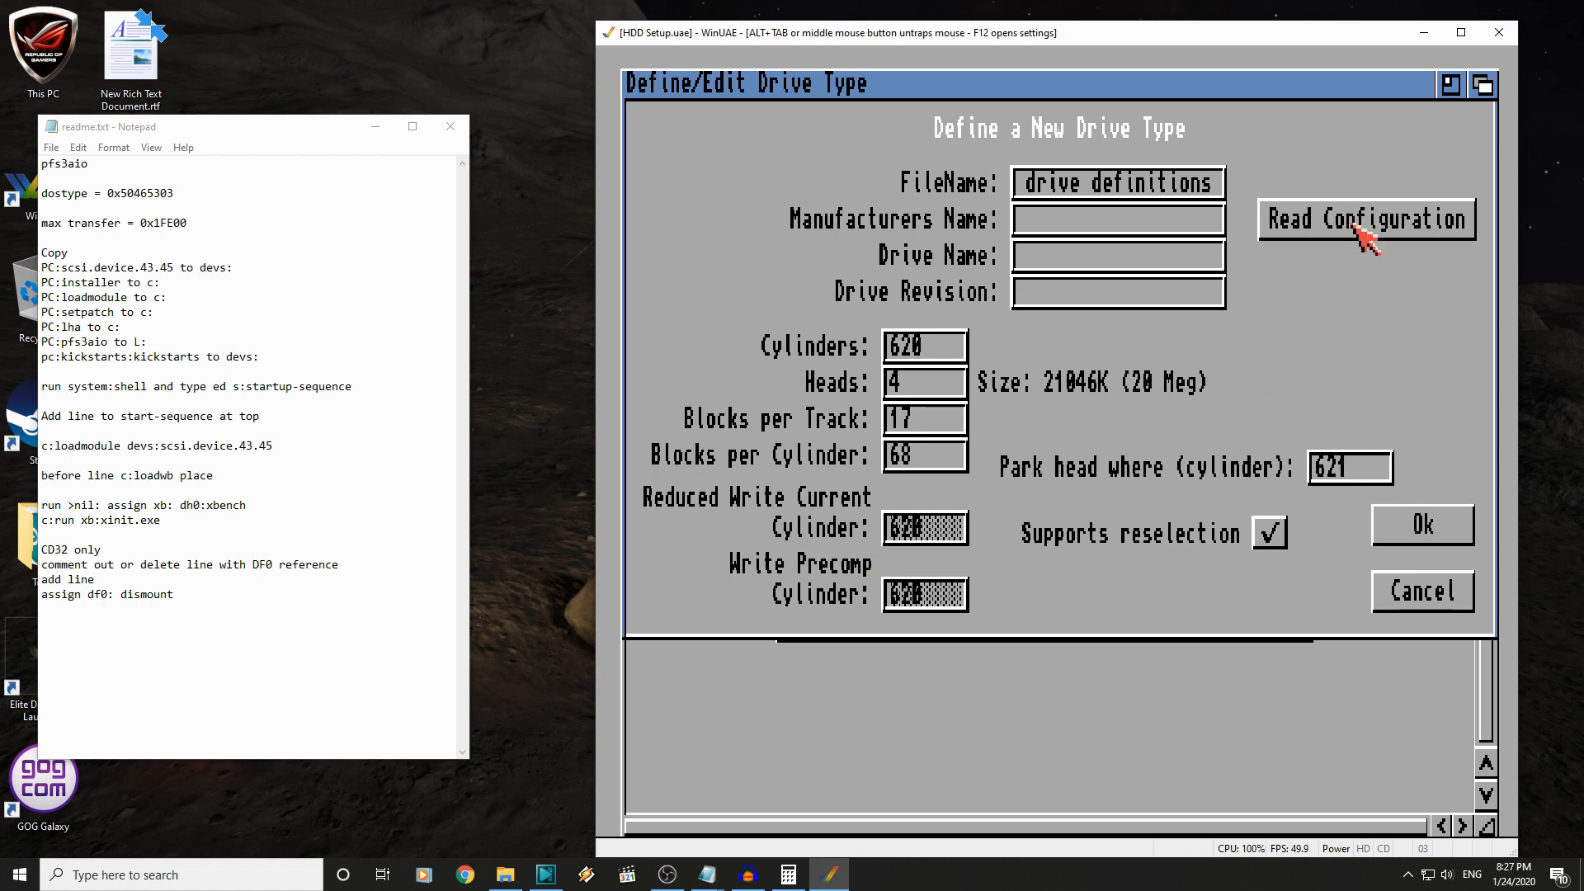
{"action": "left_click", "coordinate": [1366, 218]}
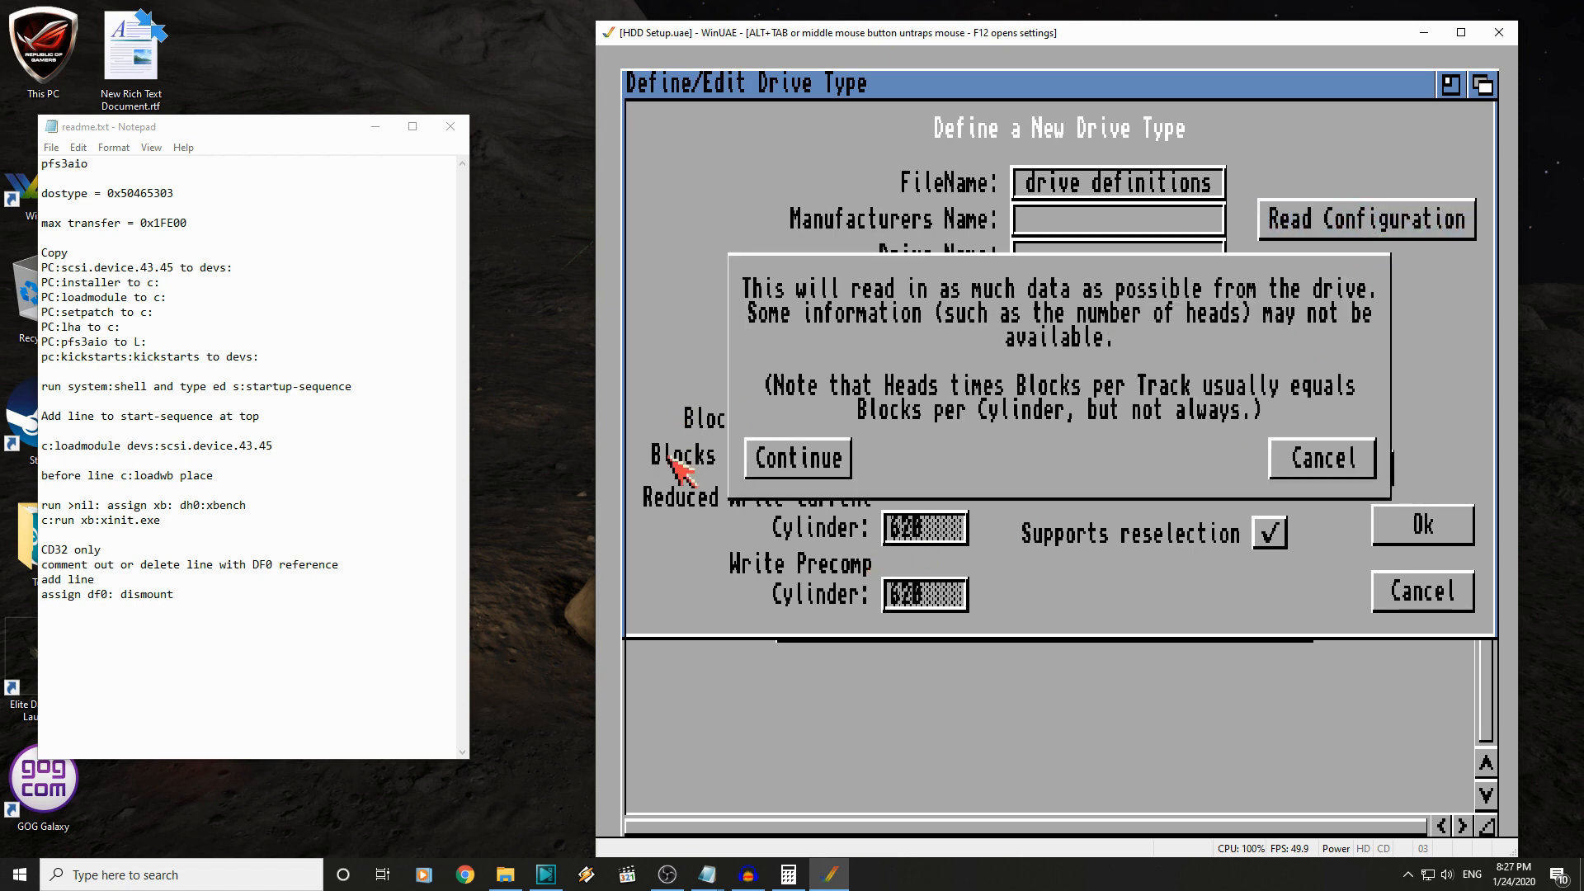
{"action": "left_click", "coordinate": [796, 458]}
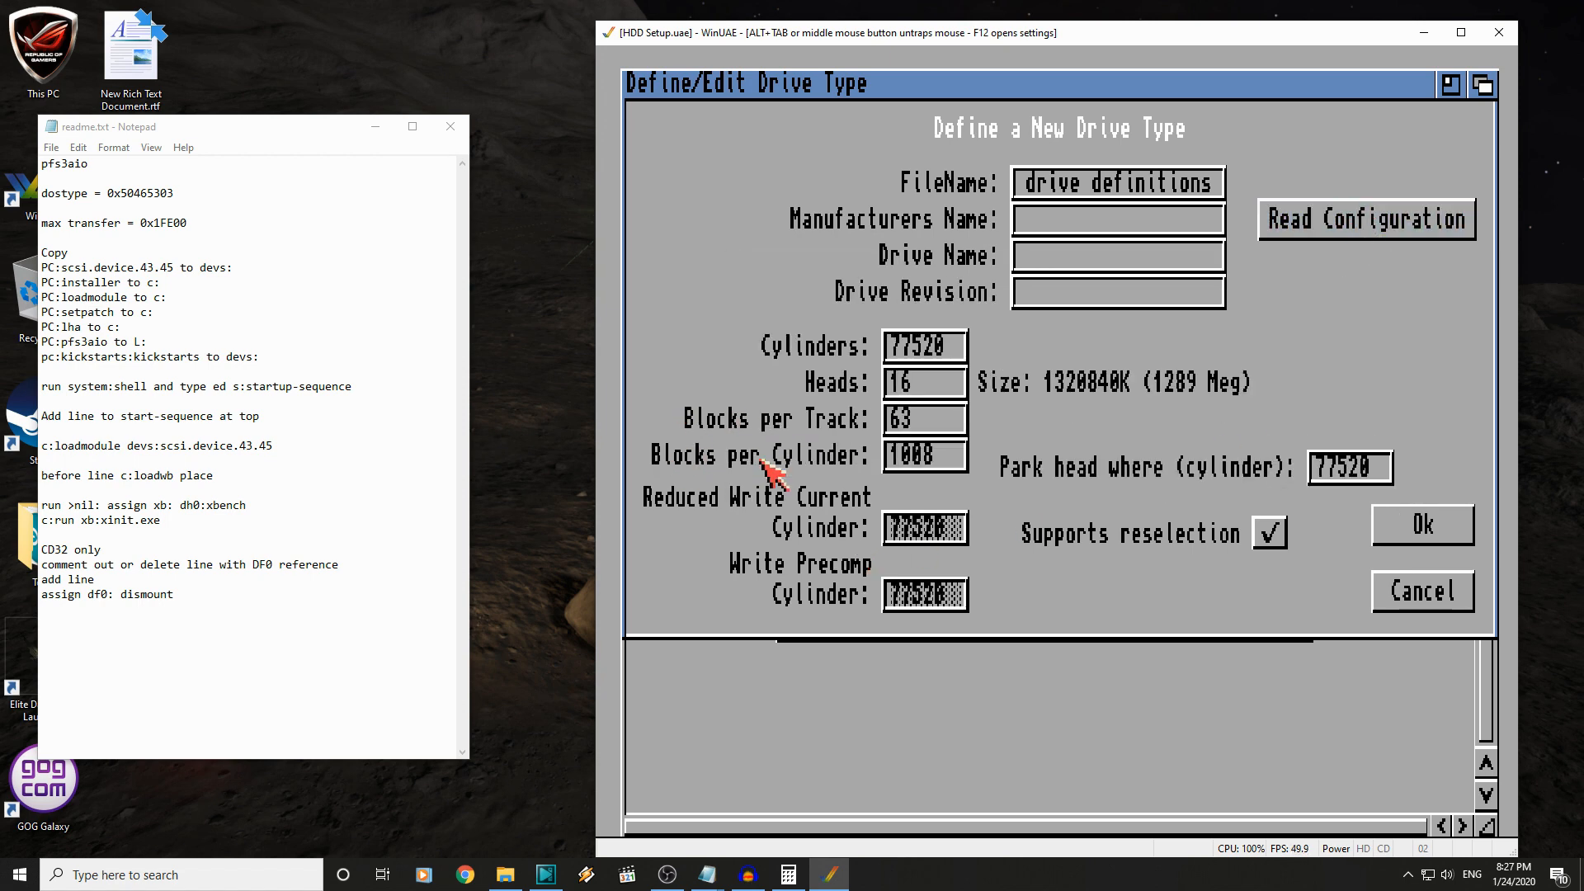
{"action": "left_click", "coordinate": [1366, 219]}
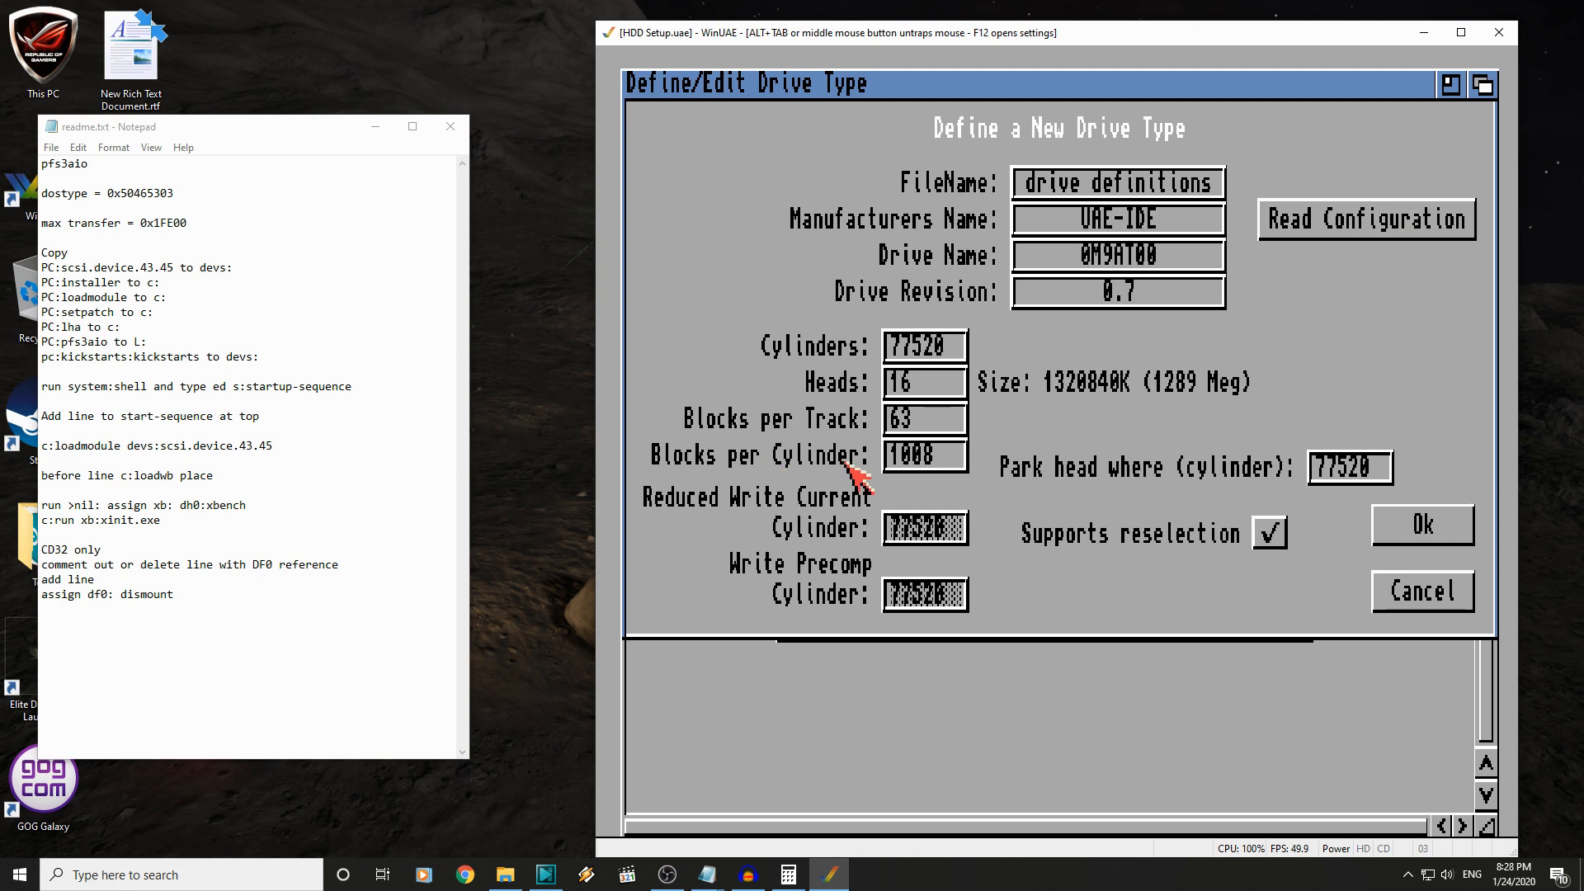
{"action": "mouse_move", "coordinate": [1021, 364]}
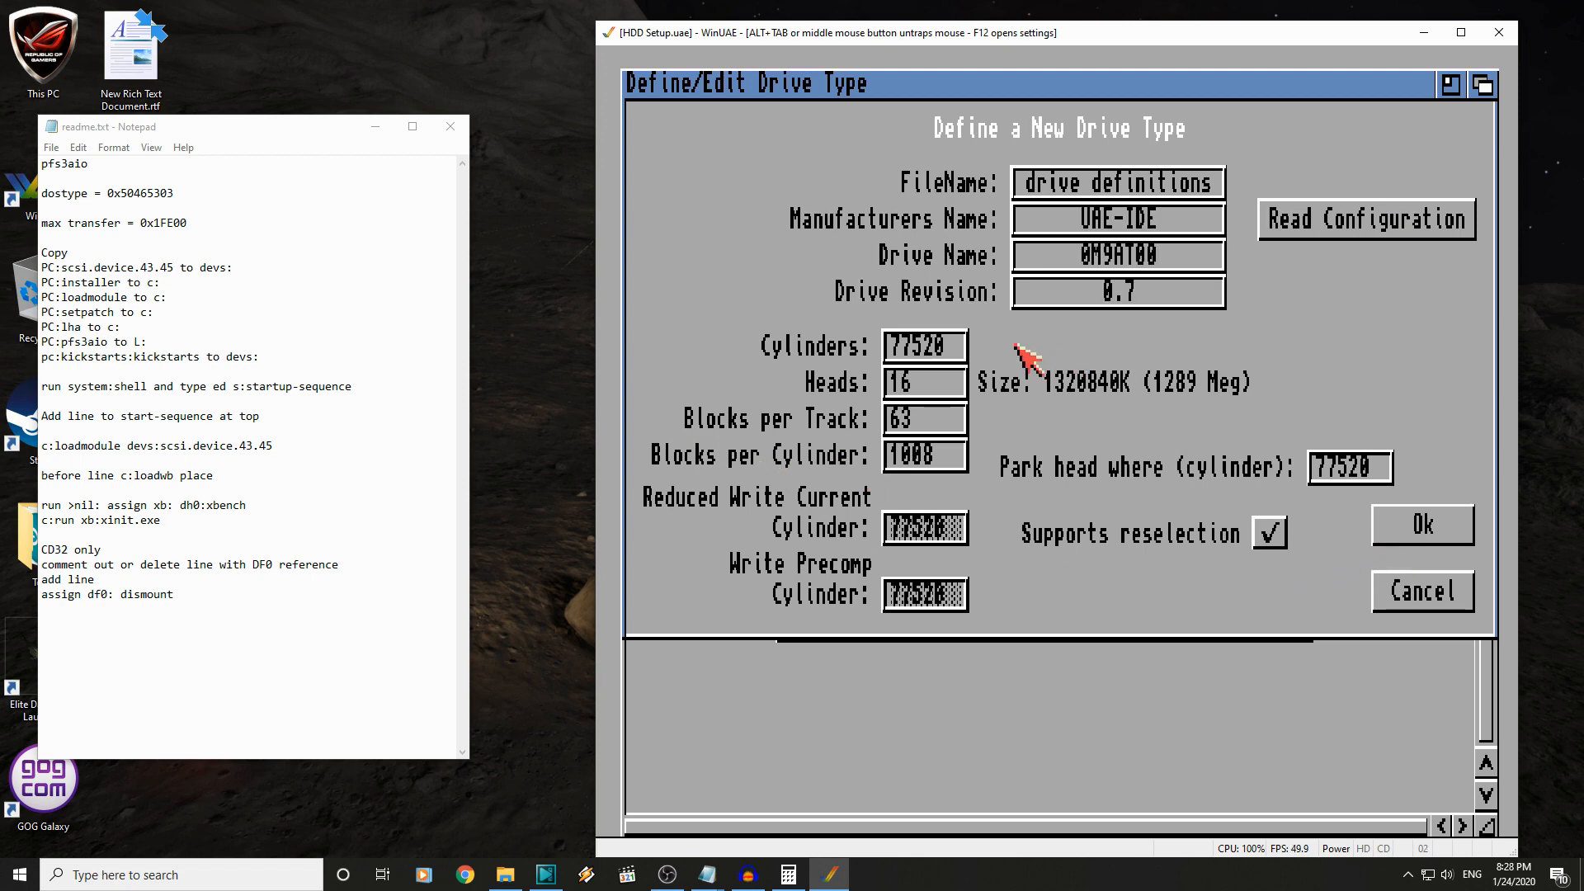
{"action": "mouse_move", "coordinate": [828, 440]}
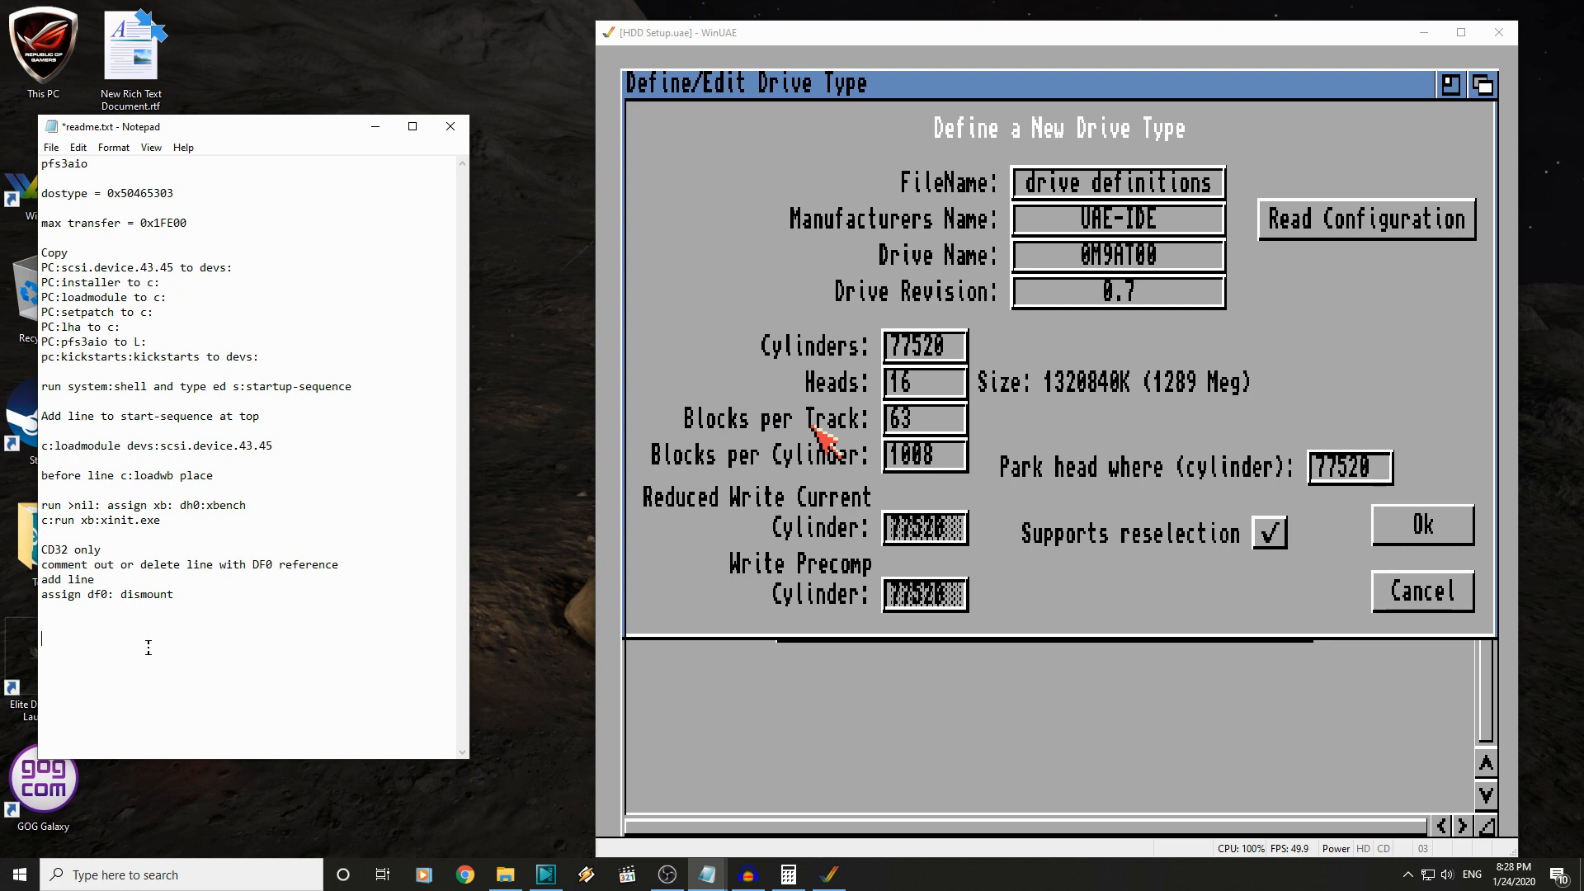
- Append 'cylinders 77520, heads 16, tracks 63' to the readme notes
{"action": "type", "text": "775"}
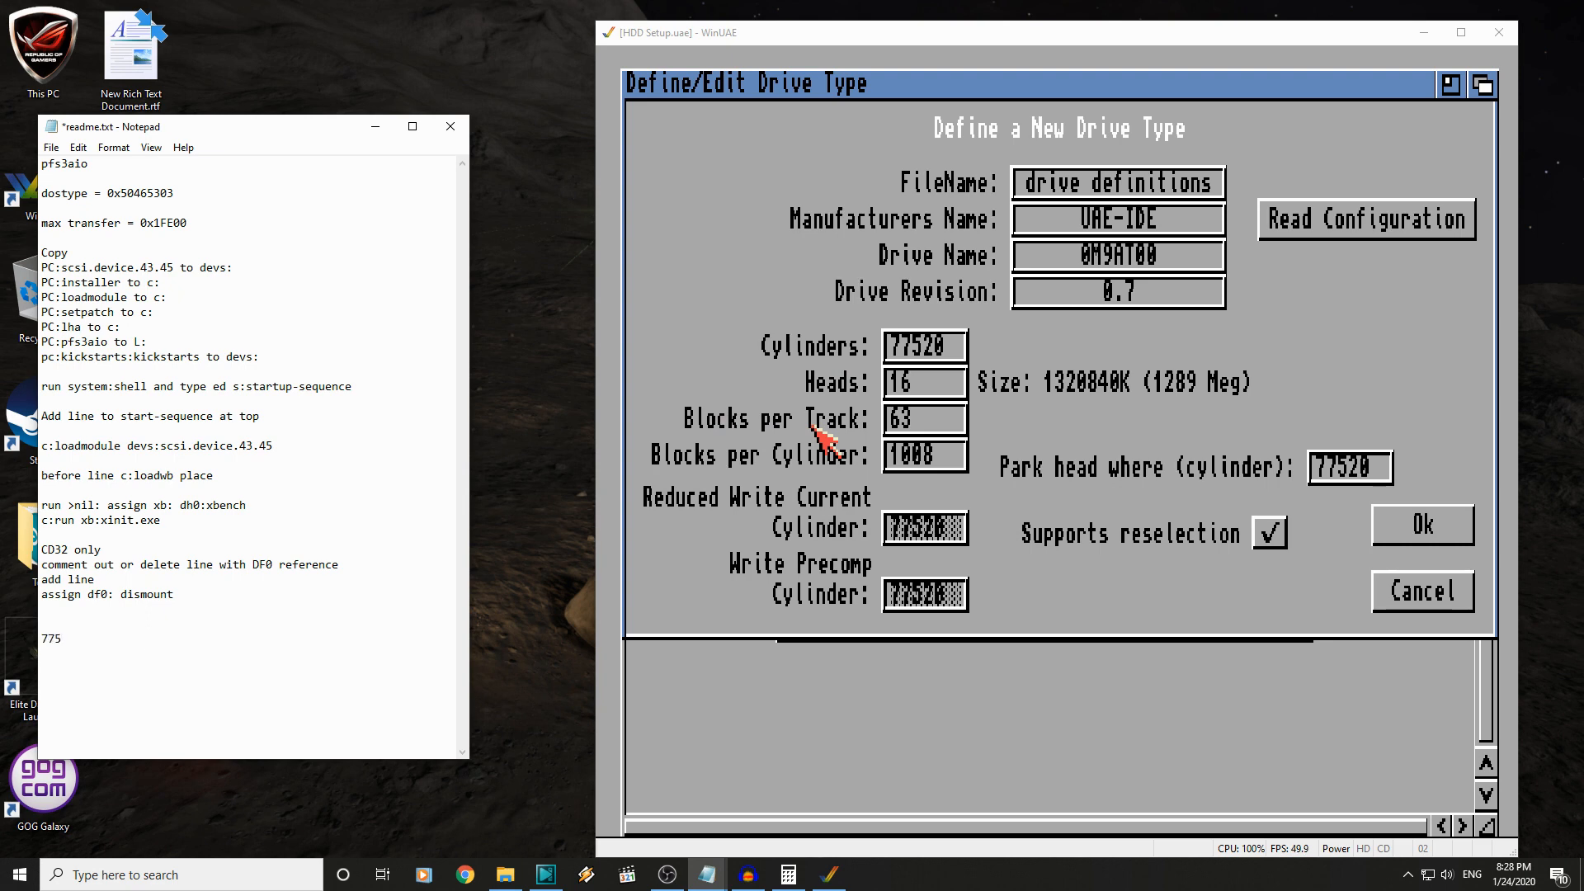
{"action": "type", "text": "20"}
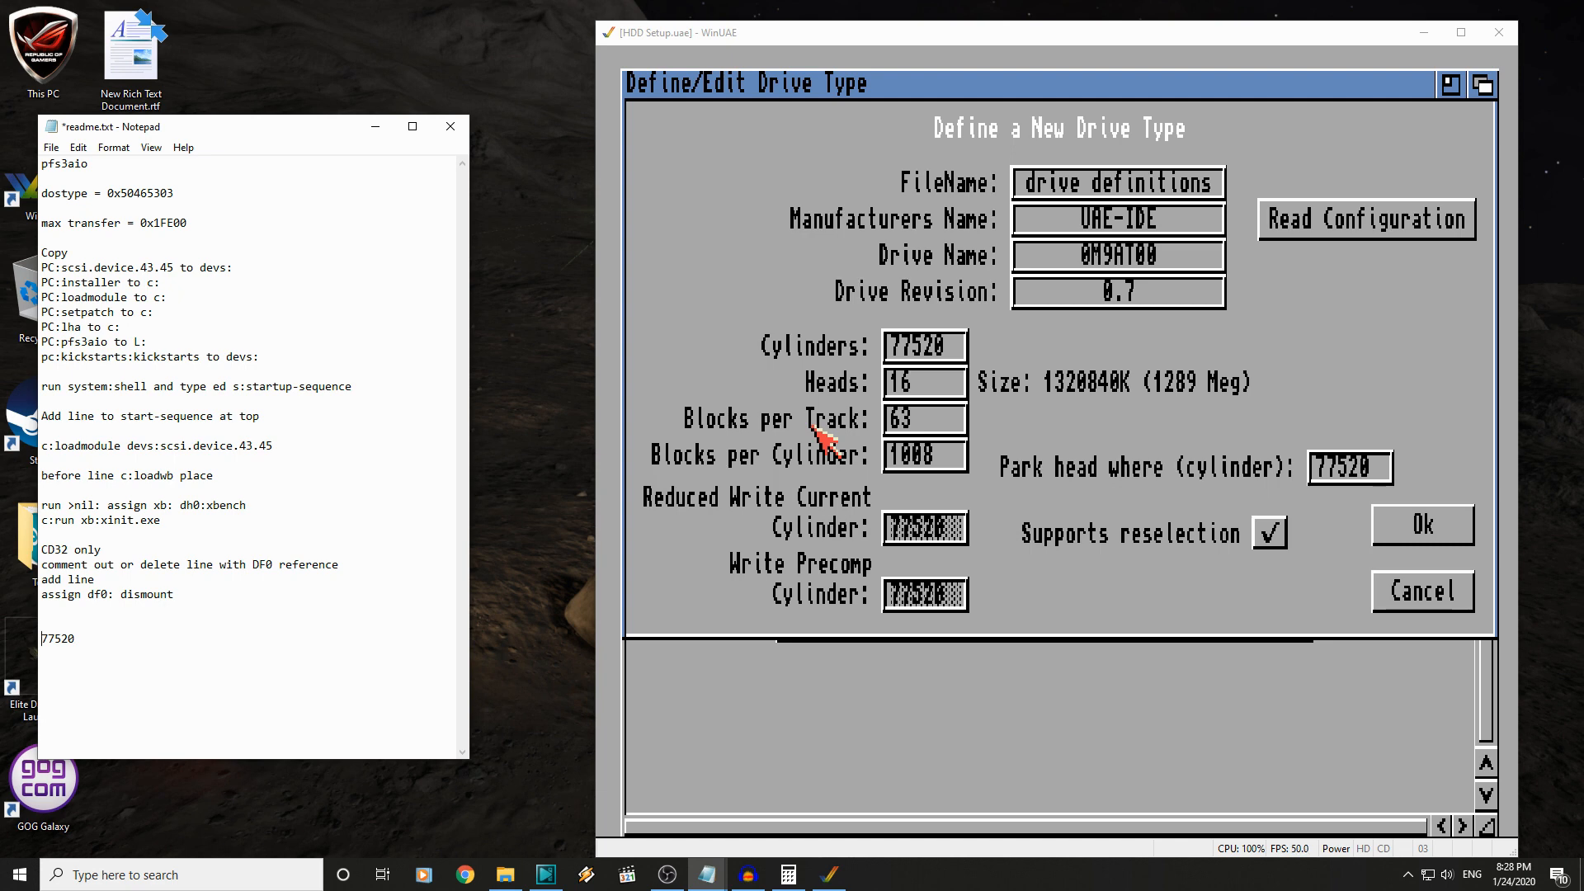
{"action": "type", "text": "cylinders"}
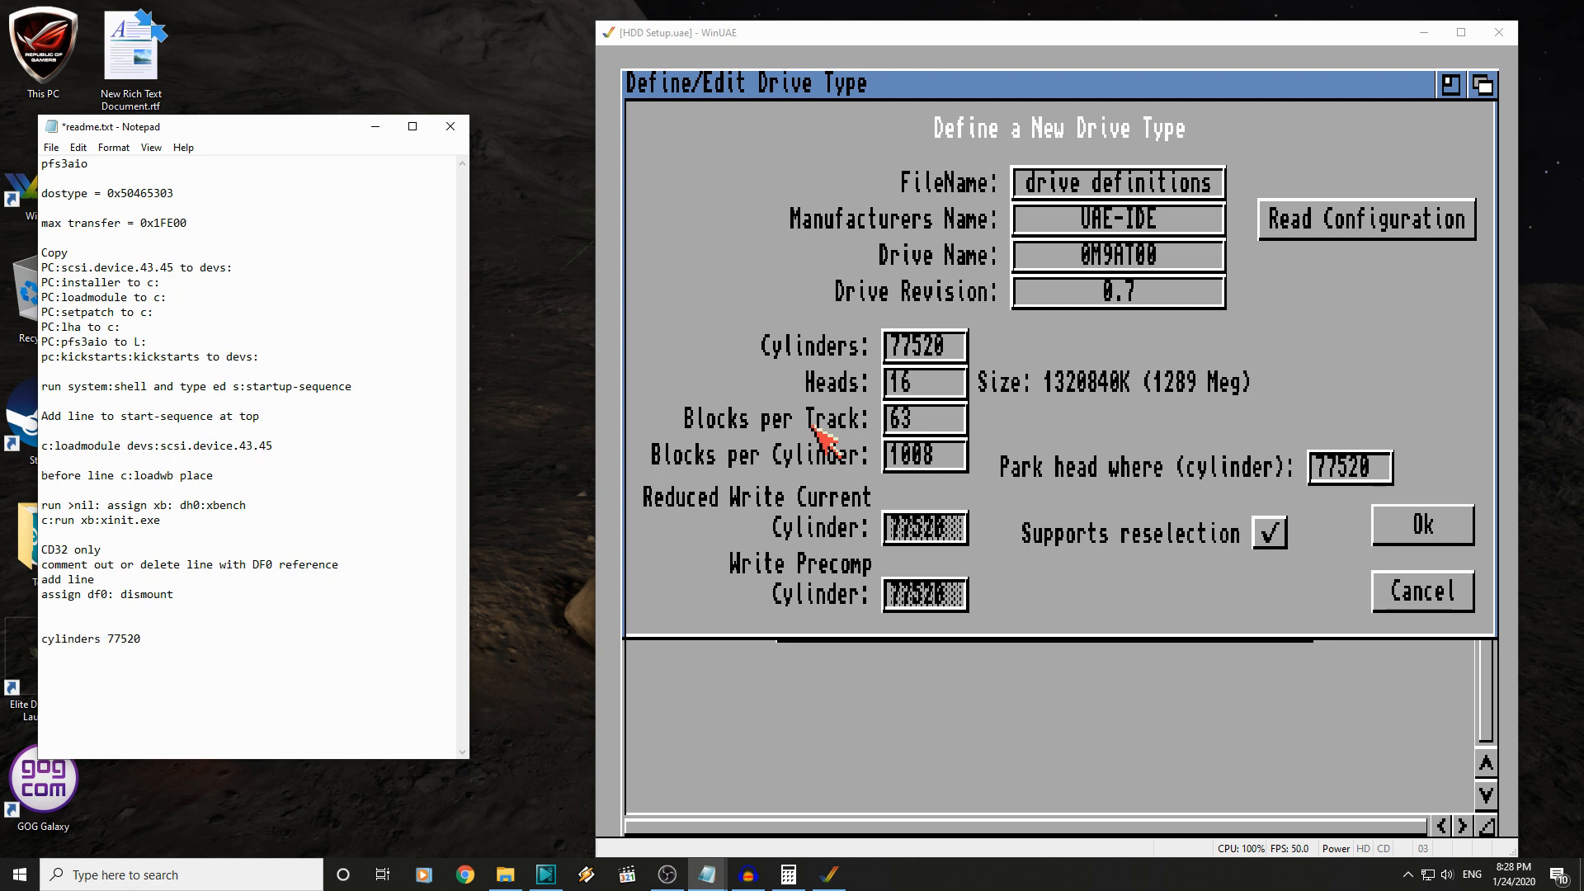
{"action": "type", "text": "heads 16"}
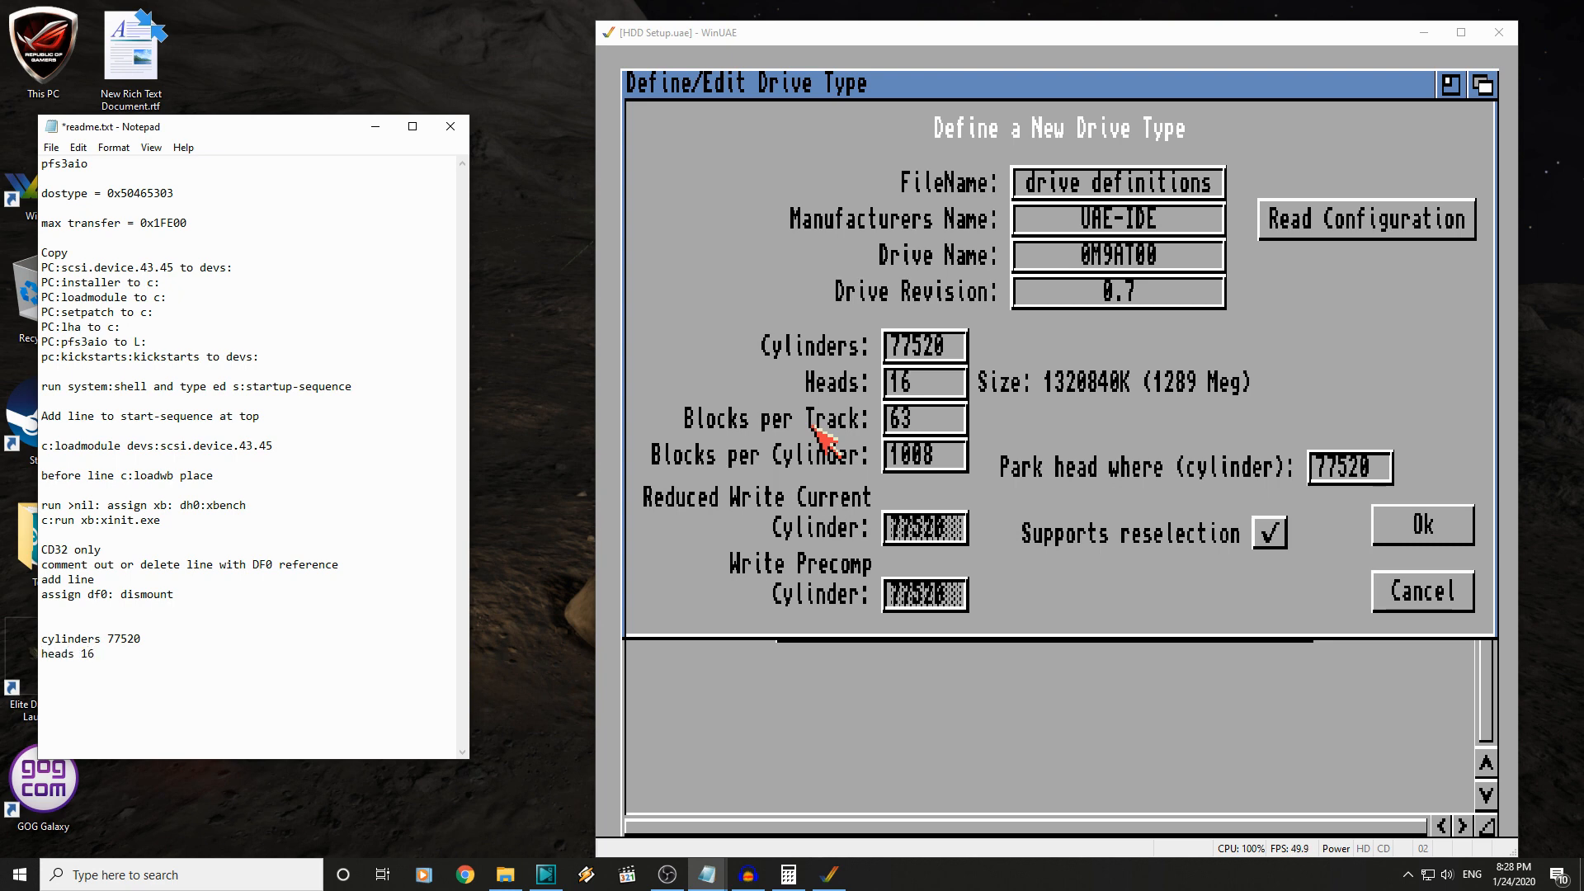
{"action": "type", "text": "tr"}
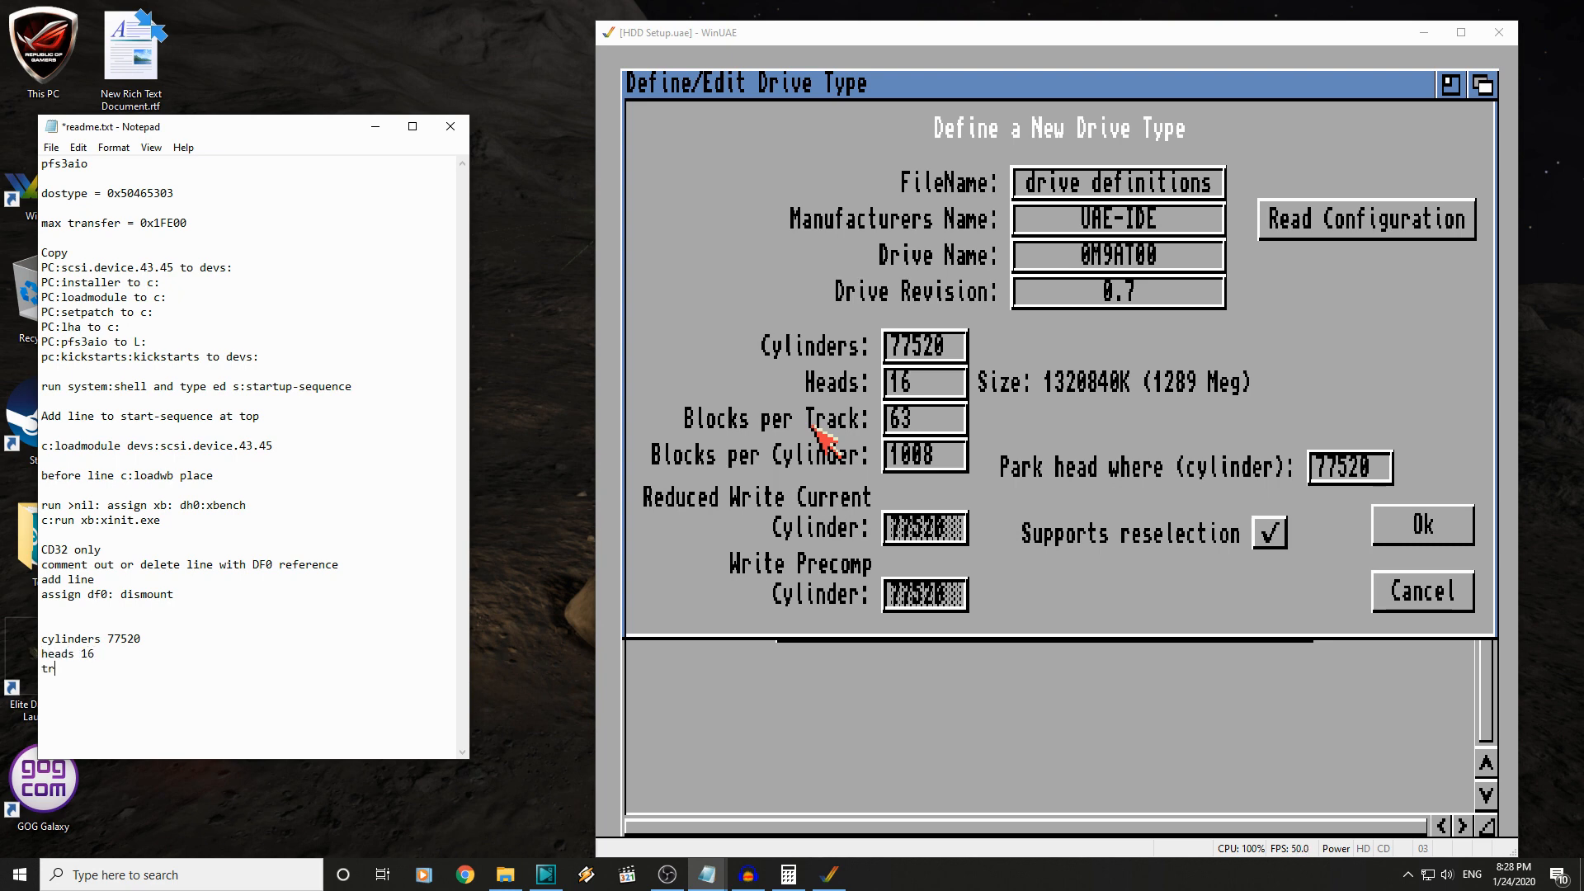
{"action": "type", "text": "acks"}
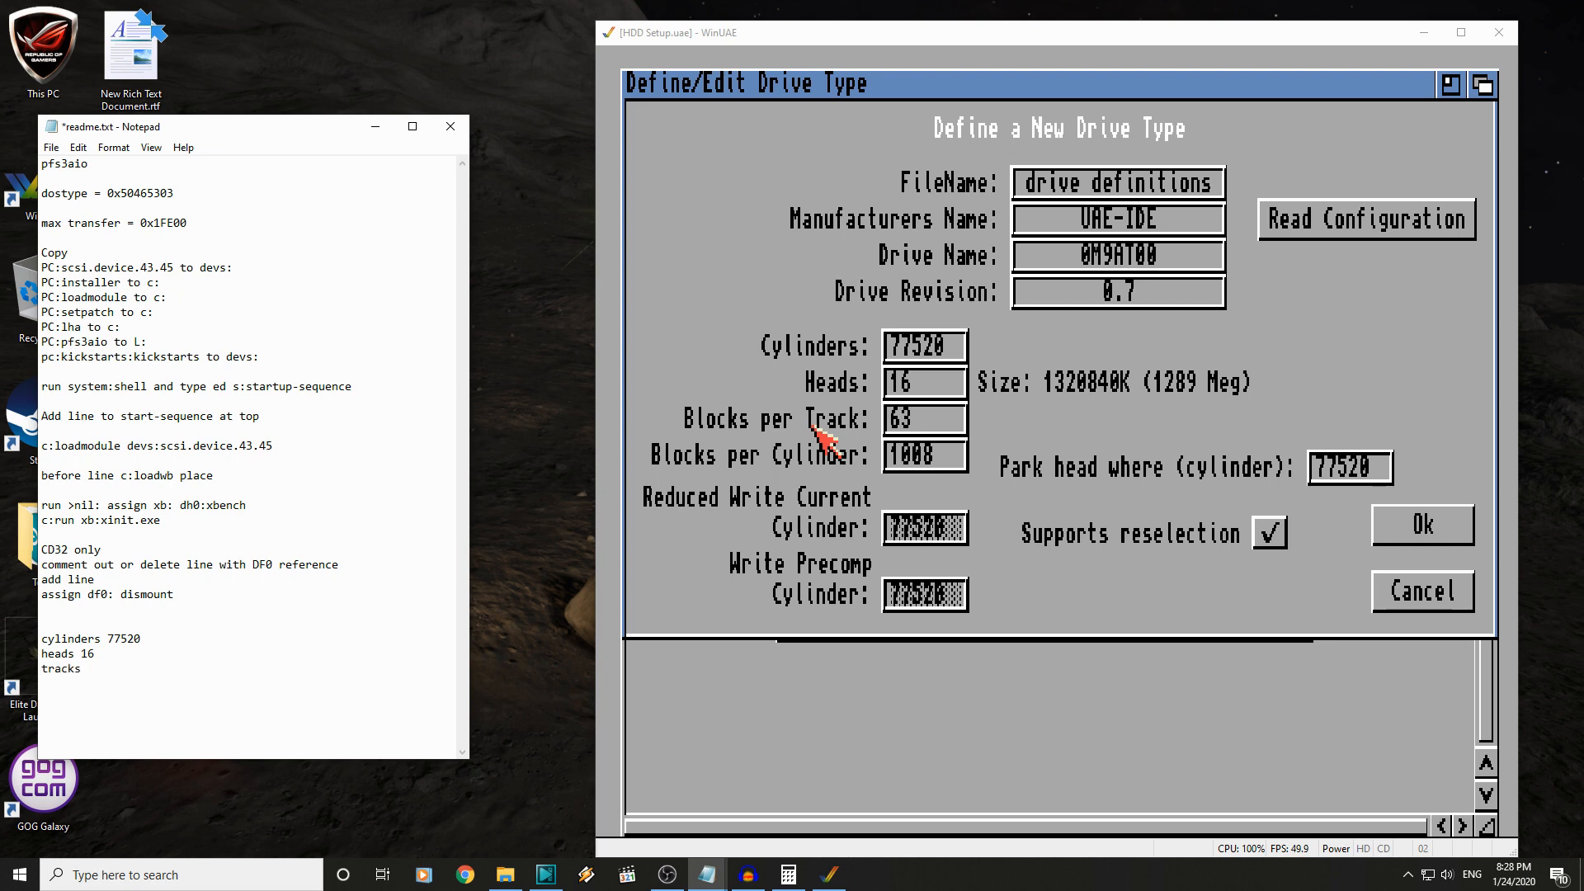
{"action": "type", "text": "63"}
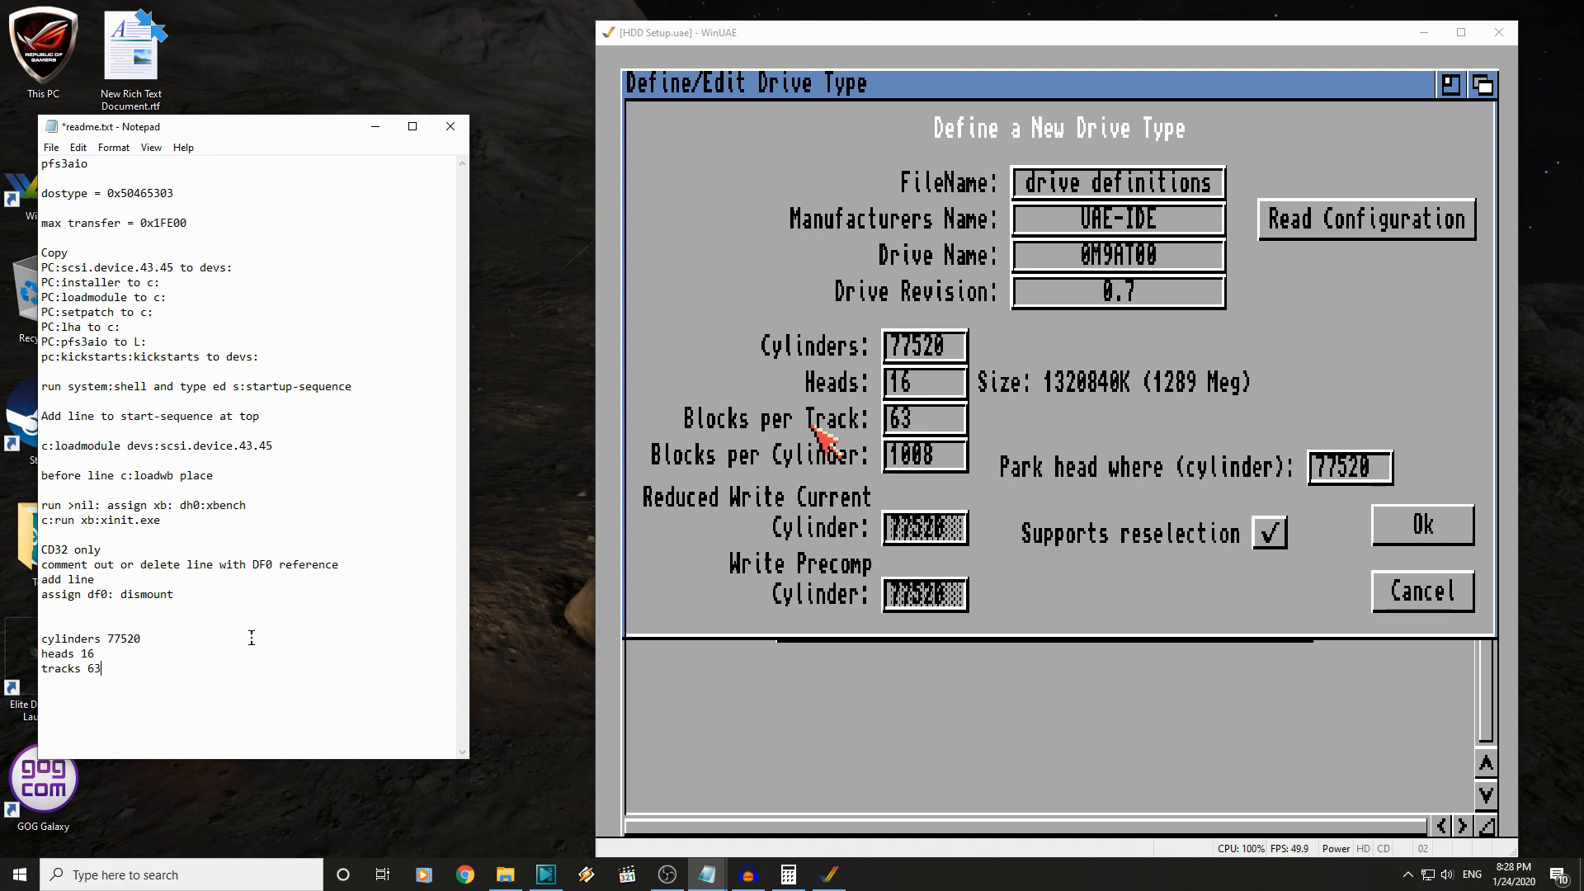
{"action": "mouse_move", "coordinate": [787, 874]}
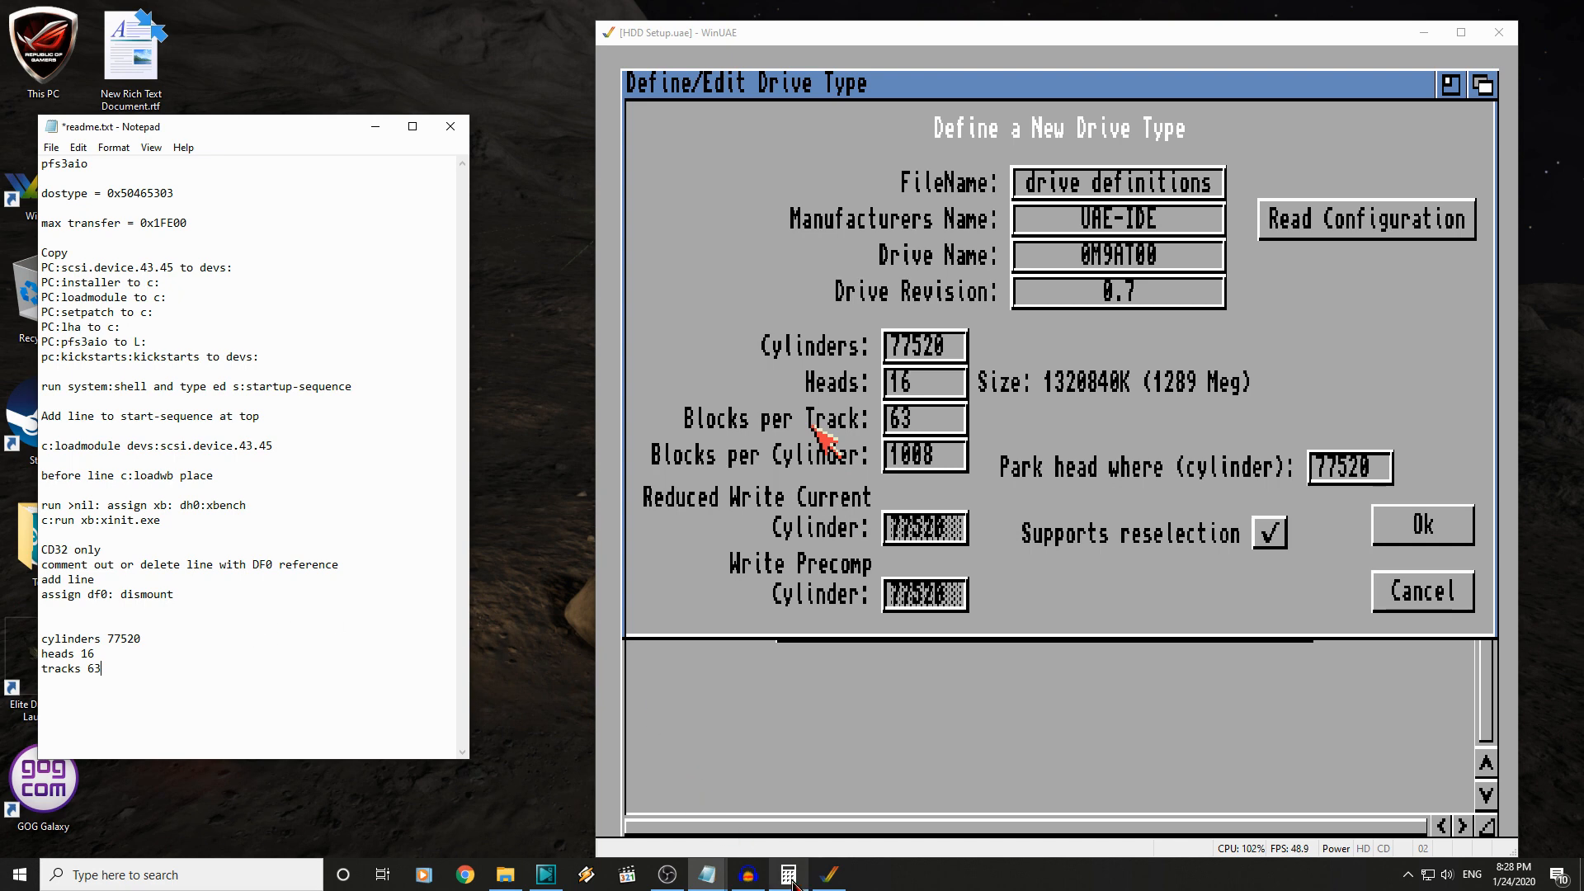
- Calculate the drive size, 77520×16×63×512 ÷ 1024³ = 37.26 GB, and note '37.26gb'
{"action": "left_click", "coordinate": [787, 874]}
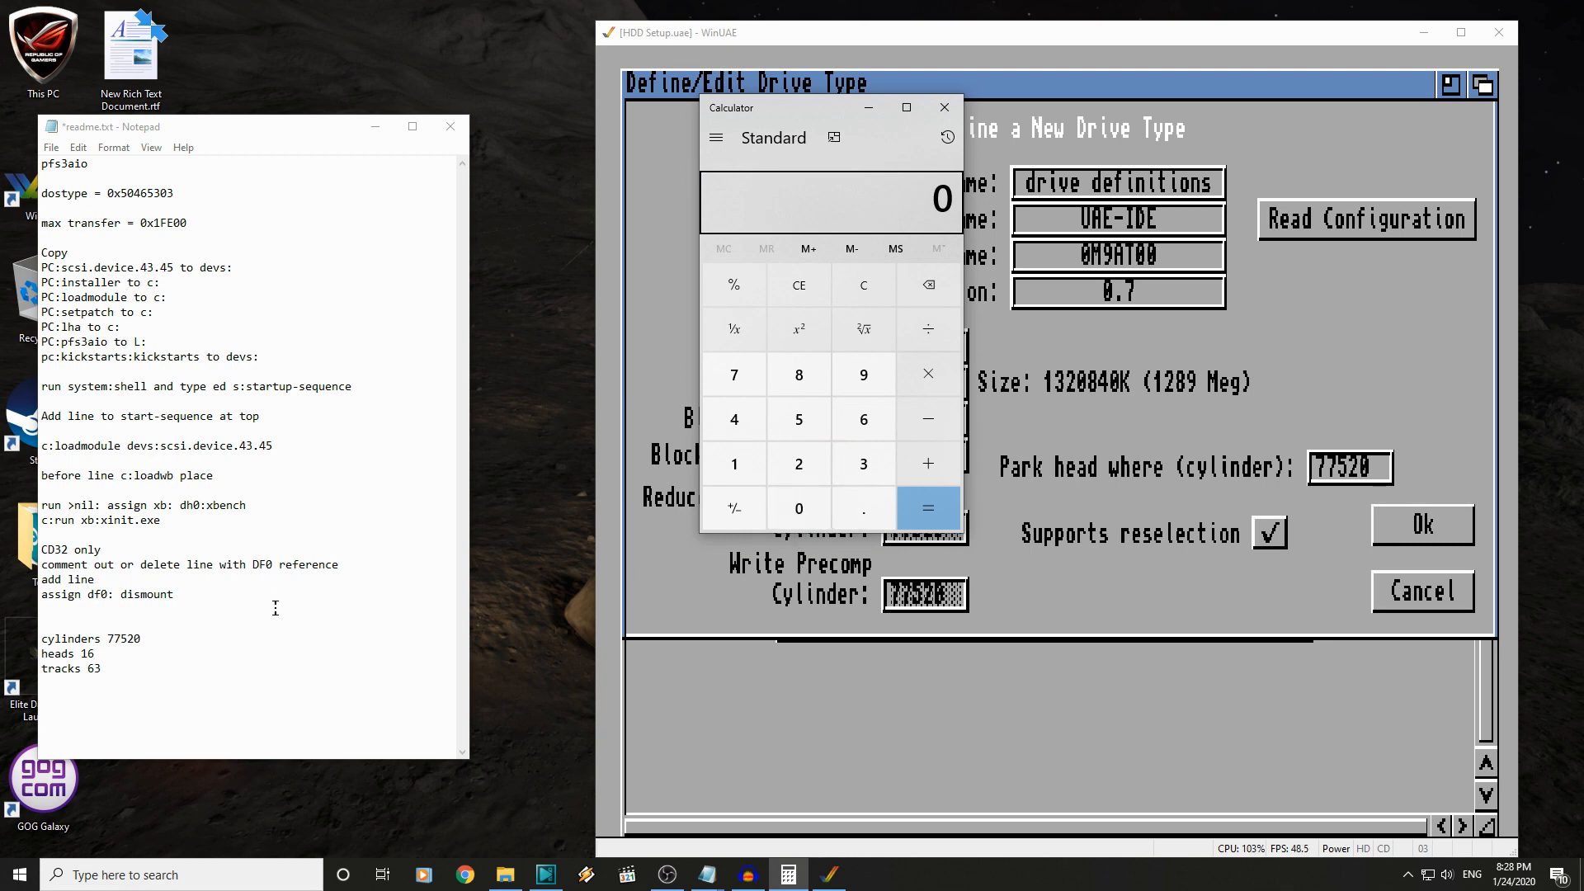
{"action": "left_click", "coordinate": [733, 374]}
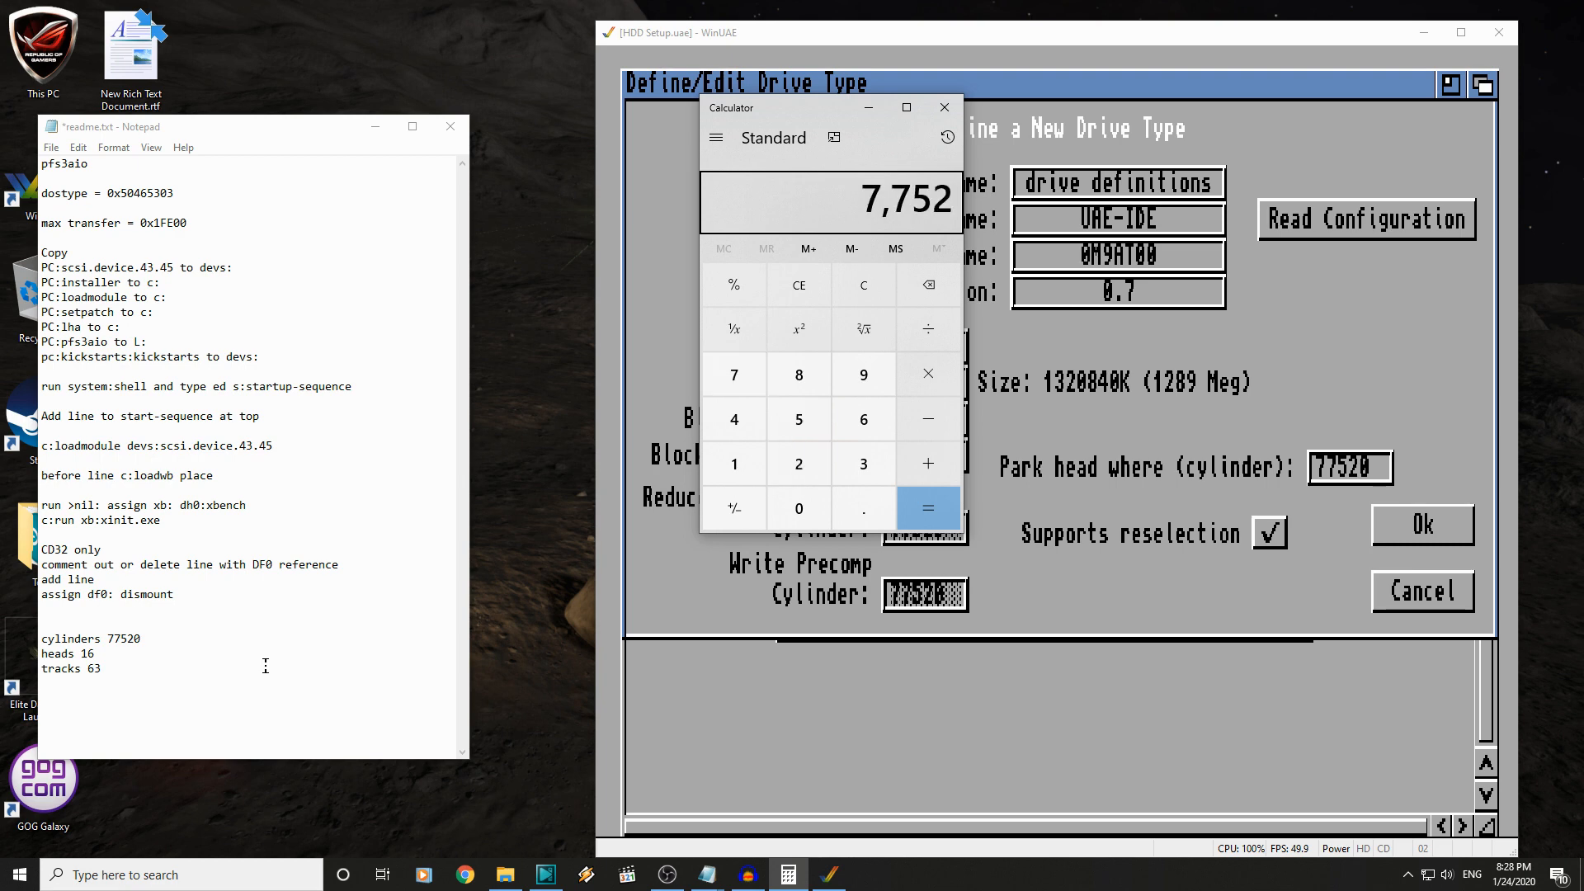
{"action": "left_click", "coordinate": [926, 373]}
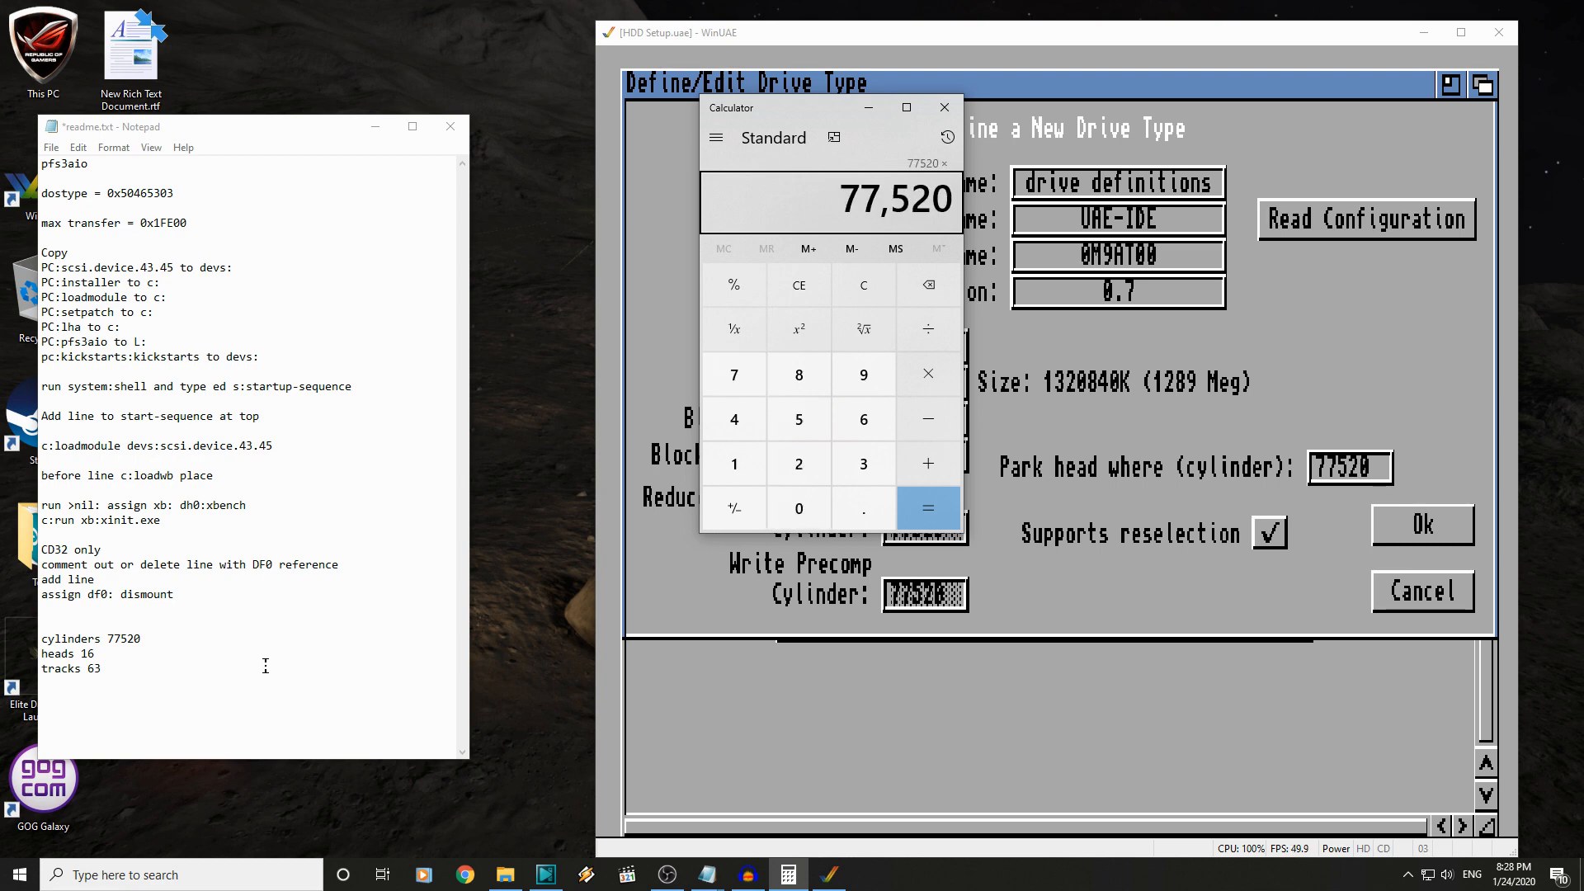
{"action": "left_click", "coordinate": [926, 508]}
{"action": "type", "text": "63"}
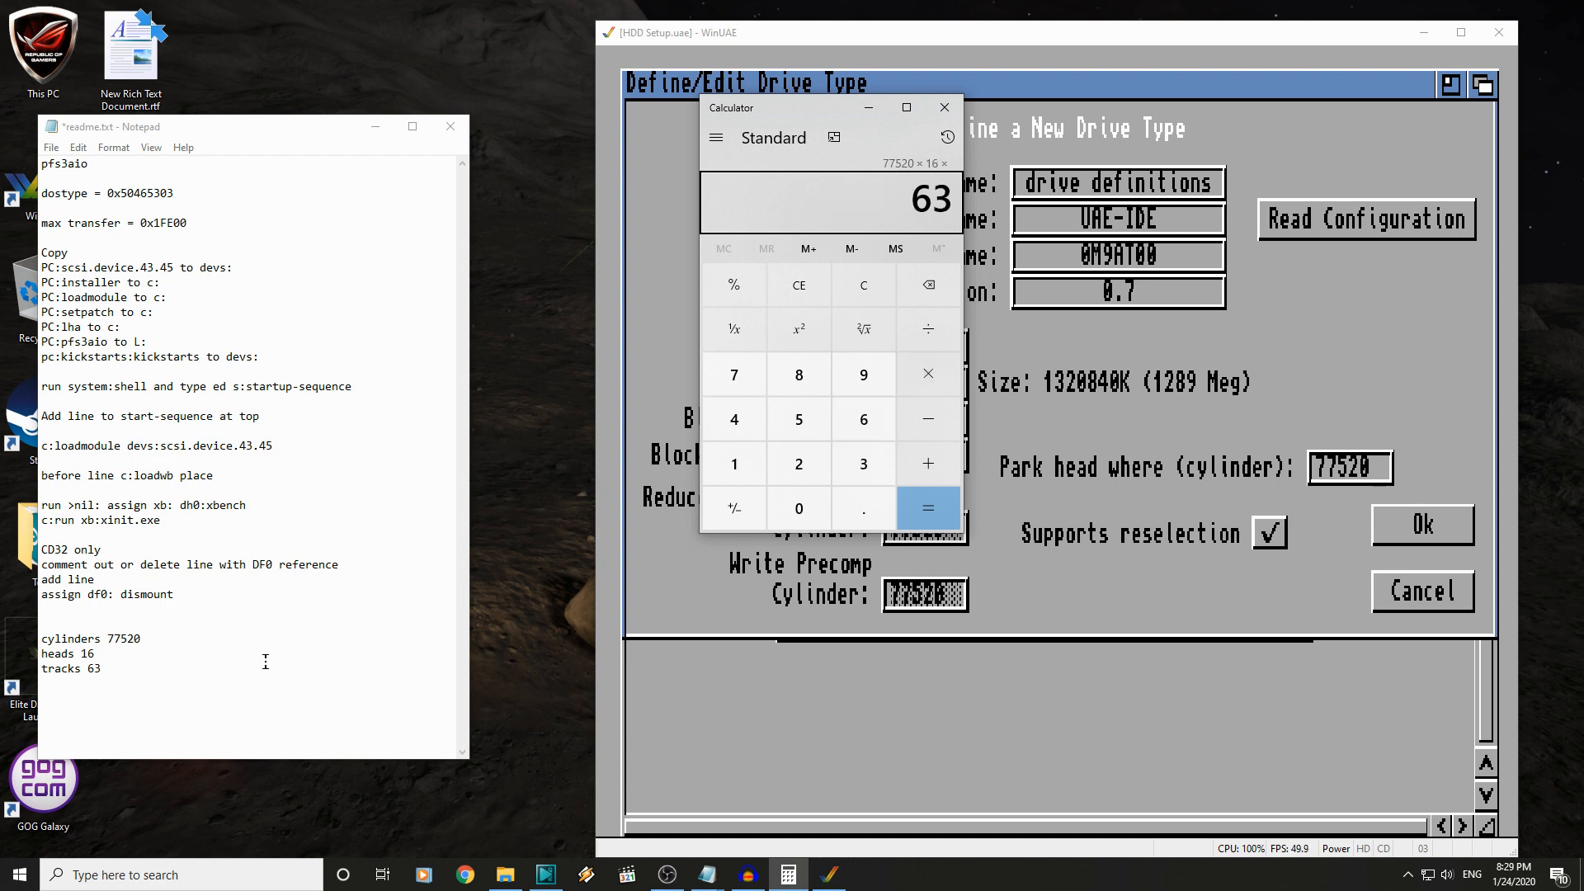
{"action": "left_click", "coordinate": [926, 507]}
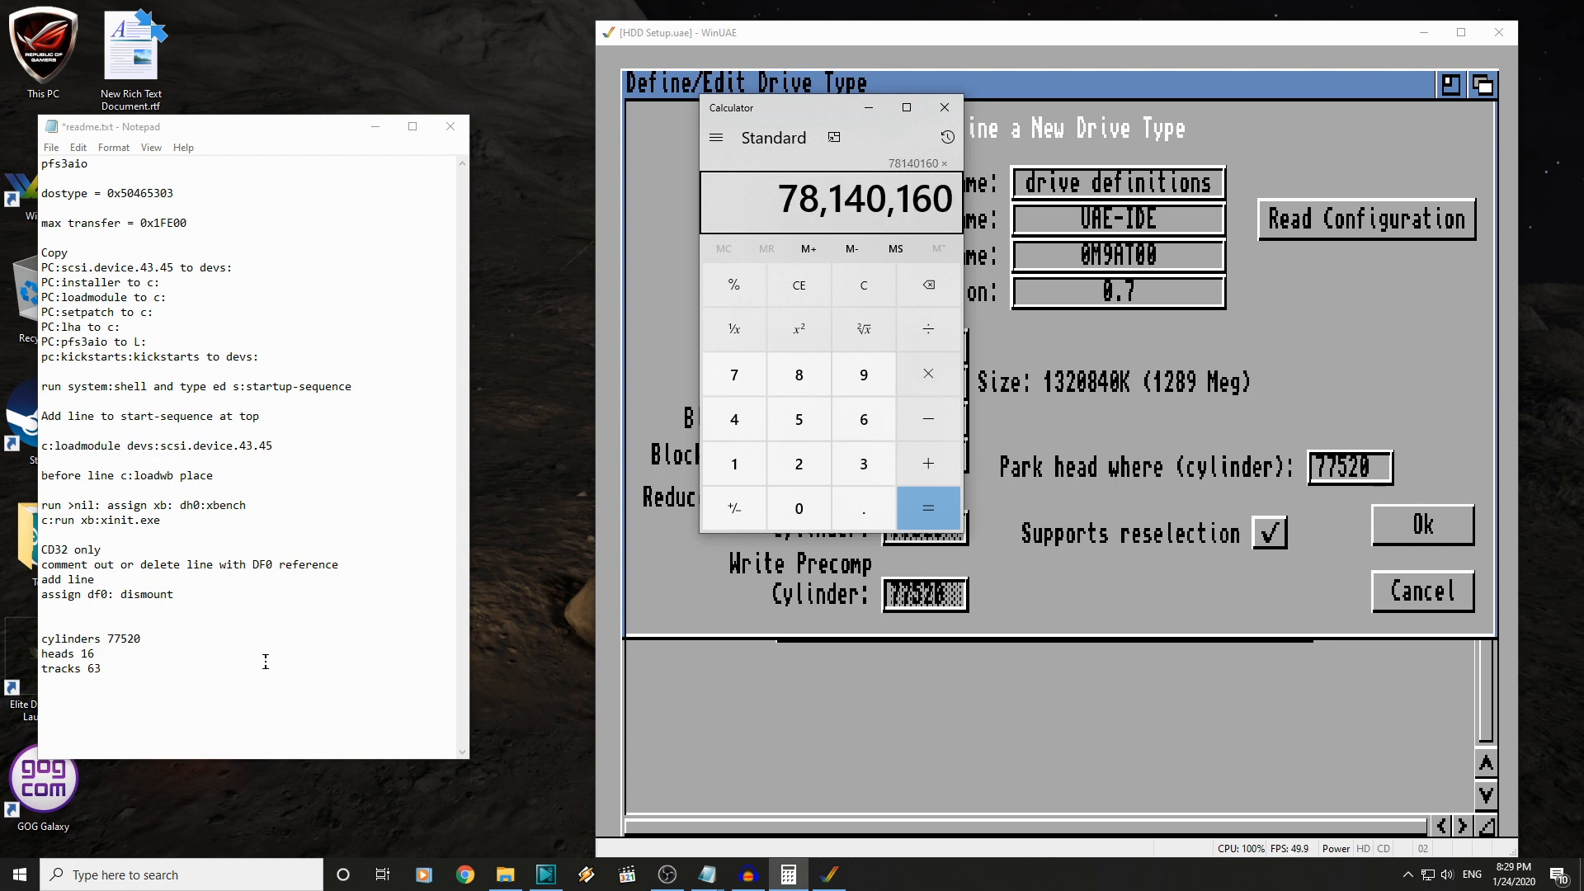
{"action": "left_click", "coordinate": [927, 508]}
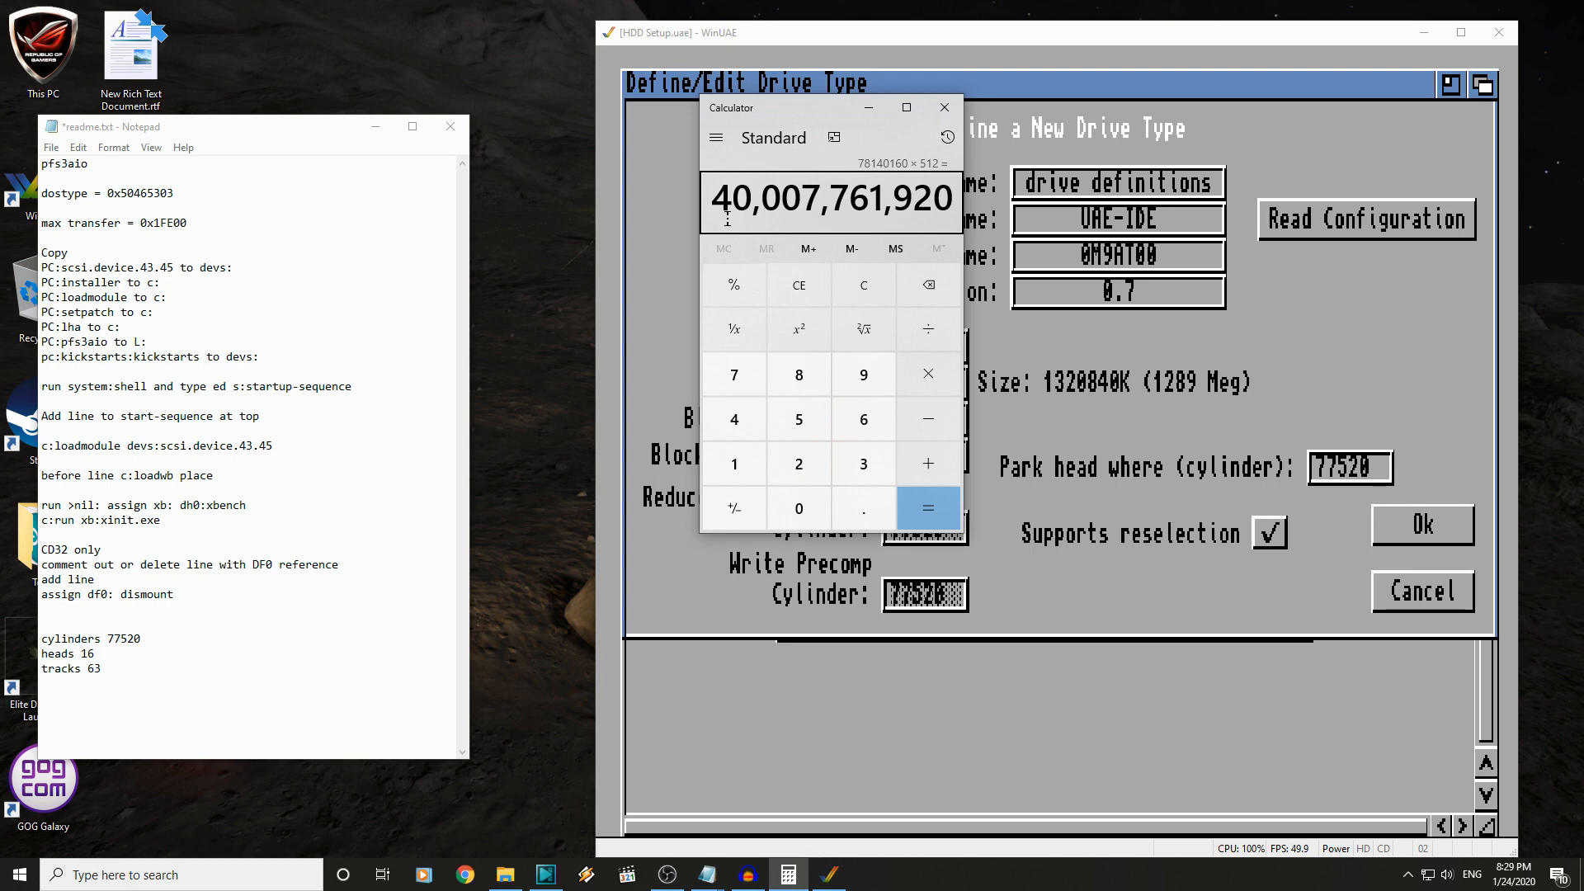
{"action": "left_click", "coordinate": [734, 418]}
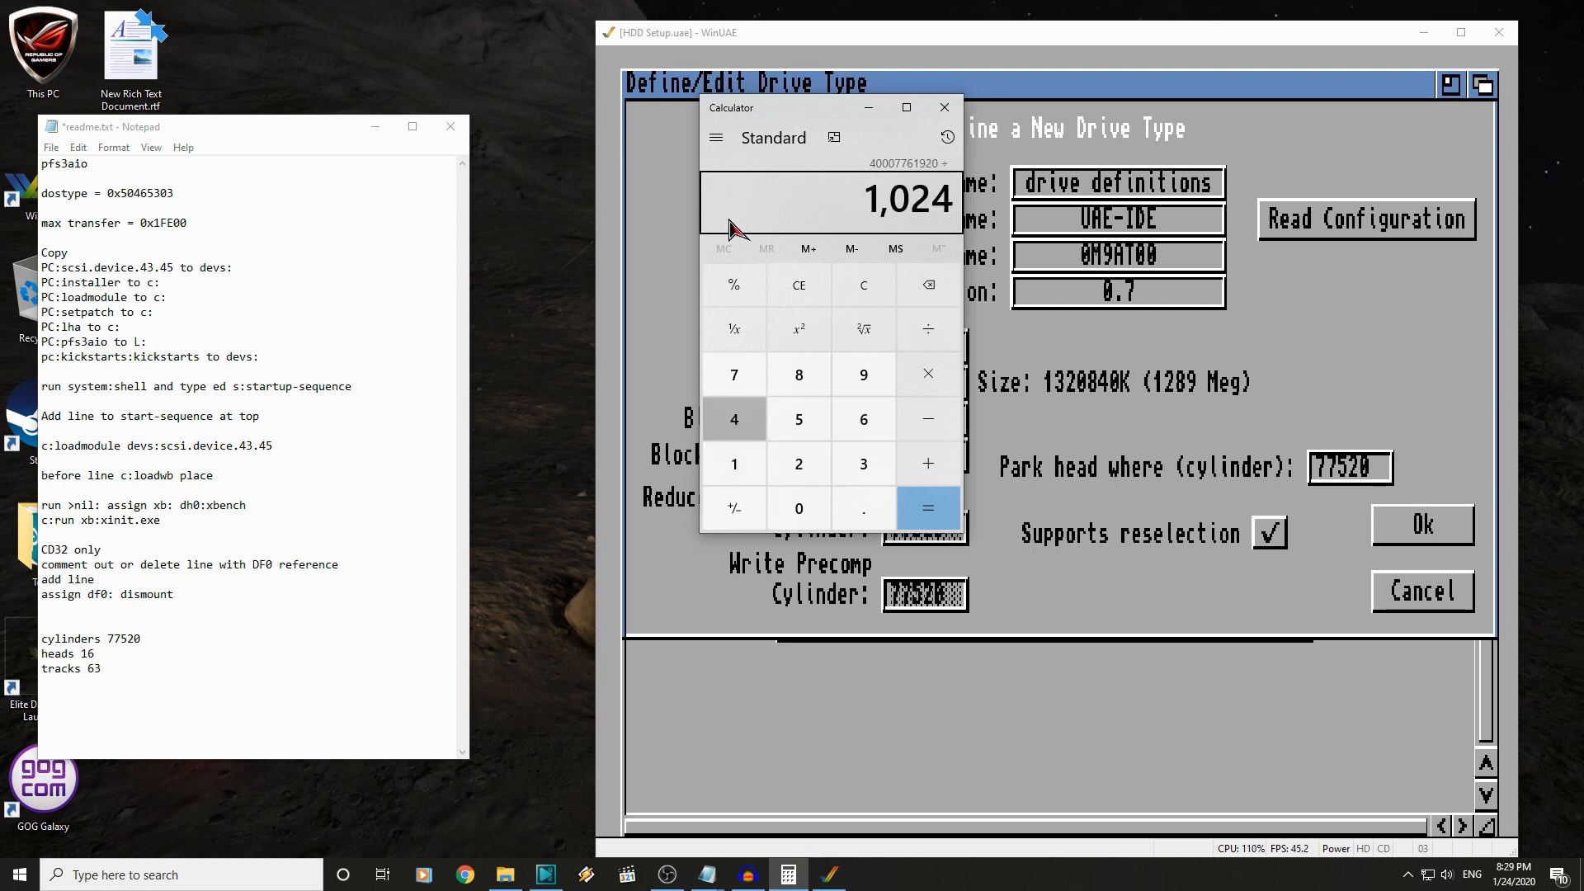
{"action": "left_click", "coordinate": [927, 508]}
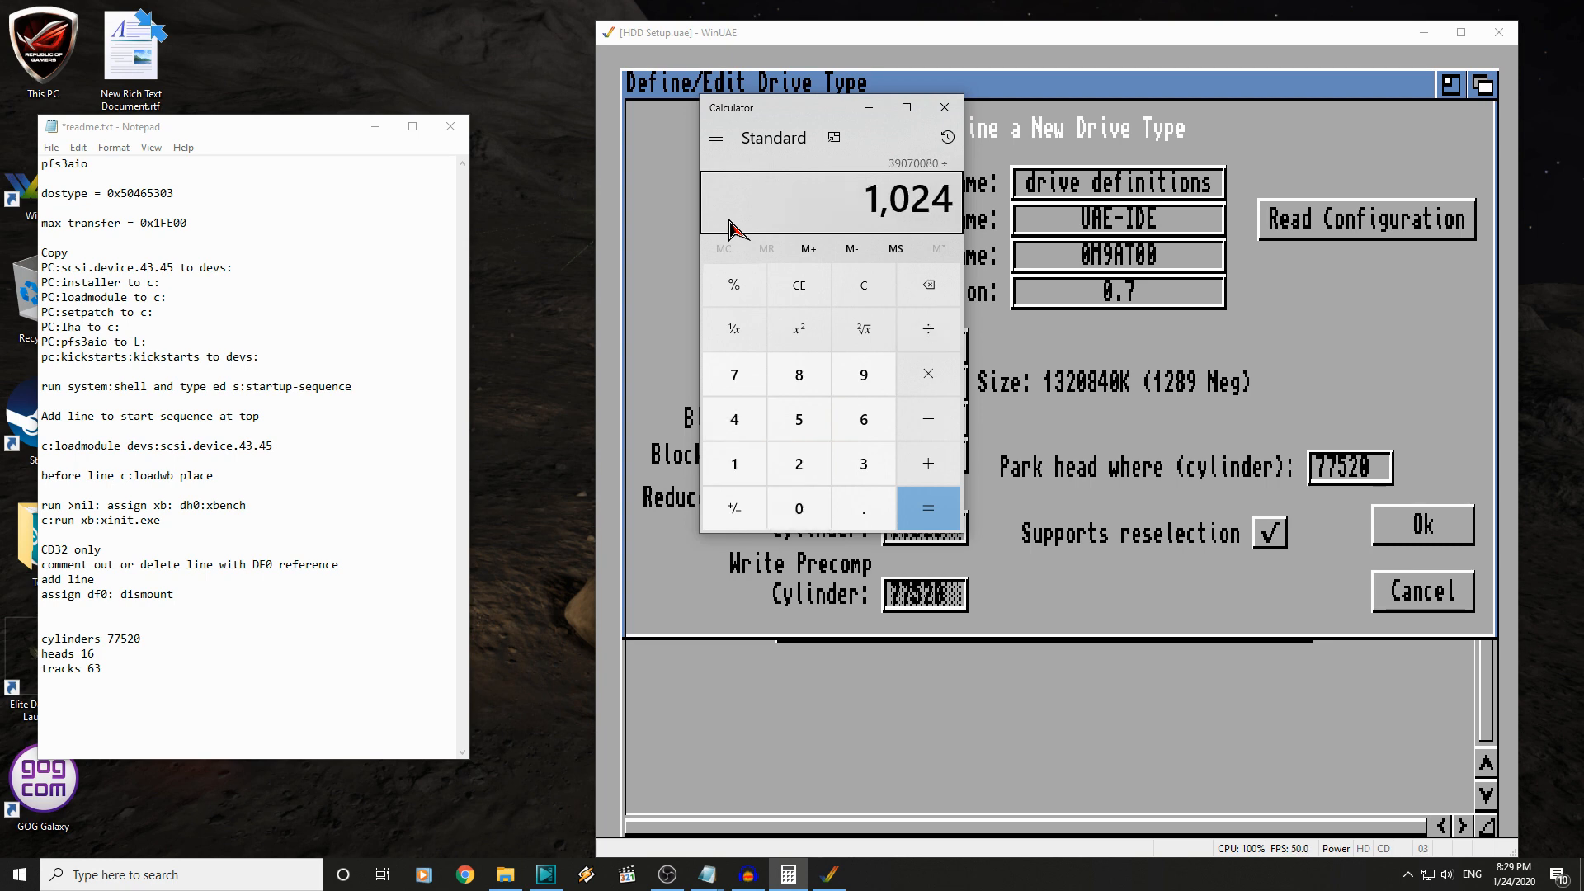
{"action": "left_click", "coordinate": [798, 464]}
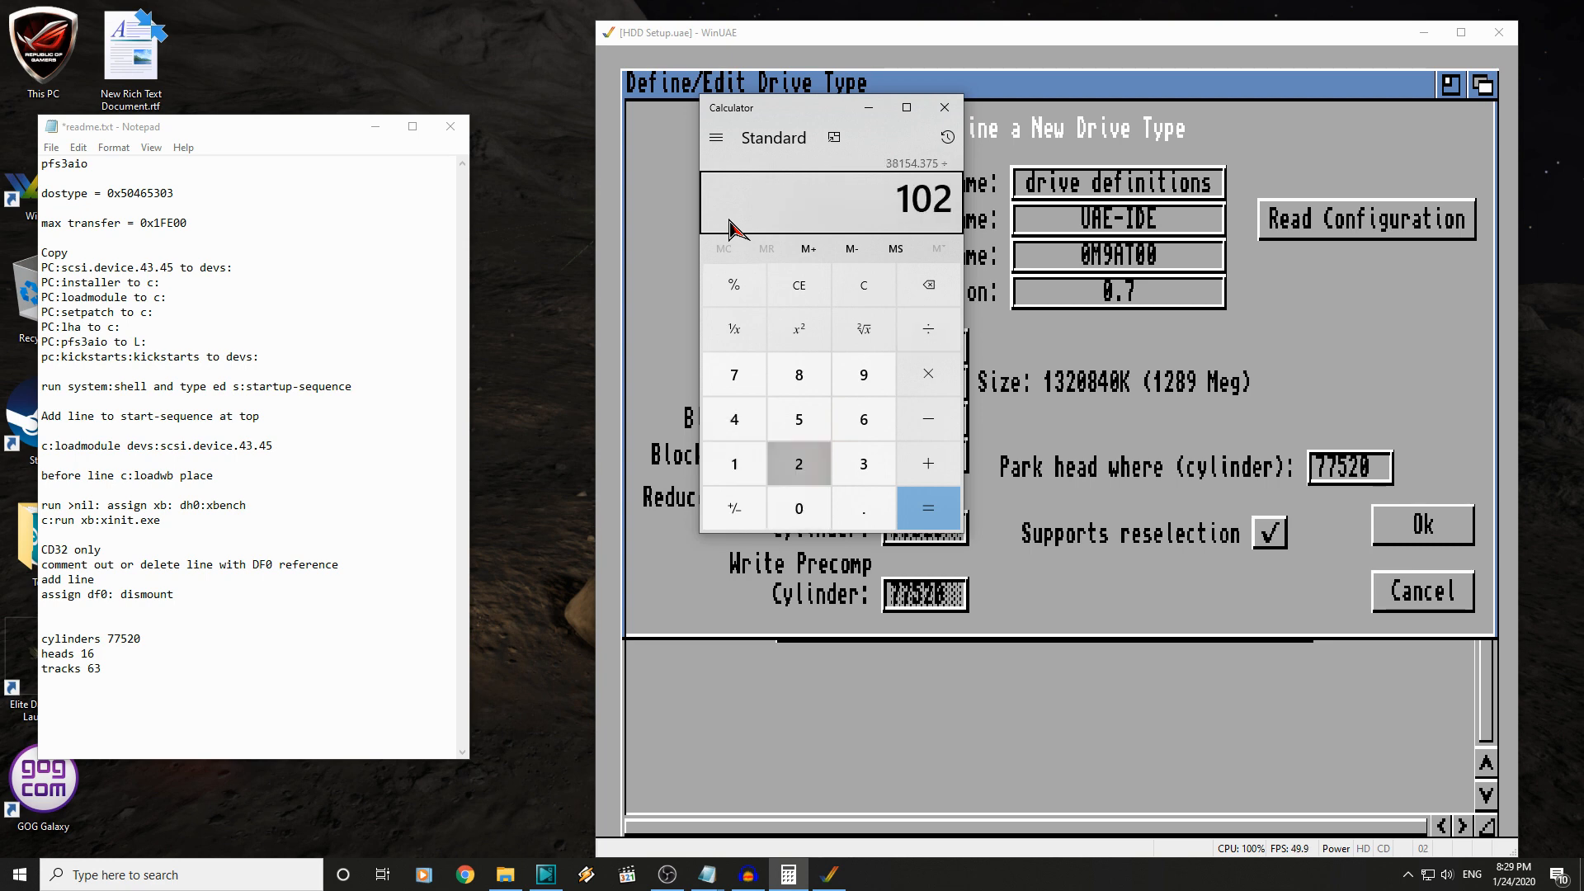
{"action": "left_click", "coordinate": [927, 508]}
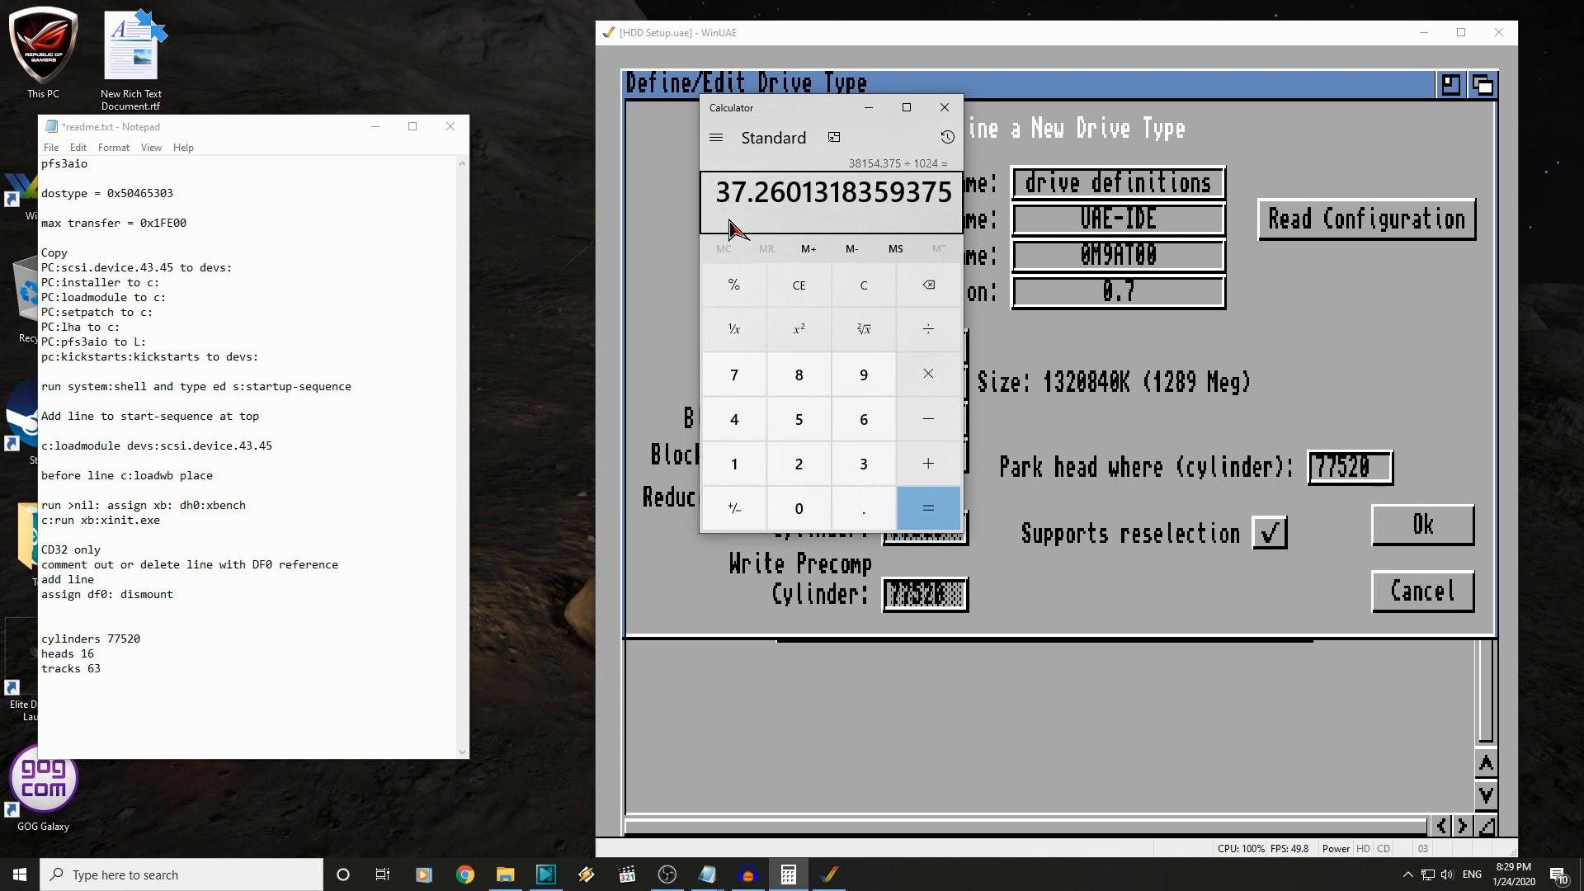
{"action": "mouse_move", "coordinate": [764, 209]}
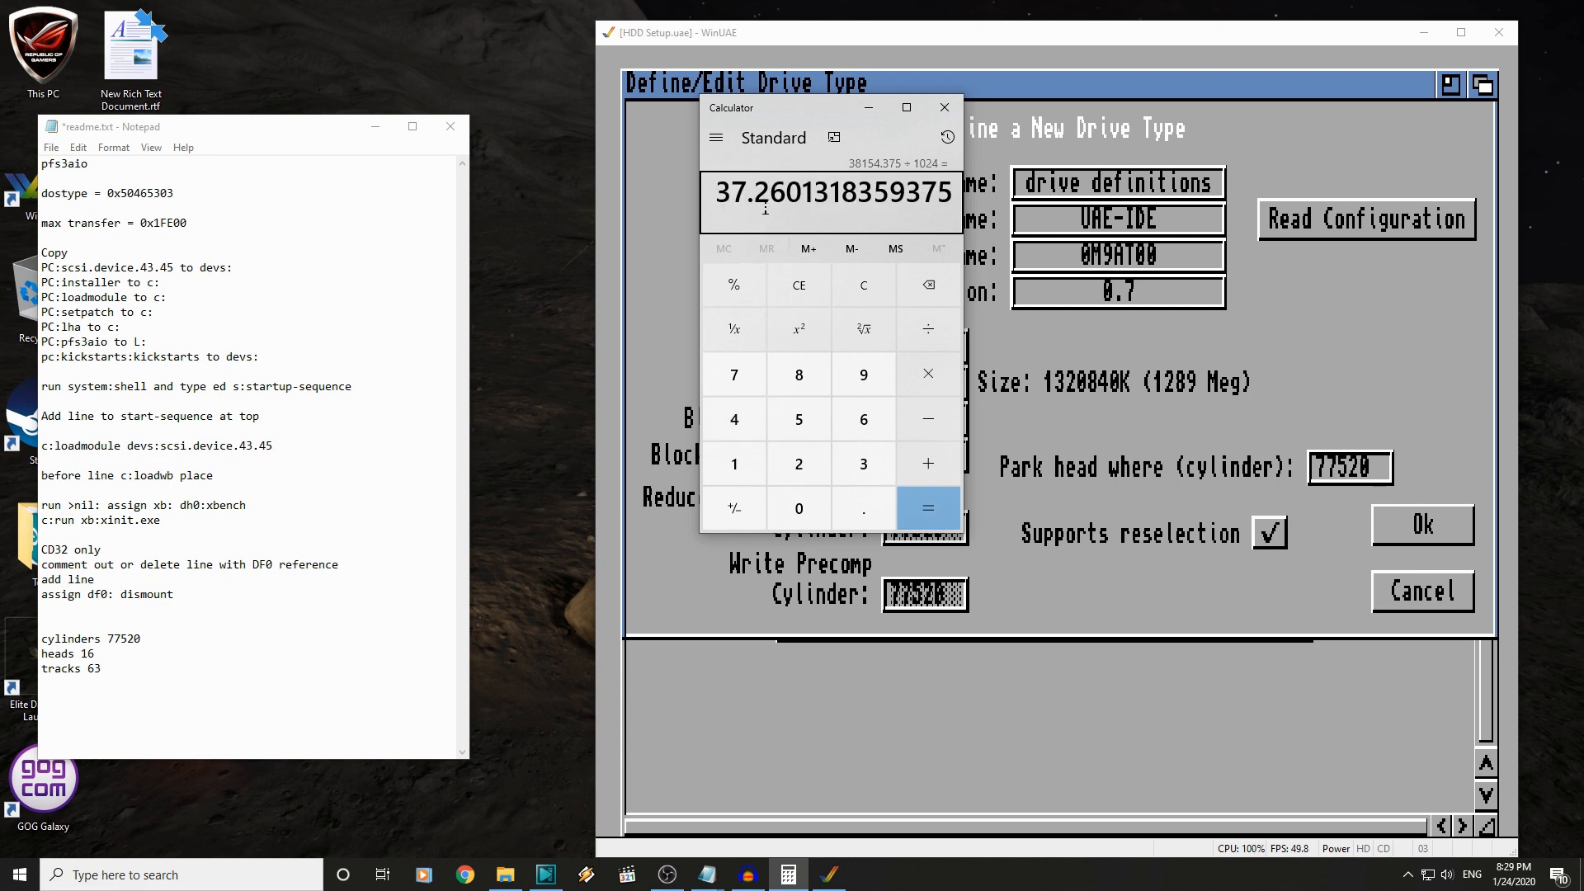
{"action": "mouse_move", "coordinate": [783, 224]}
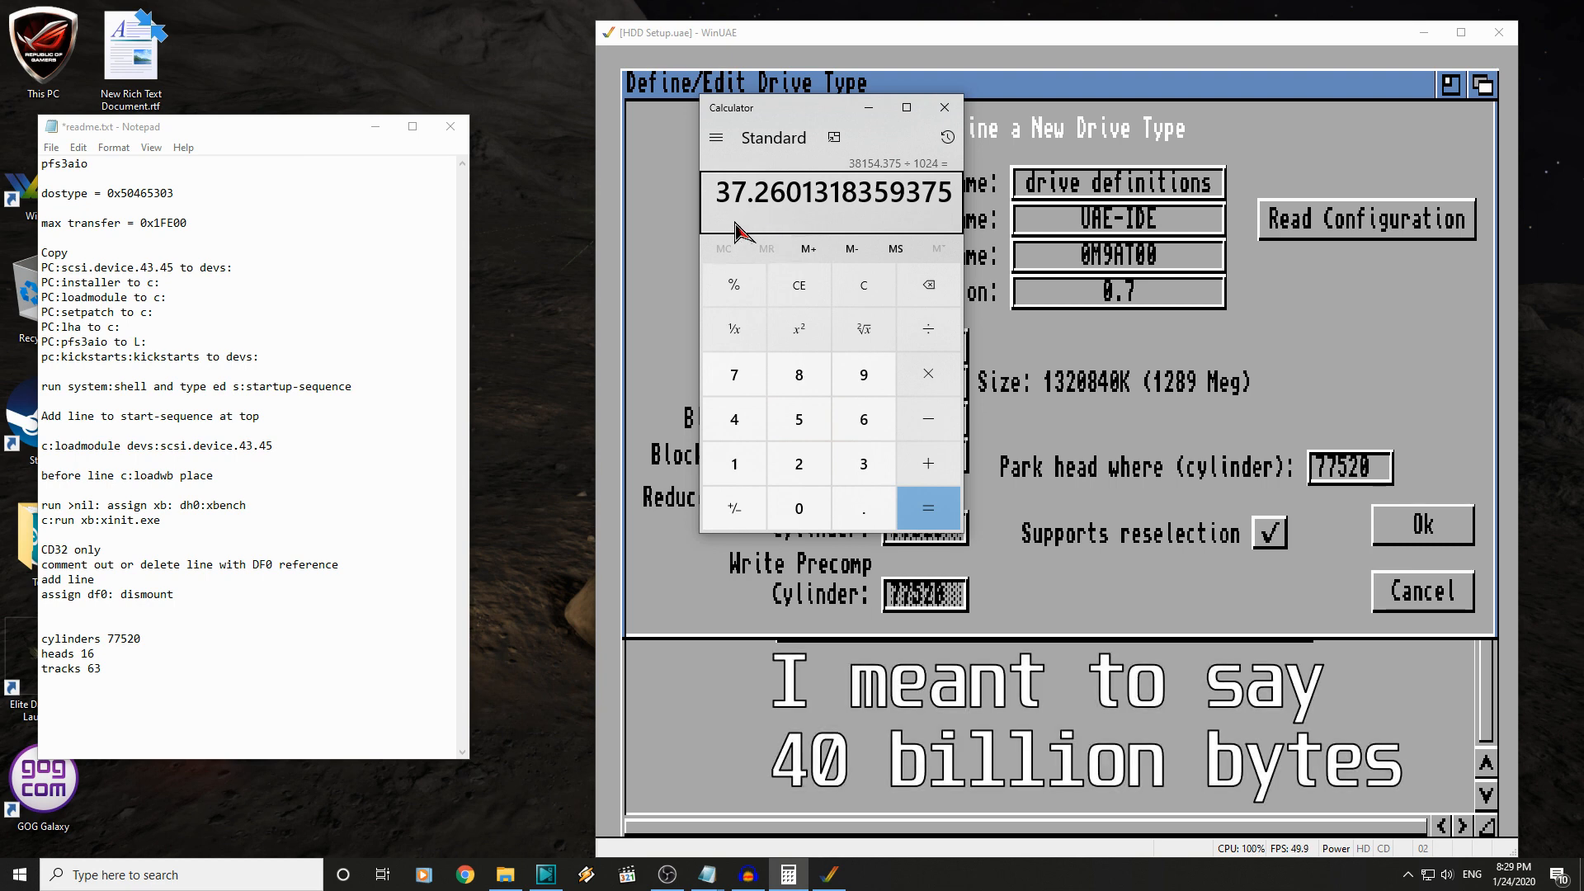
{"action": "mouse_move", "coordinate": [798, 375]}
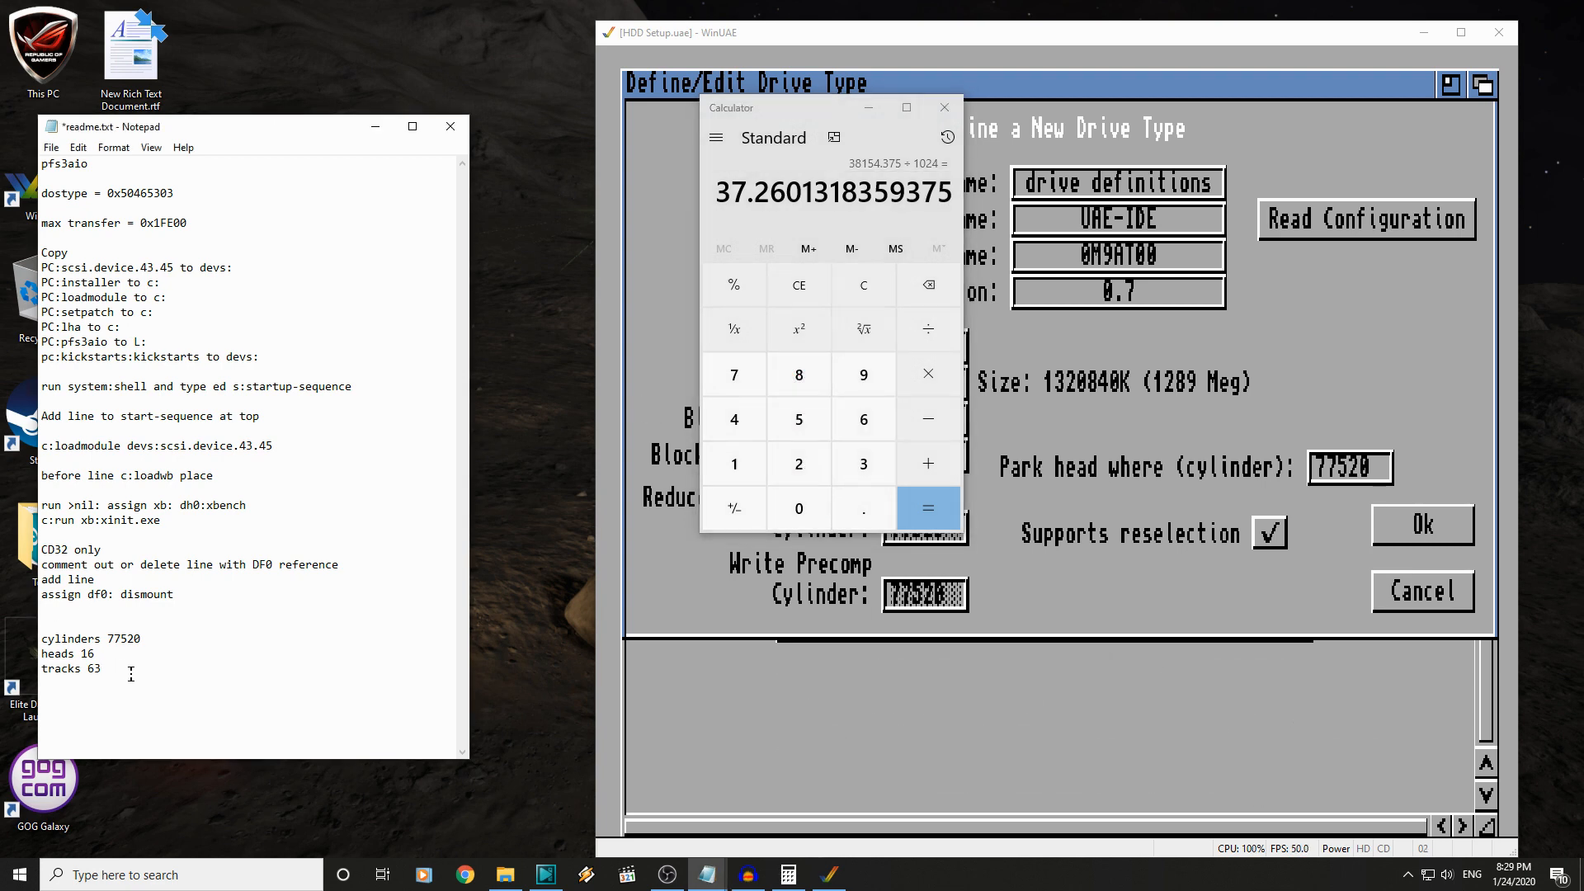
{"action": "type", "text": "3"}
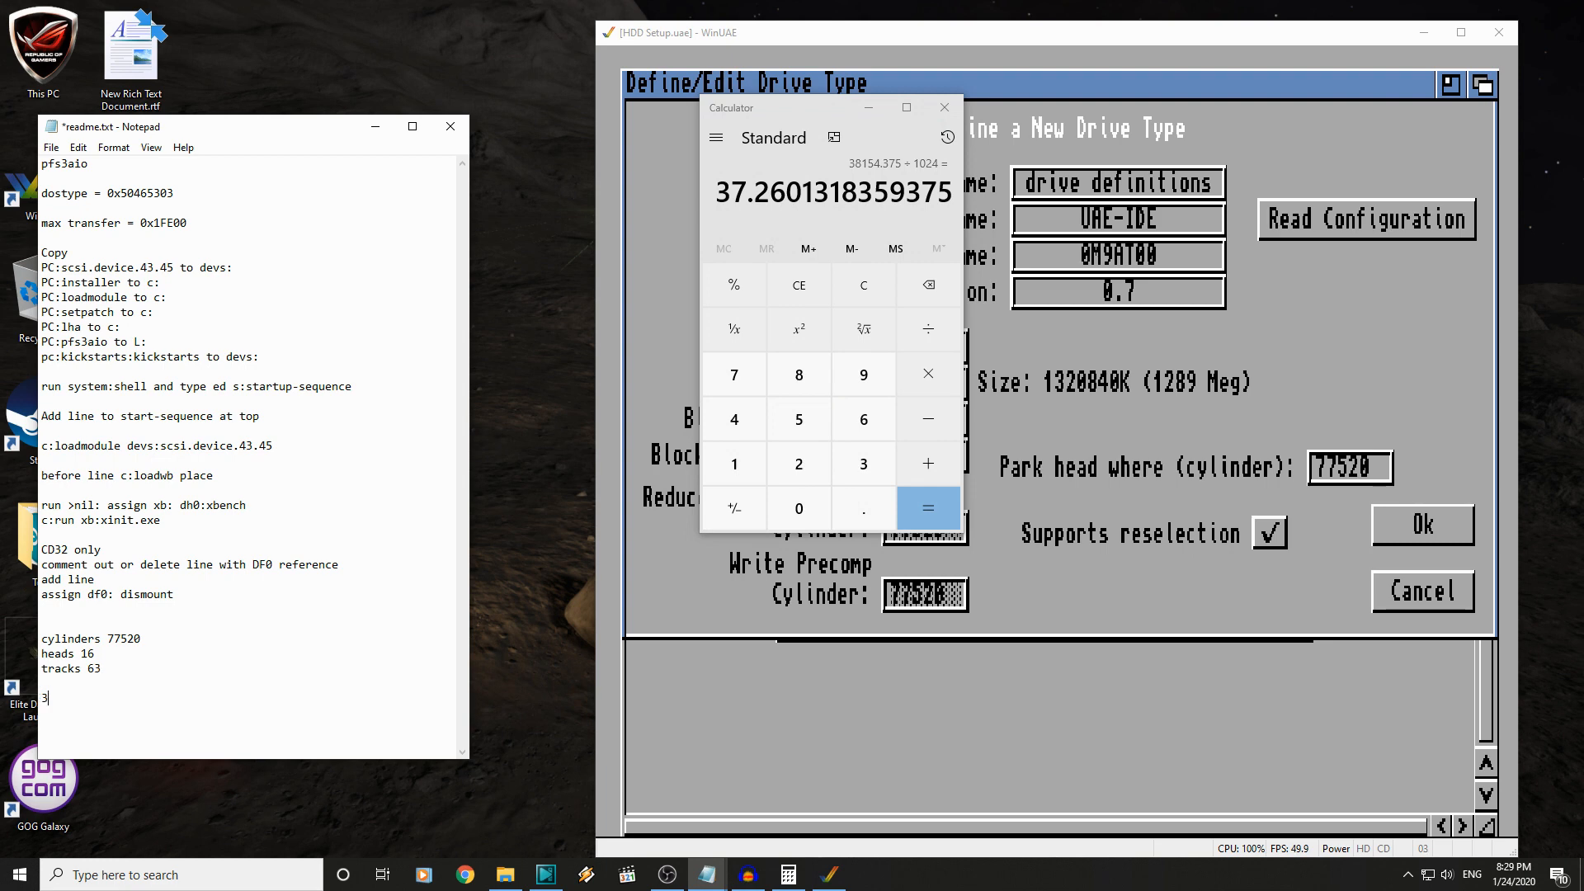
{"action": "type", "text": "7.26"}
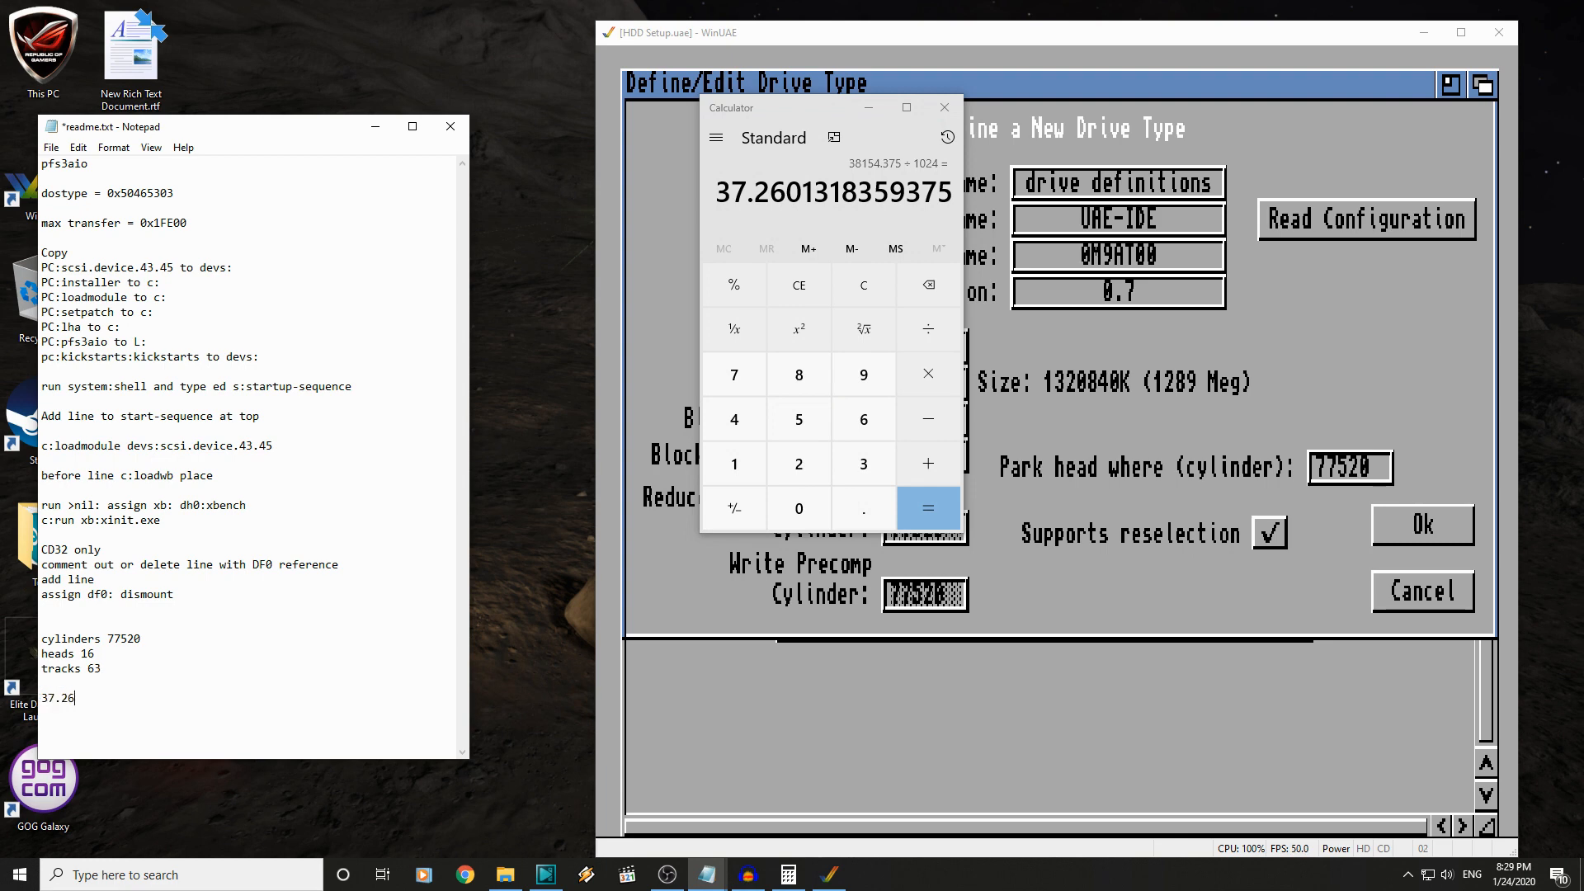
{"action": "type", "text": "gb"}
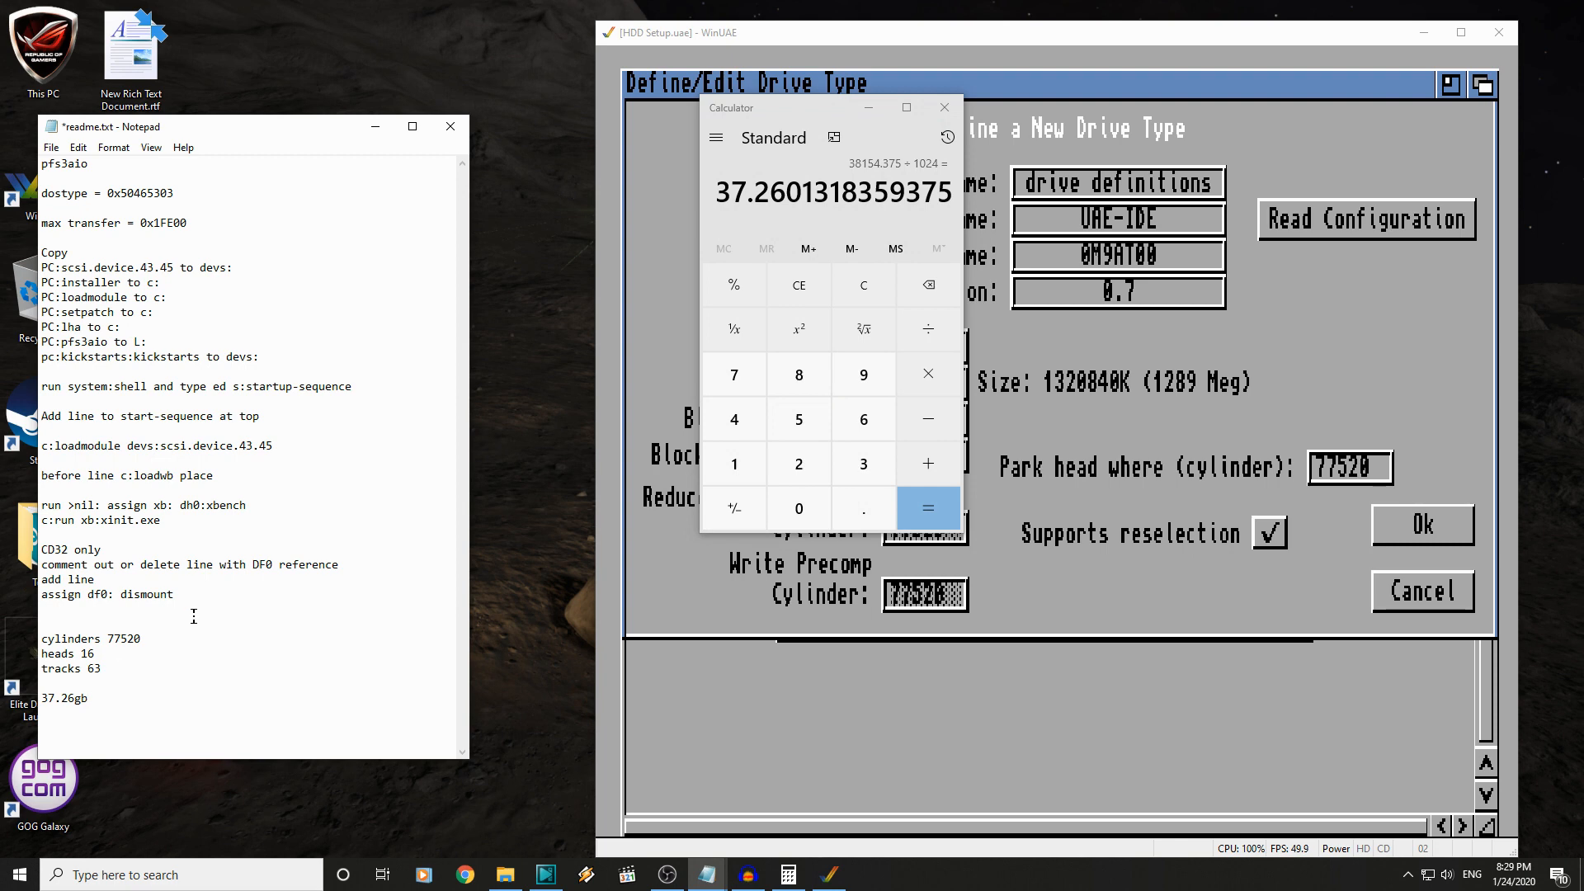
- Divide 77520 cylinders by 37.26 to get about 2080 cylinders per gigabyte
{"action": "left_click", "coordinate": [863, 285]}
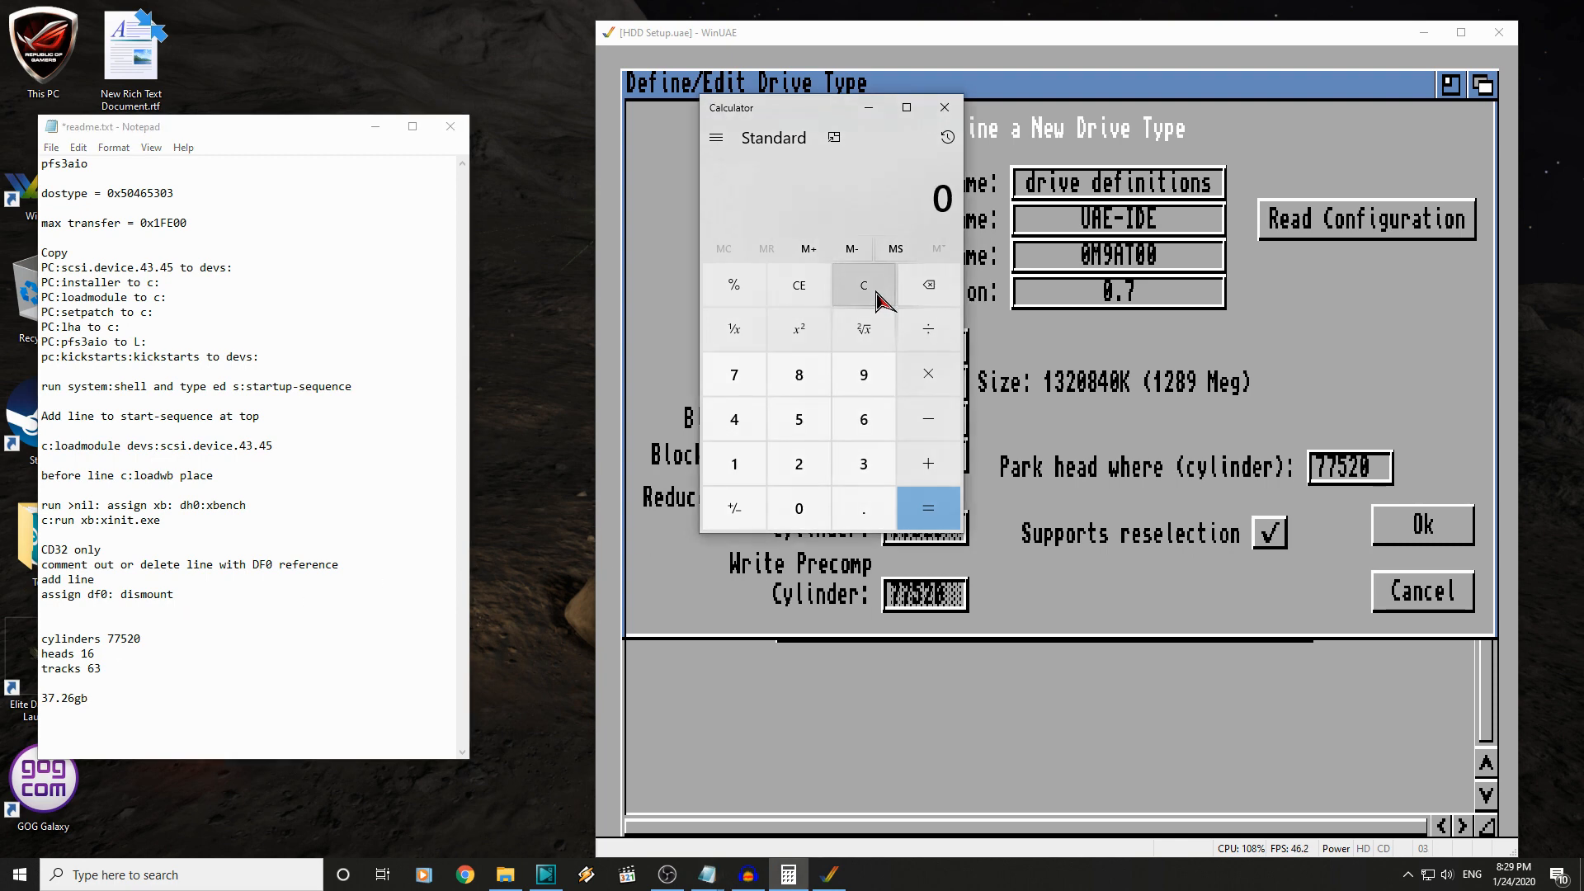
{"action": "mouse_move", "coordinate": [464, 440]}
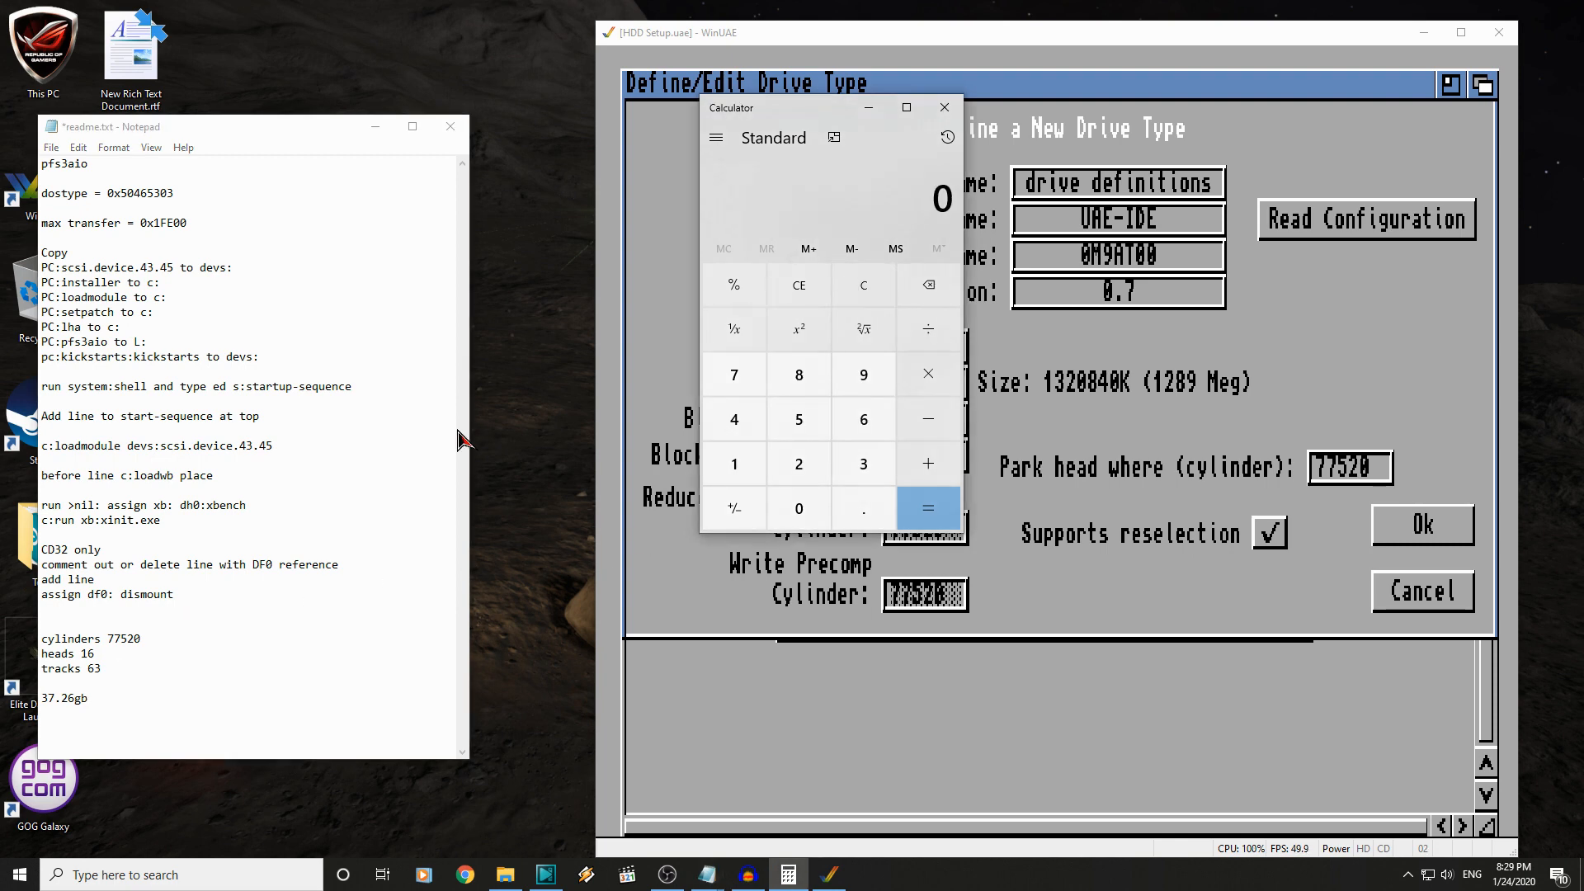
{"action": "mouse_move", "coordinate": [775, 409]}
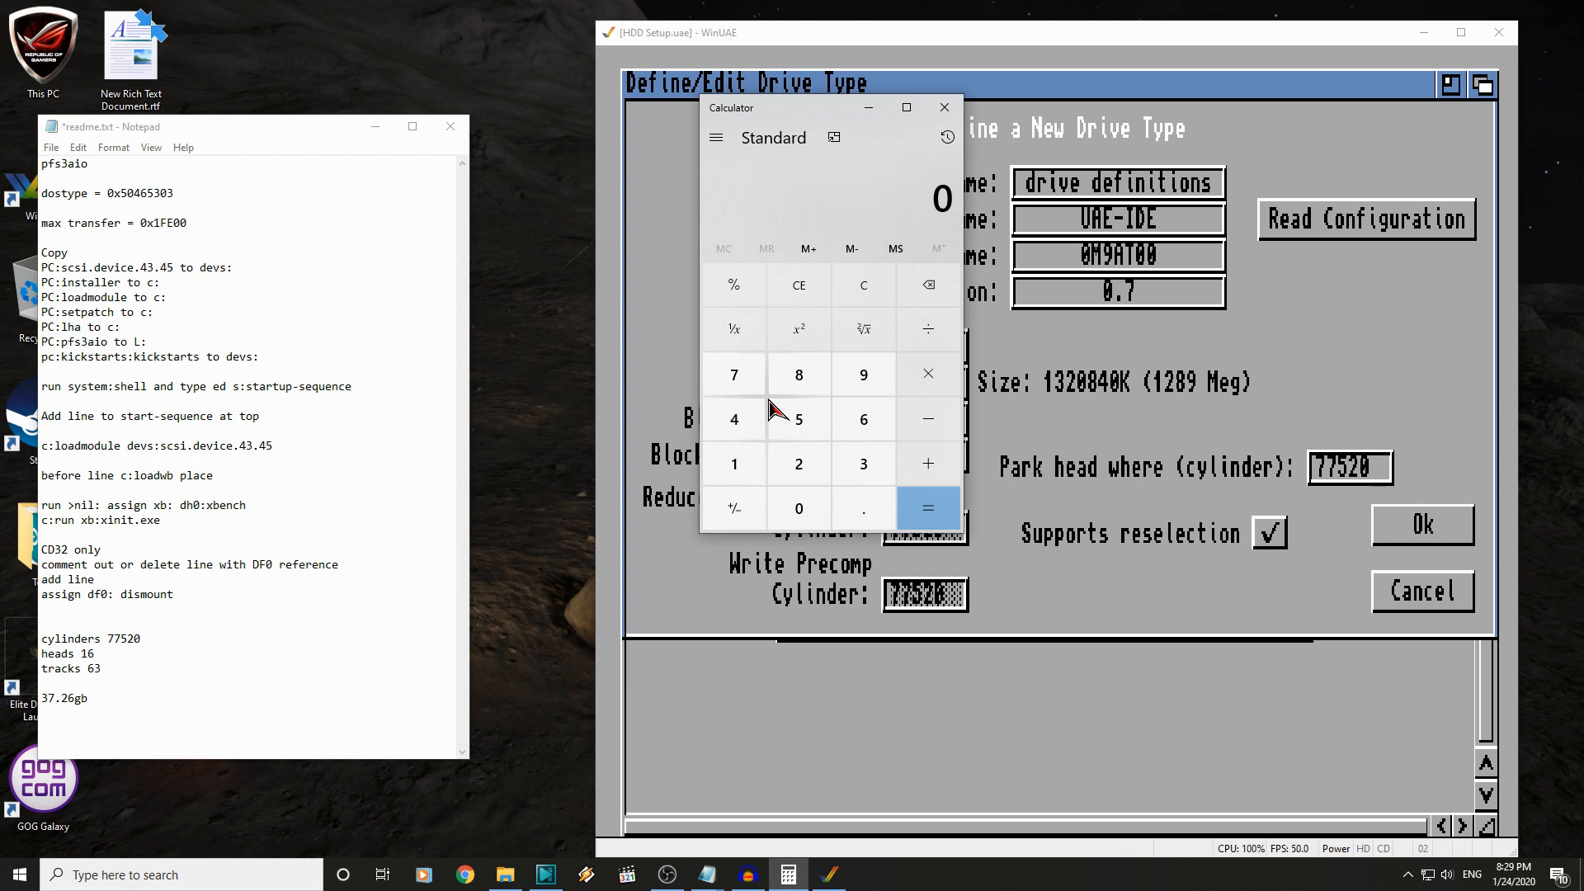
{"action": "left_click", "coordinate": [733, 374]}
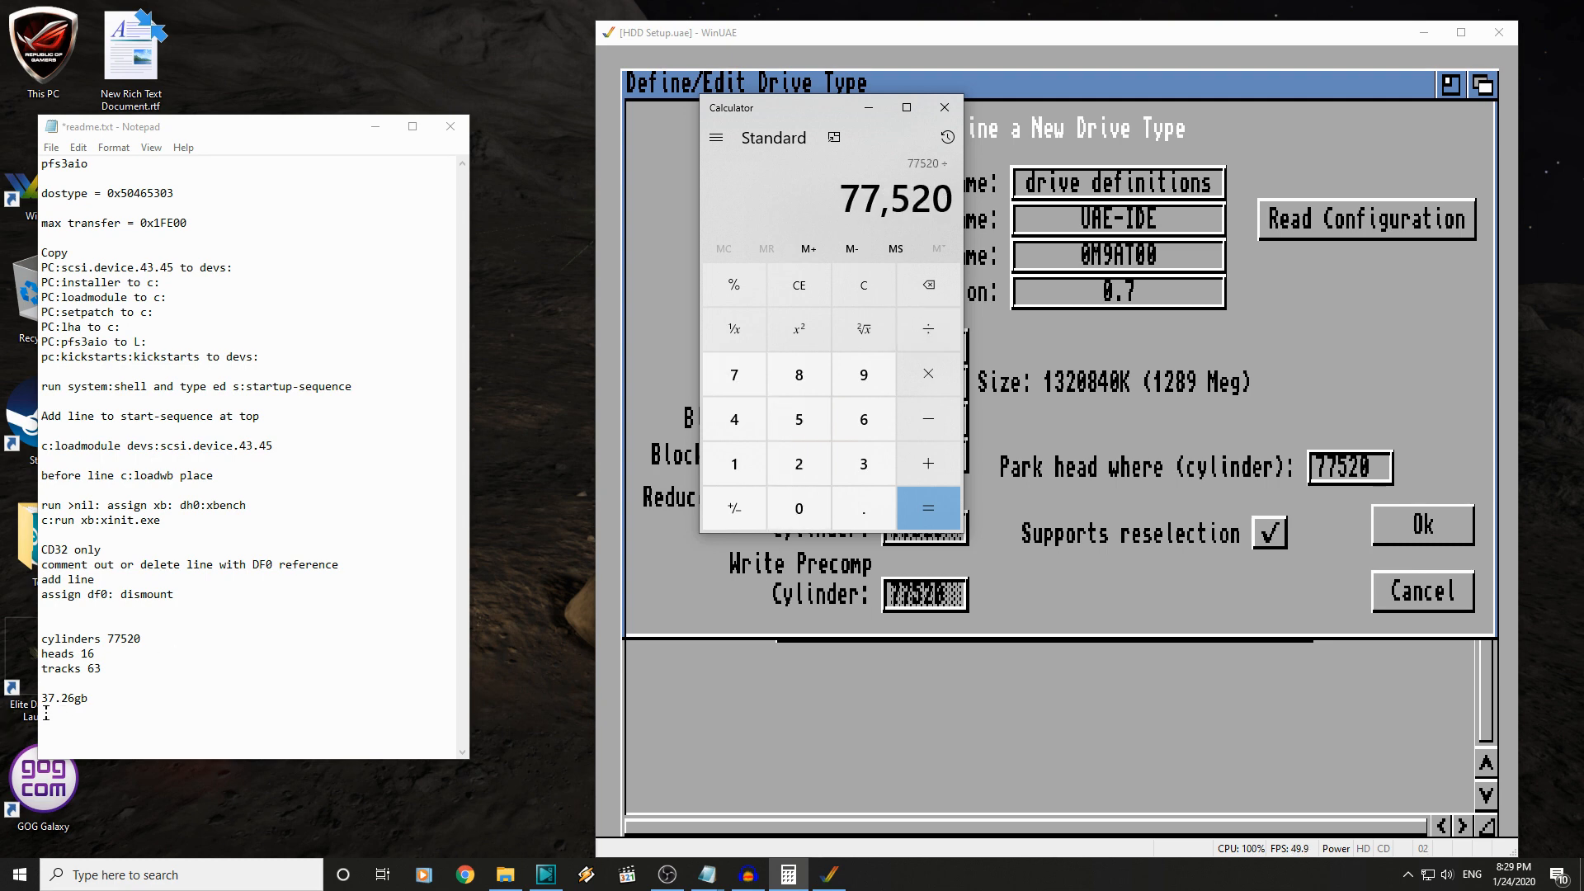
{"action": "left_click", "coordinate": [734, 374]}
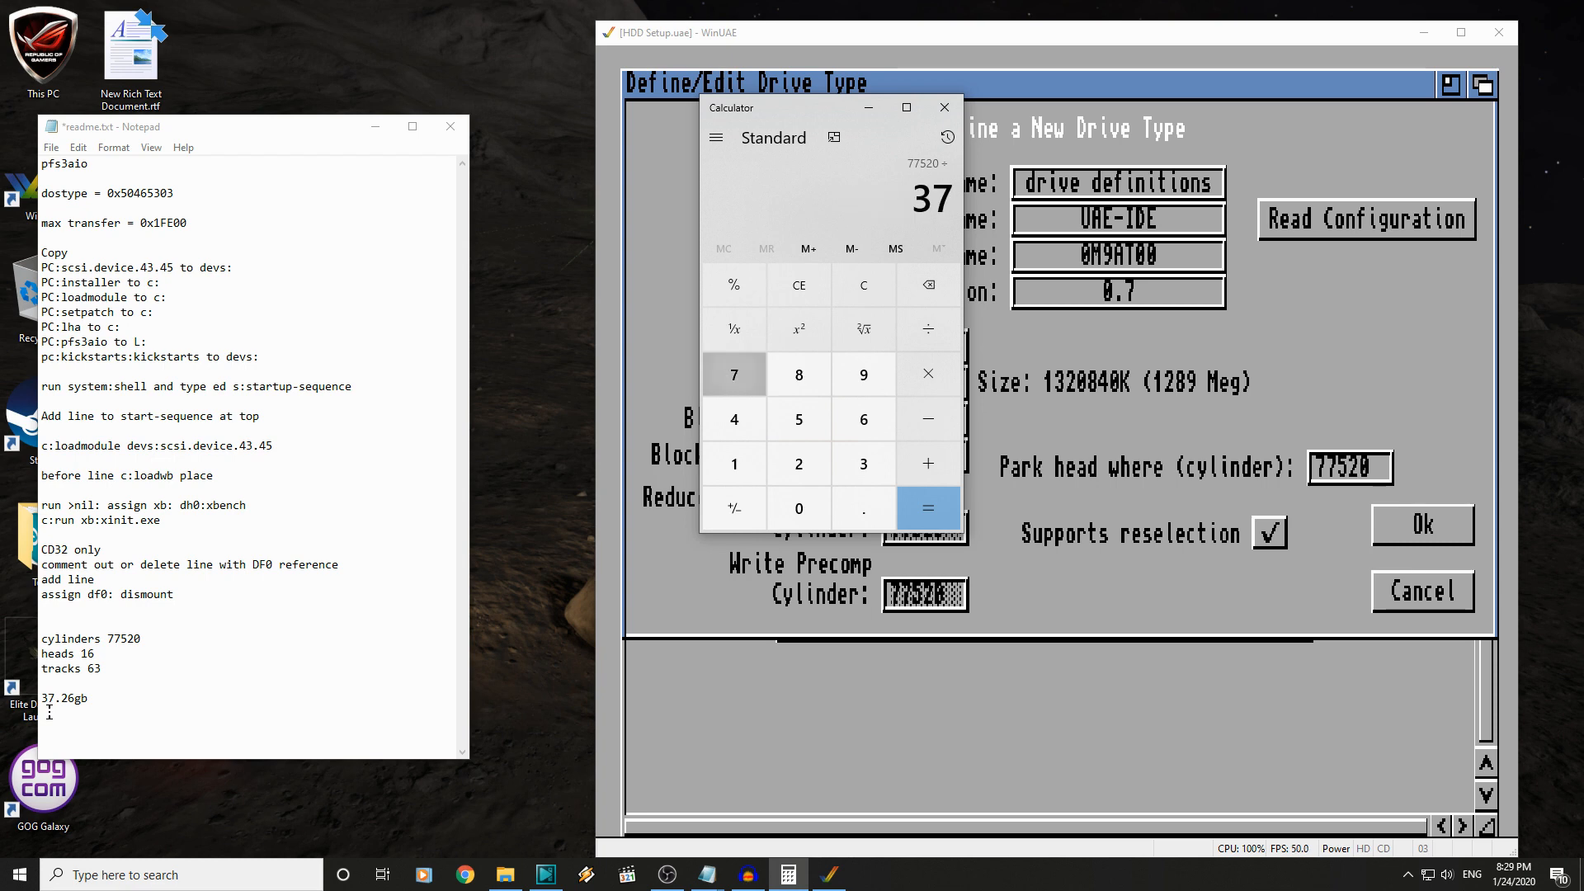
{"action": "left_click", "coordinate": [926, 508]}
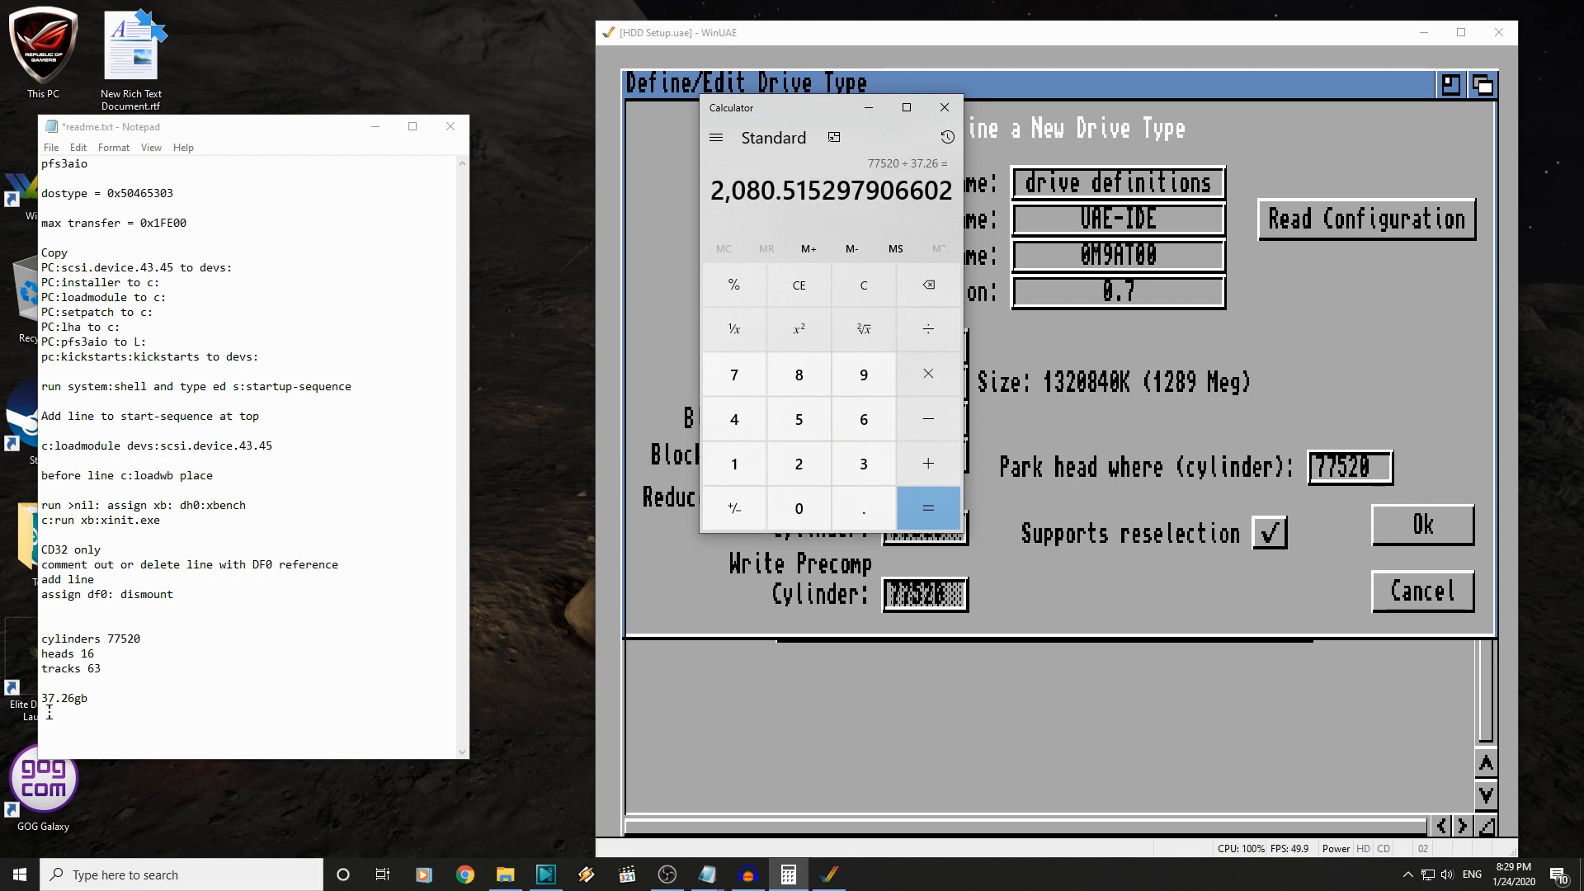
{"action": "mouse_move", "coordinate": [748, 240]}
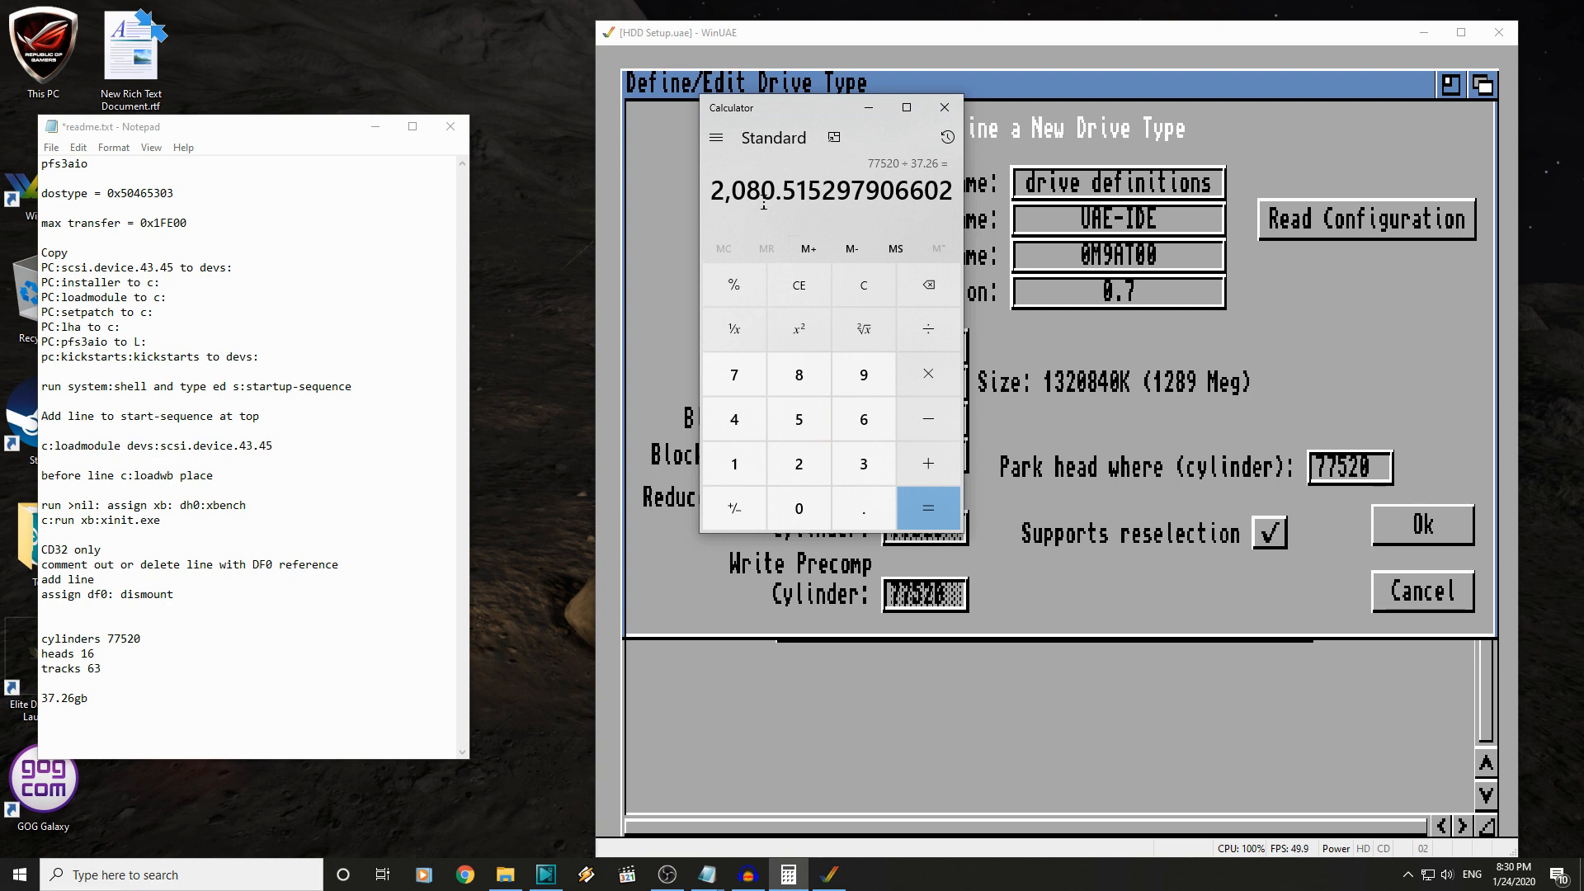
{"action": "mouse_move", "coordinate": [808, 181]}
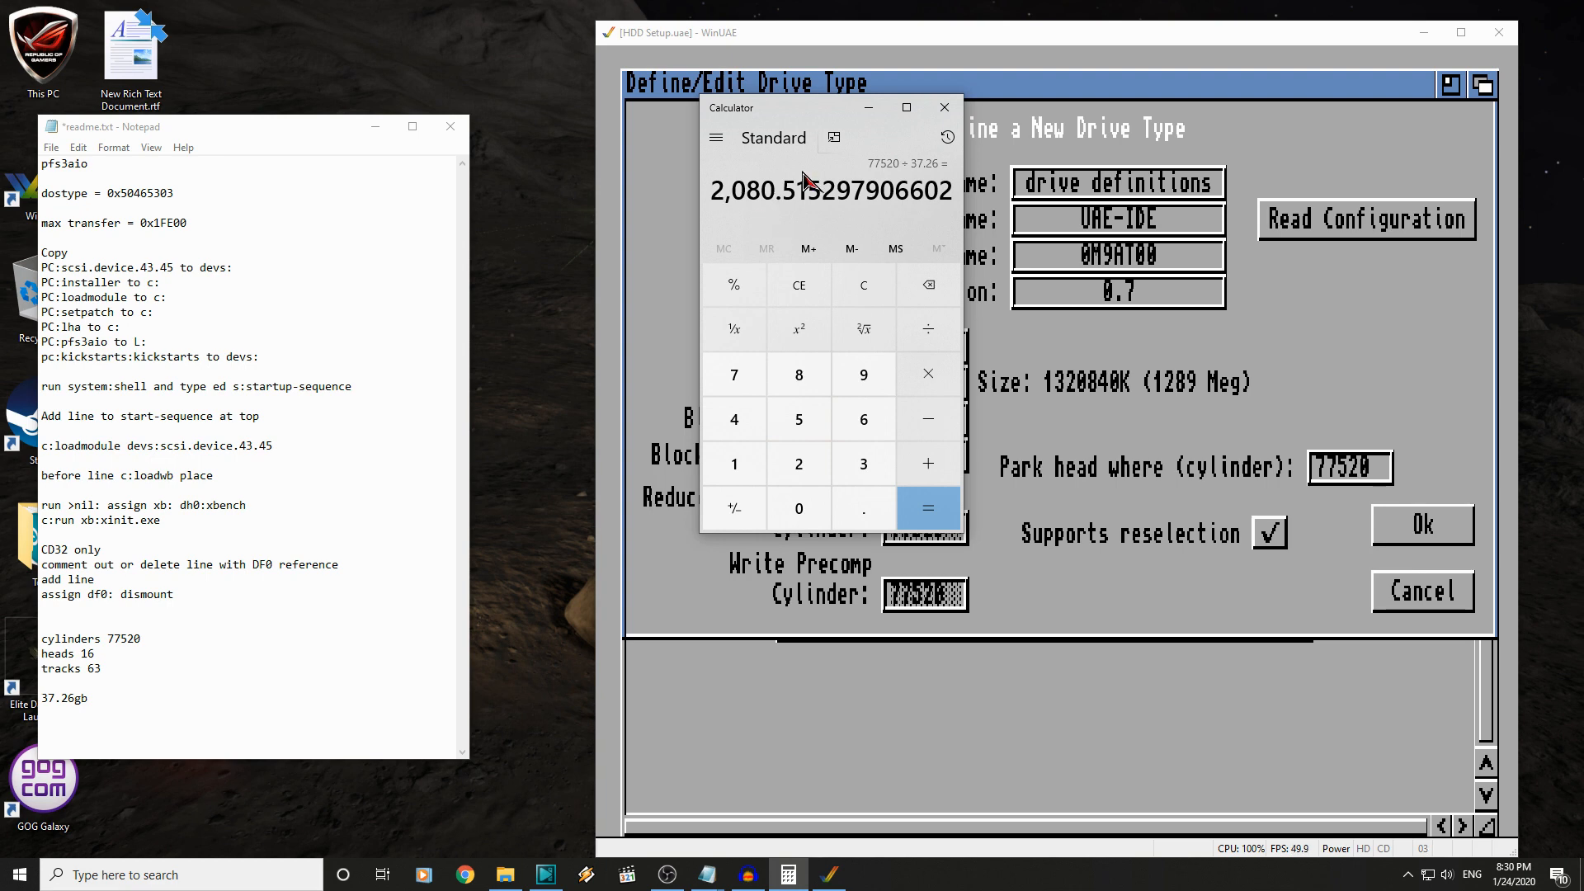
{"action": "mouse_move", "coordinate": [127, 709]}
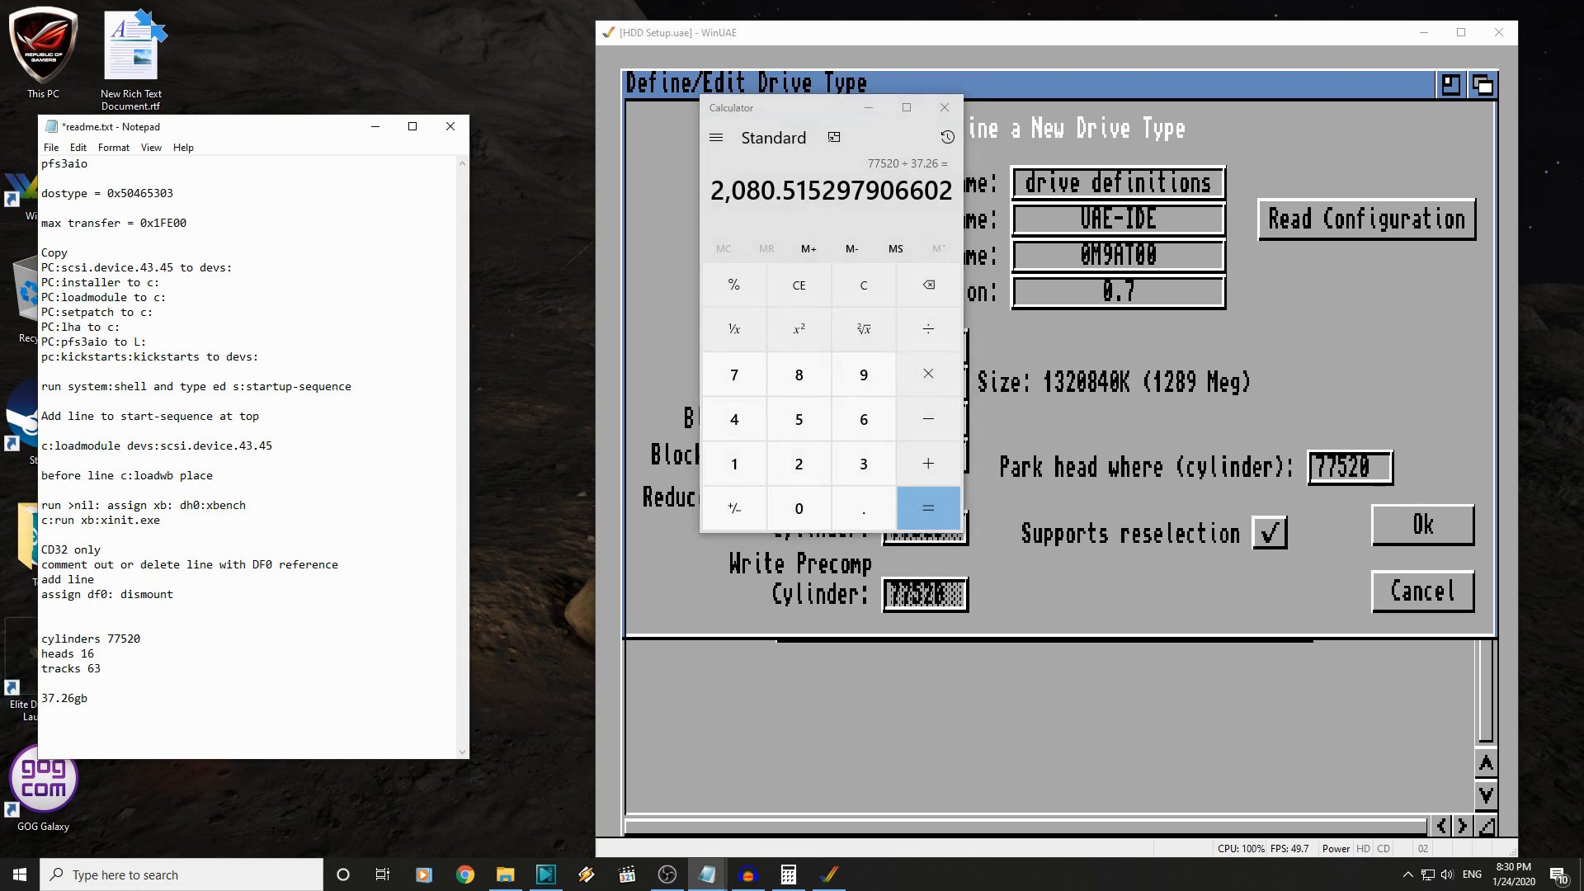
- Note '1gb partition = 2080 cylinders' in Notepad
{"action": "type", "text": "1gb par"}
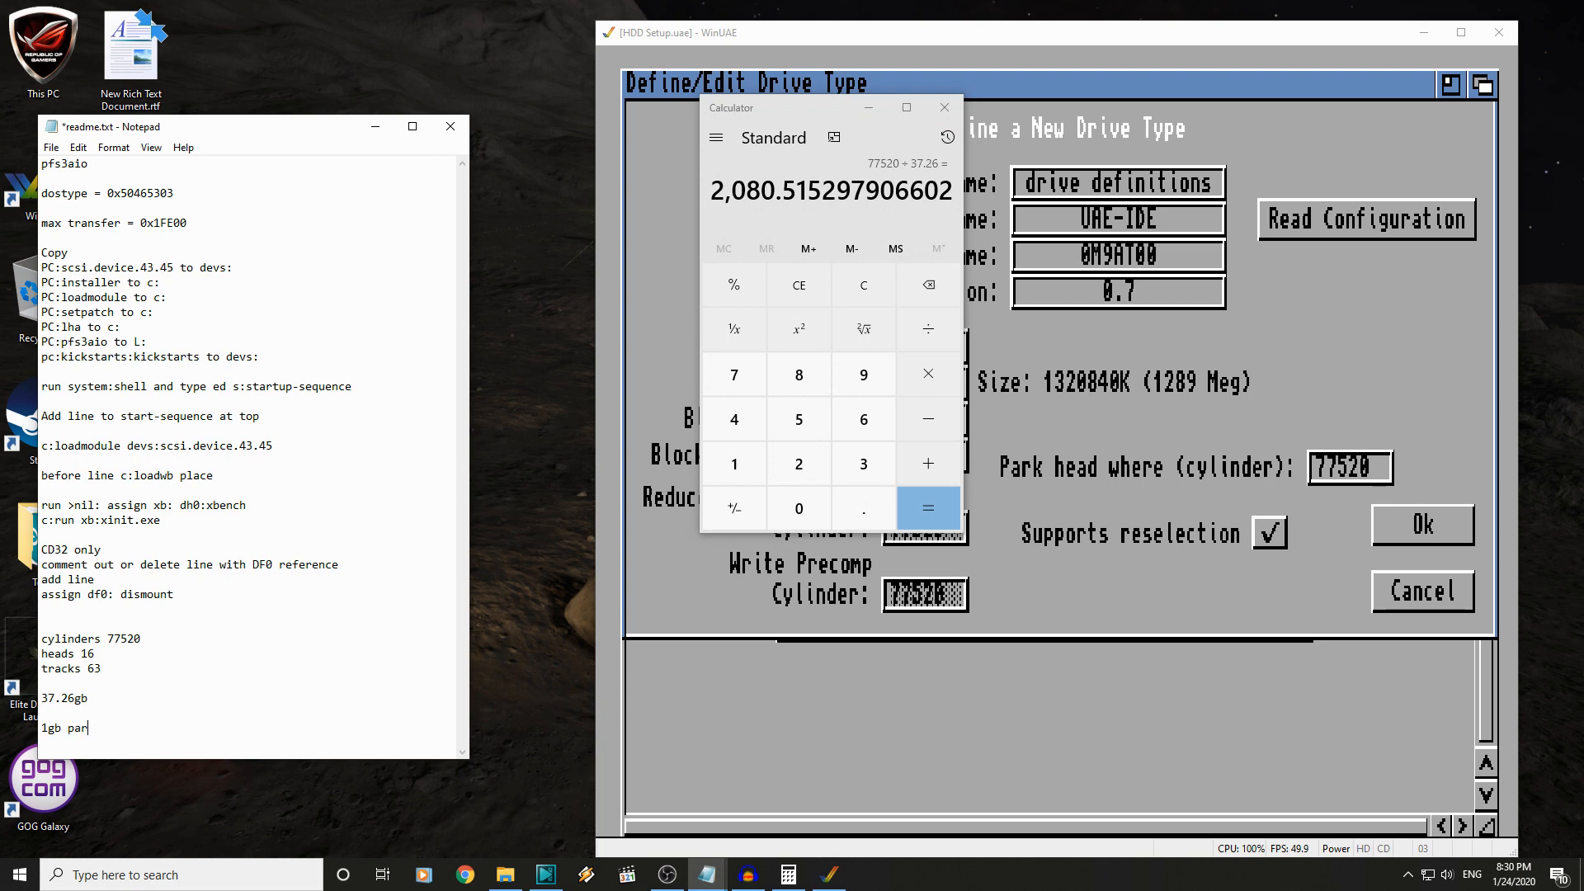
{"action": "type", "text": "tition ="}
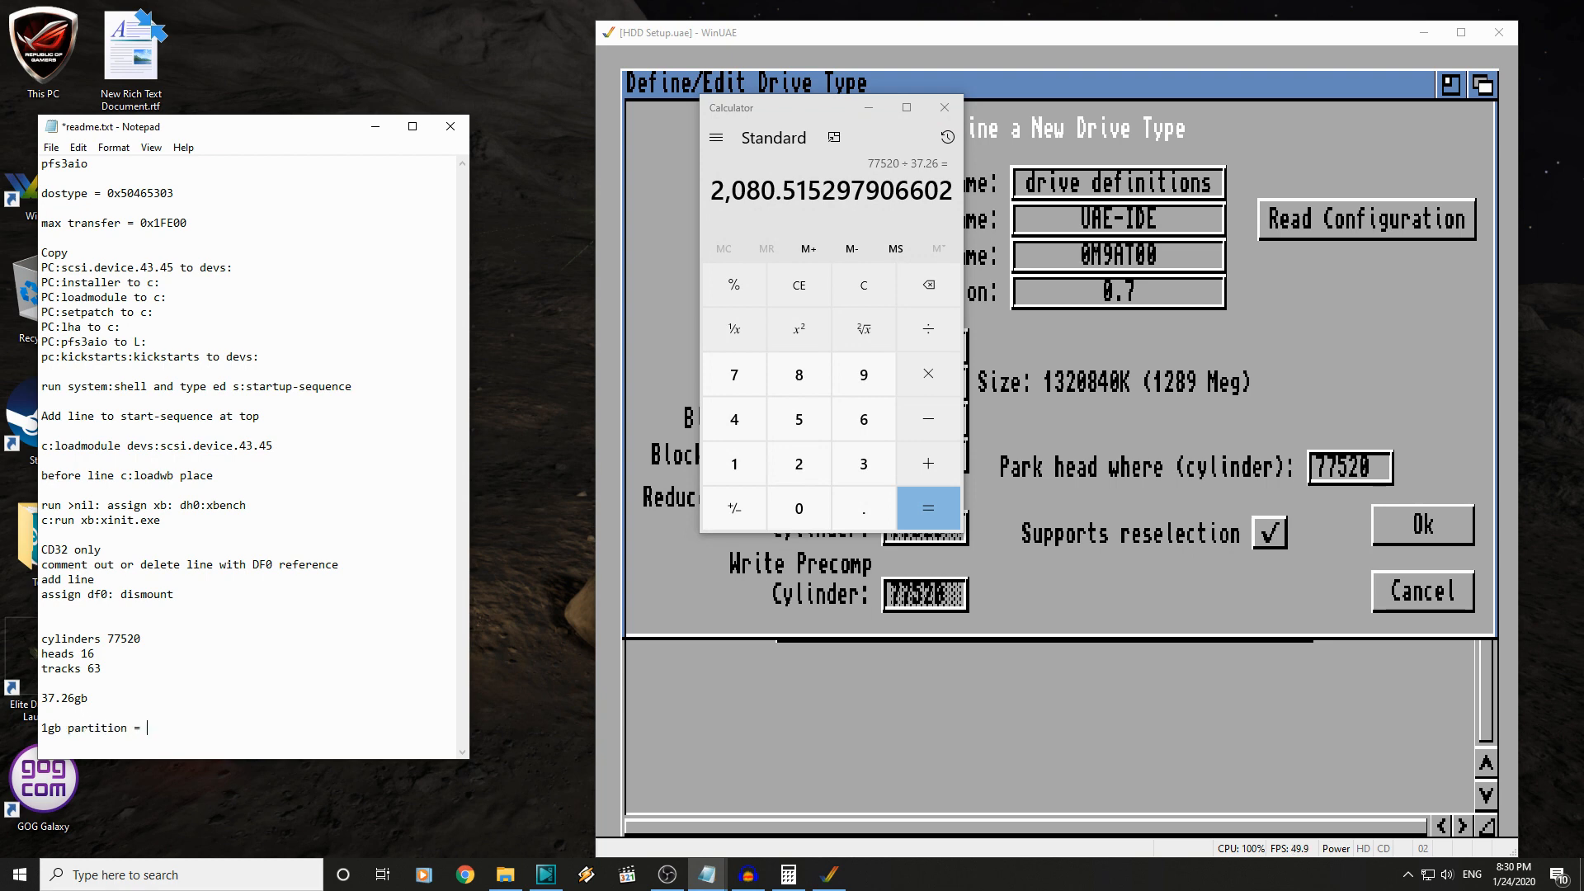
{"action": "type", "text": "2080"}
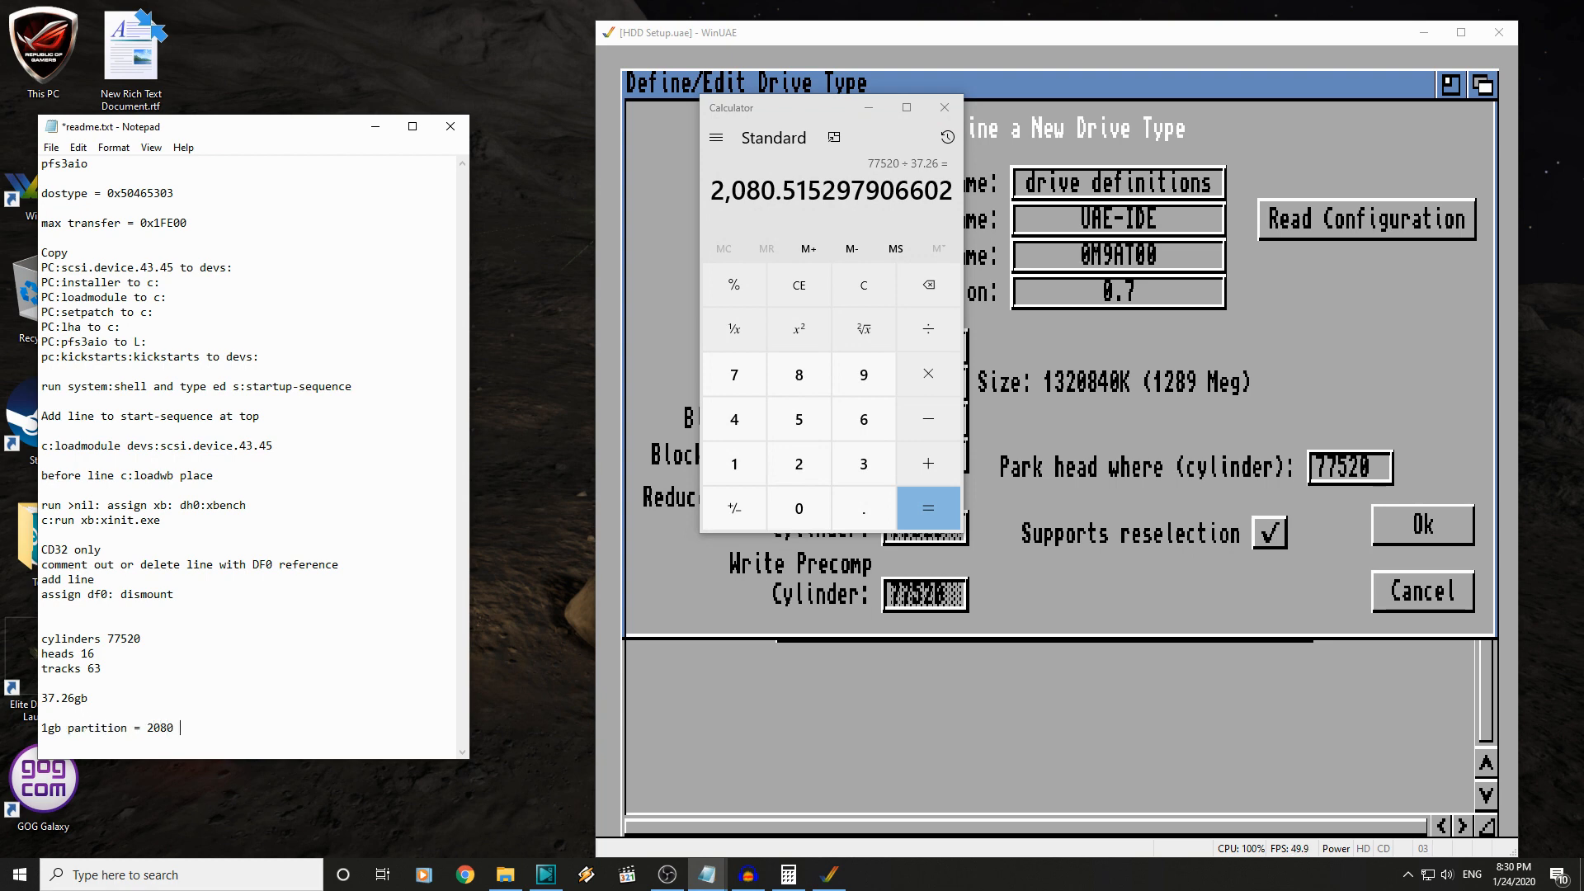
{"action": "type", "text": "c"}
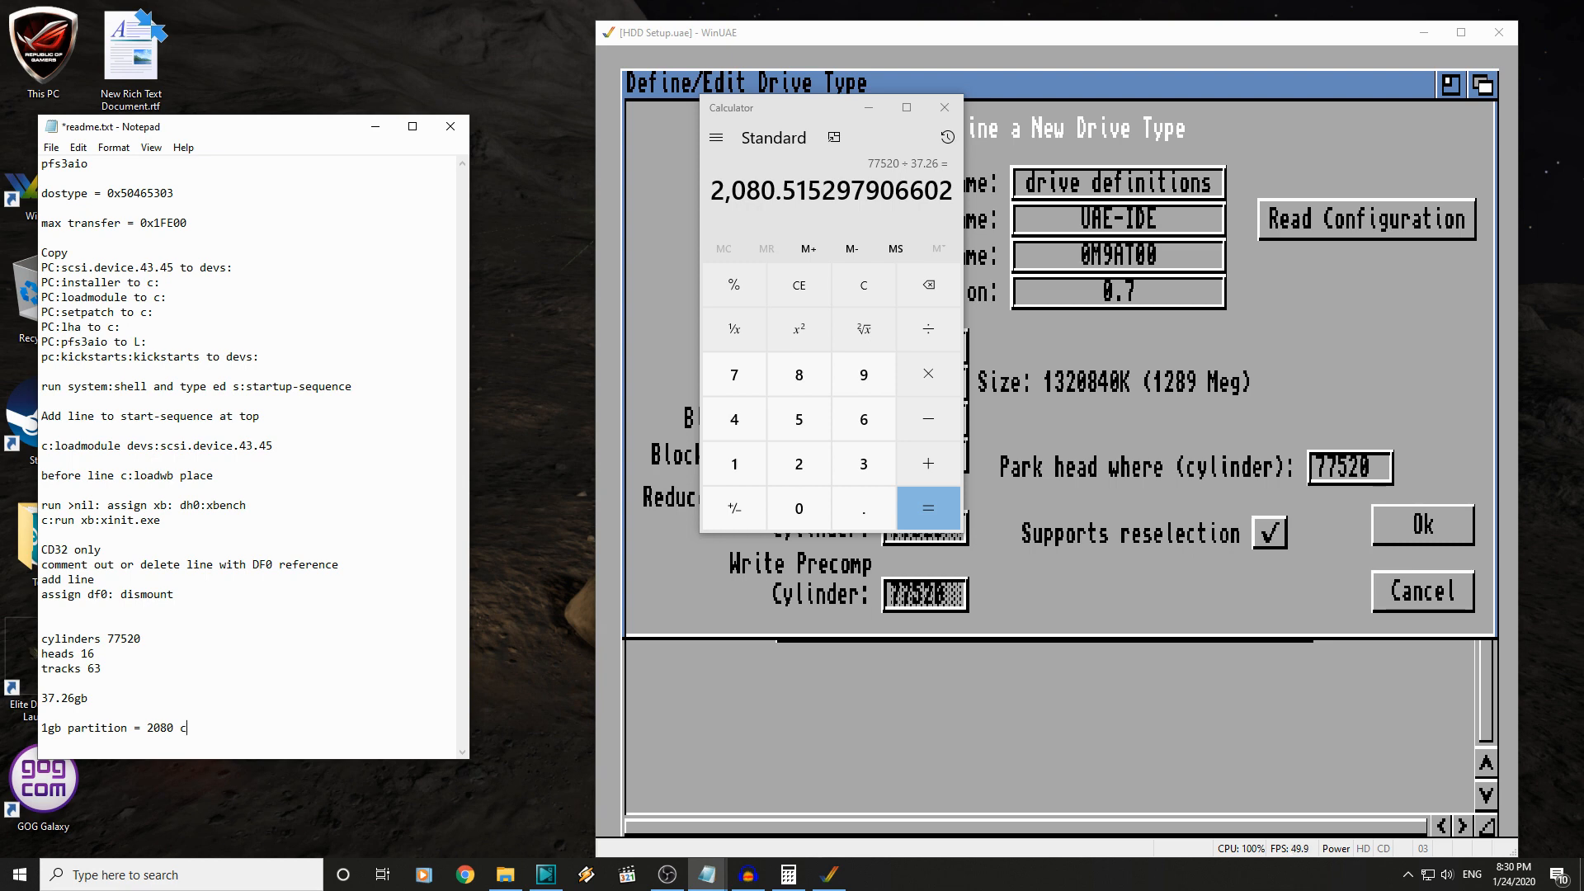
{"action": "type", "text": "ylinders"}
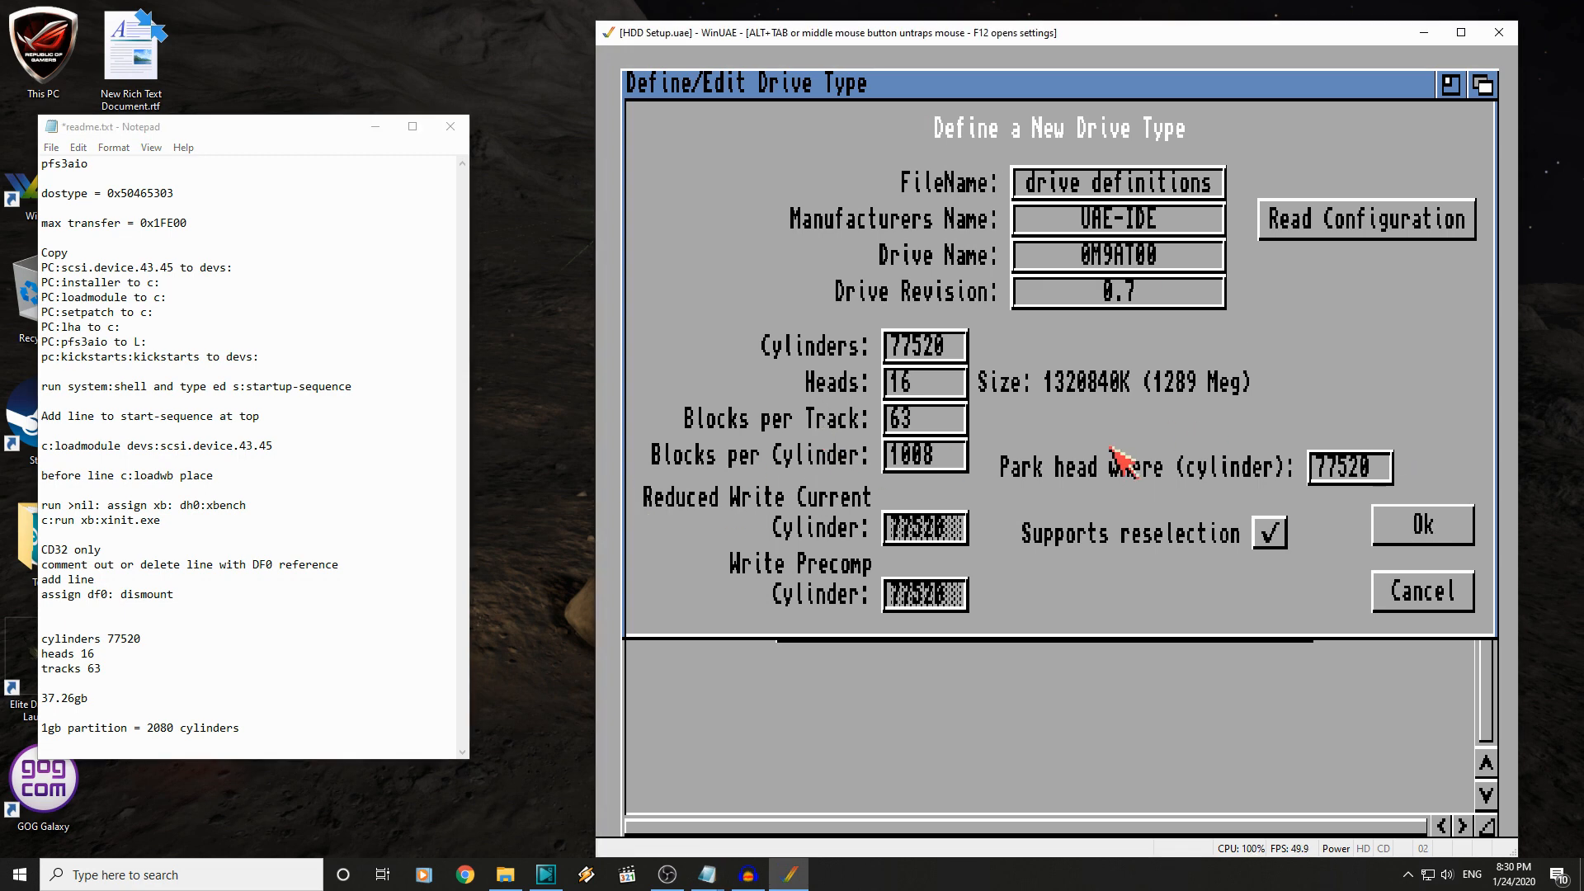
{"action": "mouse_move", "coordinate": [1000, 238]}
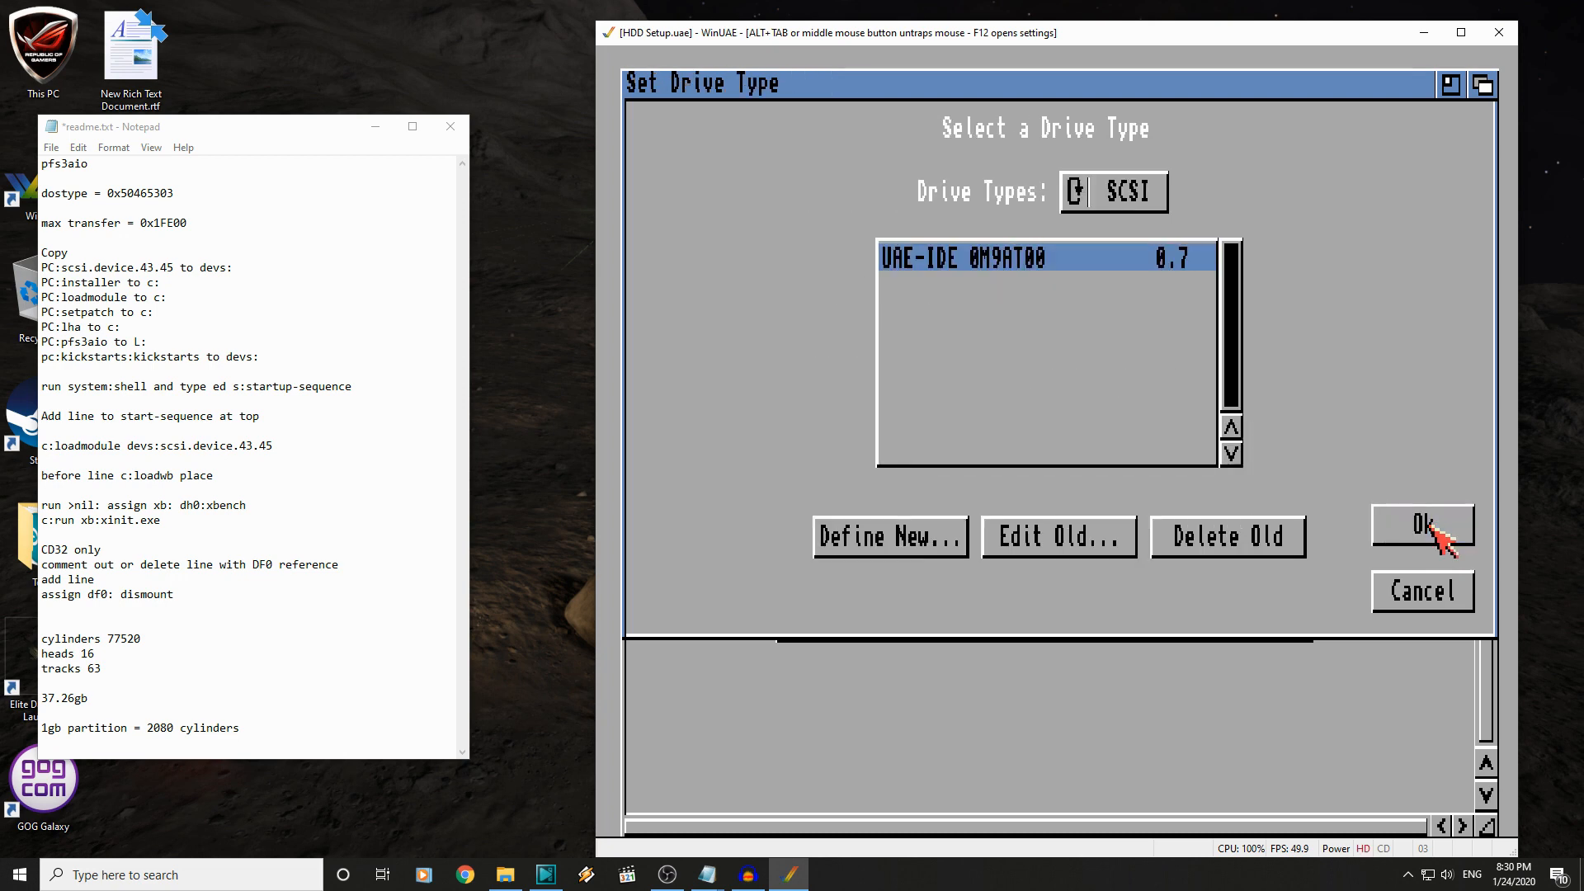
- Confirm the UAE-IDE 0M9AT00 drive type and dismiss the FastFileSystem warning
{"action": "left_click", "coordinate": [1422, 526]}
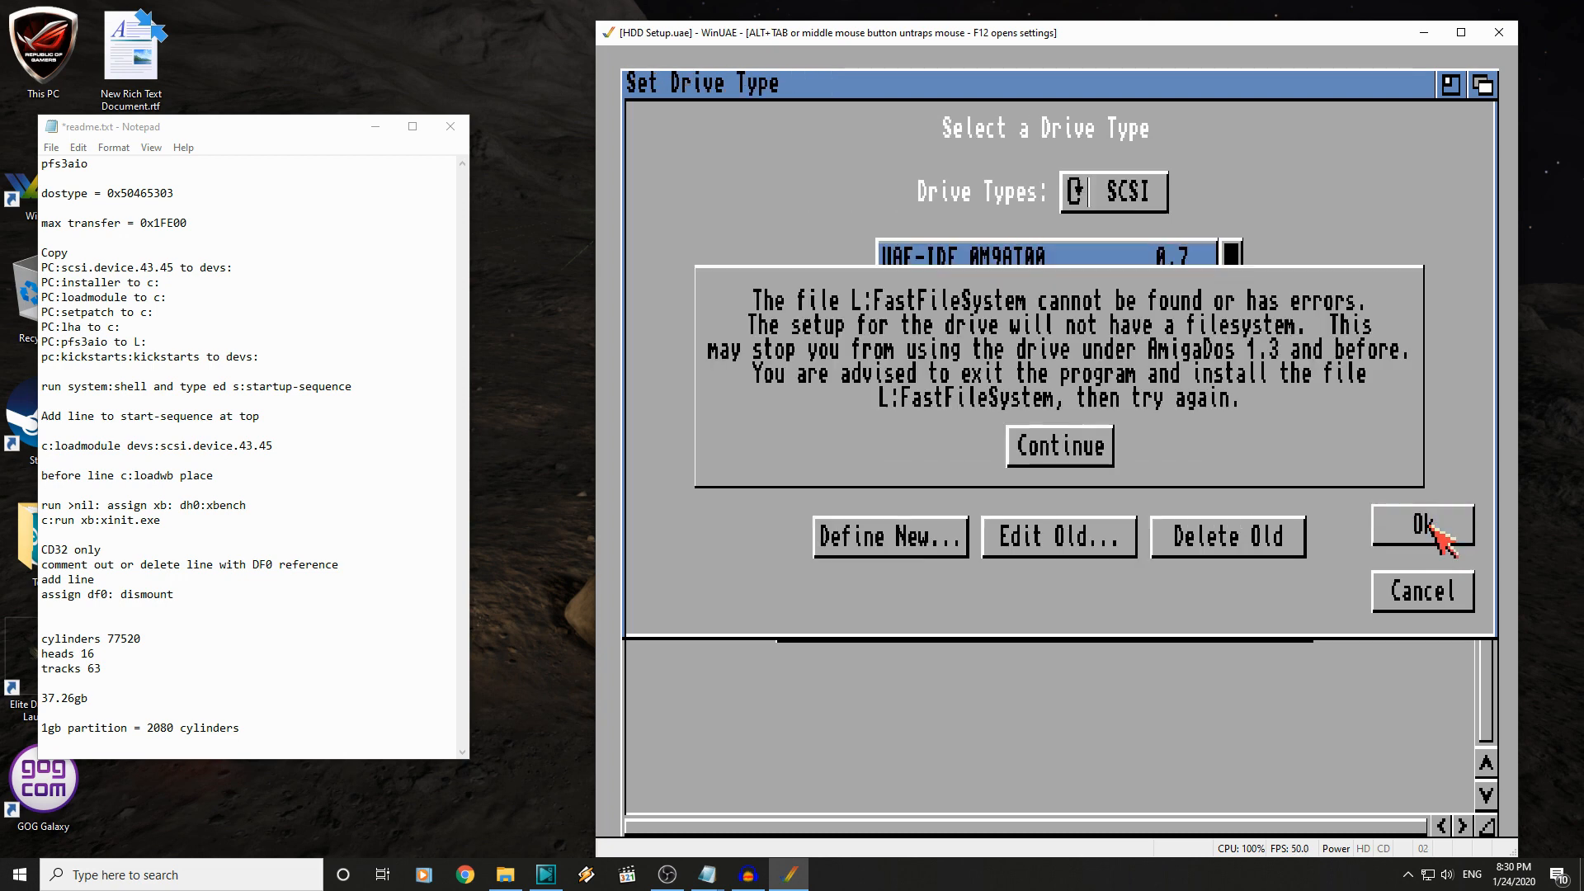
{"action": "left_click", "coordinate": [1422, 526]}
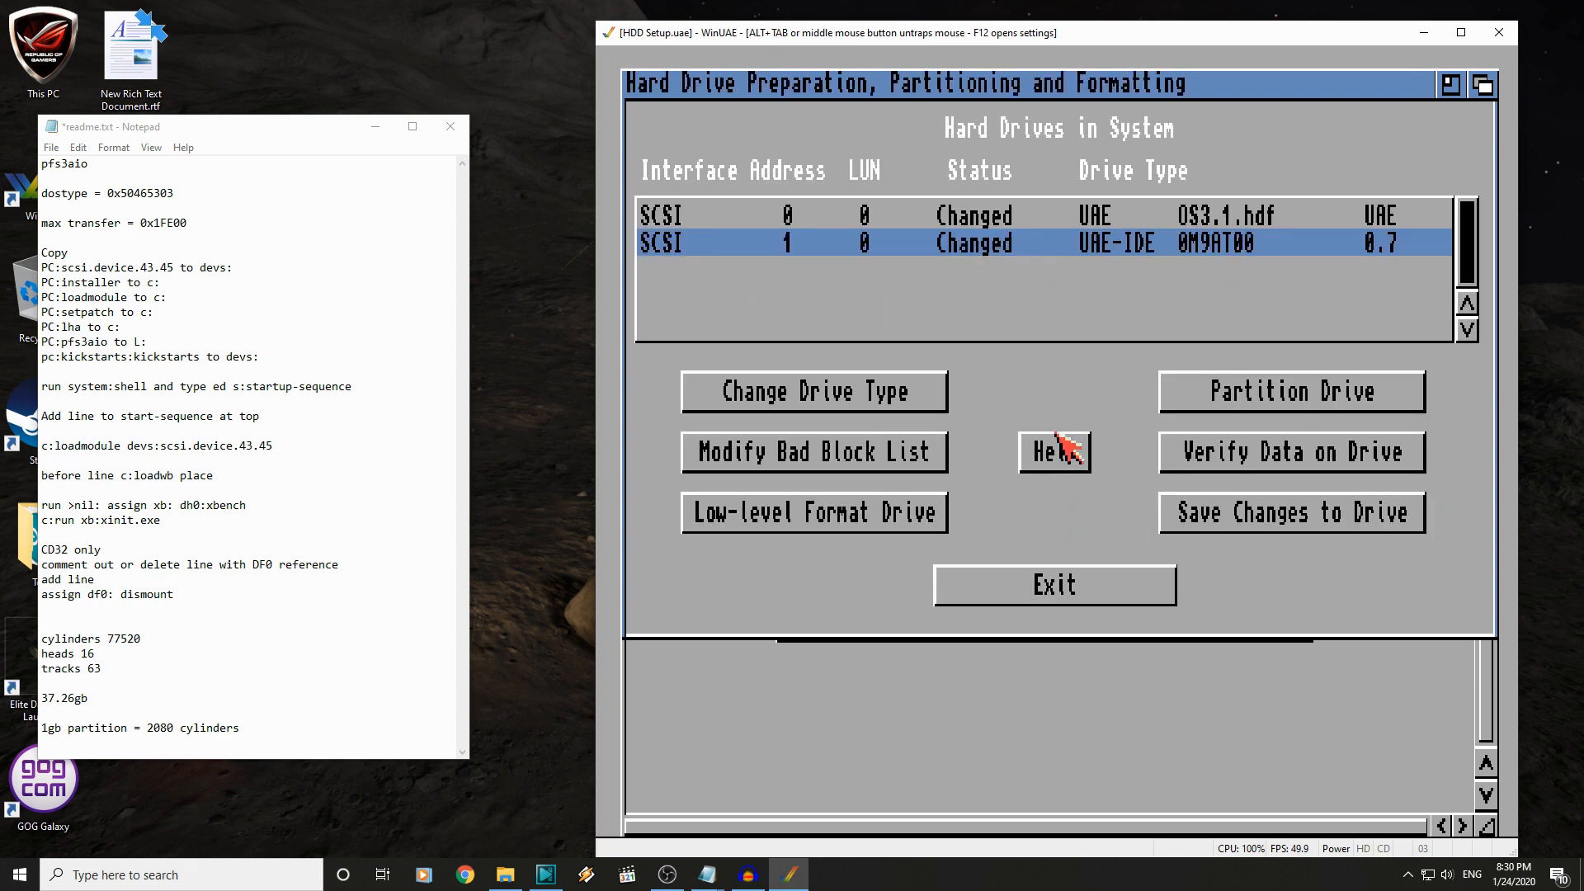
{"action": "mouse_move", "coordinate": [1303, 308]}
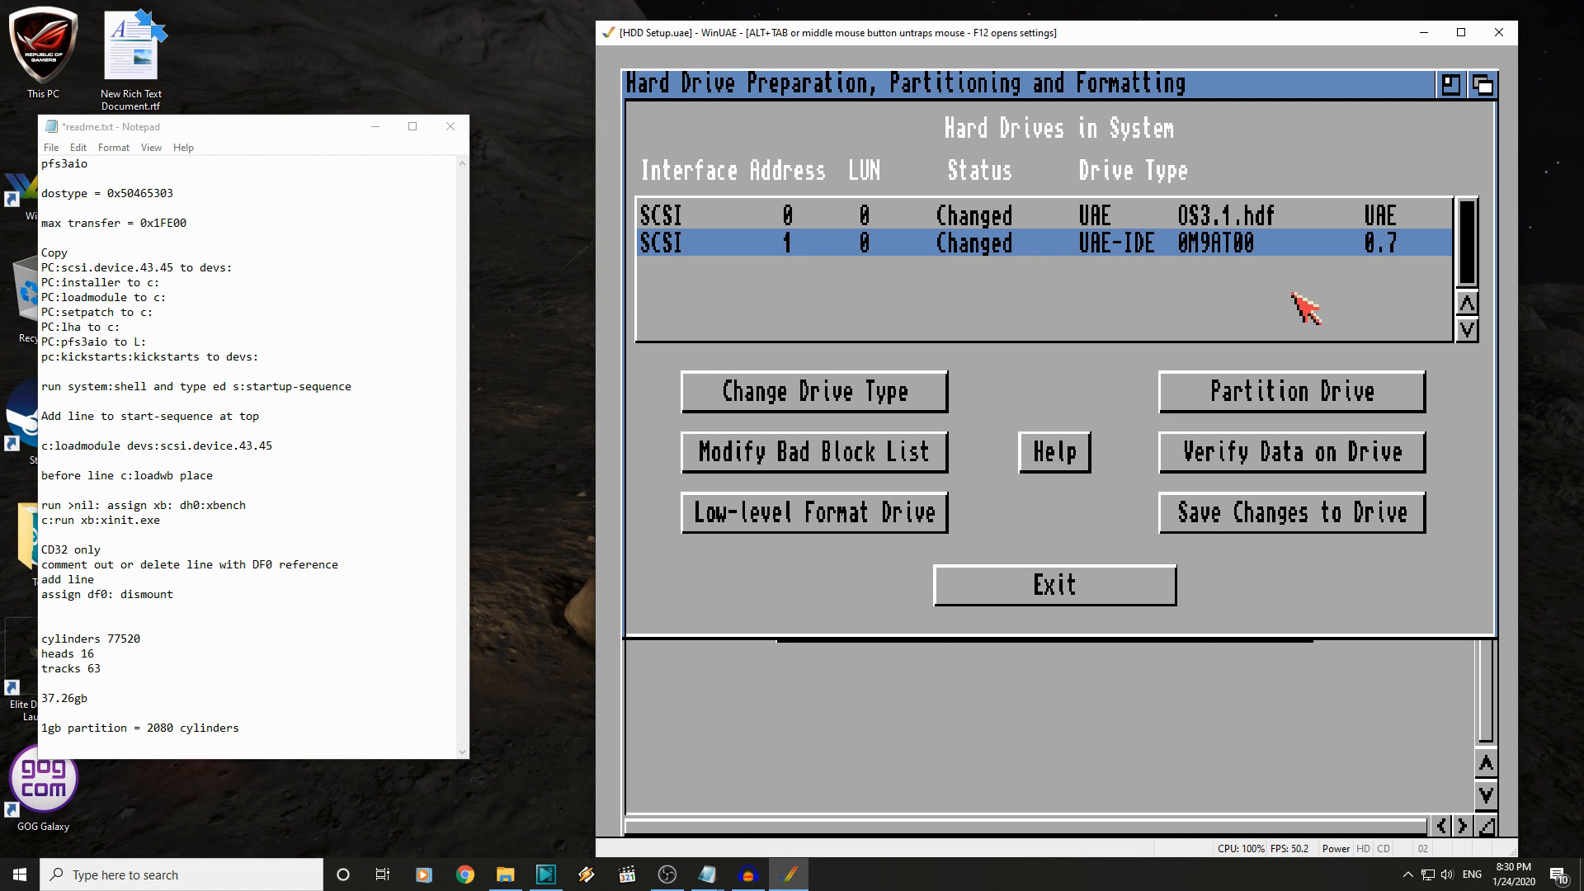
{"action": "mouse_move", "coordinate": [1360, 408]}
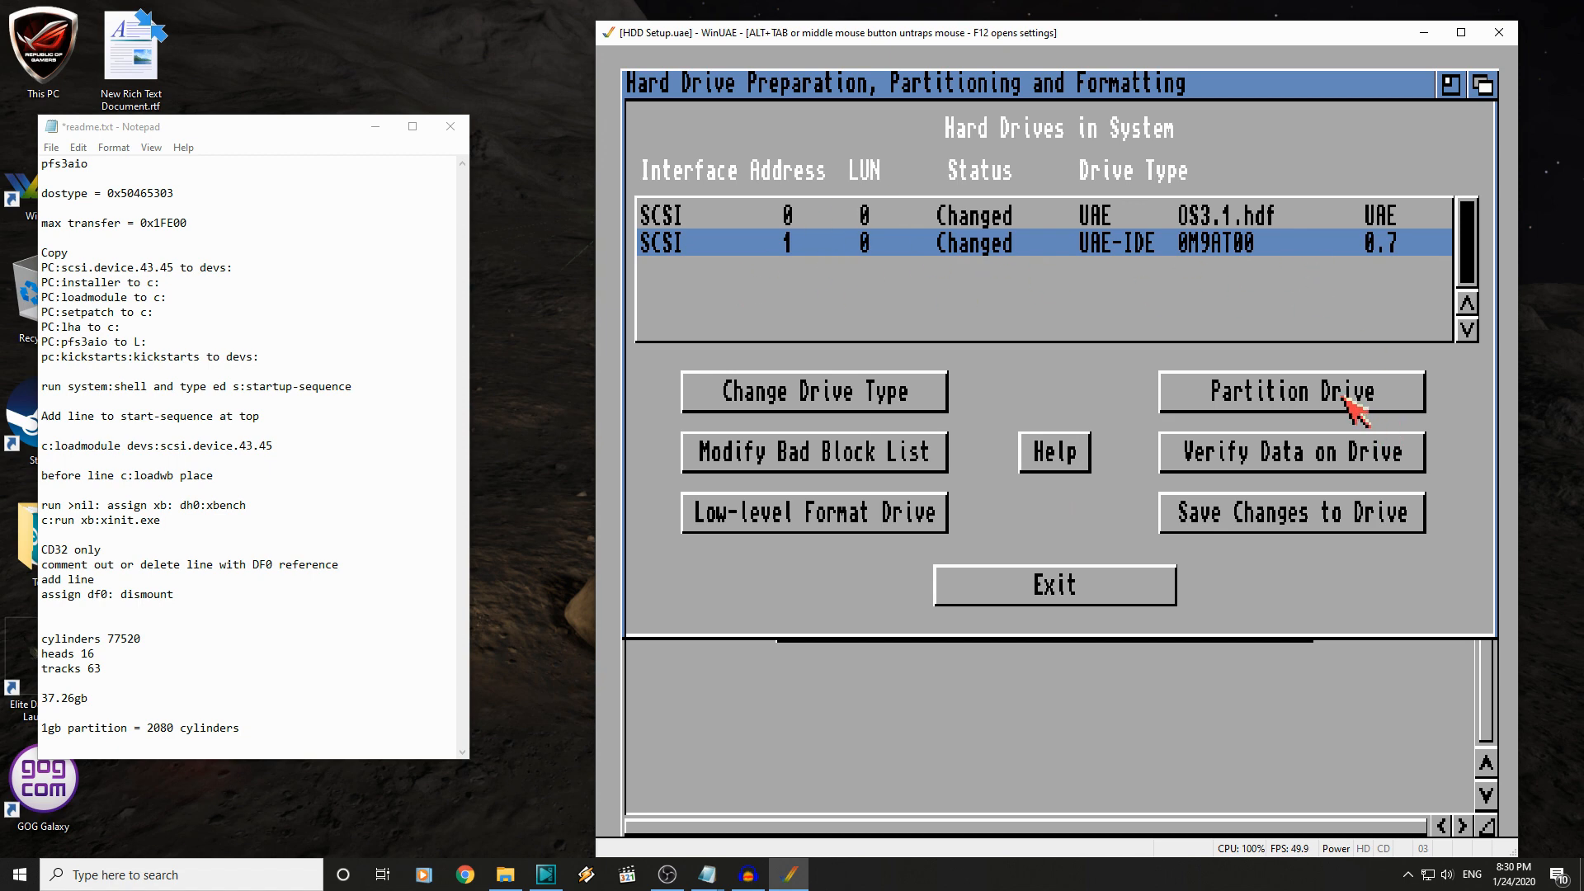
- Open the drive's partitioning, show the advanced cylinder settings and re-enter End Cyl
{"action": "left_click", "coordinate": [1291, 391]}
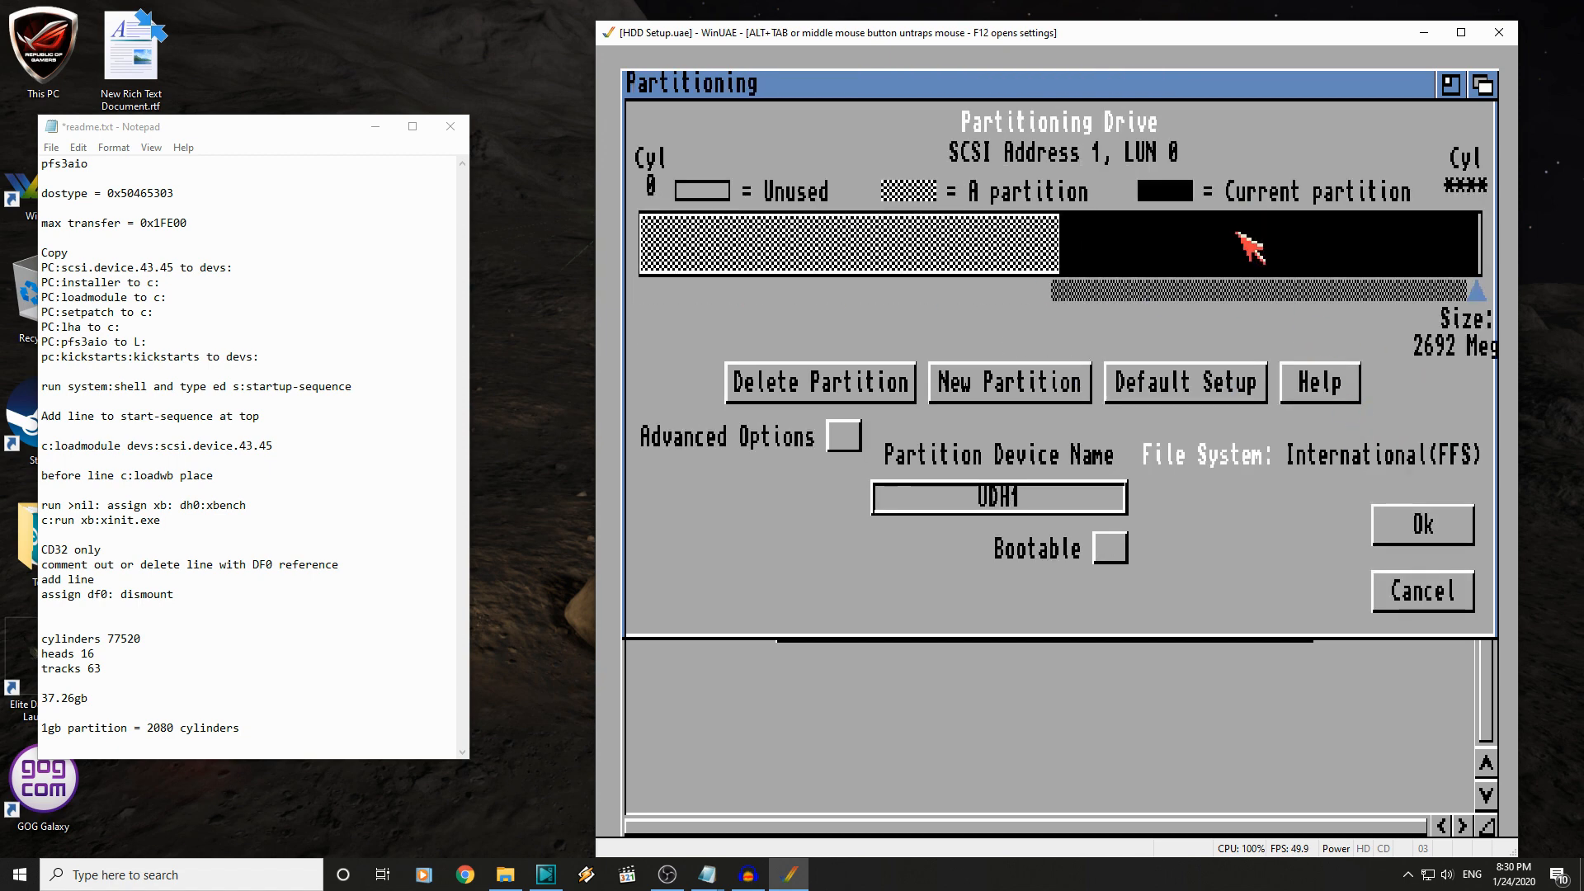
{"action": "mouse_move", "coordinate": [939, 577]}
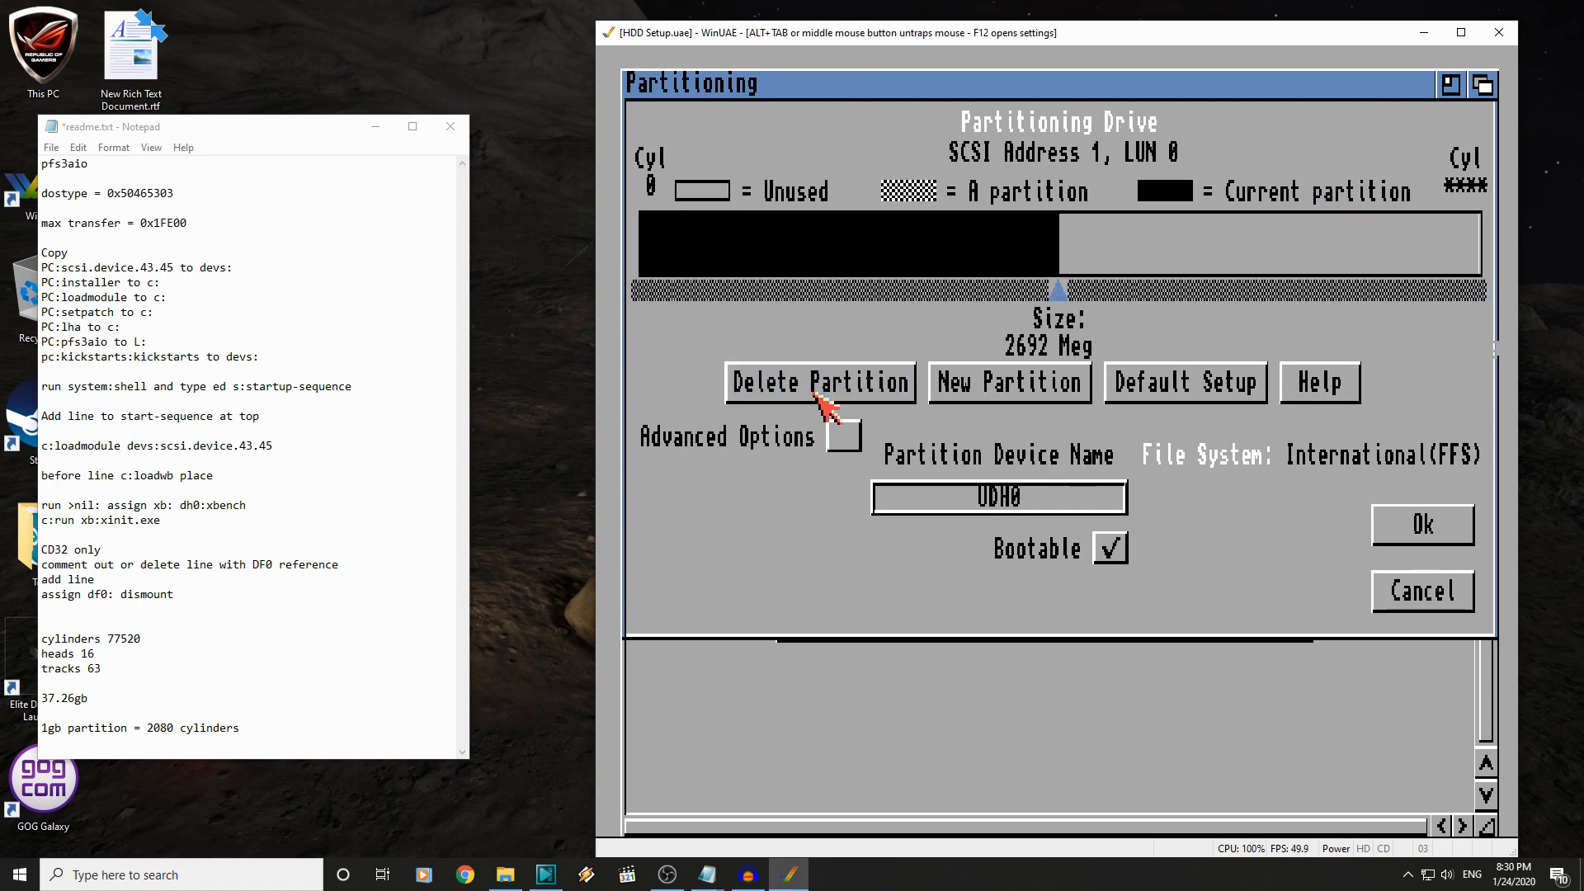
{"action": "mouse_move", "coordinate": [1009, 323]}
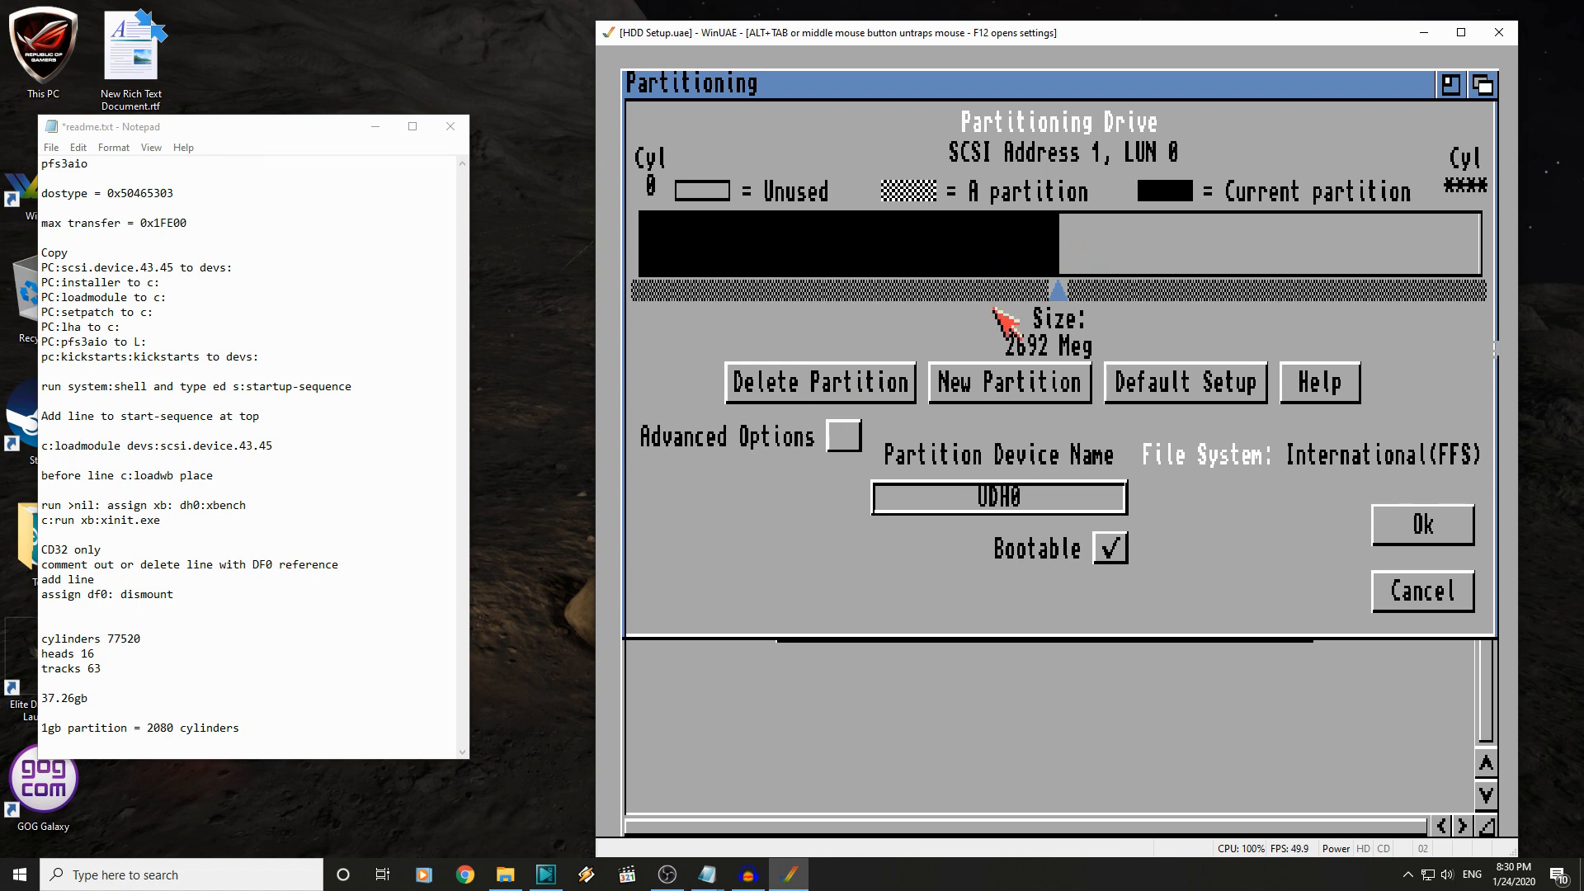
{"action": "mouse_move", "coordinate": [1056, 308]}
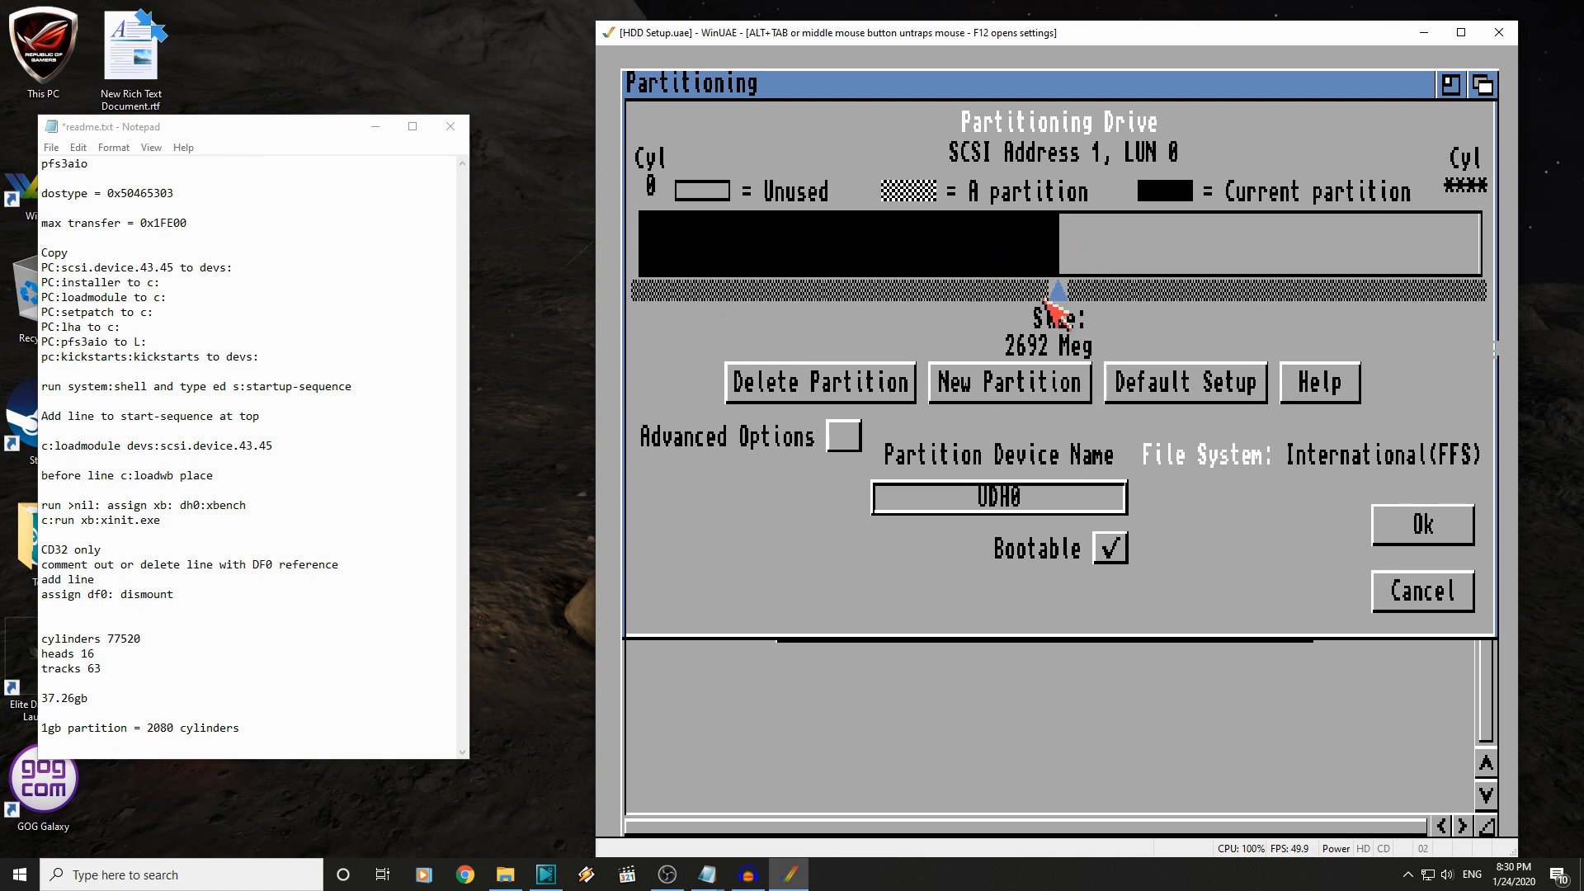
{"action": "left_click", "coordinate": [842, 436]}
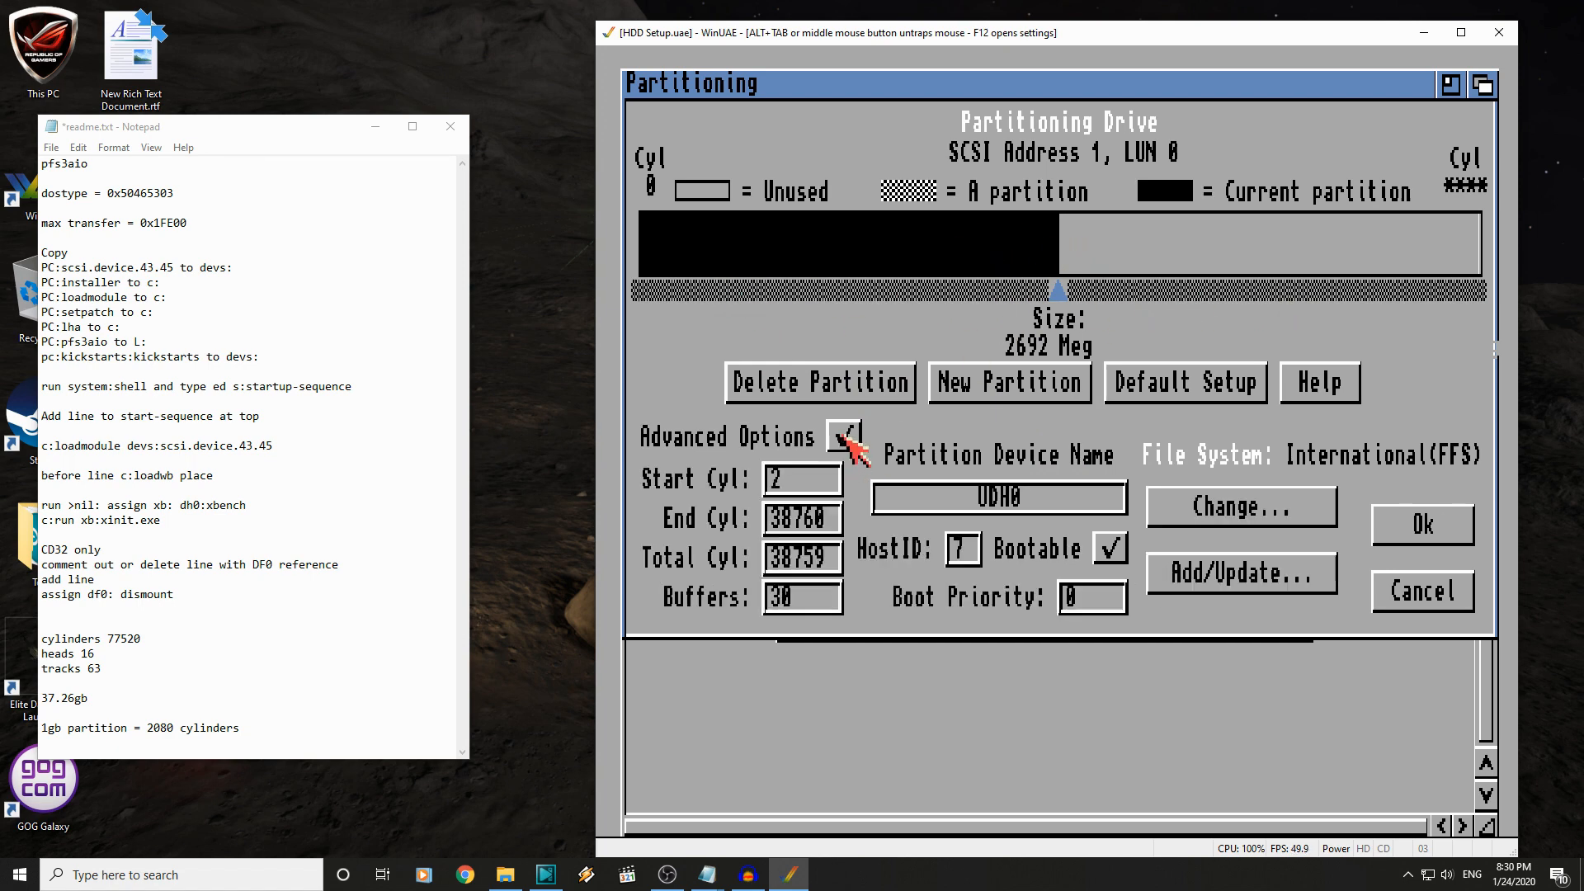
{"action": "mouse_move", "coordinate": [697, 519]}
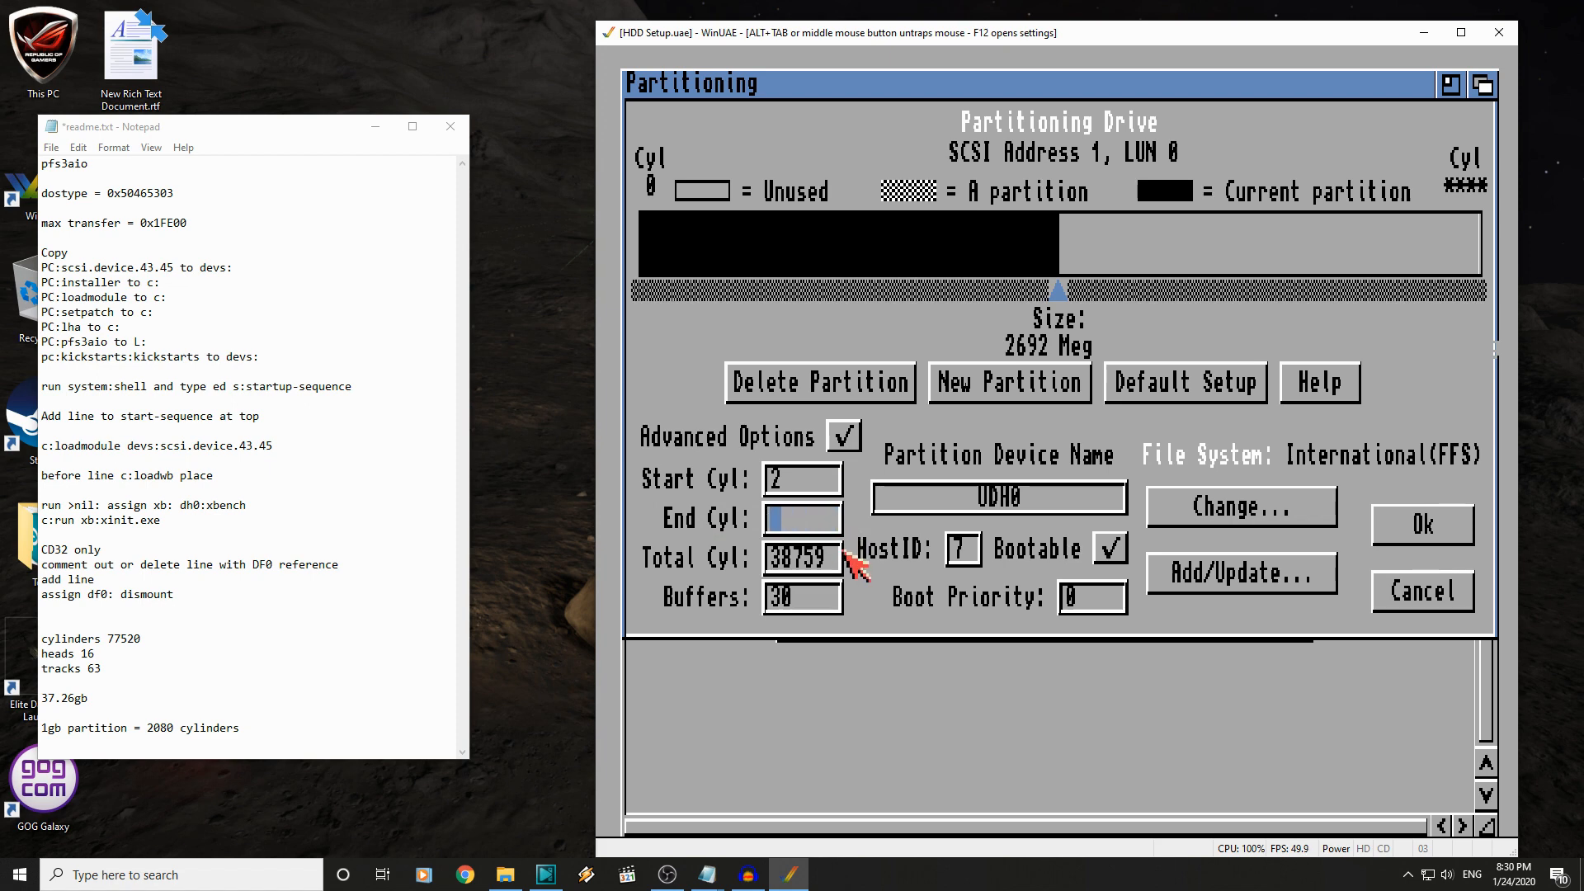
{"action": "type", "text": "208"}
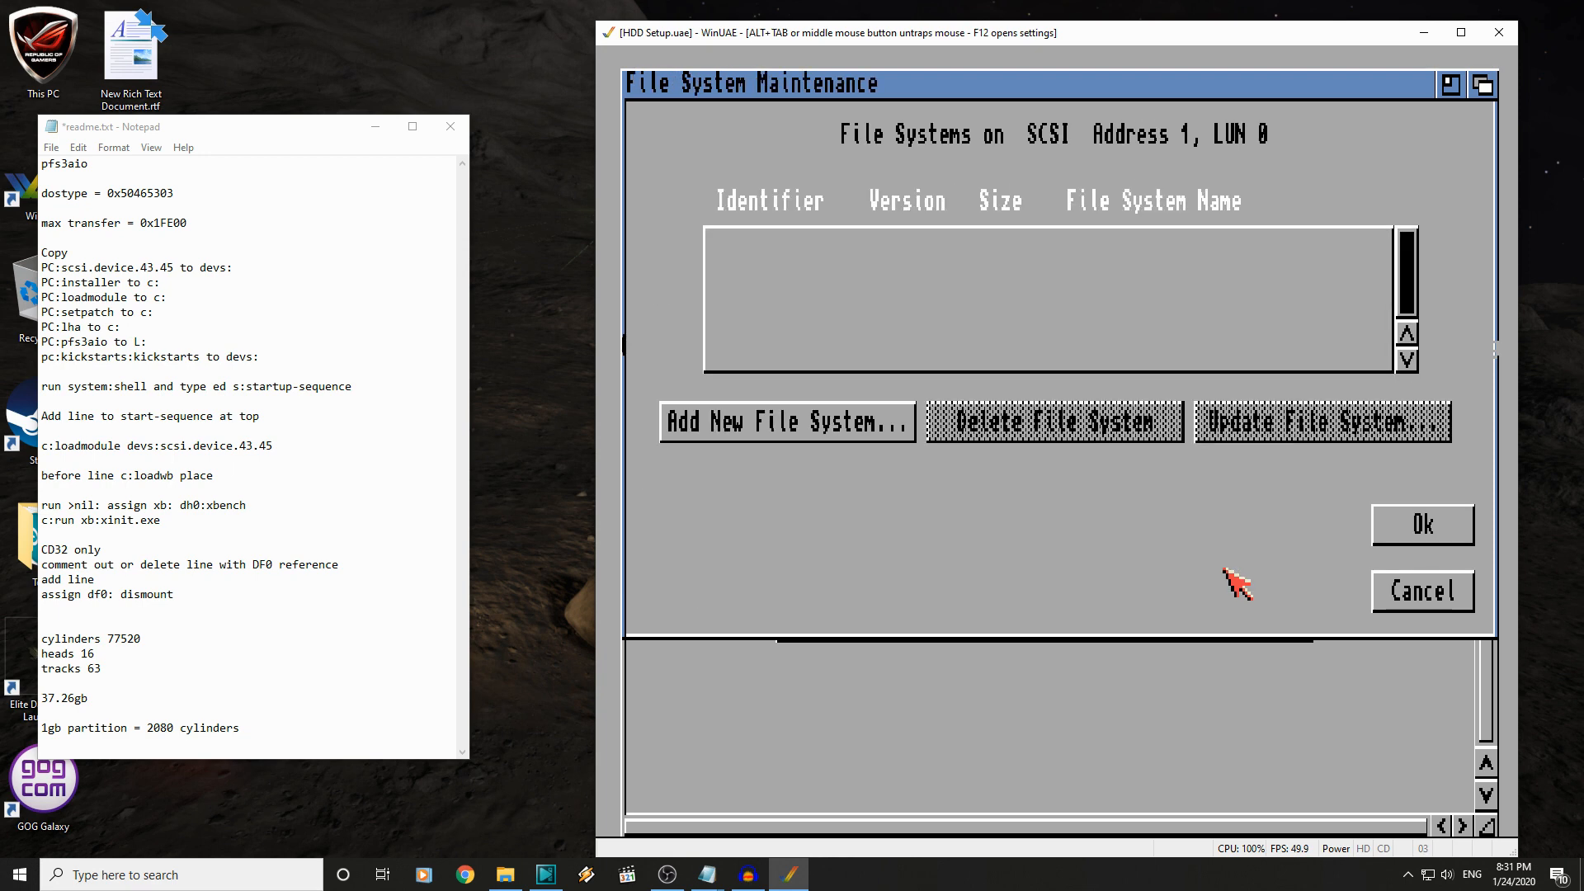
- Add the l:pfs3aio file system with DosType 0x50465303
{"action": "left_click", "coordinate": [787, 421]}
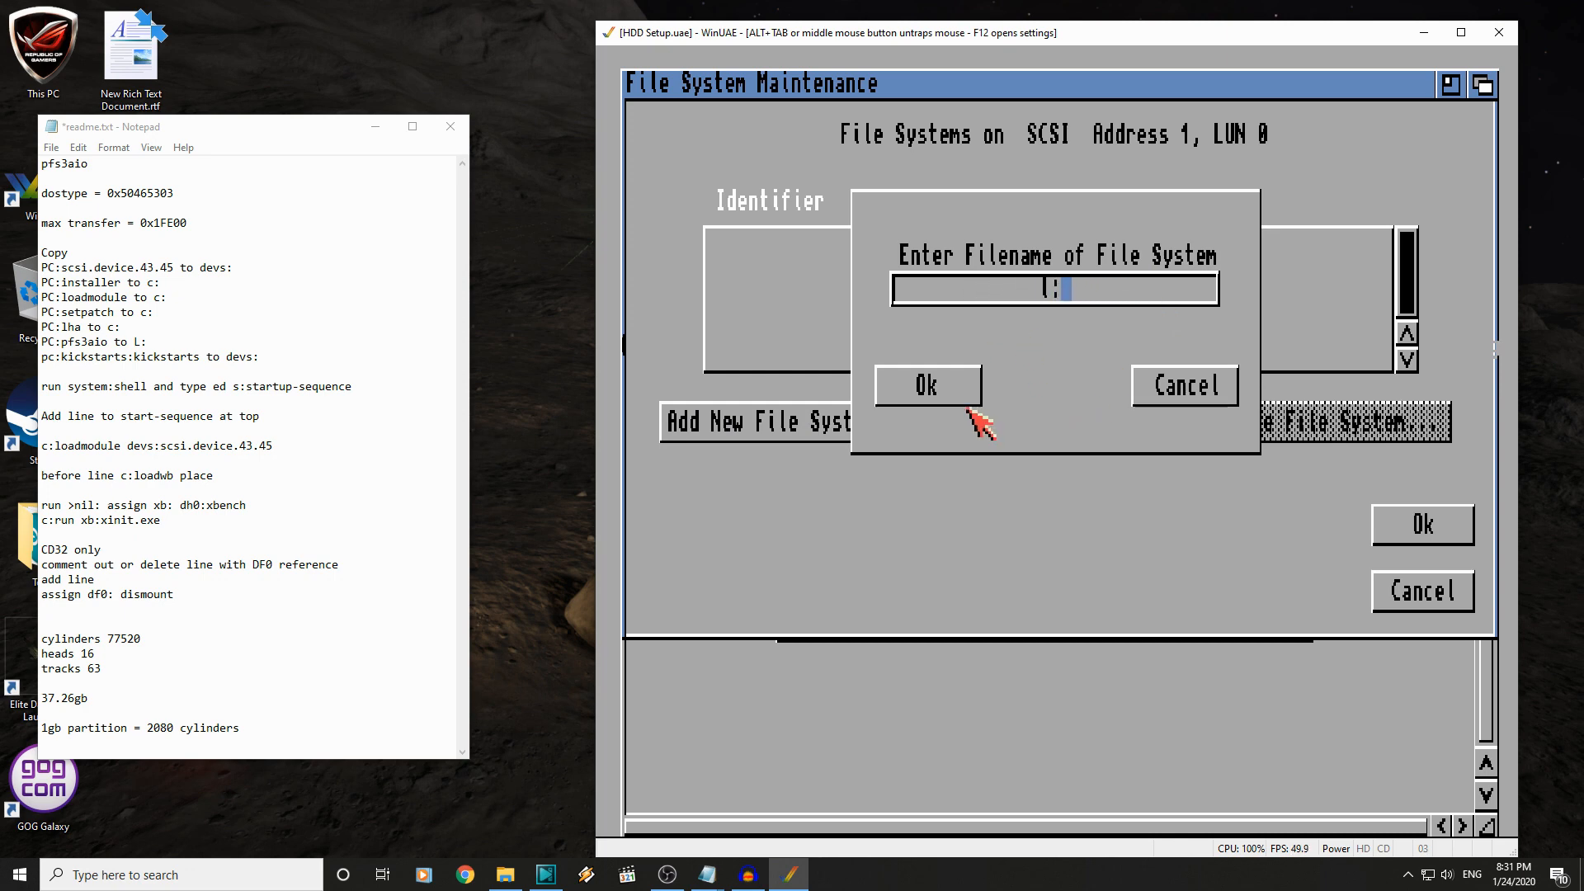
{"action": "type", "text": "pfs3"}
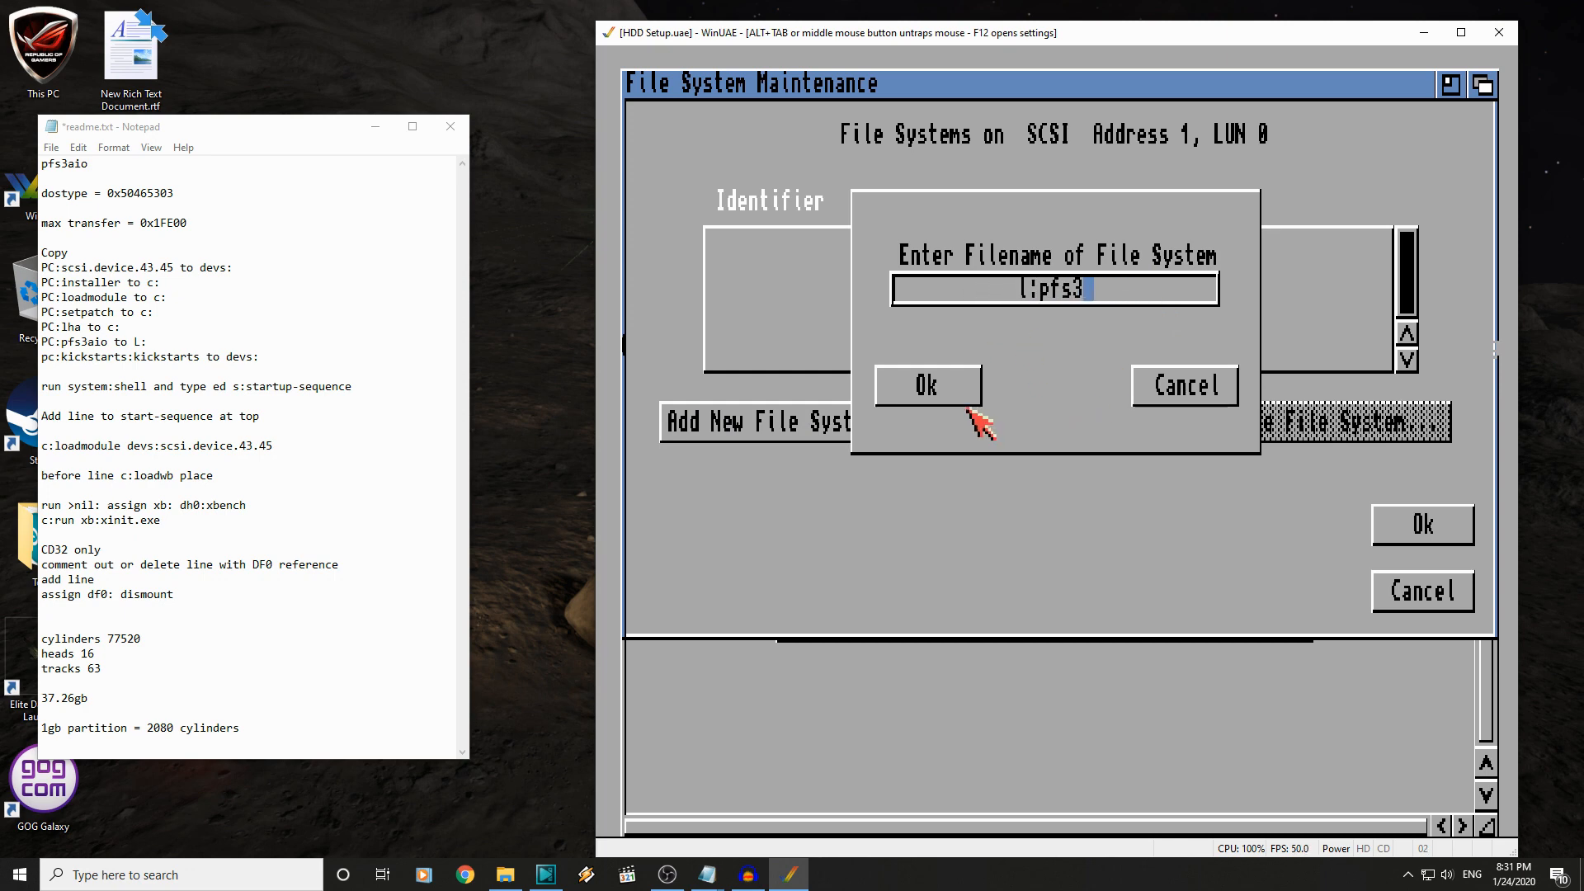
{"action": "type", "text": "aio"}
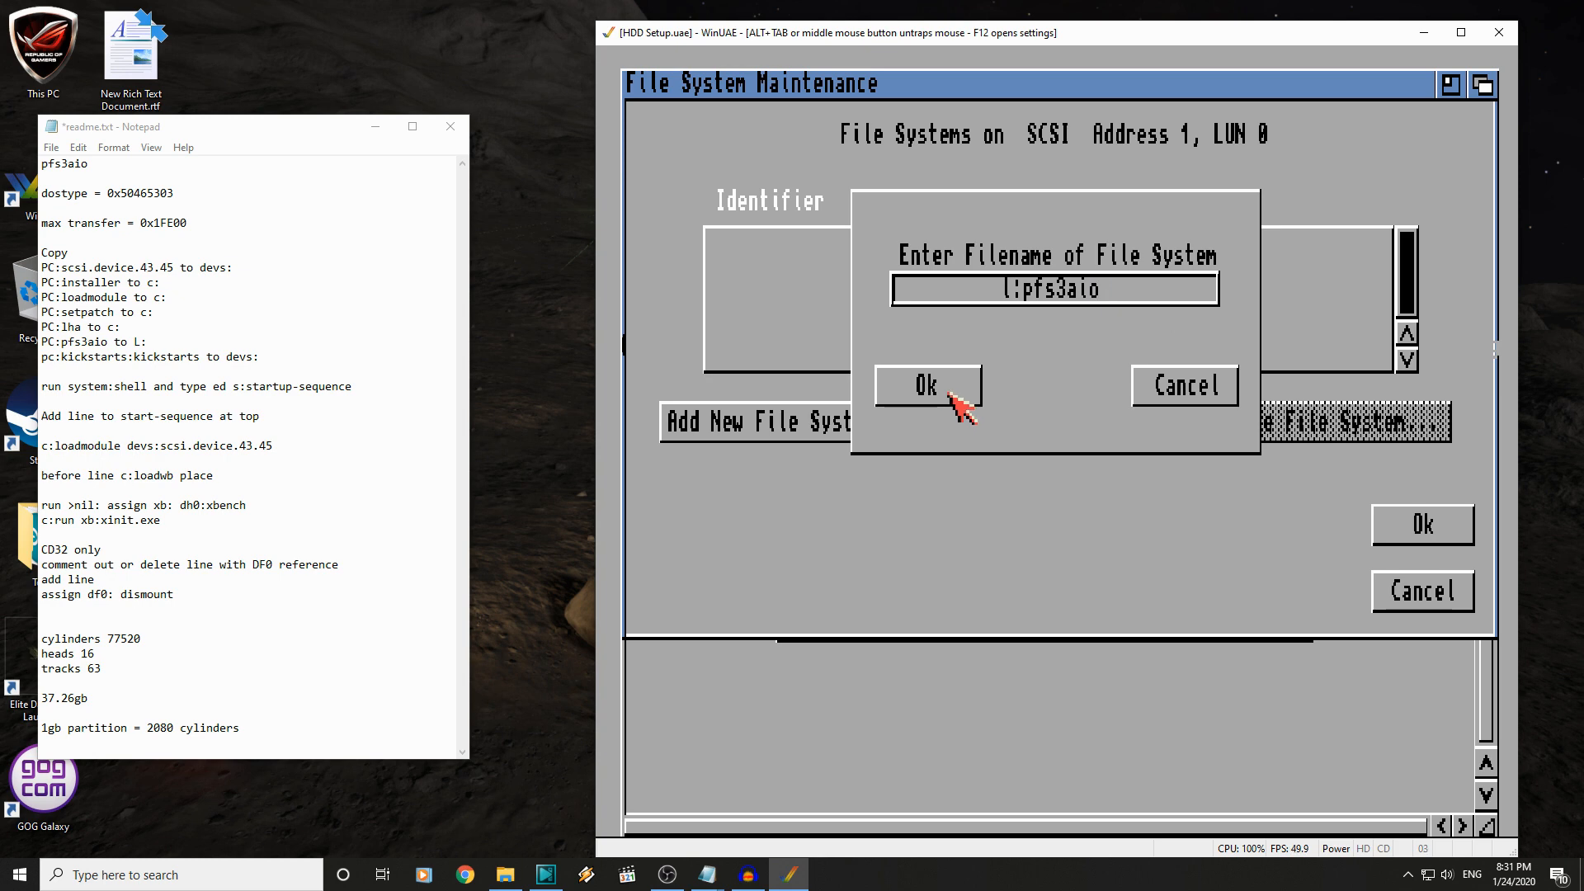
{"action": "left_click", "coordinate": [926, 385]}
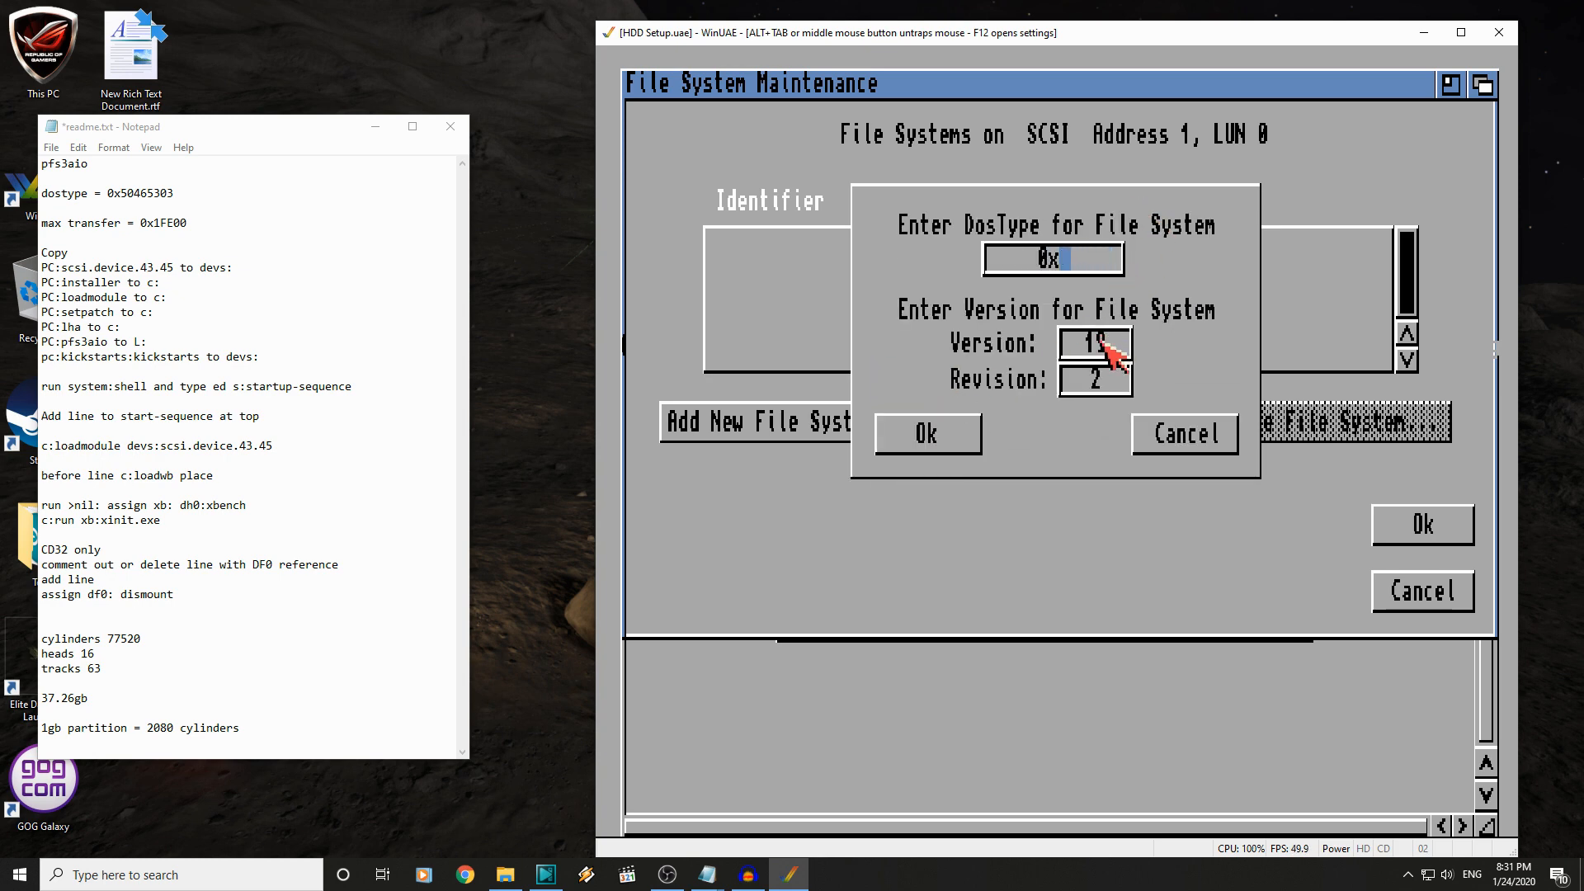
{"action": "type", "text": "504"}
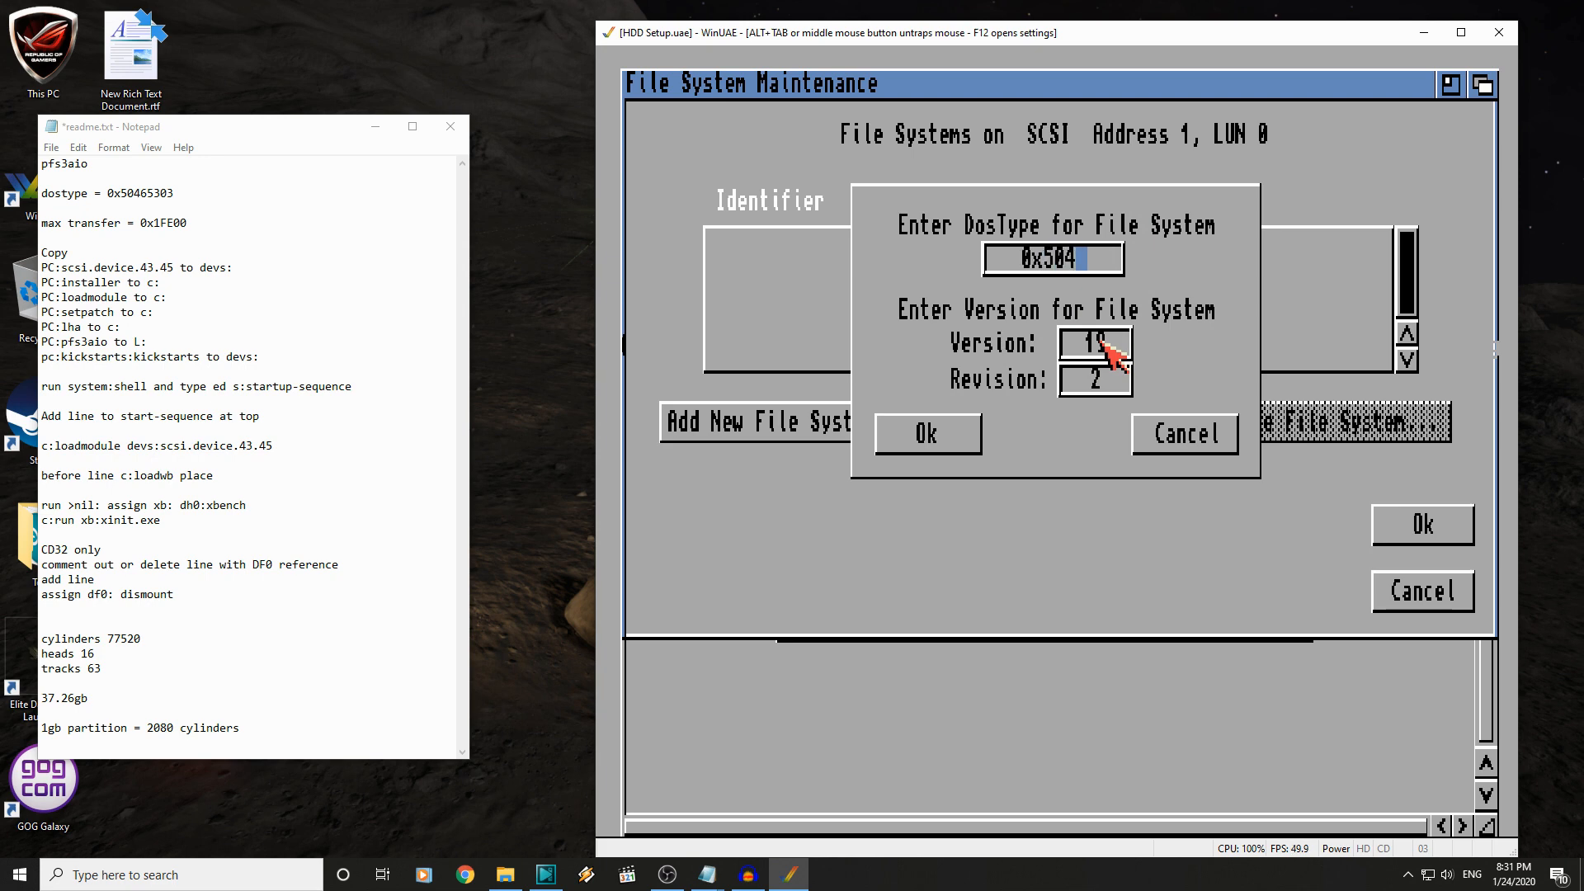
{"action": "type", "text": "65"}
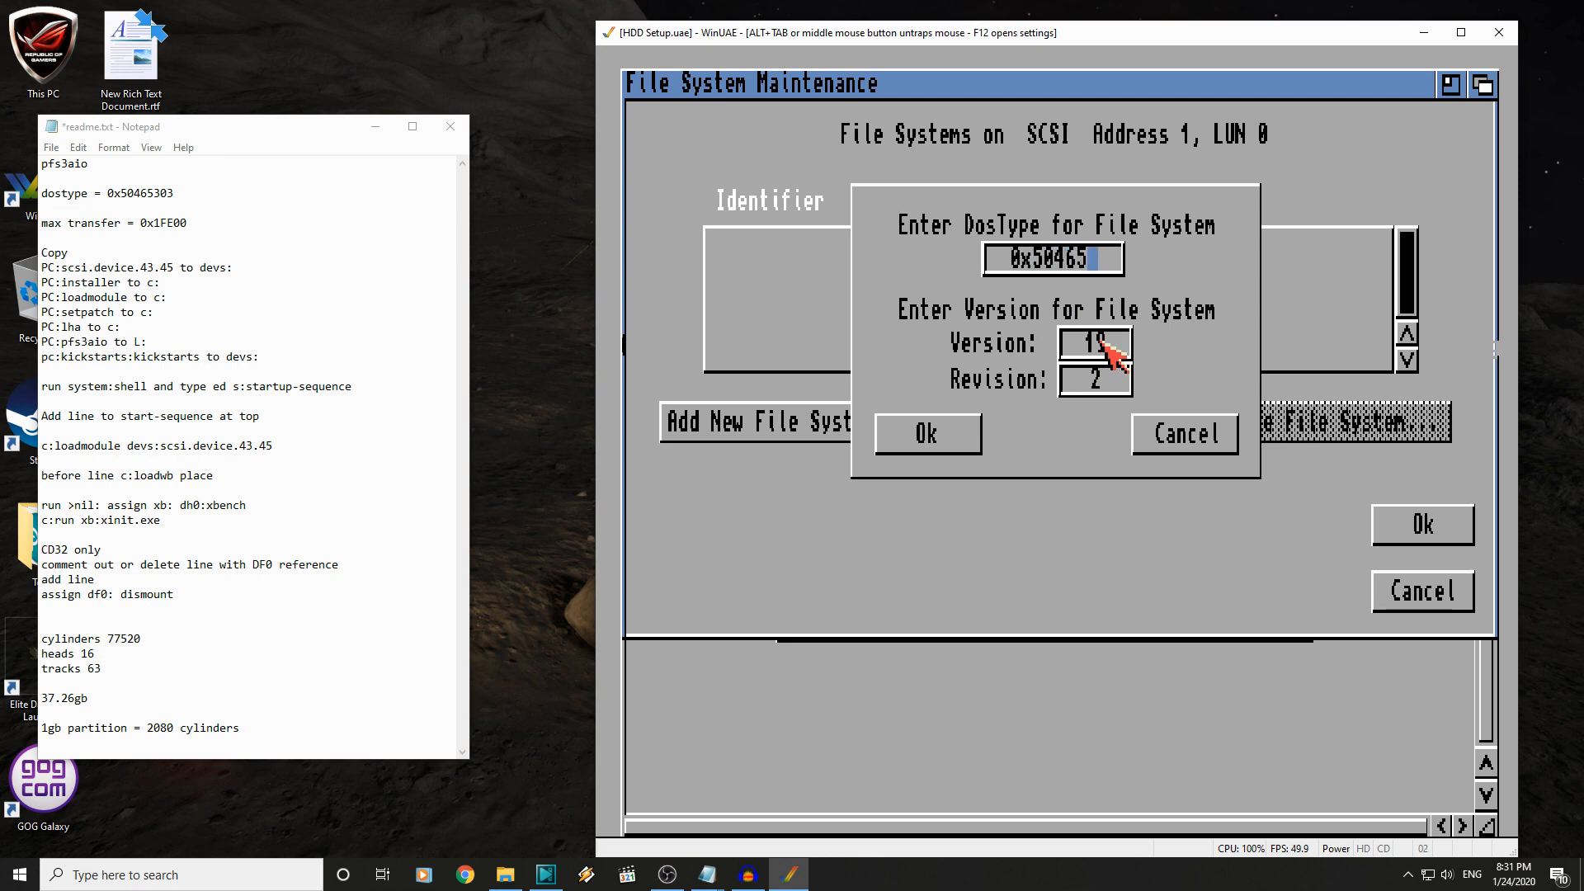
{"action": "type", "text": "303"}
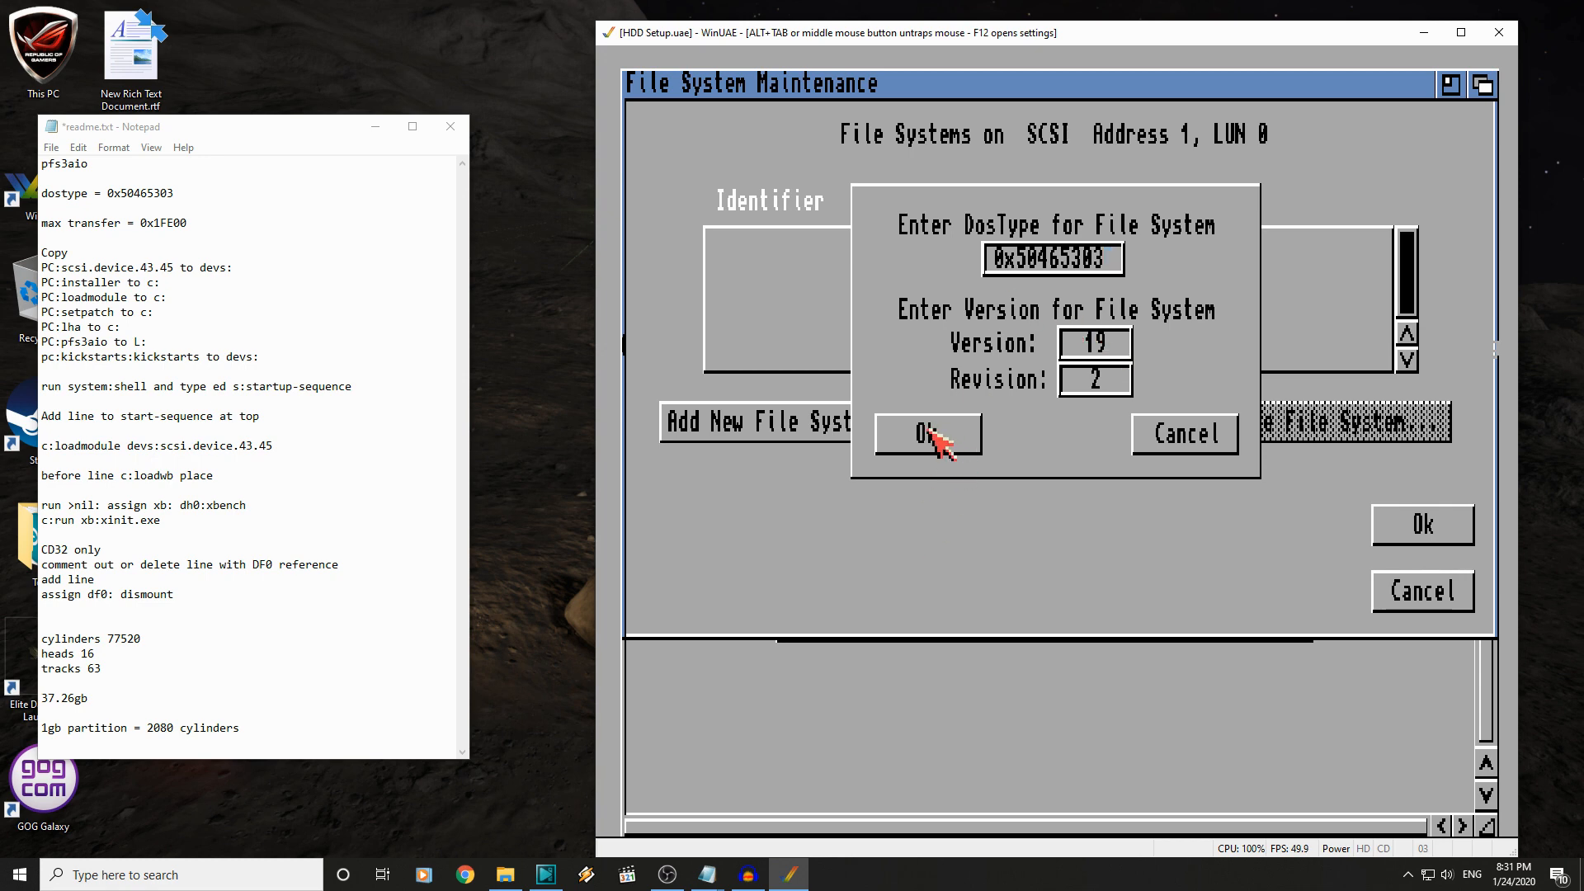
{"action": "left_click", "coordinate": [923, 433]}
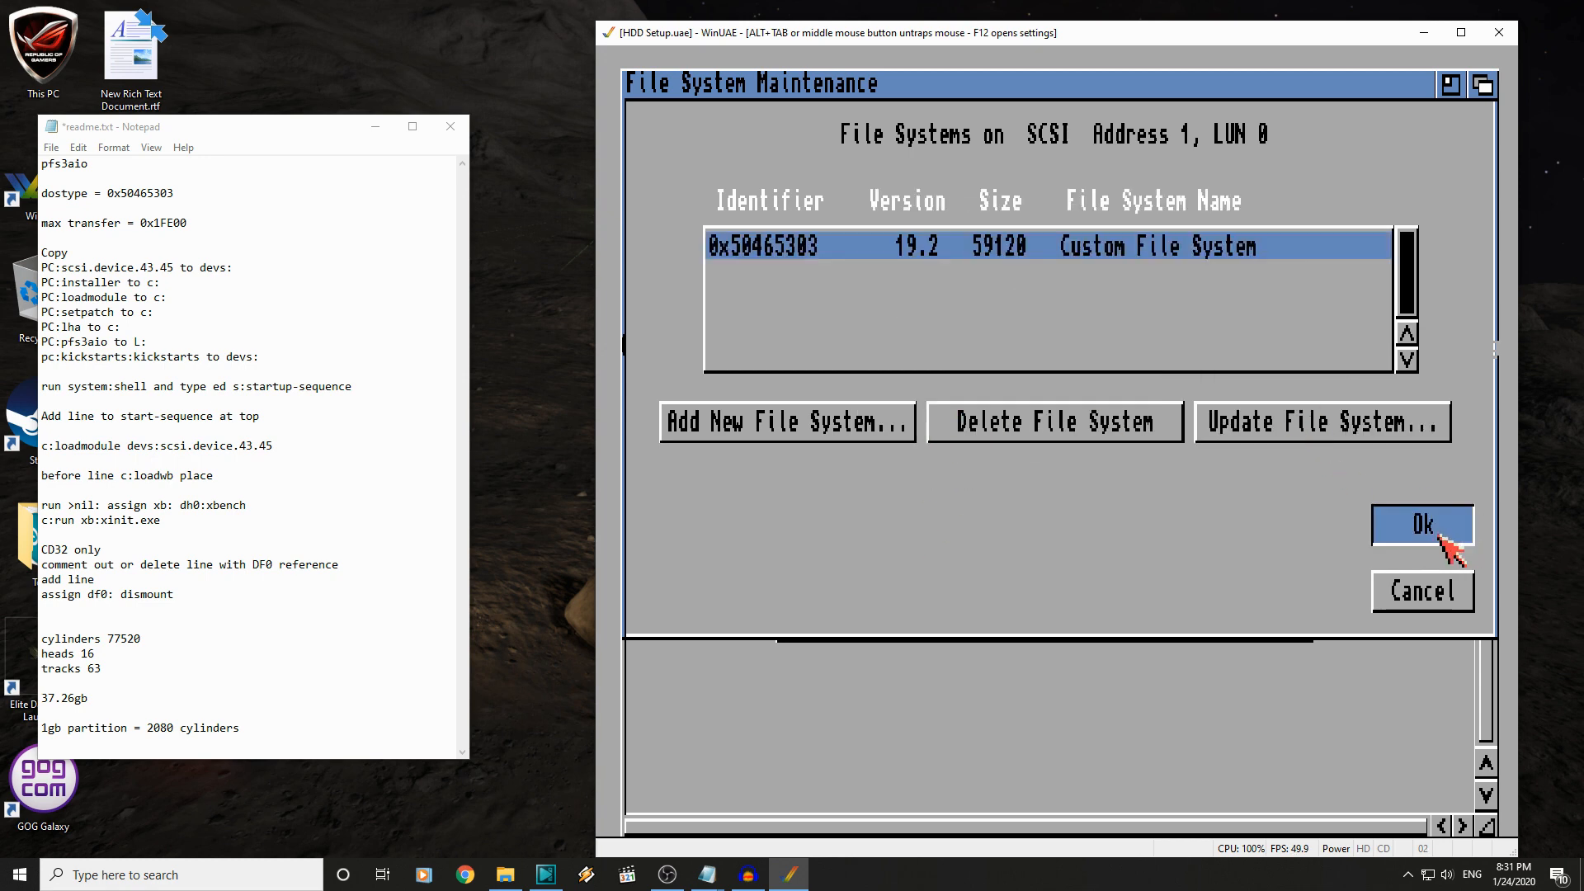
- Set UDH0's file system to PFS\03 with MaxTransfer 0x1fe00
{"action": "left_click", "coordinate": [1421, 523]}
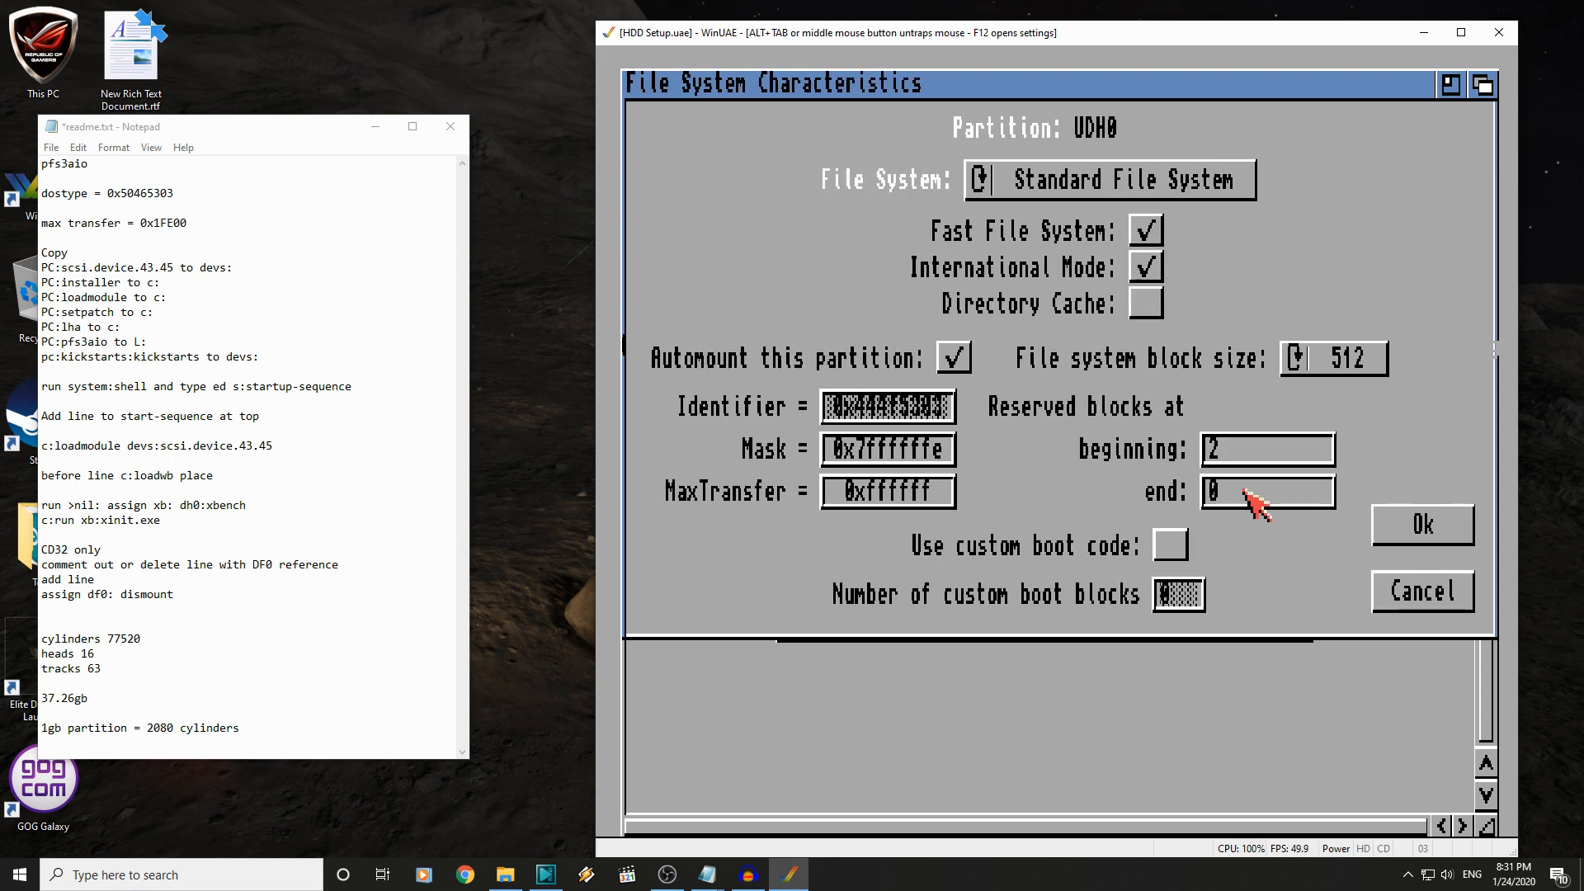
{"action": "left_click", "coordinate": [979, 179]}
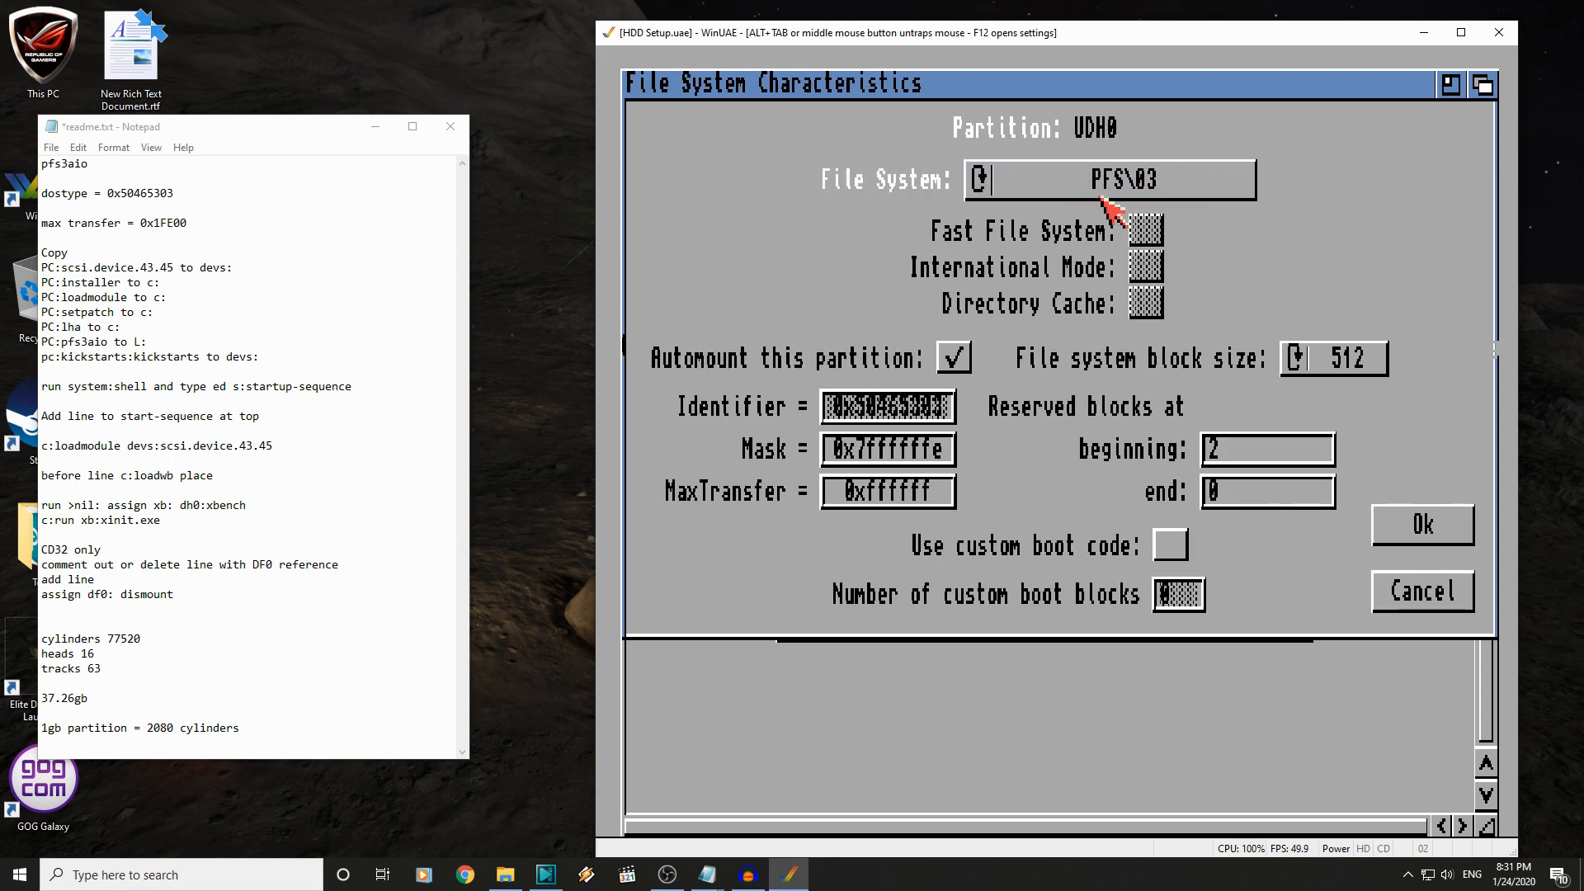
{"action": "mouse_move", "coordinate": [854, 595]}
{"action": "type", "text": "0x1fe00"}
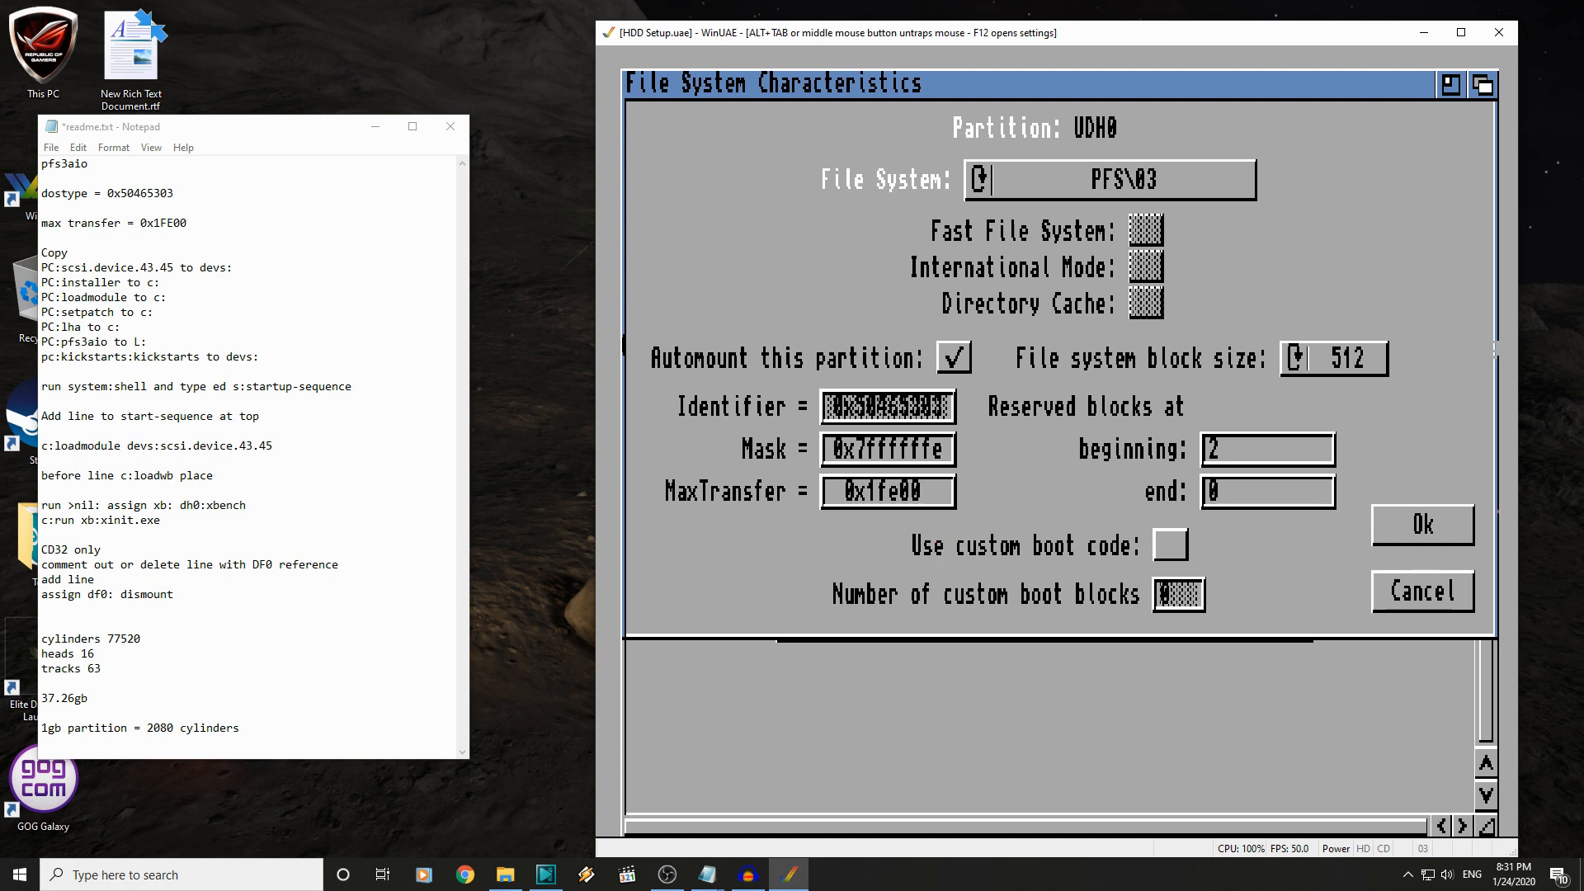
{"action": "left_click", "coordinate": [1421, 525]}
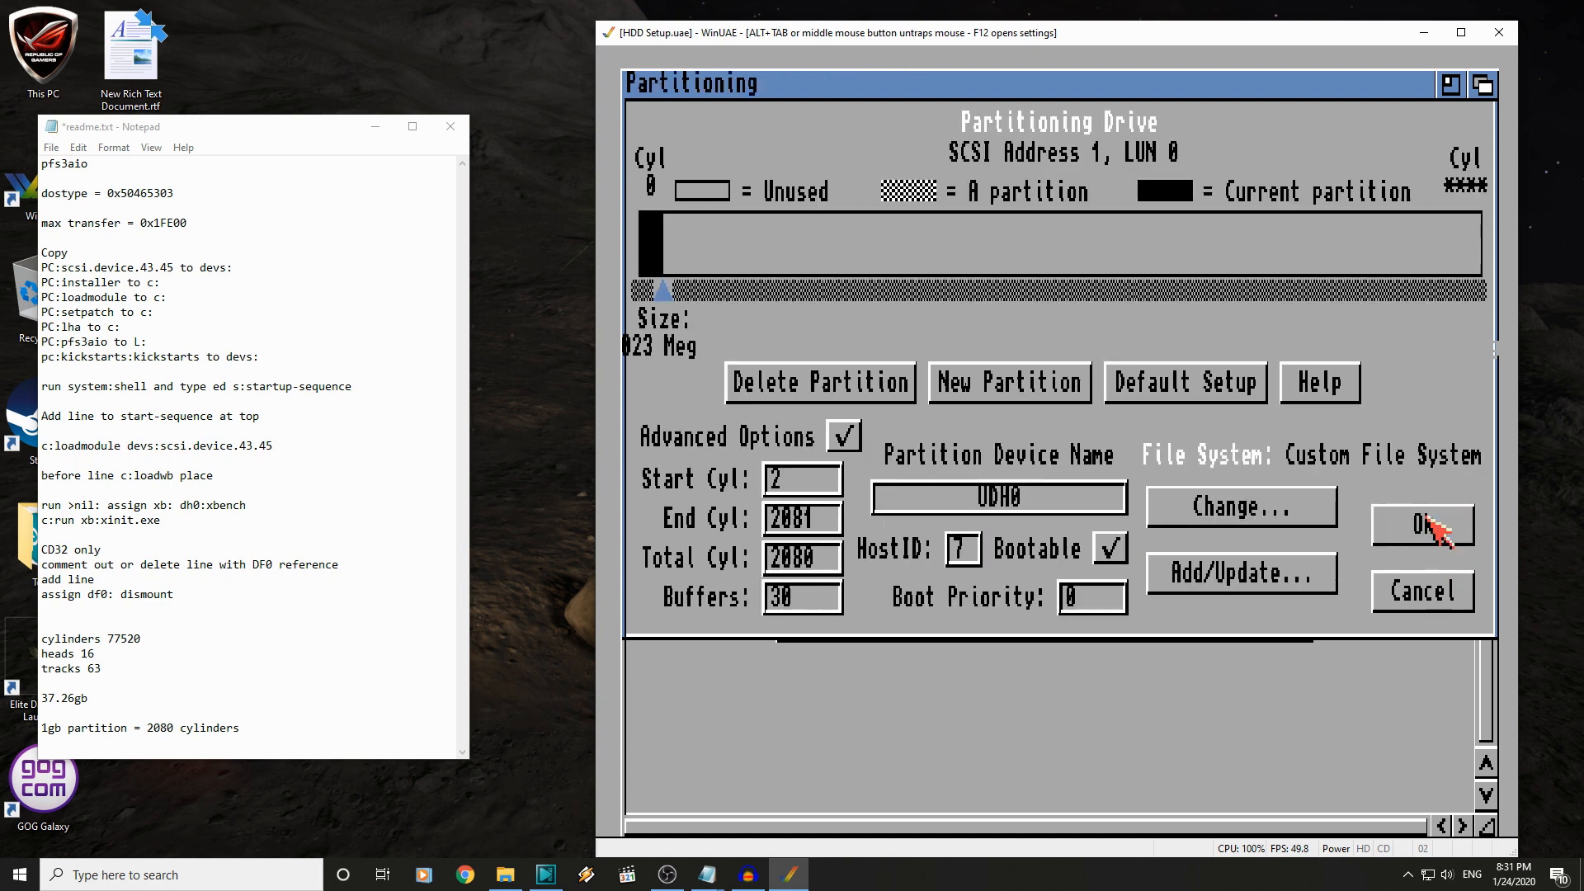
{"action": "mouse_move", "coordinate": [1116, 404]}
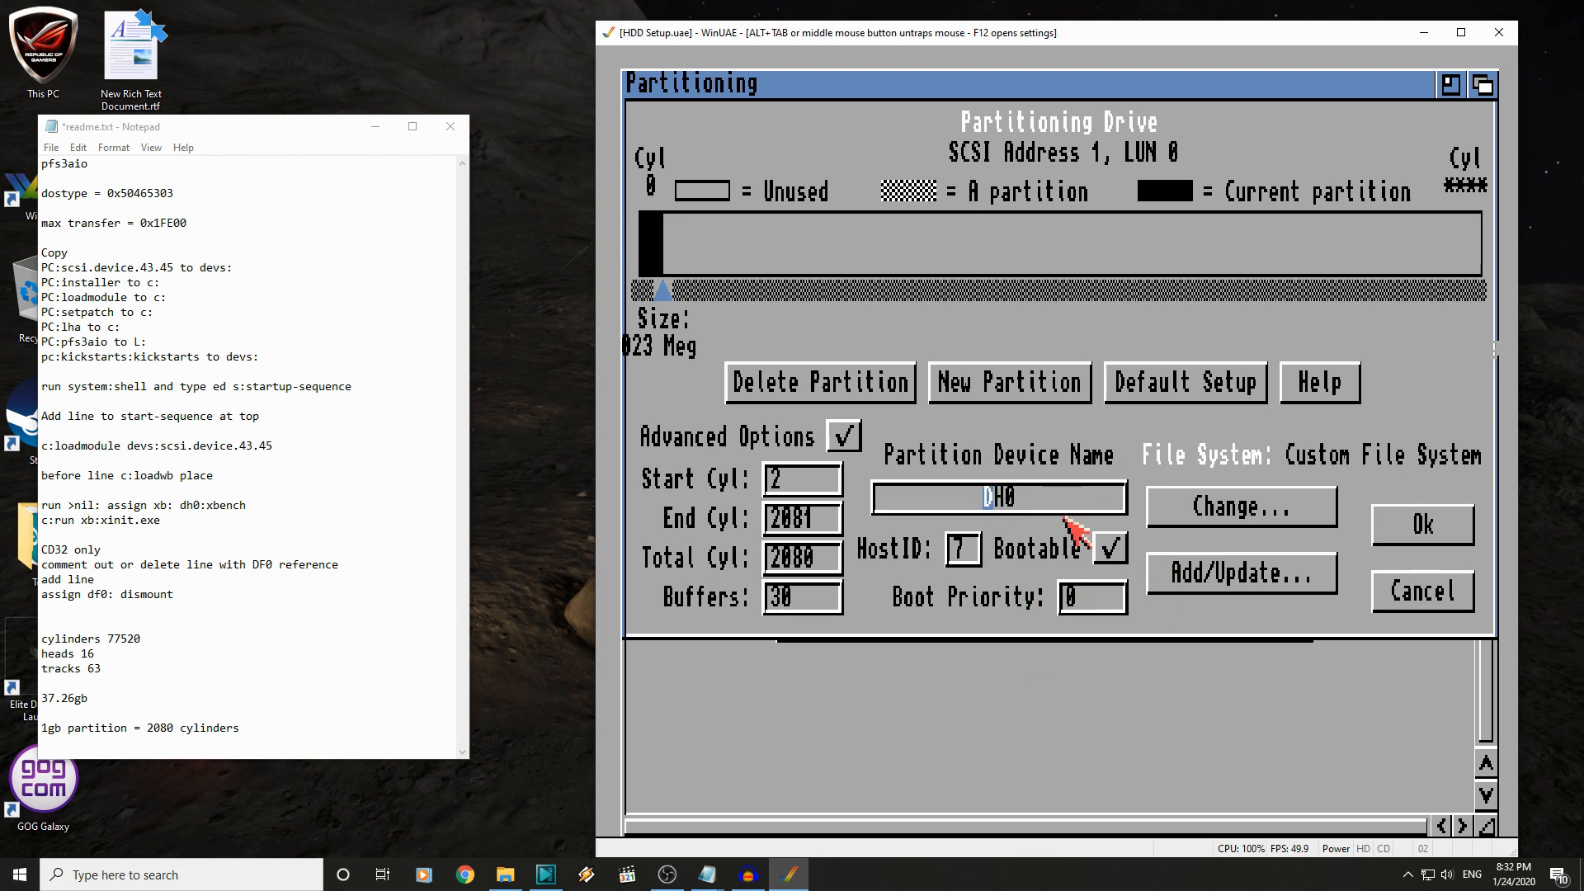
{"action": "mouse_move", "coordinate": [802, 477]}
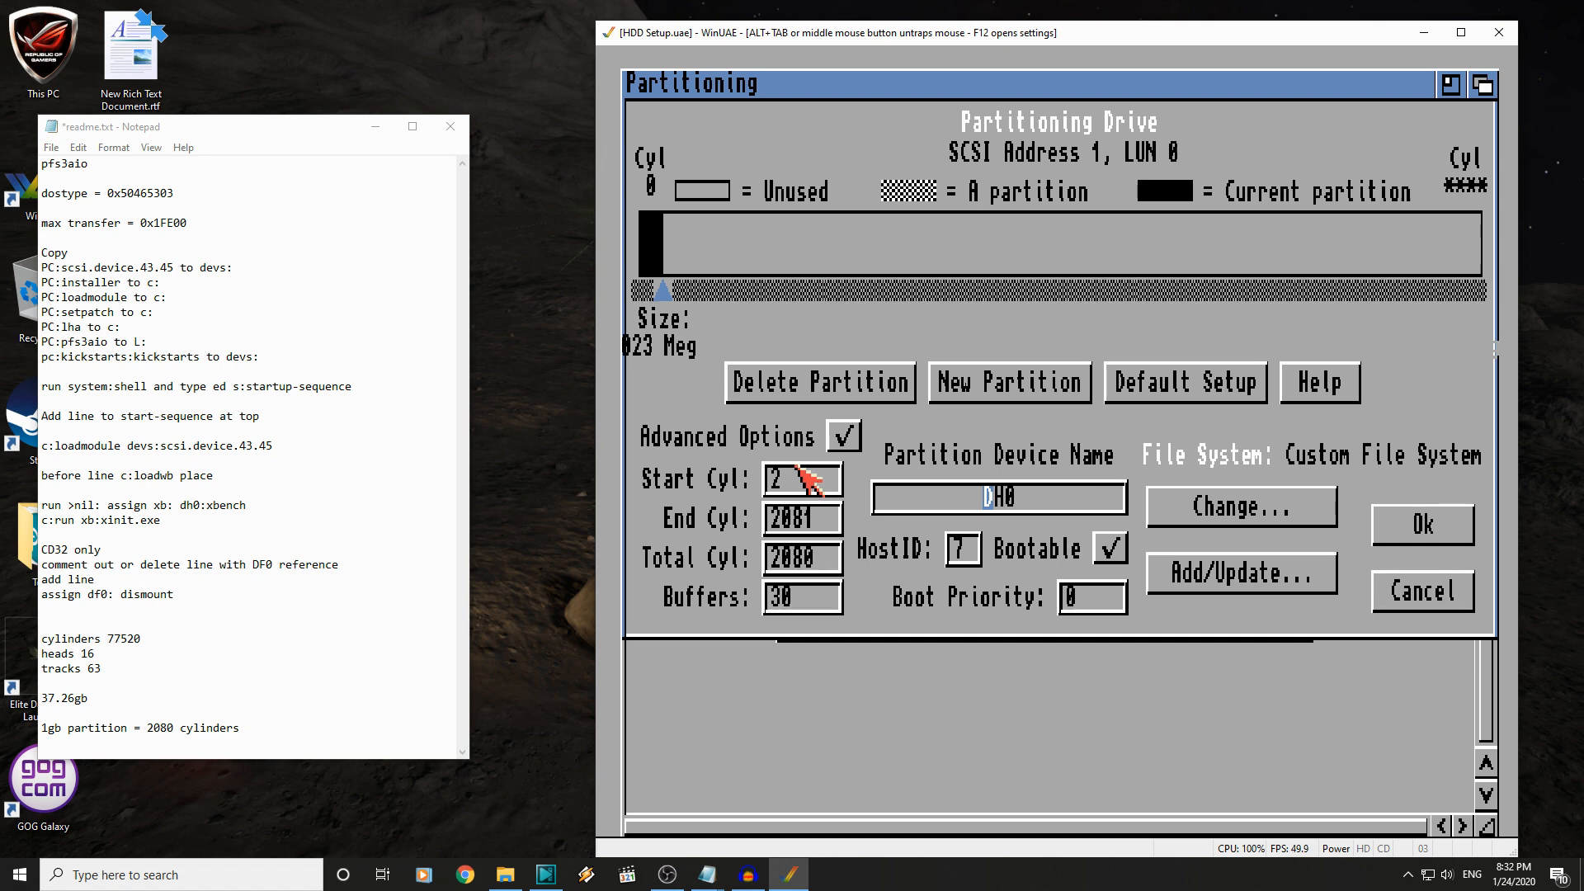
{"action": "mouse_move", "coordinate": [728, 517]}
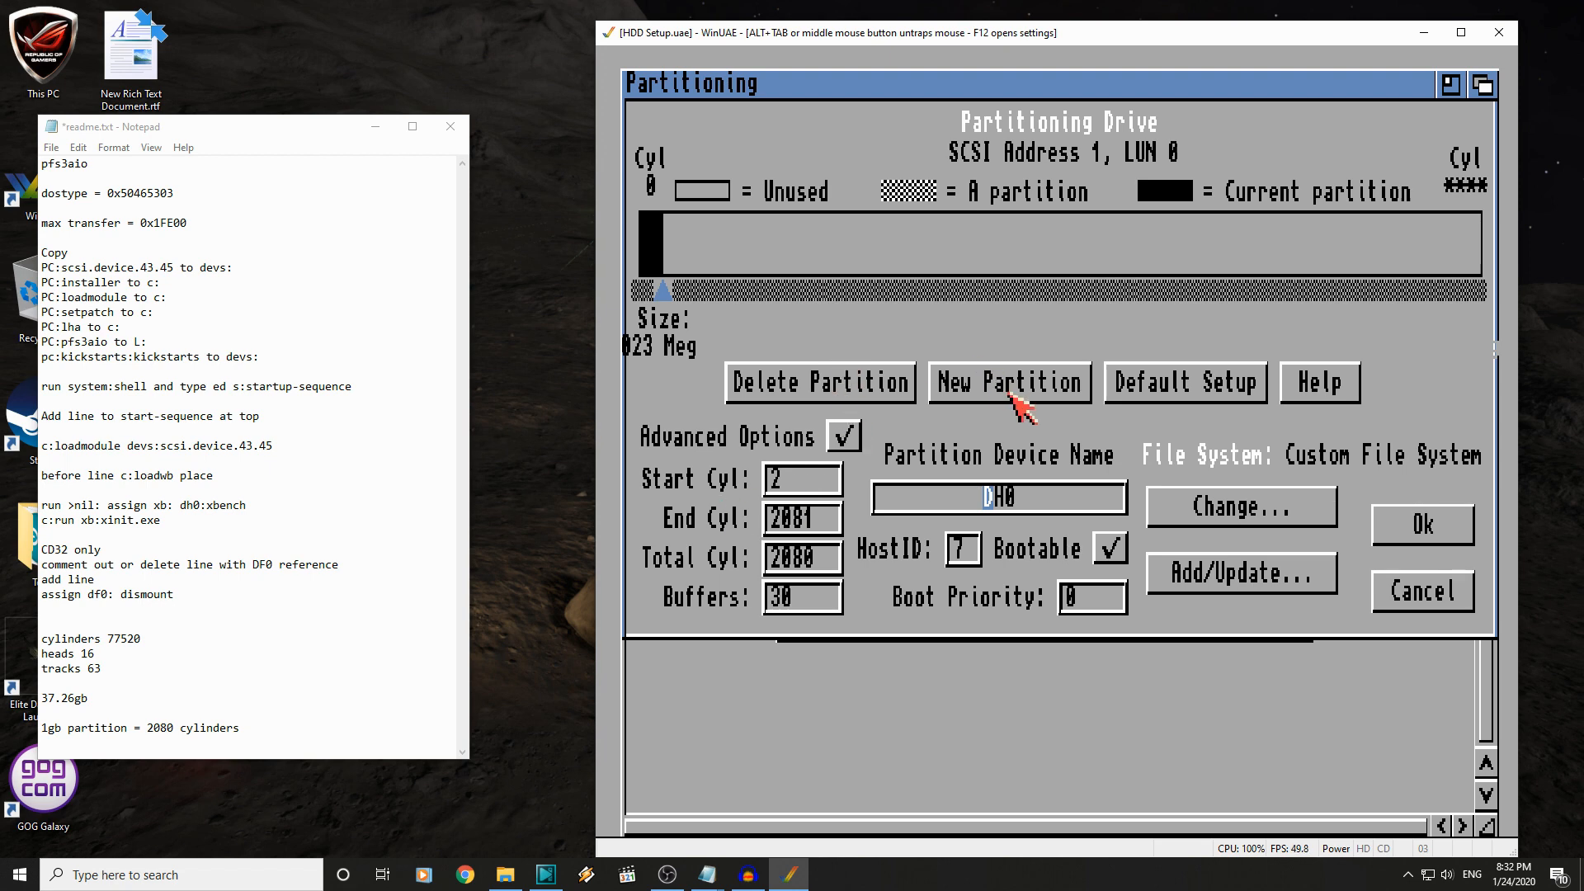
- Create the CHANGE_ME partition in the free space, cylinders 2082 to 77519
{"action": "left_click", "coordinate": [1008, 383]}
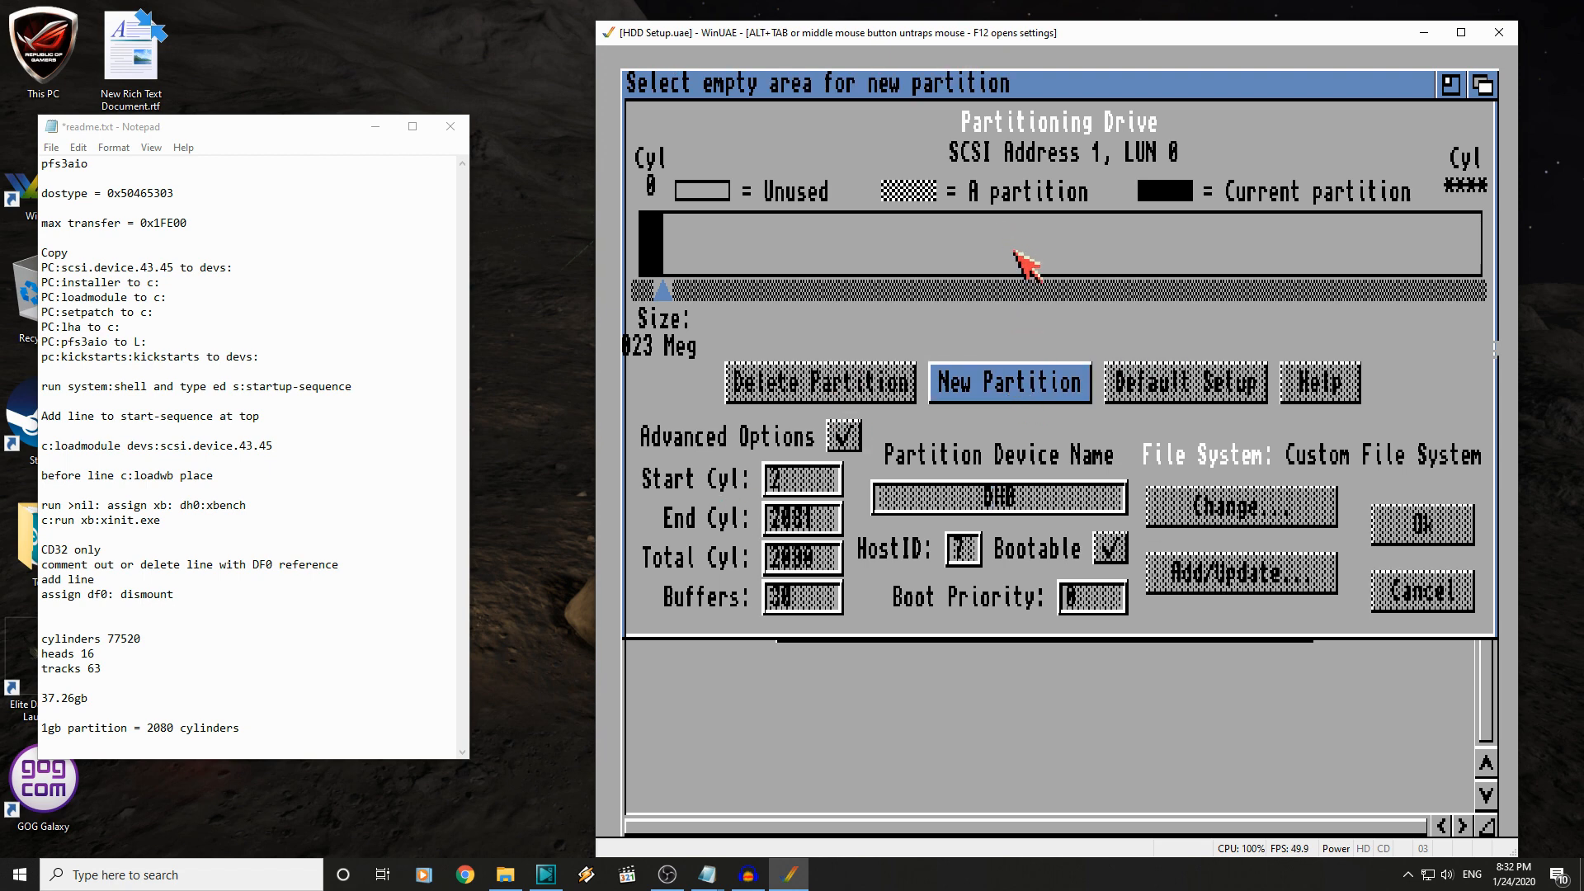
{"action": "left_click", "coordinate": [1009, 382]}
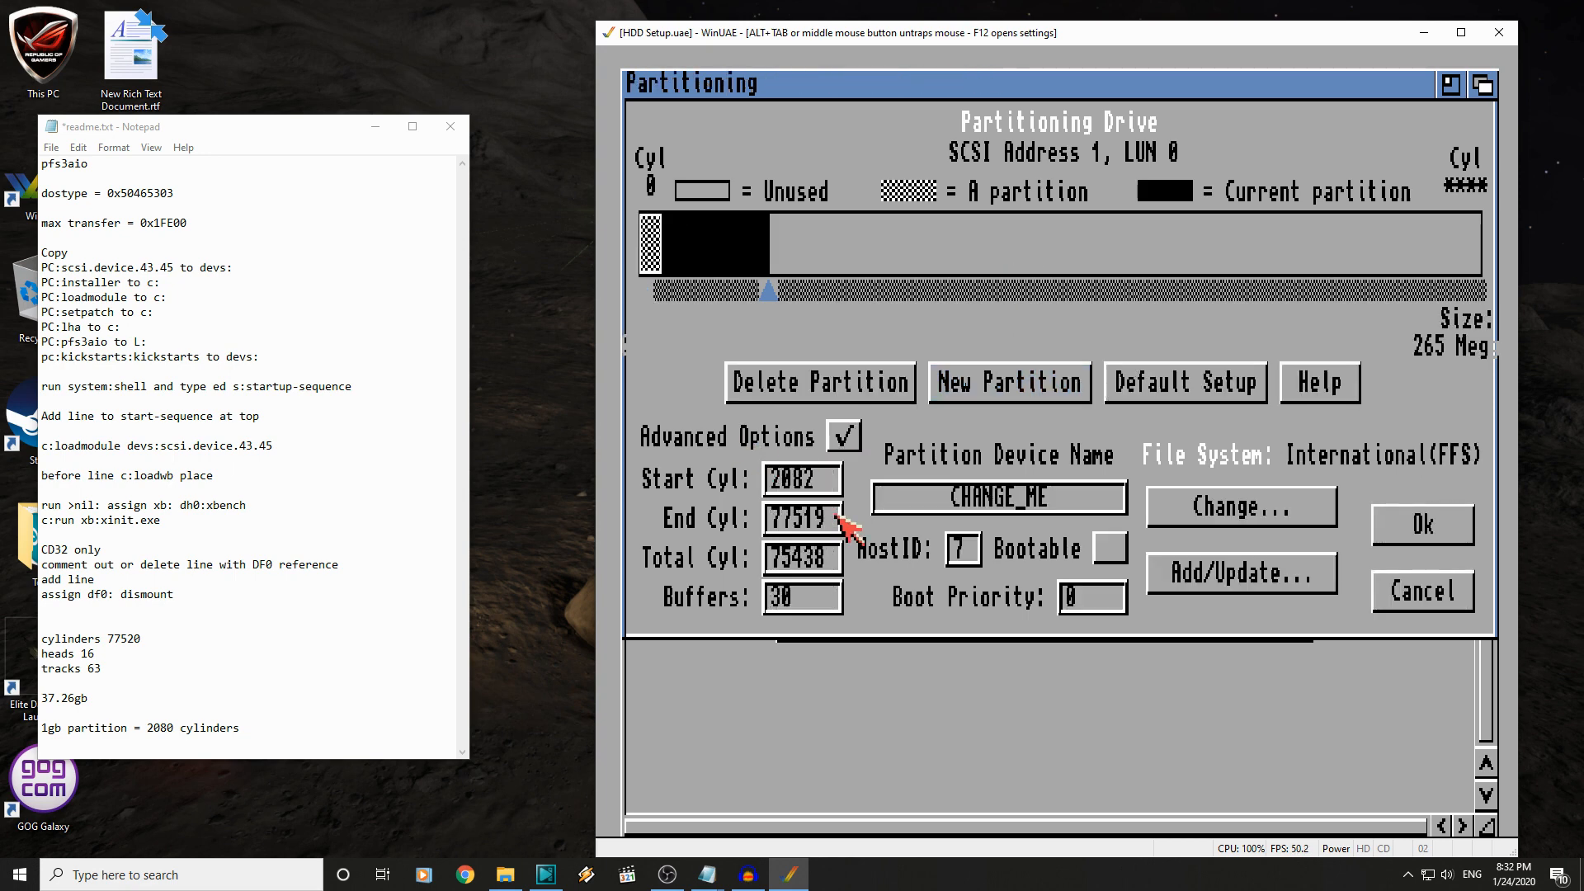
{"action": "mouse_move", "coordinate": [955, 262]}
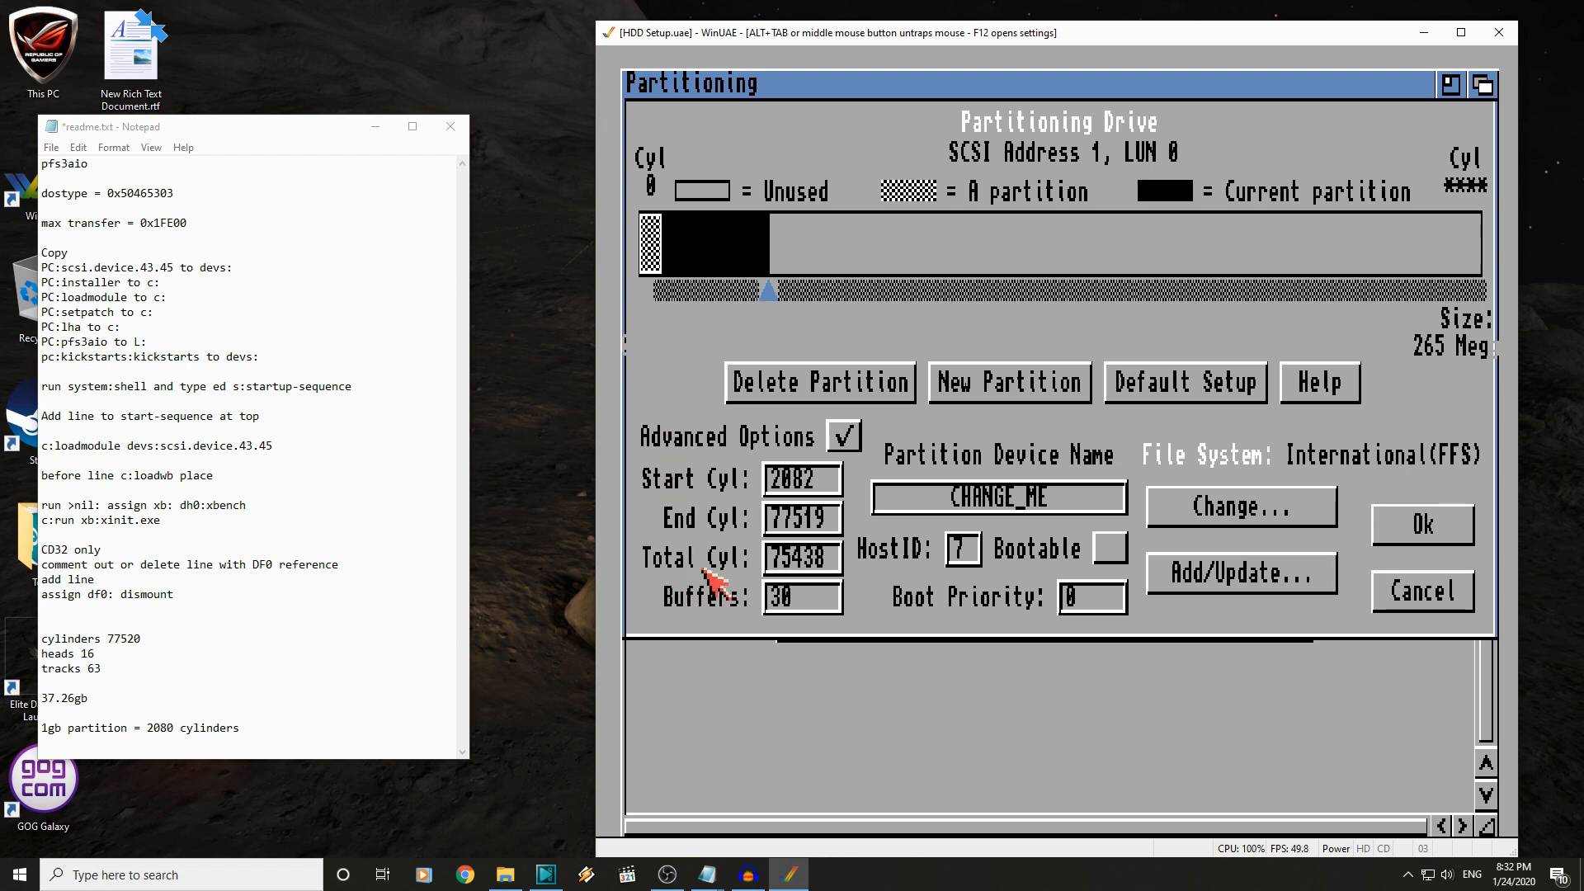
{"action": "mouse_move", "coordinate": [706, 495]}
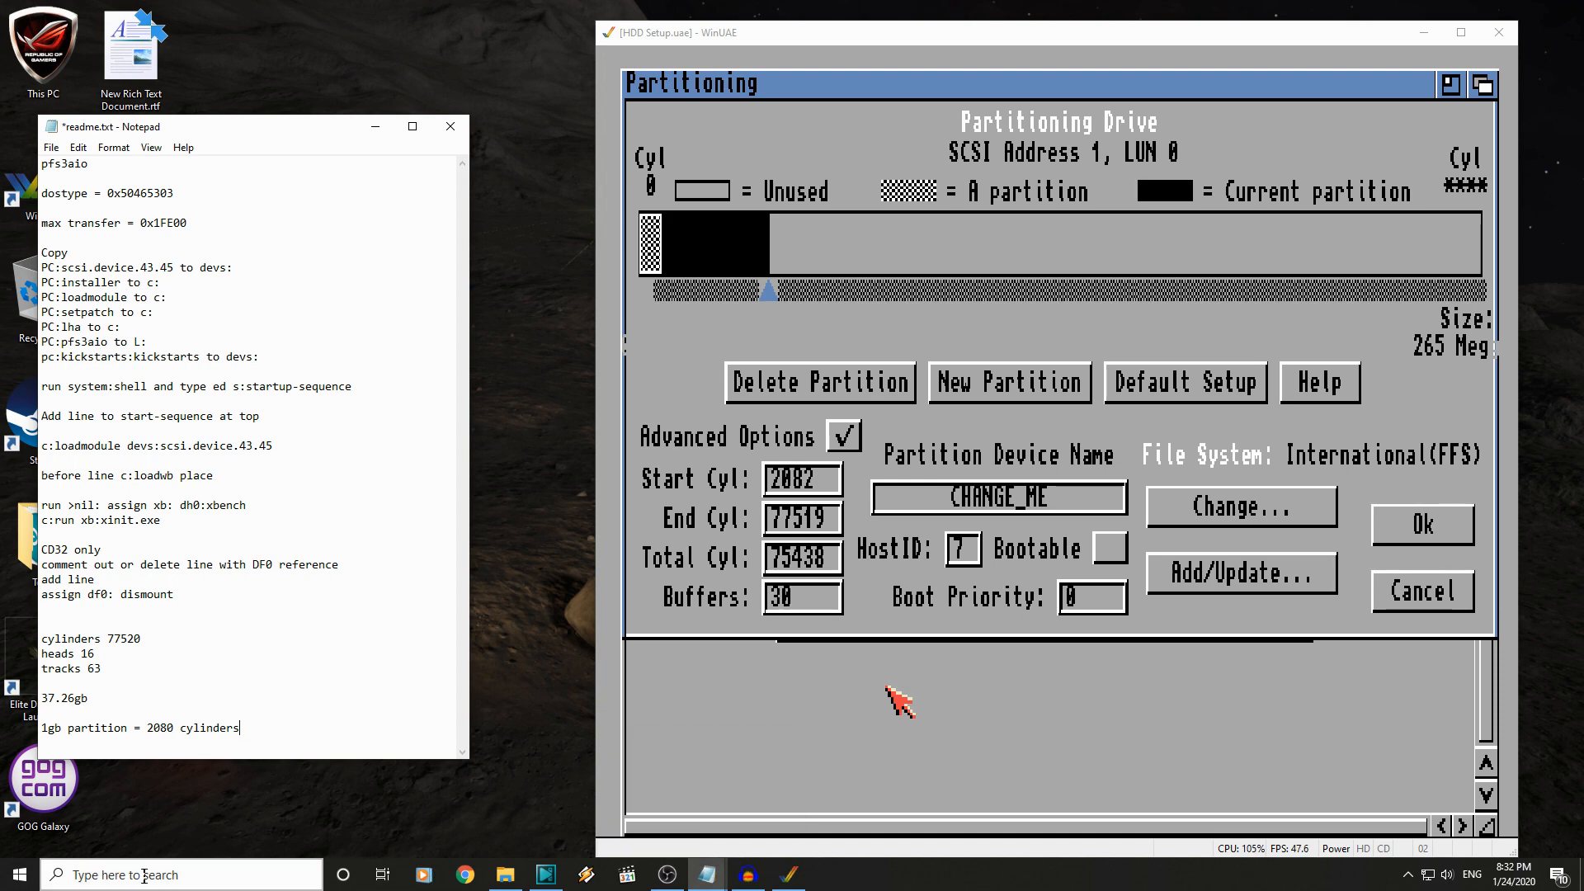
- Compute 2080 × 15 = 31,200 in Calculator and add the start cylinder 2082
{"action": "left_click", "coordinate": [828, 874]}
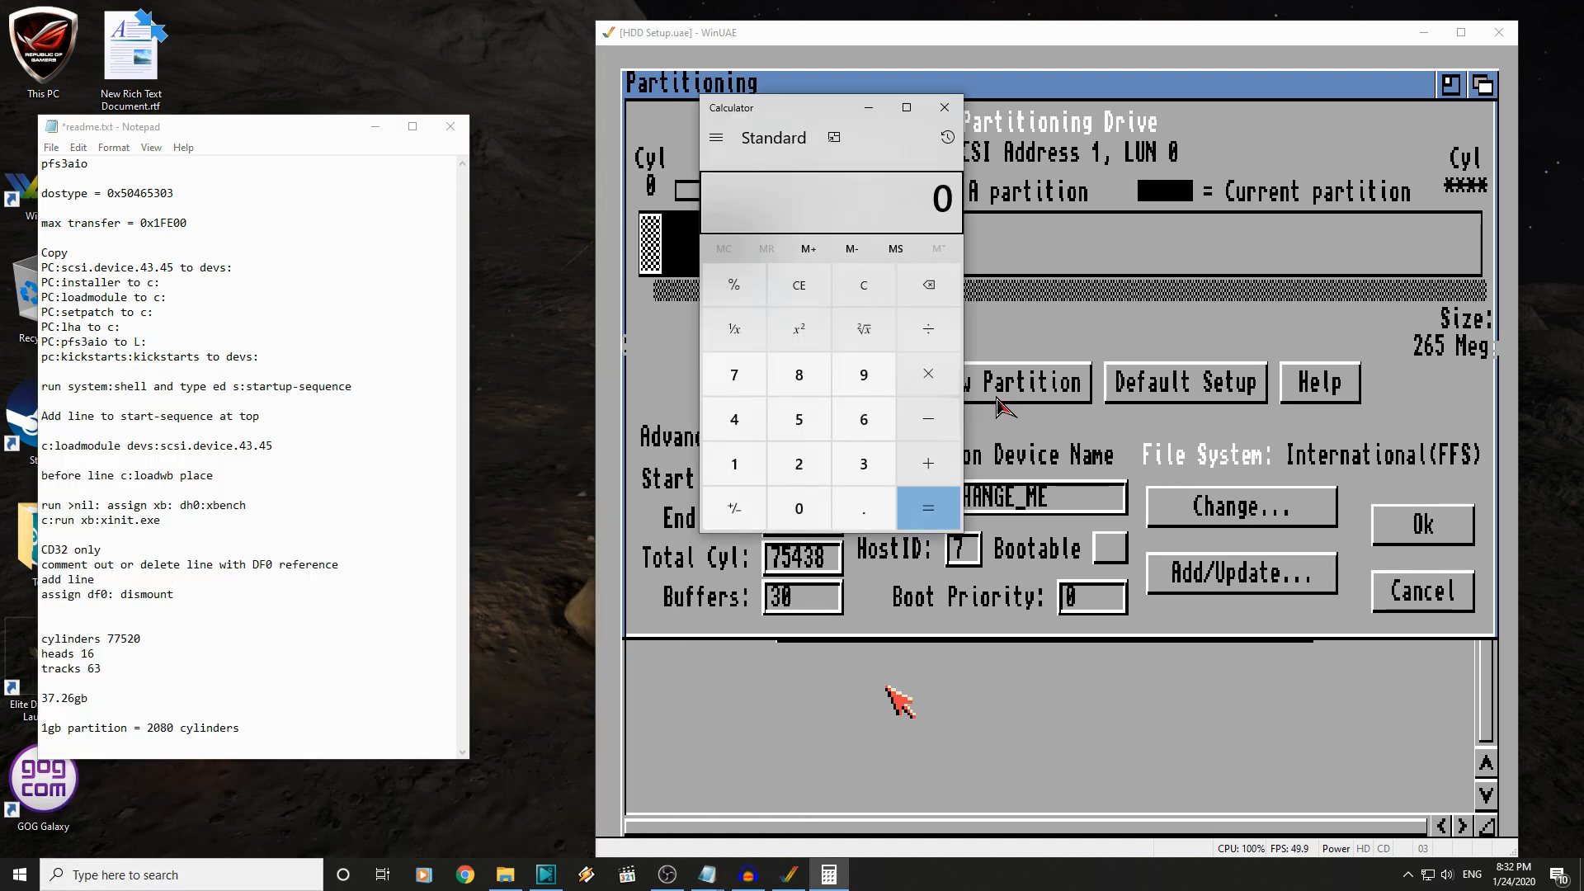
{"action": "mouse_move", "coordinate": [798, 463]}
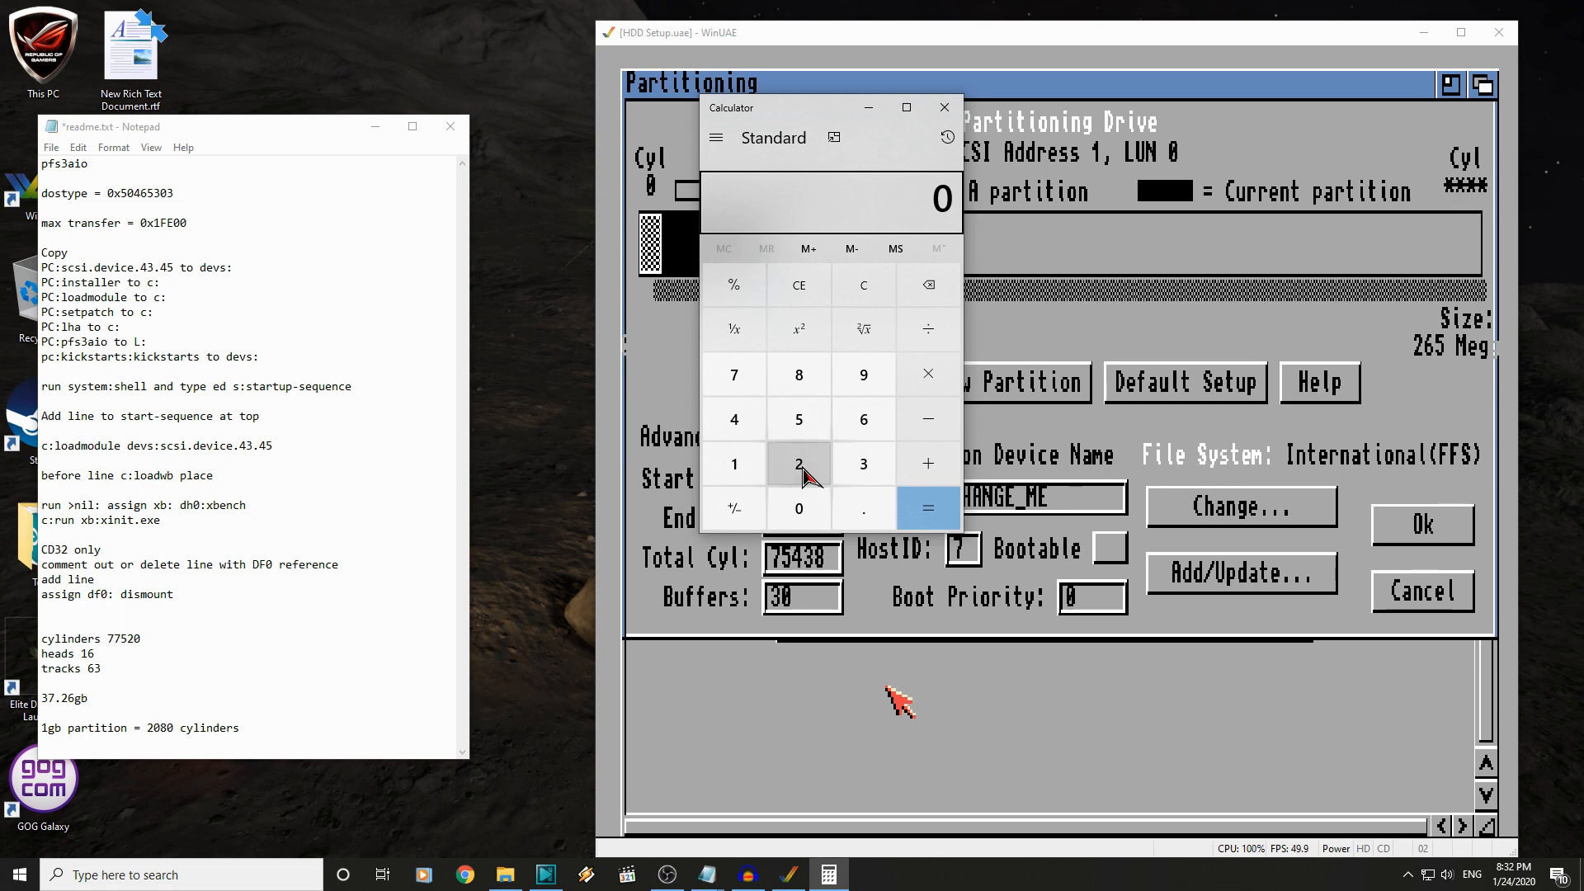
{"action": "left_click", "coordinate": [798, 463]}
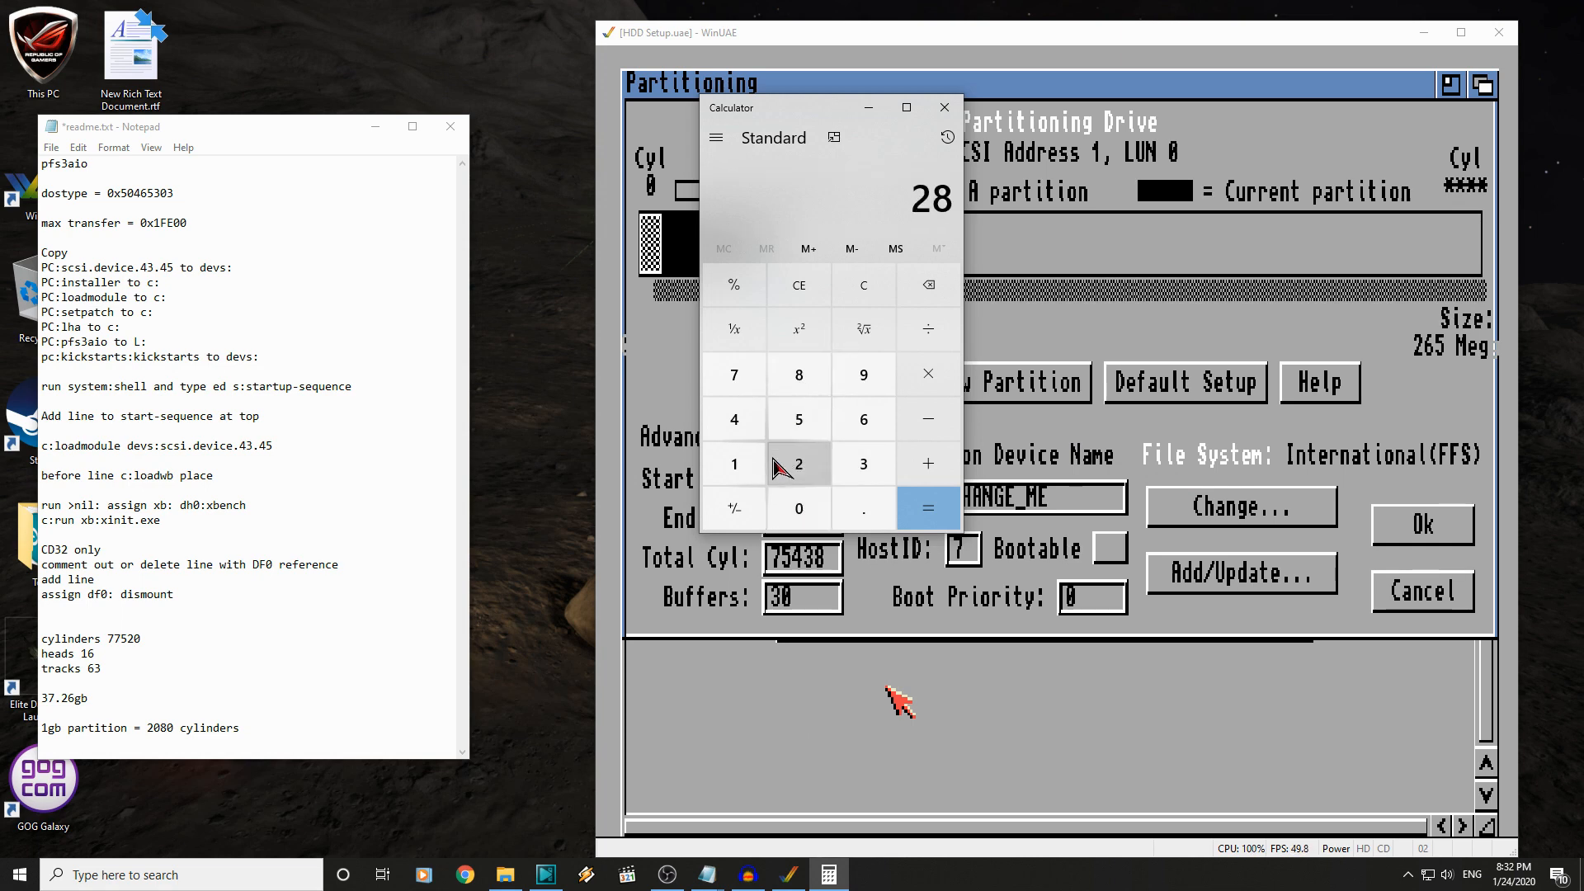
{"action": "left_click", "coordinate": [797, 508]}
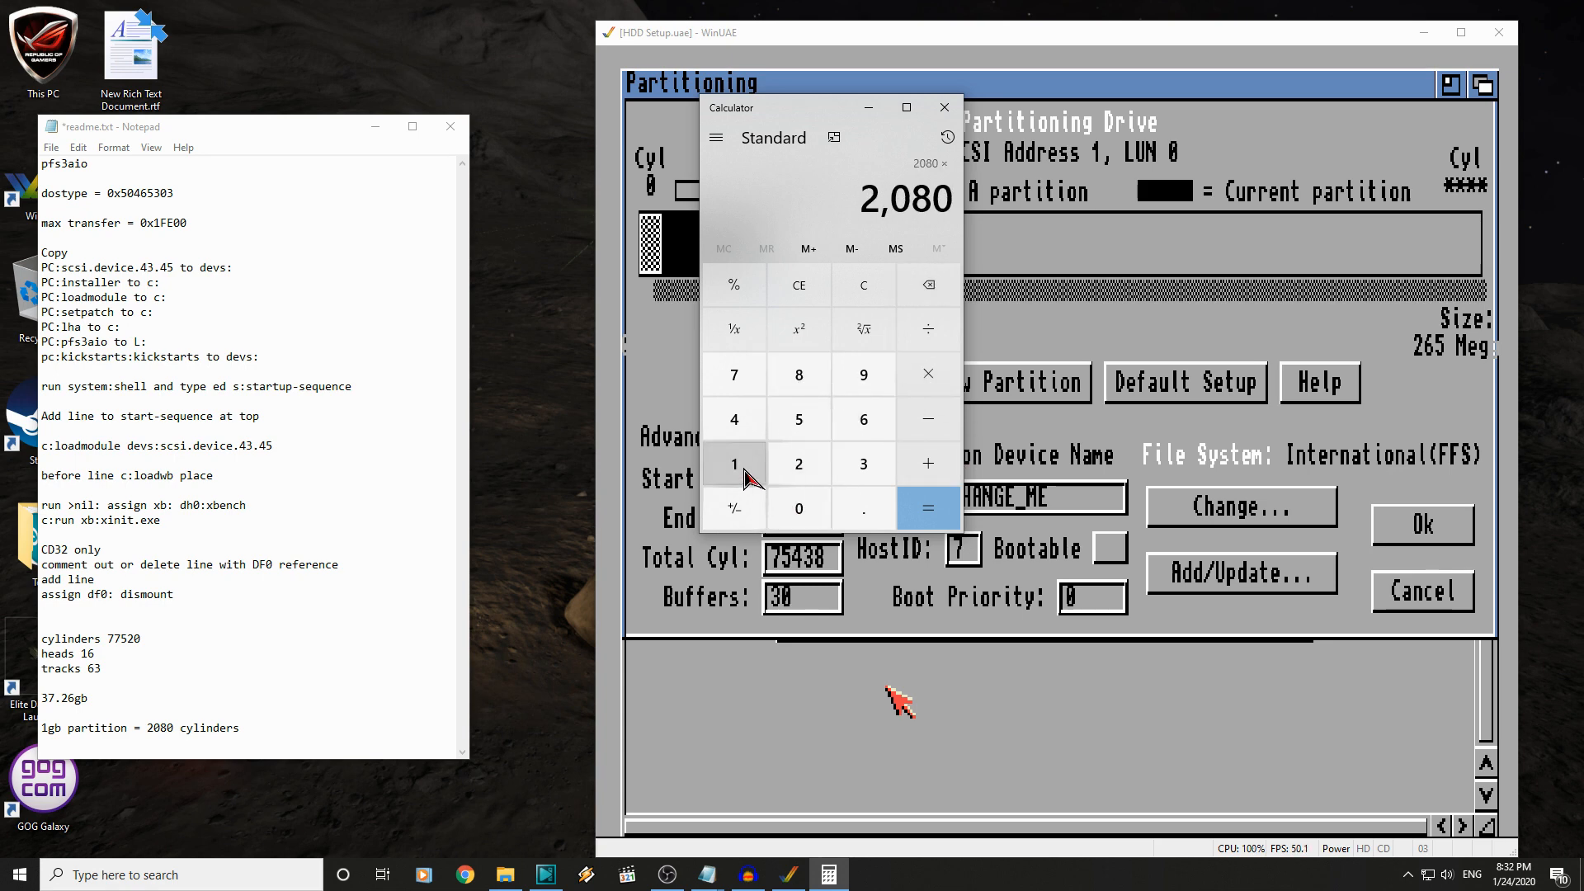
{"action": "left_click", "coordinate": [926, 508]}
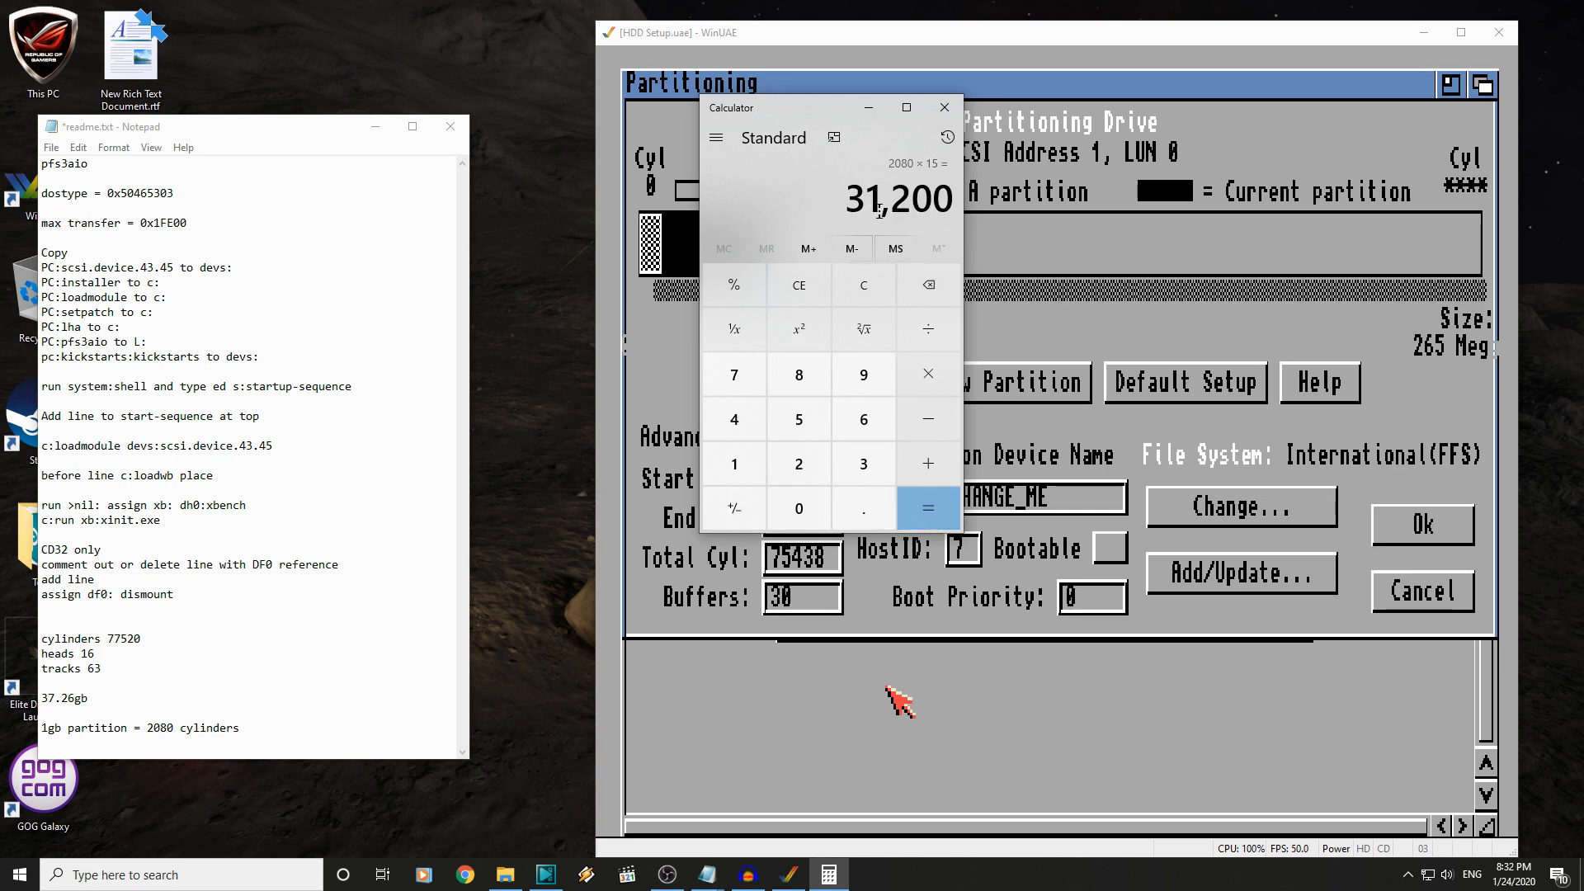
{"action": "mouse_move", "coordinate": [871, 45]}
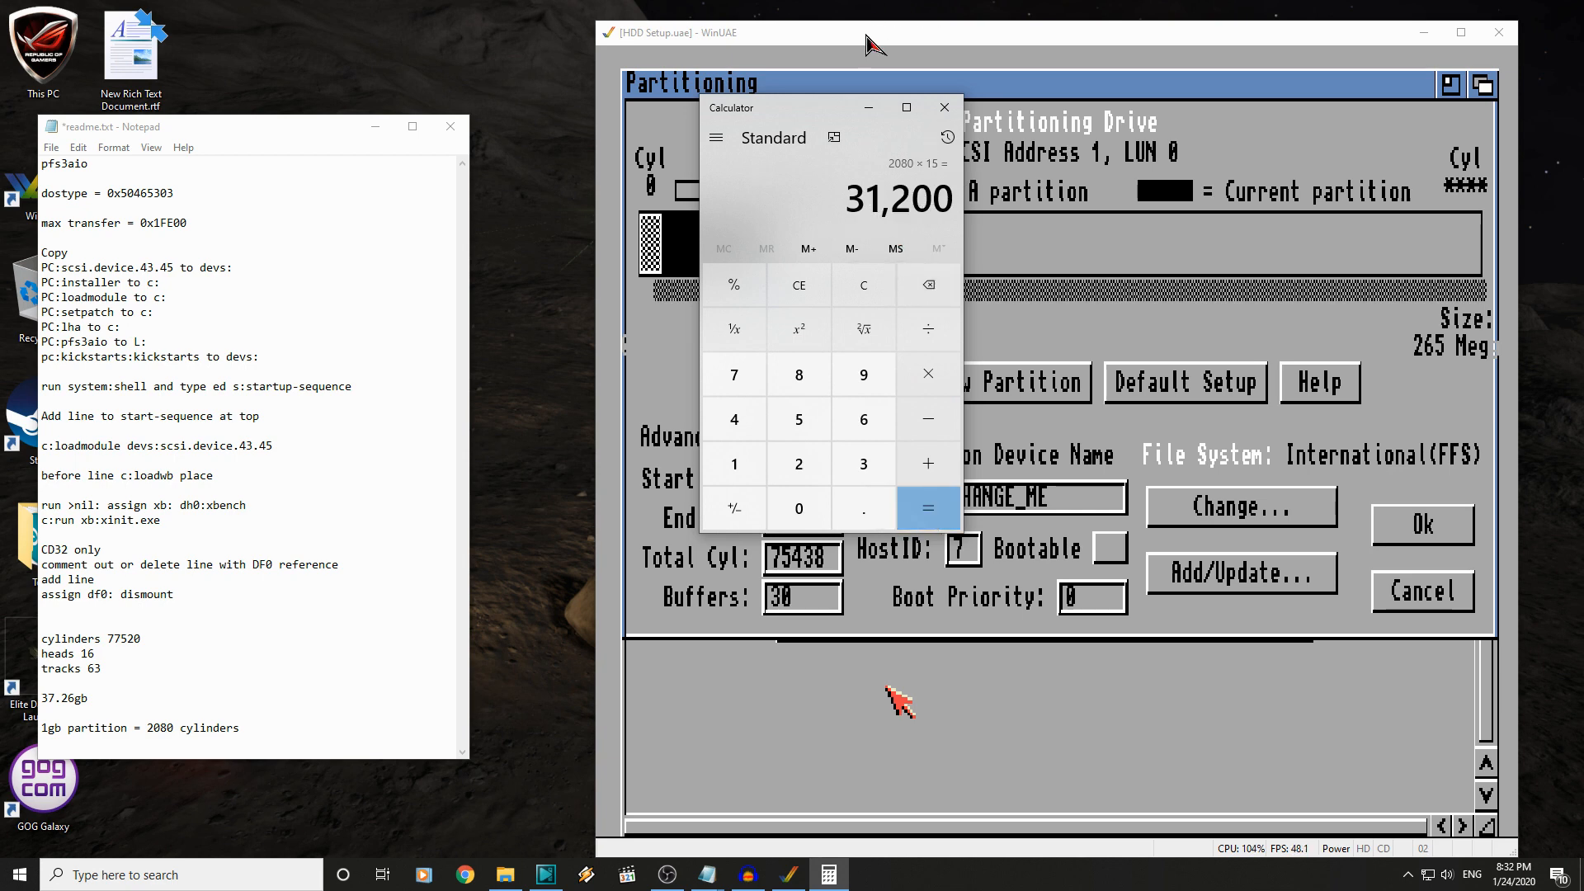
{"action": "left_click_drag", "start_coordinate": [788, 107], "coordinate": [975, 107]}
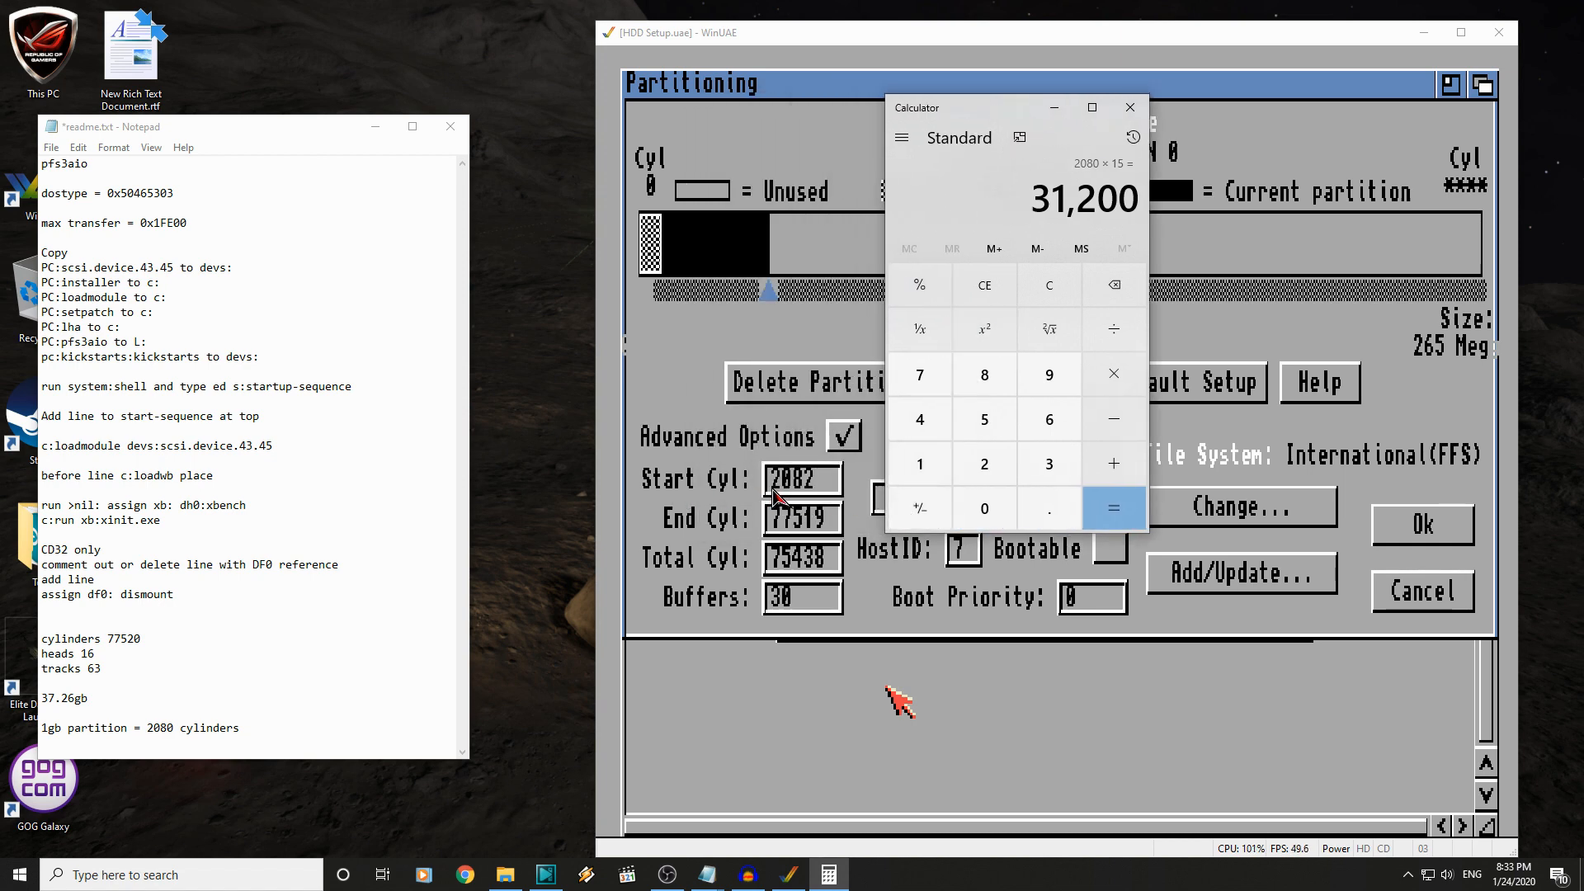
{"action": "mouse_move", "coordinate": [1112, 463]}
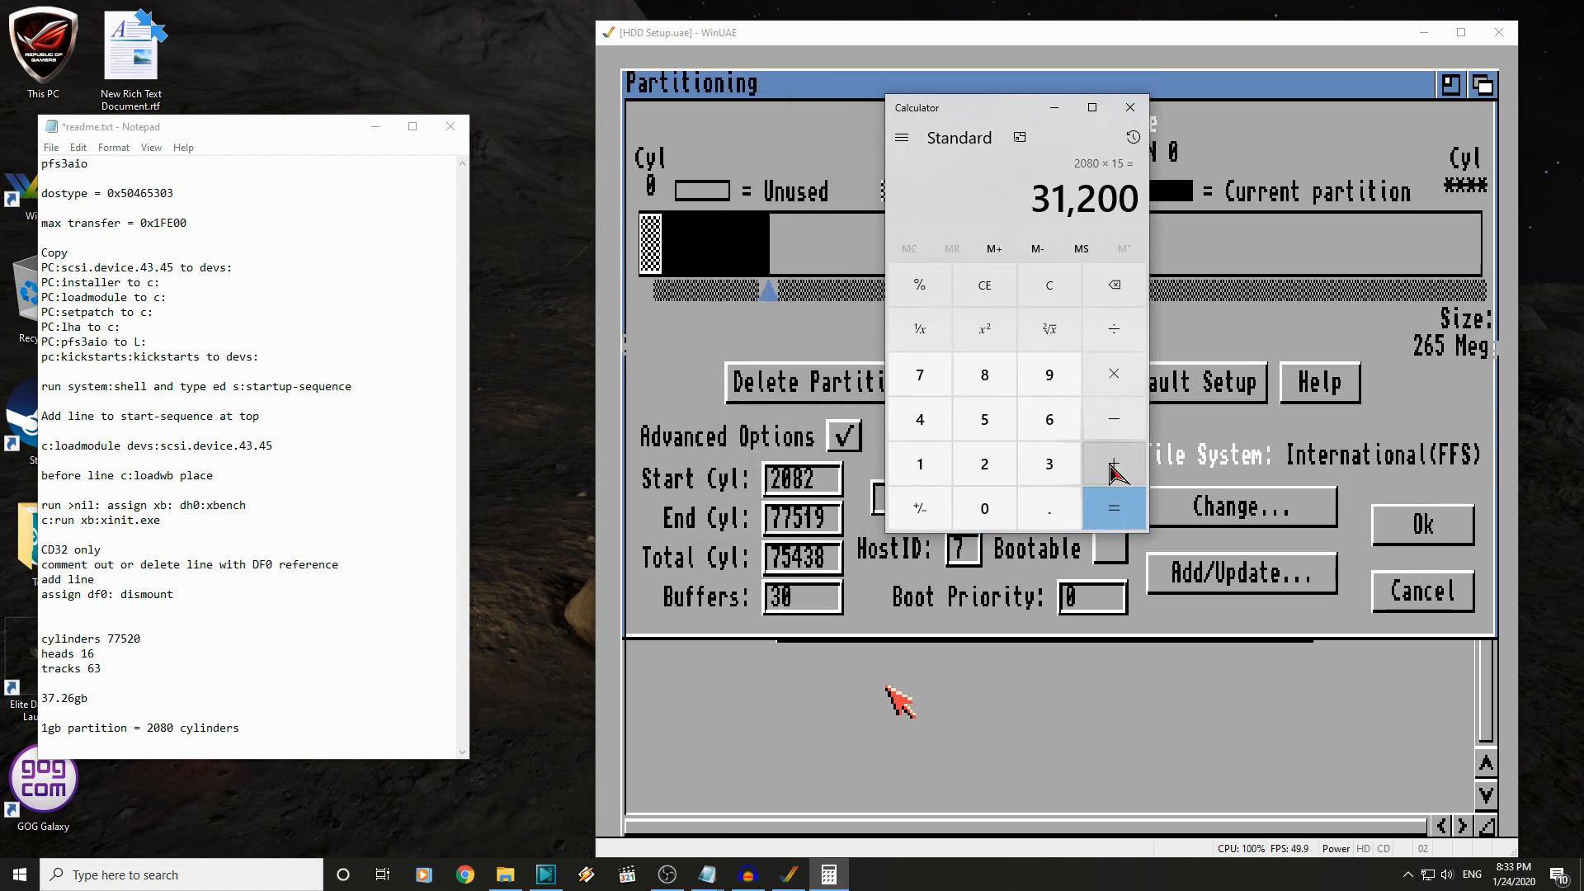
{"action": "left_click", "coordinate": [1113, 463]}
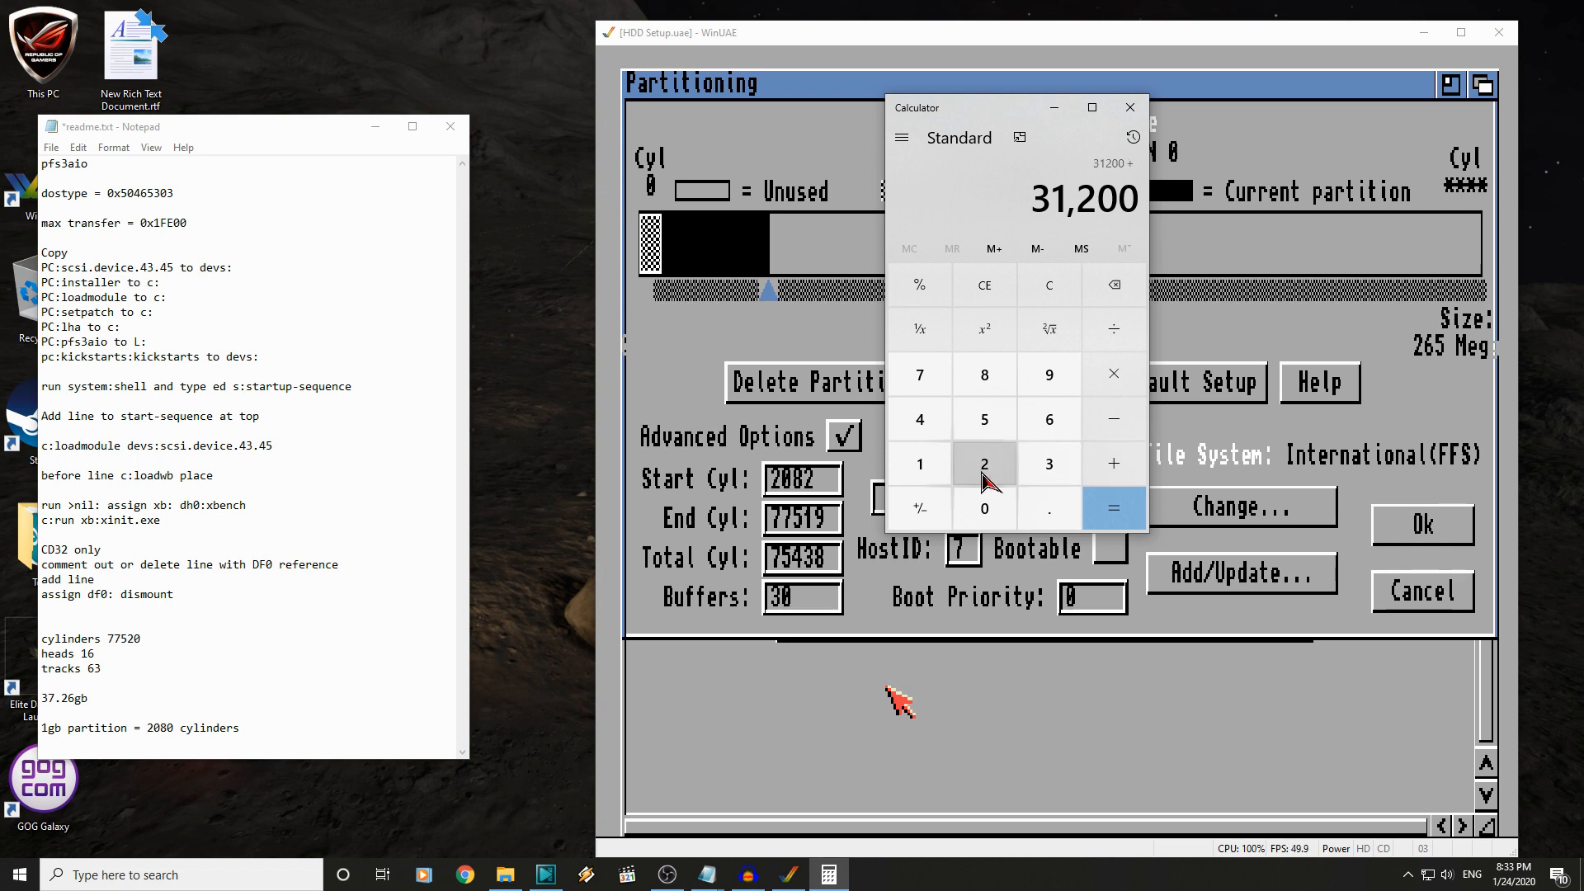
{"action": "left_click", "coordinate": [983, 464]}
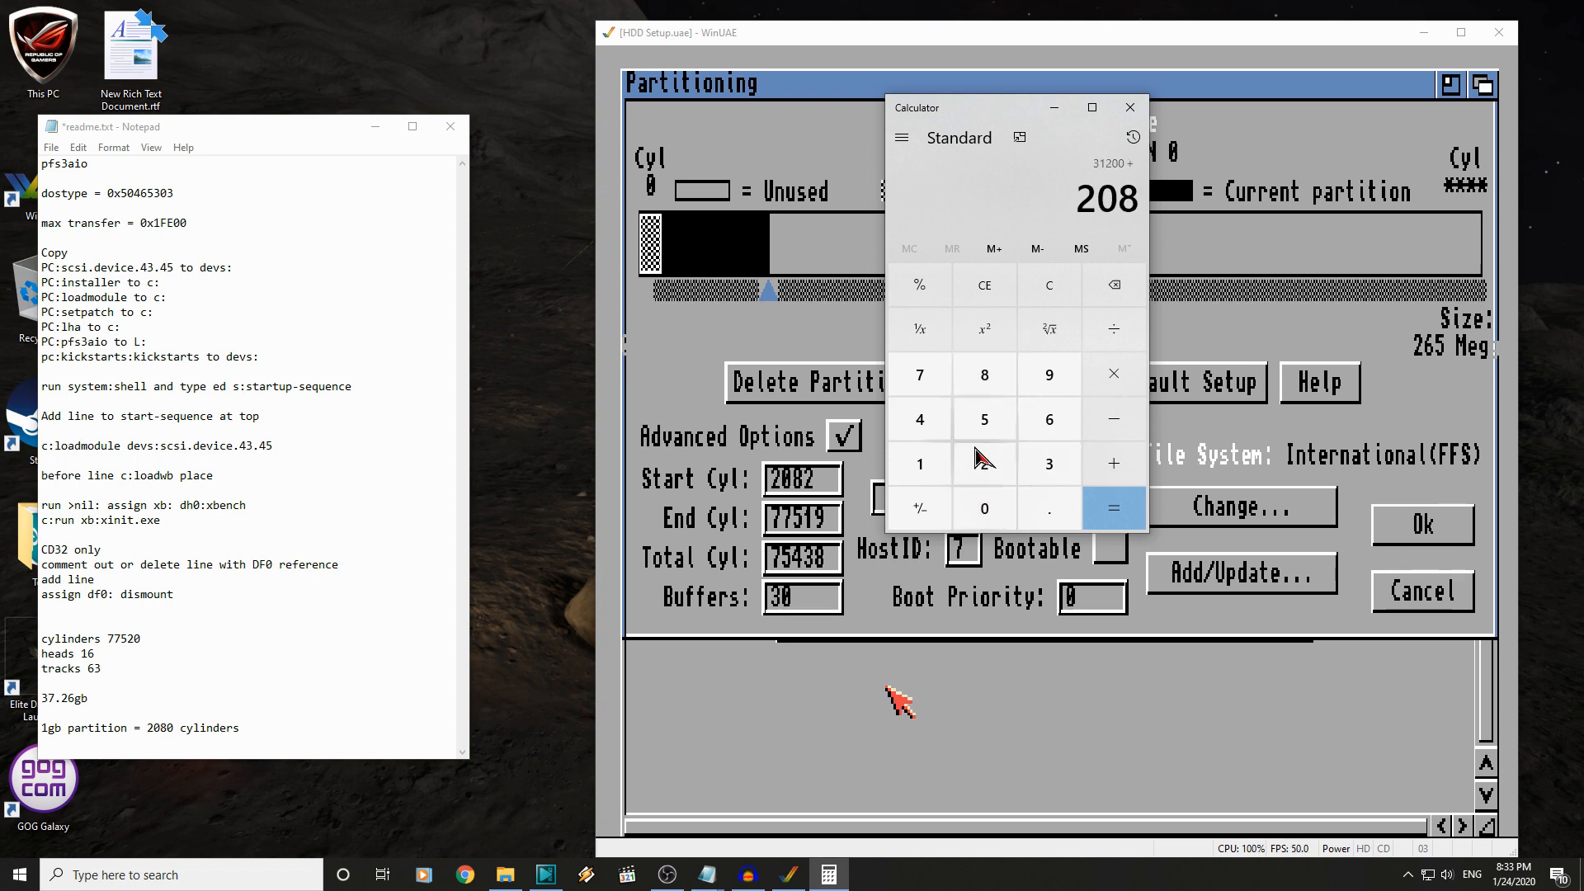
{"action": "left_click", "coordinate": [1112, 508]}
{"action": "type", "text": "33282"}
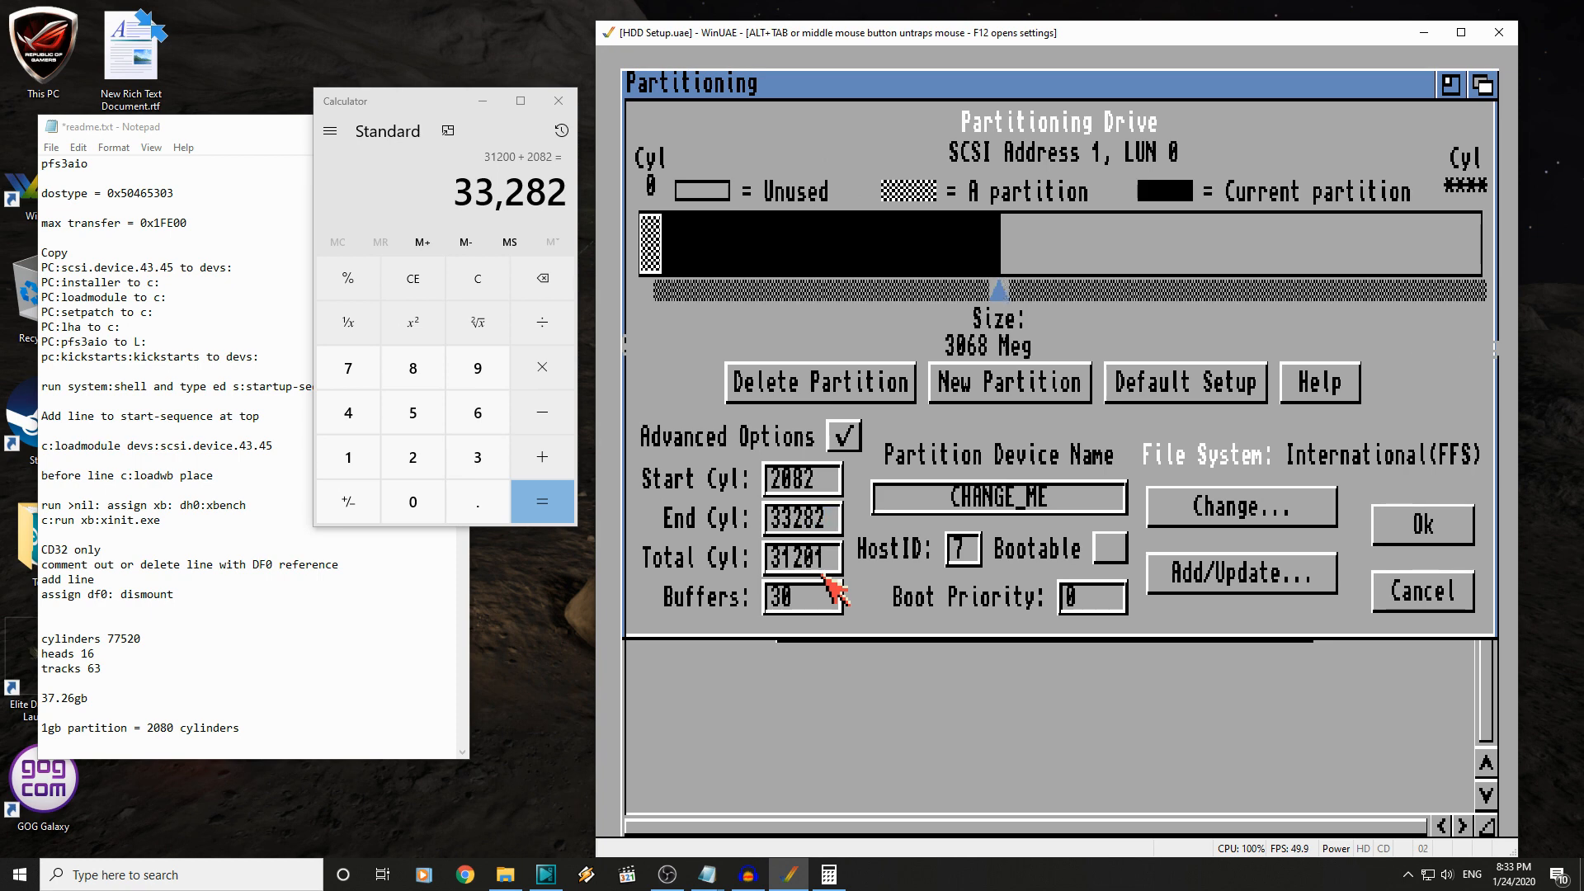
{"action": "mouse_move", "coordinate": [975, 318]}
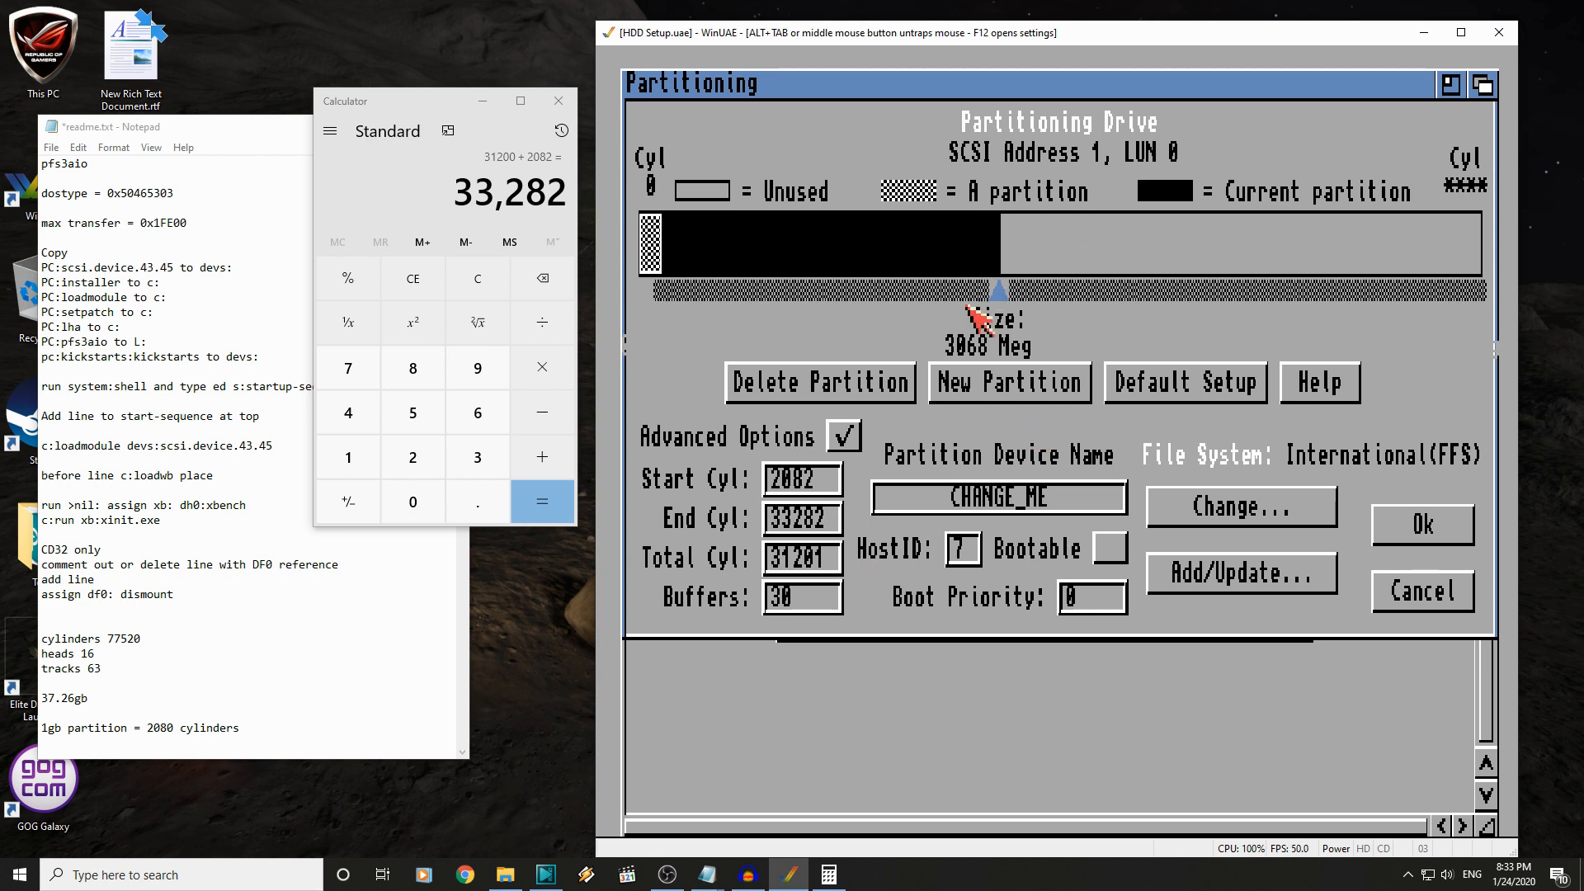
{"action": "mouse_move", "coordinate": [1034, 348]}
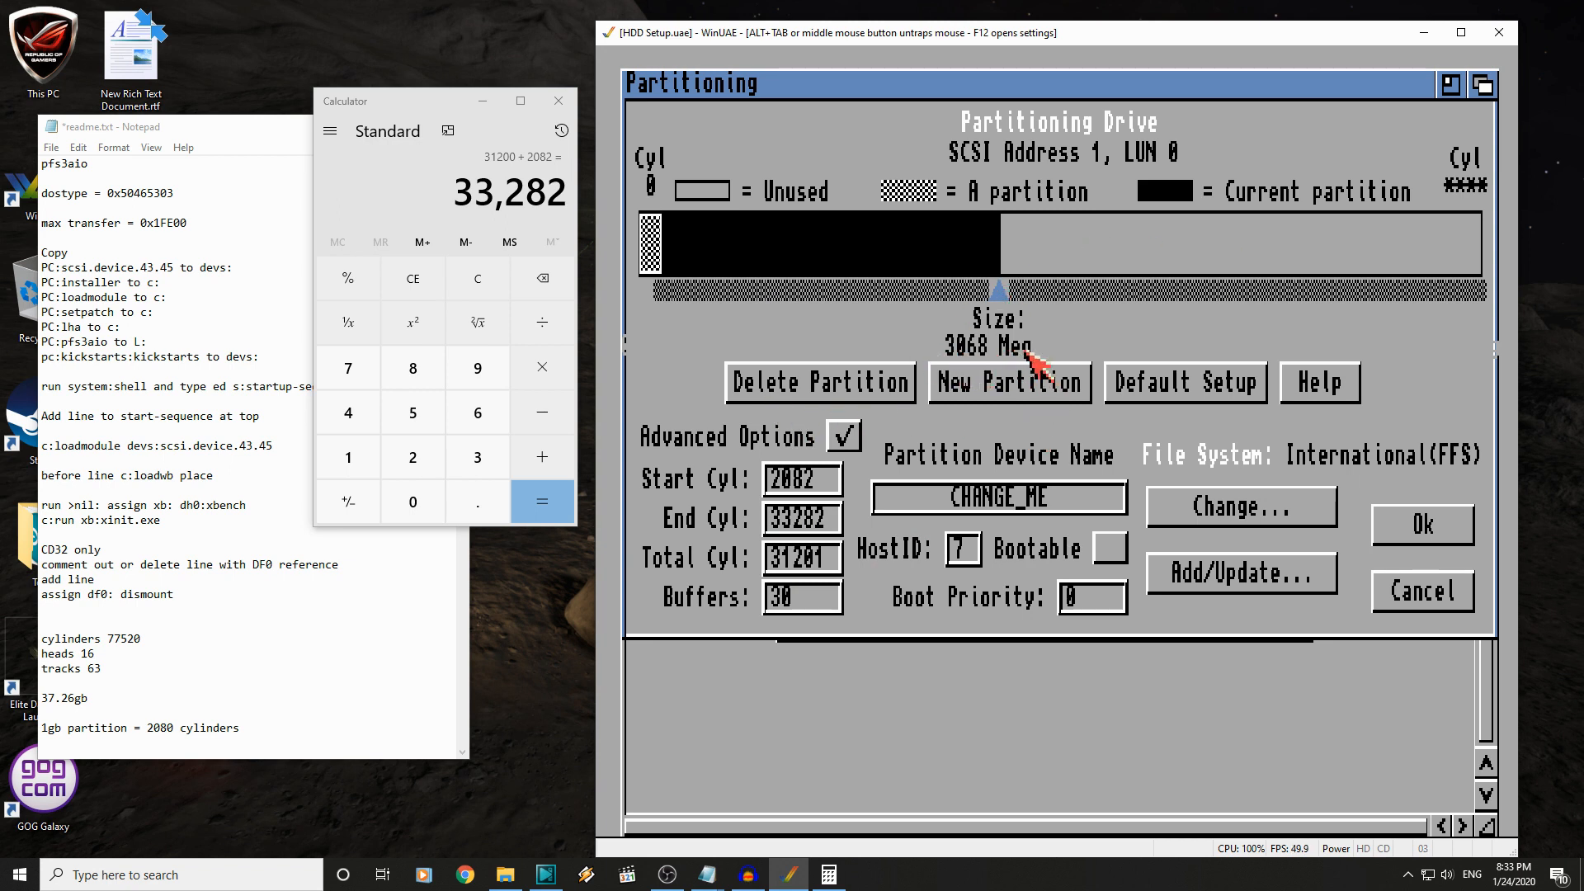
{"action": "mouse_move", "coordinate": [1148, 318]}
{"action": "type", "text": "DH1"}
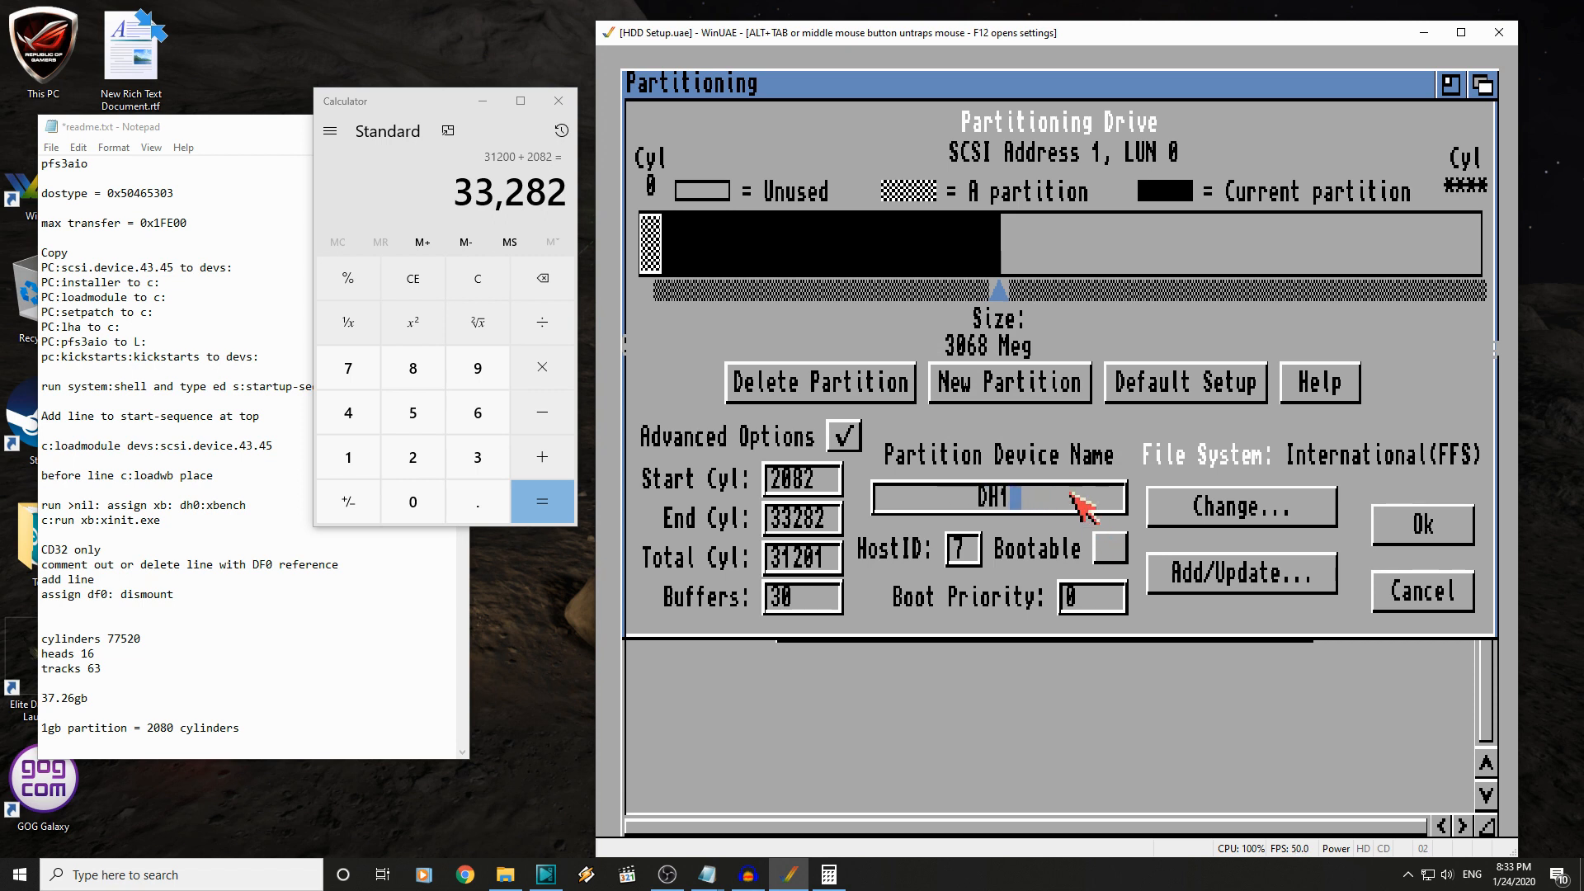
- Switch DH1's file system to PFS\03 with MaxTransfer 0x1fe00
{"action": "left_click", "coordinate": [1239, 506]}
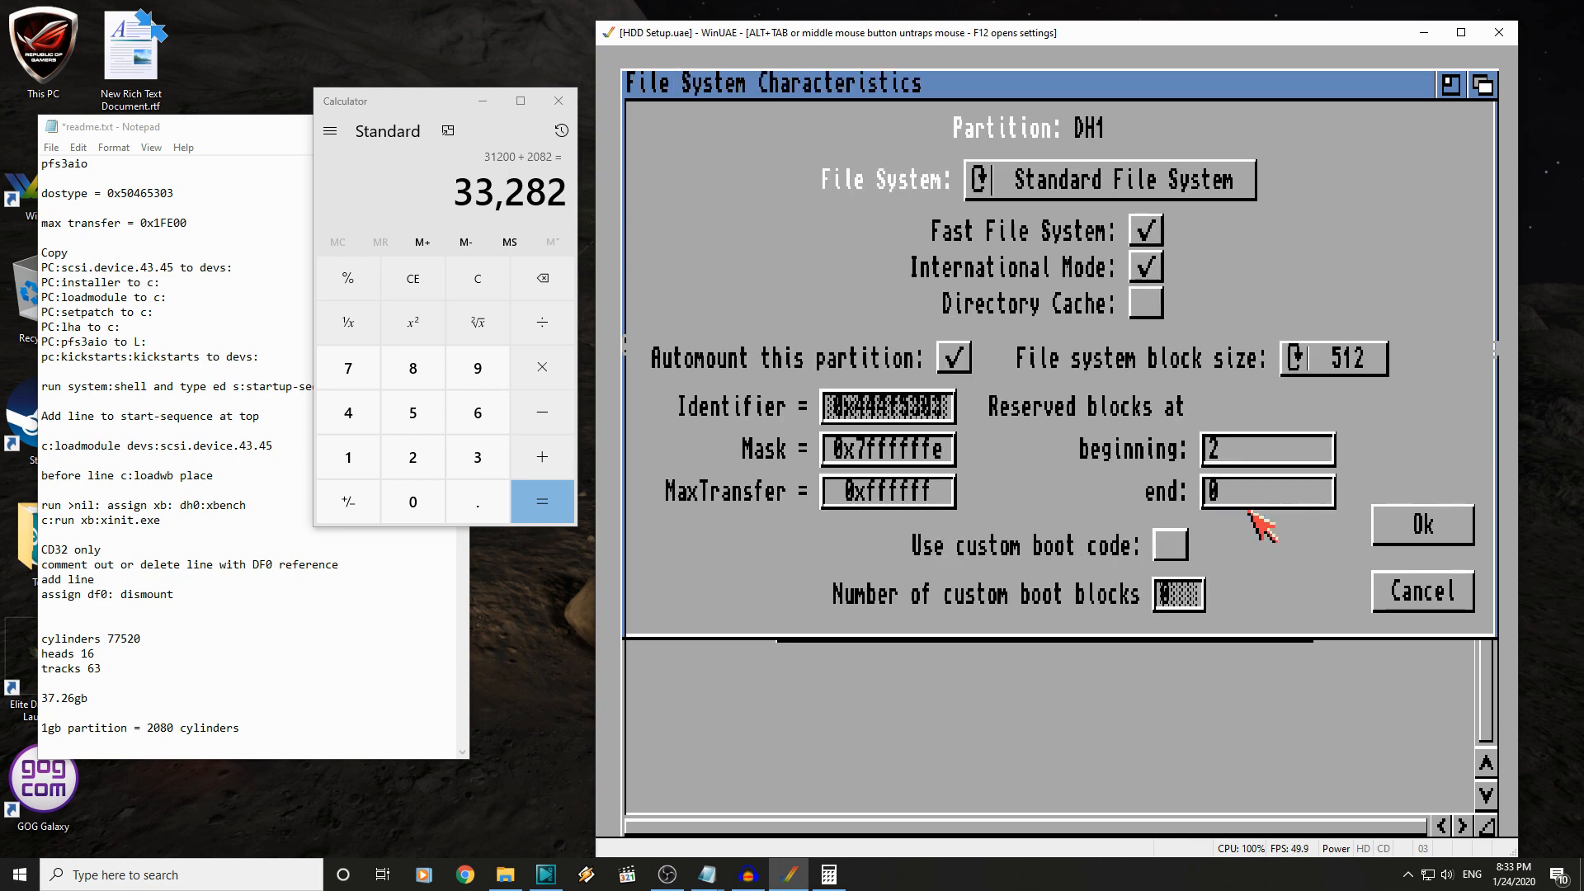
{"action": "left_click", "coordinate": [976, 179]}
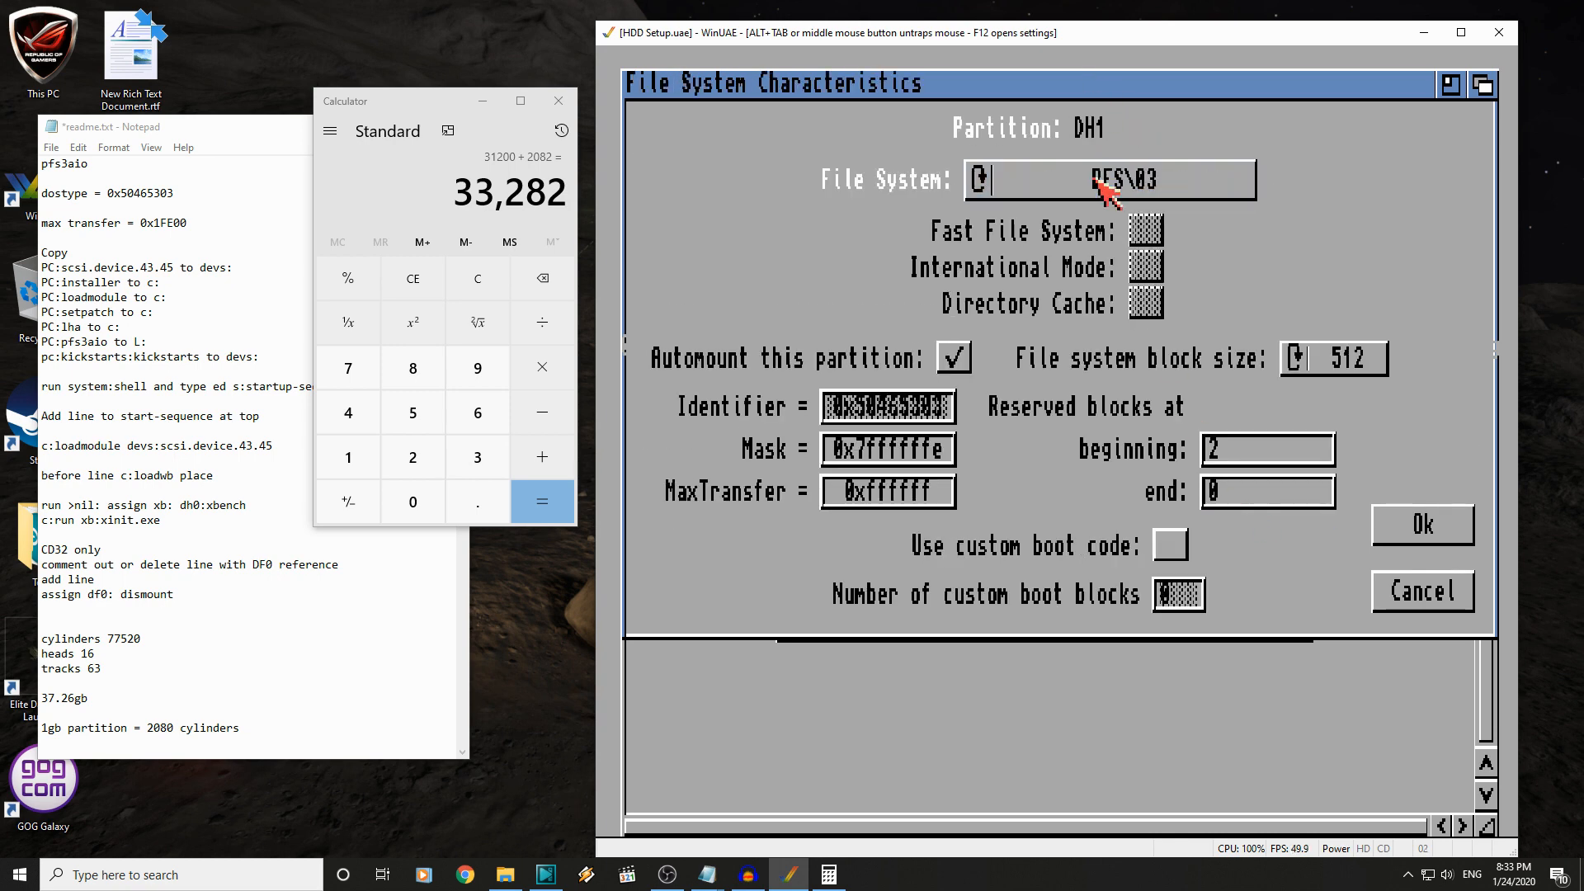
{"action": "mouse_move", "coordinate": [890, 576]}
{"action": "type", "text": "0x1fe00"}
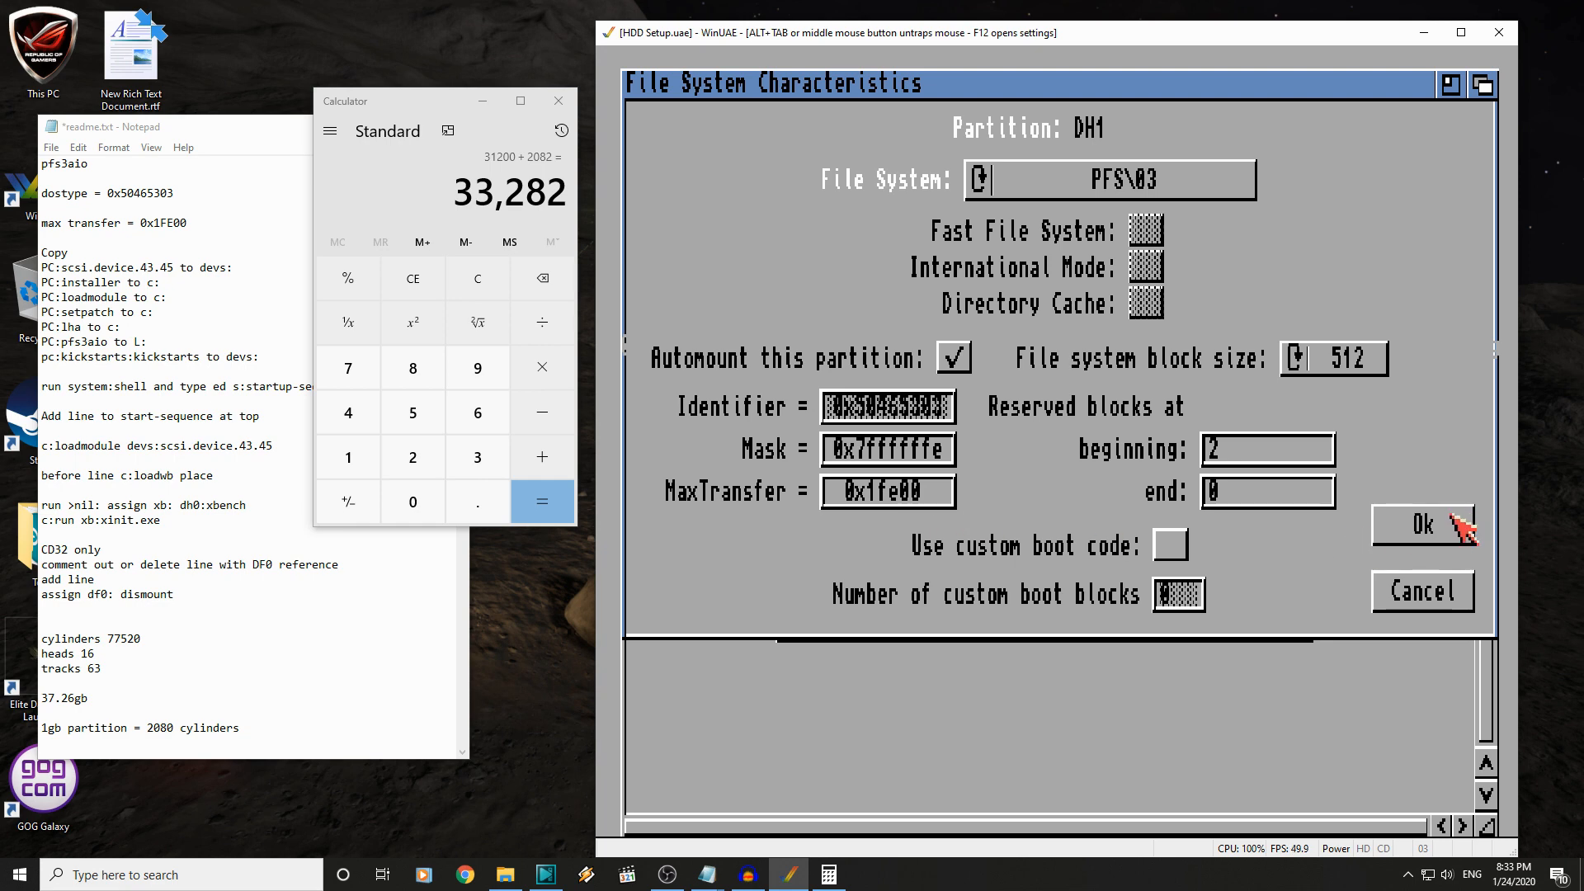
{"action": "left_click", "coordinate": [1421, 523]}
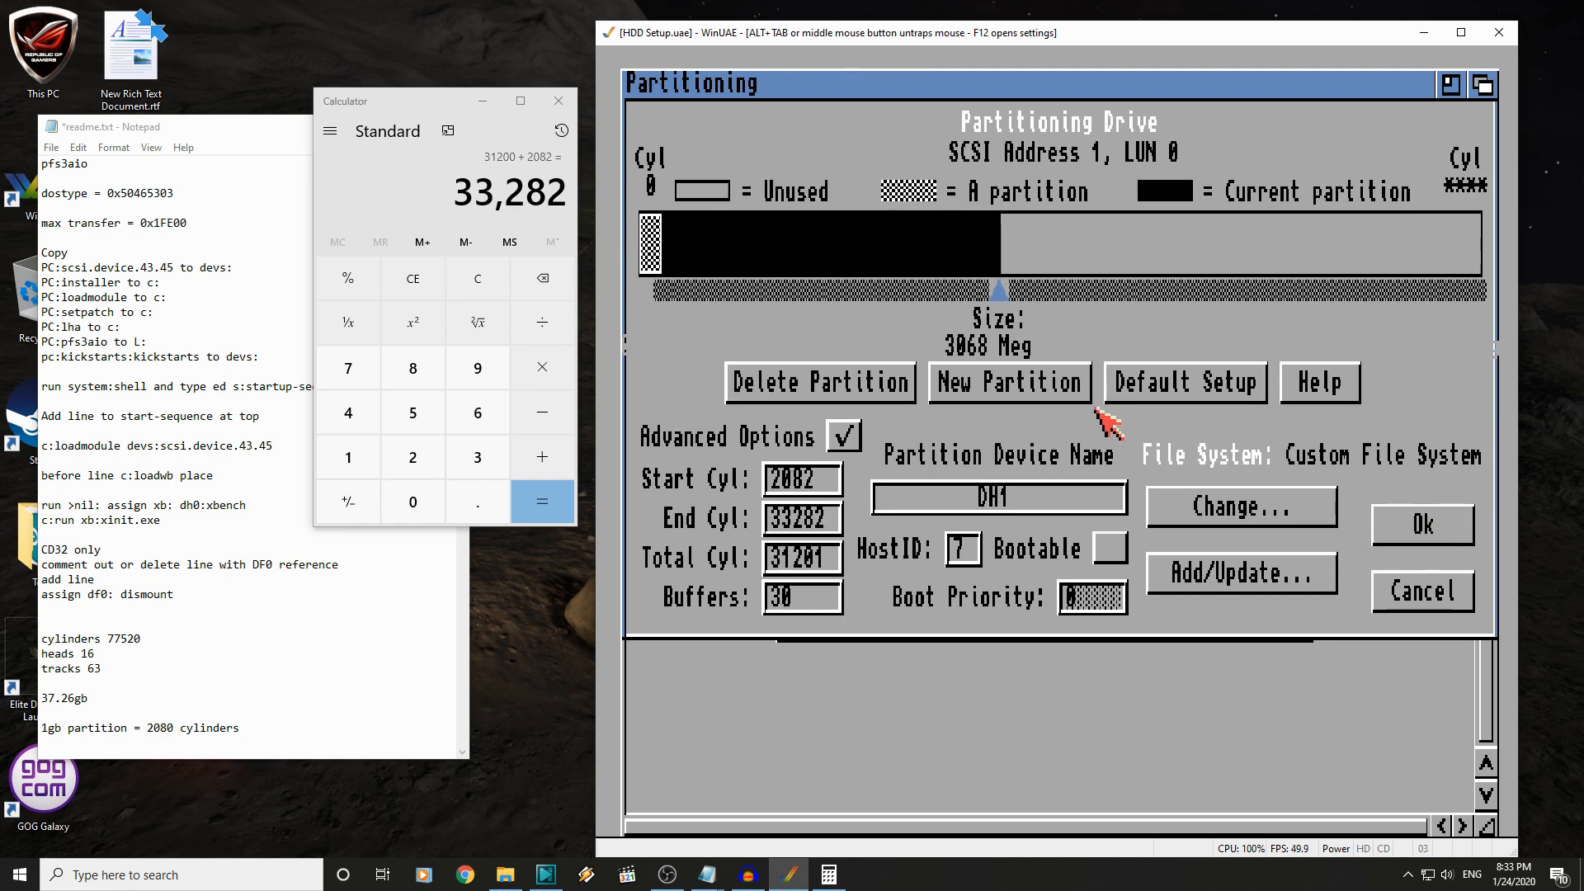
- Create partition DH2 on cylinders 33283–77519 and check the 77520 cylinder count in Notepad
{"action": "left_click", "coordinate": [1008, 382]}
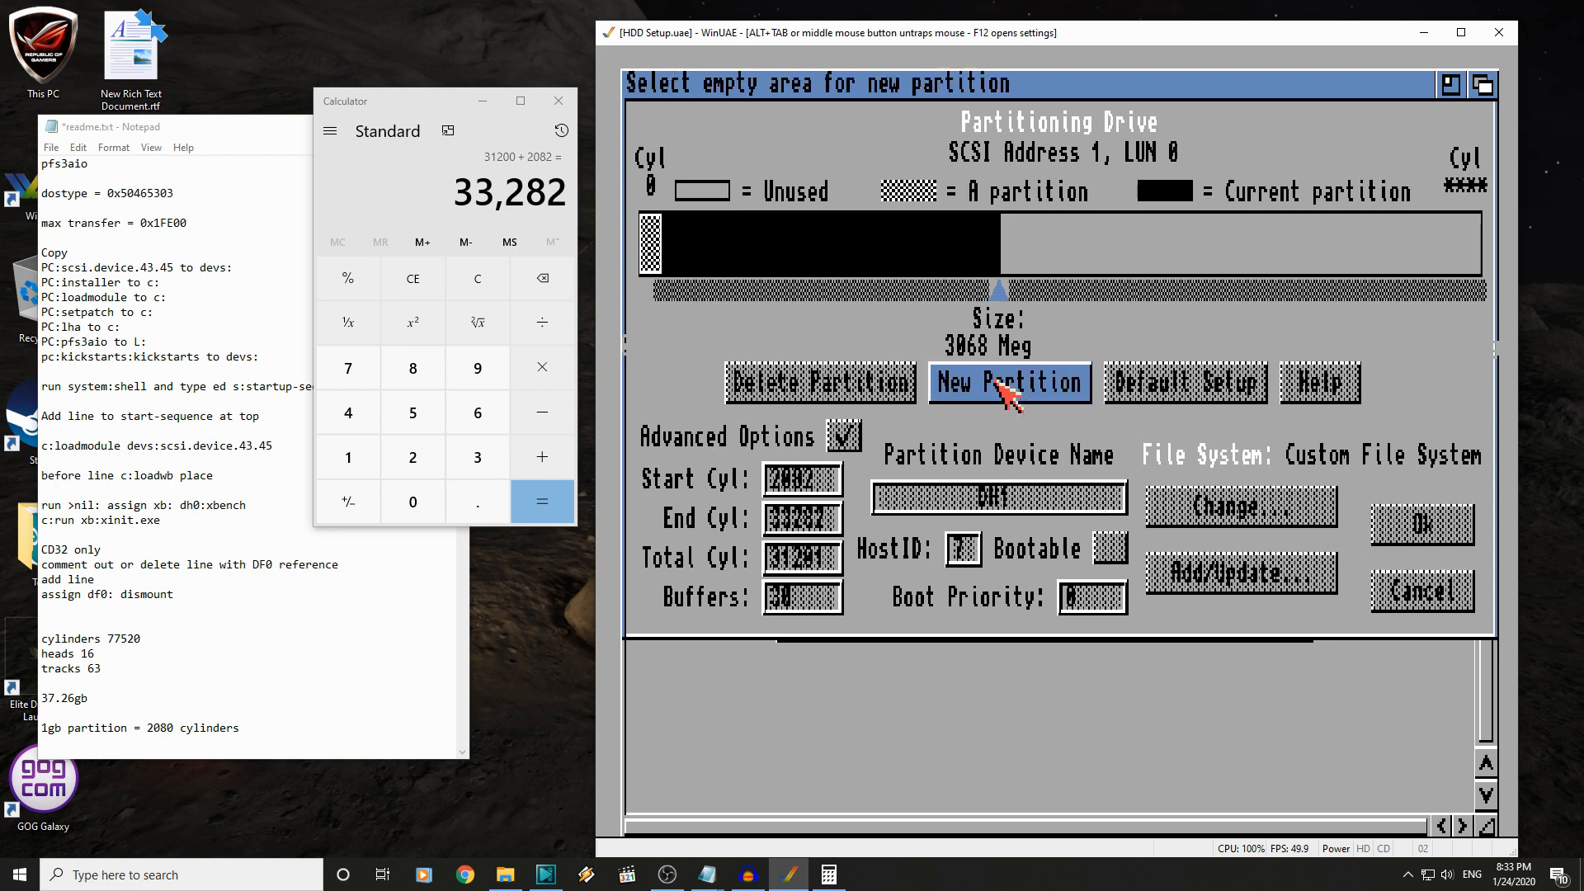
{"action": "left_click", "coordinate": [1008, 383]}
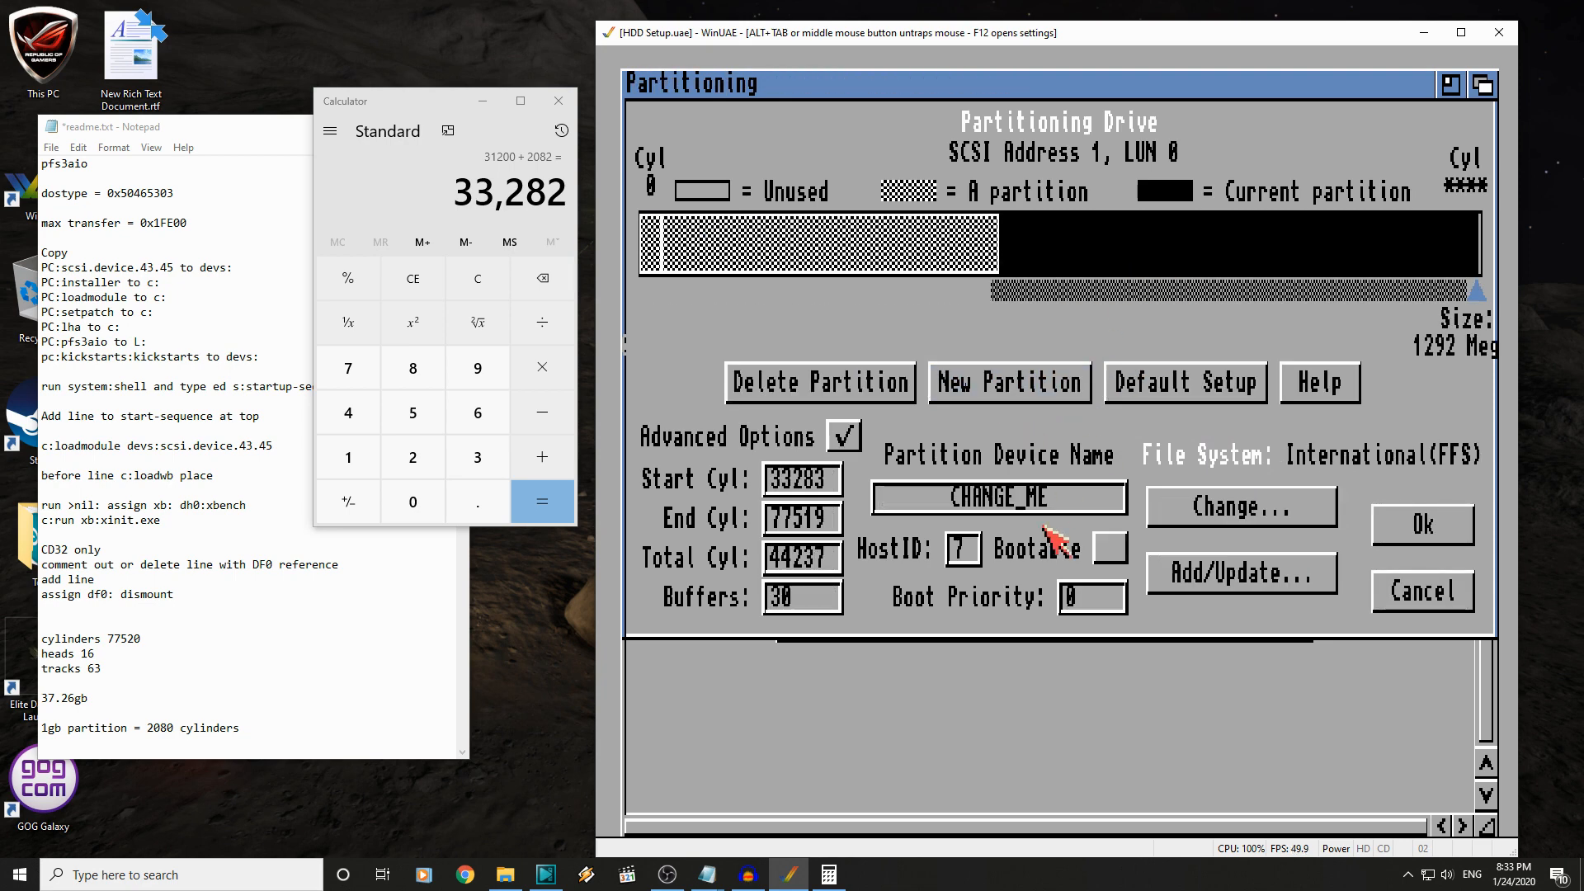
{"action": "left_click", "coordinate": [997, 497]}
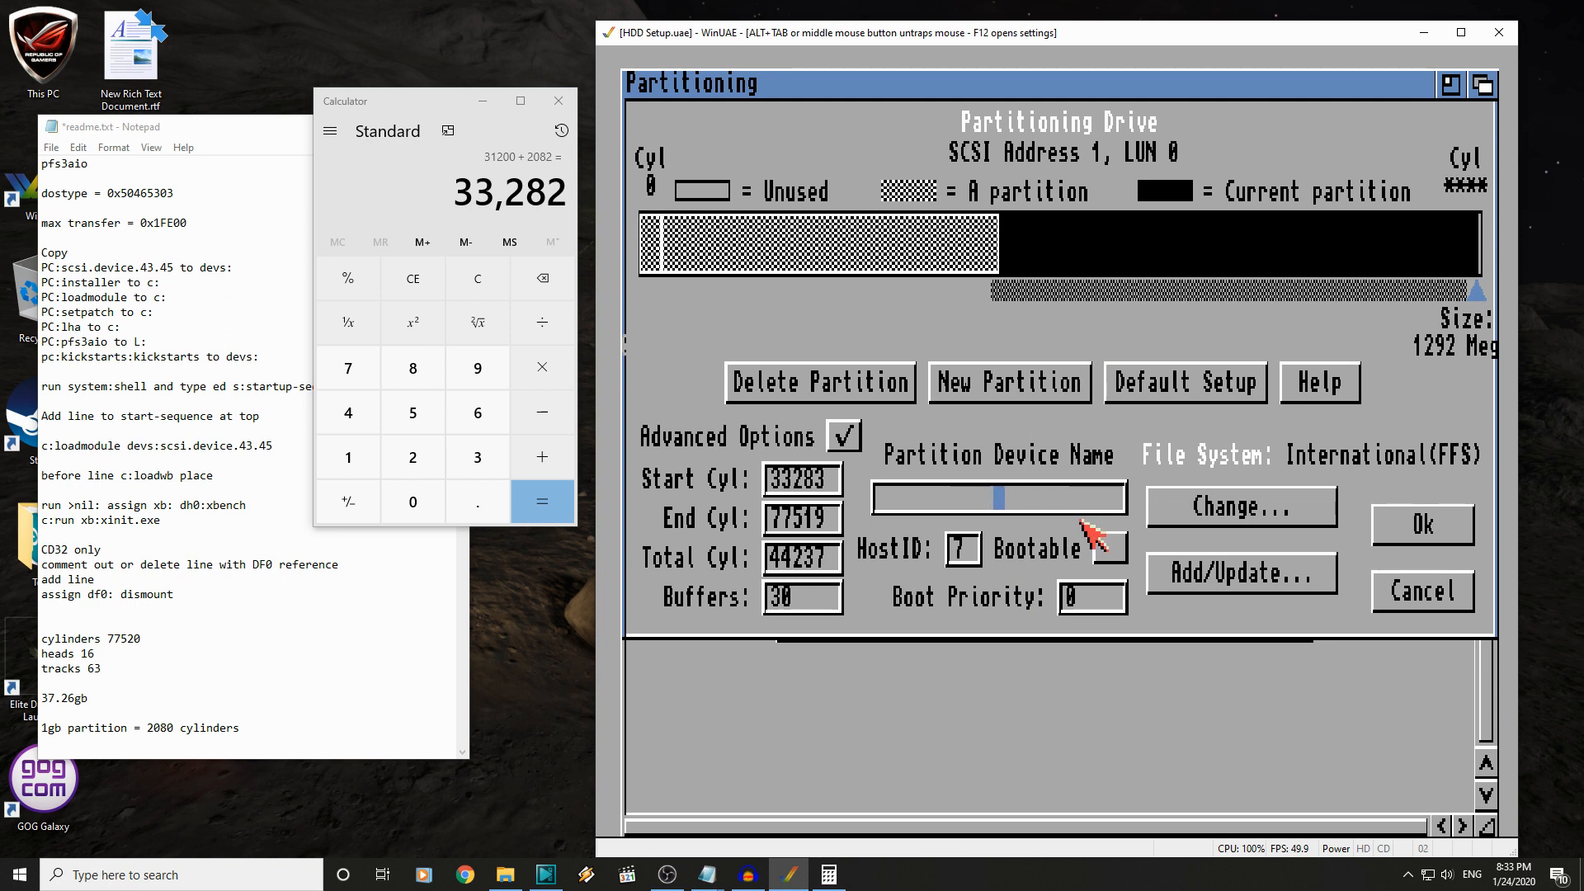
{"action": "type", "text": "DH2"}
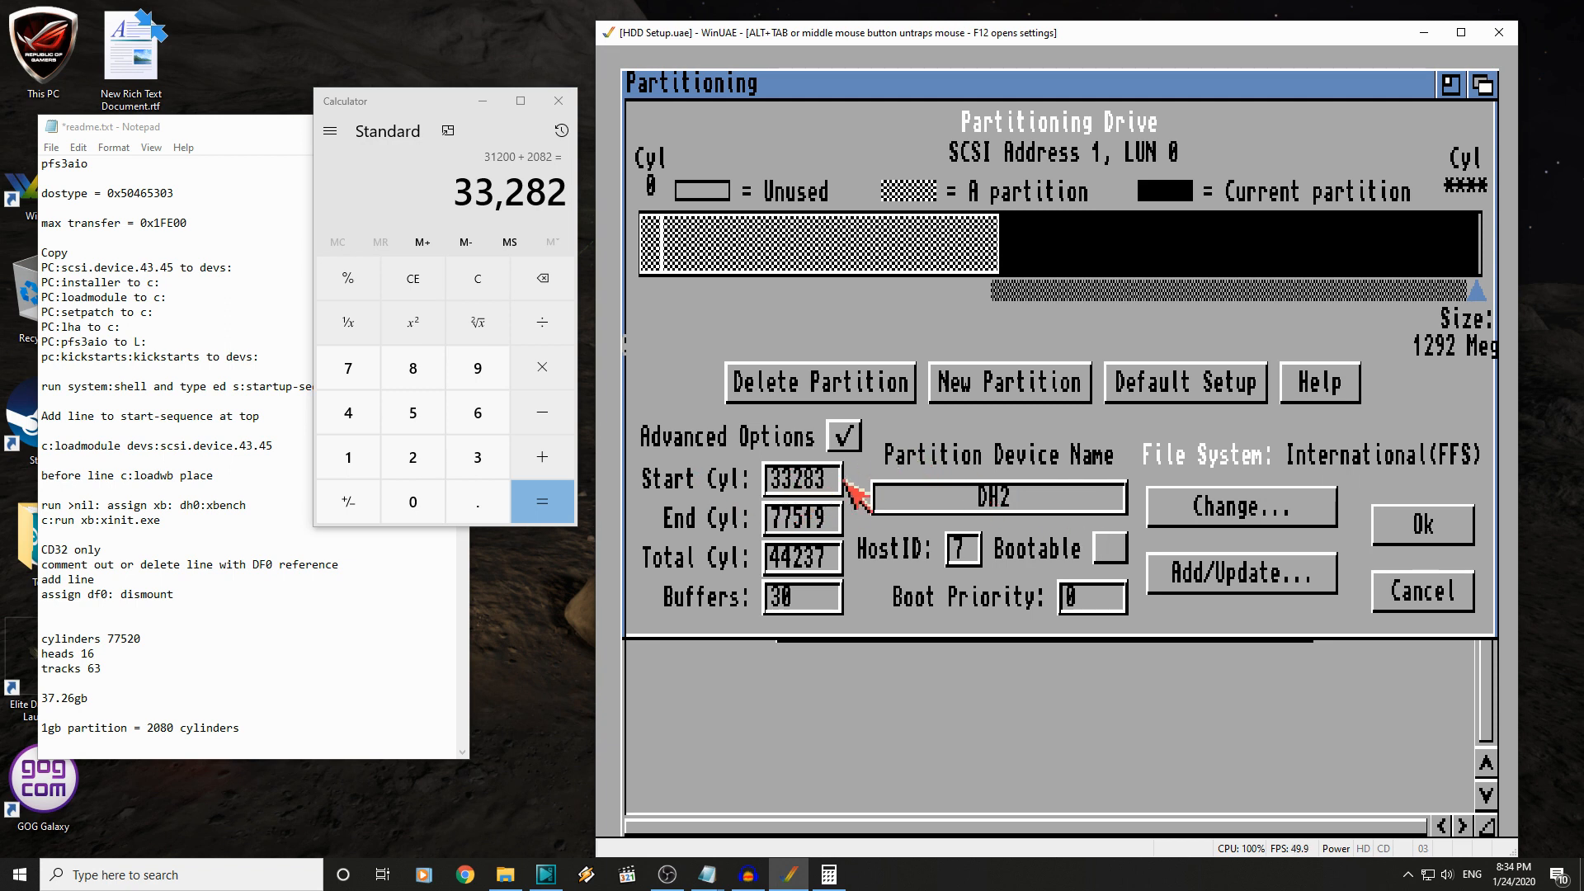
{"action": "mouse_move", "coordinate": [748, 557]}
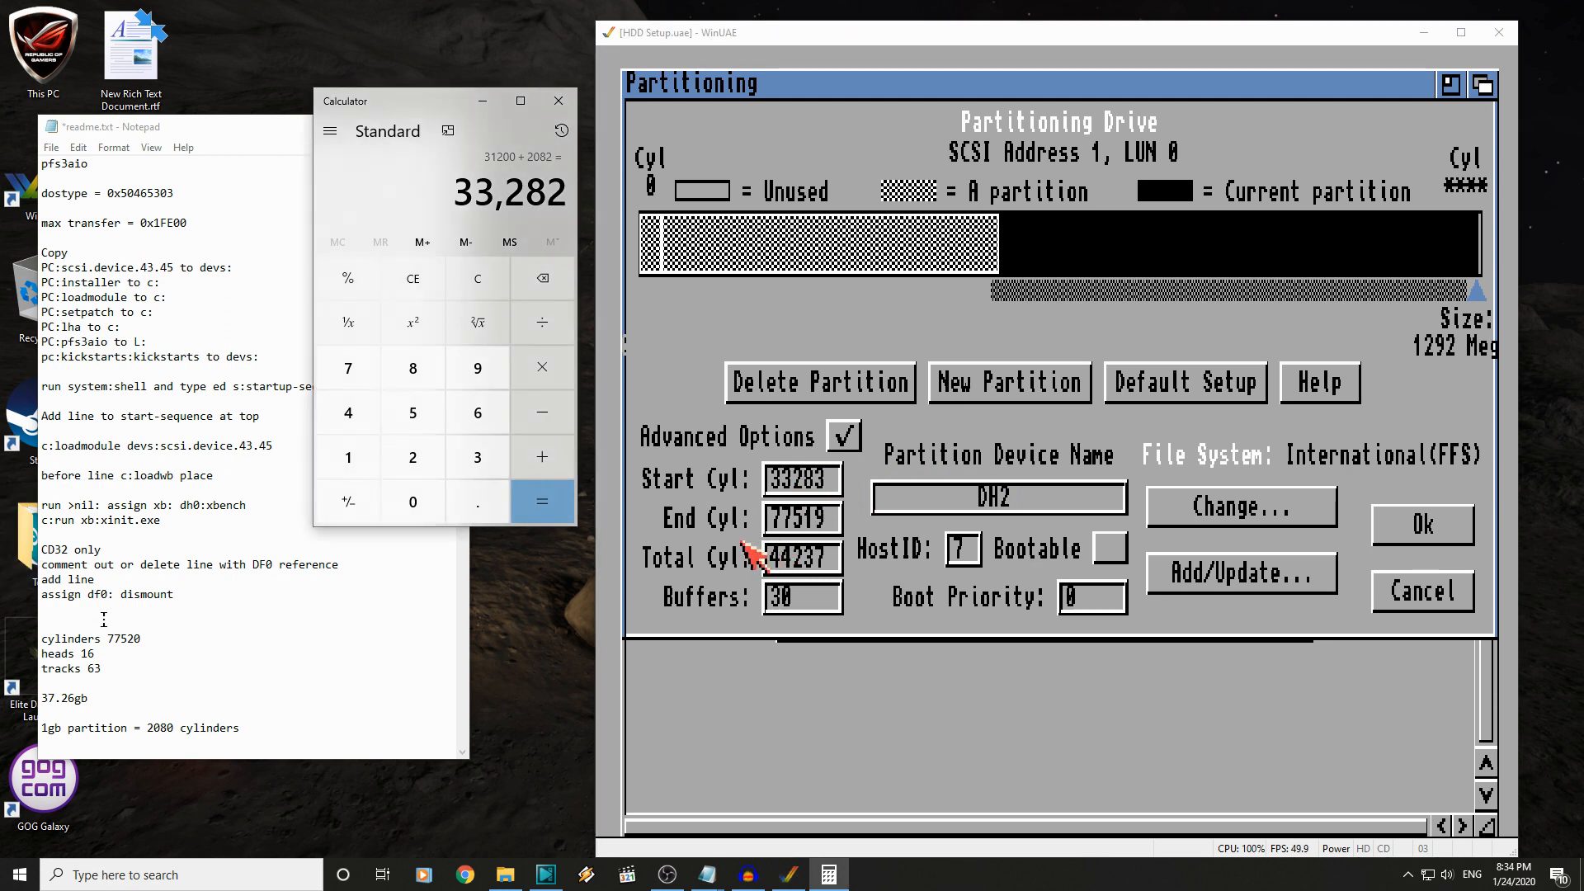
{"action": "double_click", "coordinate": [121, 638]}
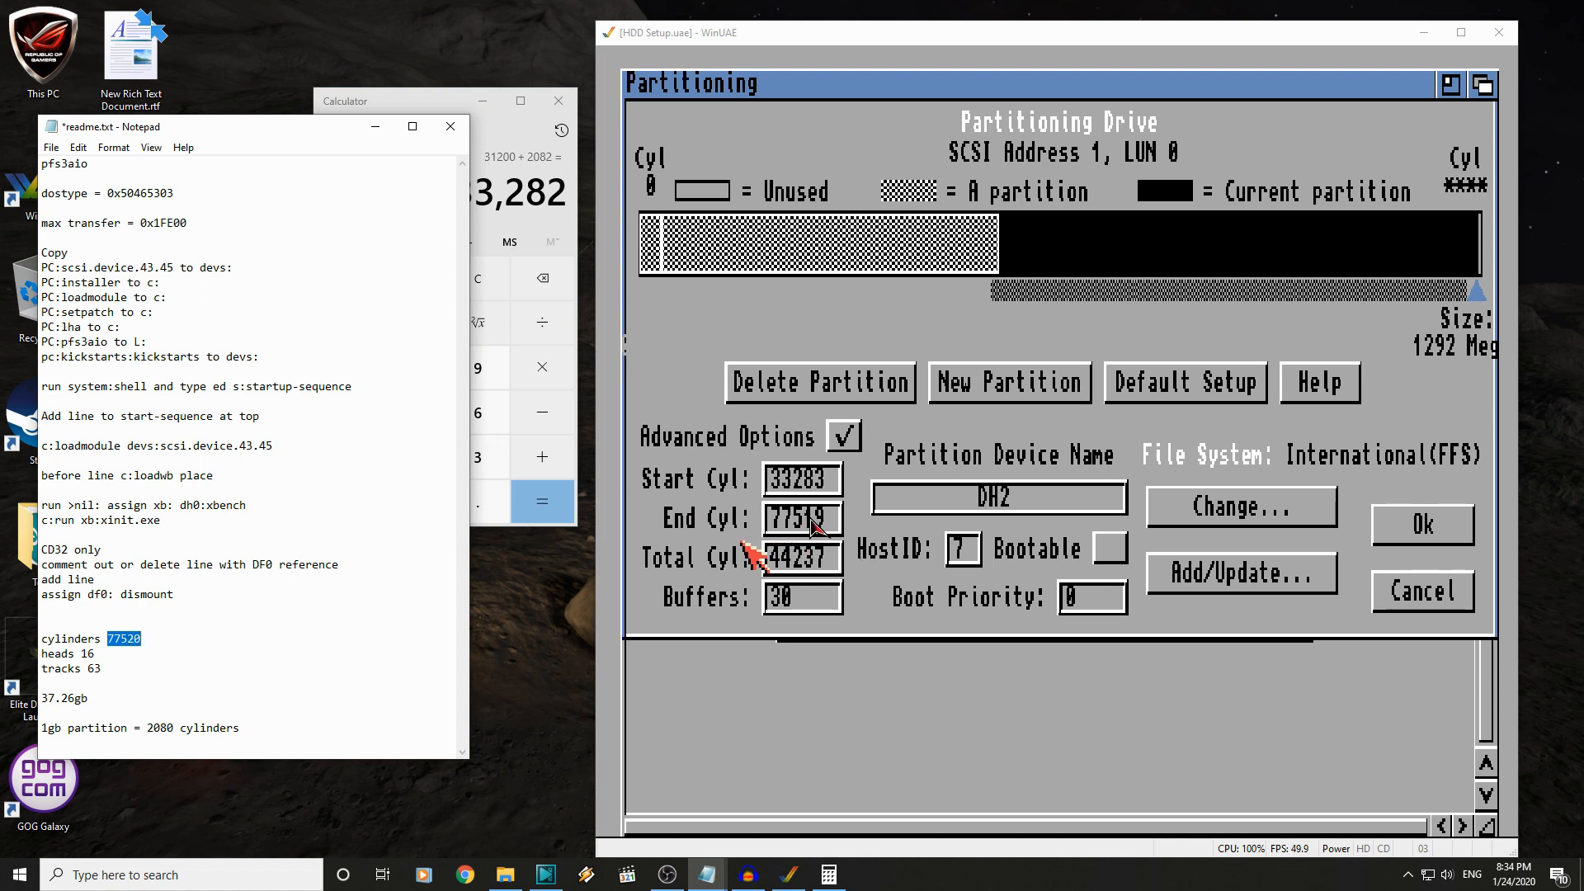
{"action": "mouse_move", "coordinate": [859, 526]}
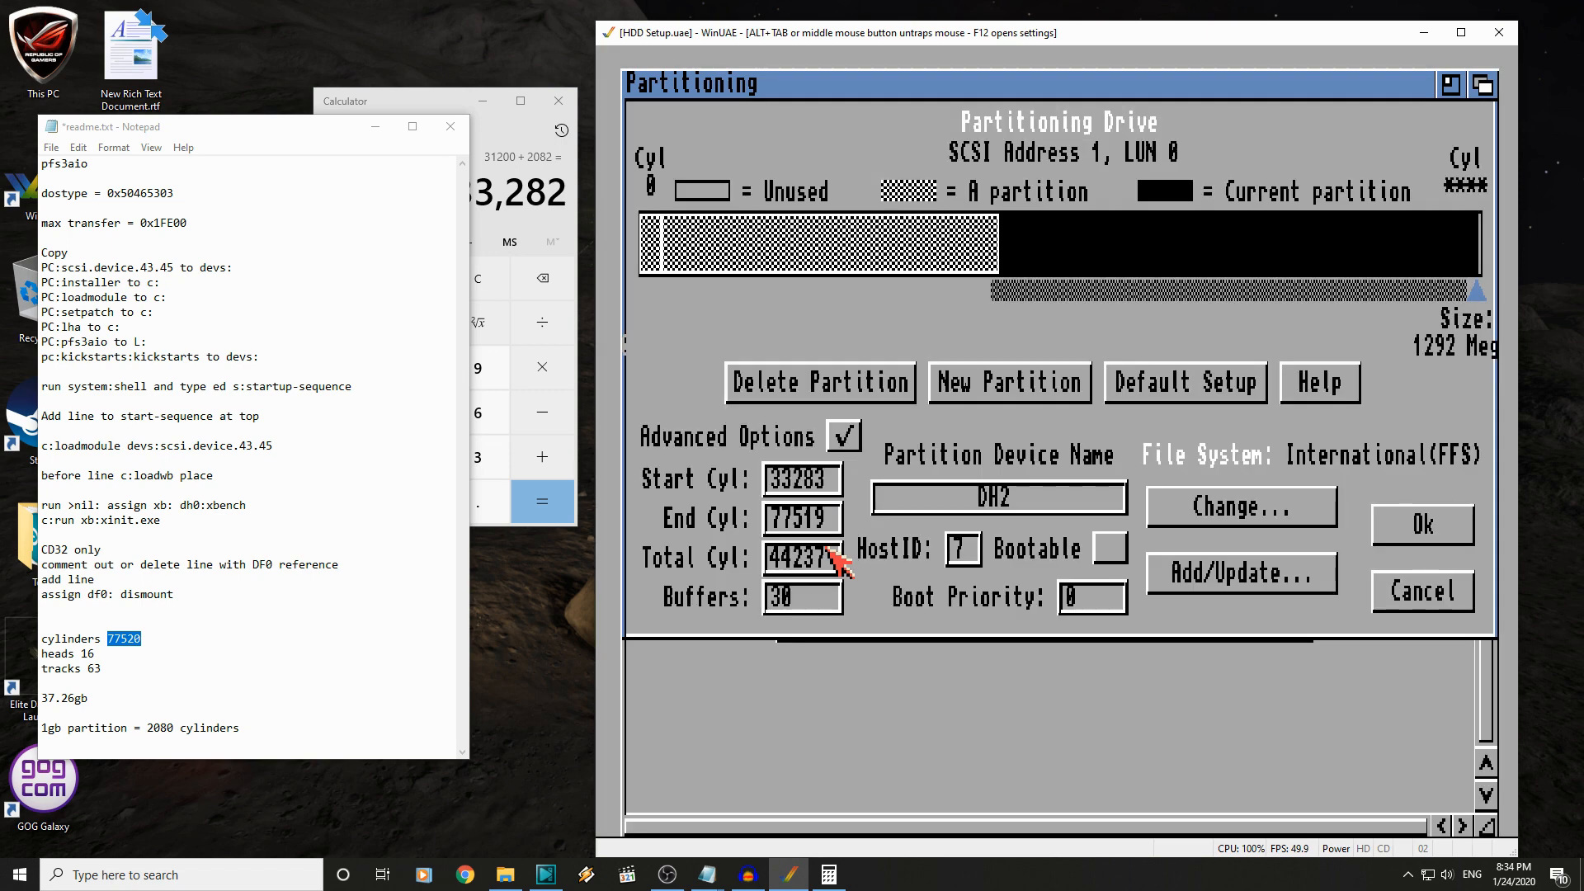
{"action": "mouse_move", "coordinate": [833, 518]}
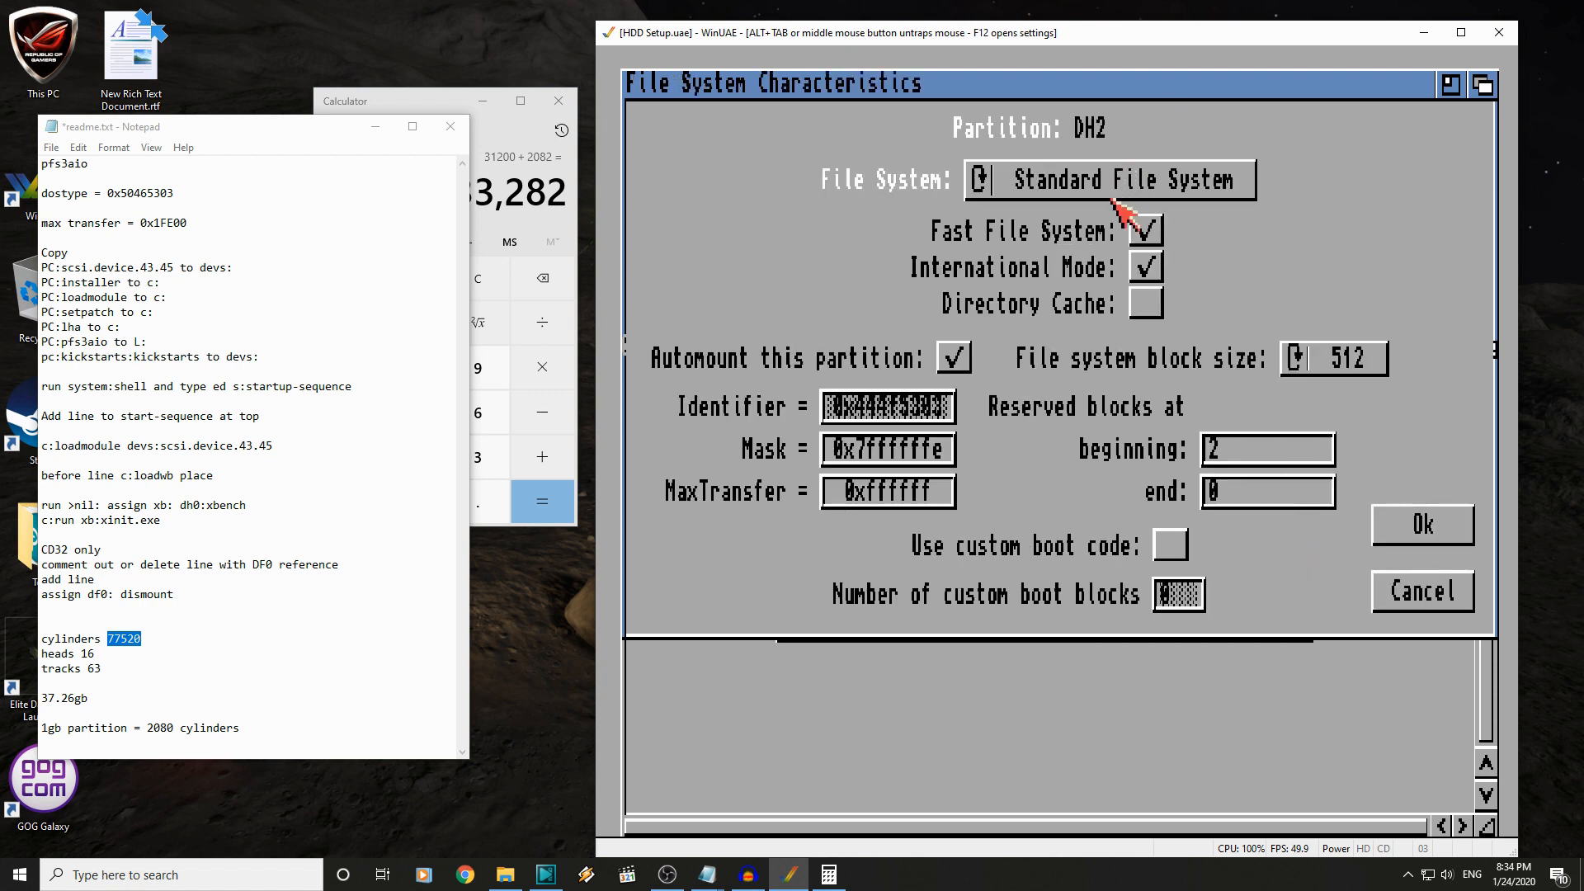
- Switch DH2 to PFS\03 and accept the partition layout
{"action": "left_click", "coordinate": [978, 179]}
{"action": "type", "text": "0x1fe00"}
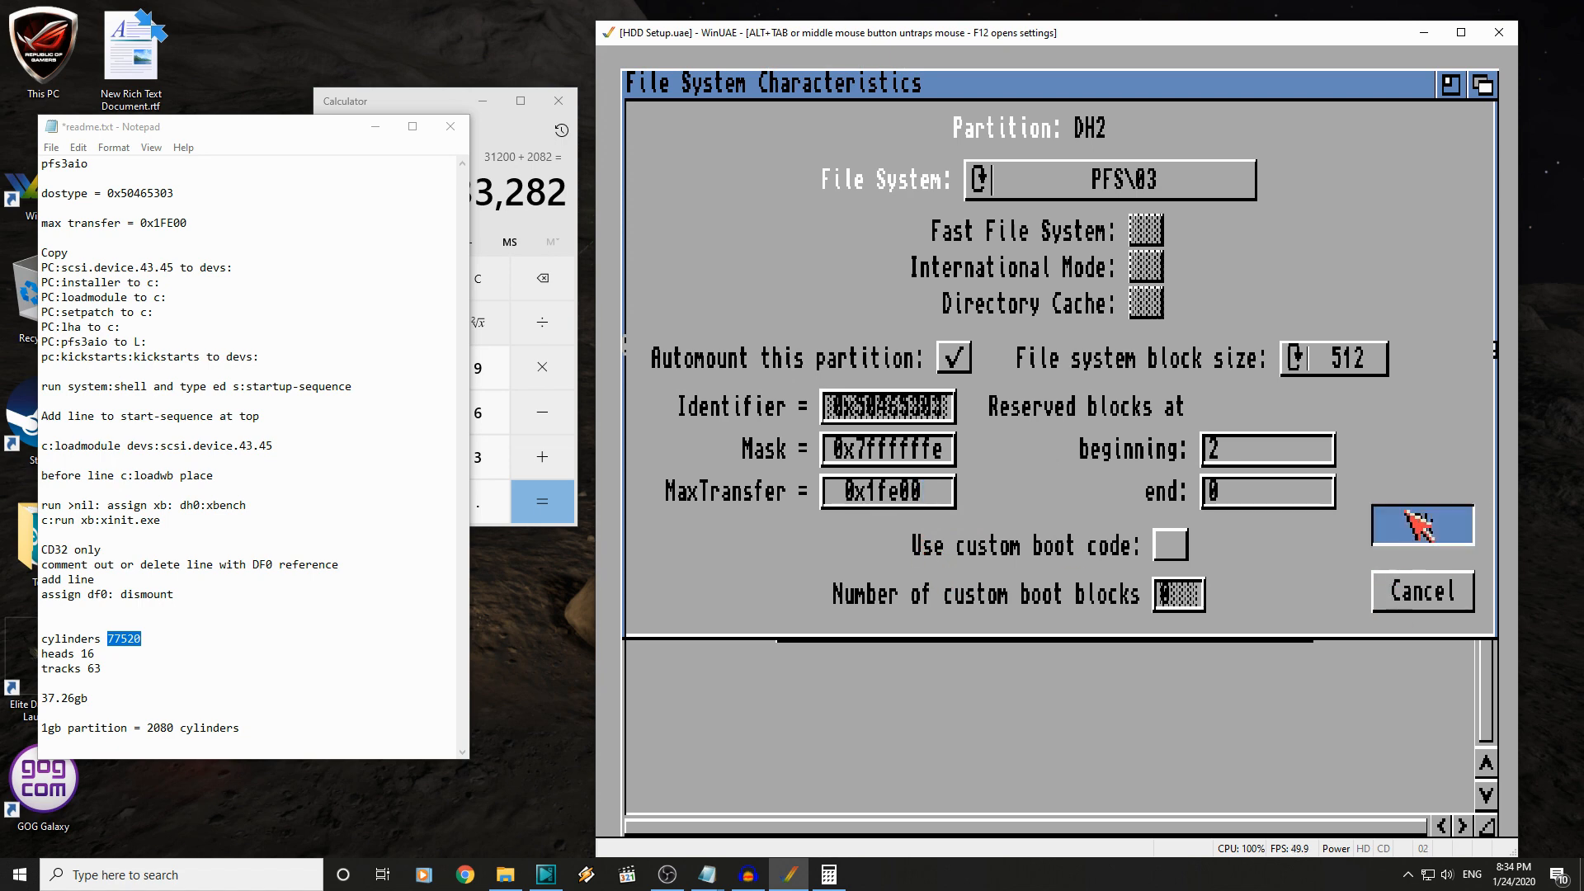
{"action": "left_click", "coordinate": [1421, 525]}
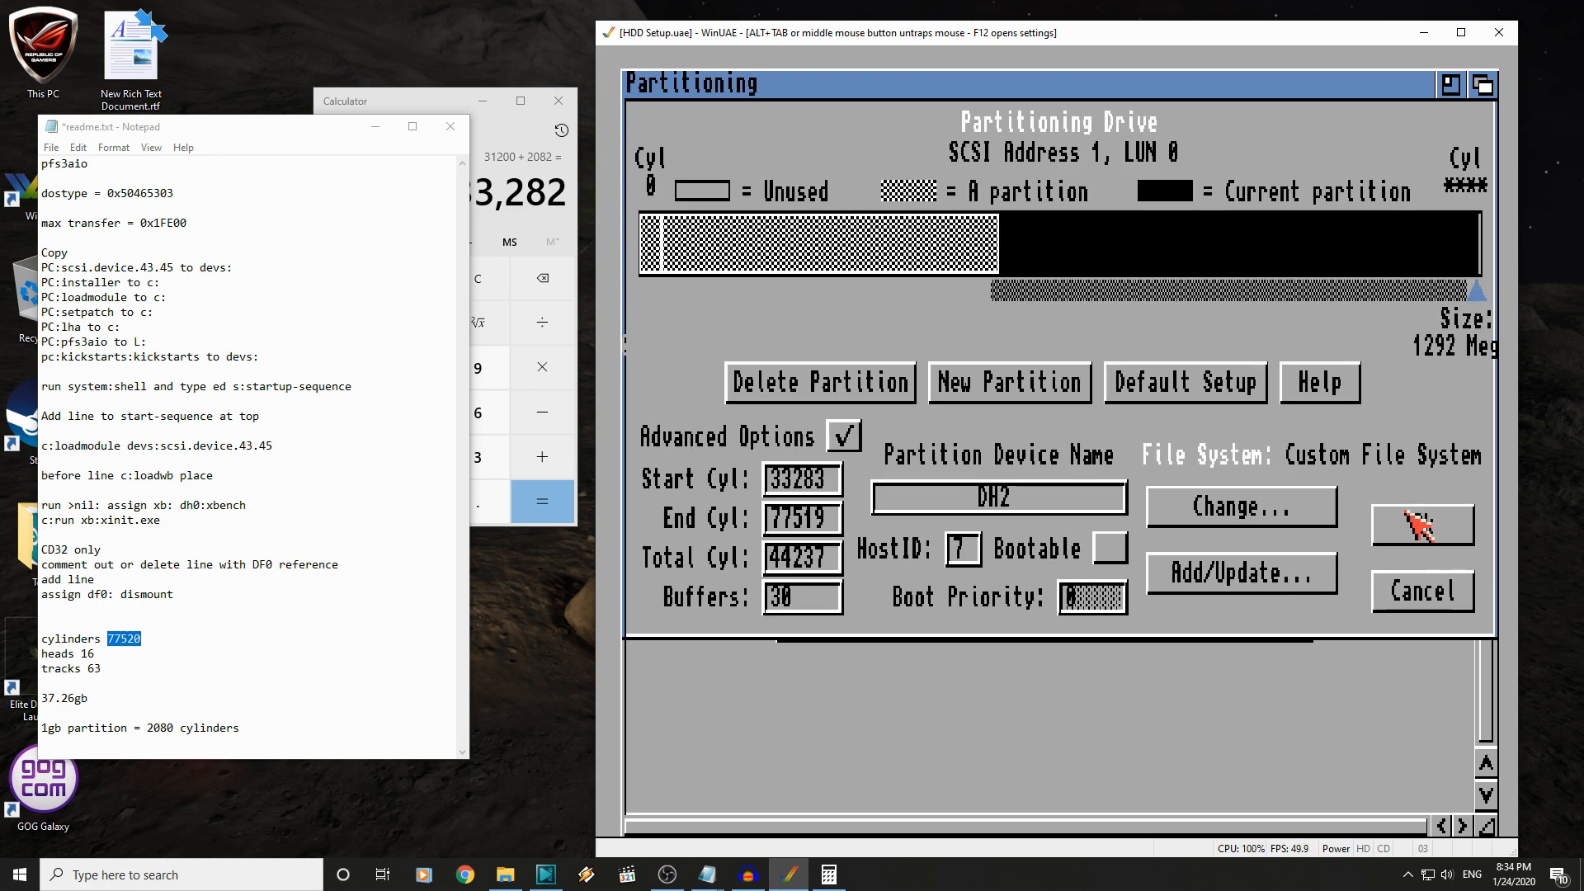
{"action": "left_click", "coordinate": [1422, 526]}
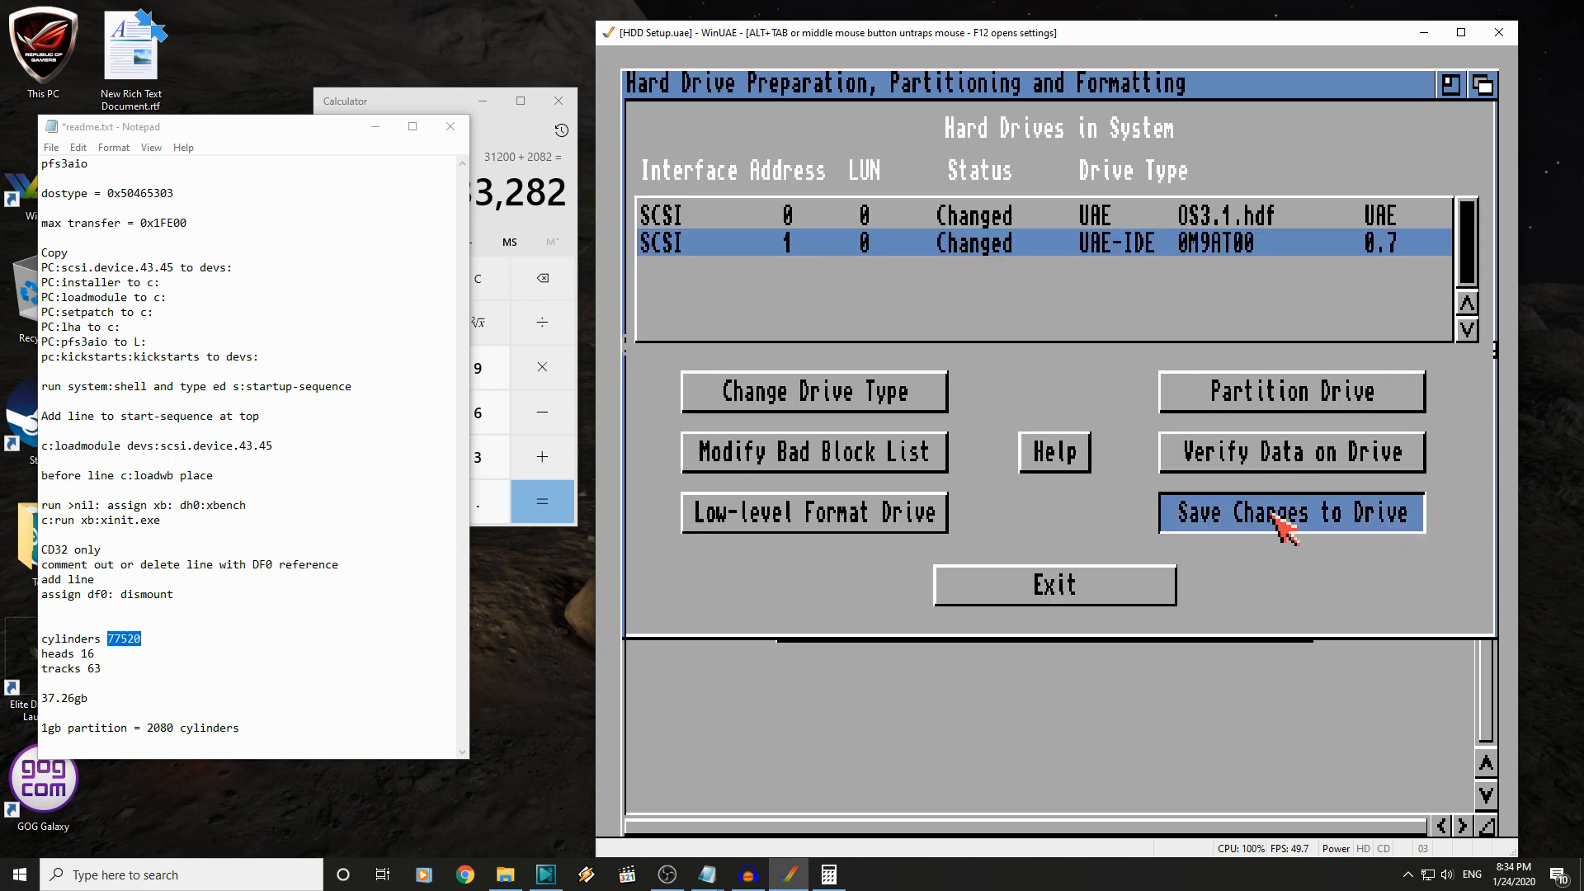
- Save pending changes to the real drive and the OS3.1 hardfile, then exit HDToolBox
{"action": "left_click", "coordinate": [1290, 512]}
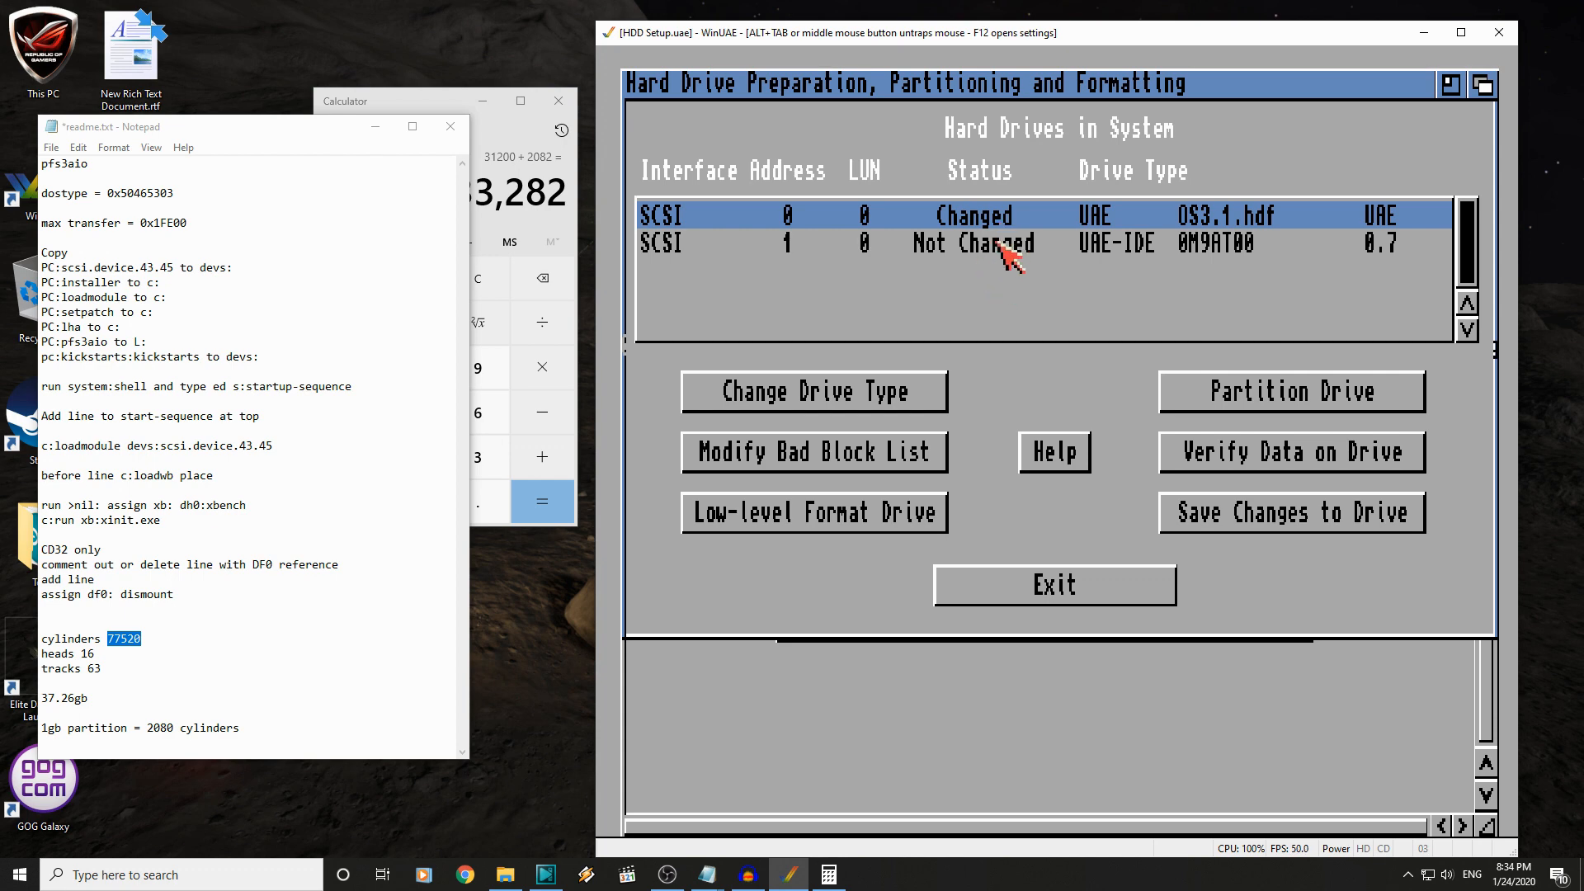
{"action": "mouse_move", "coordinate": [1025, 231]}
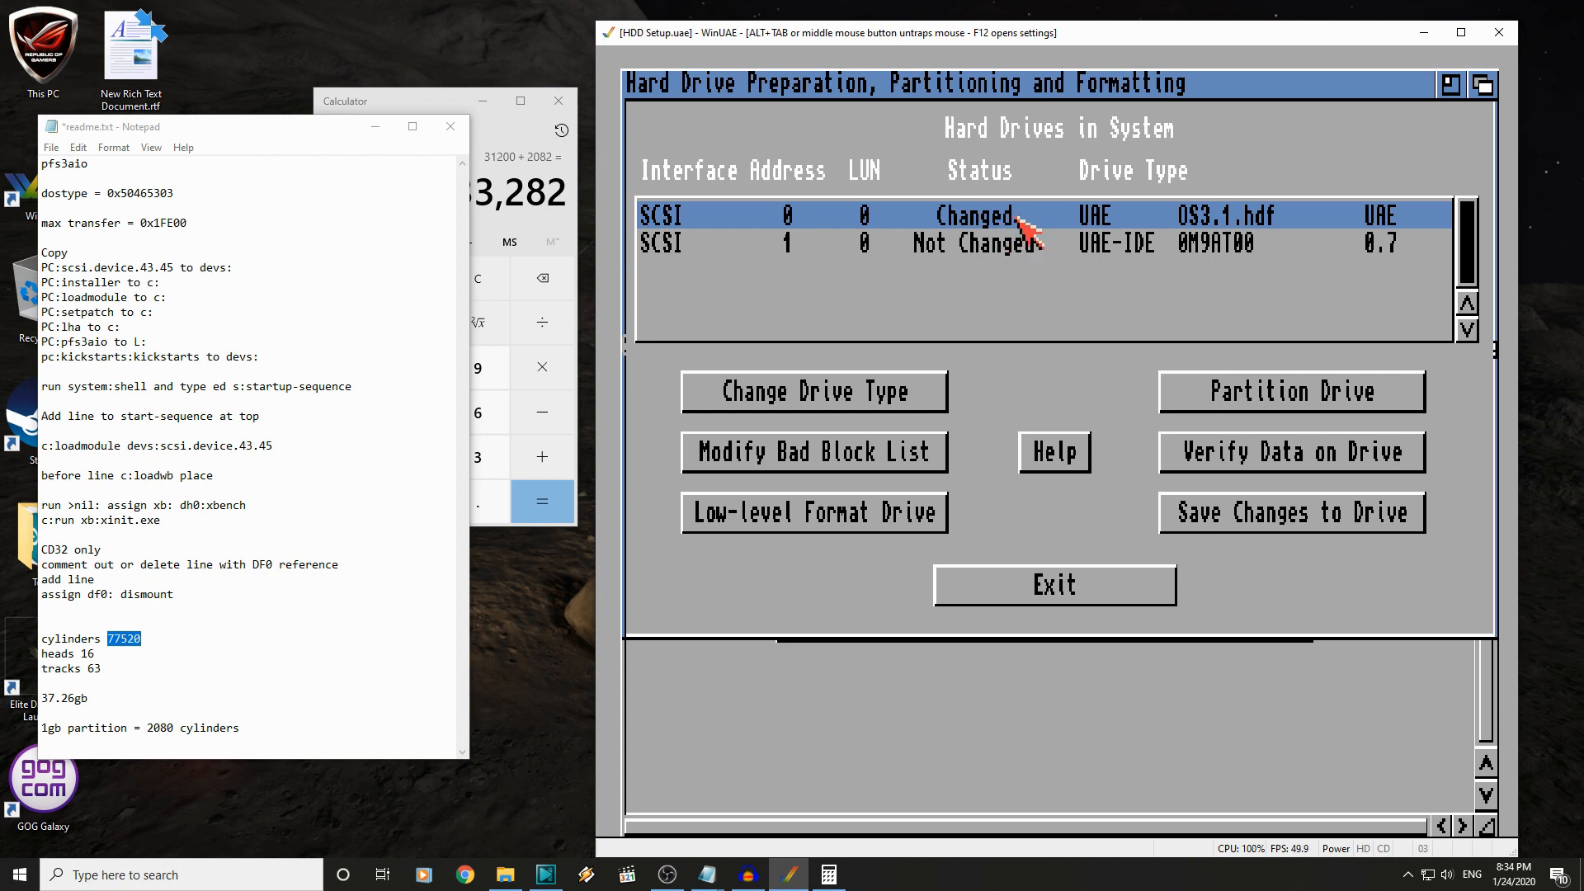
{"action": "left_click", "coordinate": [1291, 512]}
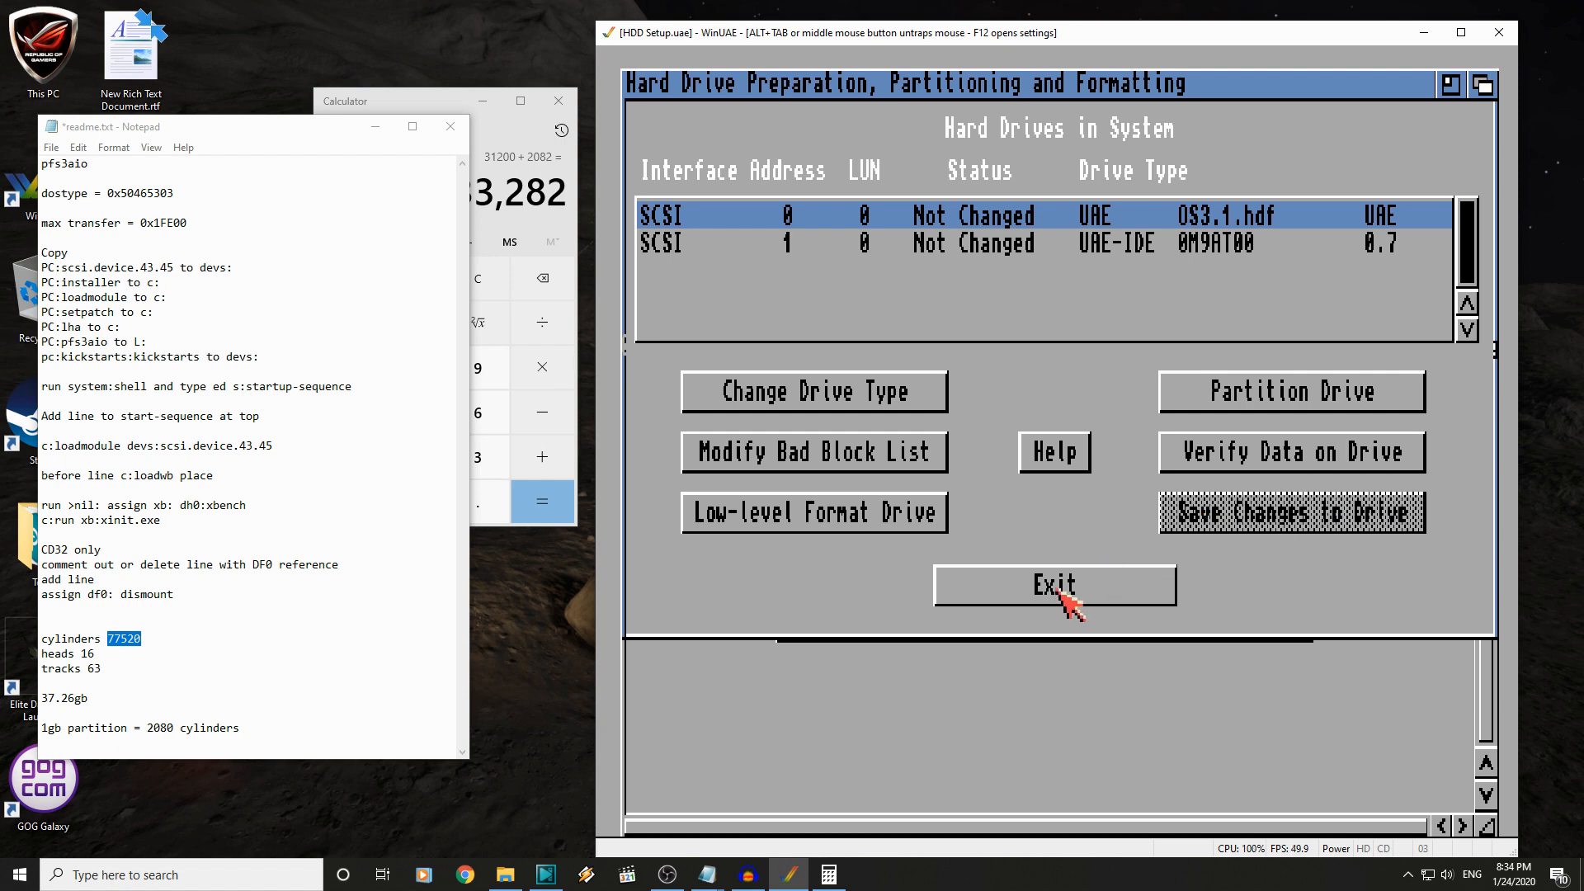
{"action": "left_click", "coordinate": [1054, 584]}
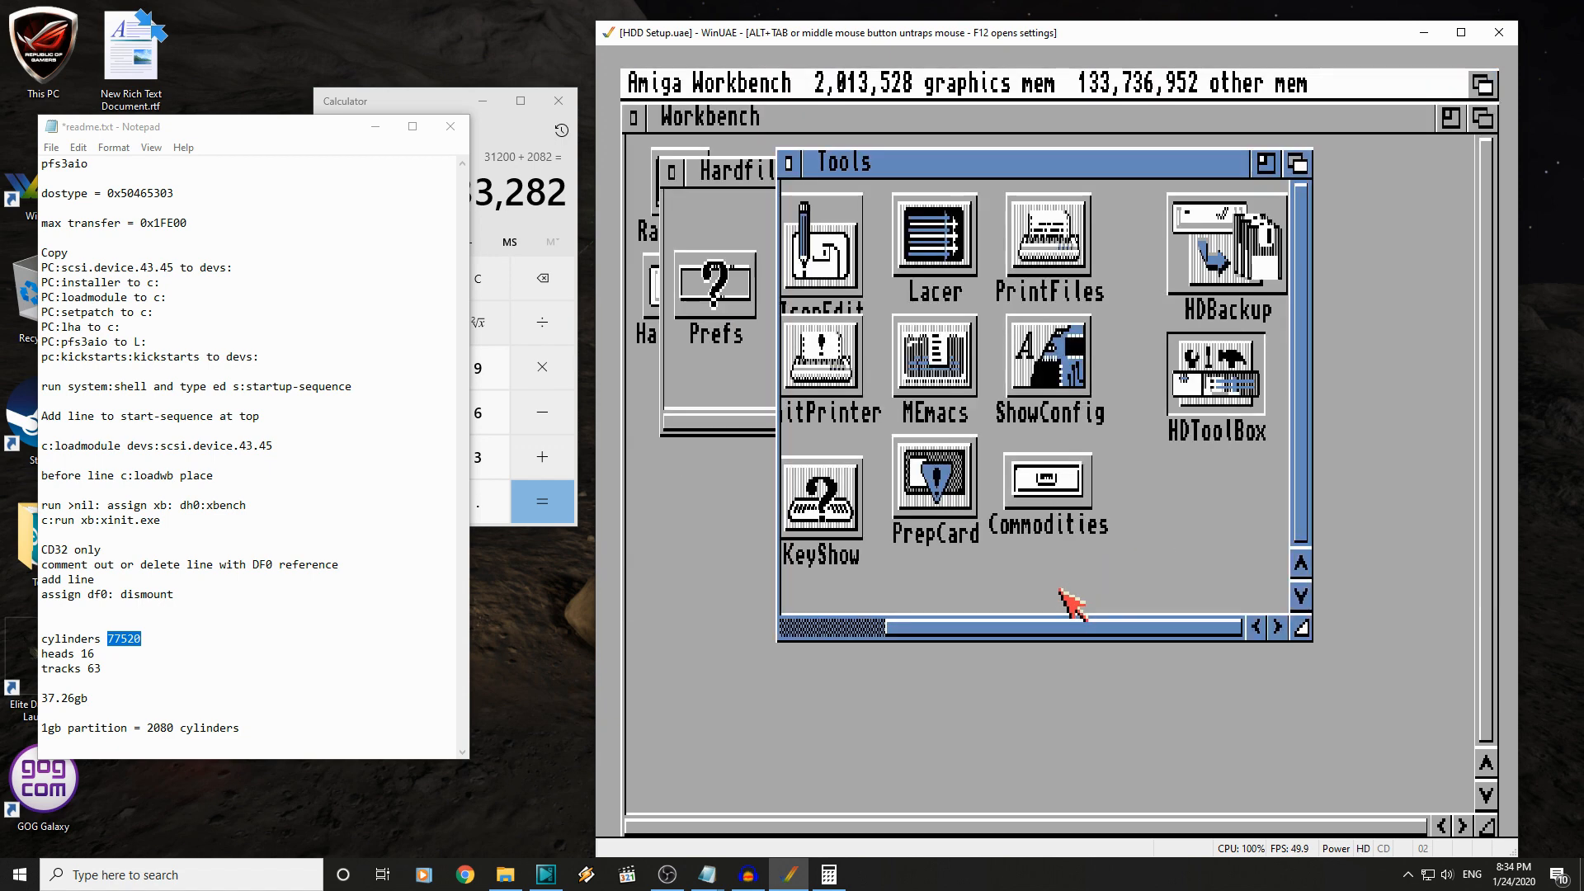
{"action": "mouse_move", "coordinate": [798, 187]}
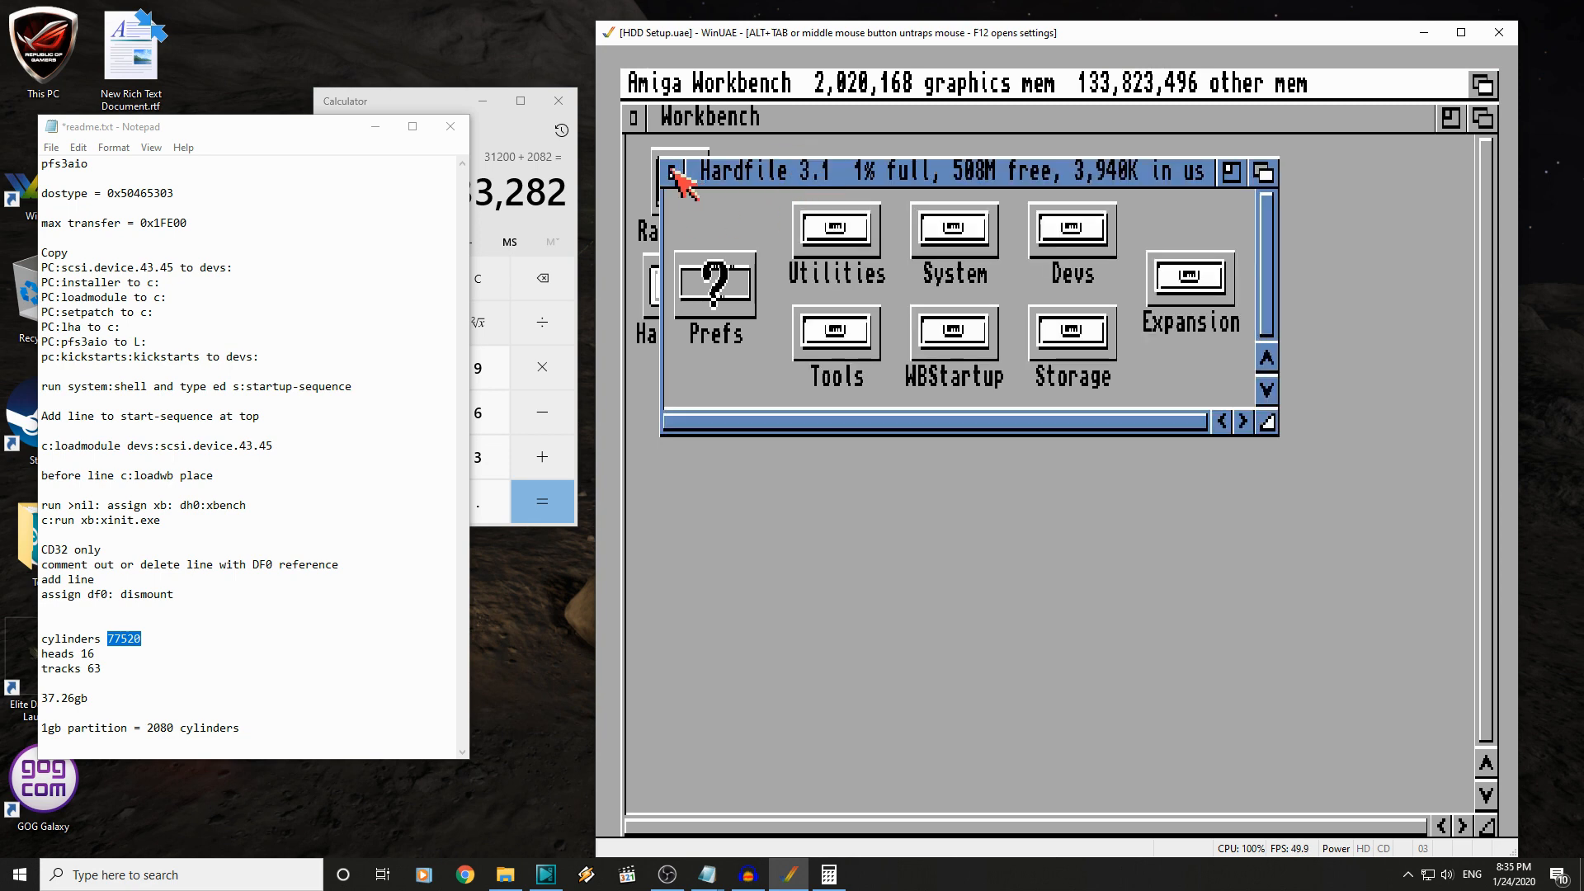
- Close the Hardfile 3.1 window, restart the Amiga, and select the unformatted DH0.1 partition
{"action": "left_click", "coordinate": [676, 171]}
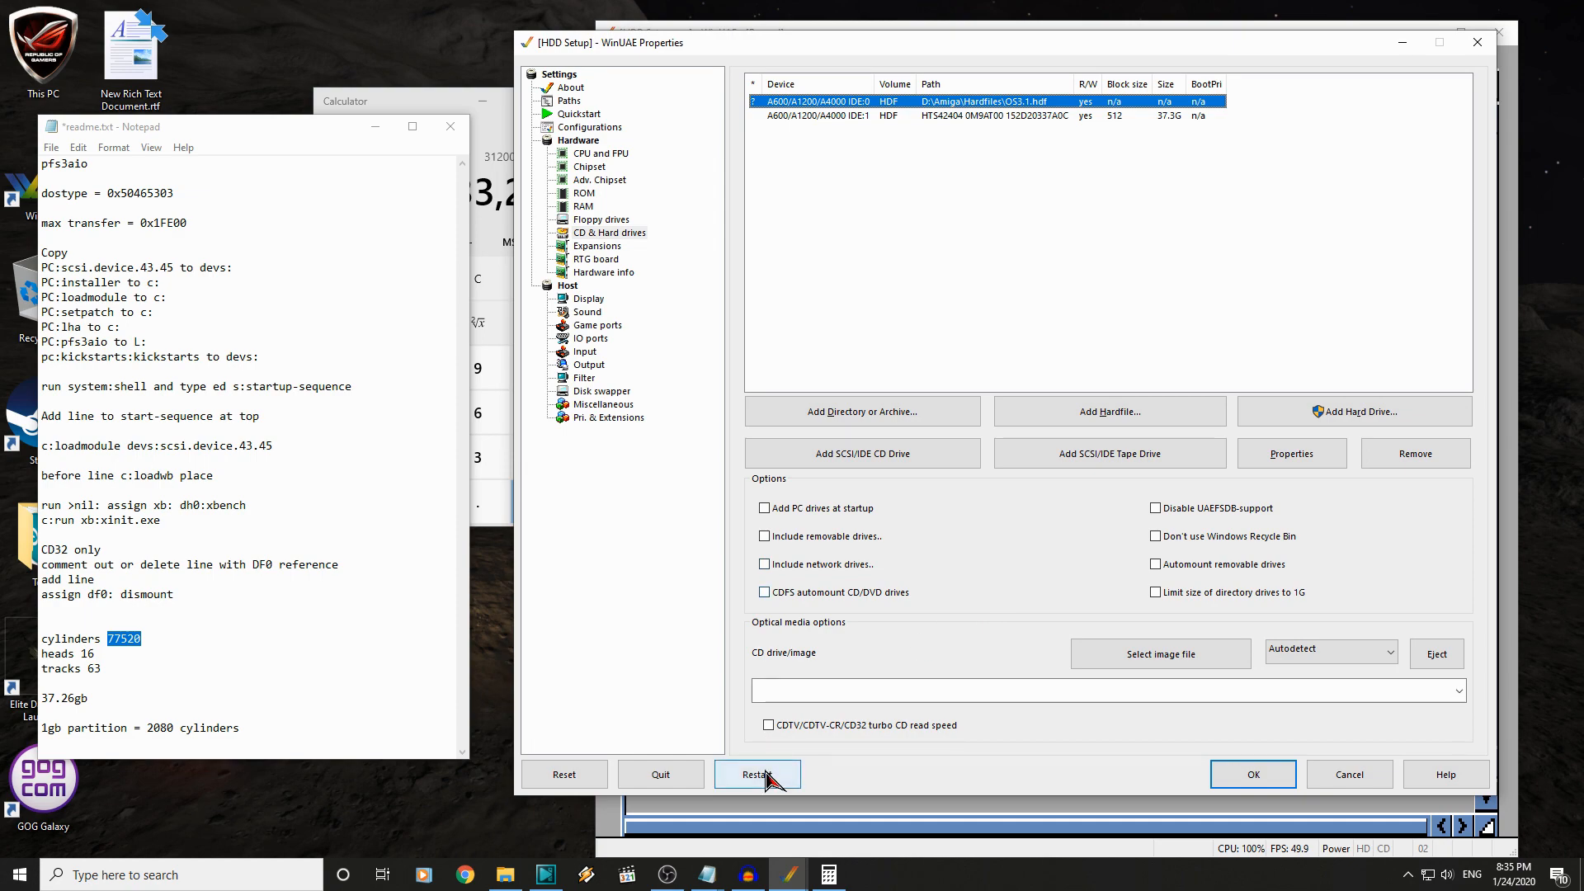
{"action": "left_click", "coordinate": [757, 773]}
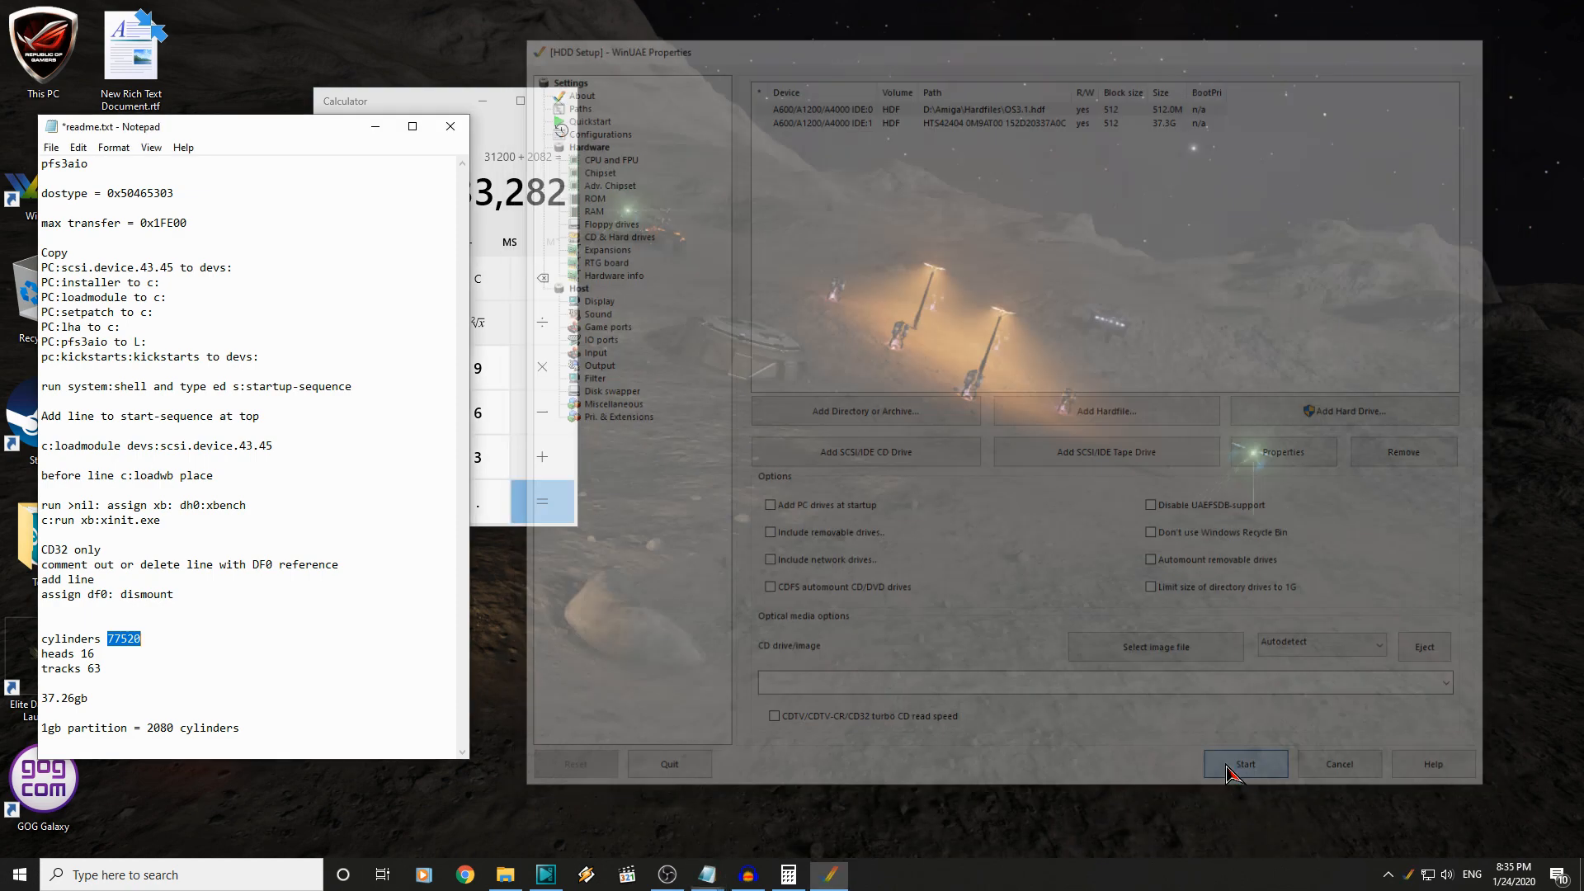
{"action": "left_click", "coordinate": [1245, 764]}
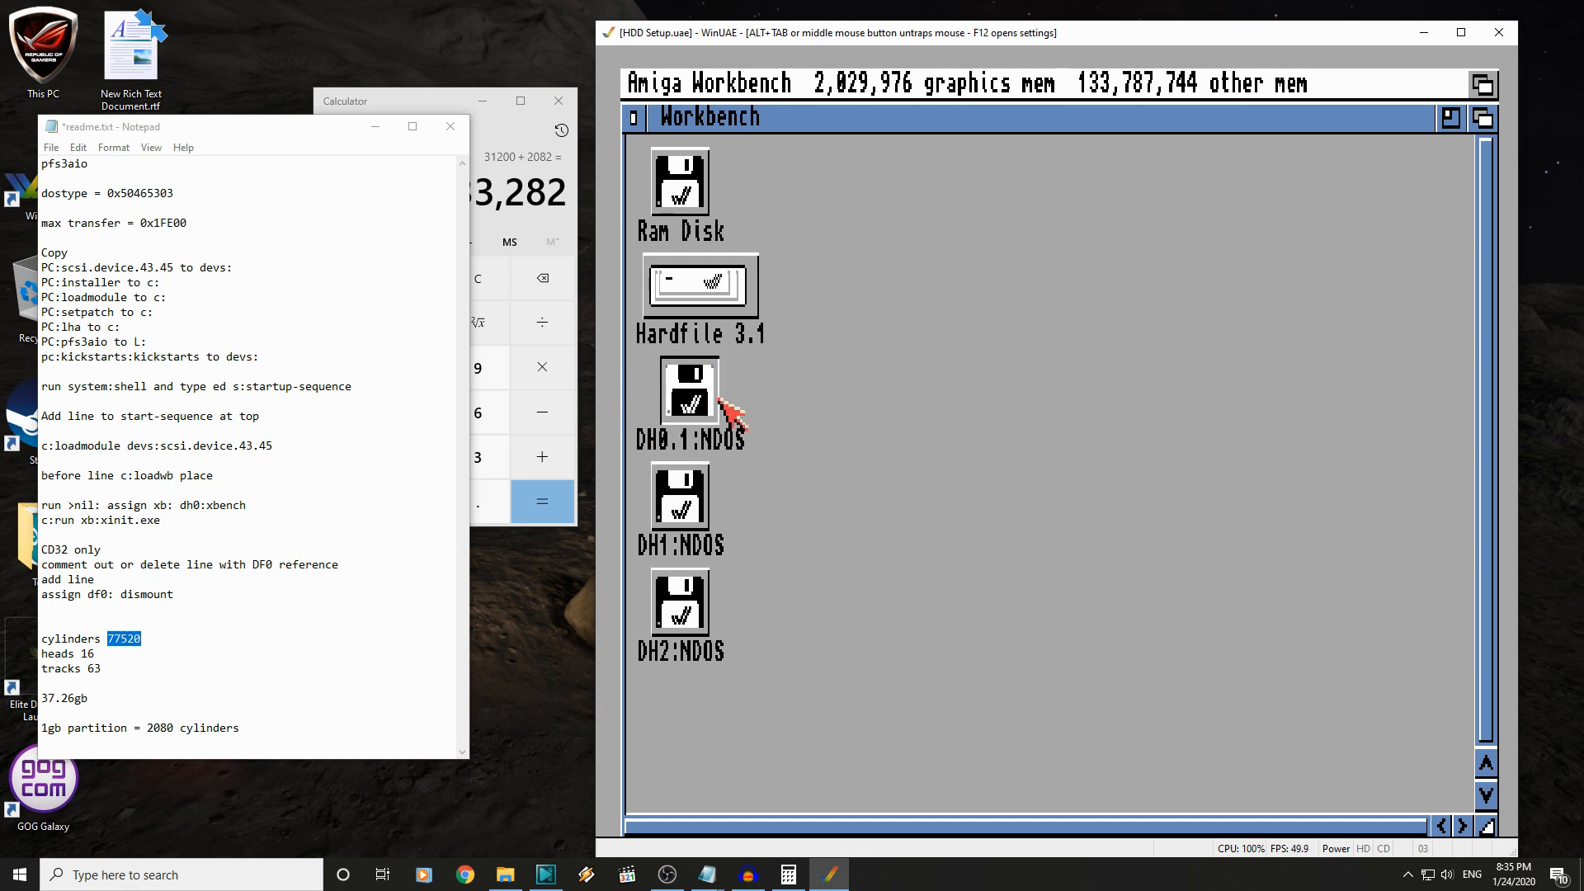
{"action": "left_click", "coordinate": [869, 82]}
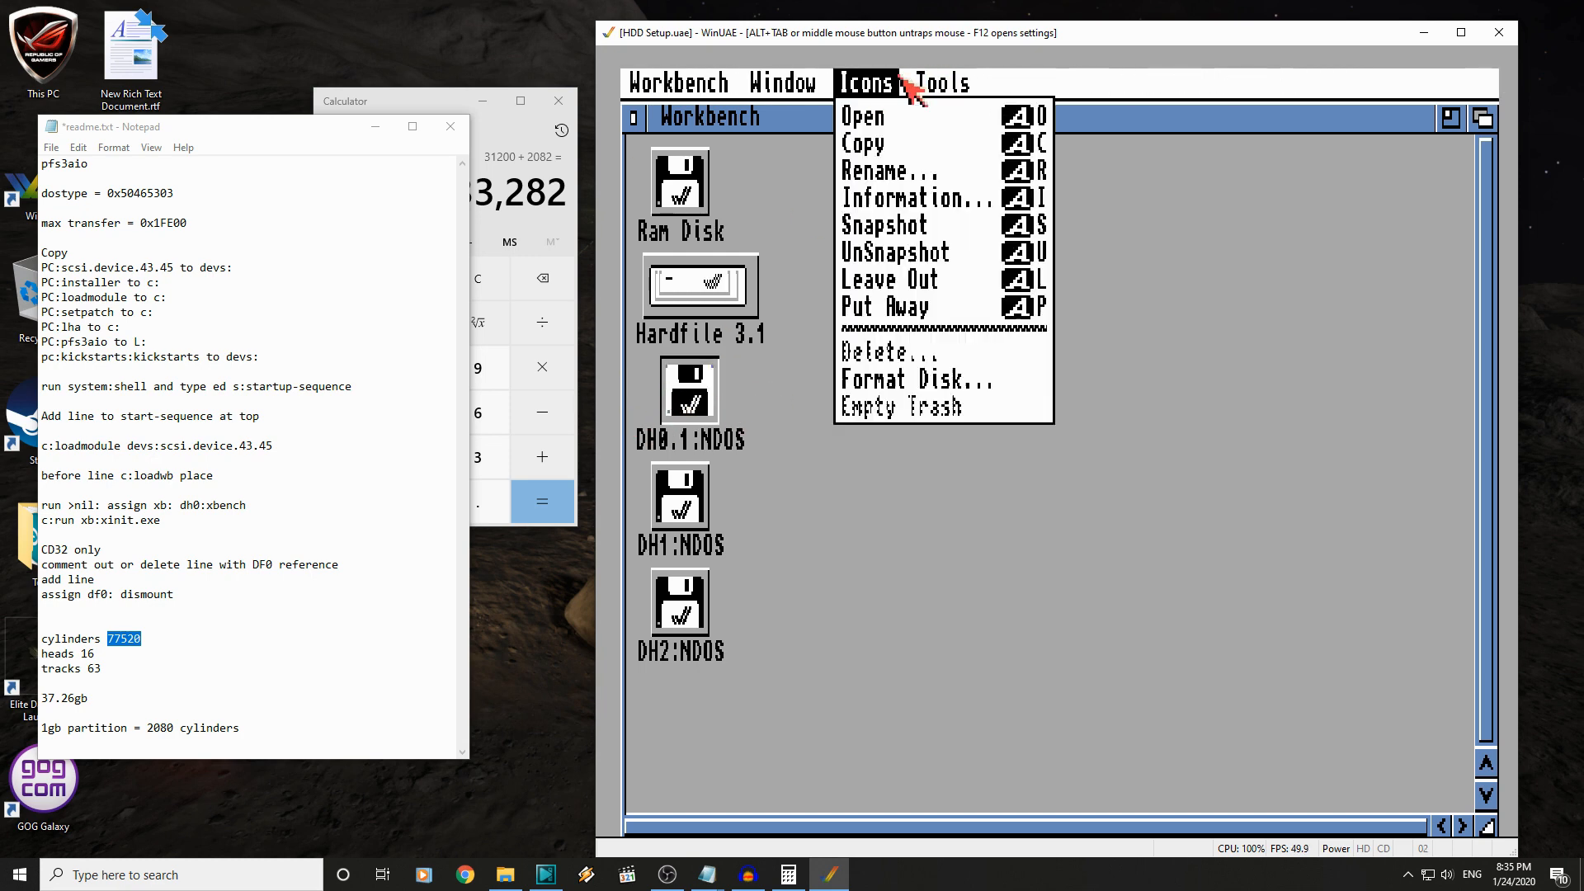
{"action": "mouse_move", "coordinate": [913, 378]}
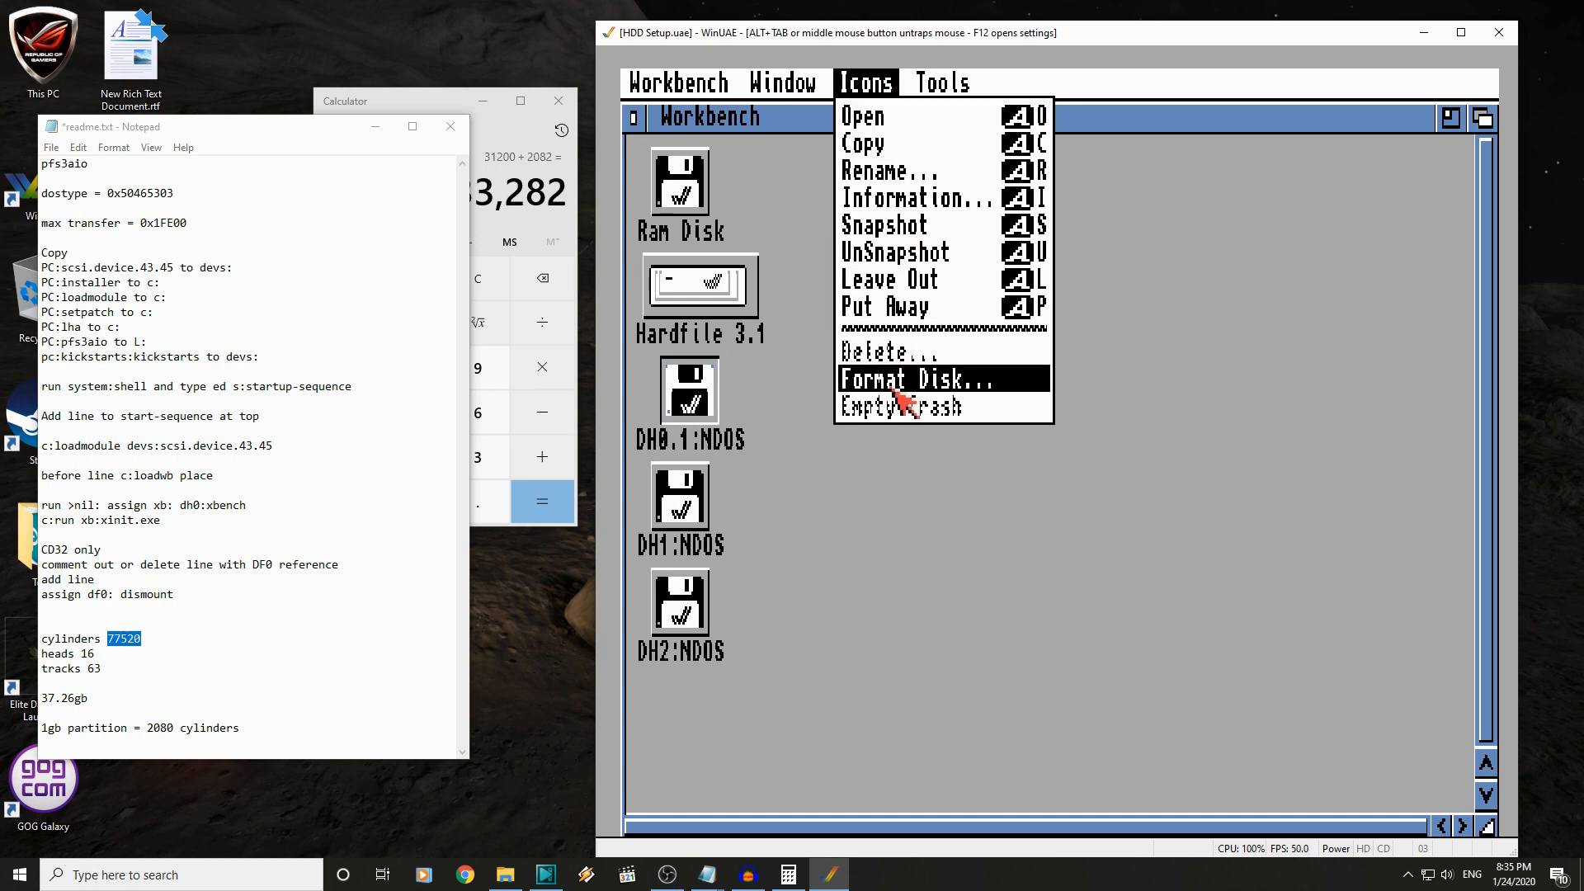
- Quick-format DH0.1 as OS3.1 and dismiss the PFS3 version notice
{"action": "left_click", "coordinate": [916, 379]}
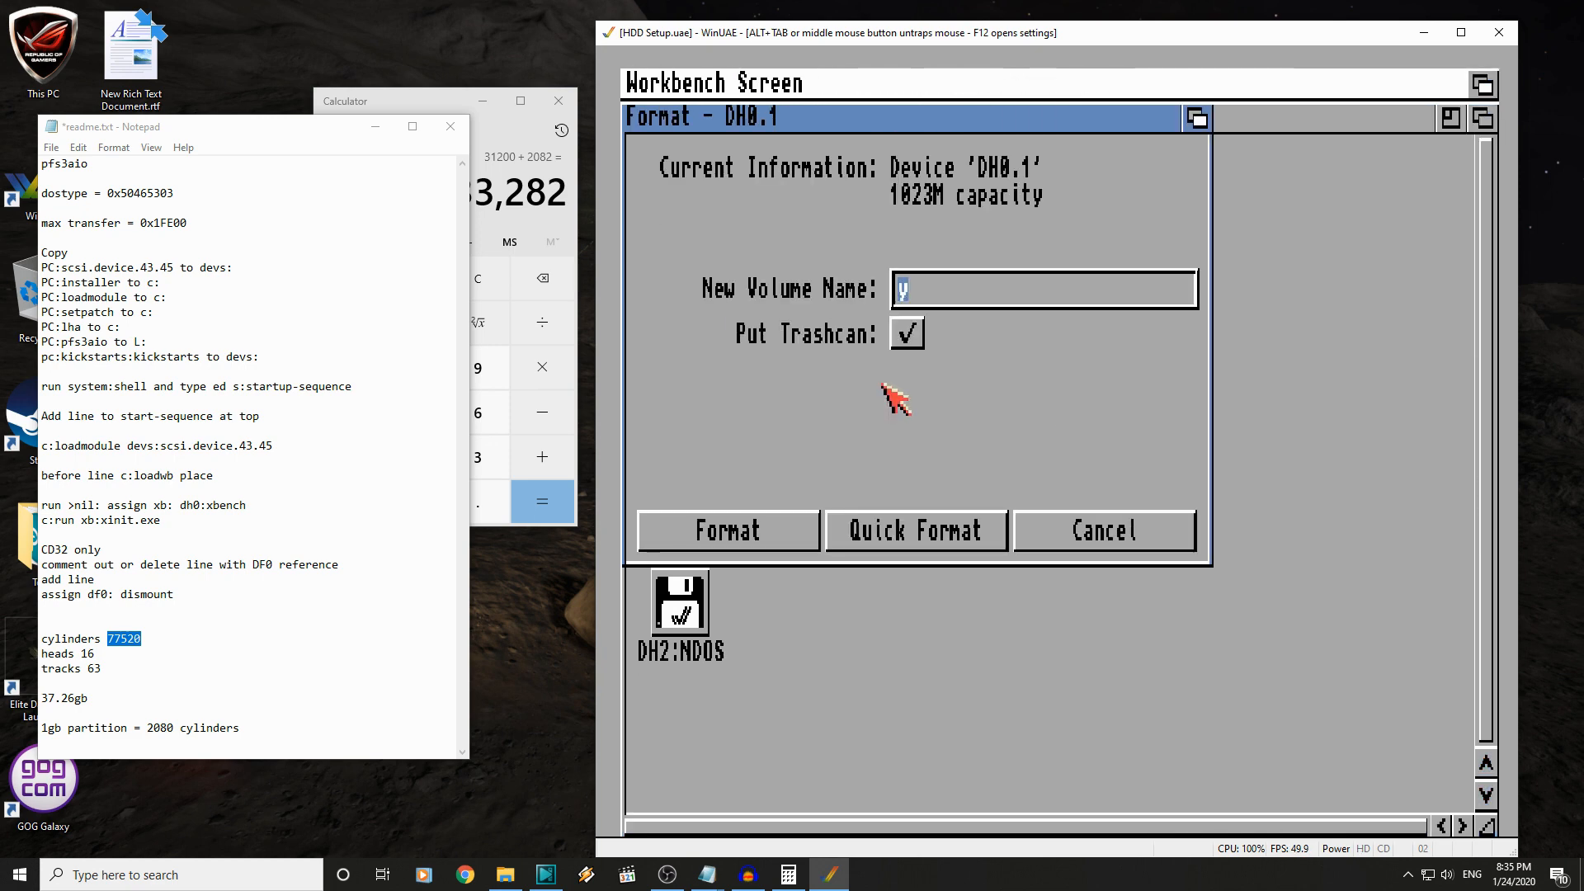
{"action": "type", "text": "OS3"}
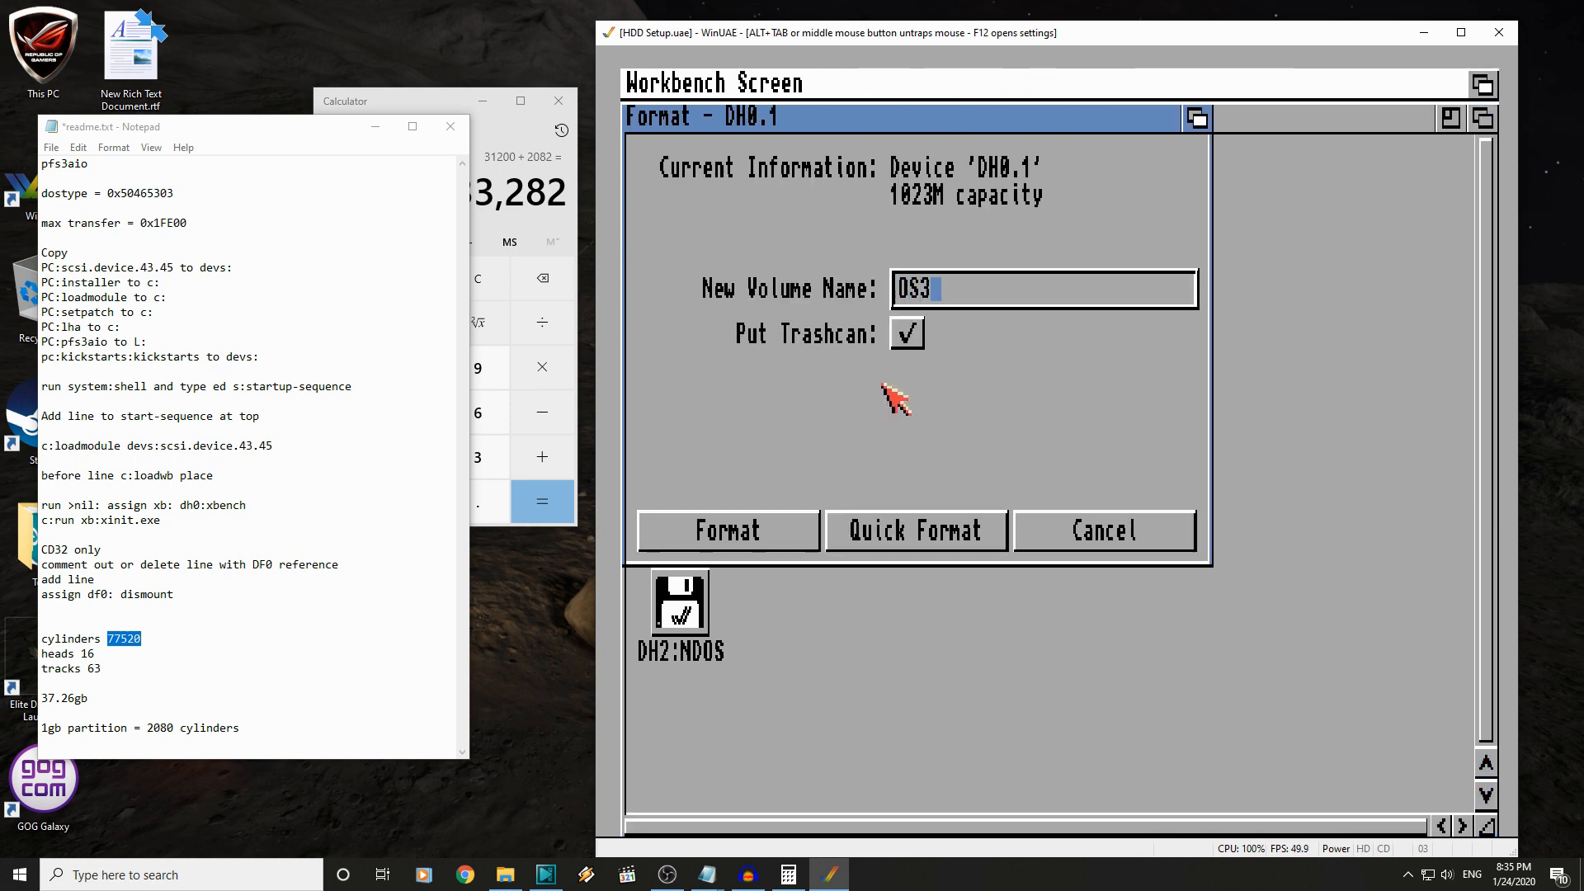
{"action": "type", "text": ".1"}
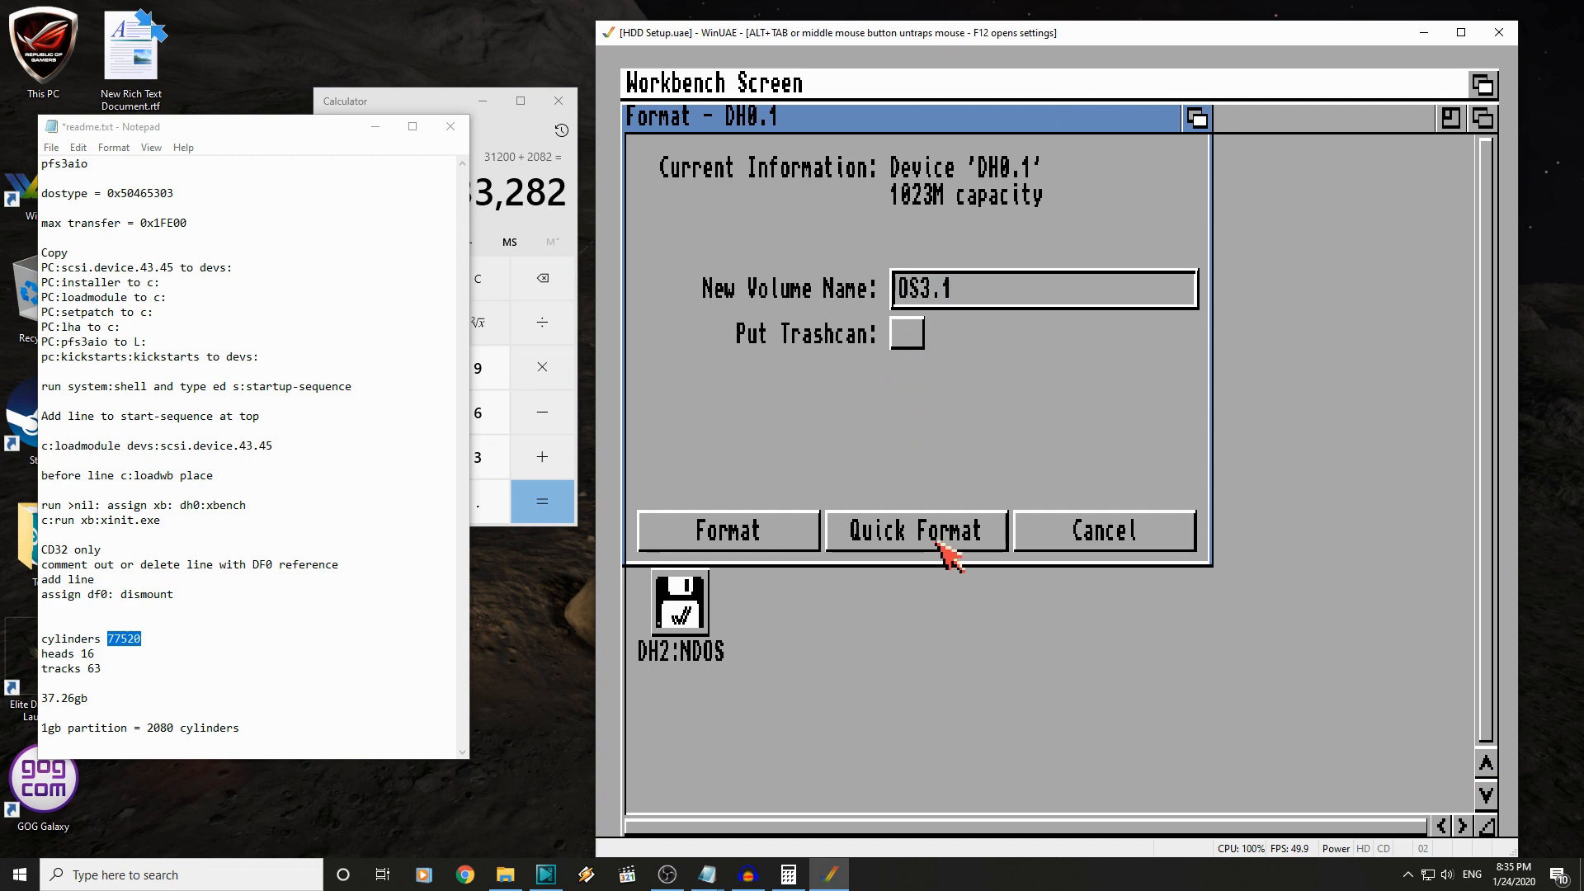
{"action": "left_click", "coordinate": [914, 529]}
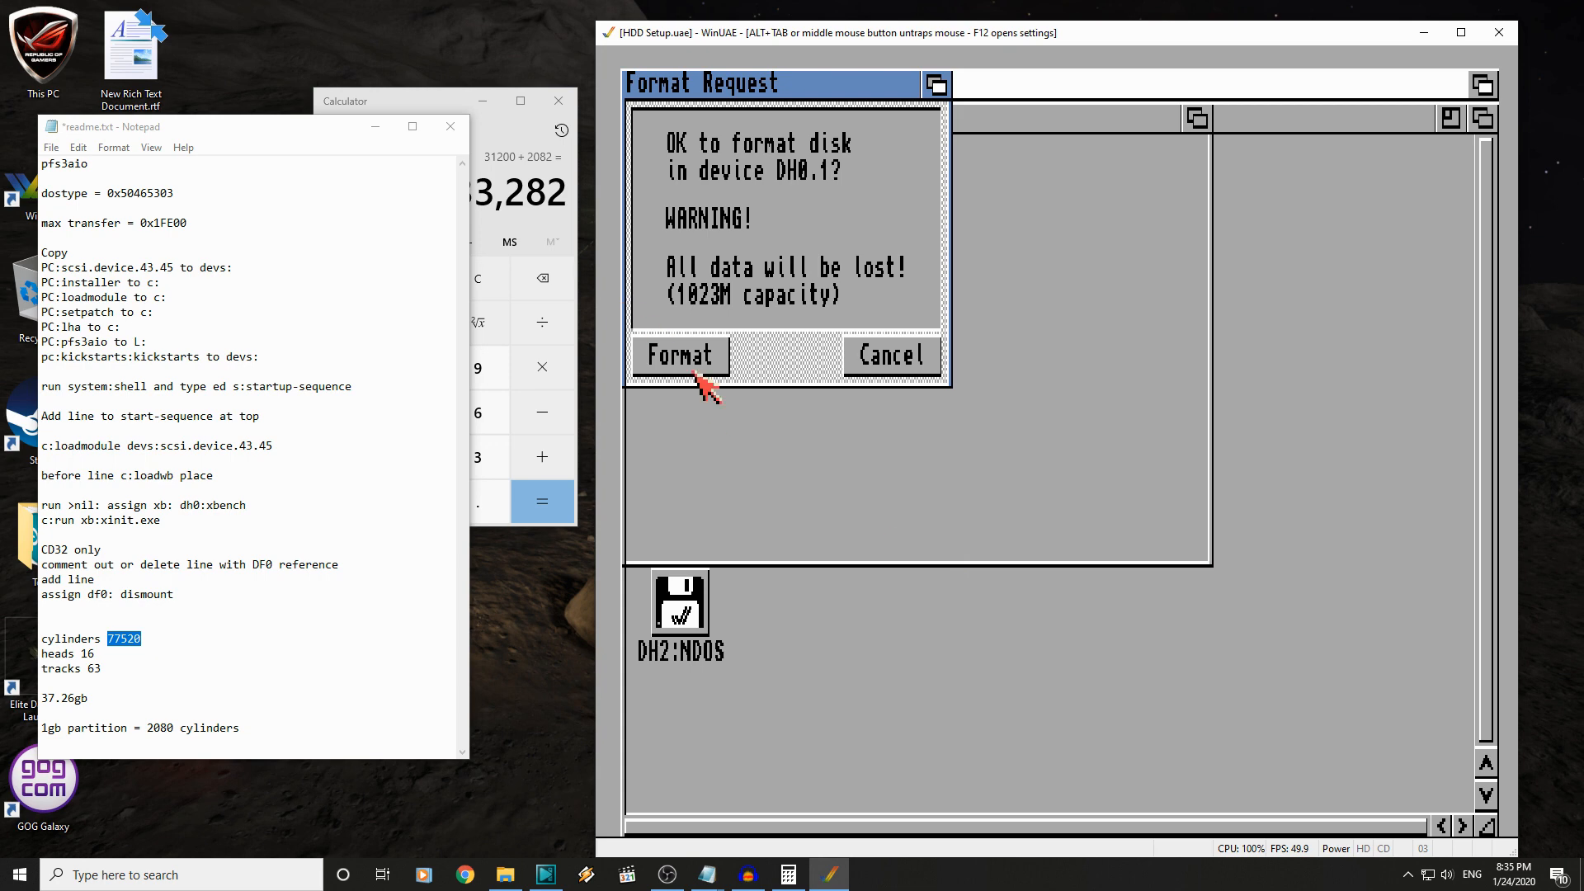
{"action": "left_click", "coordinate": [679, 355]}
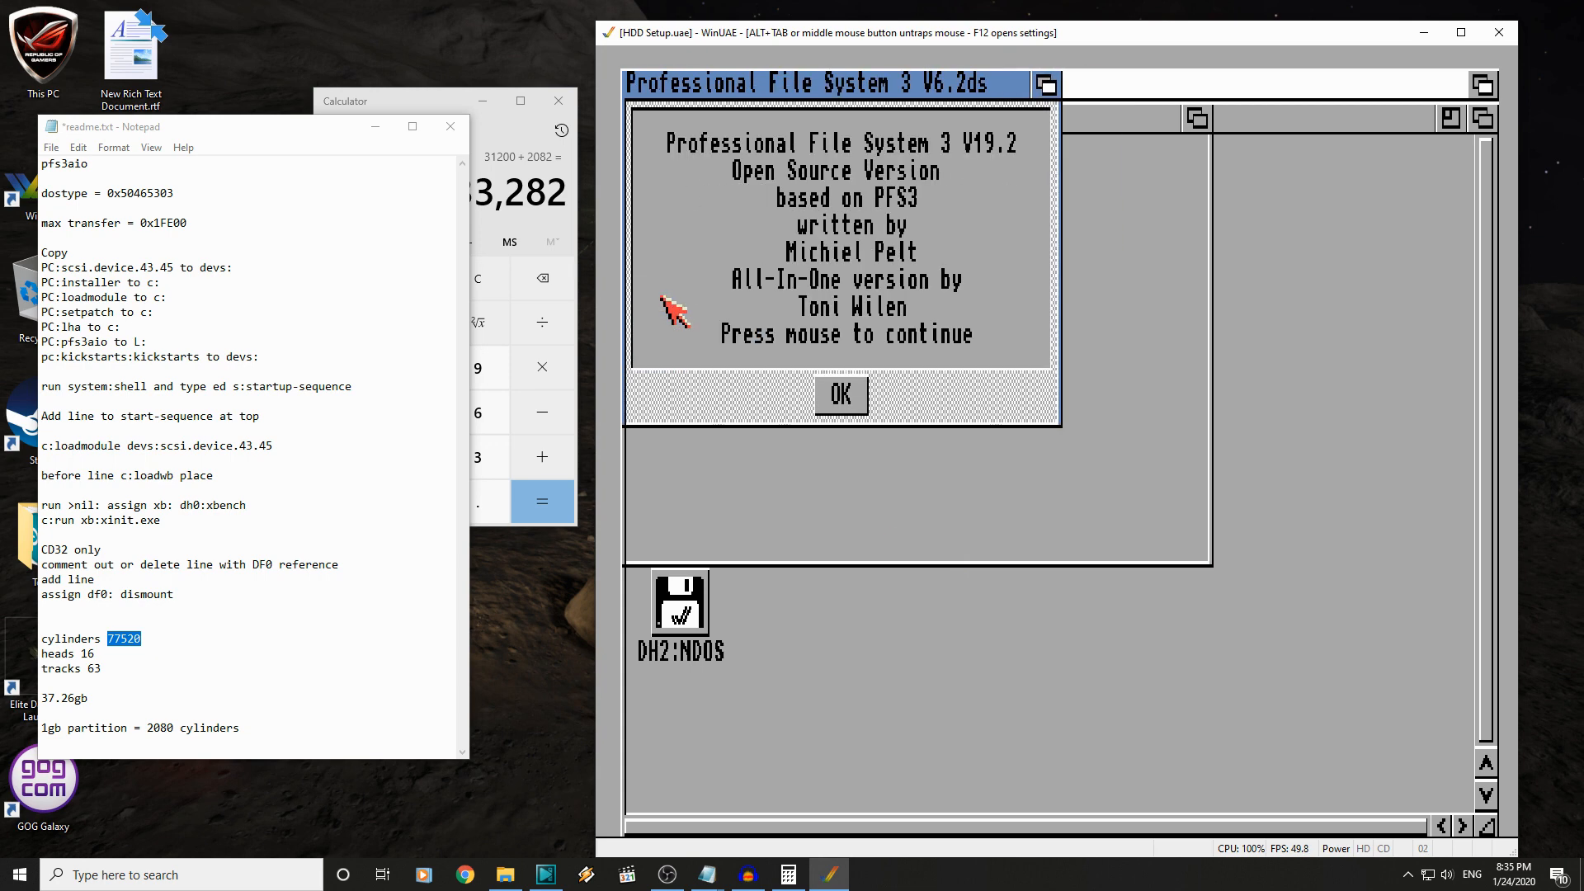
{"action": "left_click", "coordinate": [840, 395]}
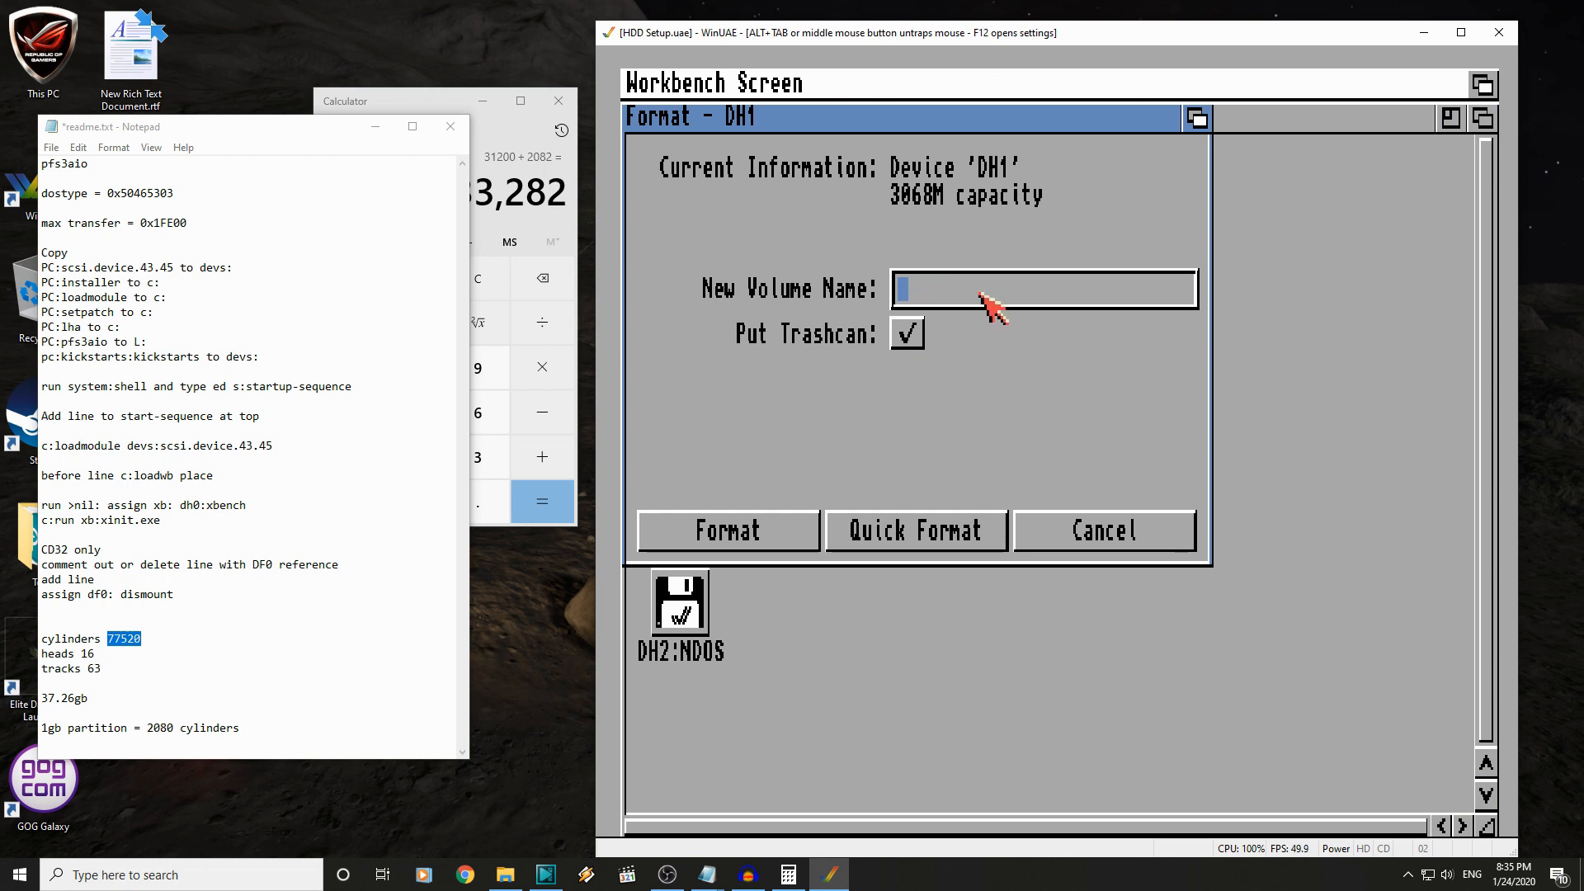
- Quick-format DH1 as WHDLoad without a trashcan and dismiss the PFS3 notice
{"action": "type", "text": "WHDLoad"}
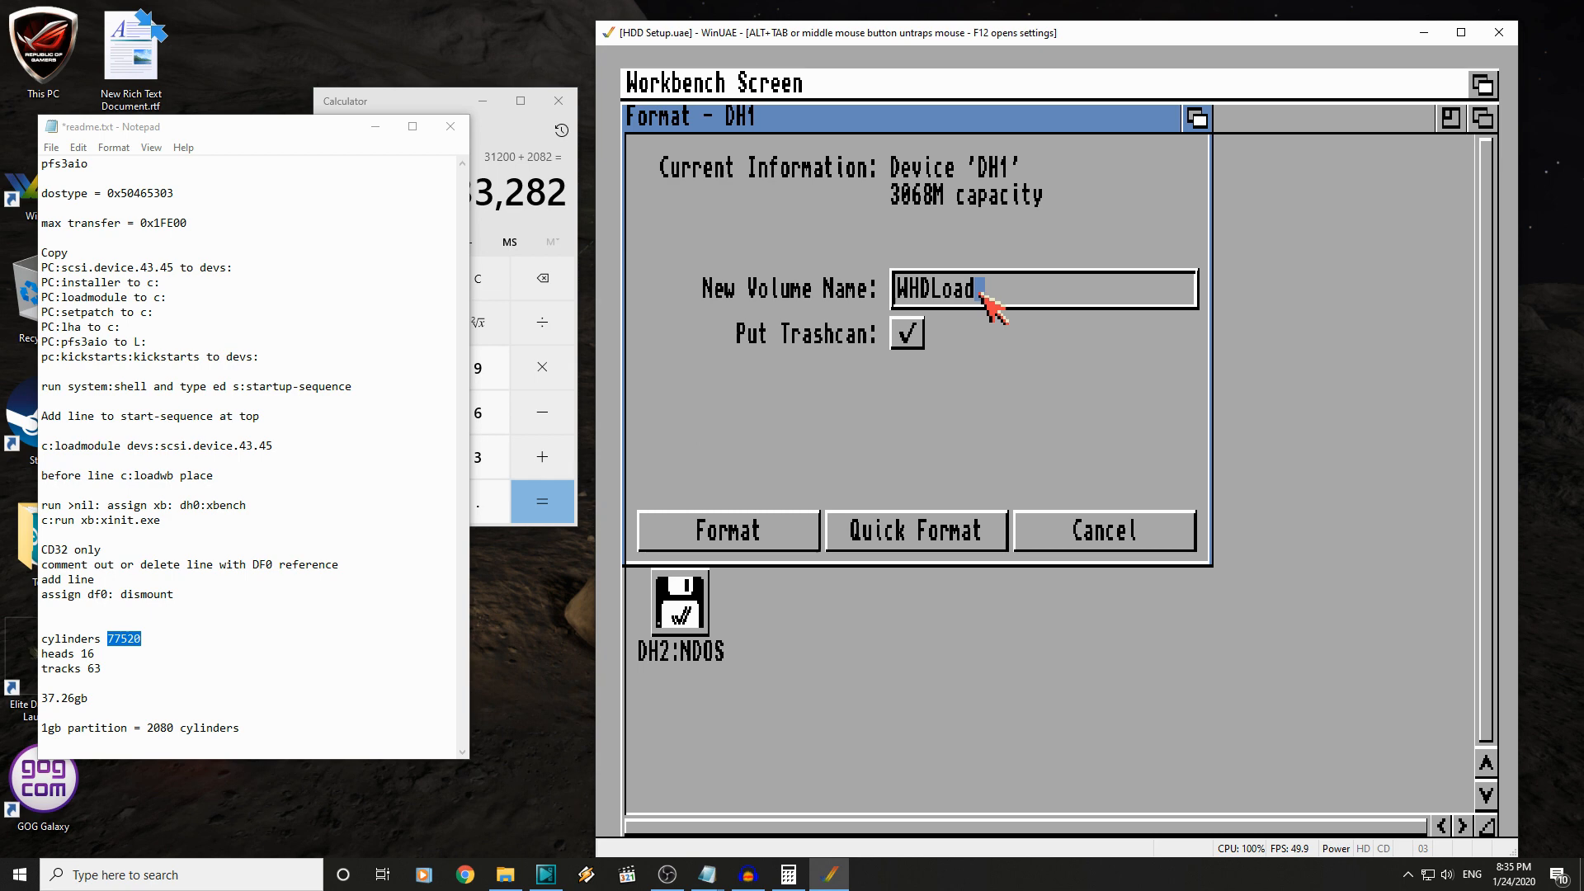
{"action": "left_click", "coordinate": [905, 334]}
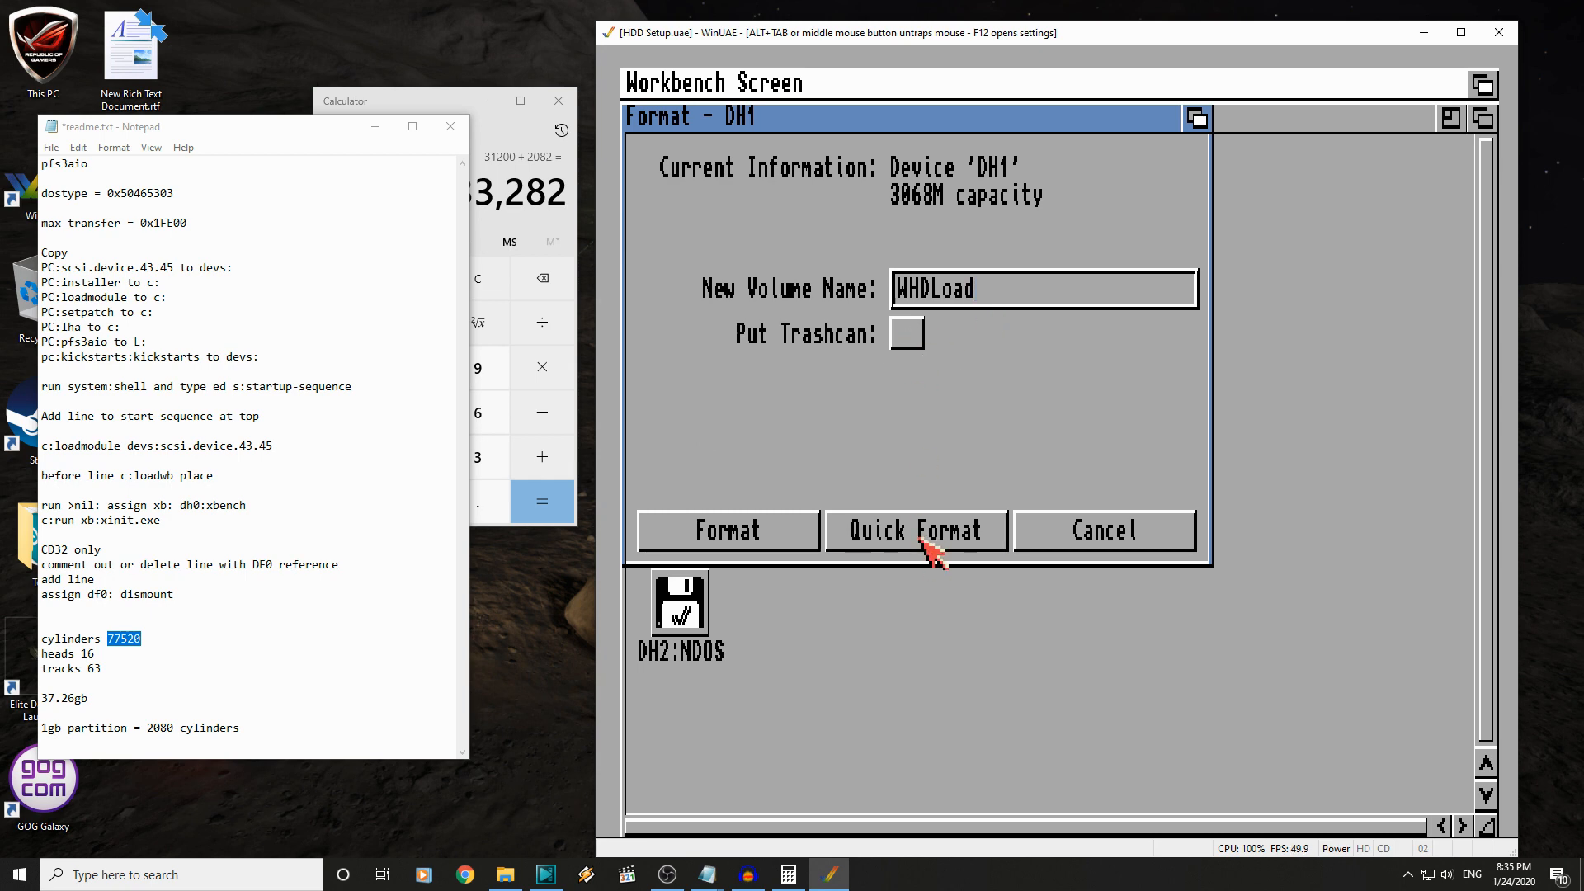
{"action": "left_click", "coordinate": [914, 530]}
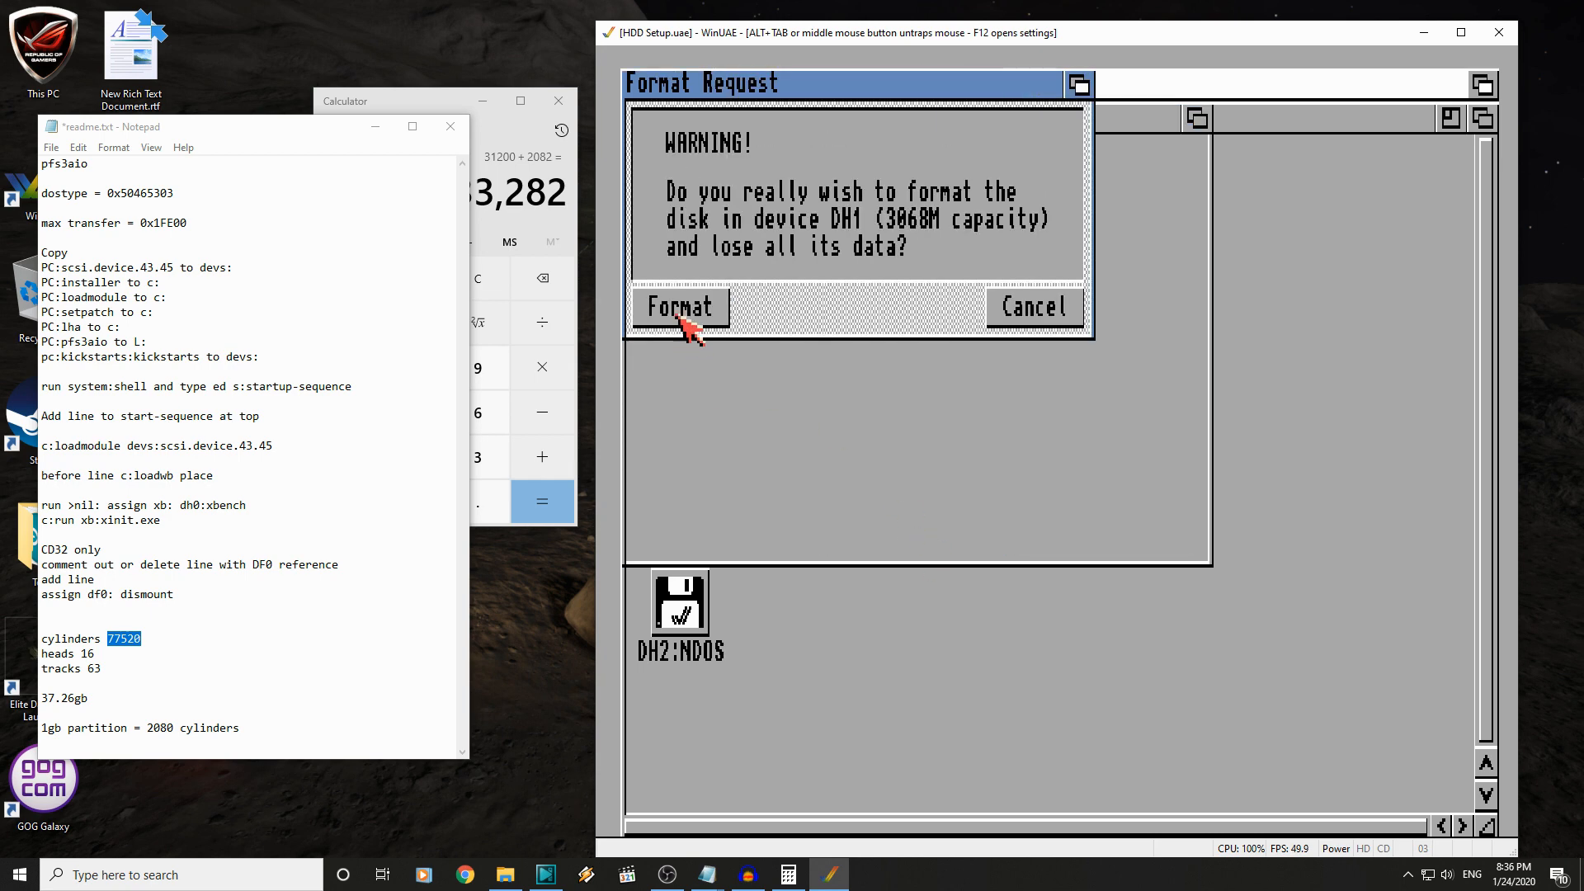
{"action": "mouse_move", "coordinate": [1093, 230]}
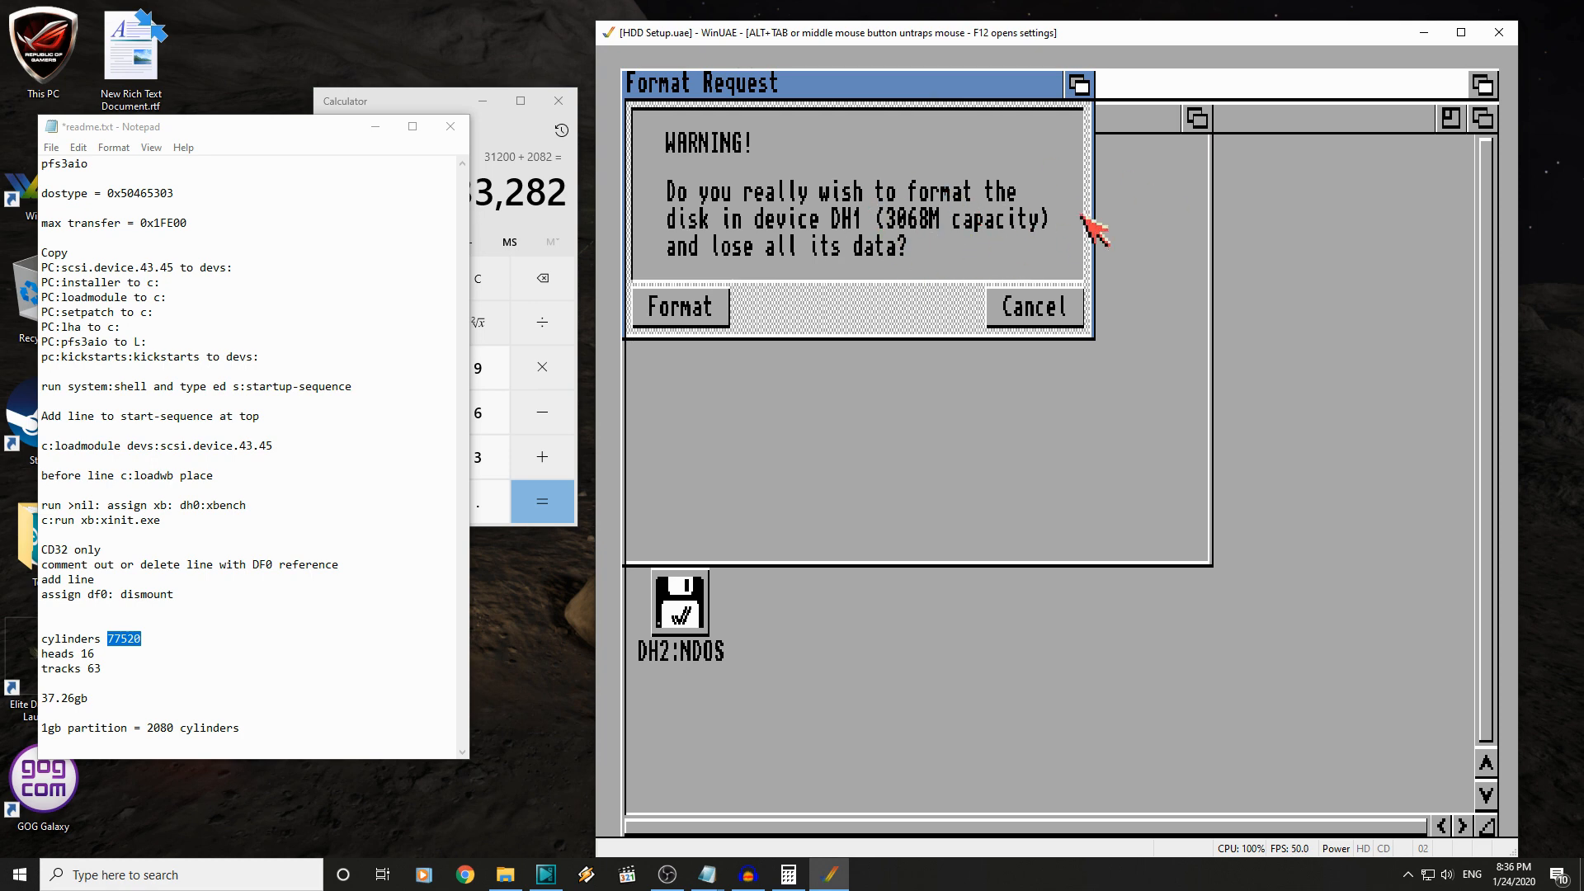
{"action": "left_click", "coordinate": [679, 307]}
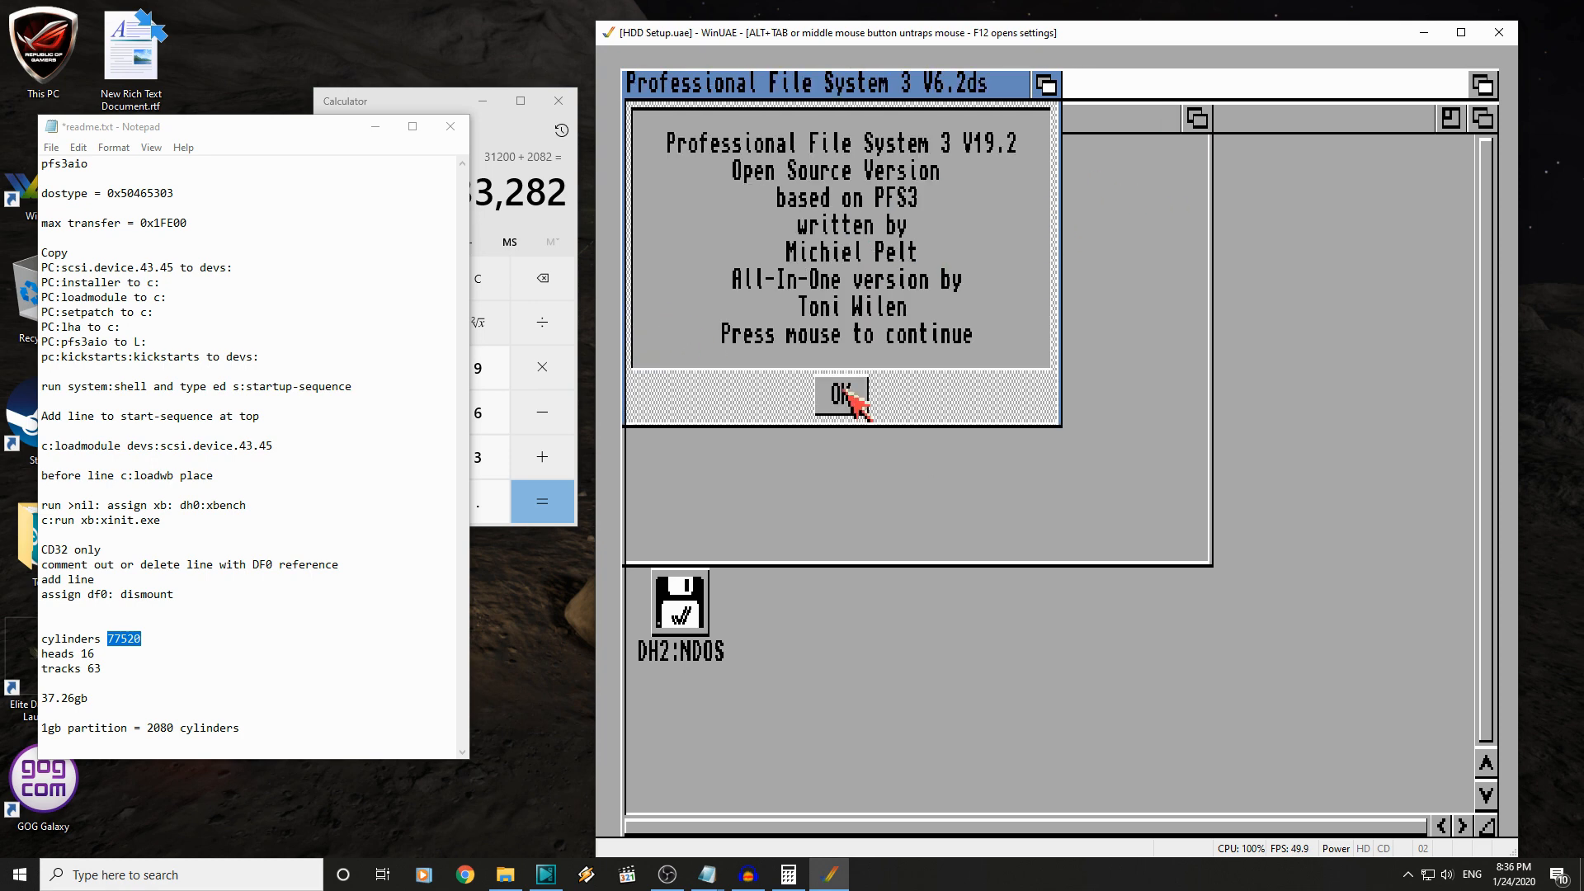
{"action": "left_click", "coordinate": [842, 395]}
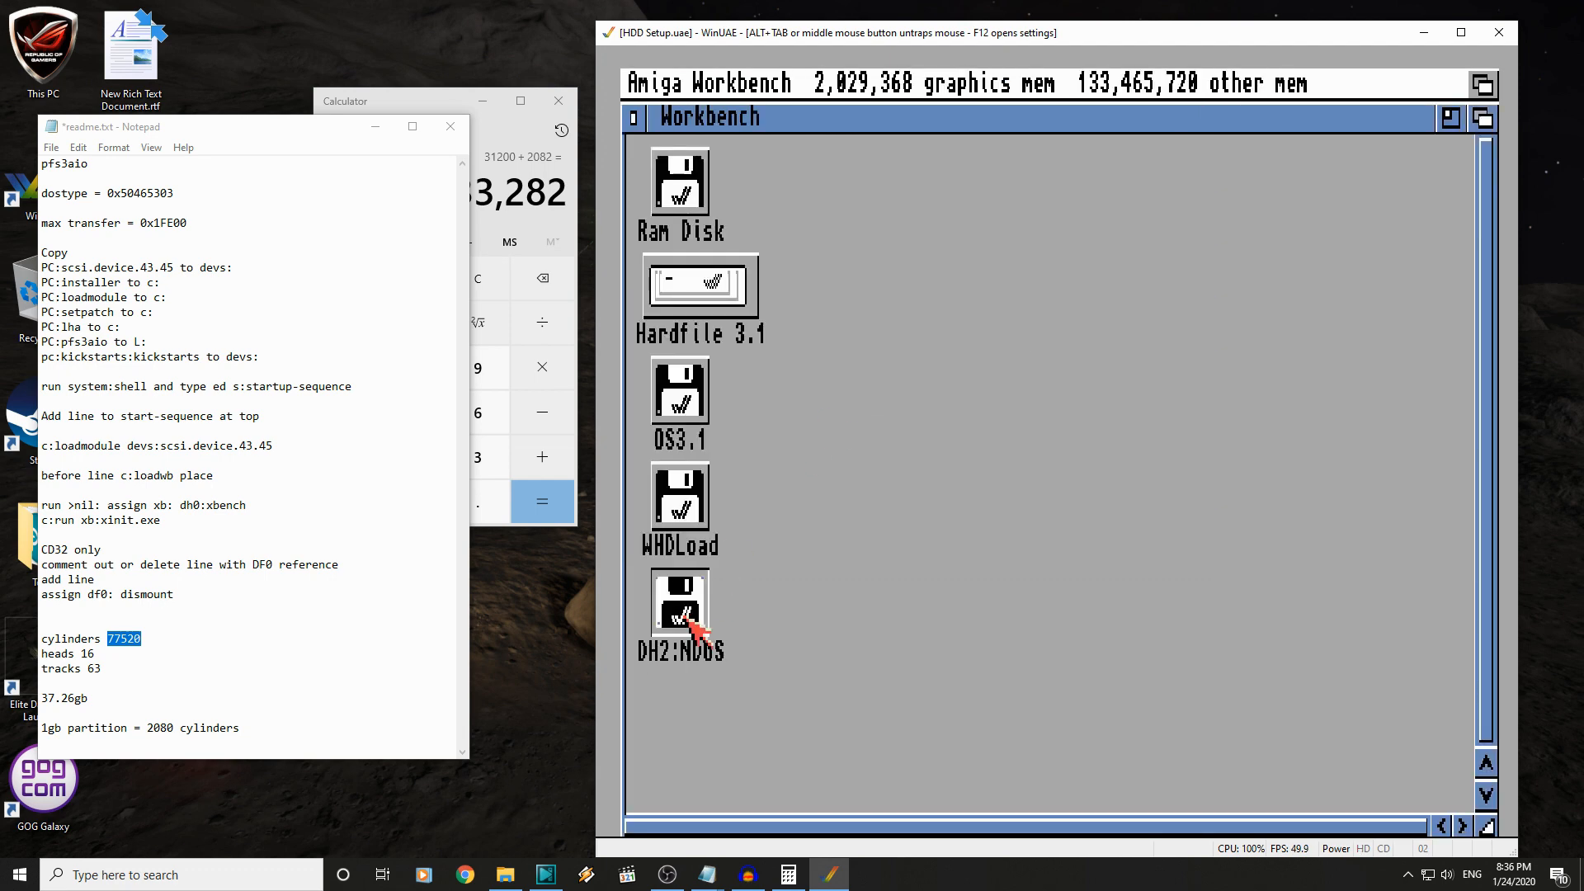
- Select DH2 and quick-format it as Files without a trashcan
{"action": "left_click", "coordinate": [865, 81]}
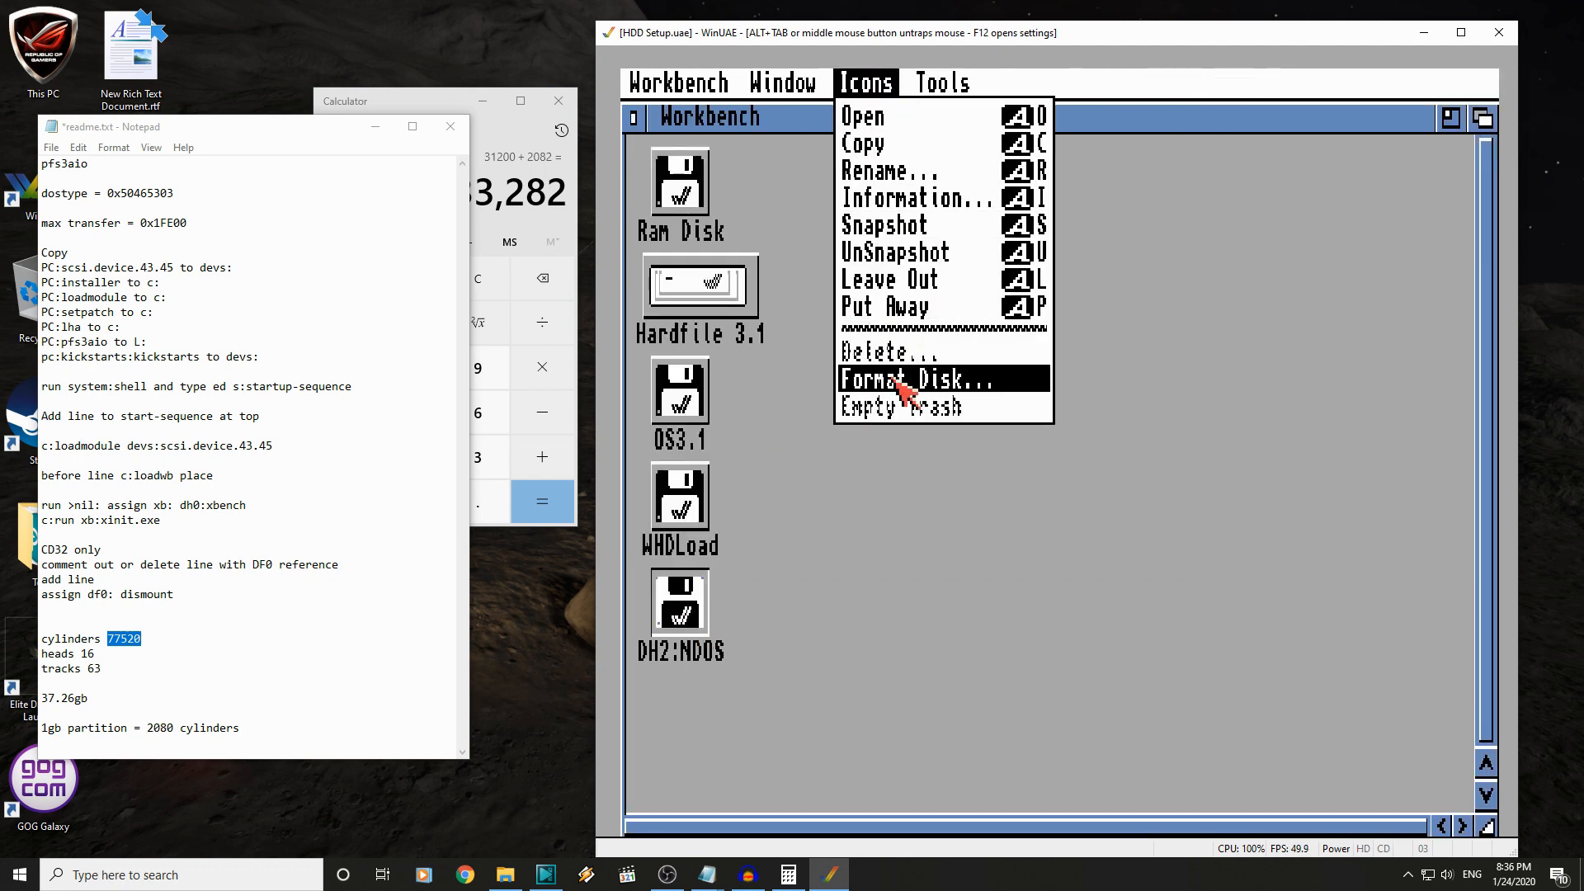
{"action": "left_click", "coordinate": [914, 379]}
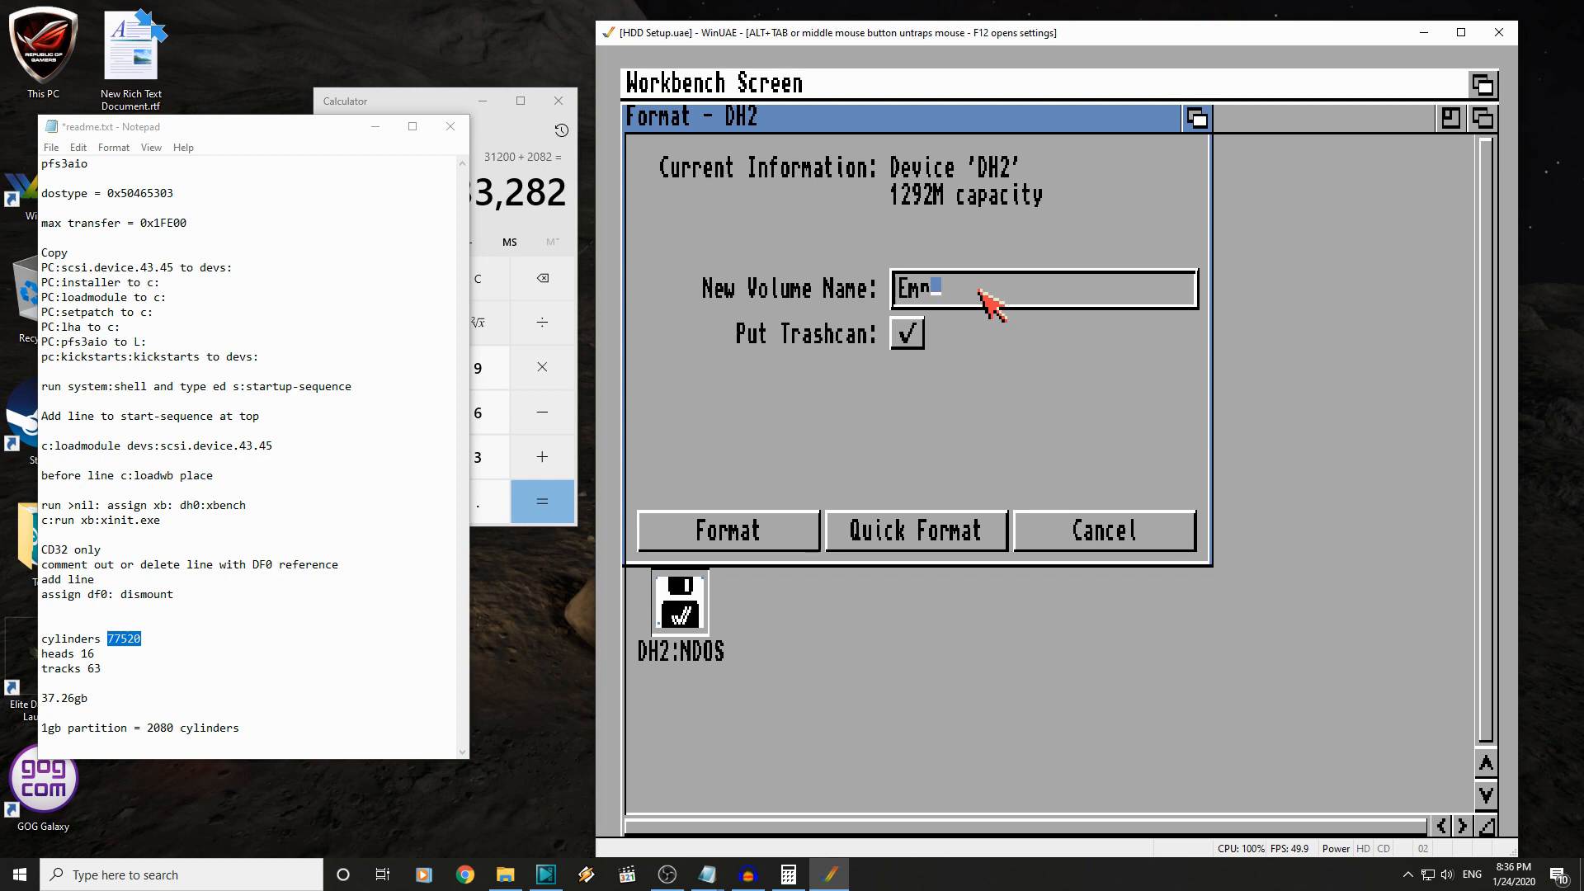
{"action": "type", "text": "Files"}
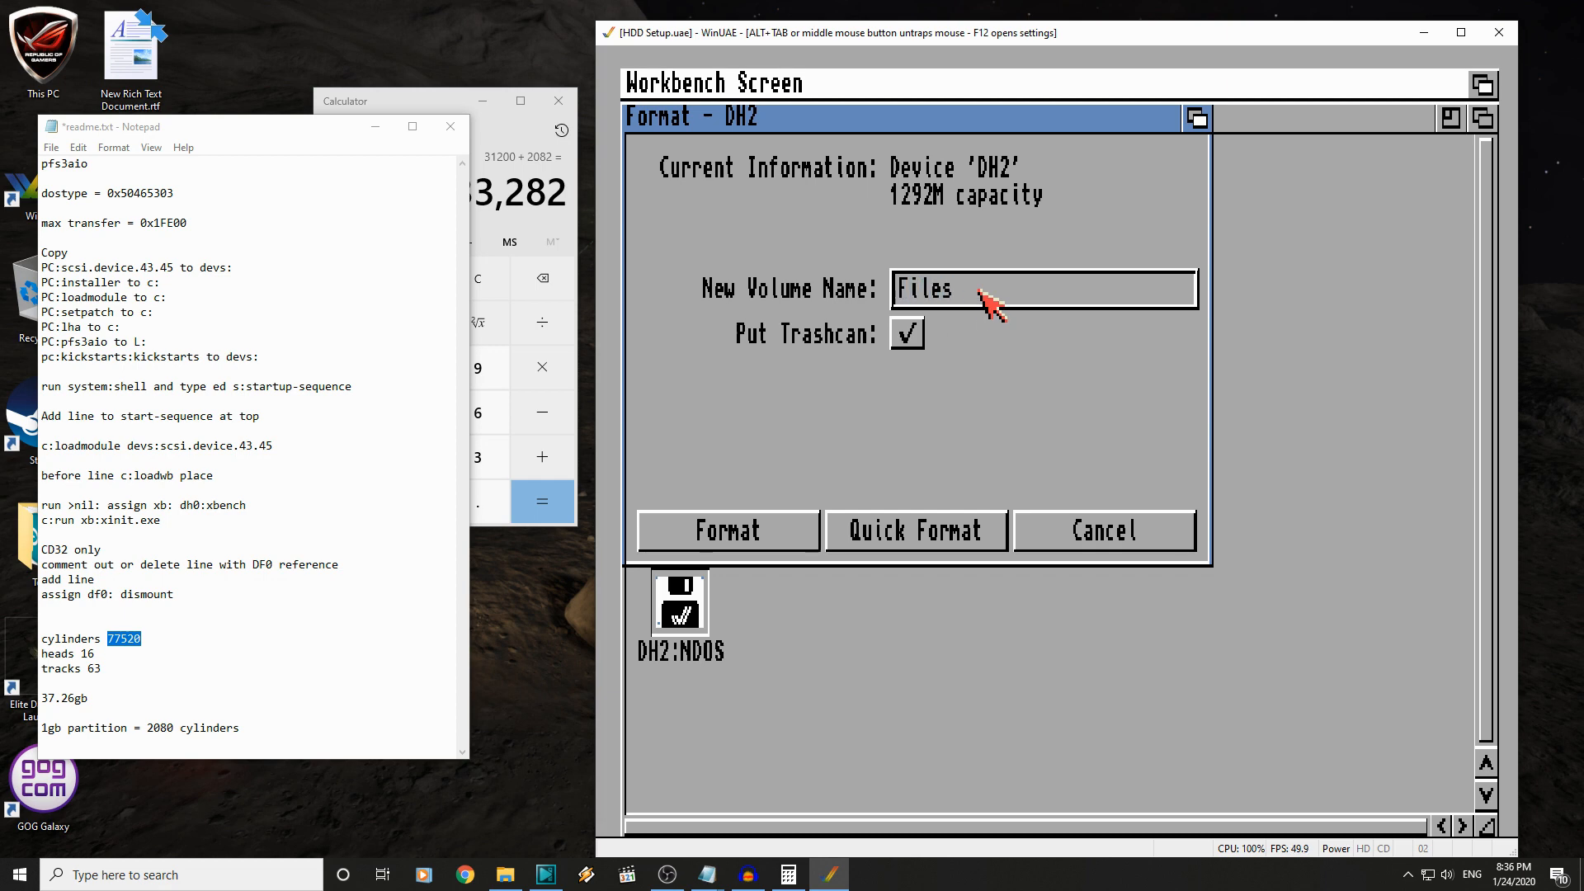
{"action": "left_click", "coordinate": [905, 333]}
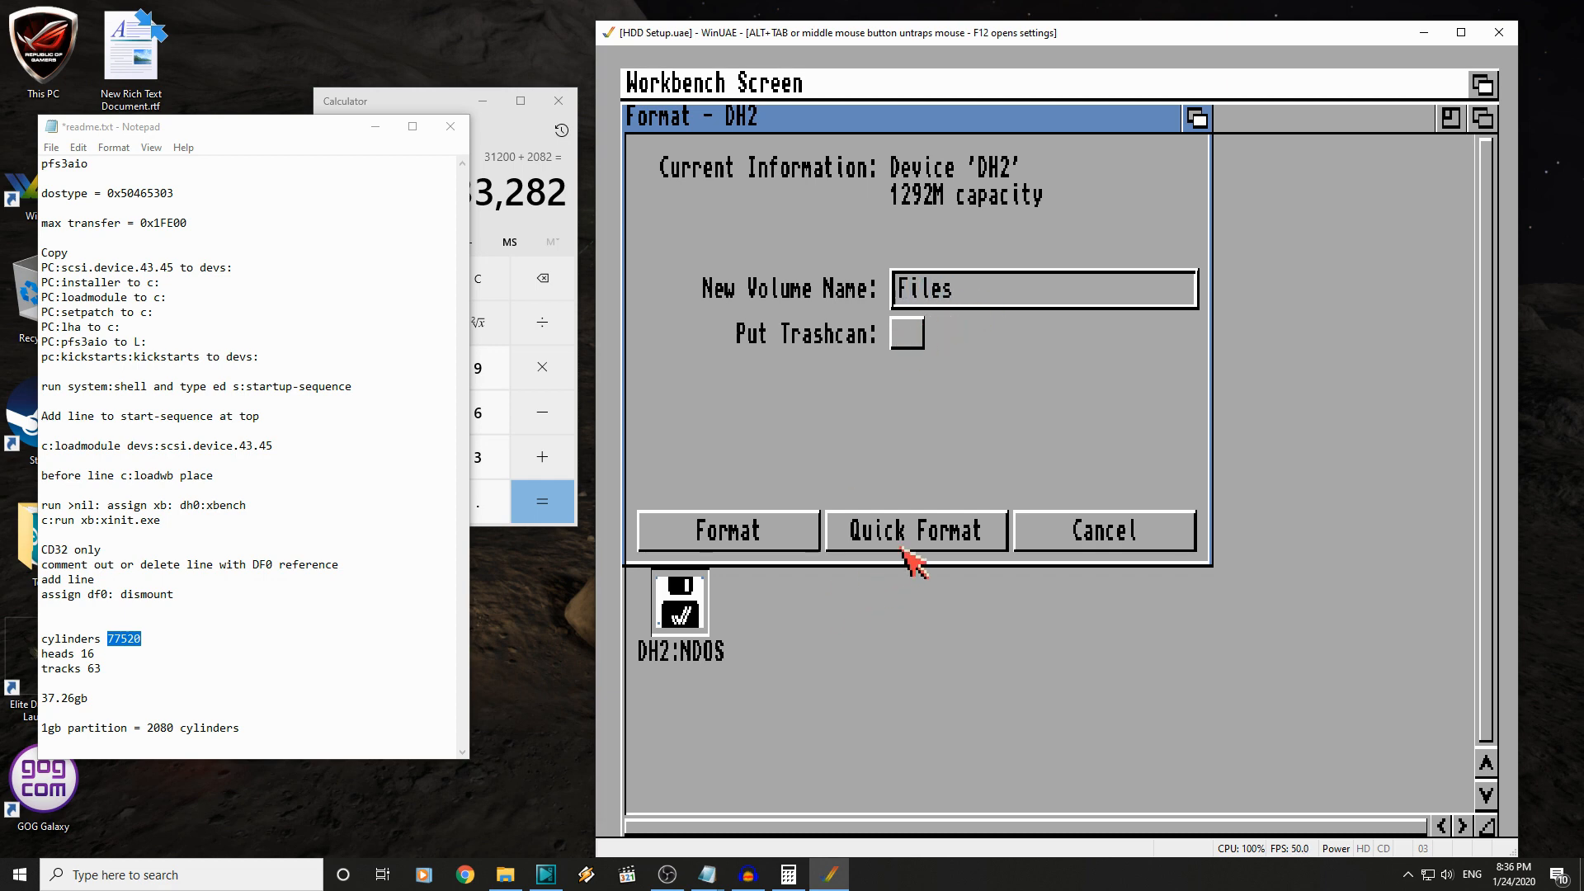
{"action": "left_click", "coordinate": [914, 530]}
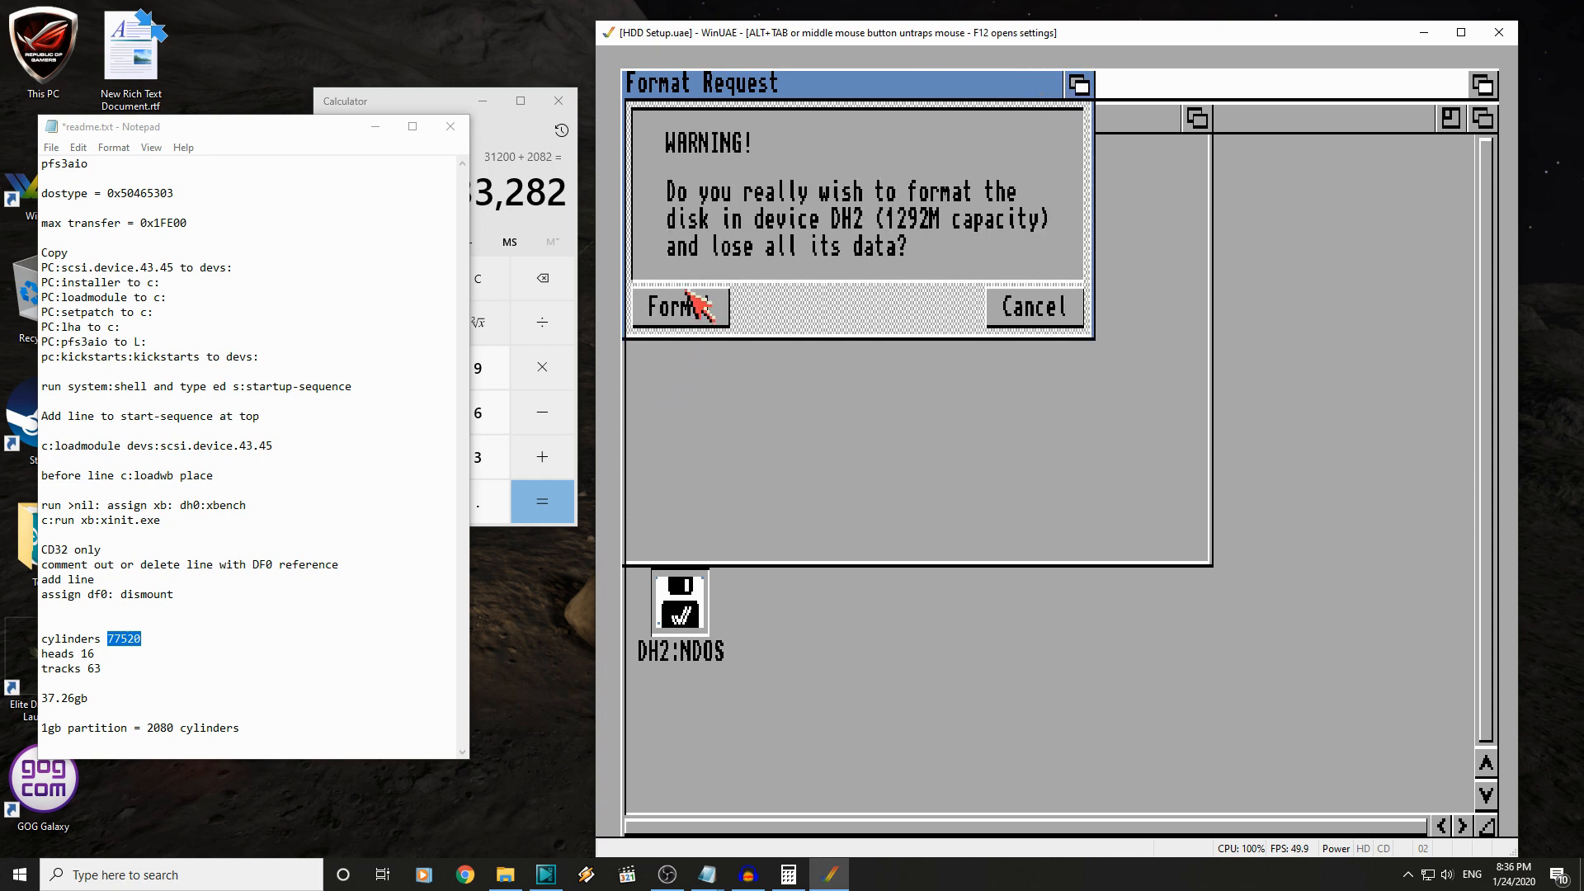
{"action": "left_click", "coordinate": [674, 306]}
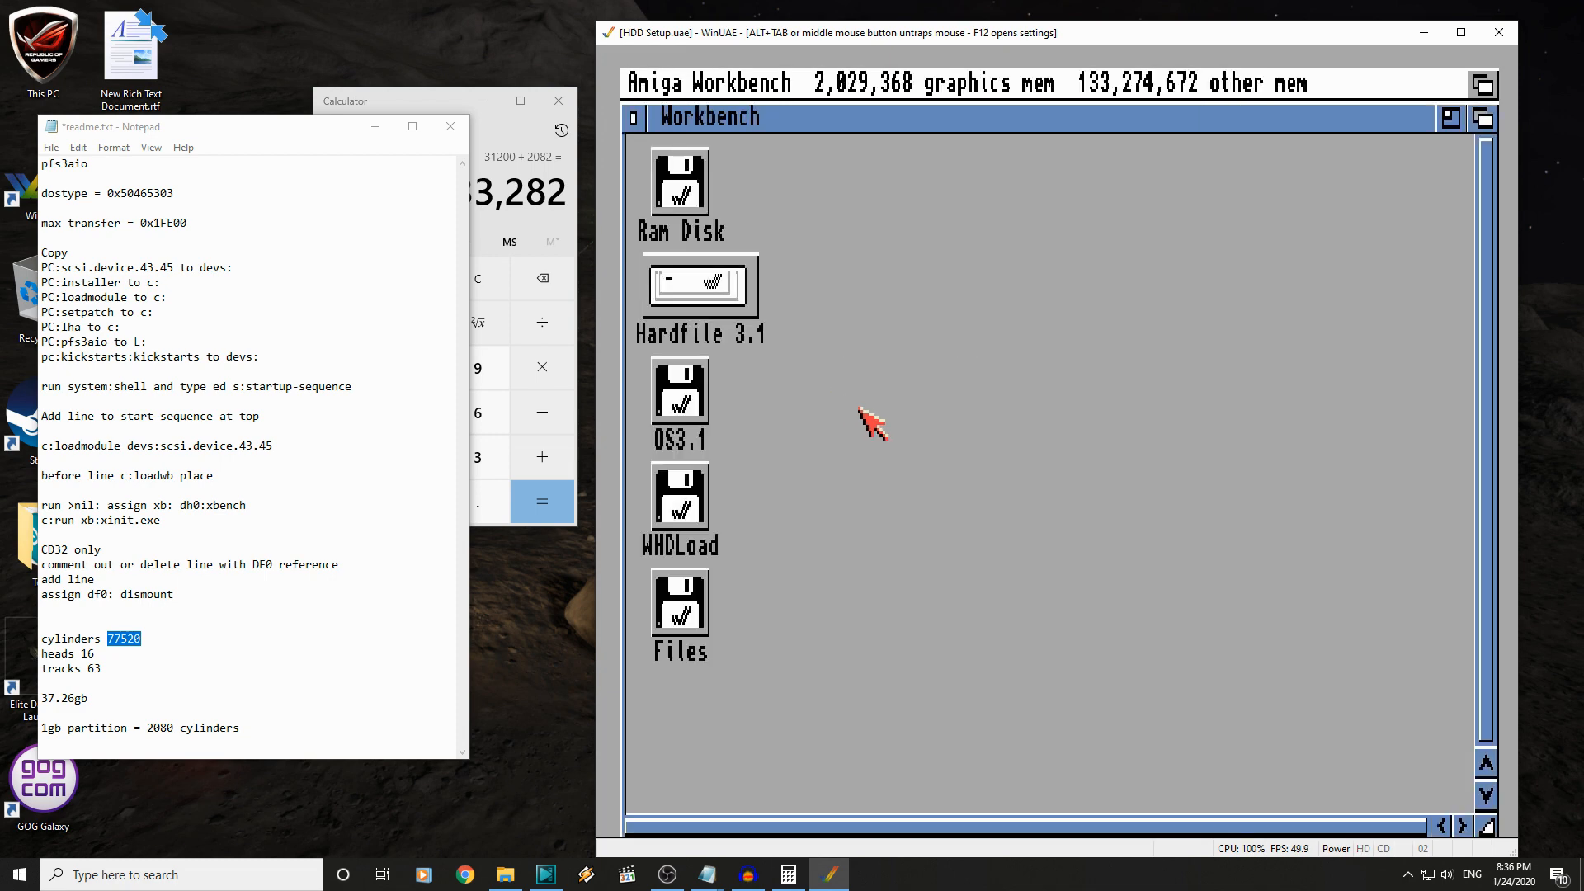
{"action": "mouse_move", "coordinate": [836, 410]}
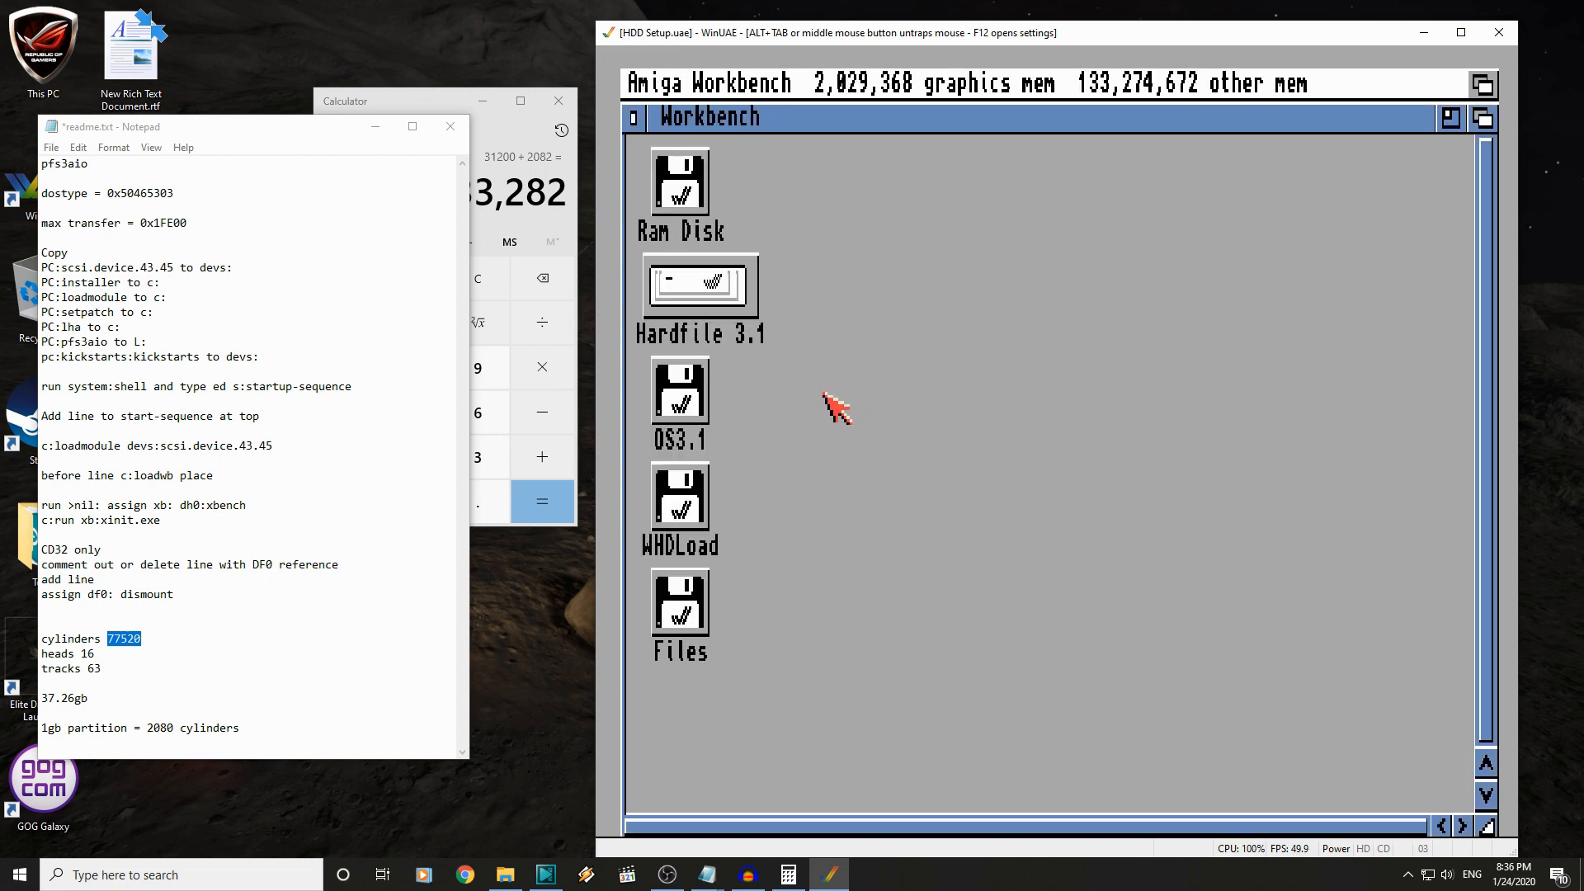
{"action": "mouse_move", "coordinate": [692, 422]}
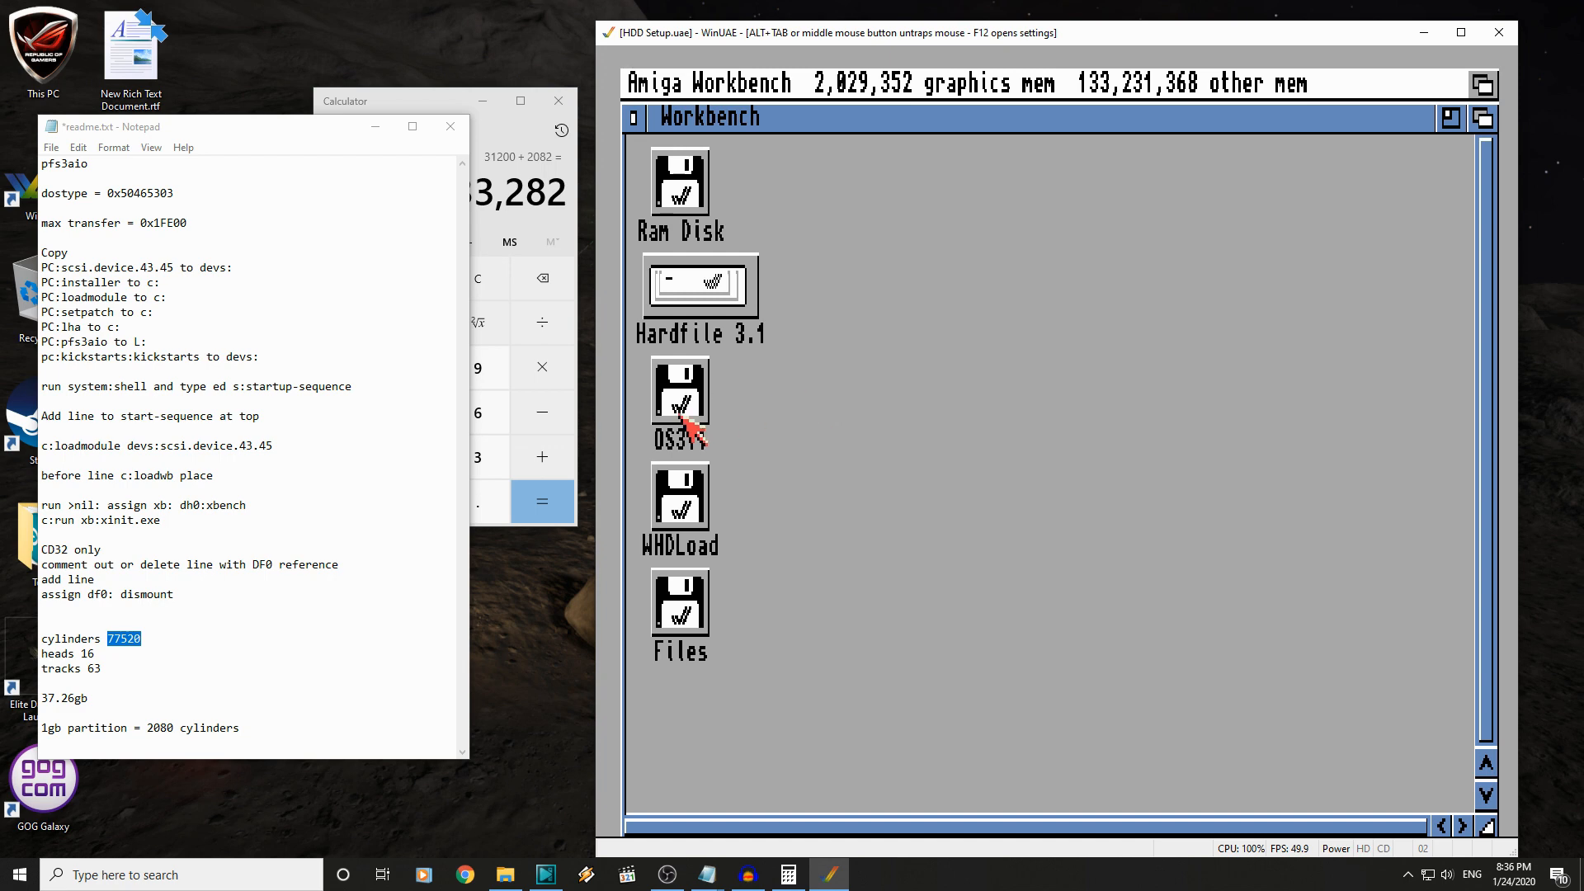
{"action": "mouse_move", "coordinate": [693, 522]}
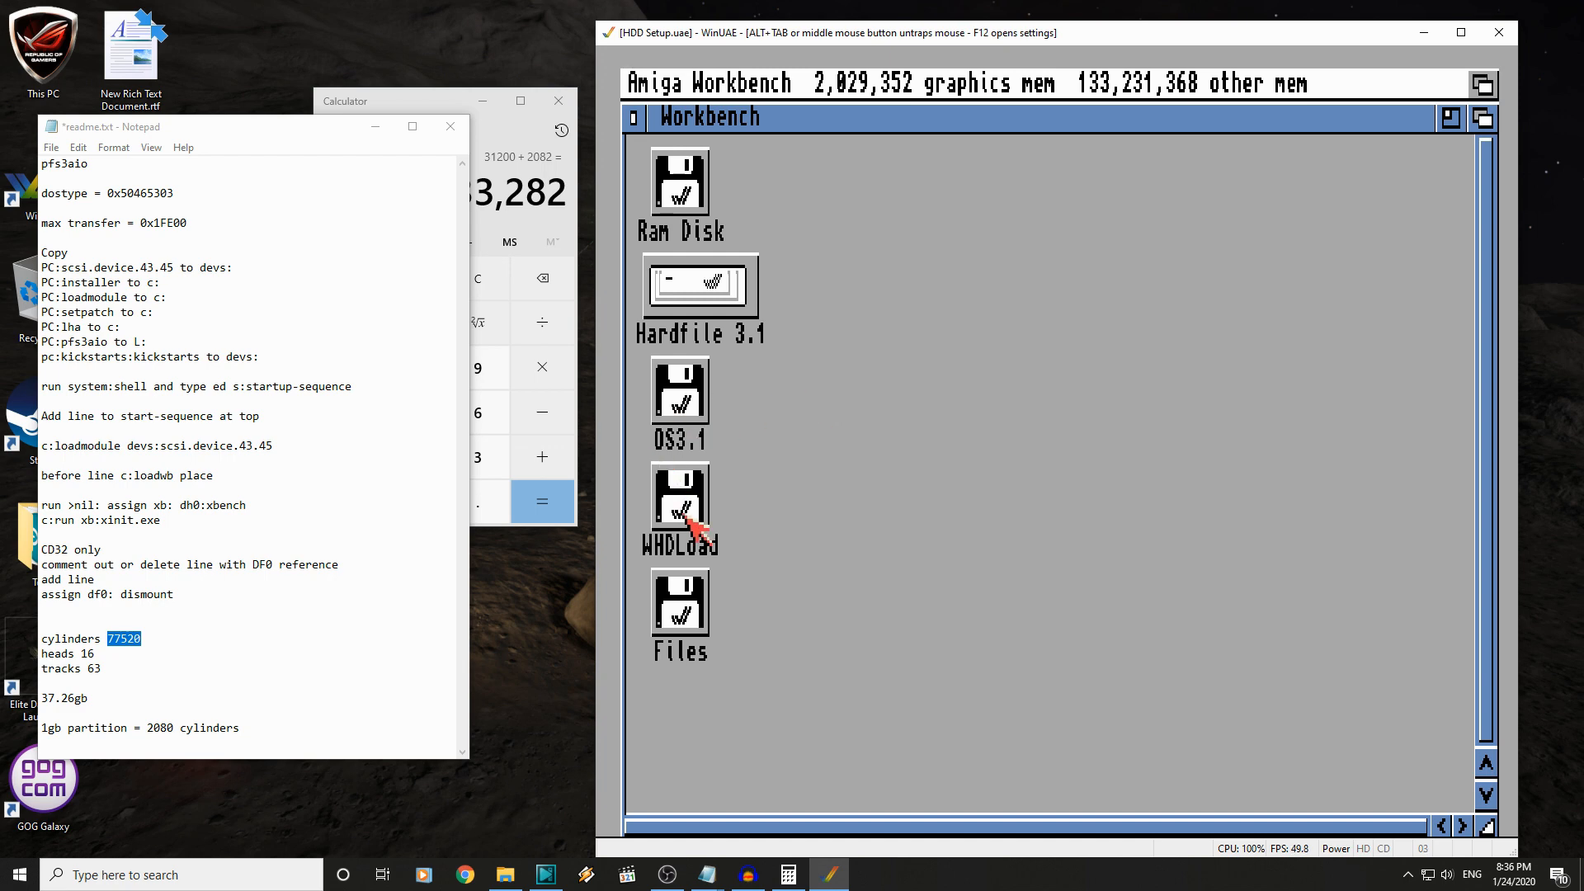
{"action": "mouse_move", "coordinate": [687, 631]}
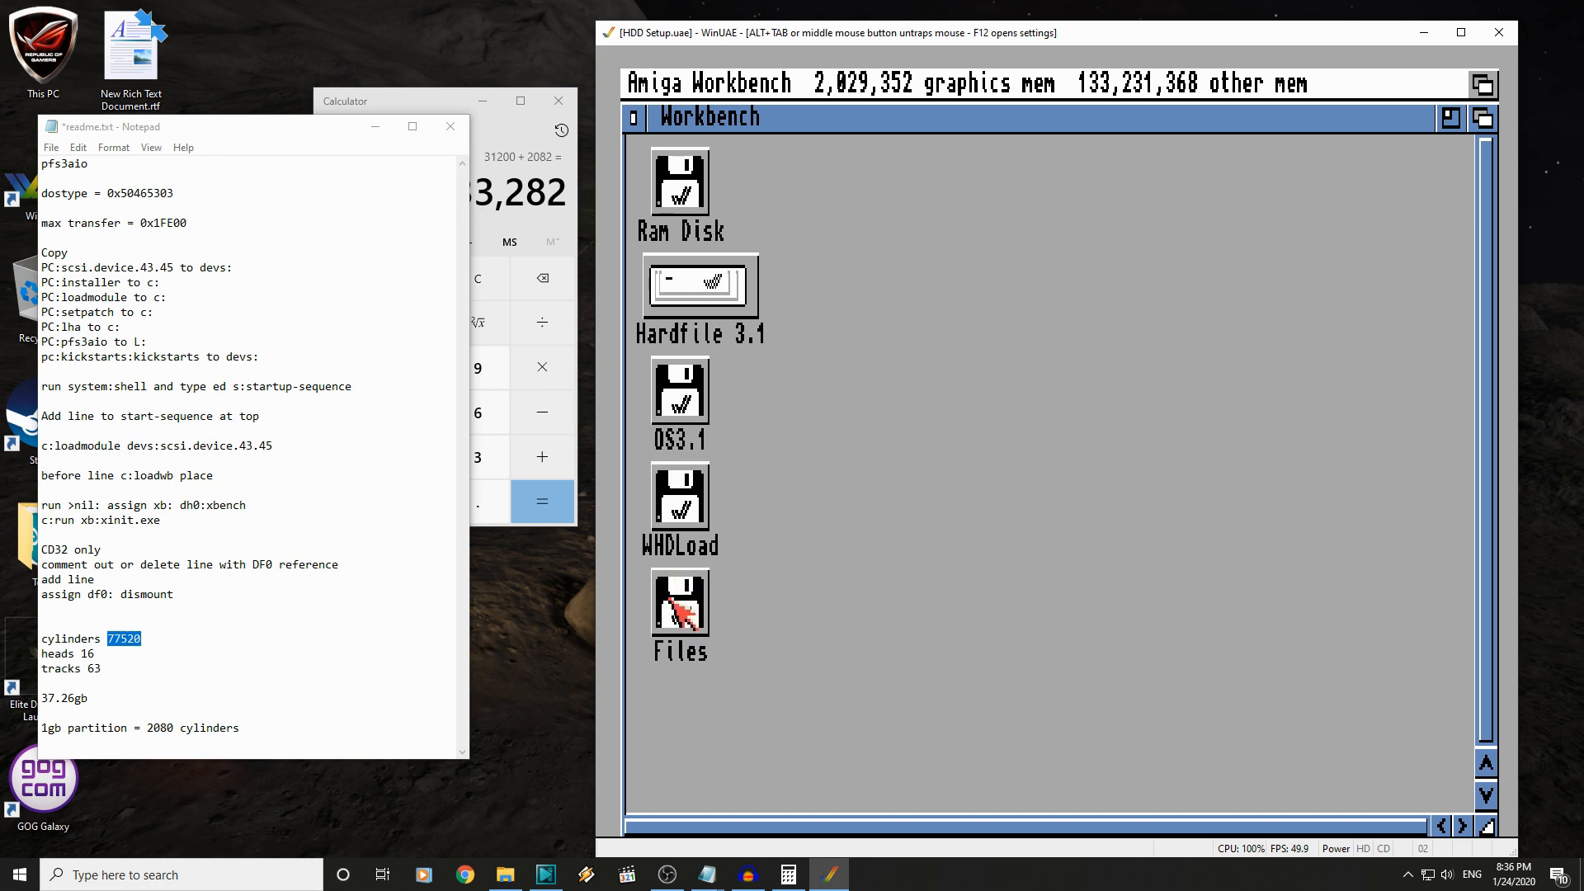
{"action": "mouse_move", "coordinate": [1023, 492]}
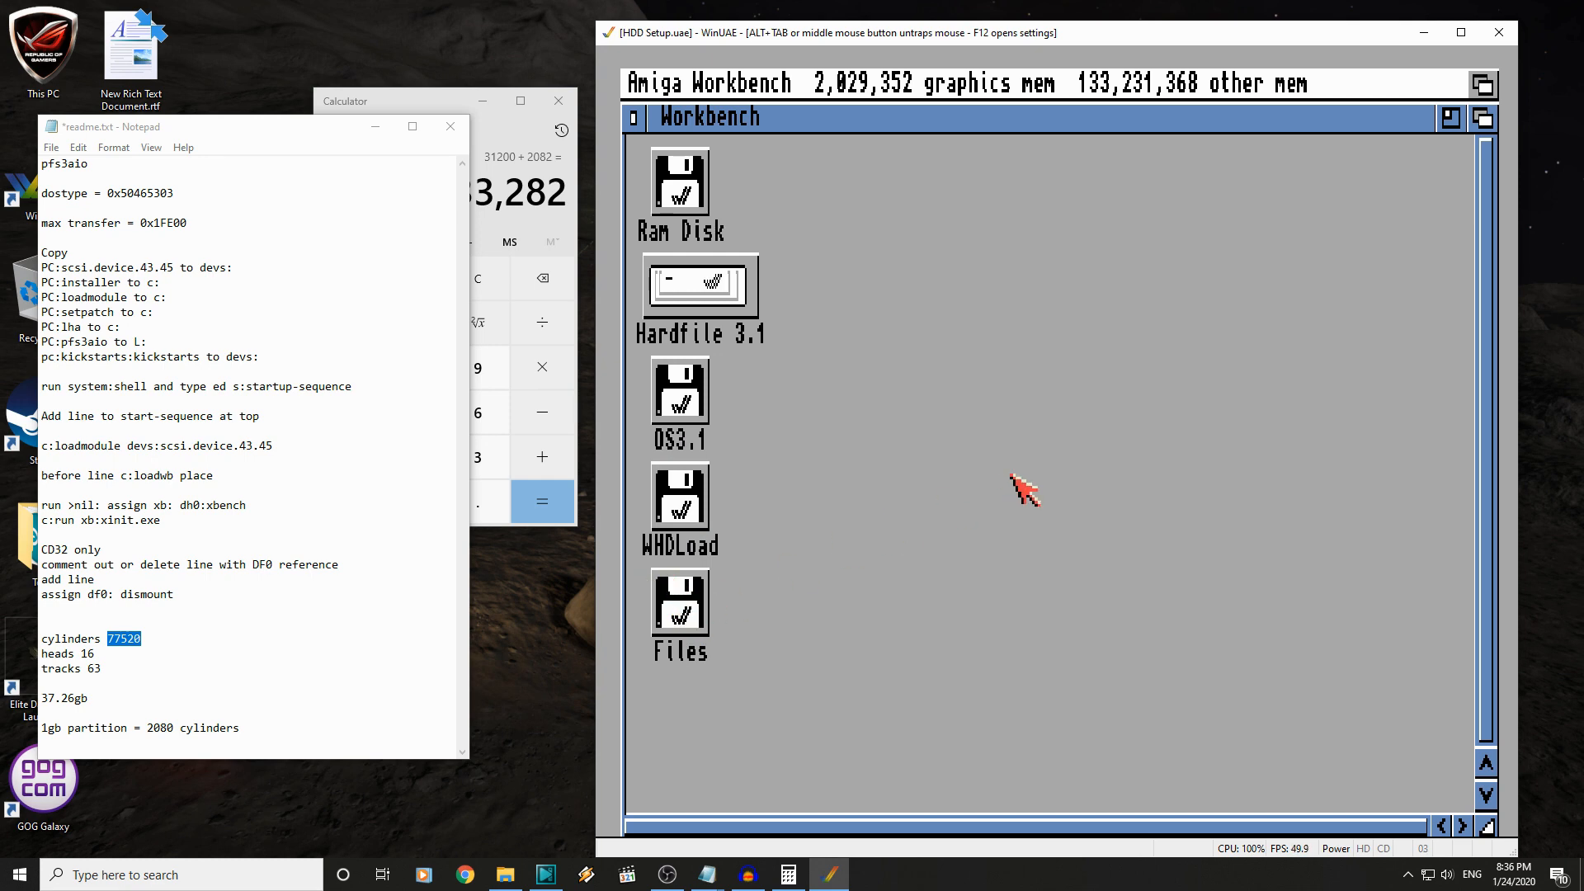
{"action": "mouse_move", "coordinate": [864, 441]}
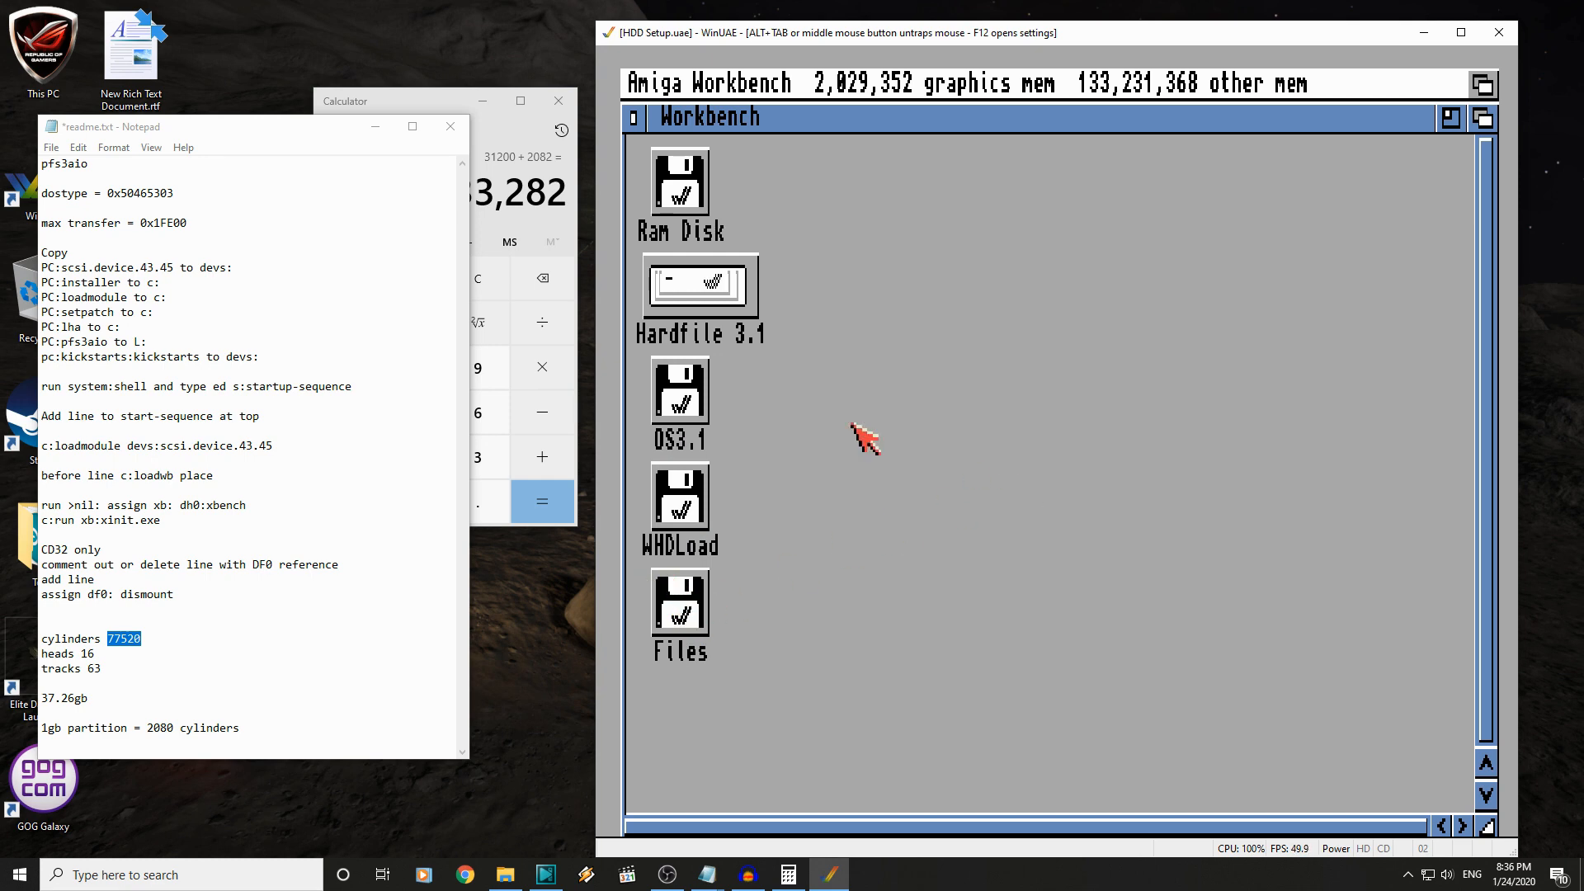
- Open the WHDLoad volume window, showing it empty with 2,087M free
{"action": "double_click", "coordinate": [678, 495]}
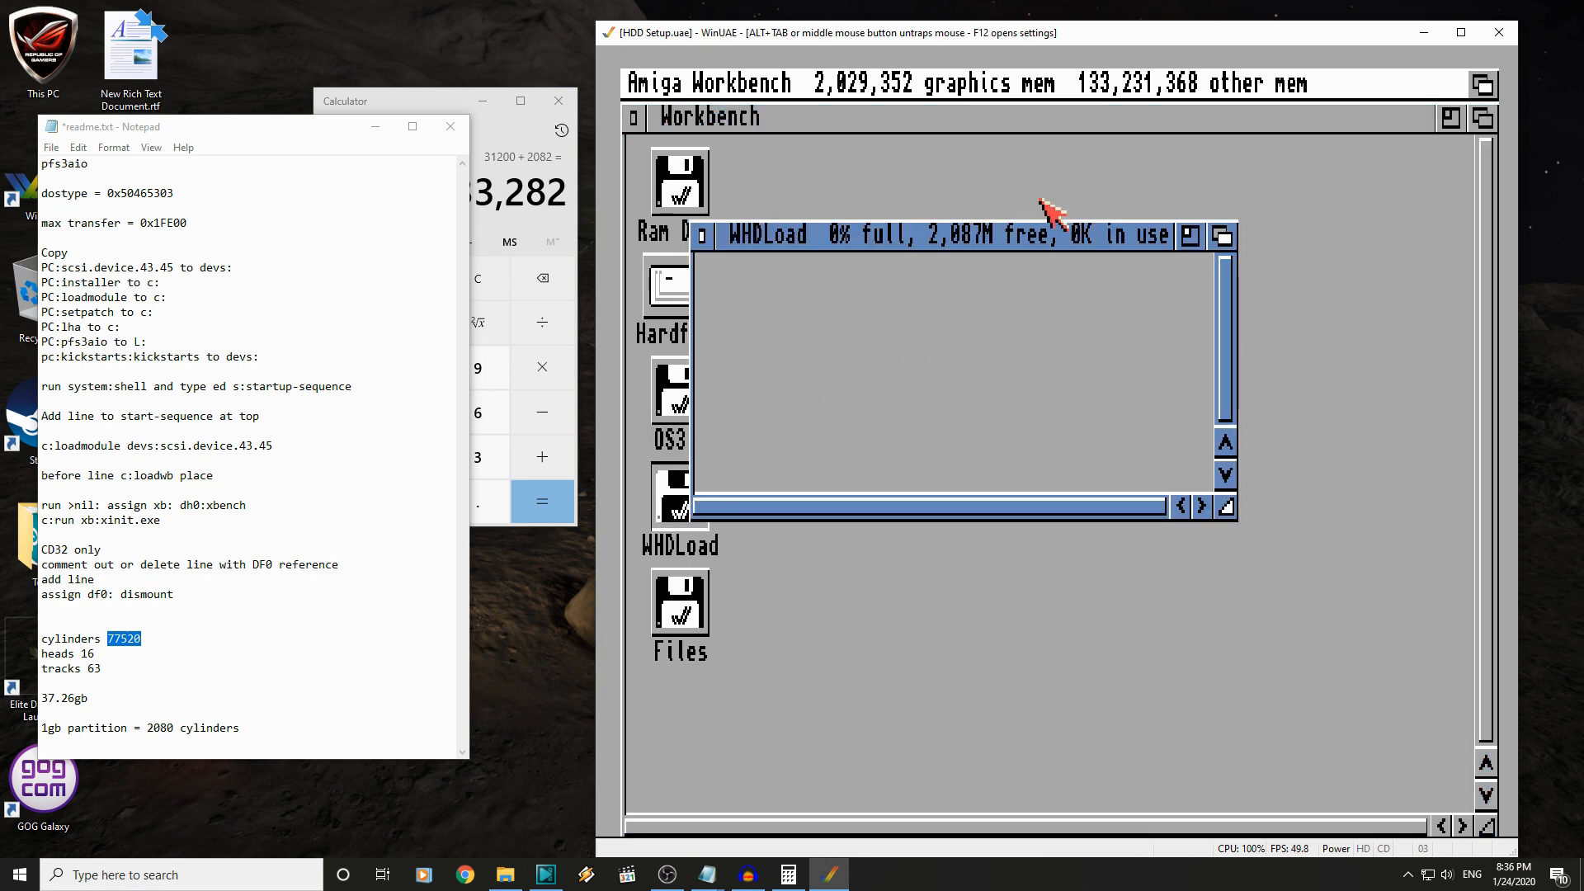
{"action": "mouse_move", "coordinate": [964, 274]}
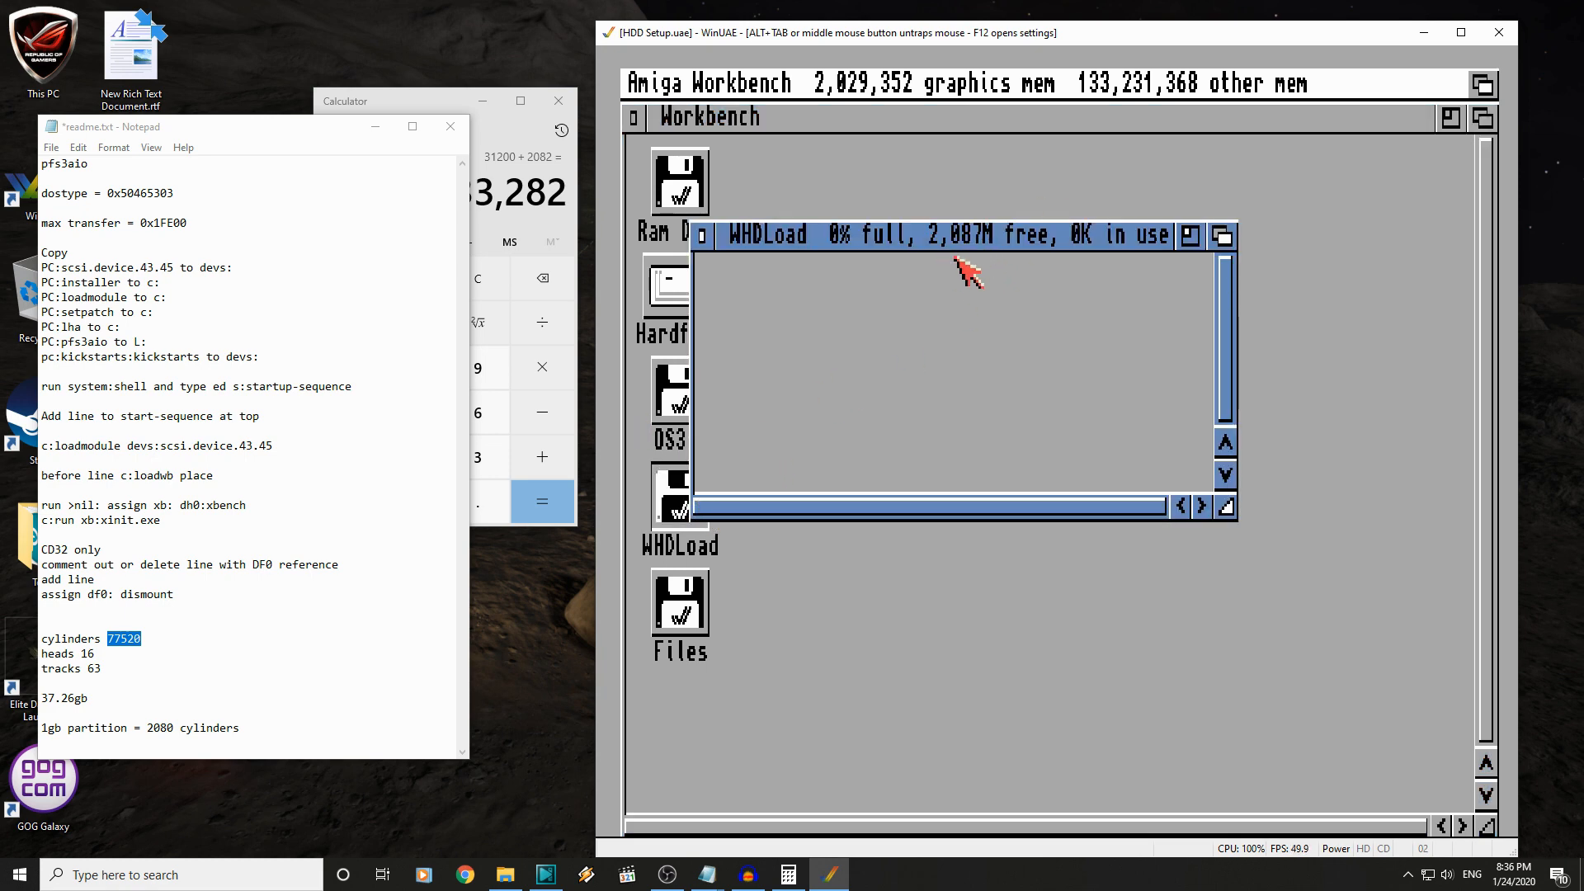
{"action": "mouse_move", "coordinate": [722, 268]}
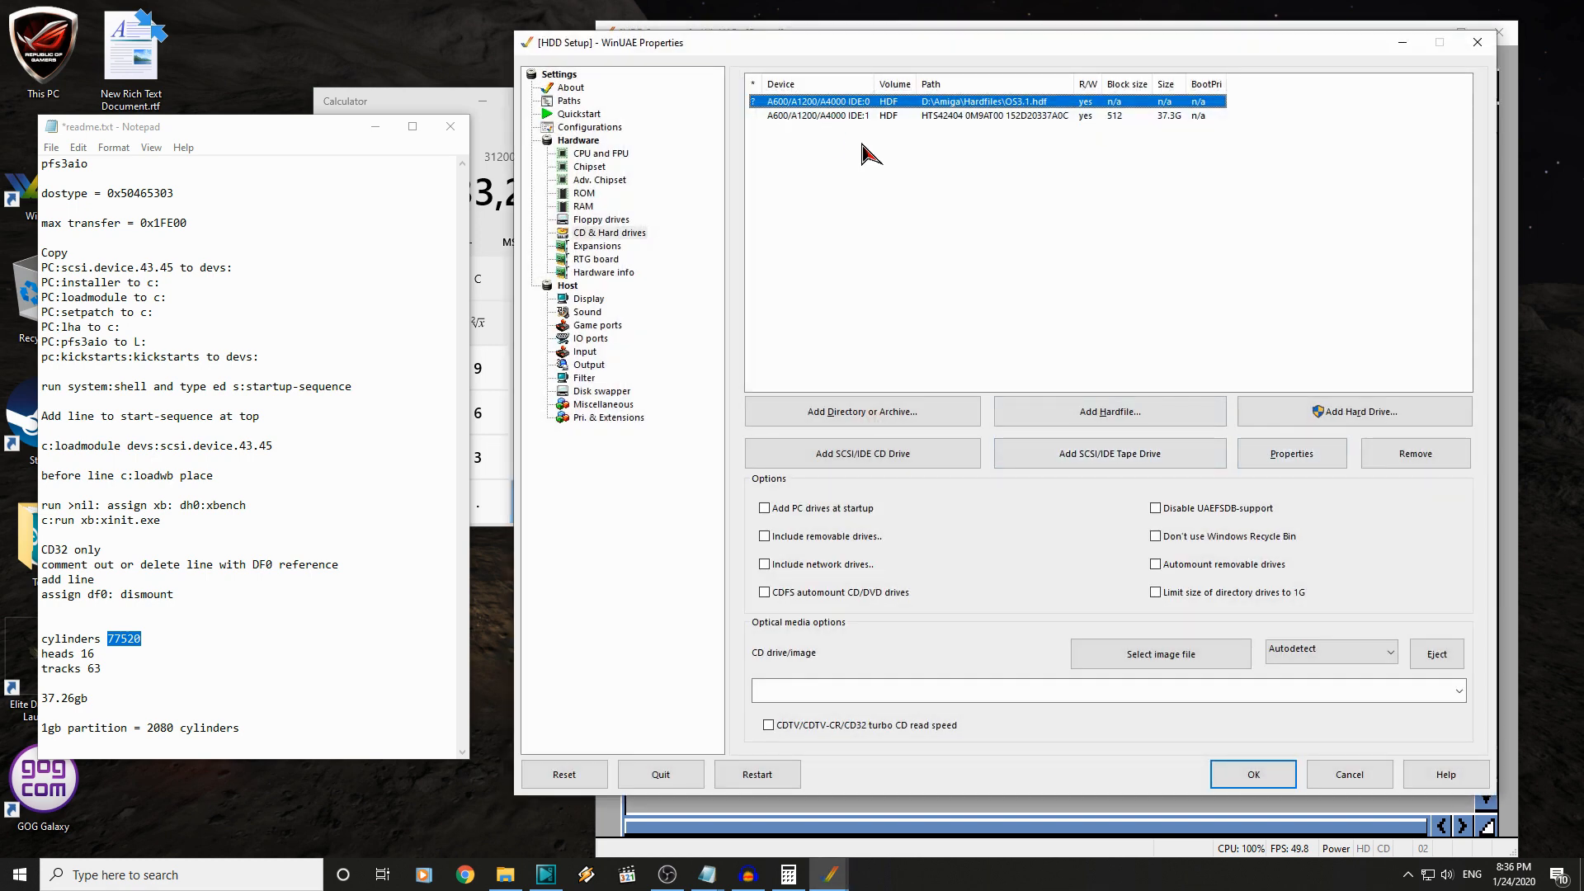
- Add the host folder D:\Amiga\xbench setup\PC as a directory drive named pc
{"action": "left_click", "coordinate": [861, 411]}
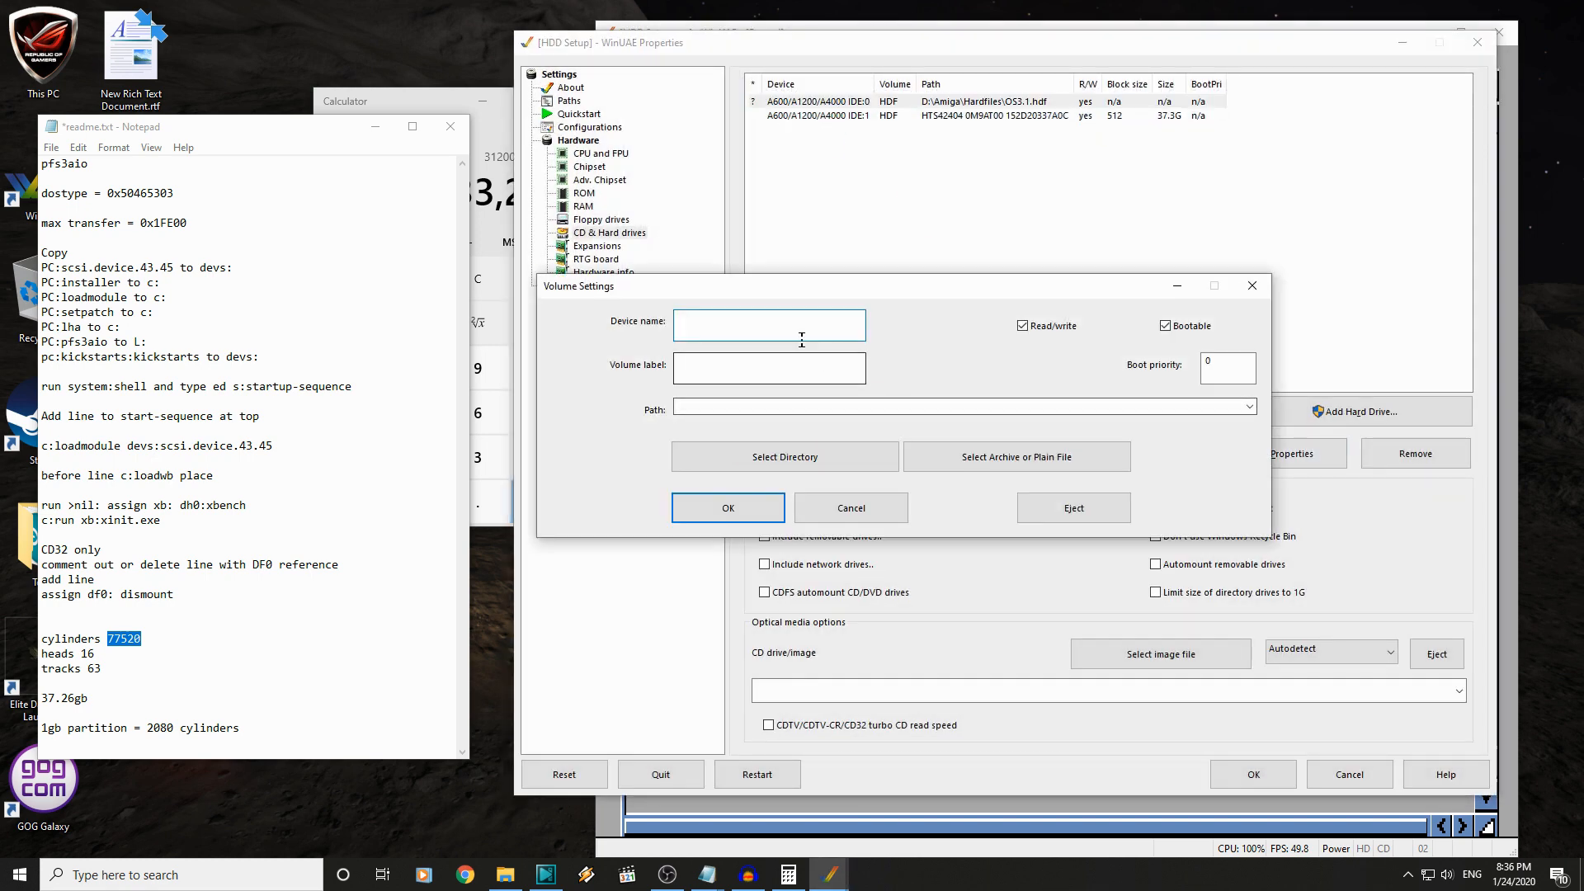
{"action": "type", "text": "pc"}
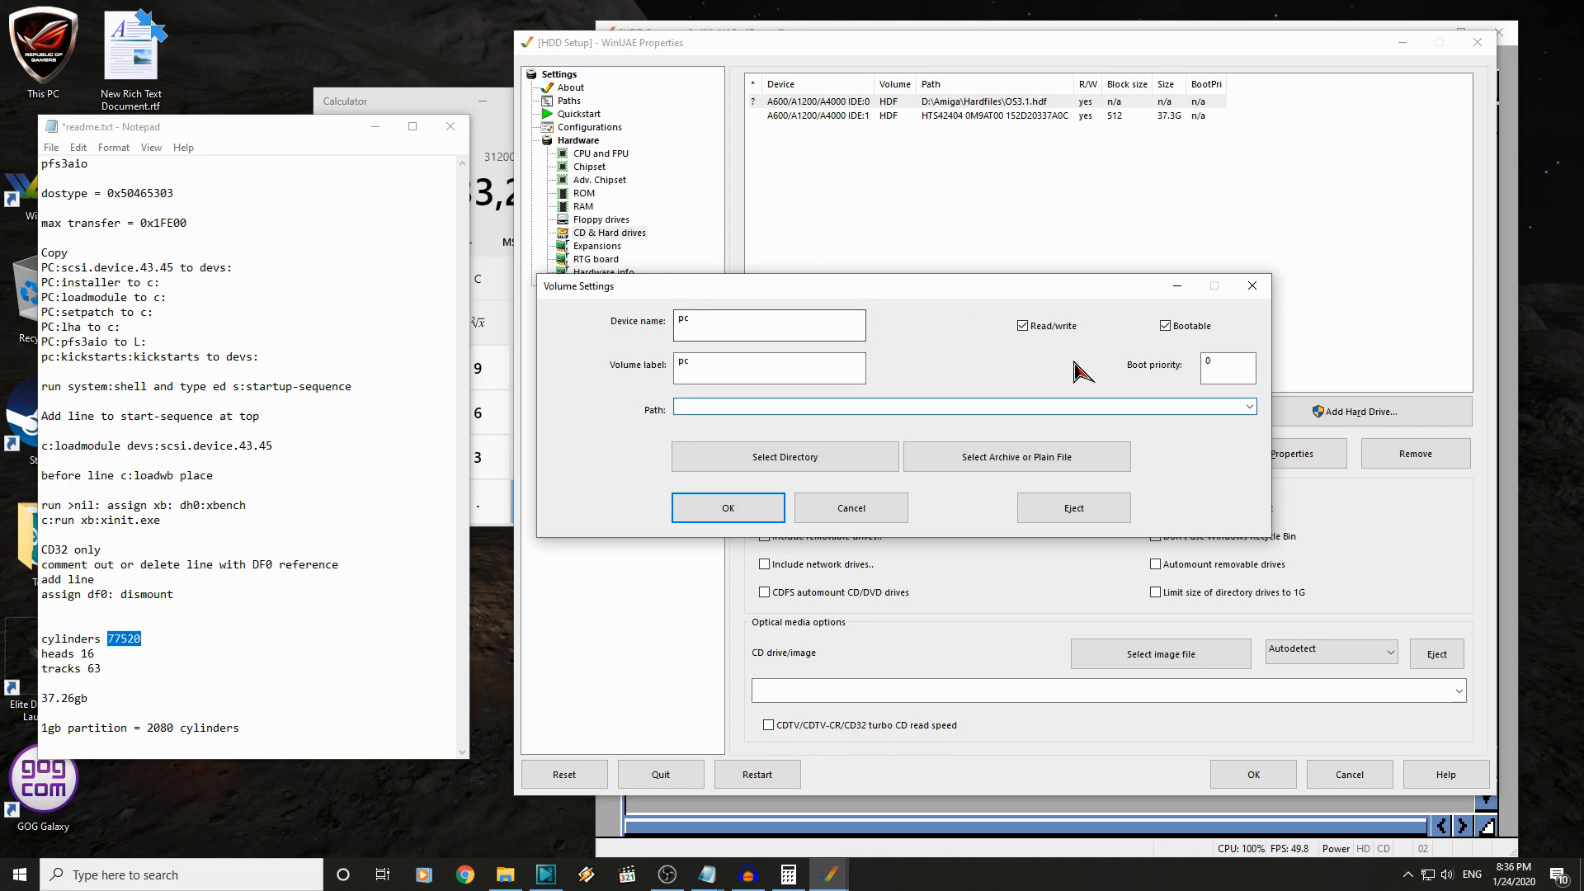
{"action": "left_click", "coordinate": [784, 455]}
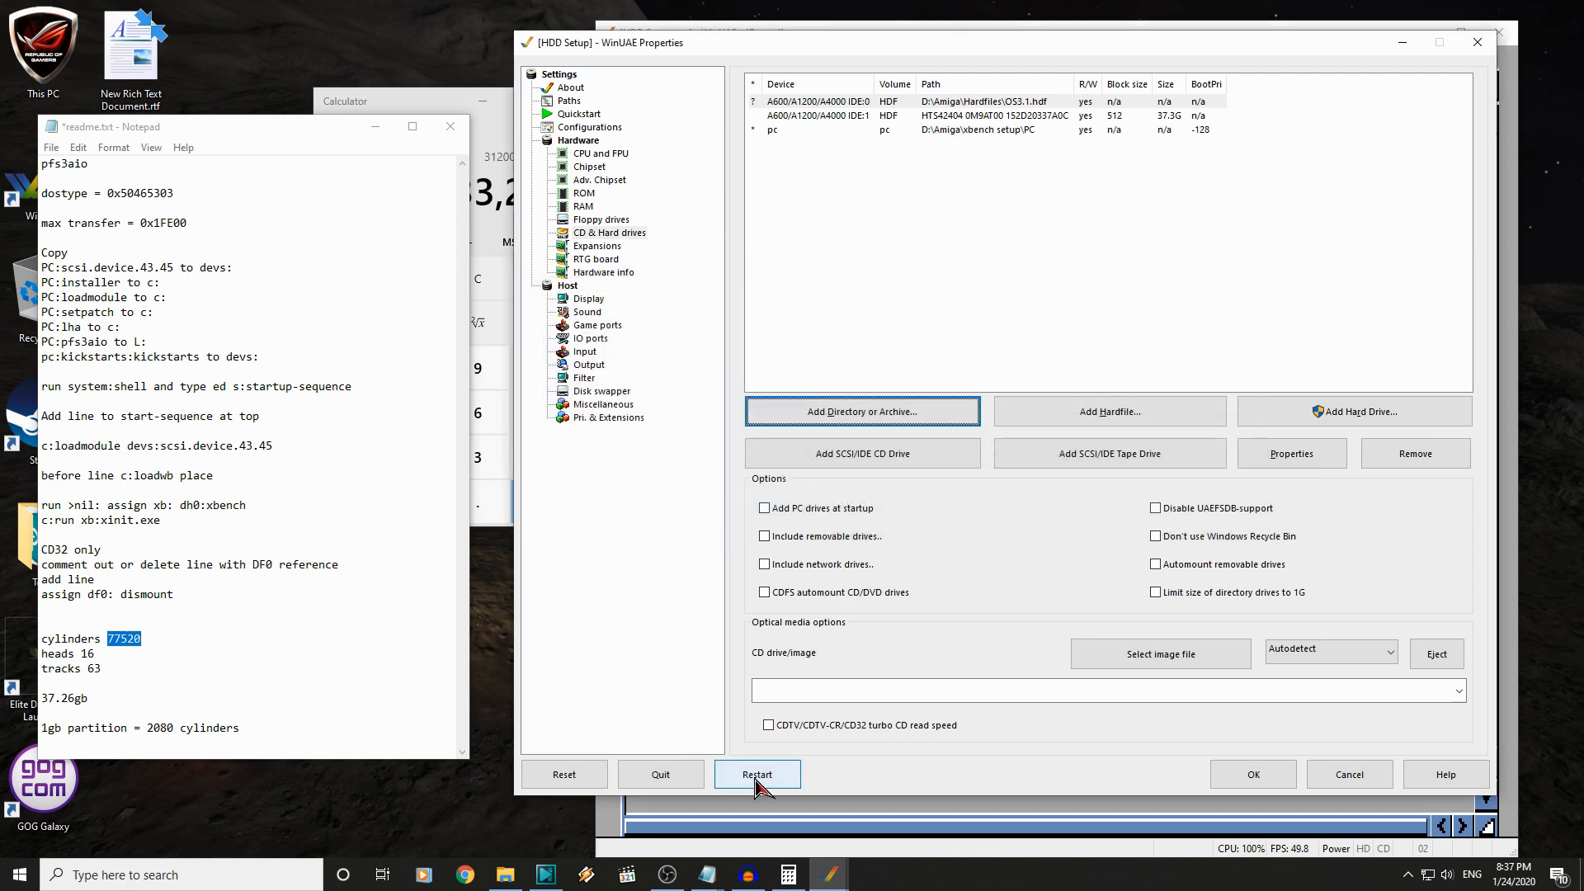
{"action": "mouse_move", "coordinate": [565, 788]}
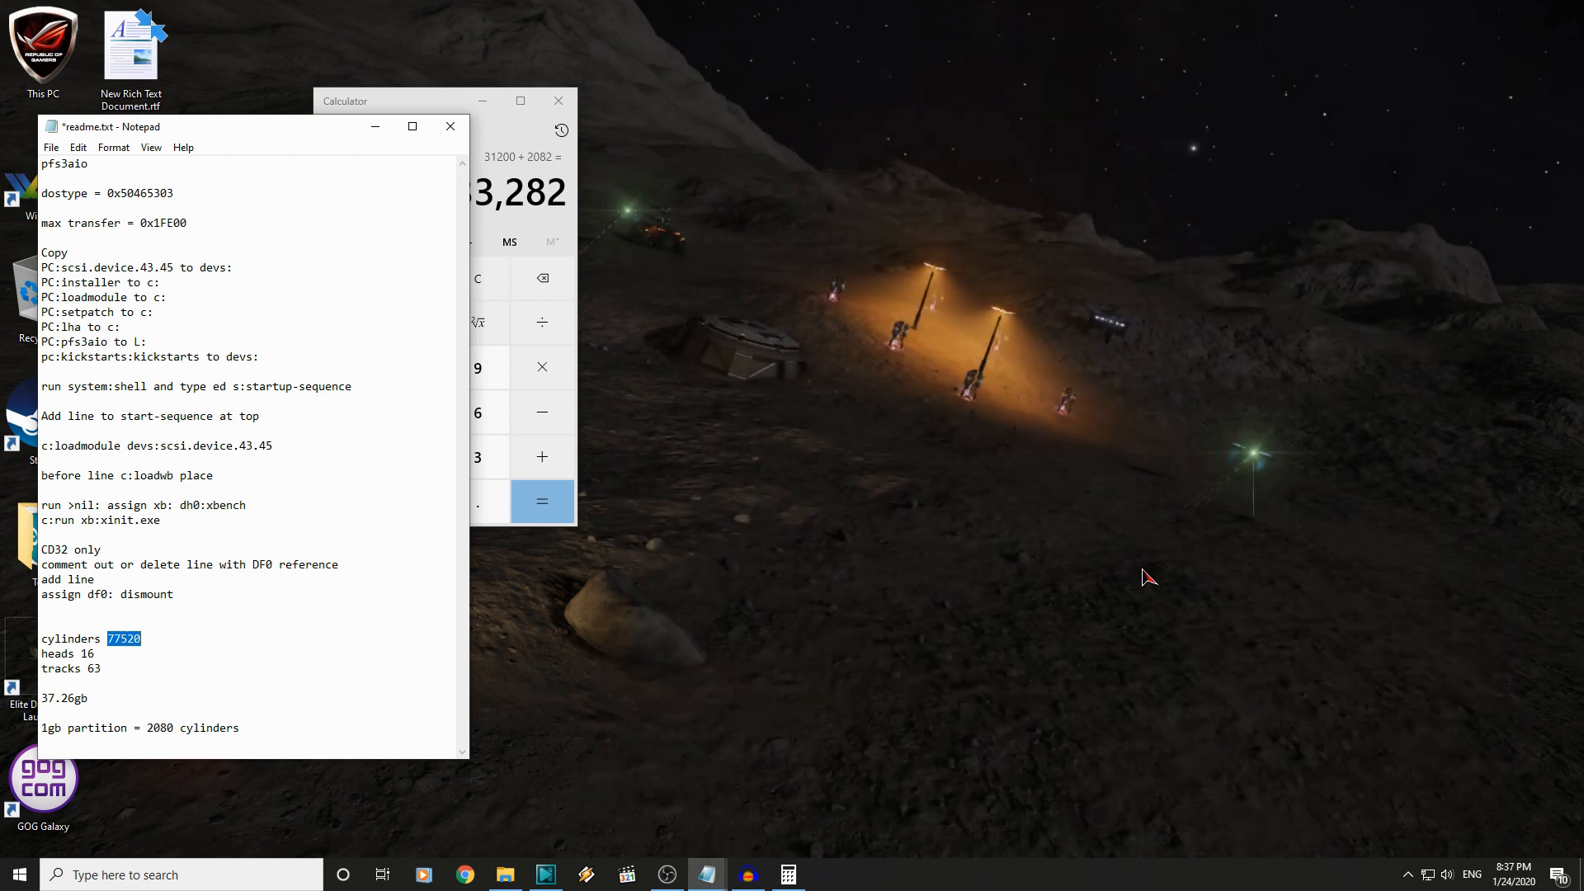
{"action": "mouse_move", "coordinate": [1144, 574]}
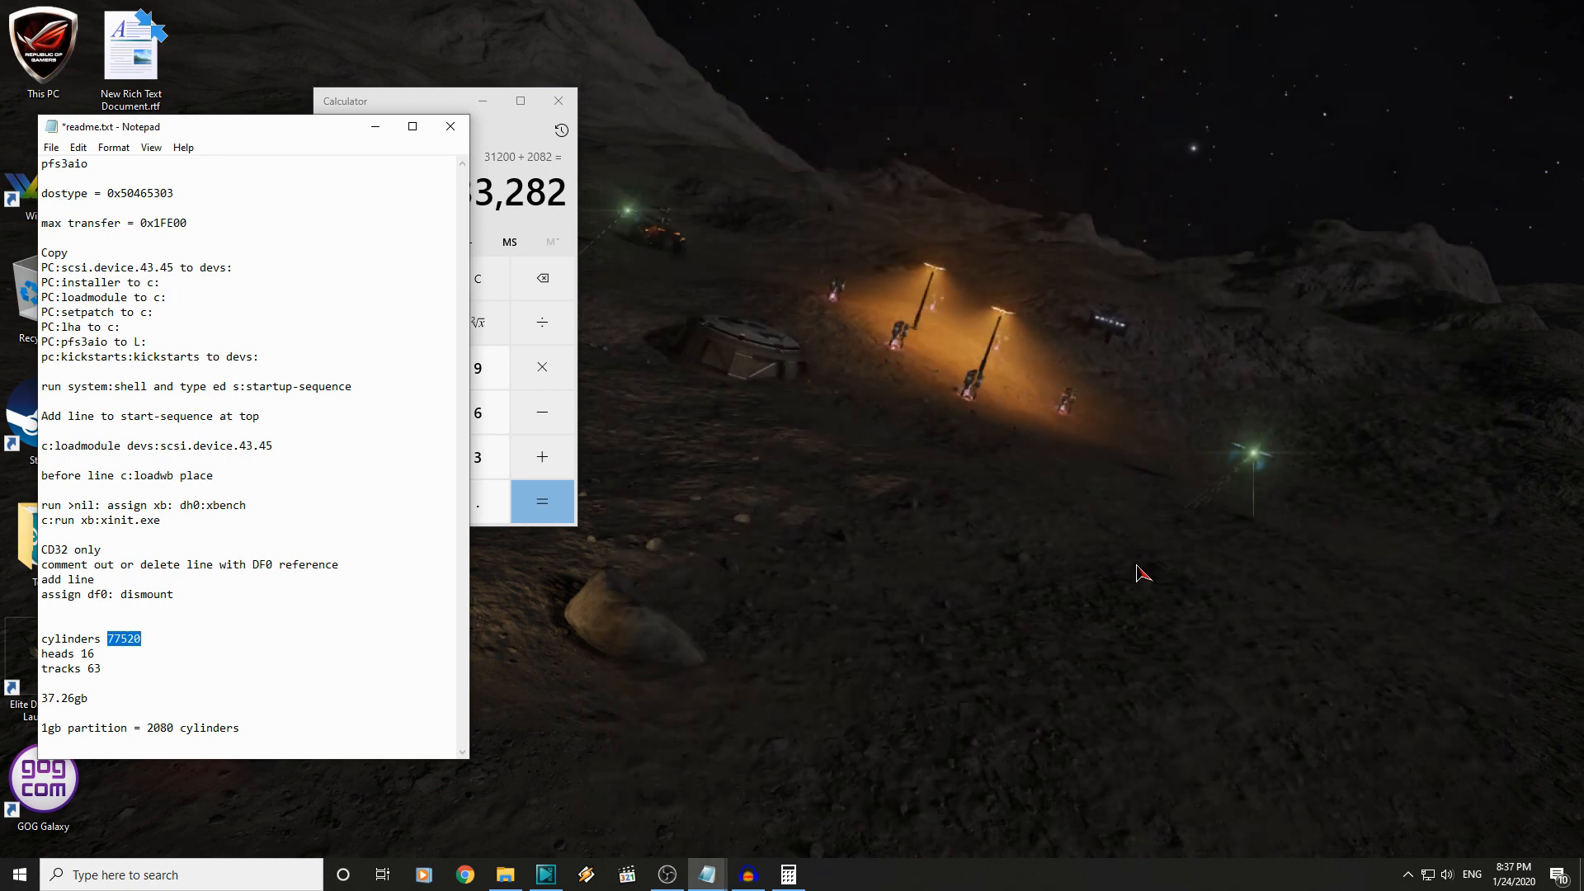
{"action": "mouse_move", "coordinate": [384, 149]}
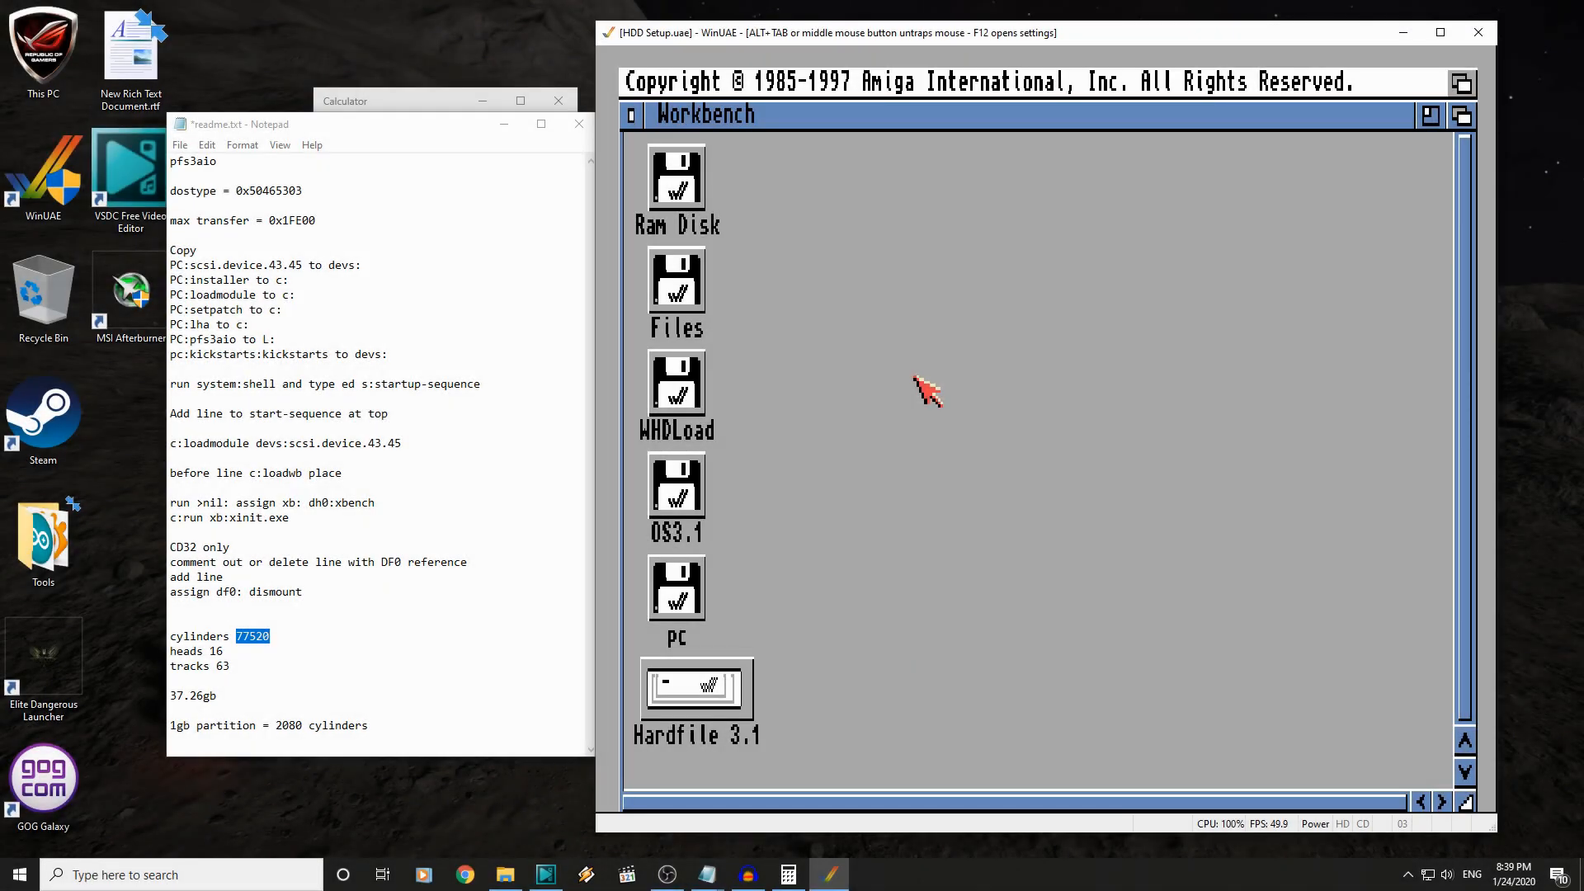
{"action": "mouse_move", "coordinate": [889, 389]}
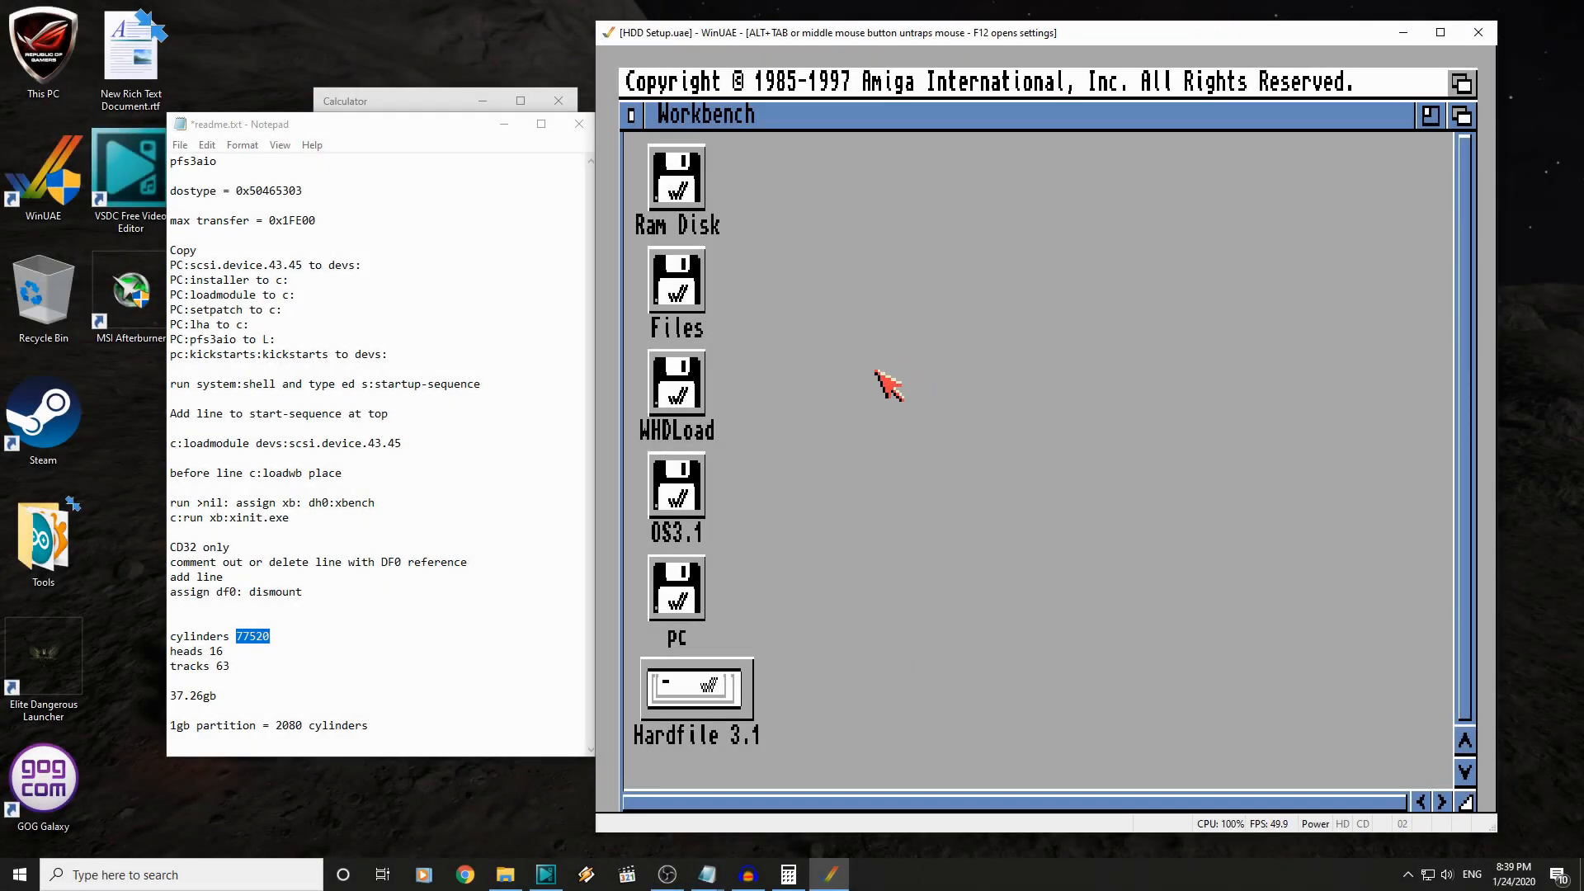
{"action": "mouse_move", "coordinate": [944, 621]}
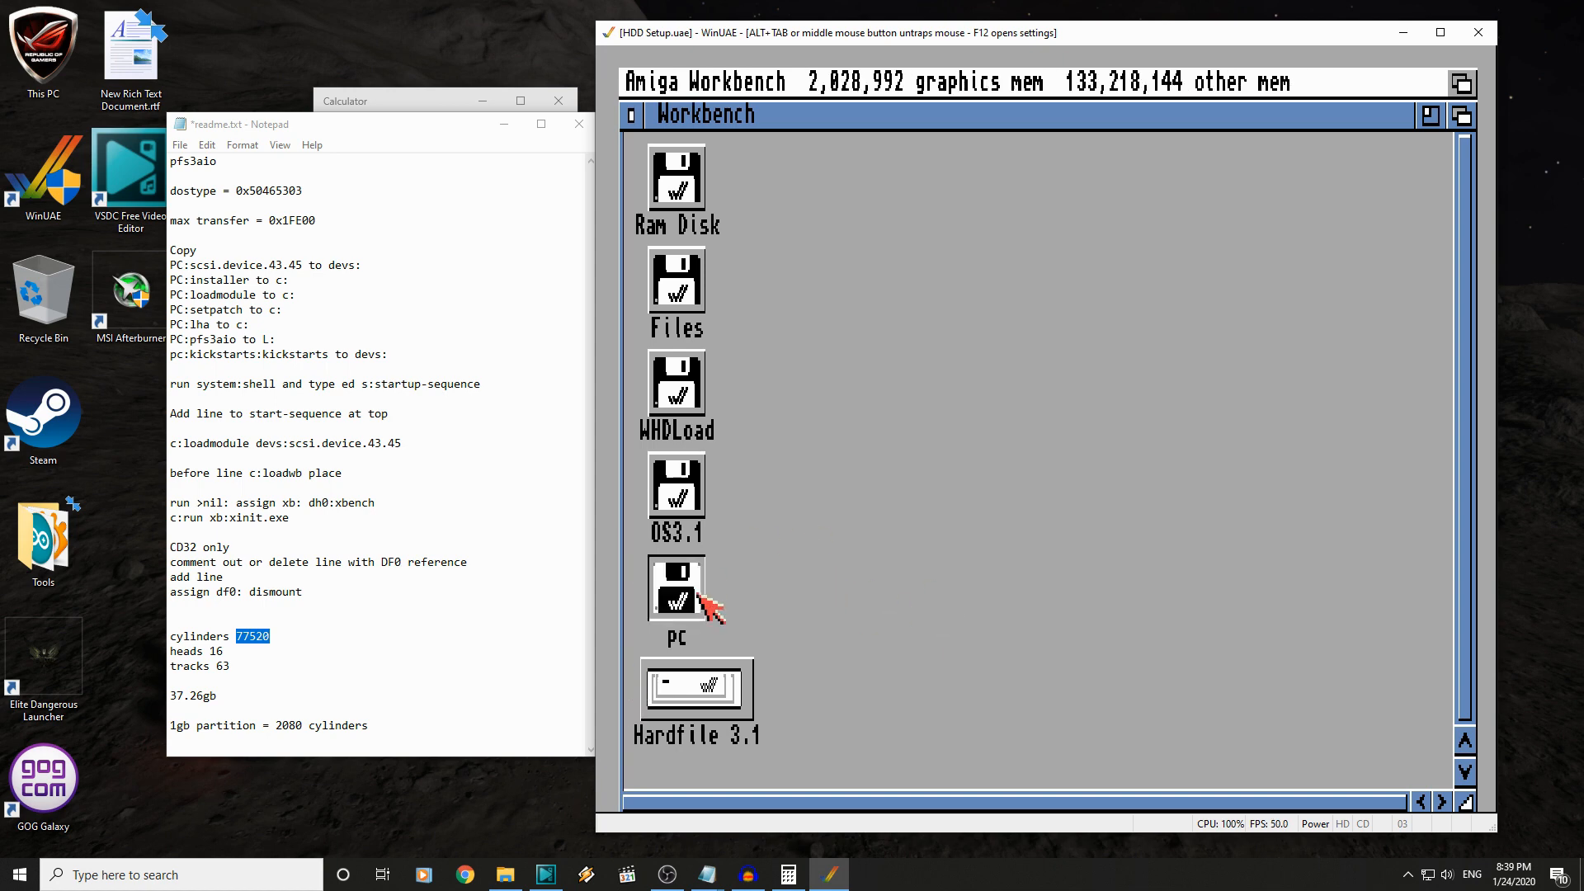
- Open the pc volume's DOpus drawer and launch the Directory Opus installer
{"action": "double_click", "coordinate": [675, 595]}
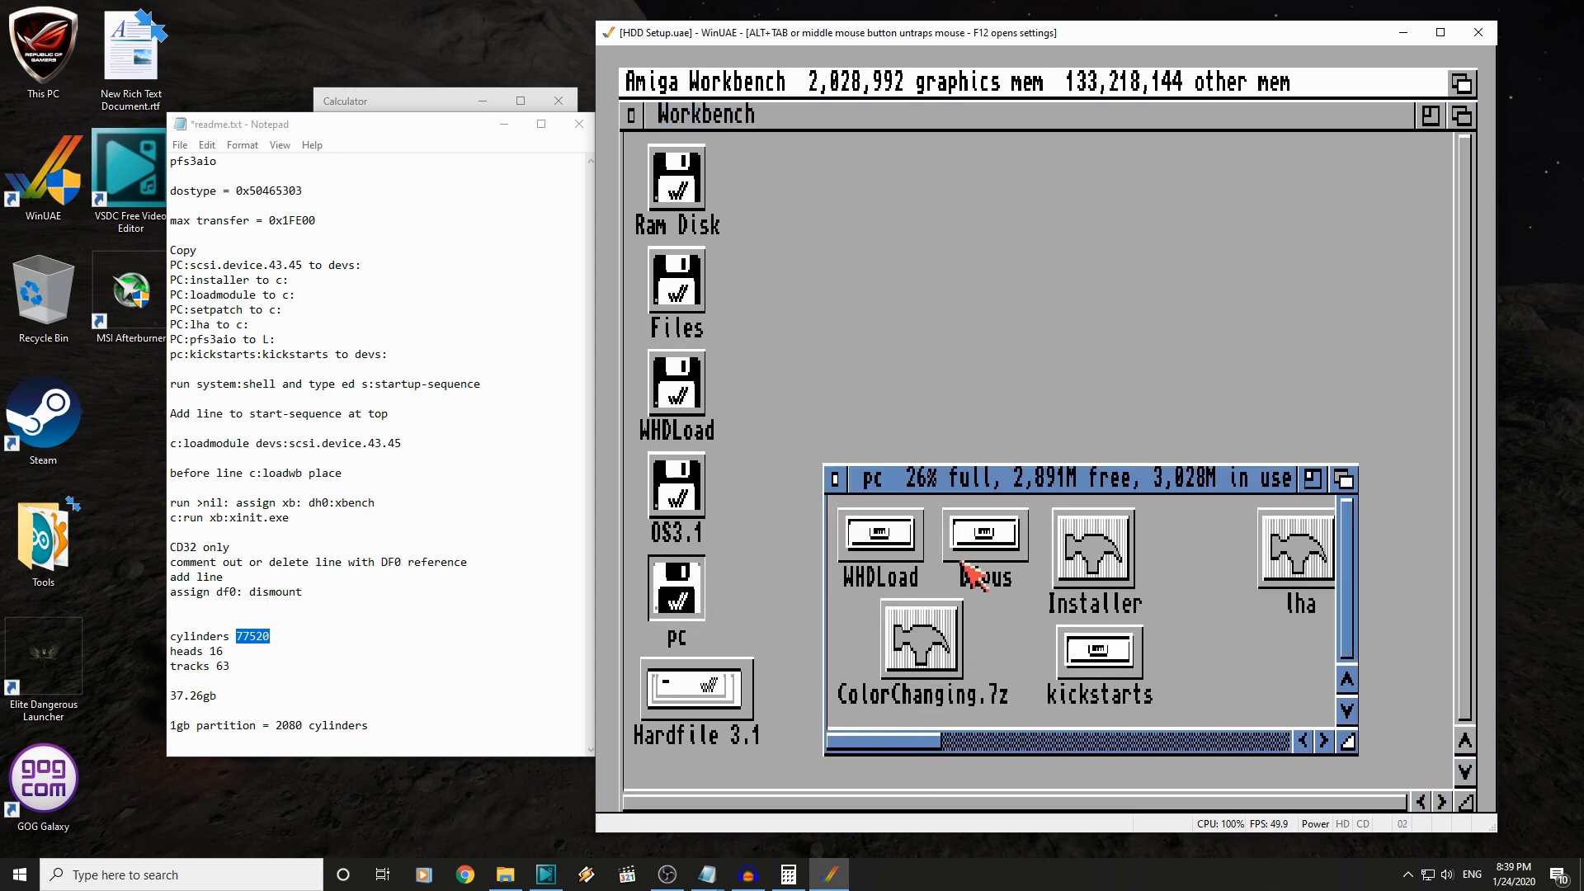
{"action": "double_click", "coordinate": [983, 550]}
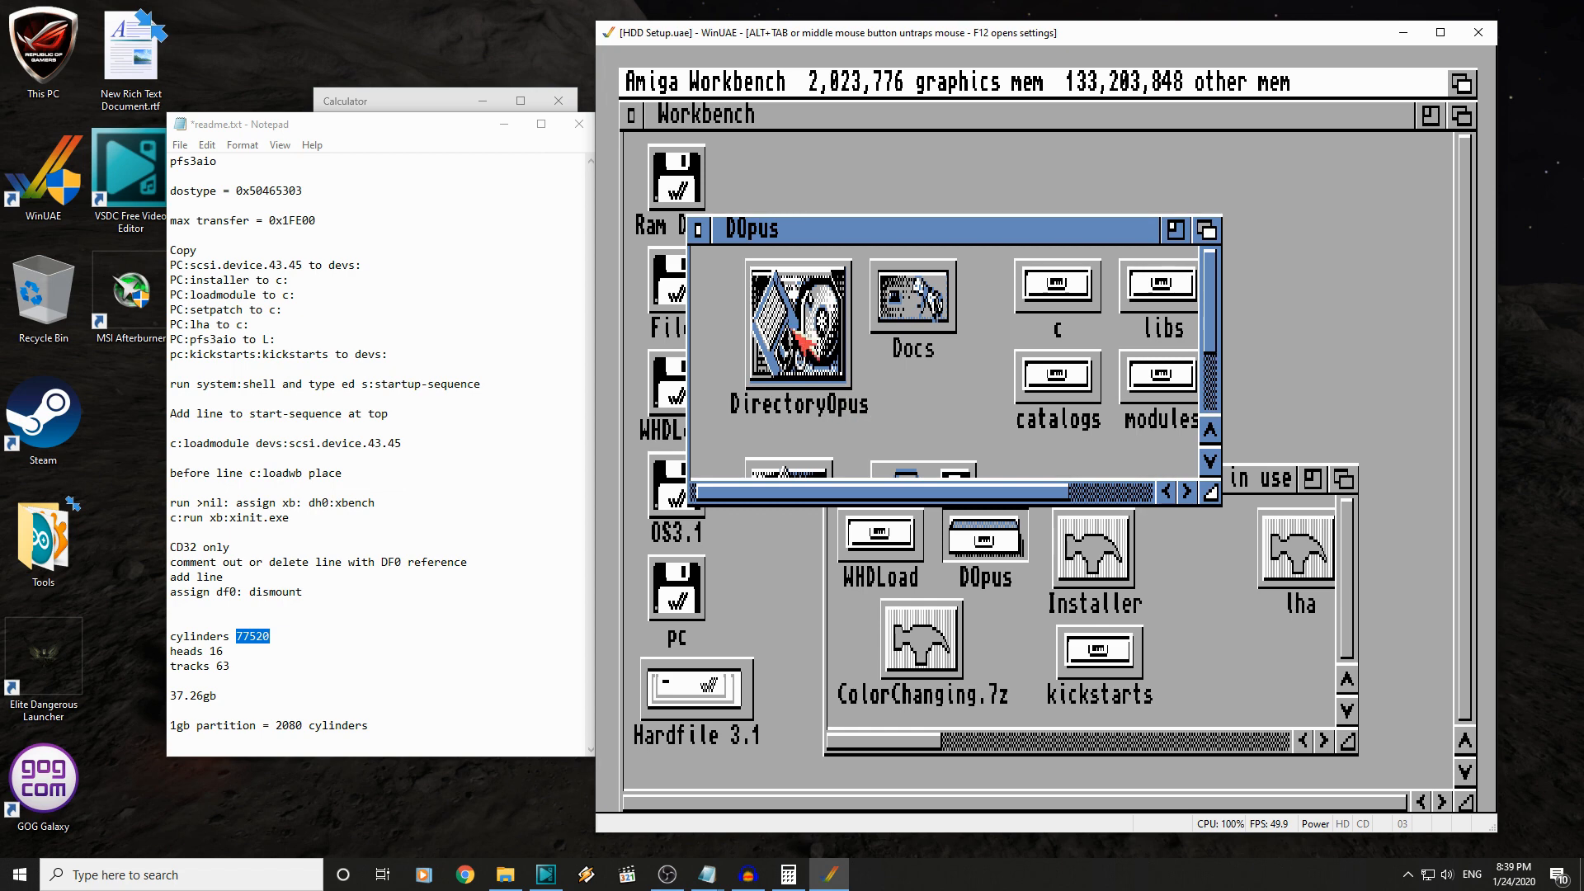
{"action": "mouse_move", "coordinate": [1225, 386]}
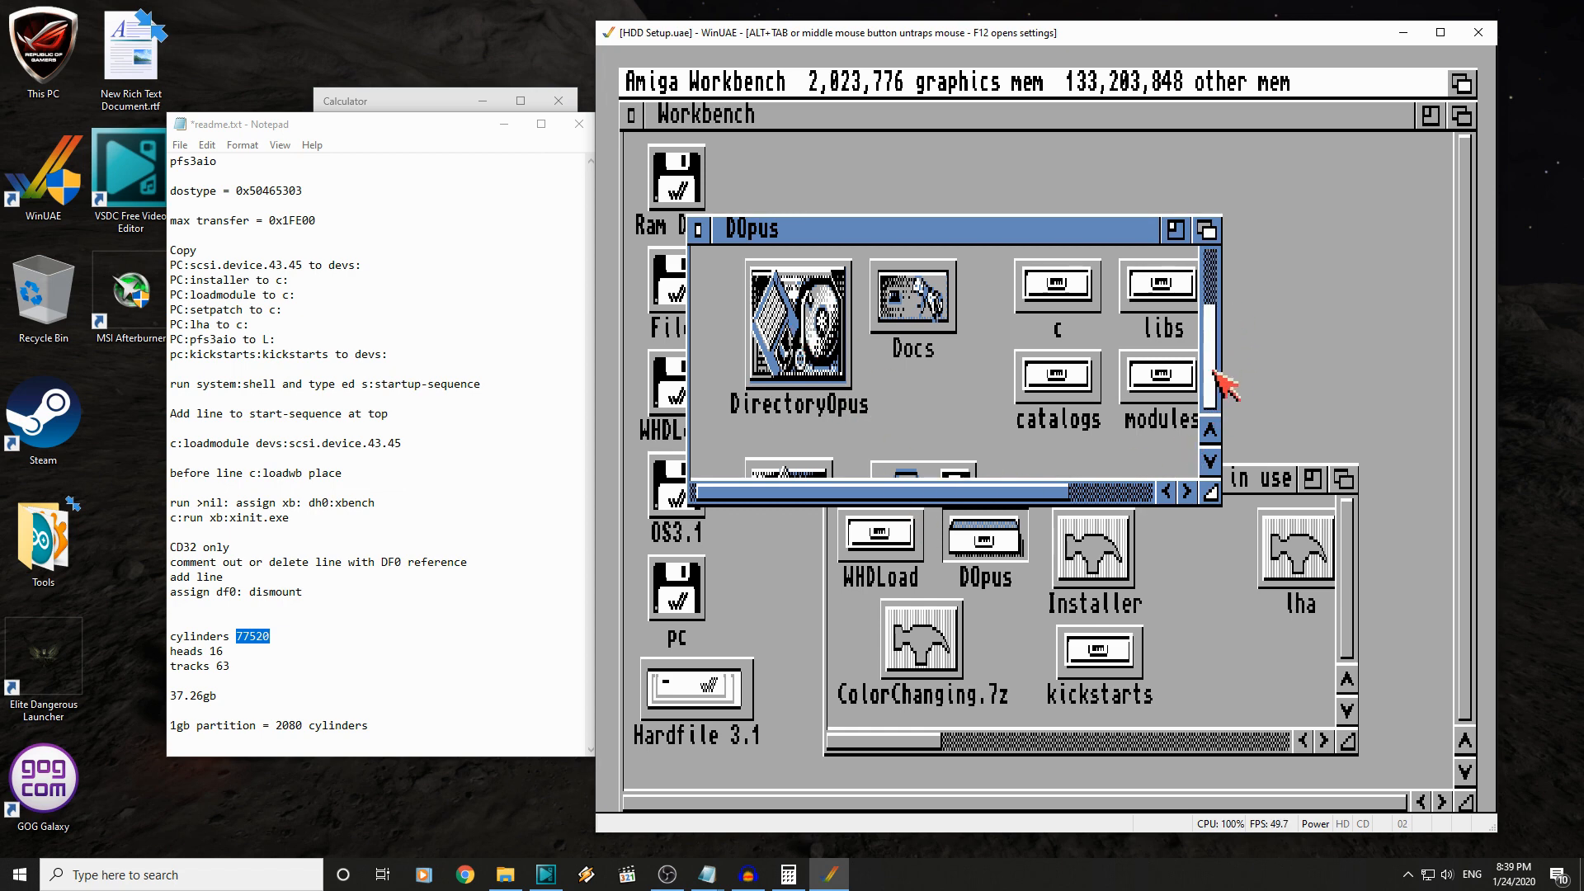
{"action": "double_click", "coordinate": [797, 324]}
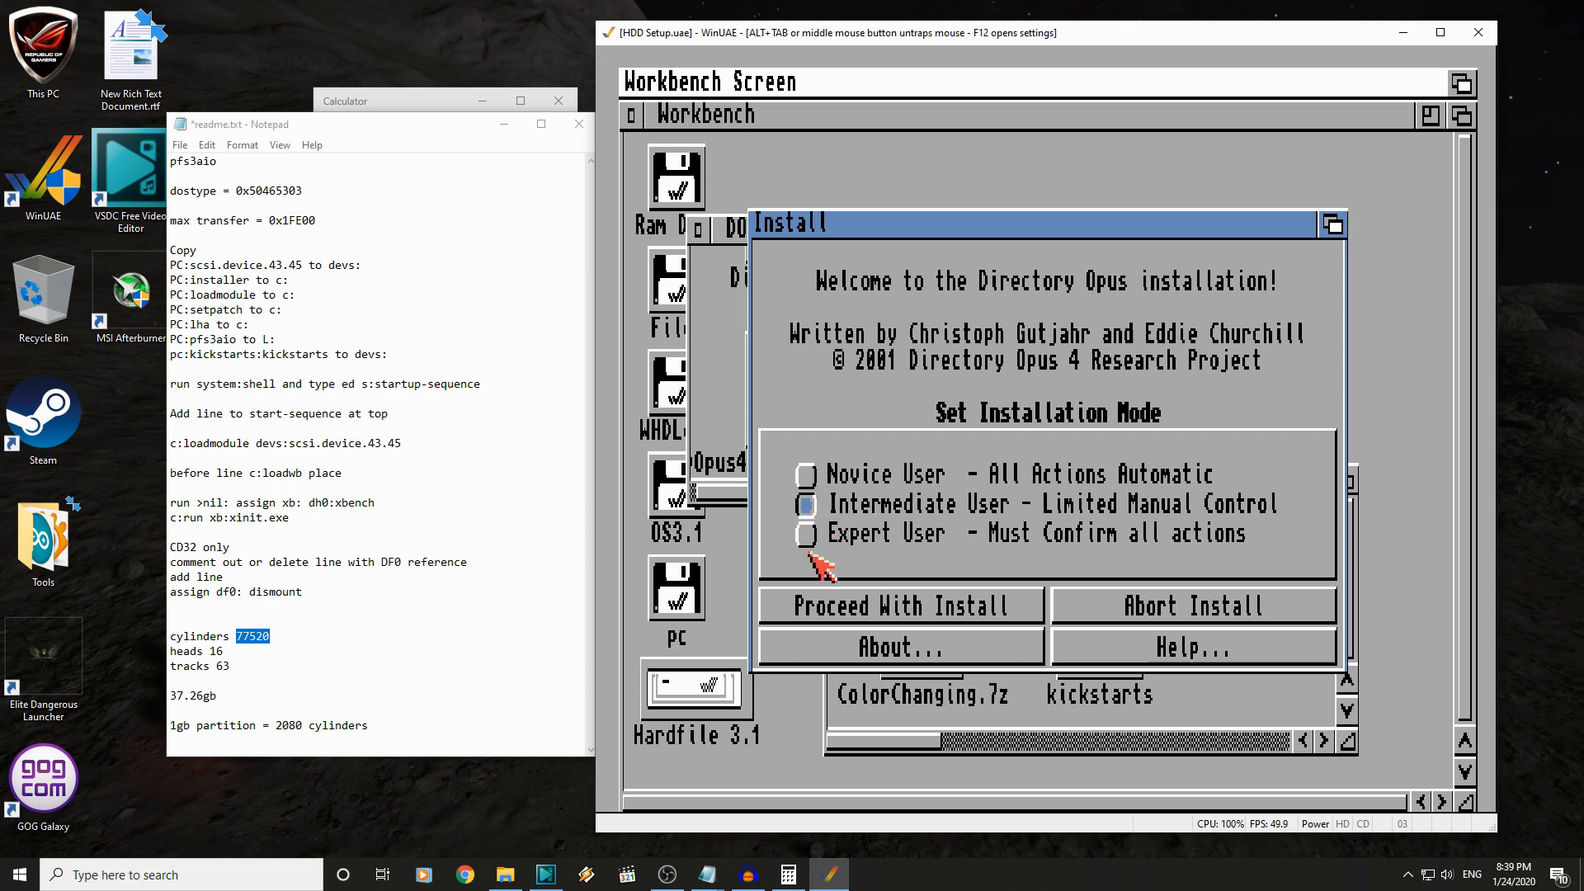
- Choose a real install without logging, with SYS: as the destination
{"action": "left_click", "coordinate": [898, 603]}
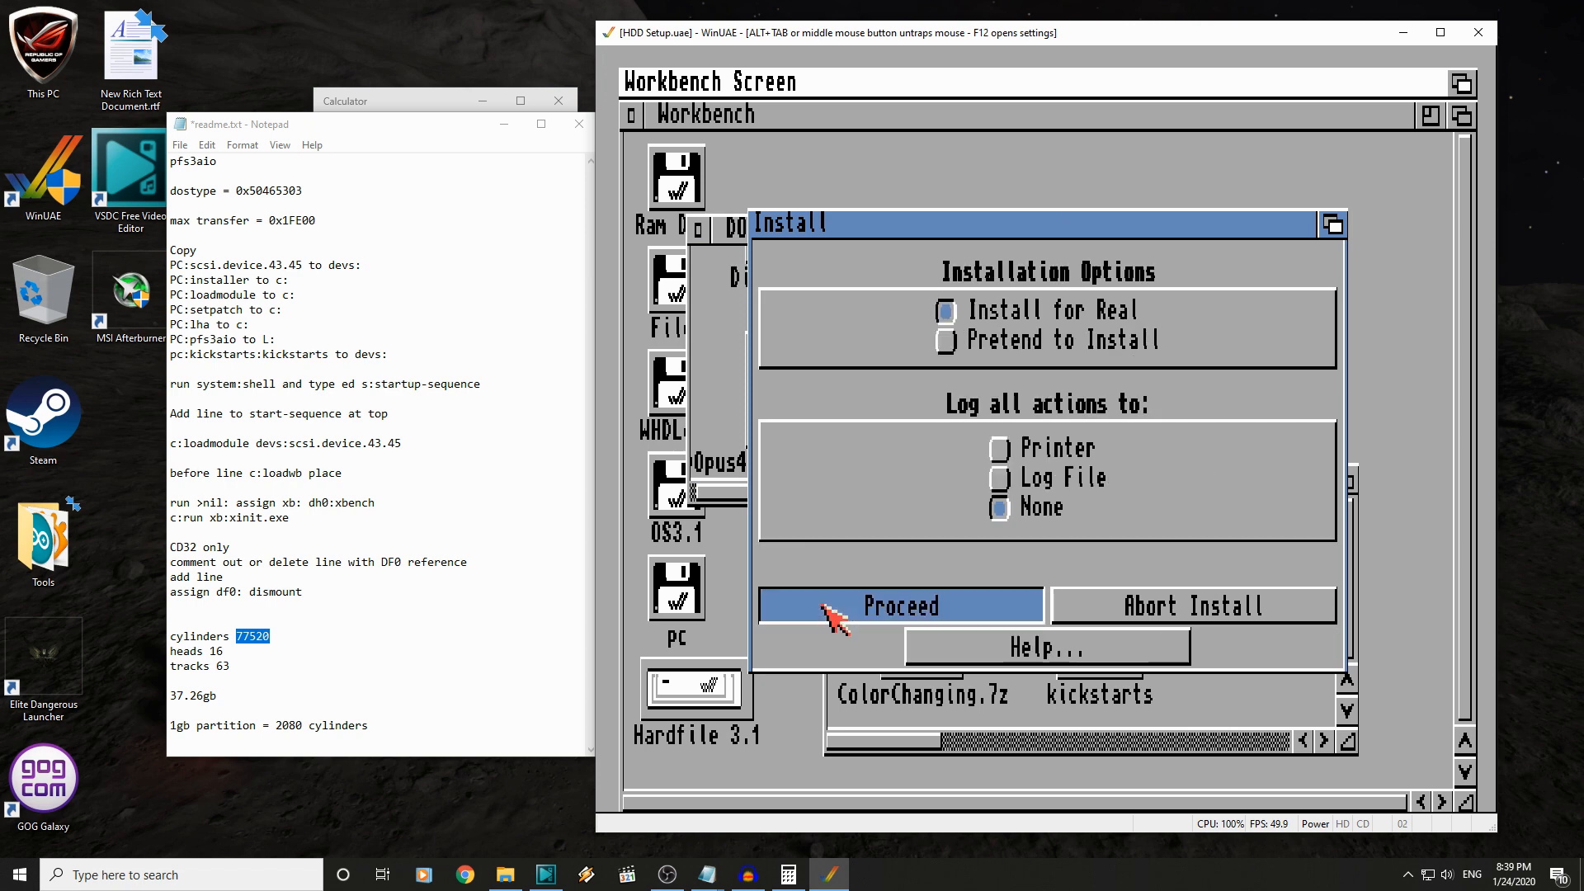
{"action": "left_click", "coordinate": [896, 604]}
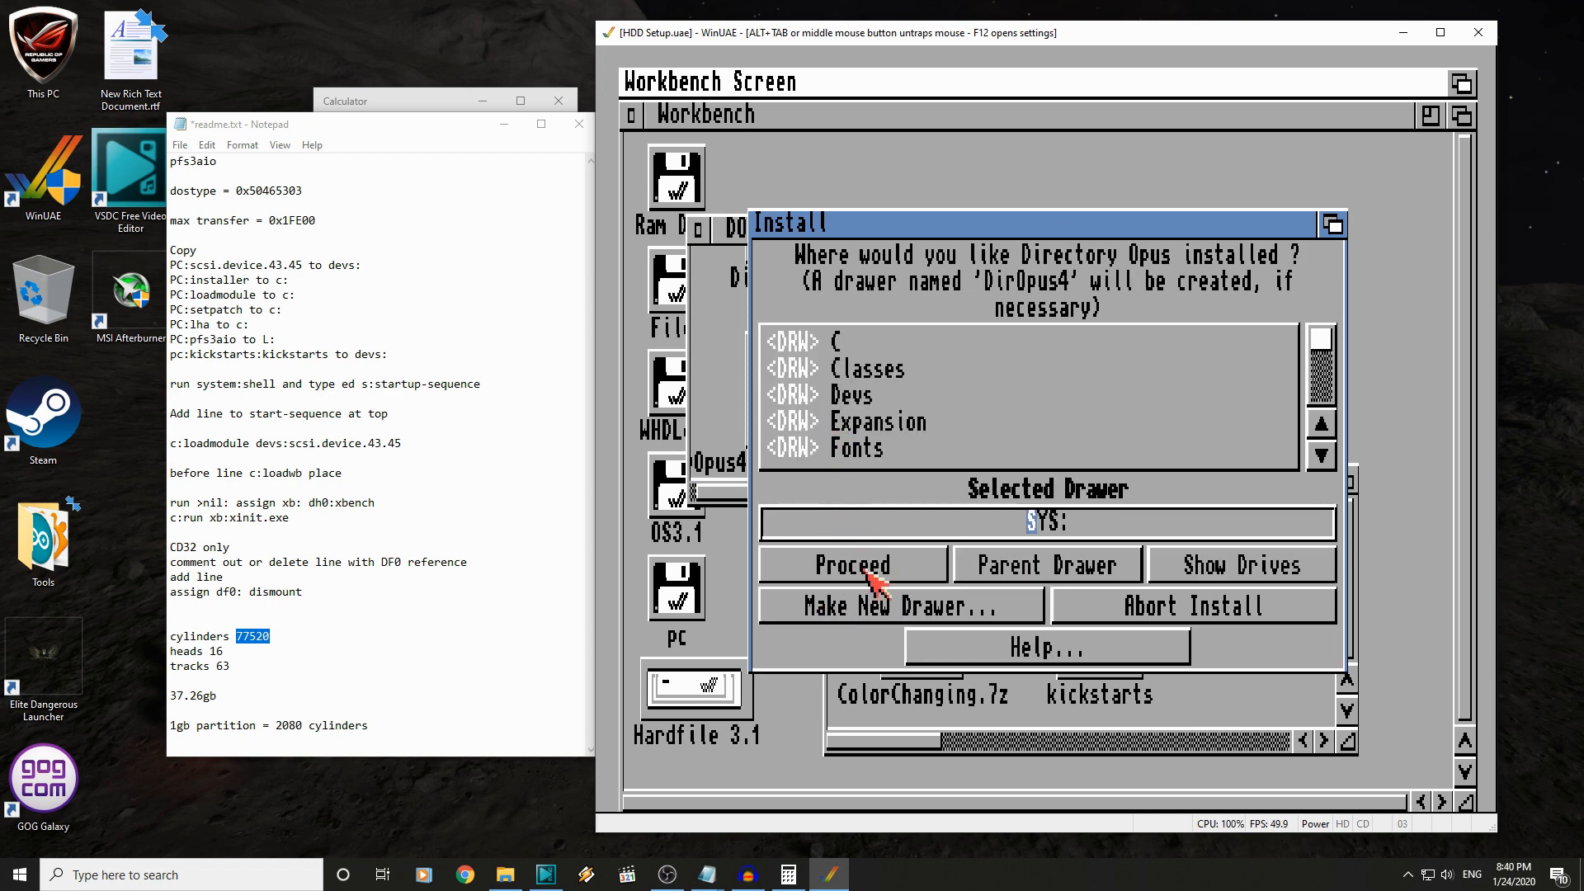
{"action": "left_click", "coordinate": [851, 564]}
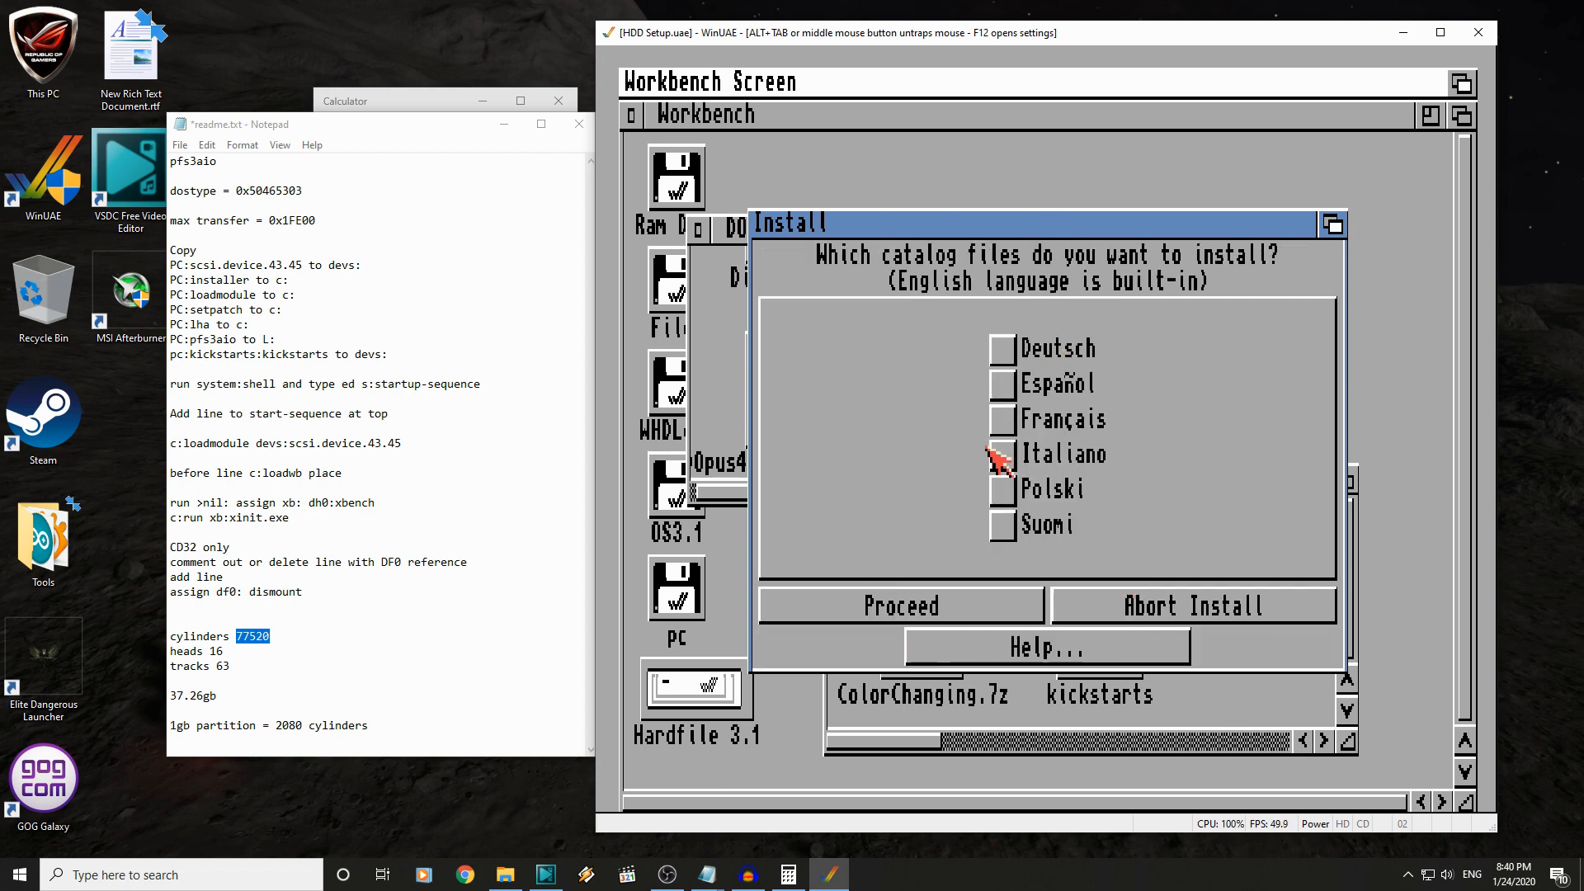
- Skip extra catalog languages, keep the English documentation, and acknowledge installation complete
{"action": "left_click", "coordinate": [900, 604]}
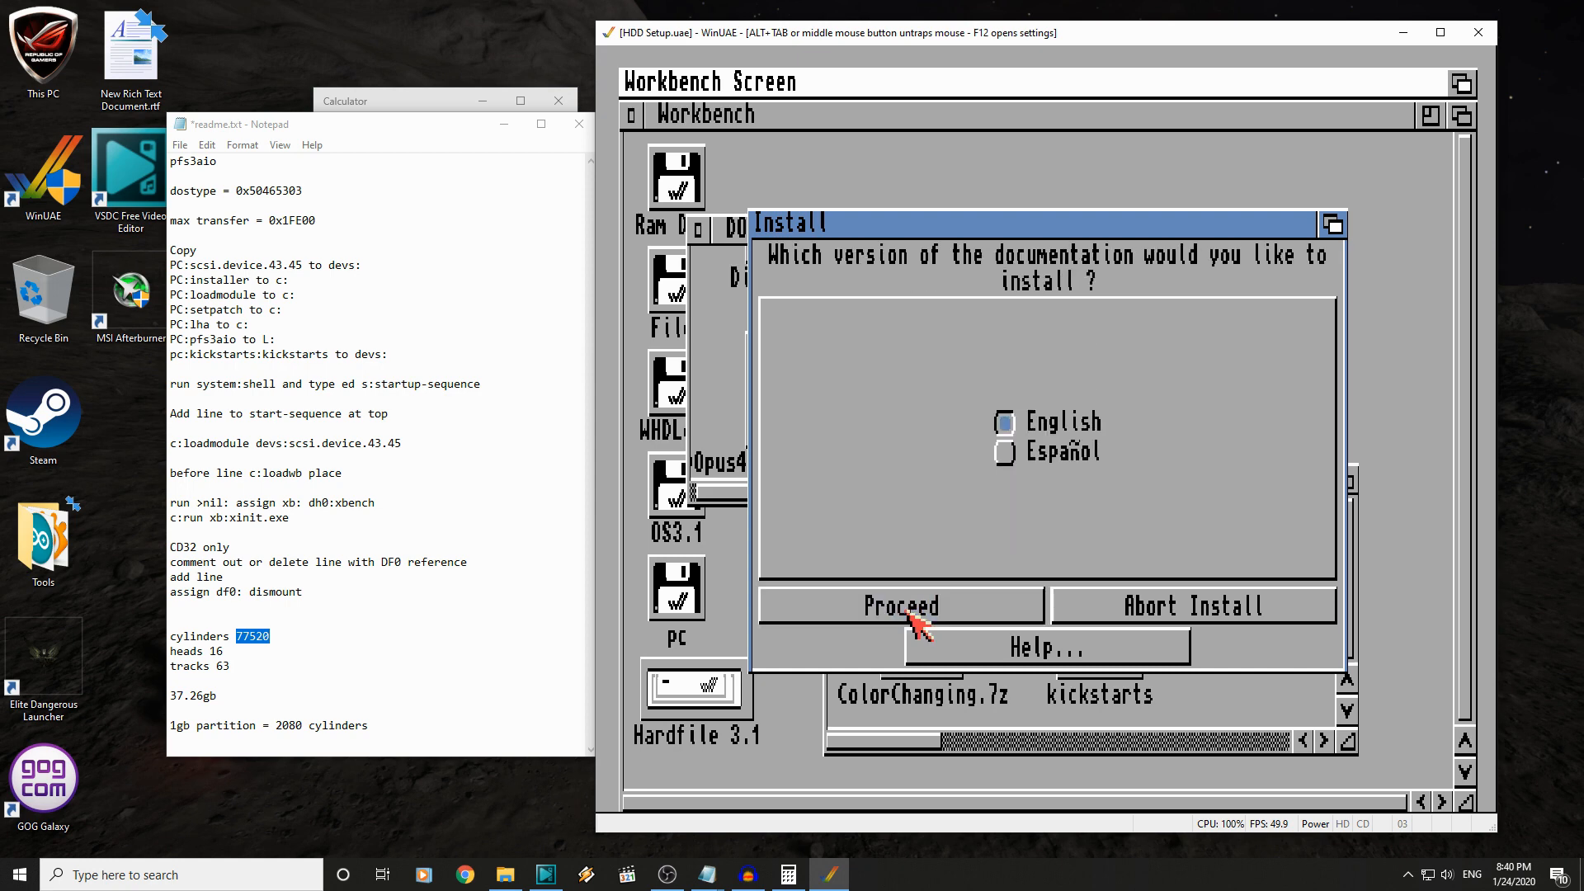
{"action": "left_click", "coordinate": [897, 604]}
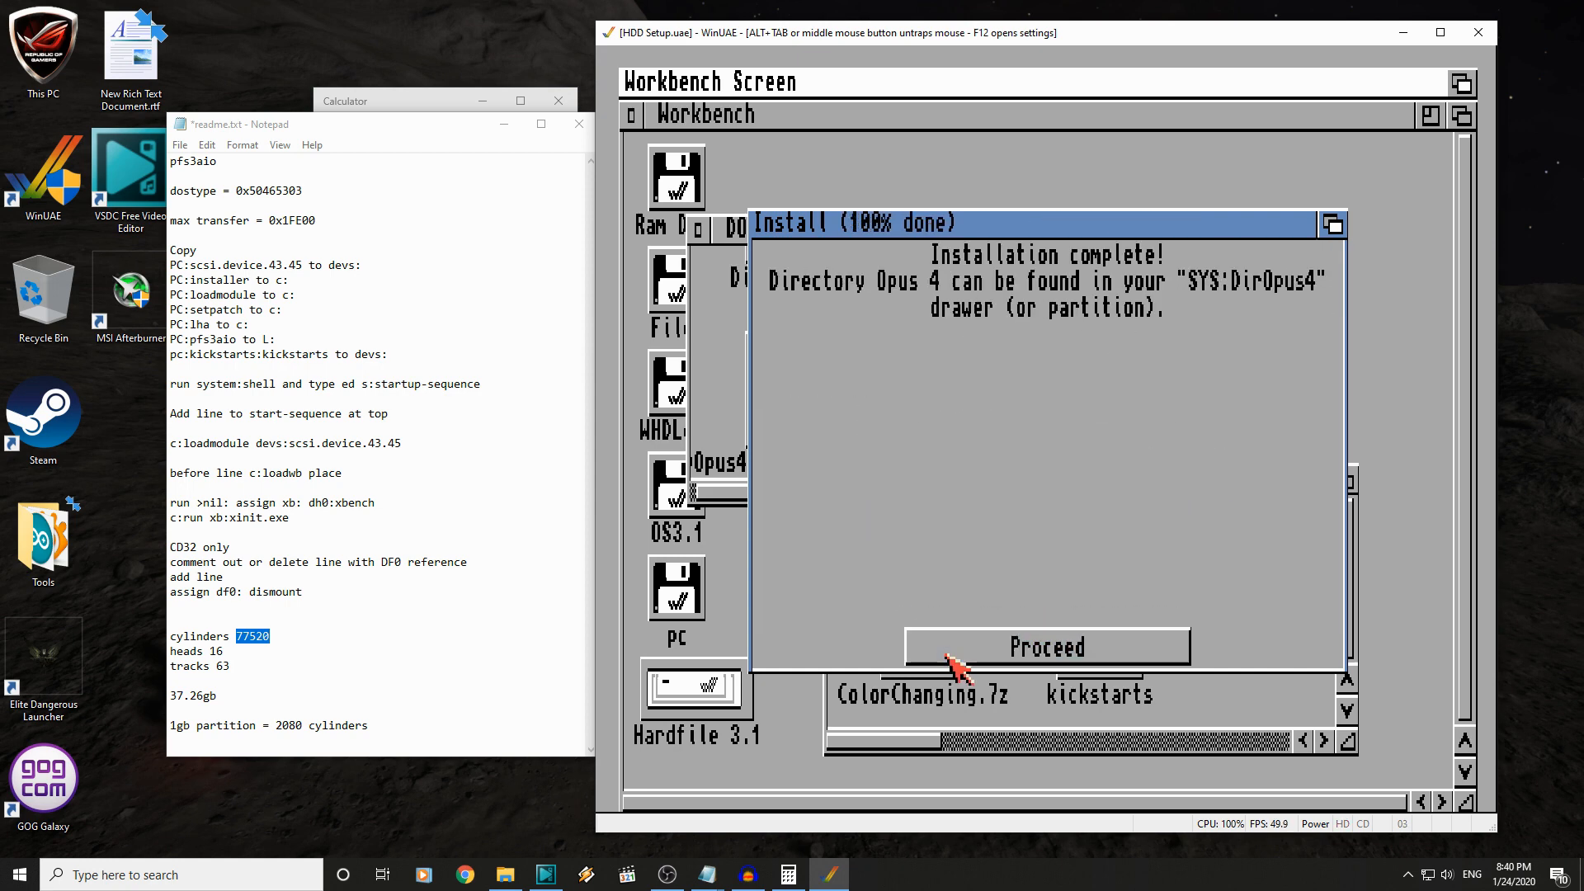
{"action": "left_click", "coordinate": [1048, 647]}
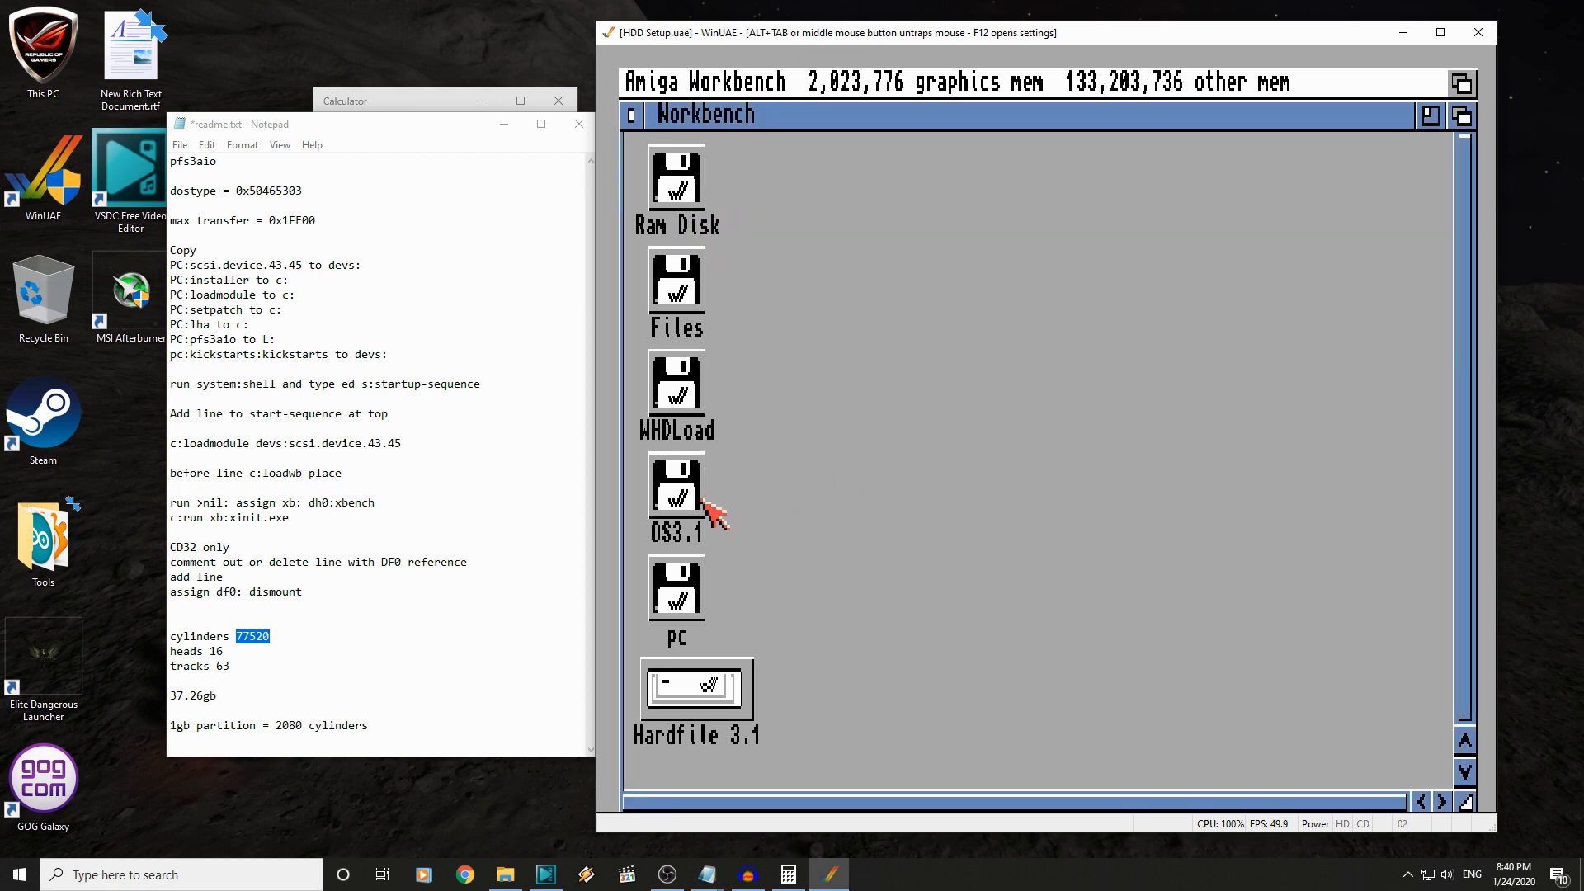
- Open the Hardfile 3.1 volume, tidy its icons, and open the DirOpus4 drawer
{"action": "double_click", "coordinate": [695, 690]}
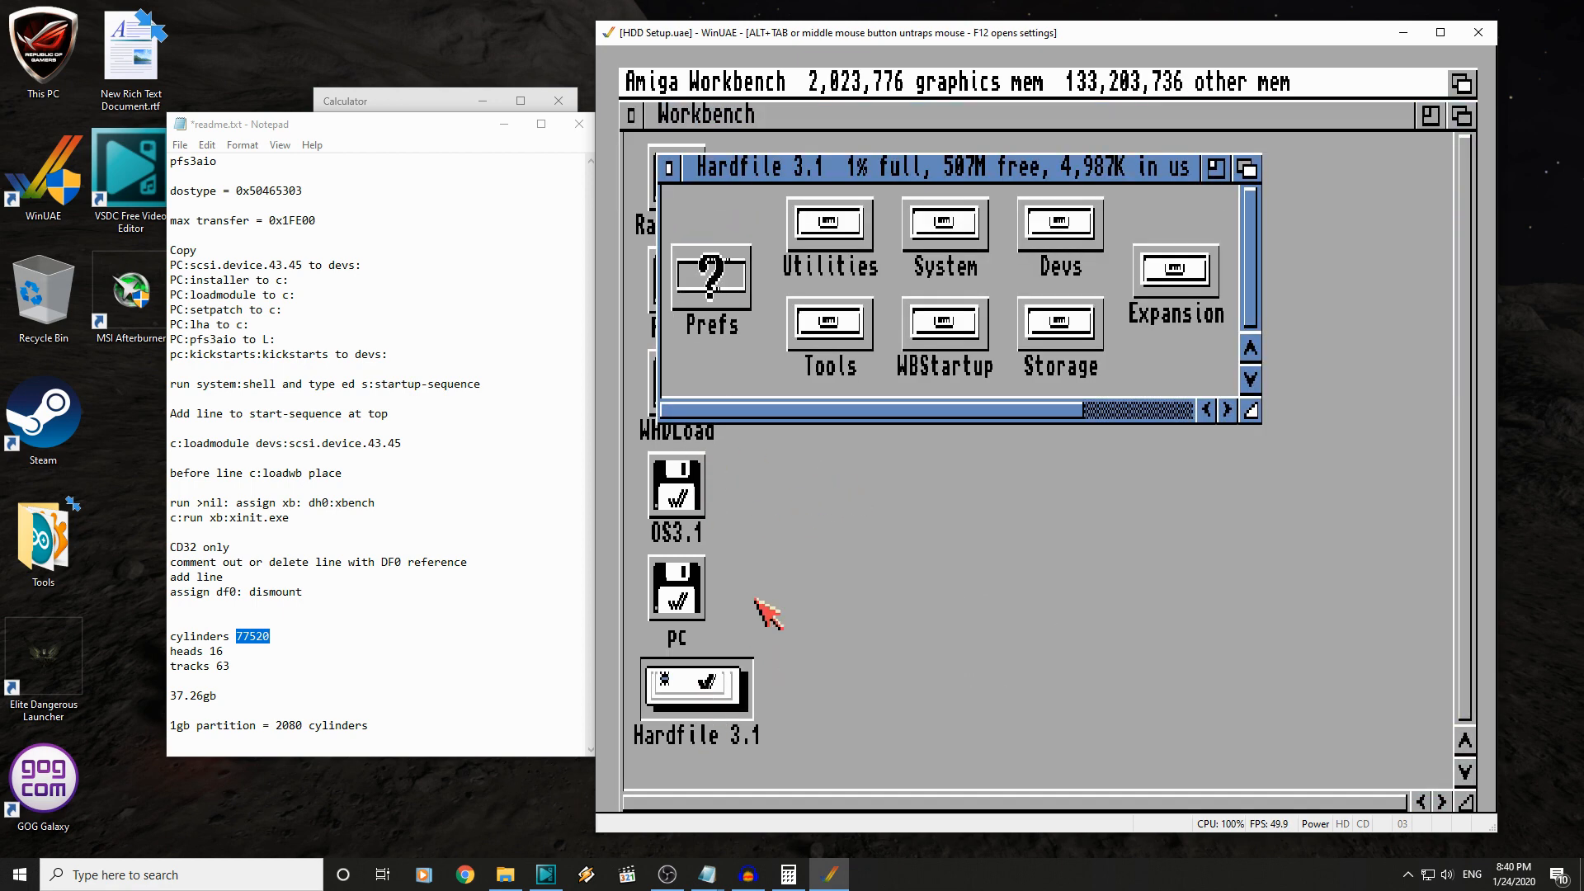
{"action": "left_click", "coordinate": [776, 81]}
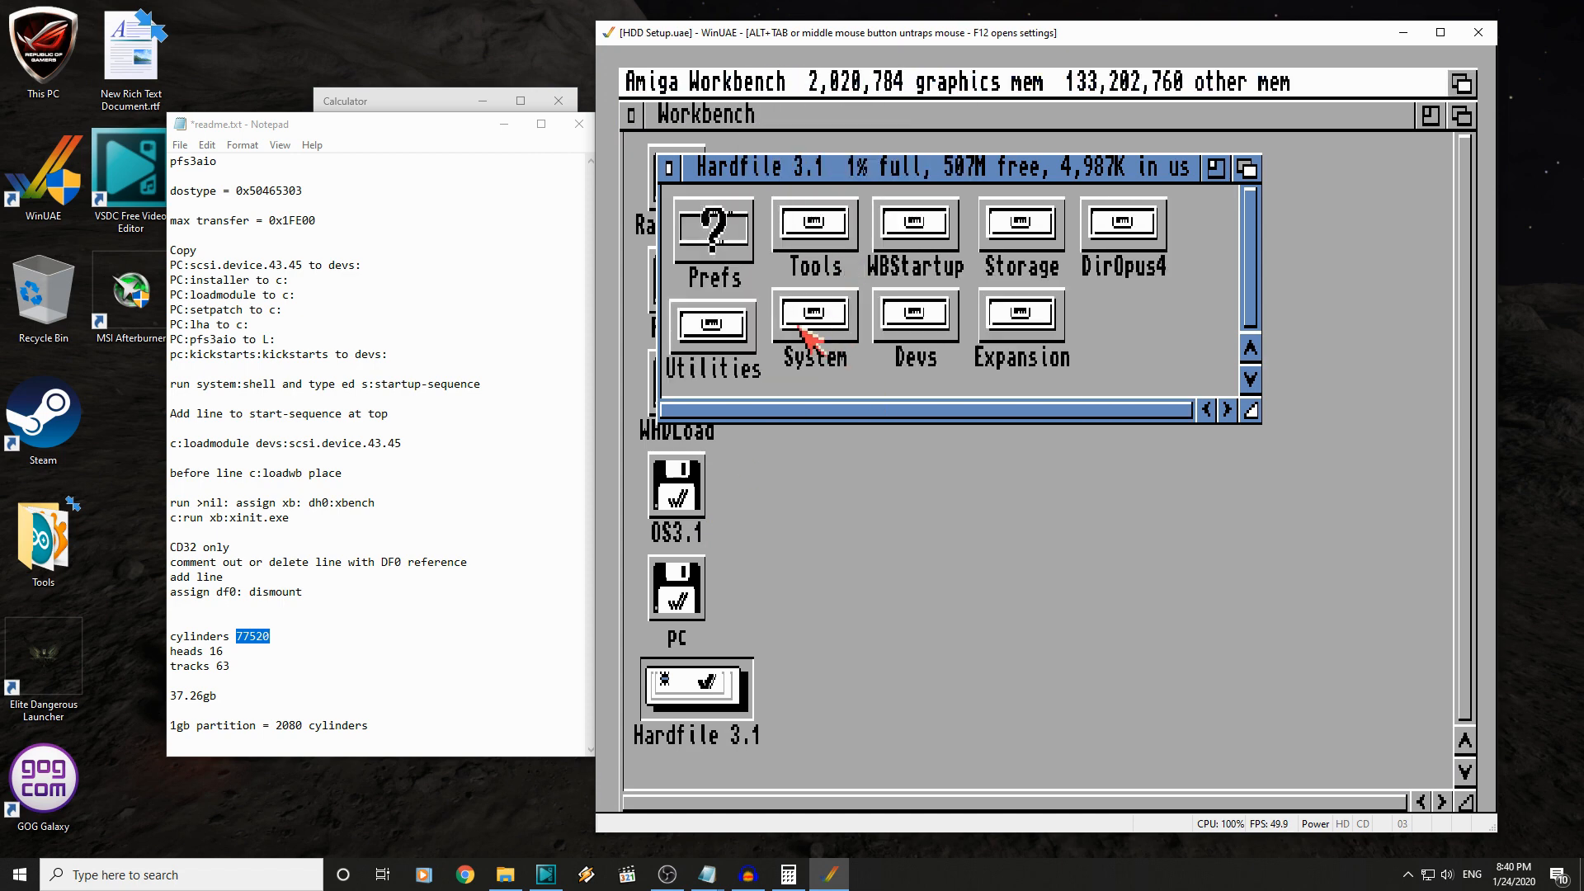
{"action": "double_click", "coordinate": [1122, 220]}
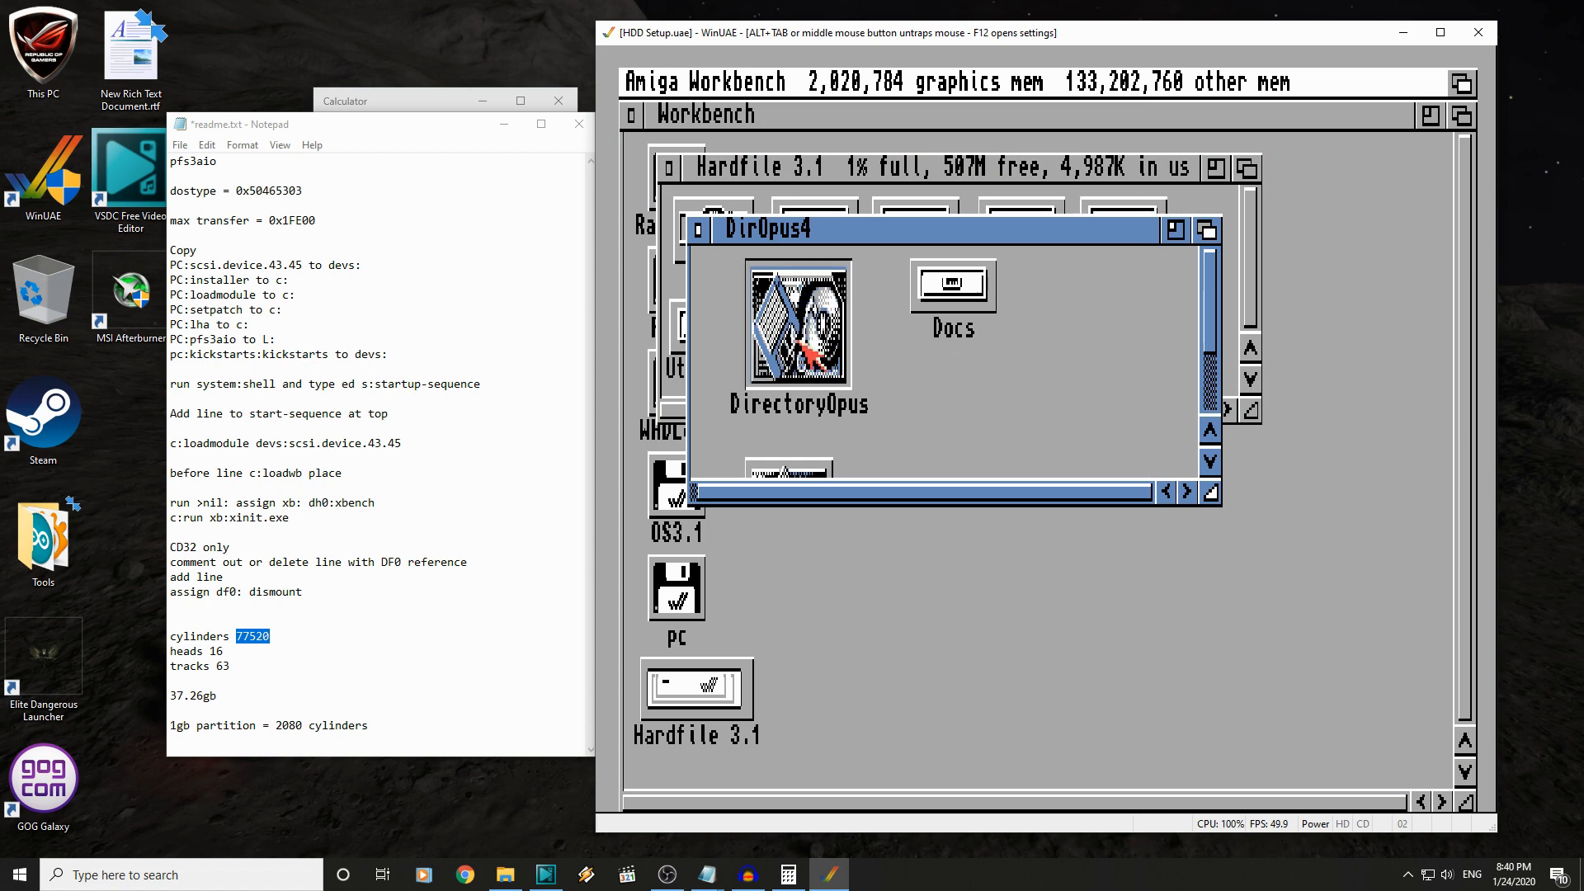
- Launch Directory Opus 4 and list DH2 to read the Files partition size (19.9G)
{"action": "double_click", "coordinate": [798, 323]}
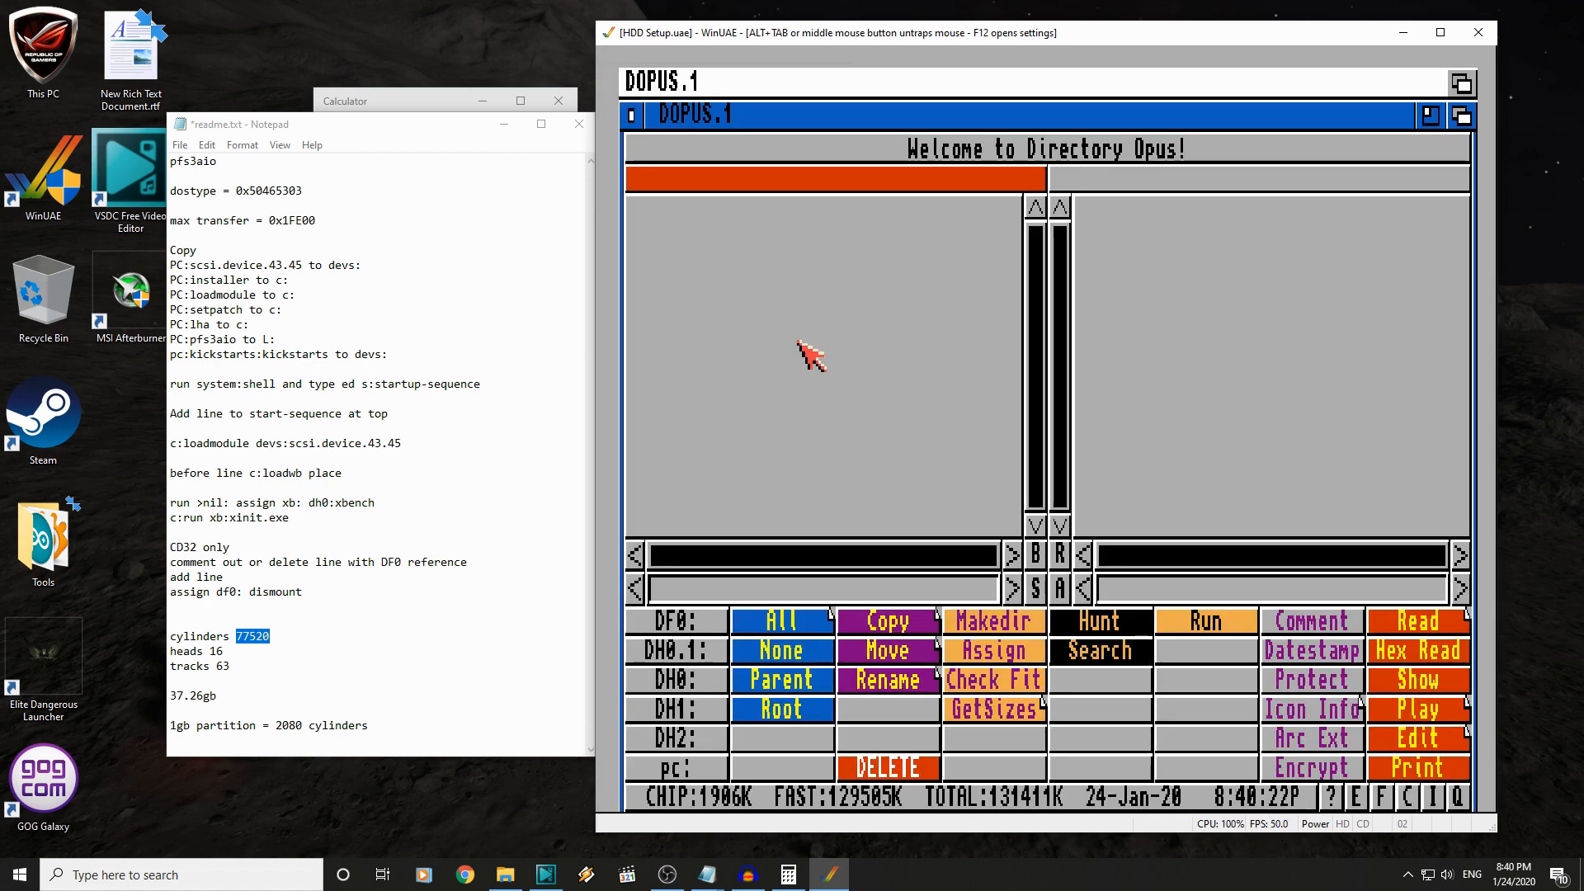
{"action": "mouse_move", "coordinate": [722, 631]}
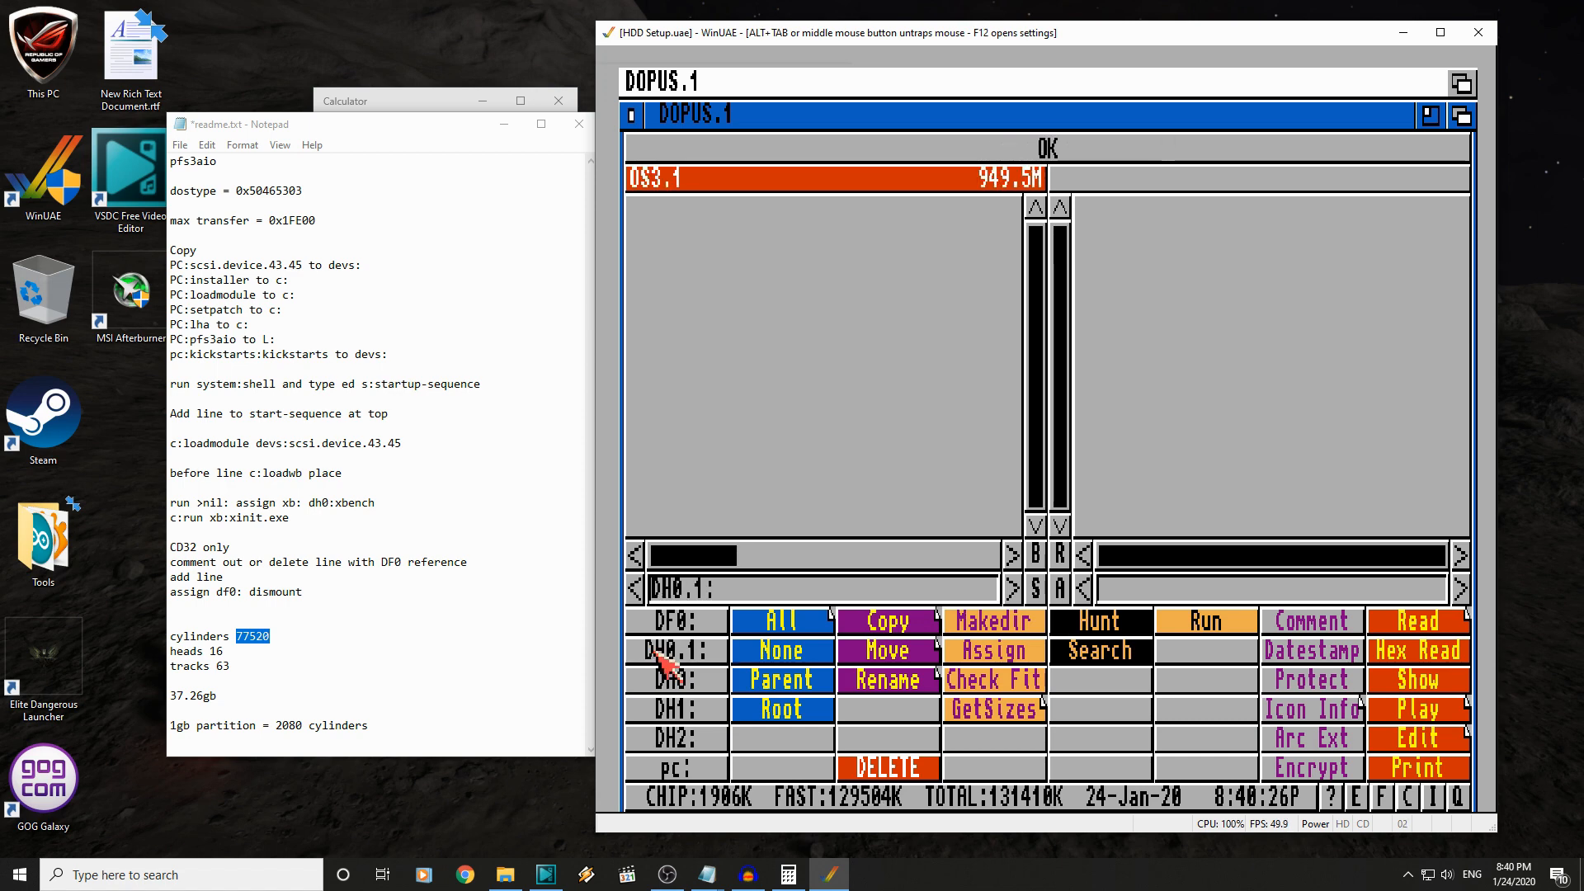
{"action": "mouse_move", "coordinate": [652, 243]}
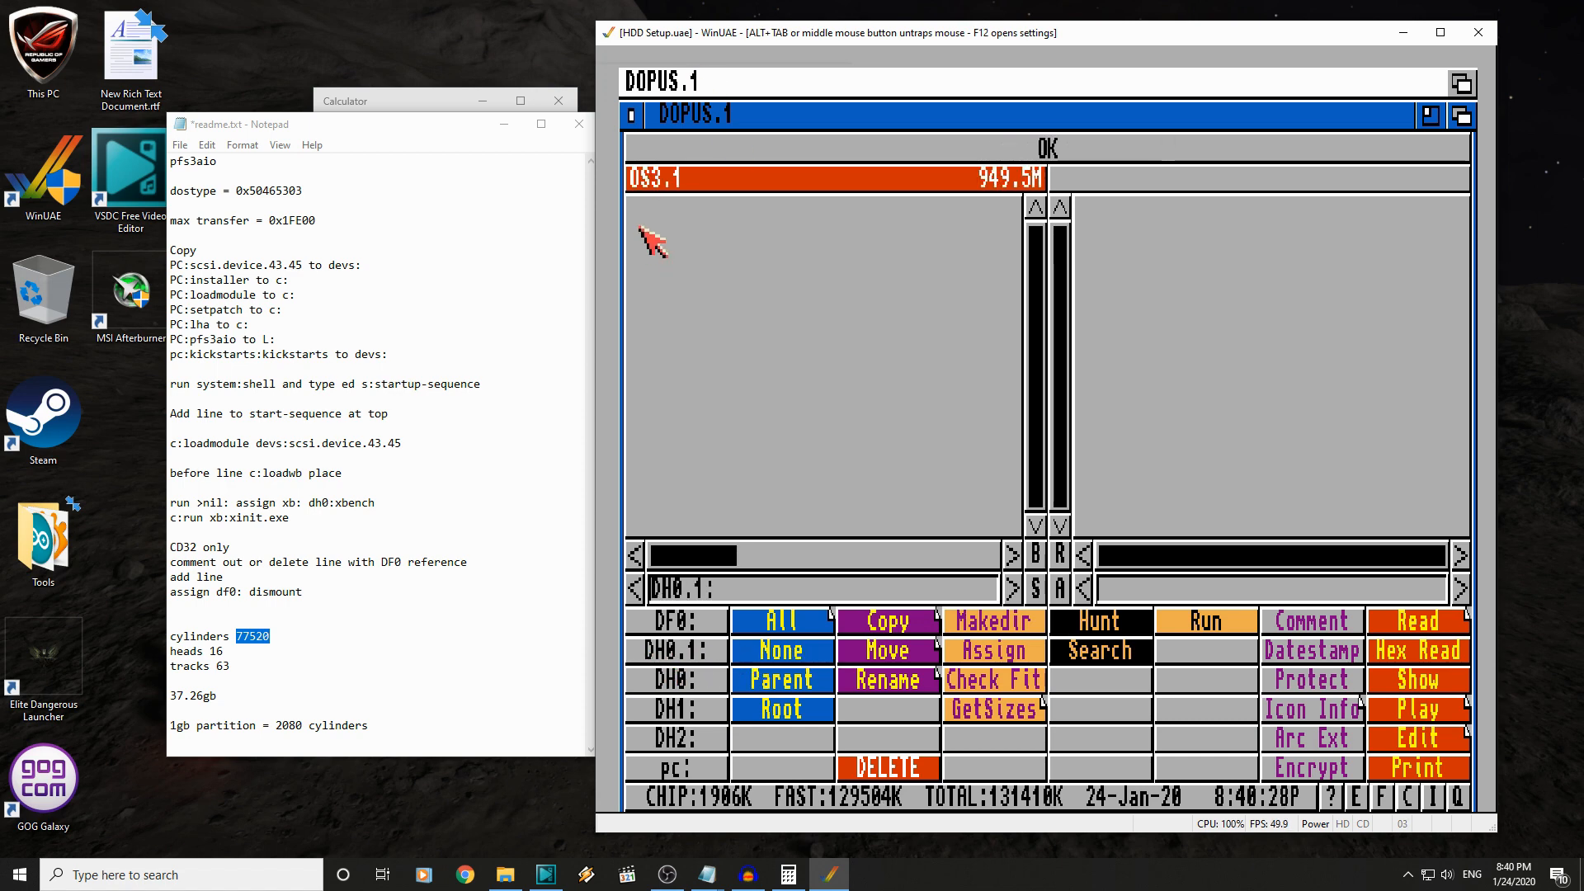
{"action": "mouse_move", "coordinate": [1004, 209]}
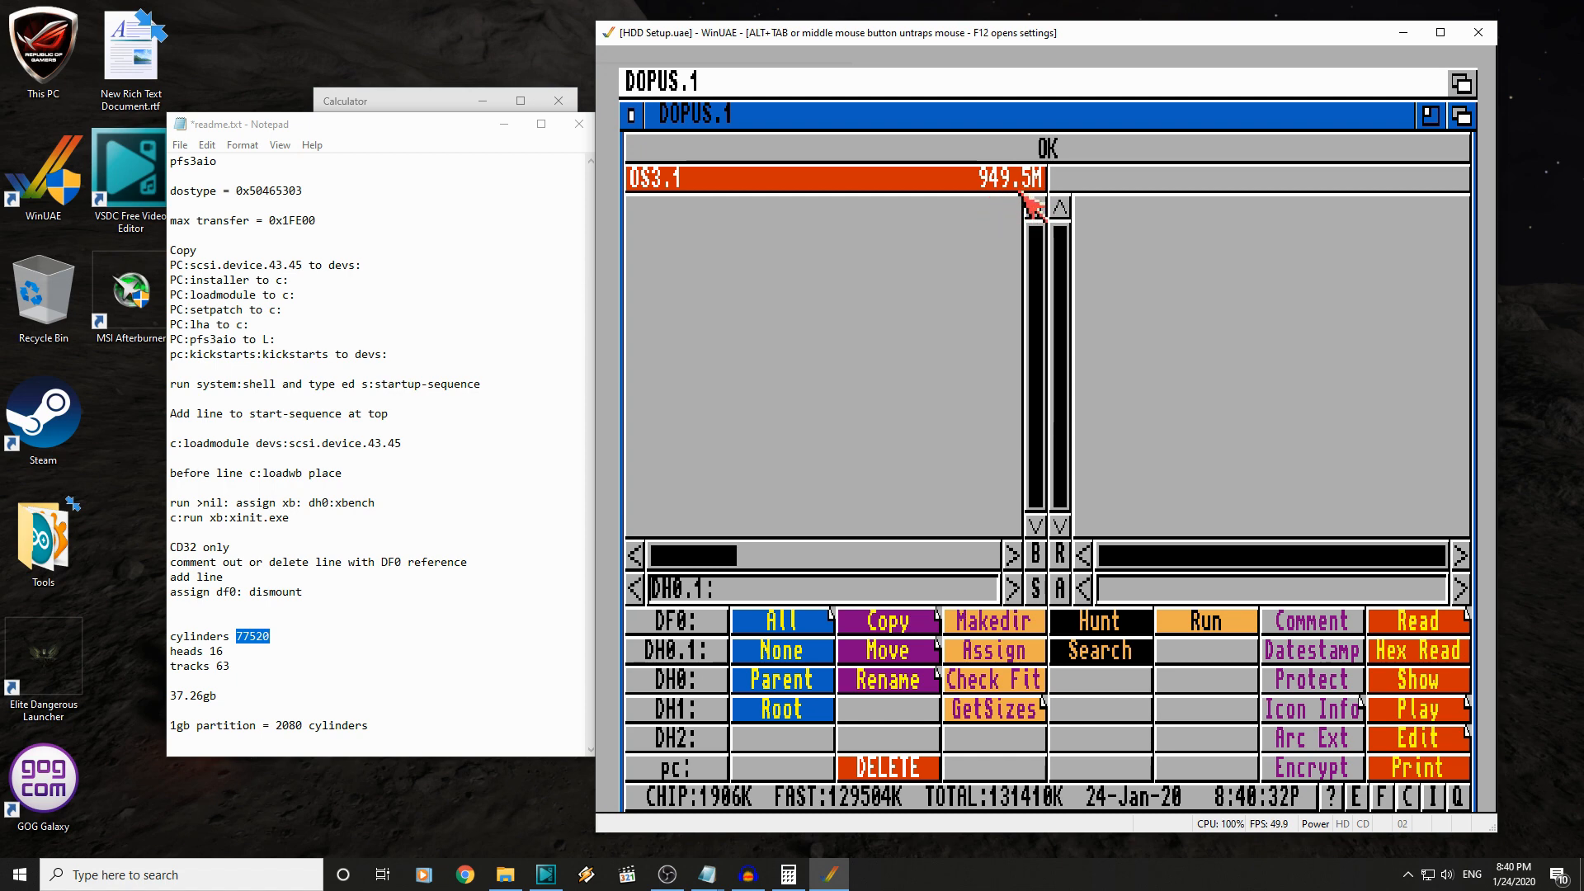
{"action": "mouse_move", "coordinate": [728, 773]}
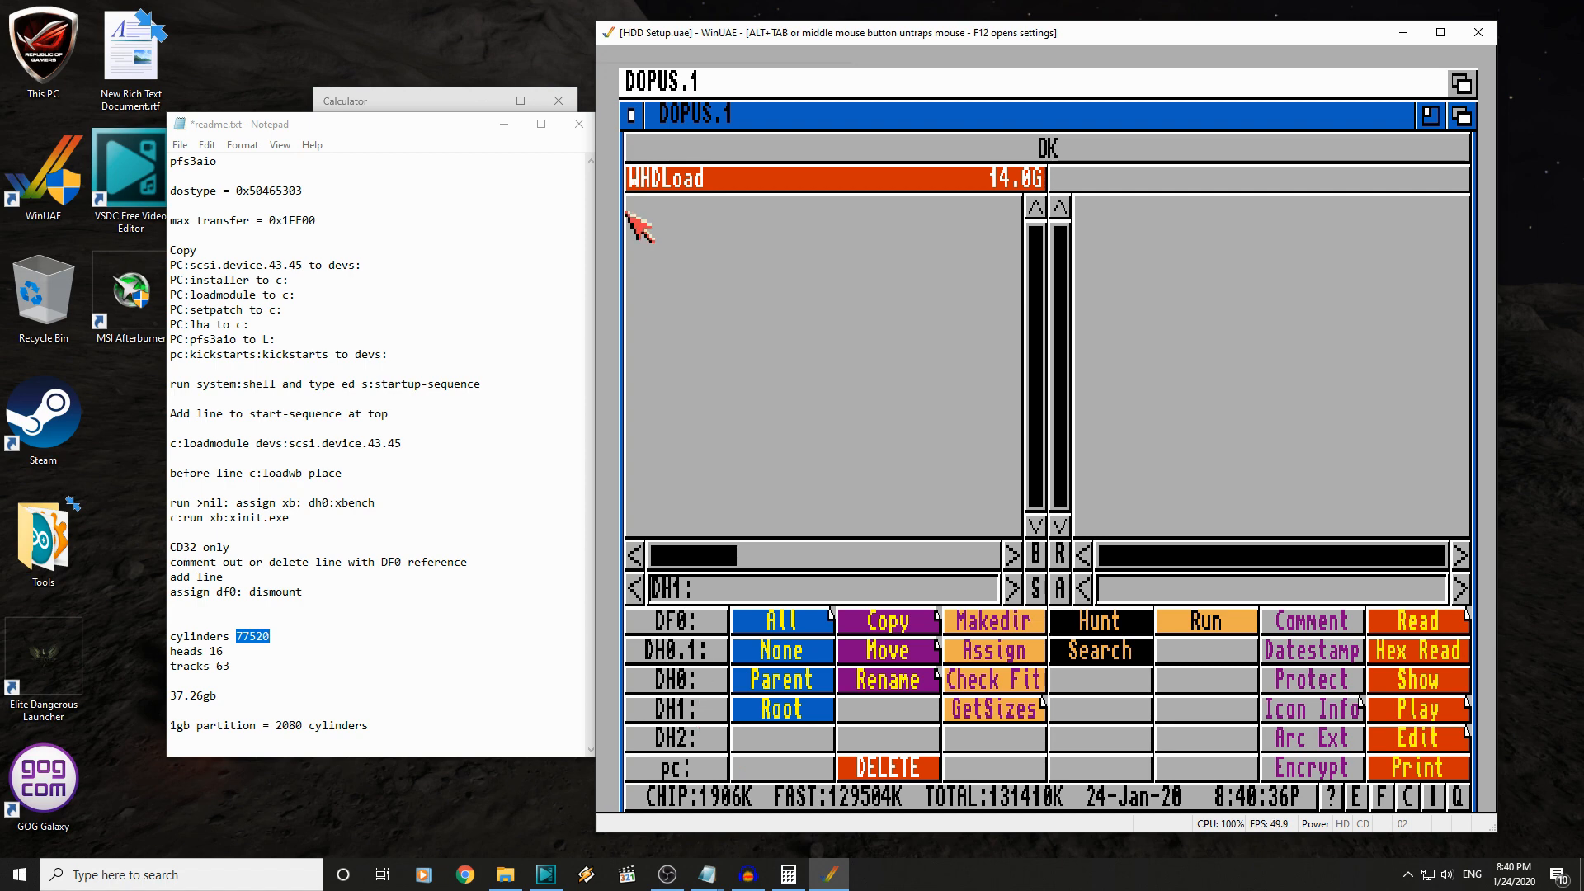
{"action": "mouse_move", "coordinate": [1010, 212]}
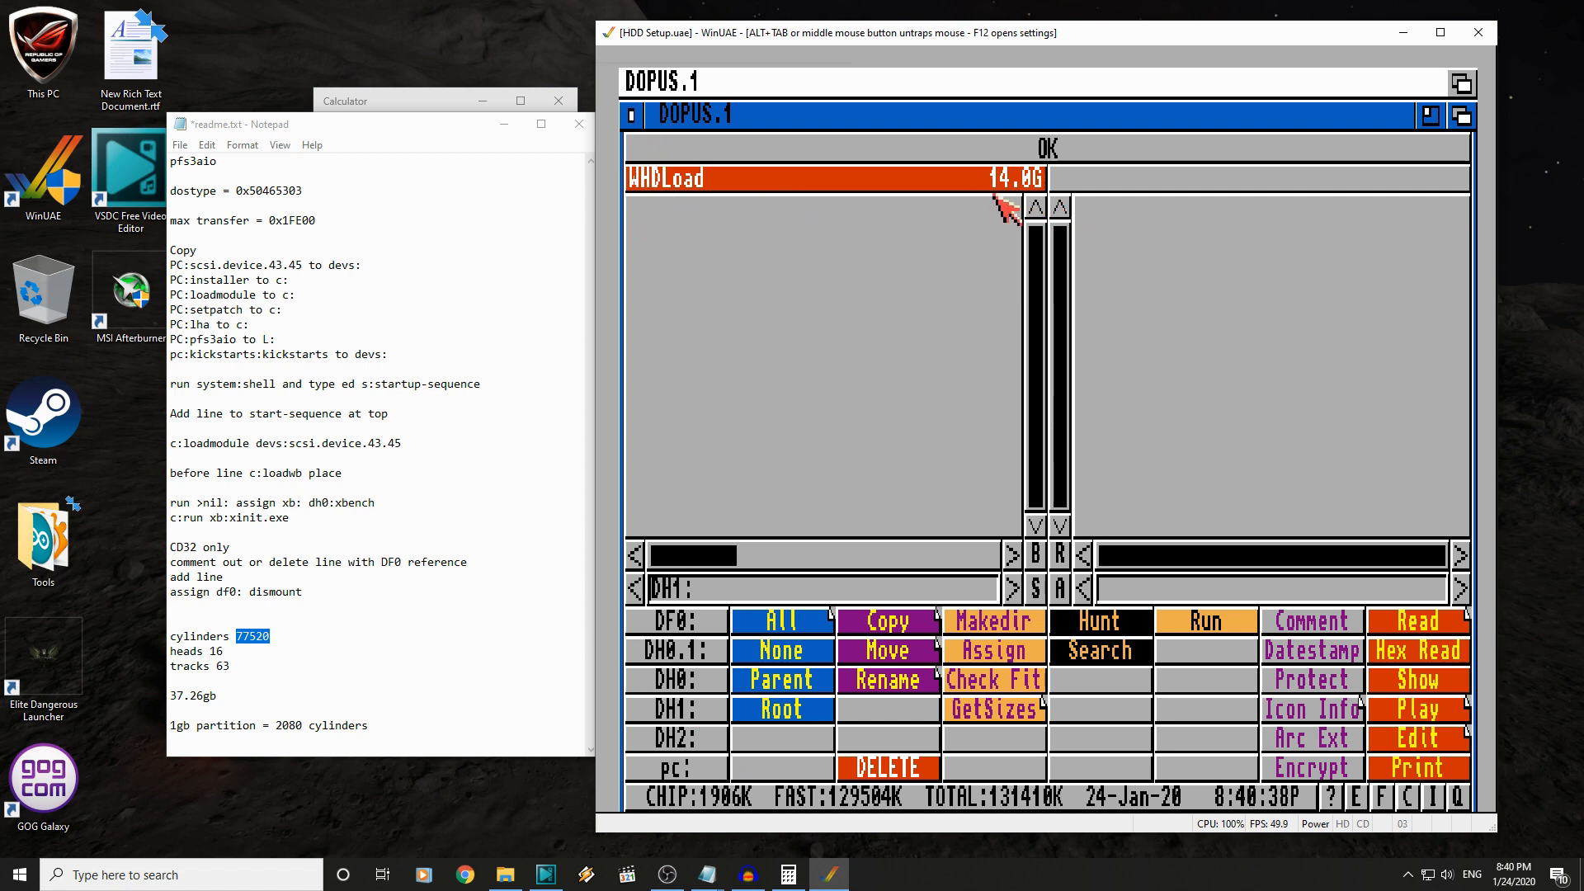
{"action": "mouse_move", "coordinate": [945, 233]}
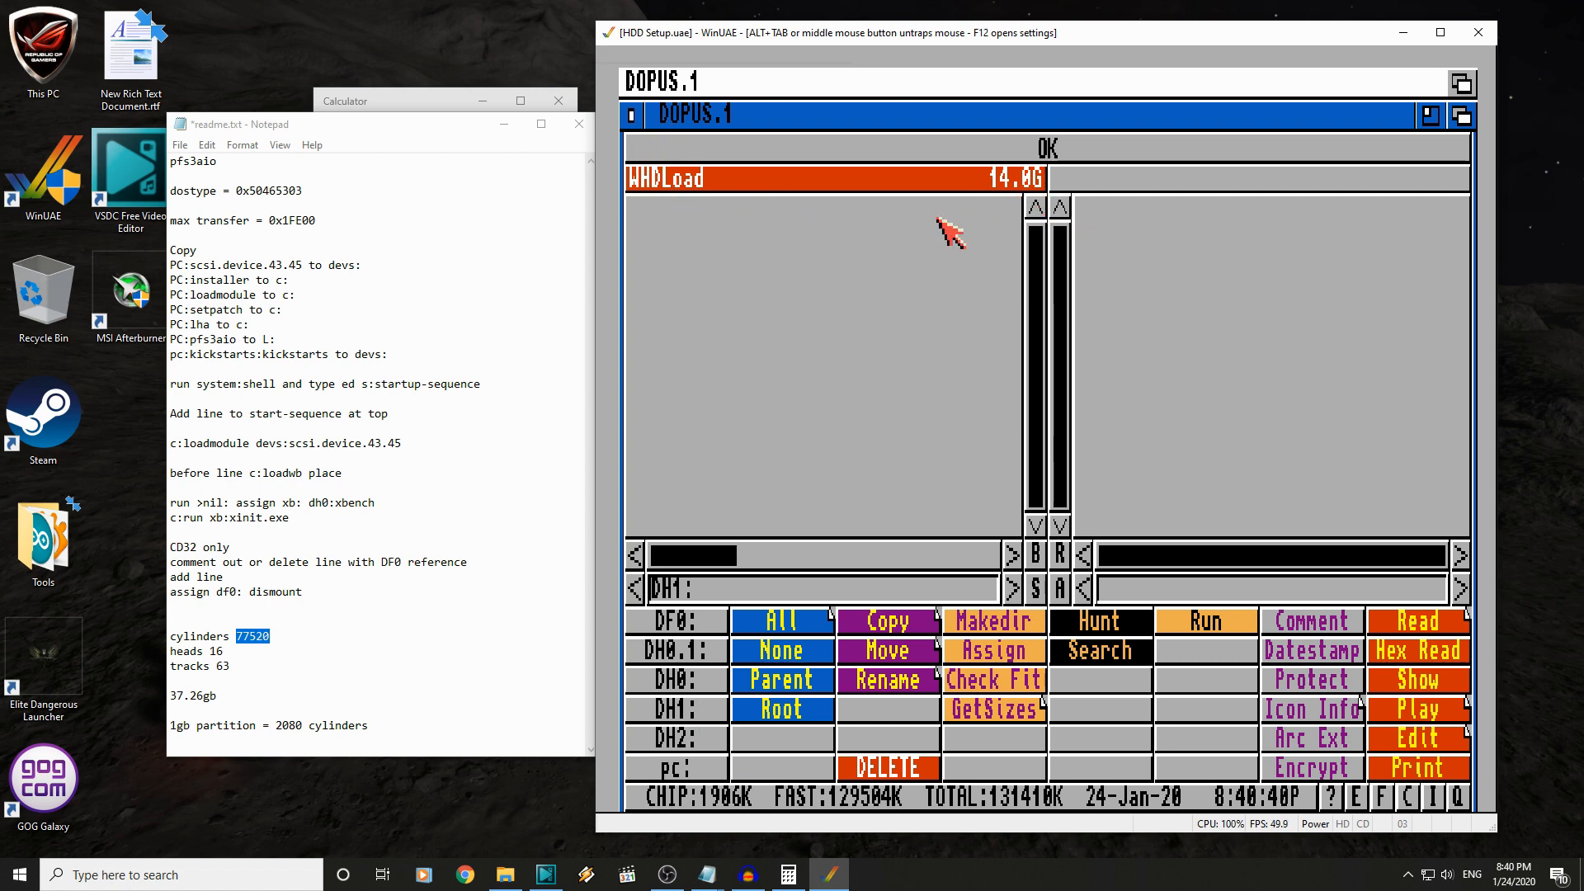
{"action": "mouse_move", "coordinate": [1016, 212]}
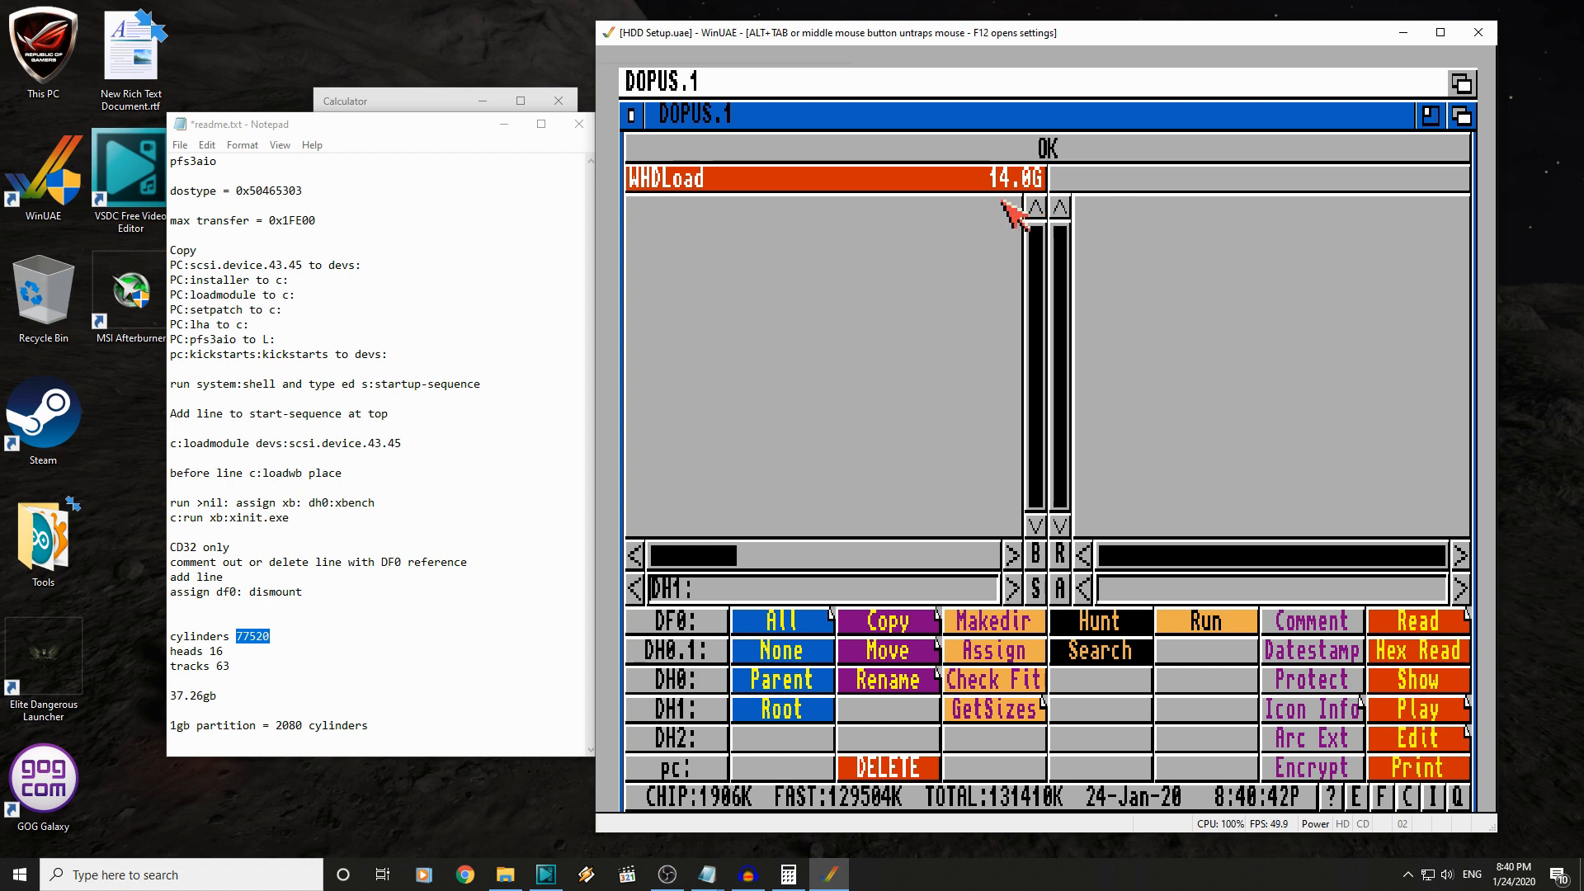
{"action": "mouse_move", "coordinate": [687, 788]}
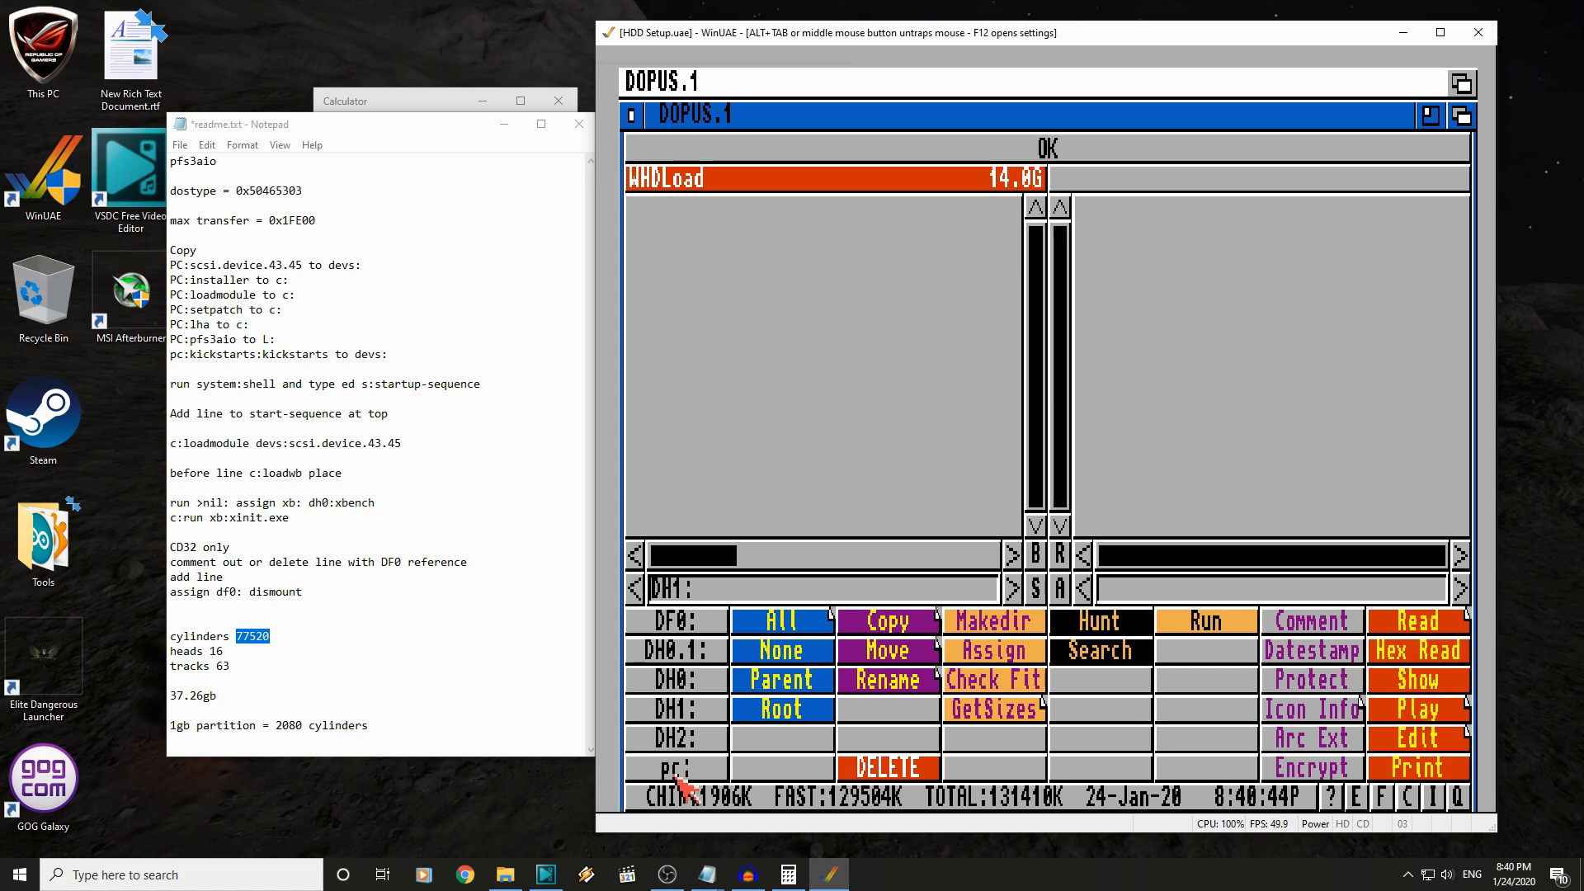
{"action": "left_click", "coordinate": [675, 737]}
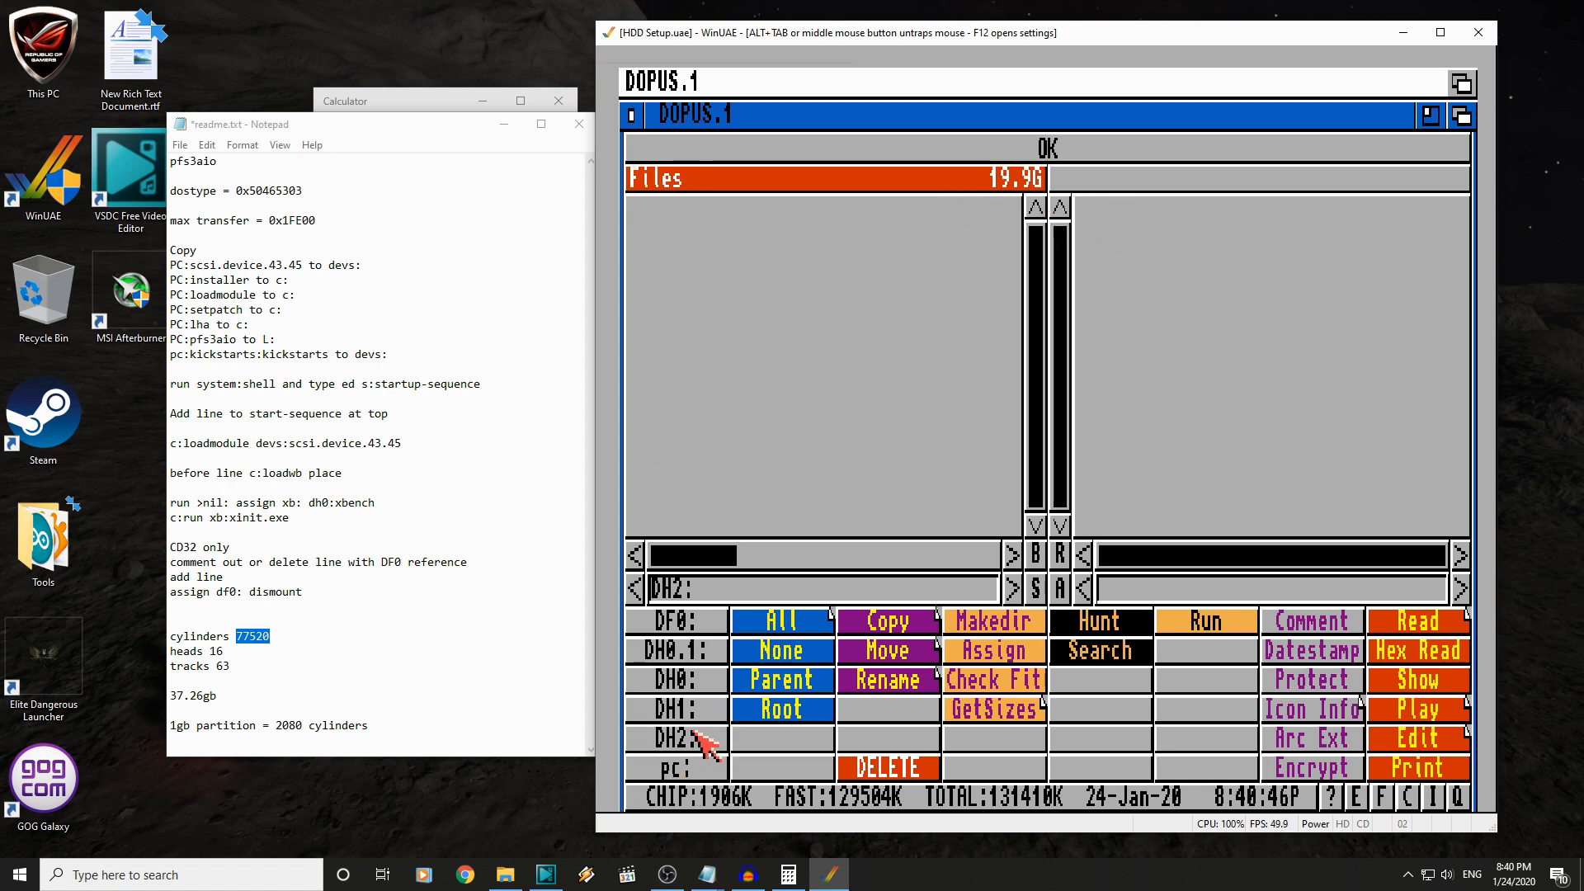
{"action": "mouse_move", "coordinate": [1000, 207]}
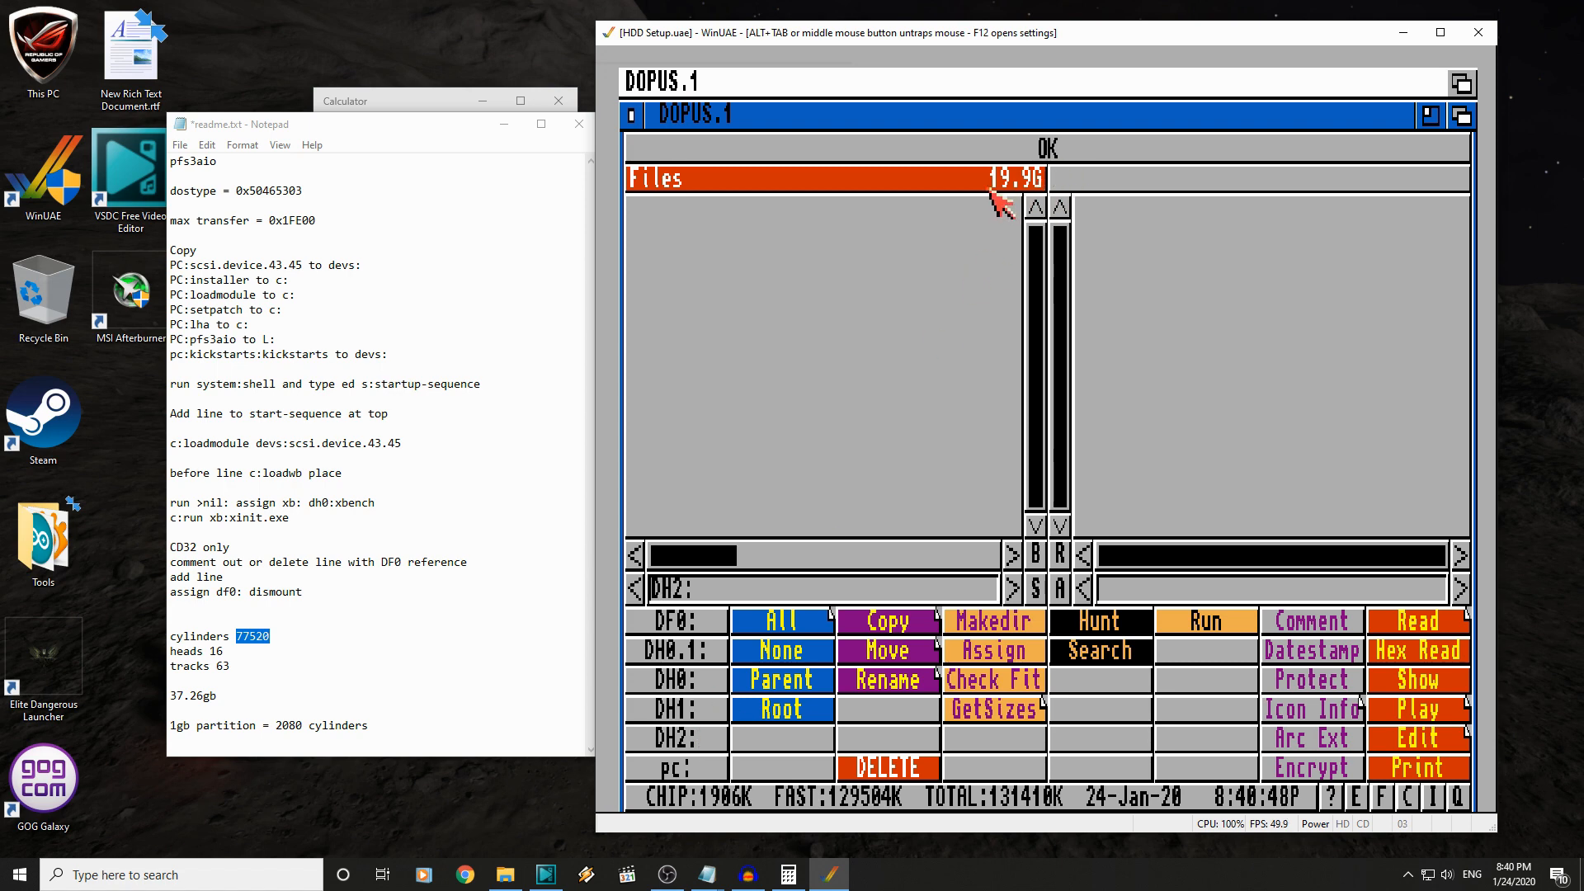
{"action": "mouse_move", "coordinate": [935, 258]}
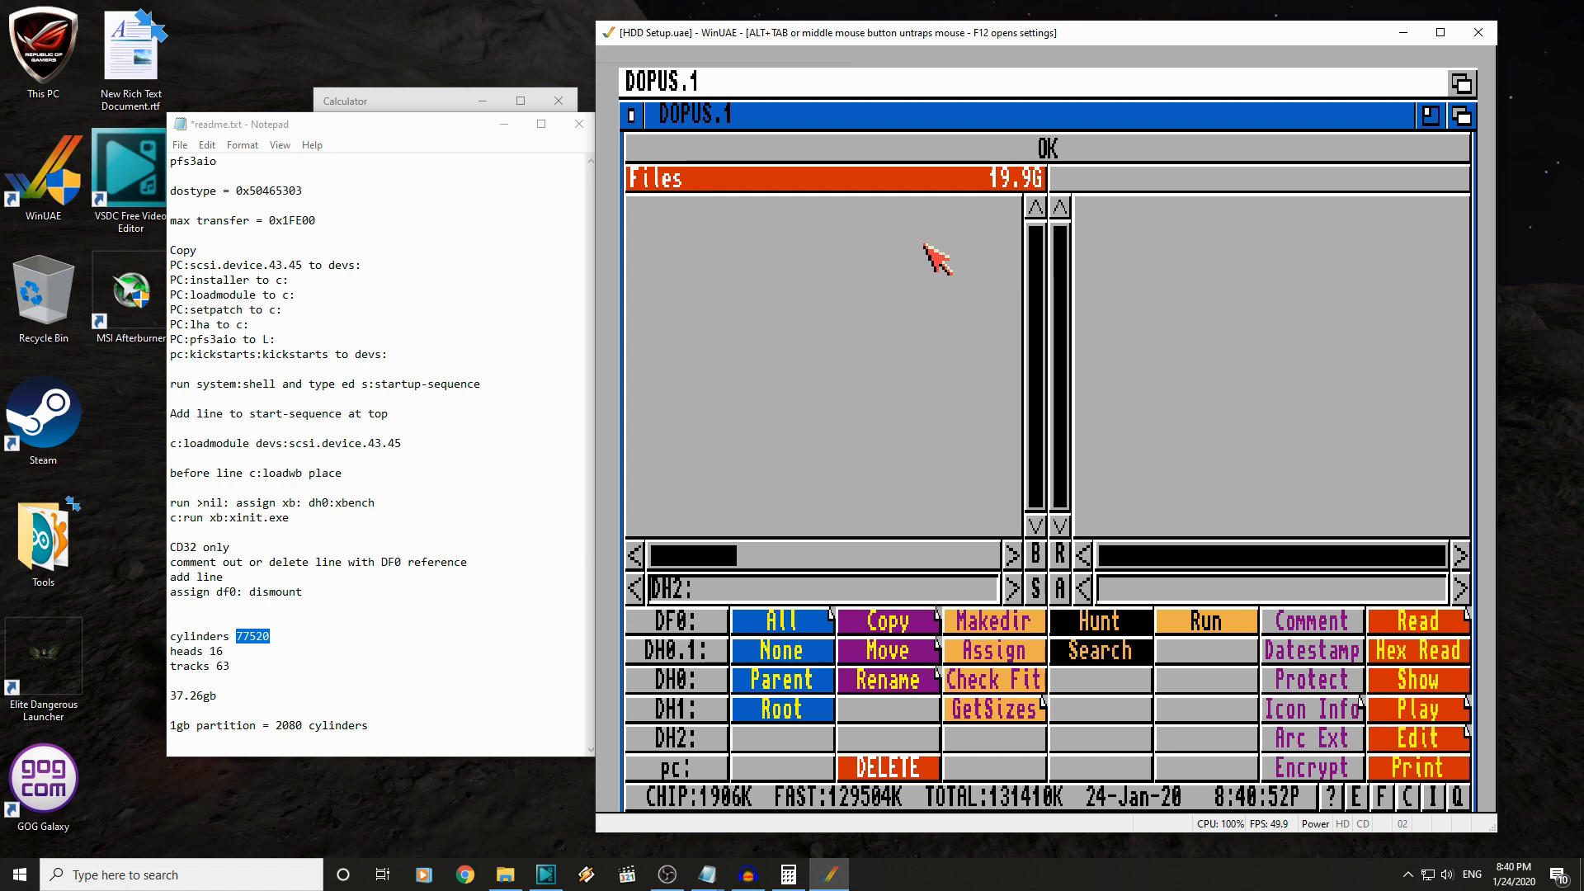
{"action": "mouse_move", "coordinate": [1152, 189]}
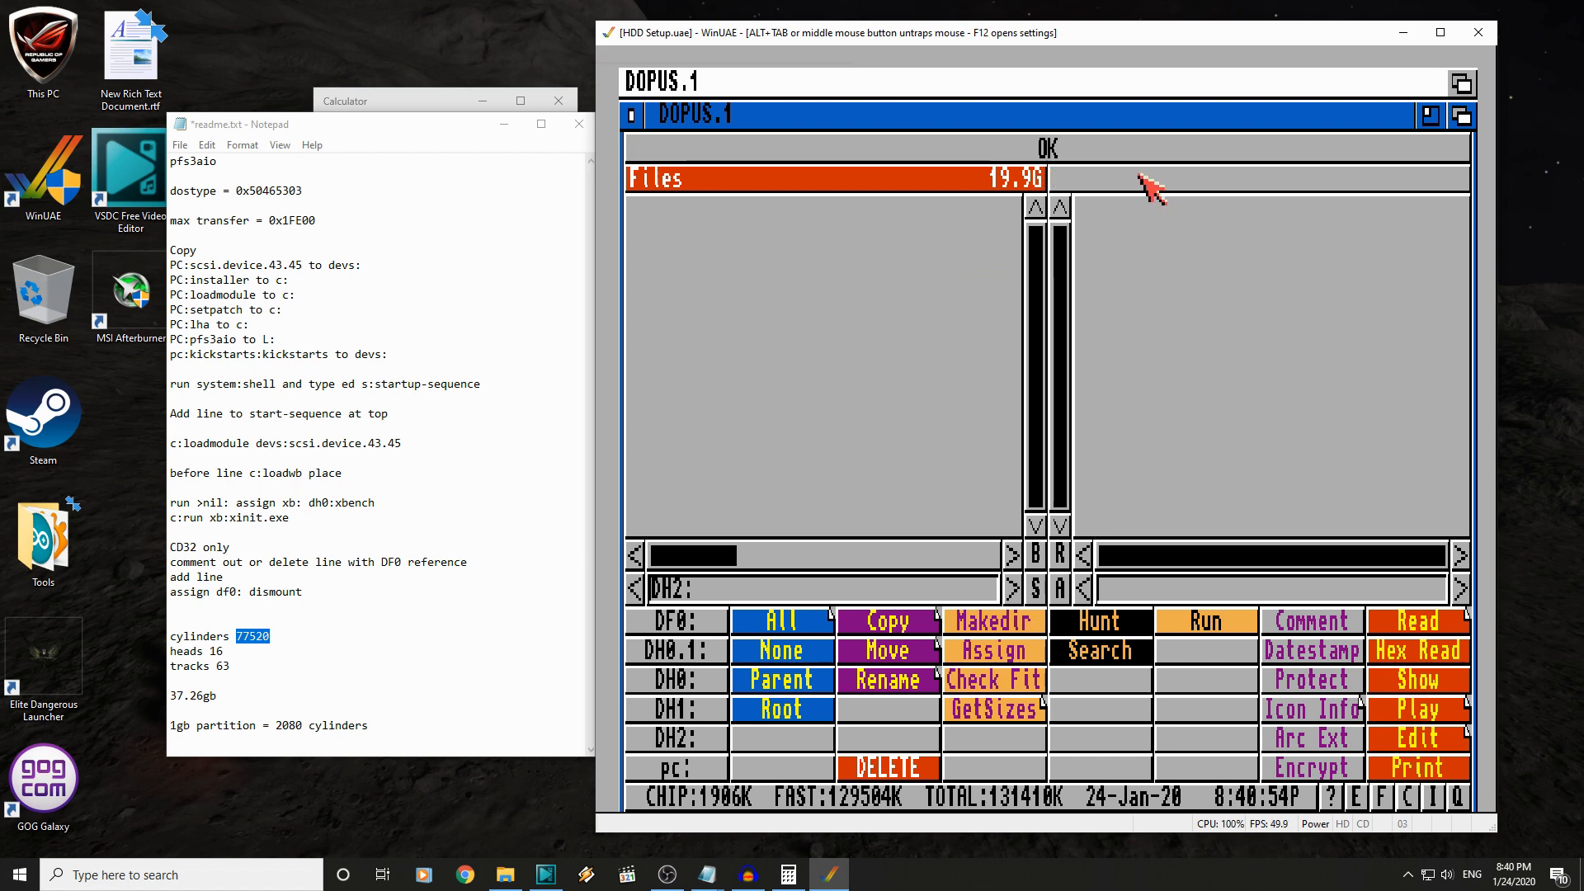
{"action": "mouse_move", "coordinate": [651, 744]}
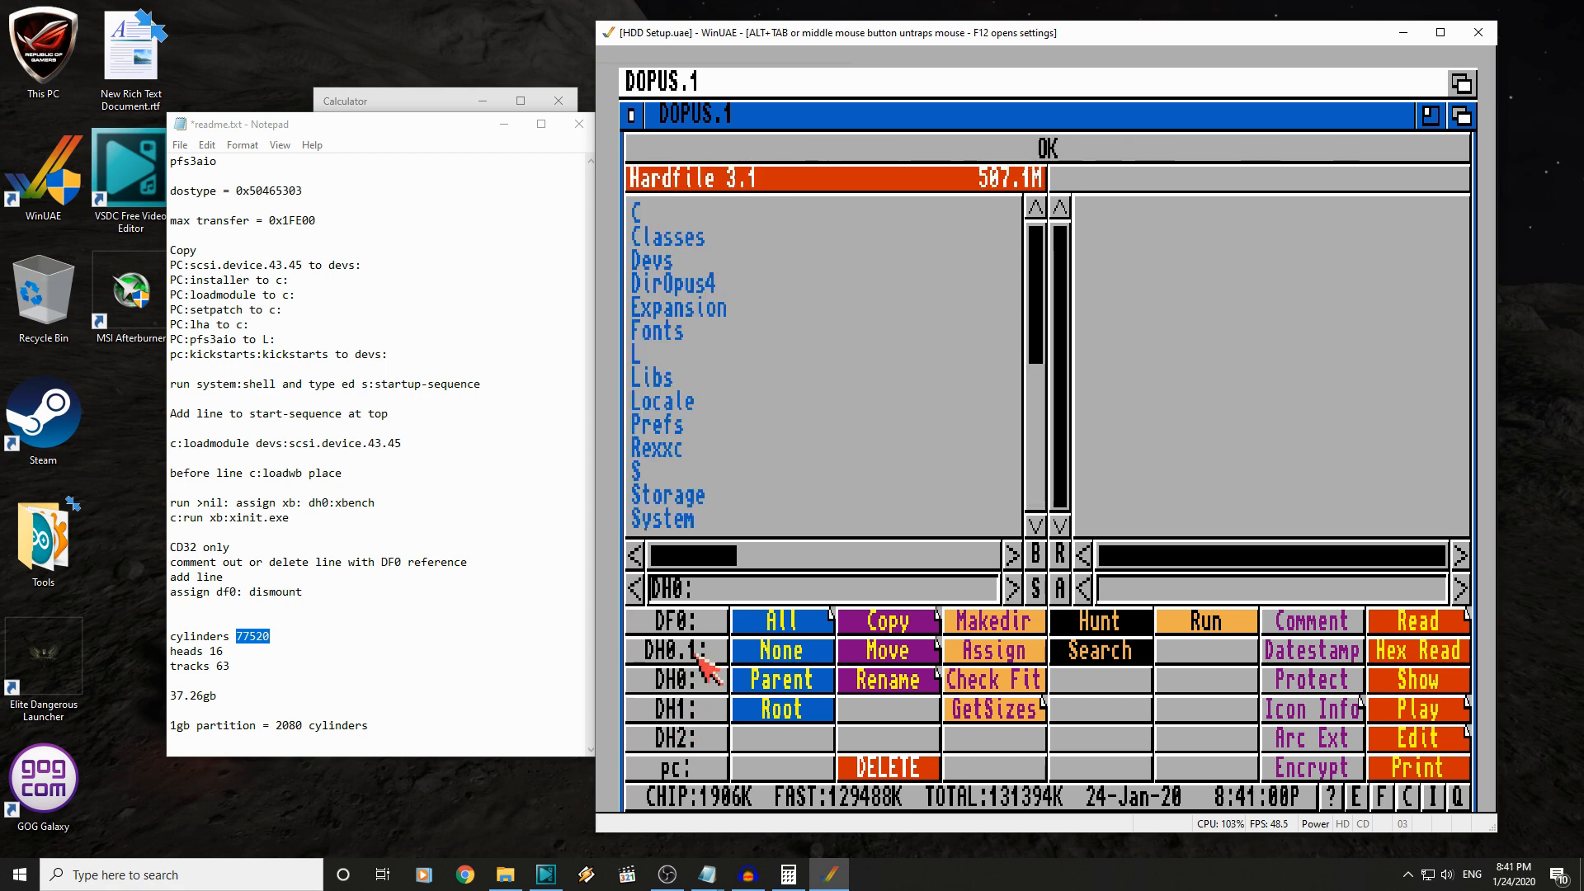
{"action": "mouse_move", "coordinate": [975, 222]}
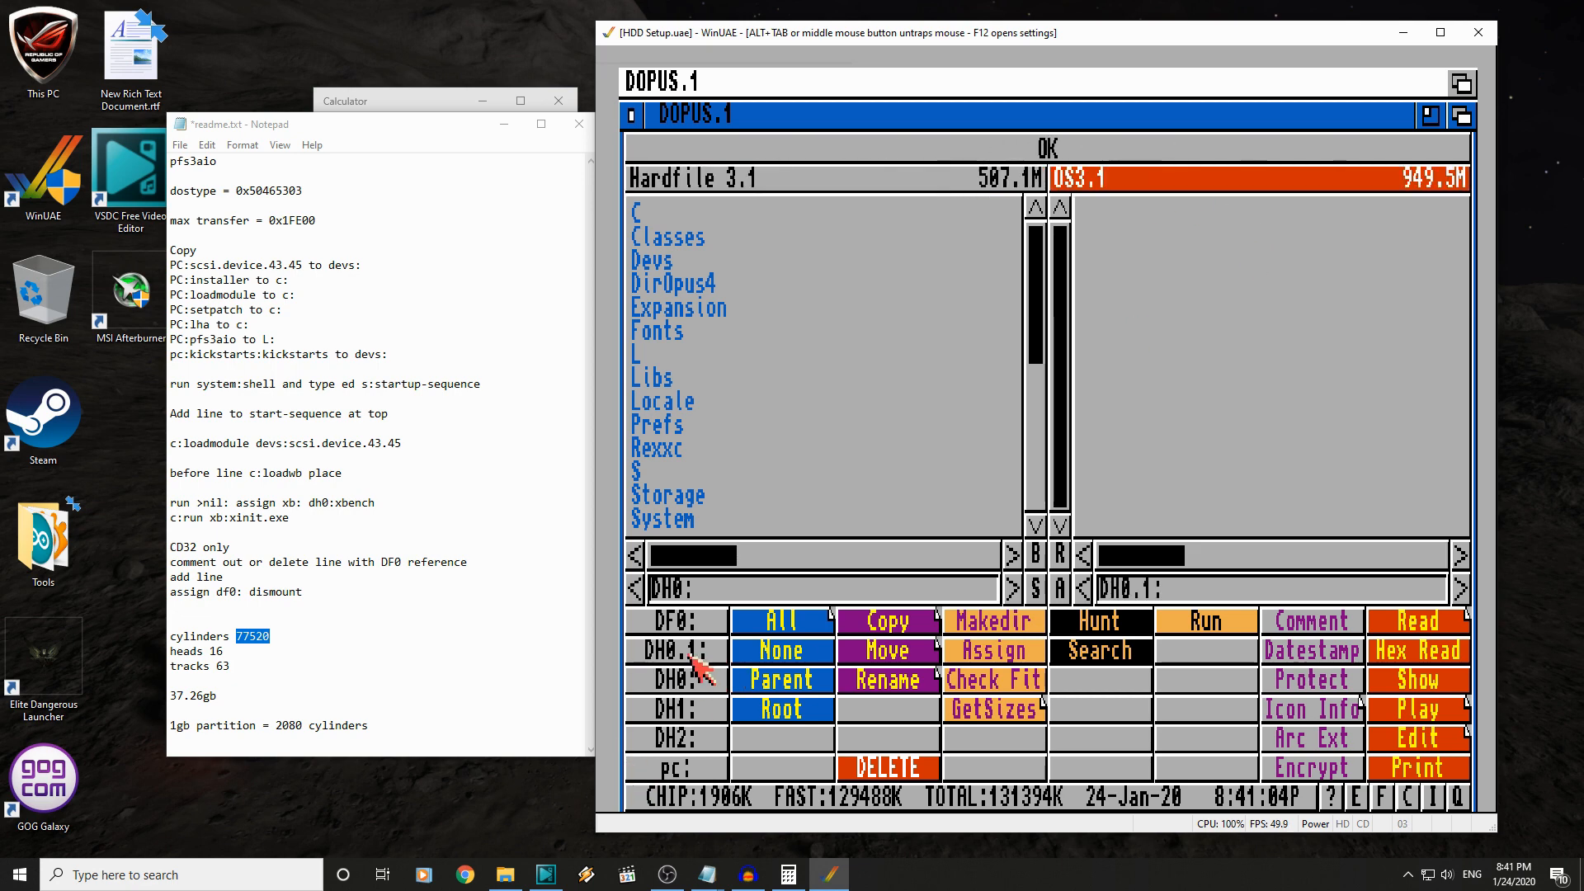
- Select all drawers and files on Hardfile 3.1 and copy them to the OS3.1 partition
{"action": "left_click", "coordinate": [651, 377]}
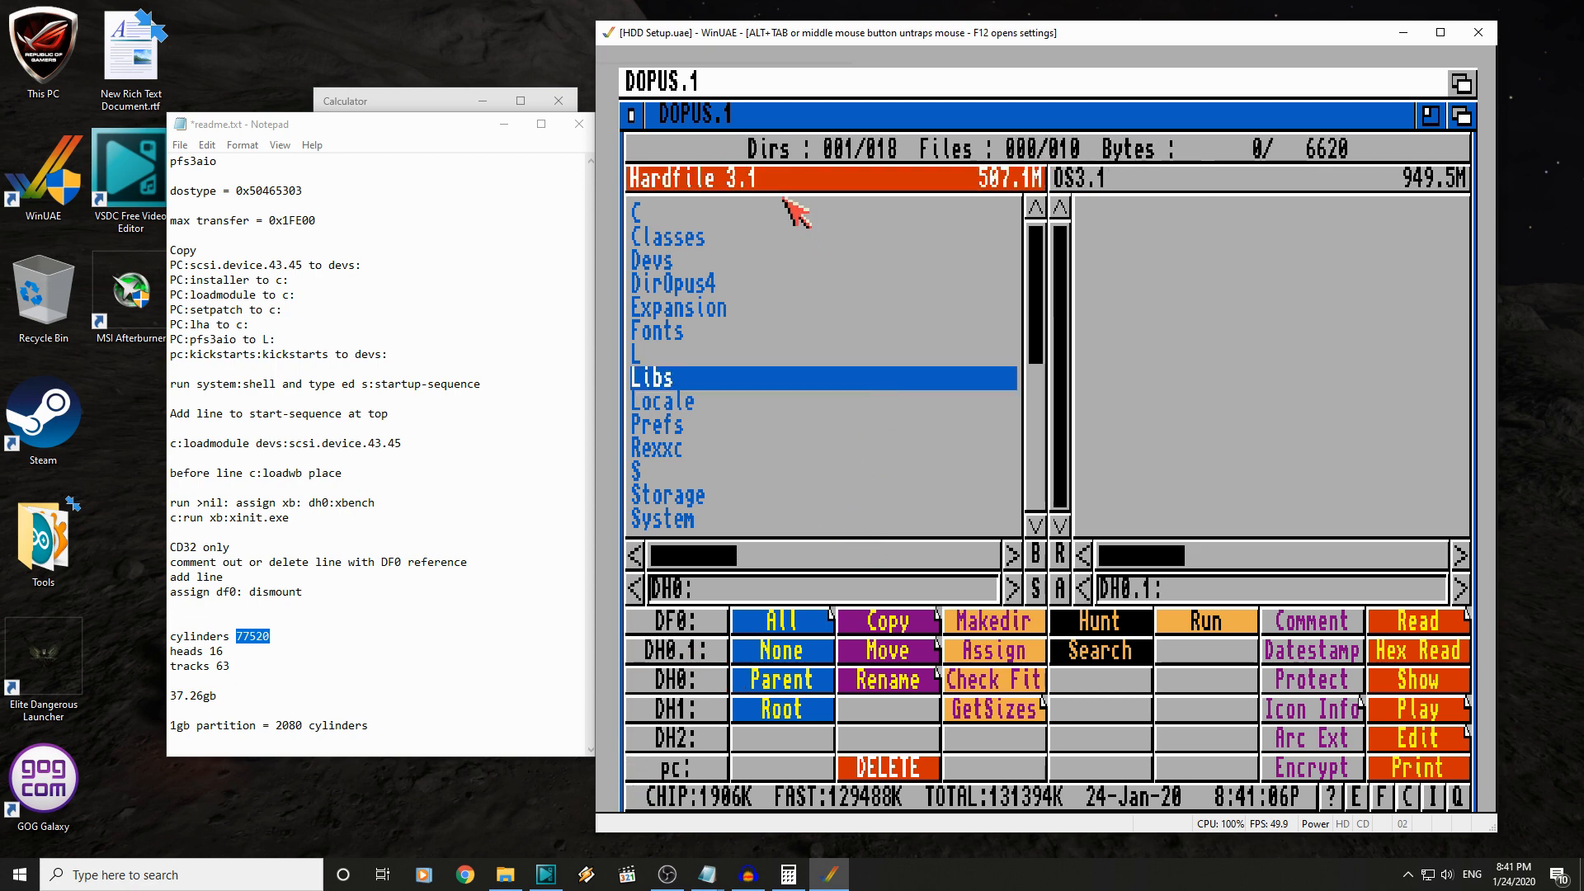
{"action": "mouse_move", "coordinate": [803, 621]}
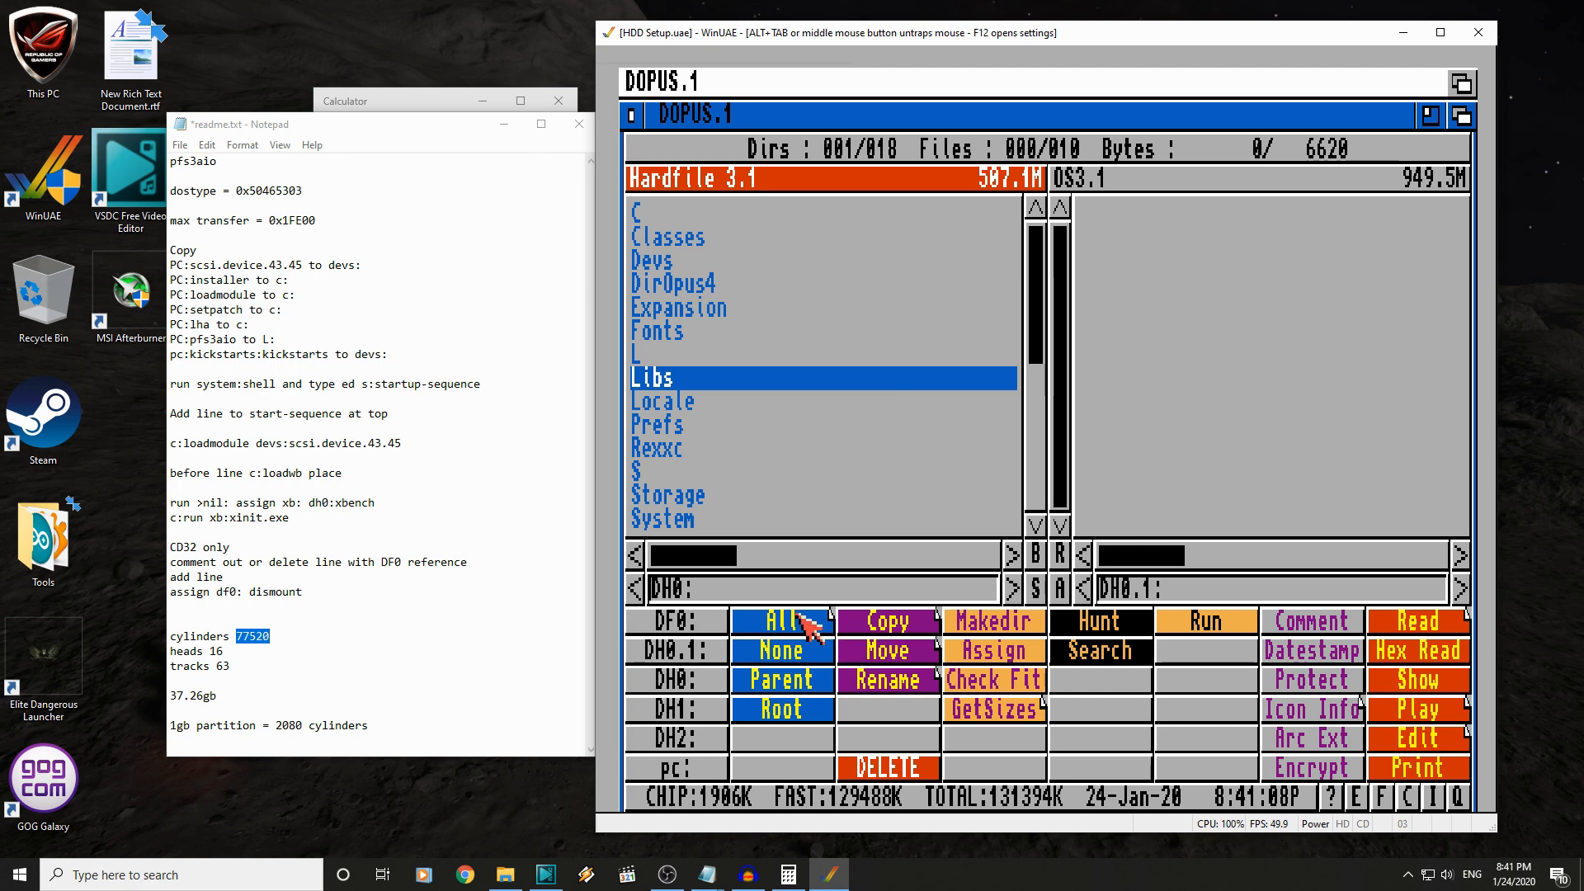
{"action": "left_click", "coordinate": [781, 619]}
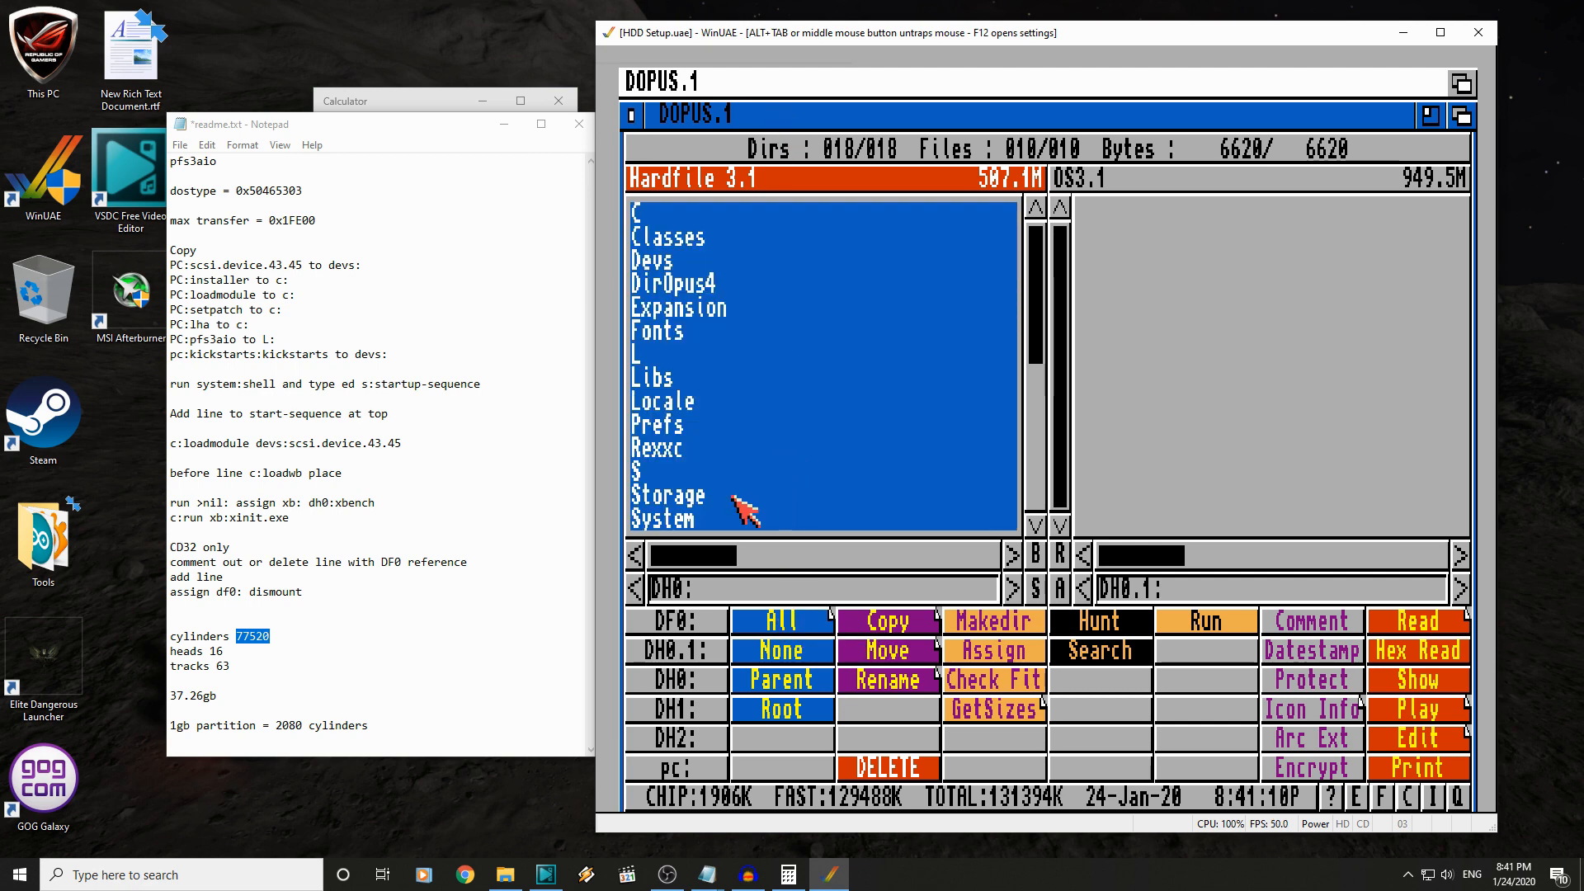
{"action": "mouse_move", "coordinate": [1293, 399]}
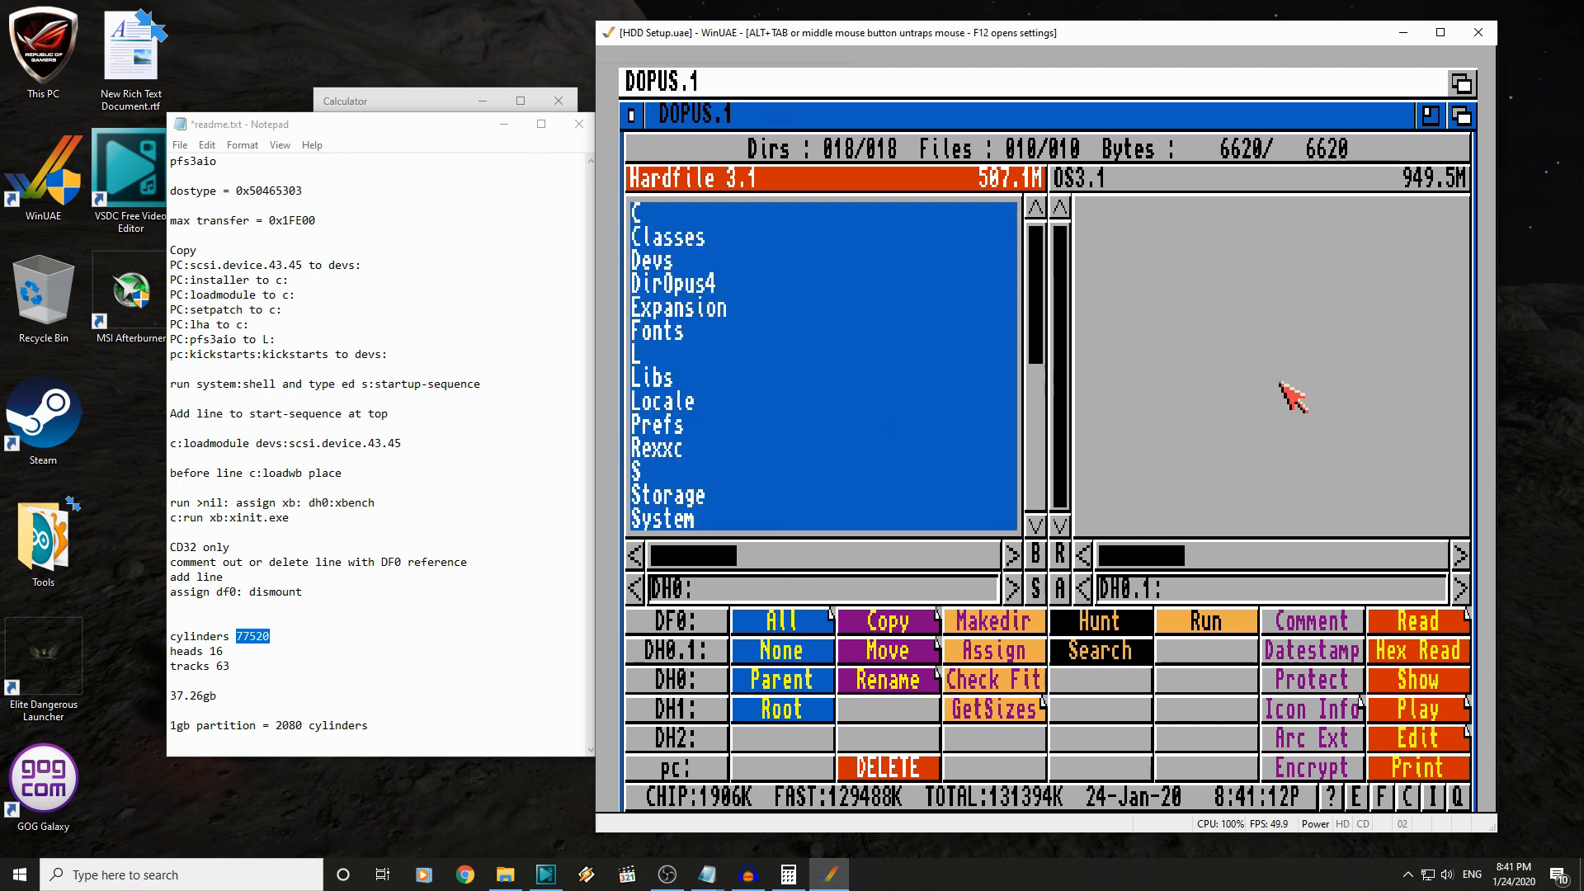
{"action": "mouse_move", "coordinate": [930, 632]}
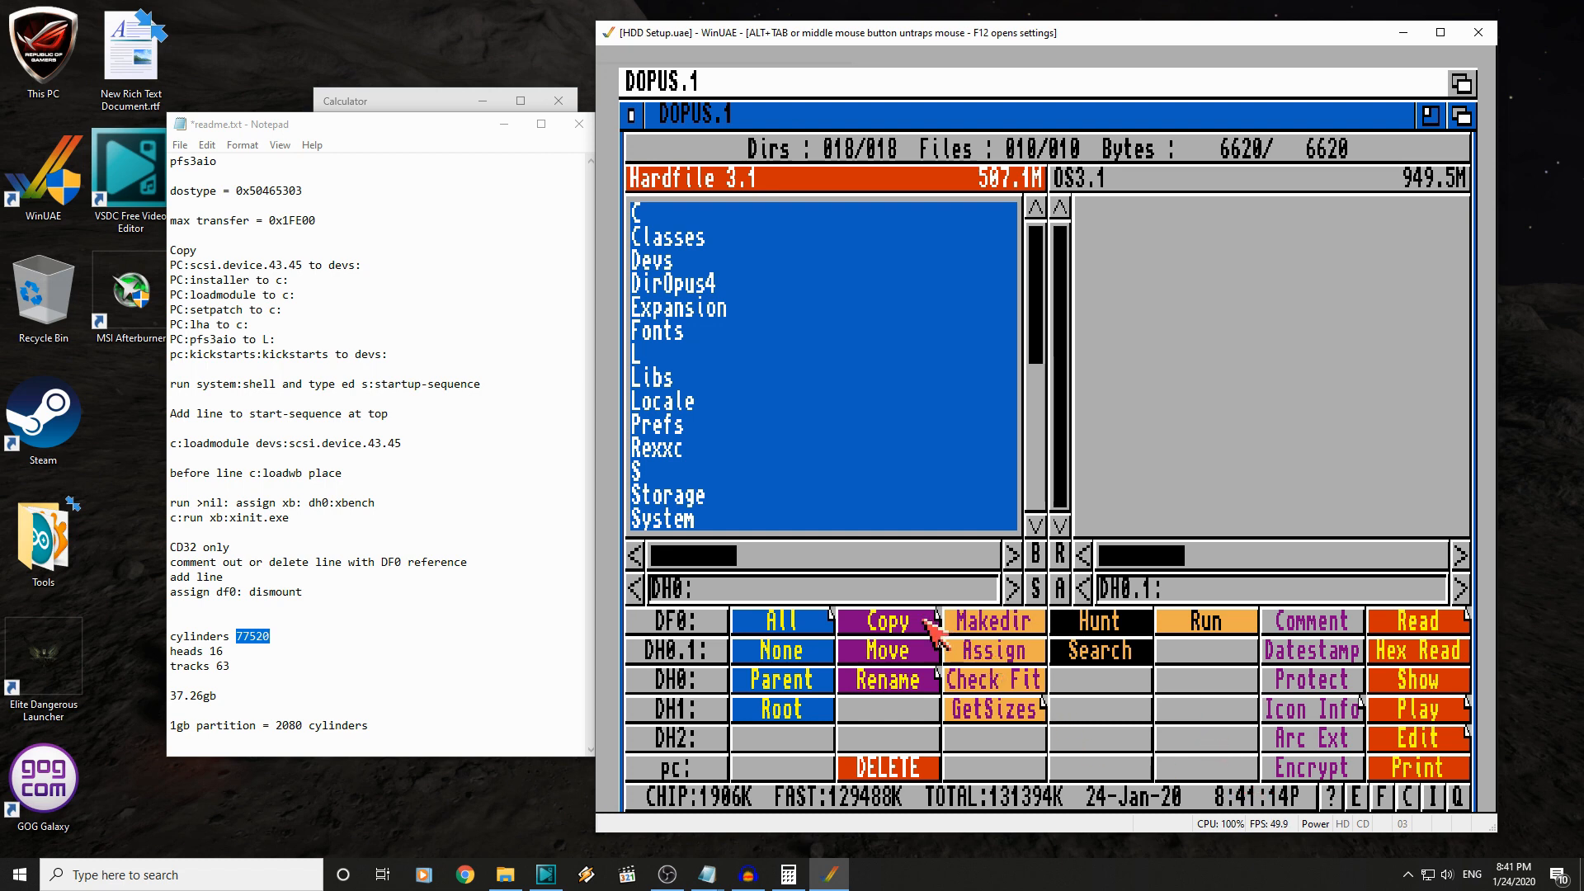
{"action": "left_click", "coordinate": [885, 619]}
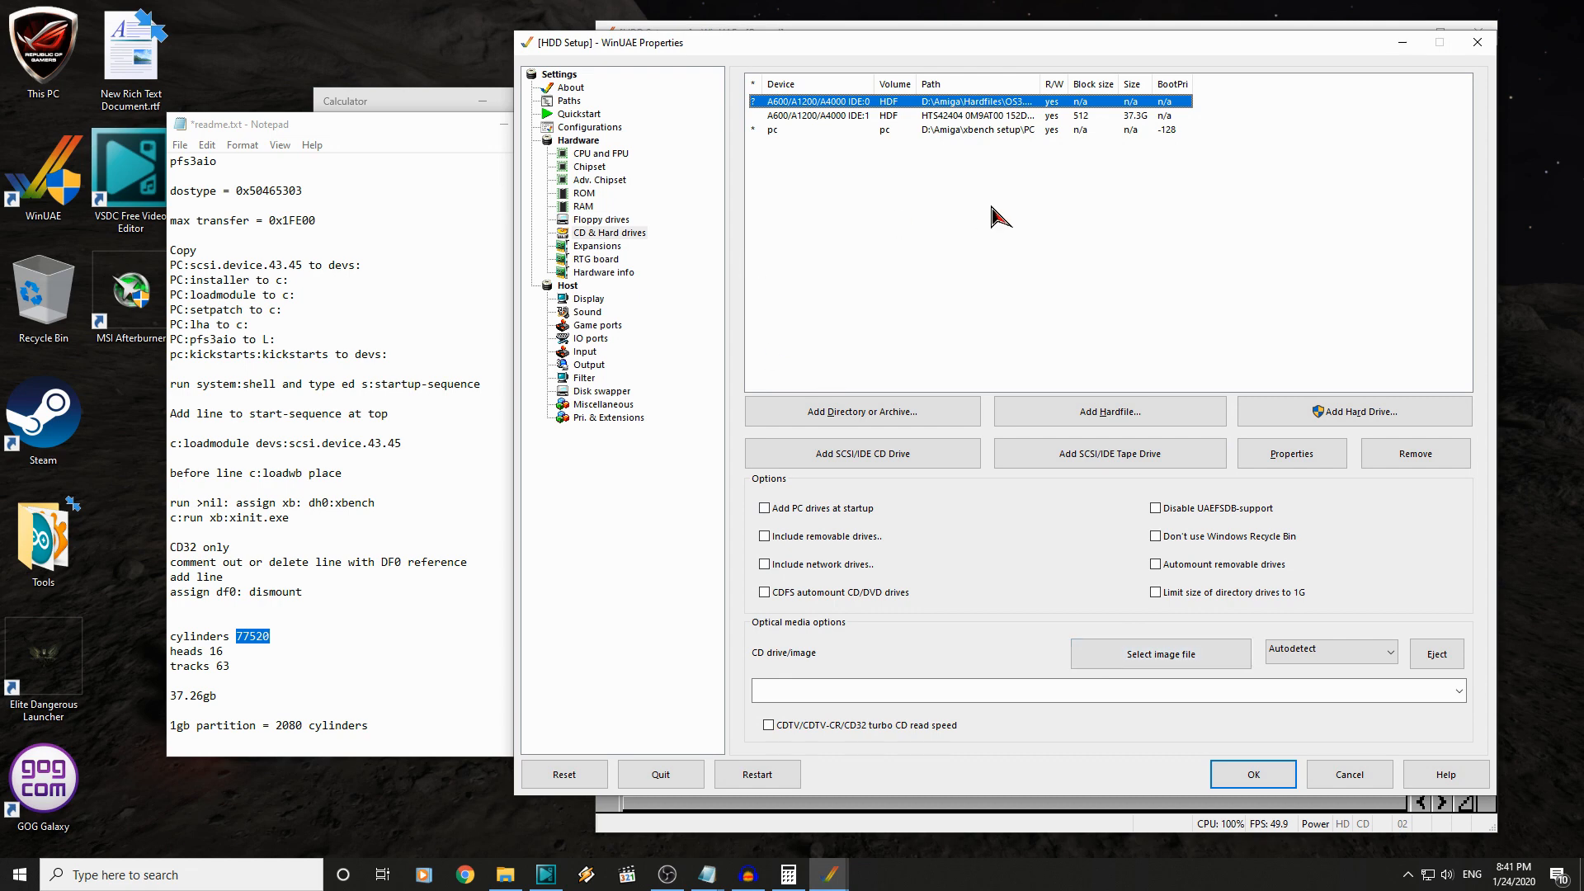
- Remove the pc folder, physical drive and OS3.1 hardfile entries from the drive list
{"action": "left_click", "coordinate": [909, 130]}
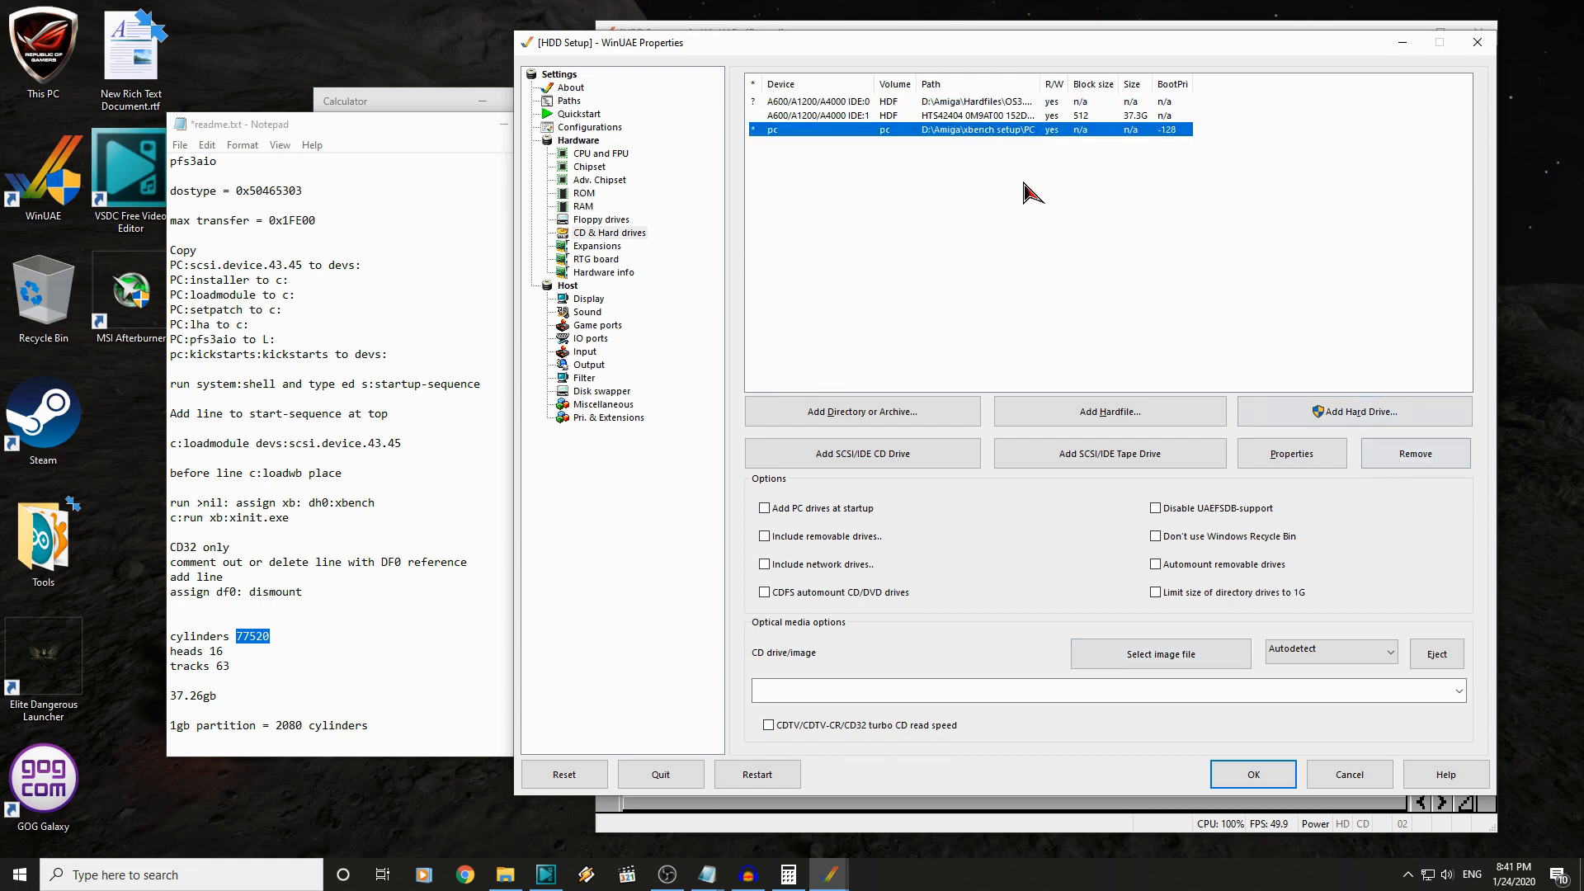
{"action": "left_click", "coordinate": [1413, 453]}
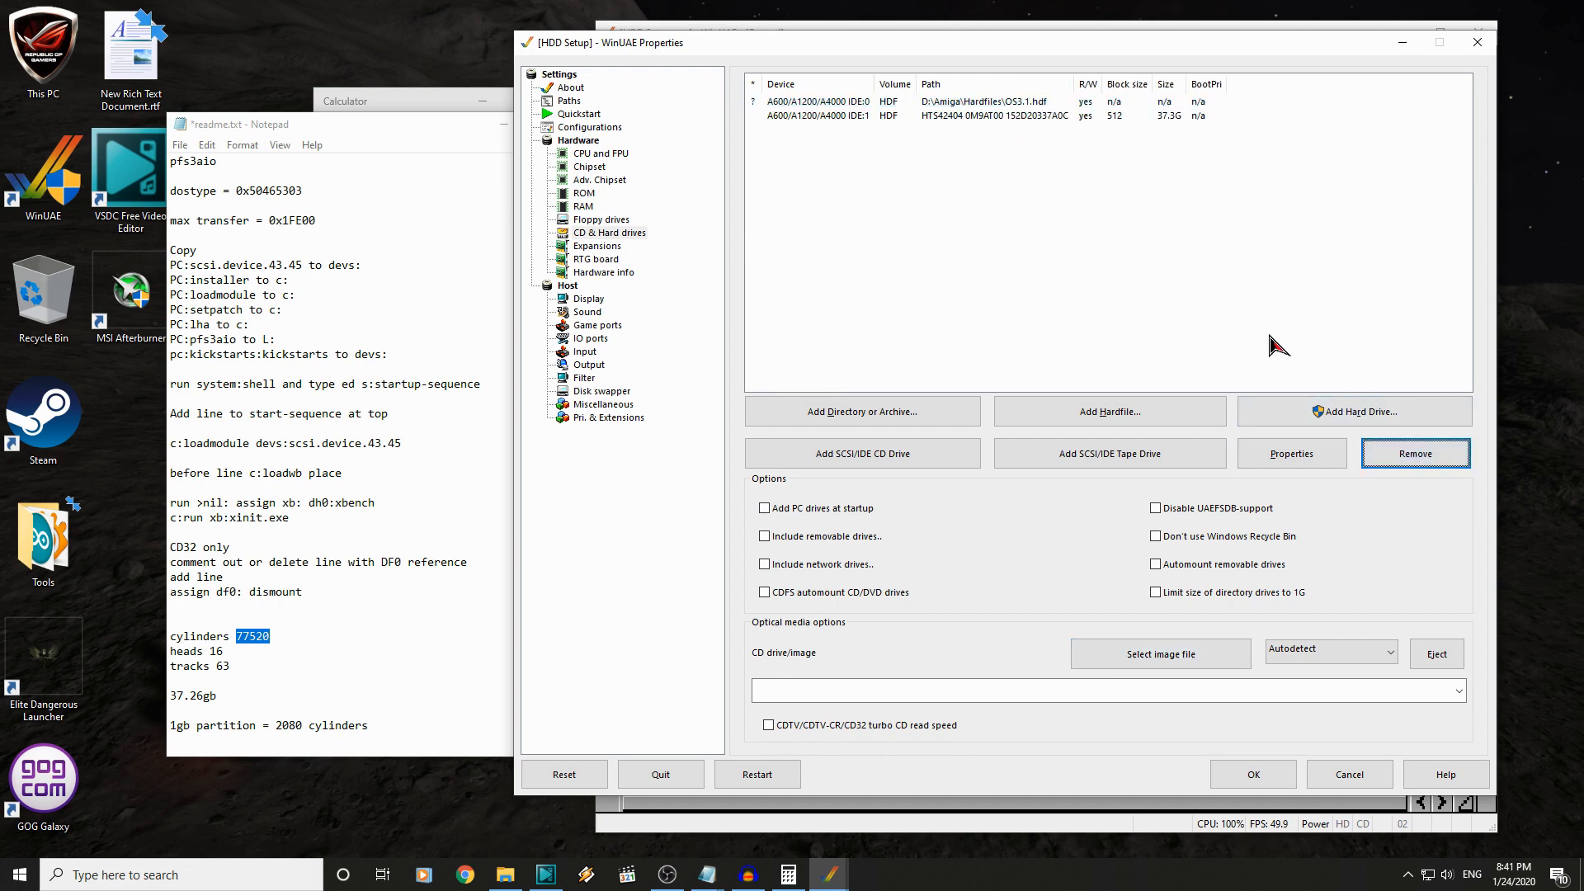
{"action": "left_click", "coordinate": [980, 116]}
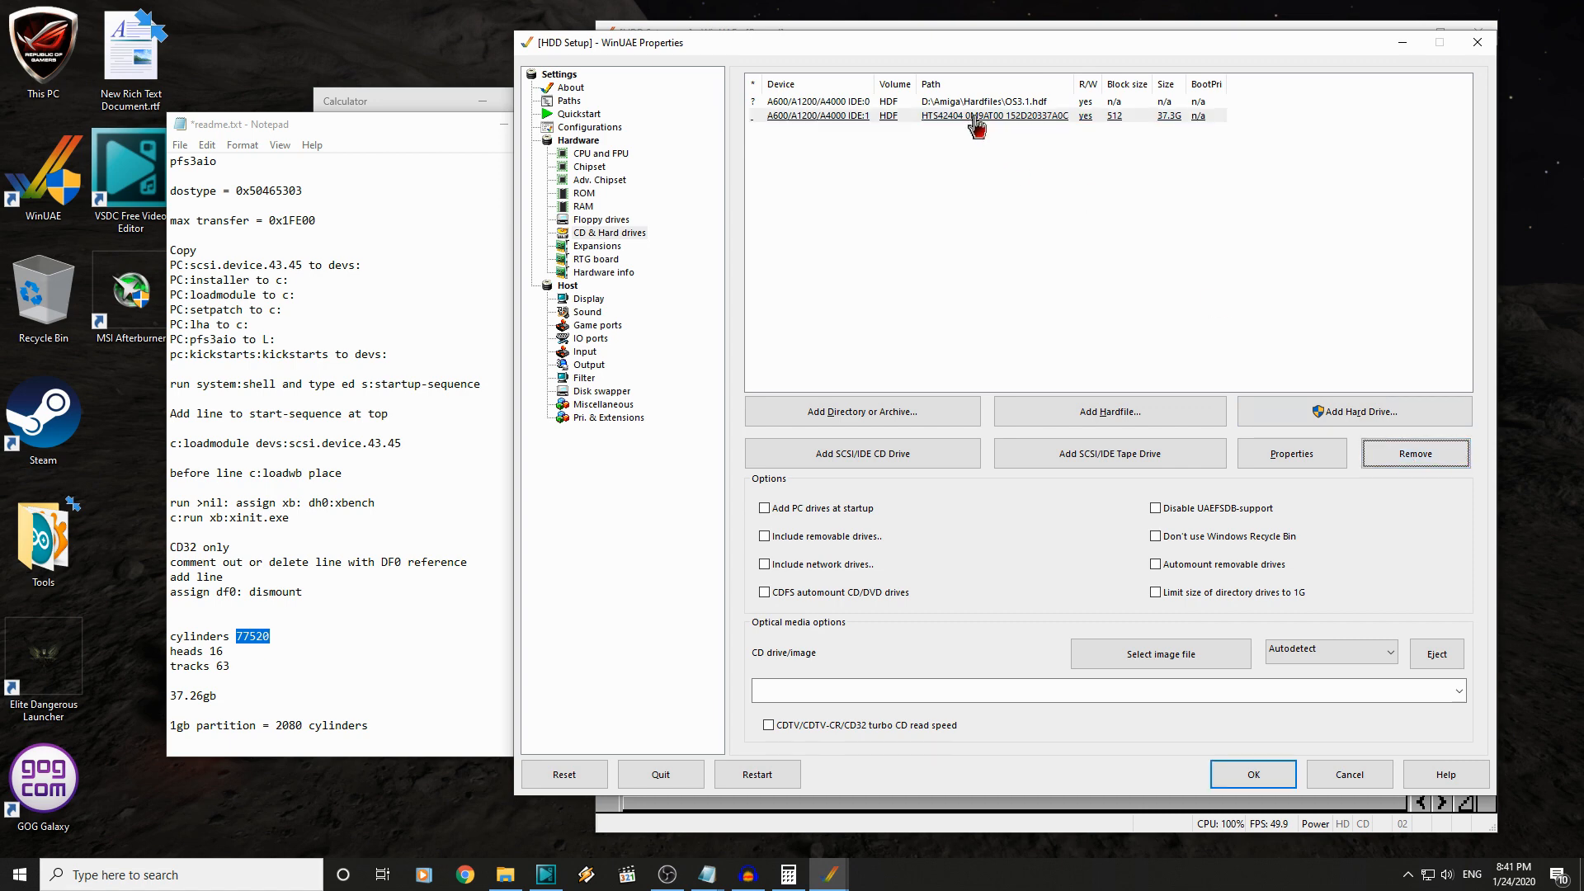
{"action": "left_click", "coordinate": [1414, 453]}
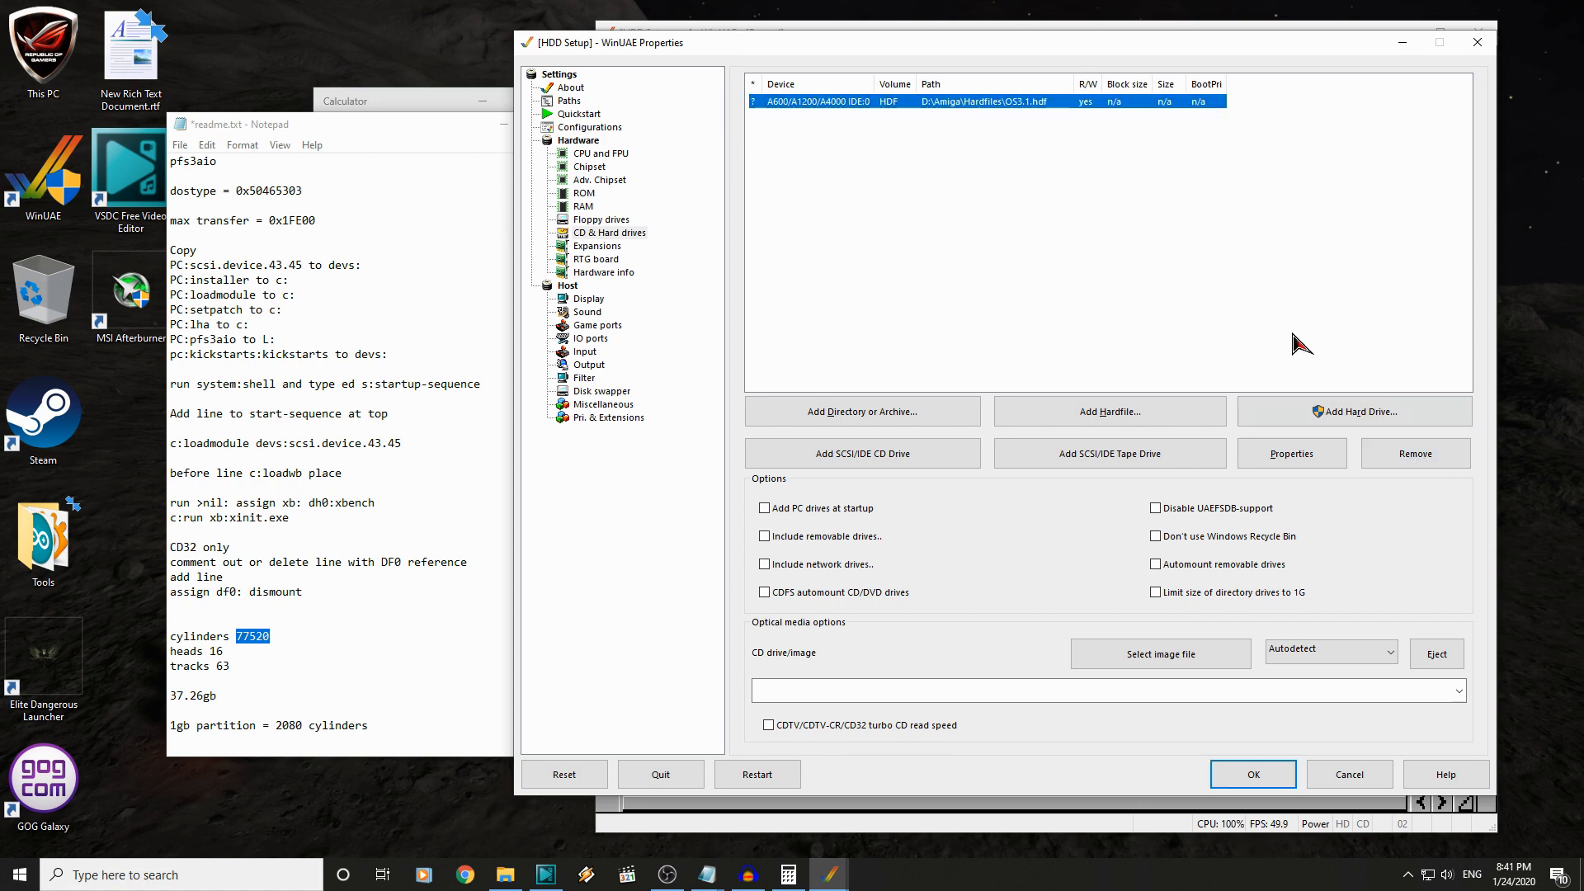
{"action": "left_click", "coordinate": [1355, 410]}
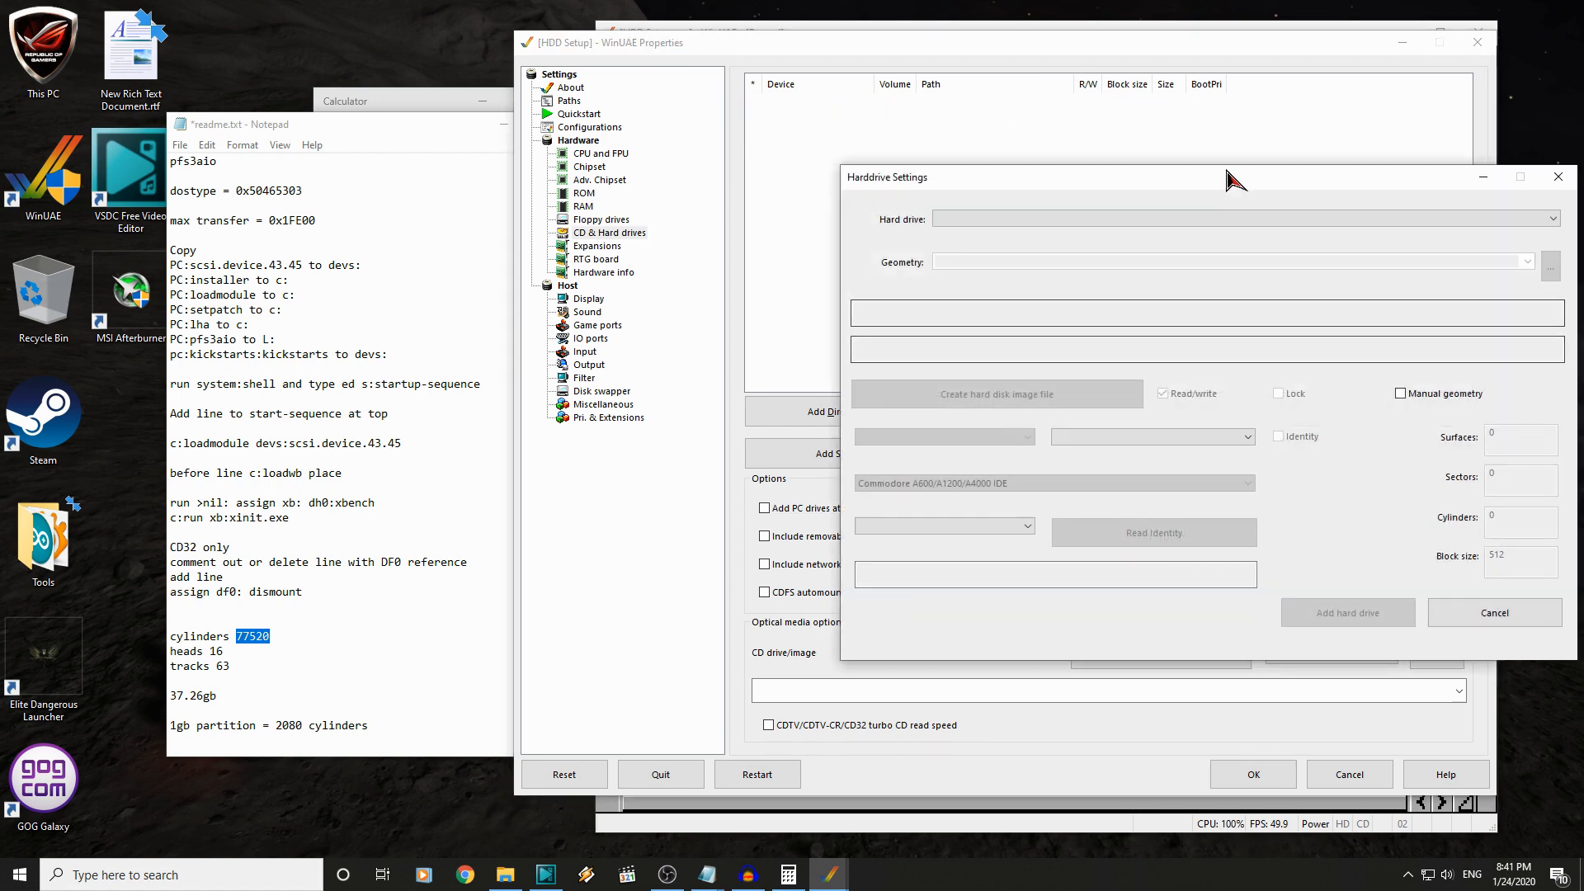
- Add the 37.3G HTS RDB drive as IDE unit 0 and start the Amiga
{"action": "left_click", "coordinate": [1552, 218]}
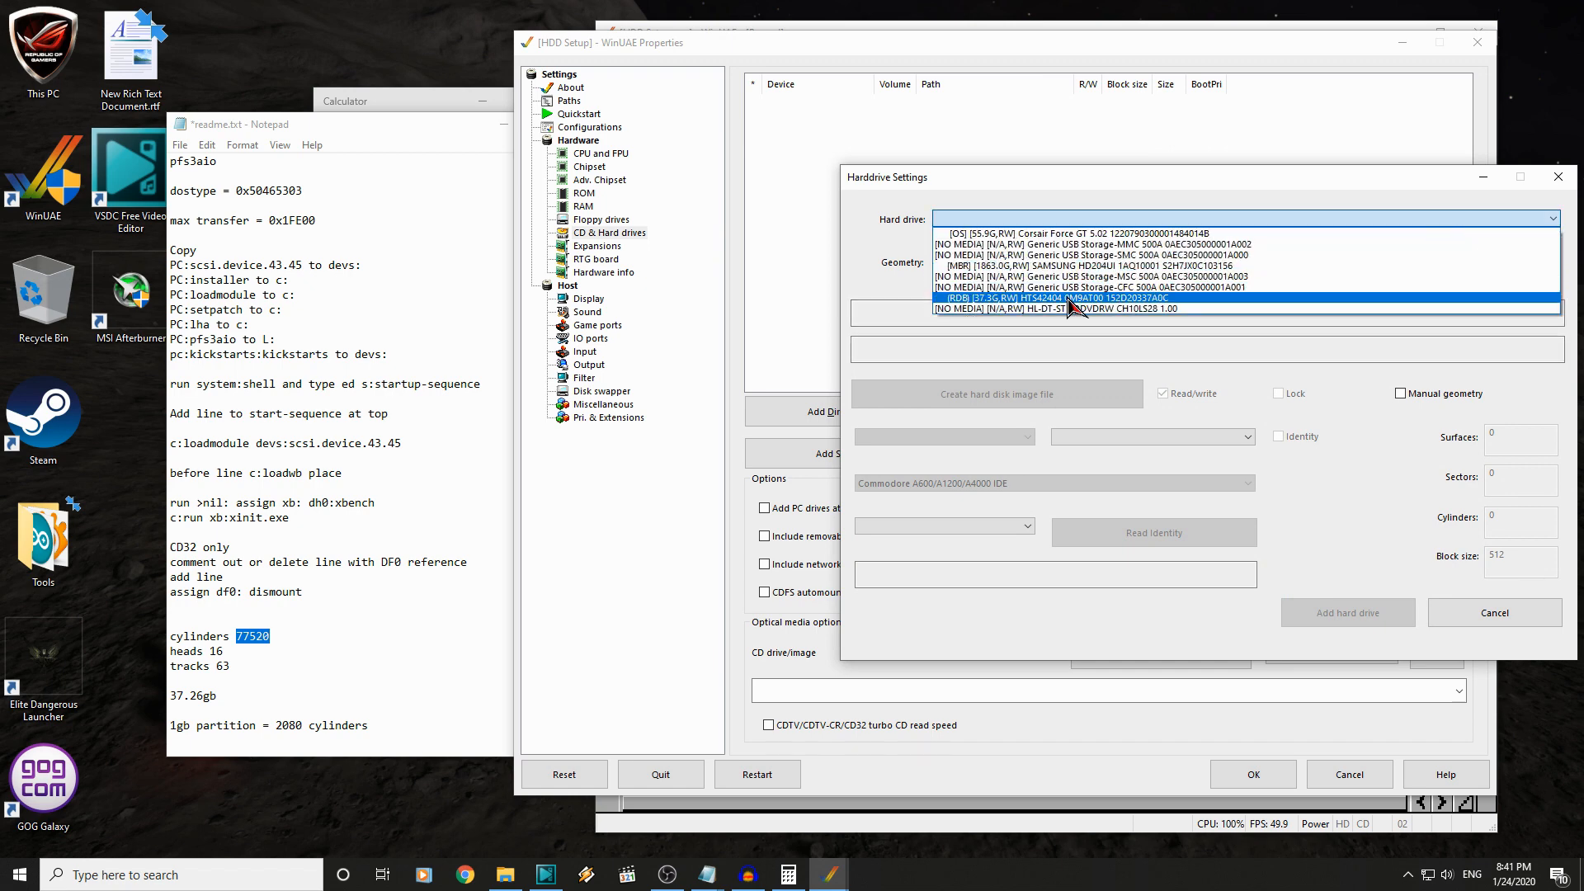
{"action": "left_click", "coordinate": [1066, 297]}
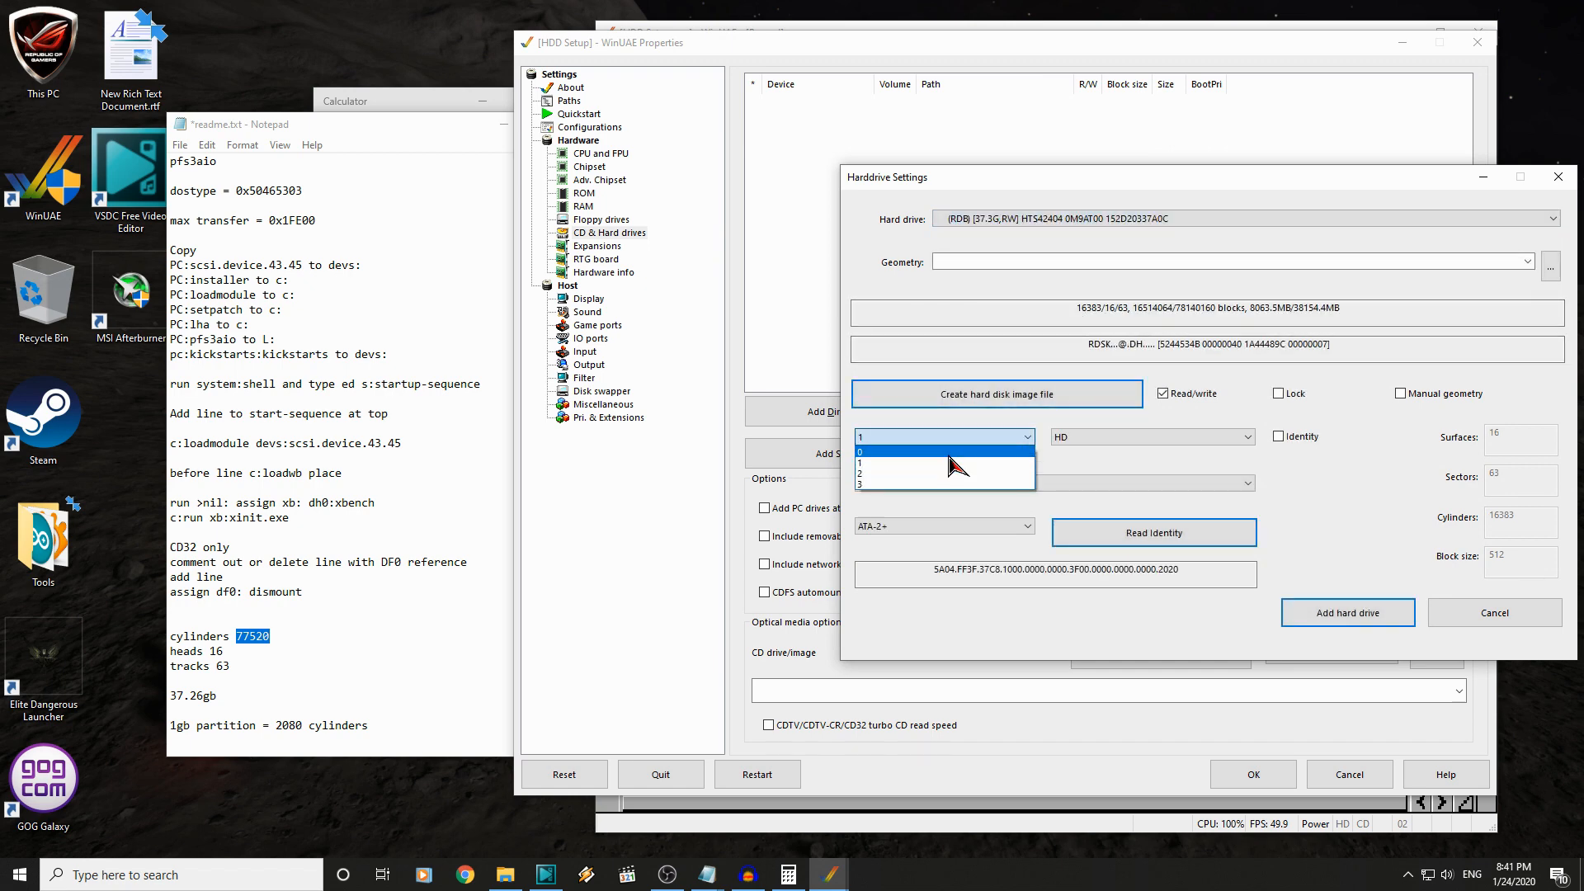
{"action": "left_click", "coordinate": [1347, 612]}
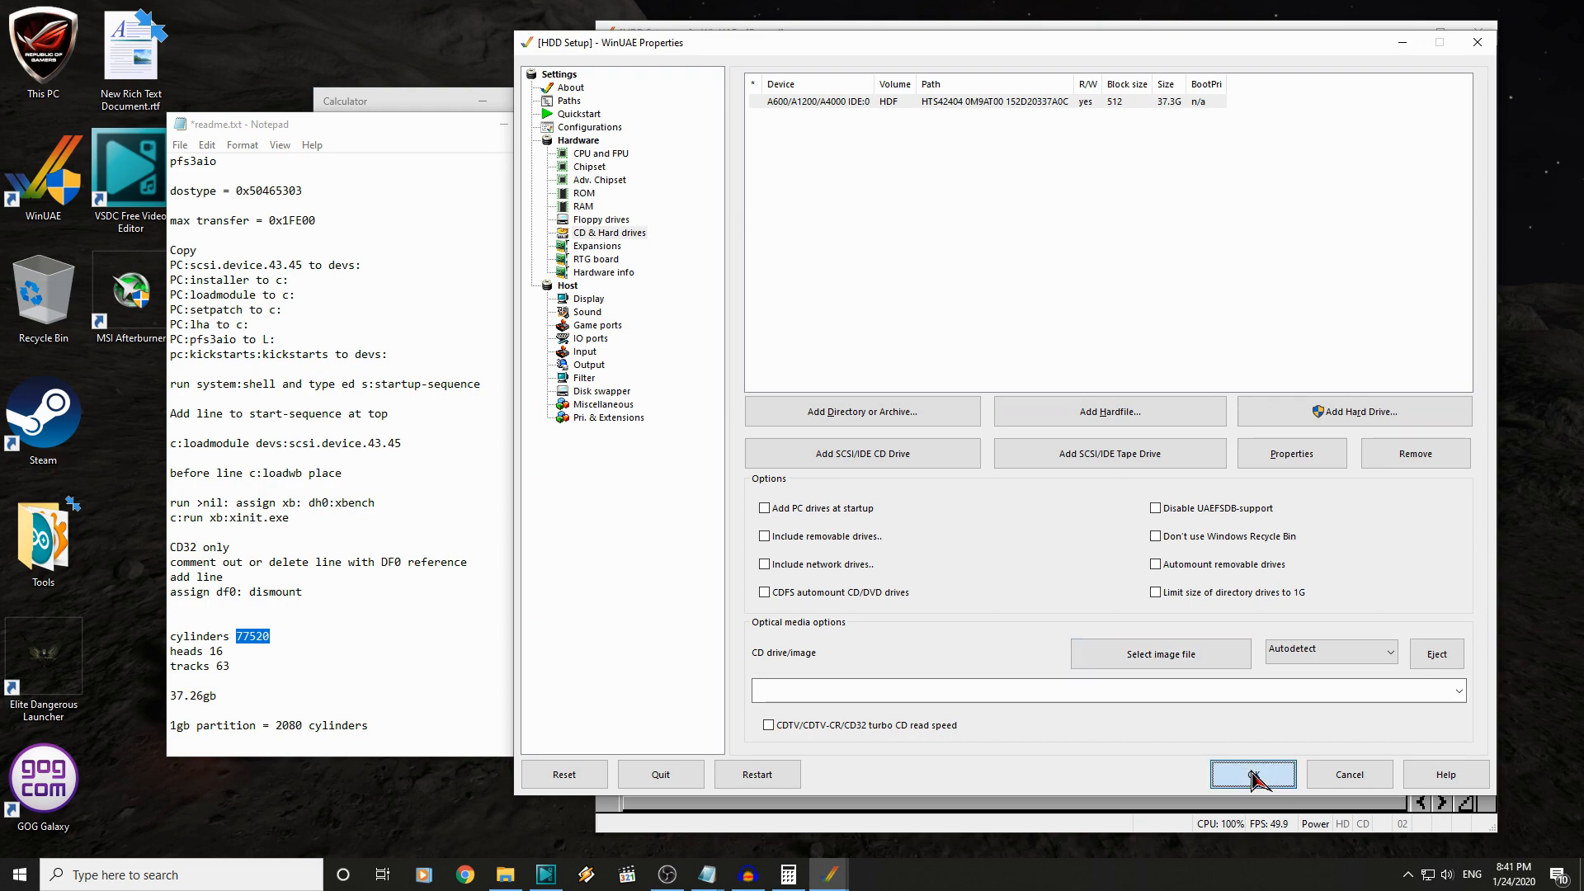
{"action": "left_click", "coordinate": [990, 100]}
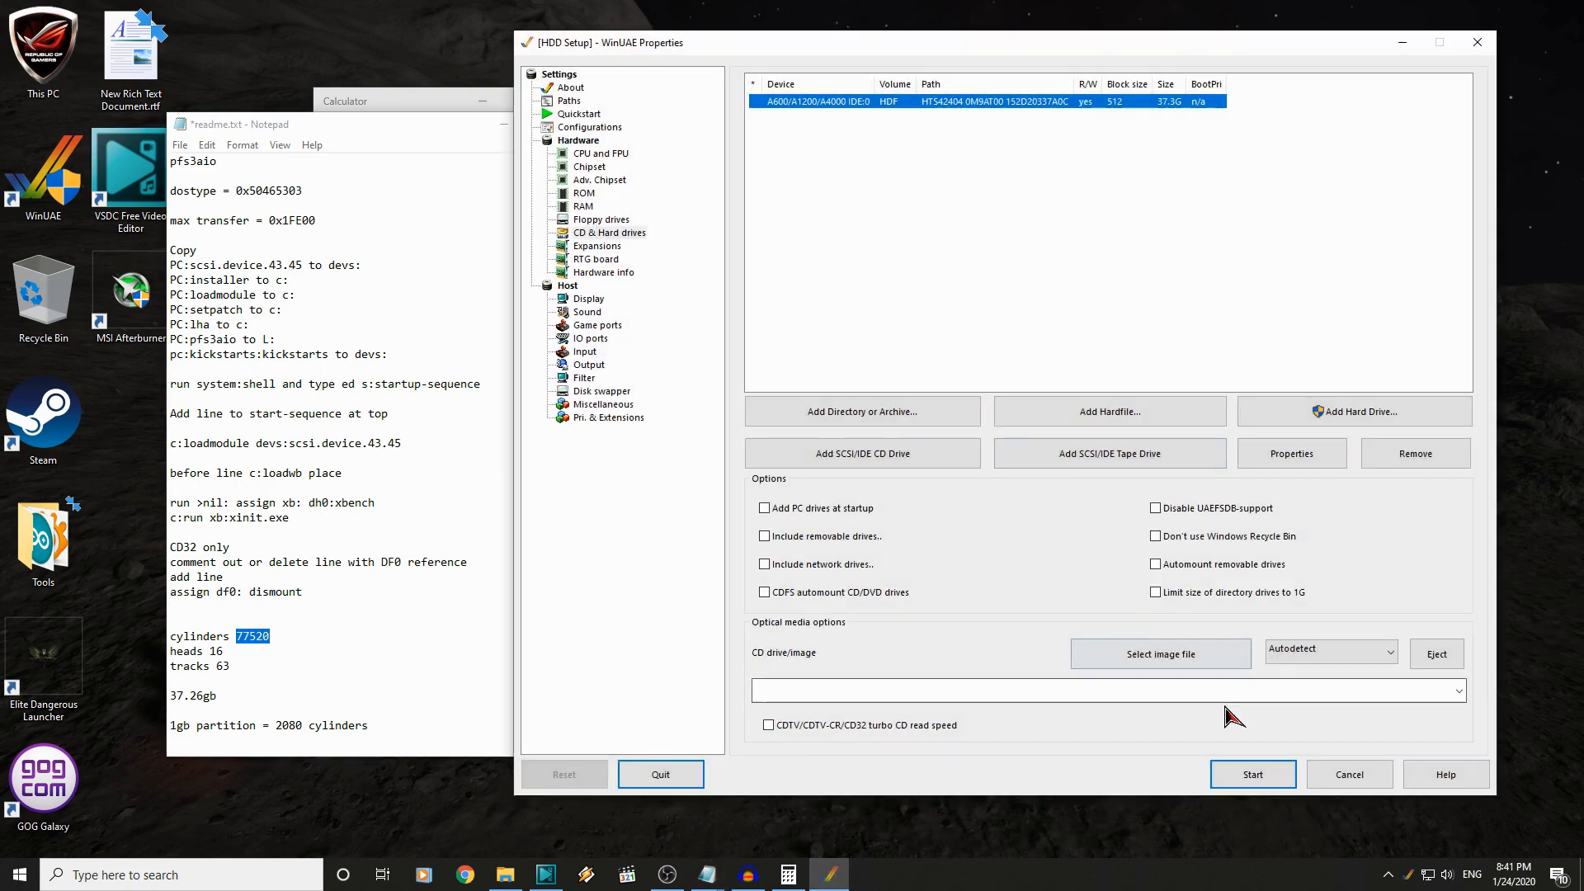
{"action": "left_click", "coordinate": [1251, 774]}
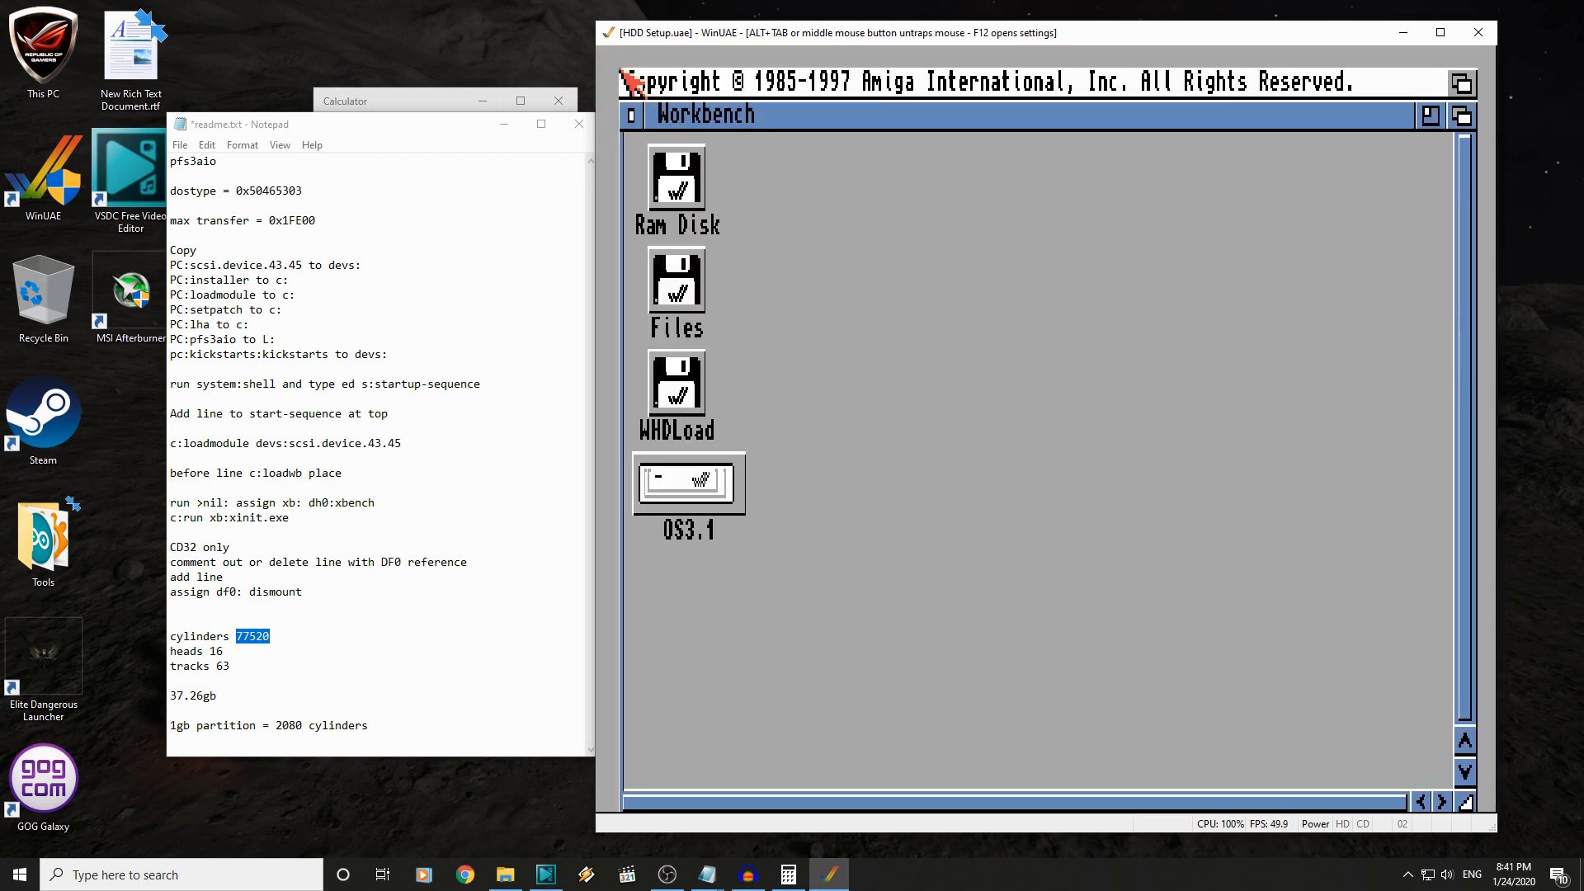
{"action": "mouse_move", "coordinate": [722, 399]}
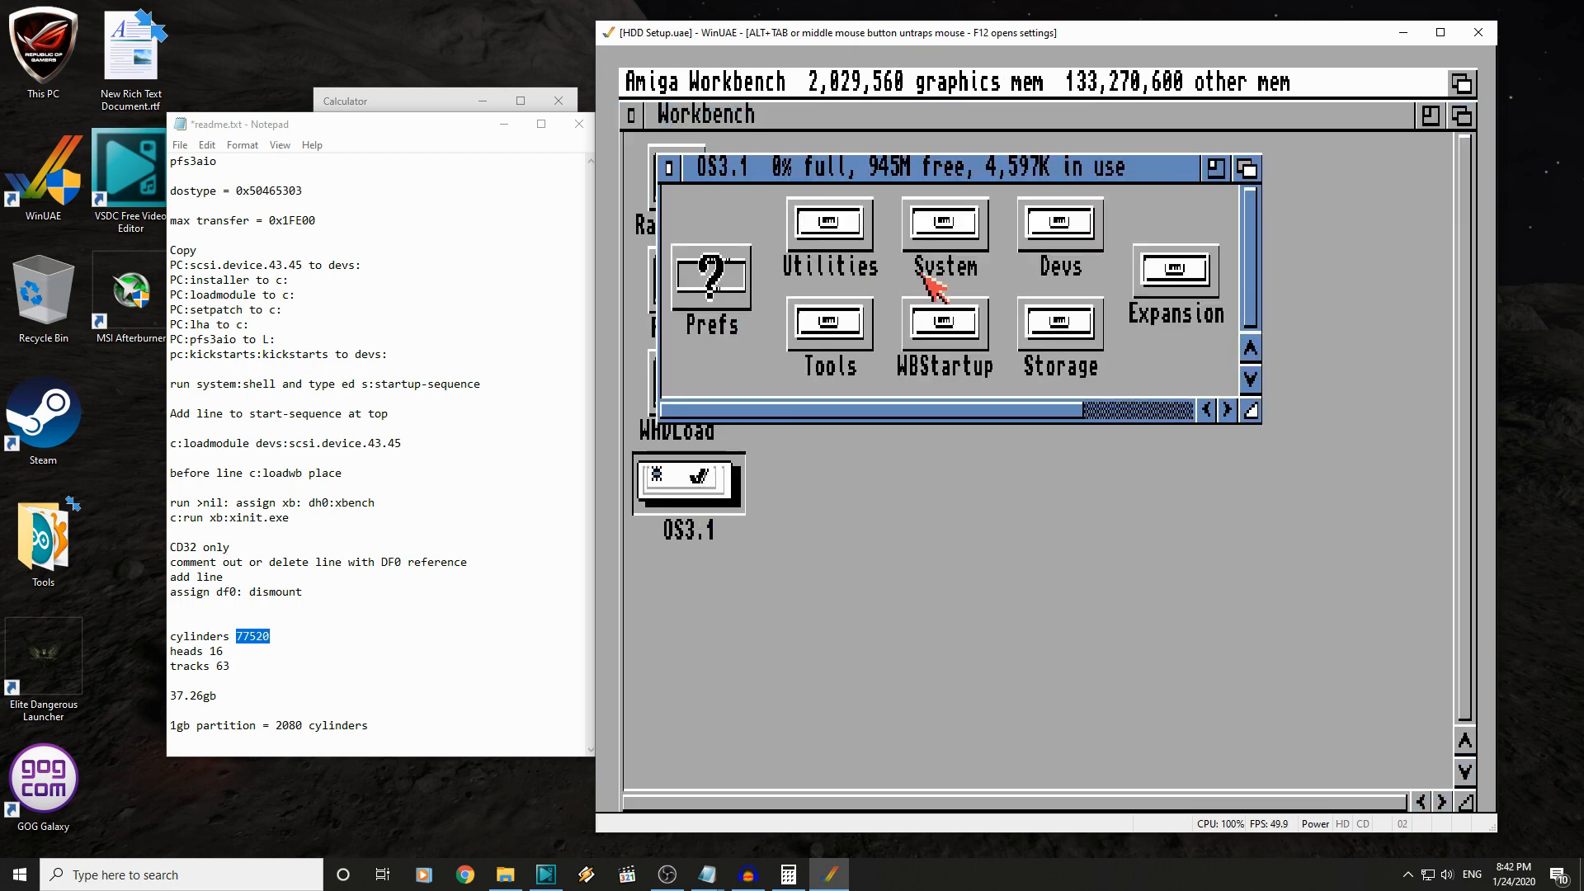
- Launch Directory Opus from OS3.1's DirOpus4 drawer and list DH1: showing WHDLoad at 14.0G
{"action": "double_click", "coordinate": [942, 221]}
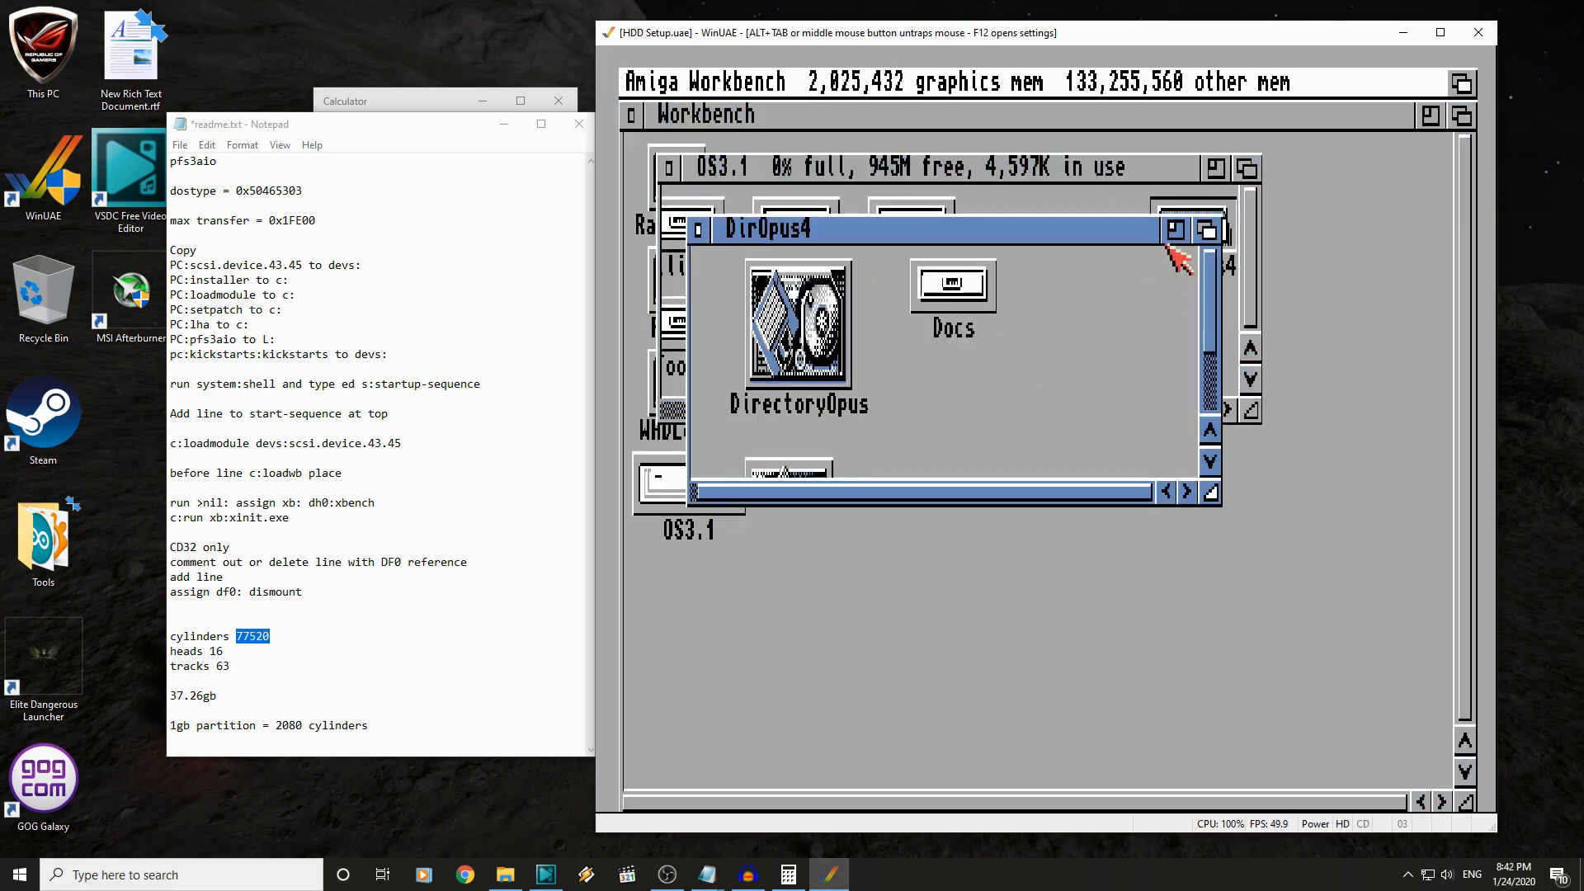
{"action": "double_click", "coordinate": [798, 329]}
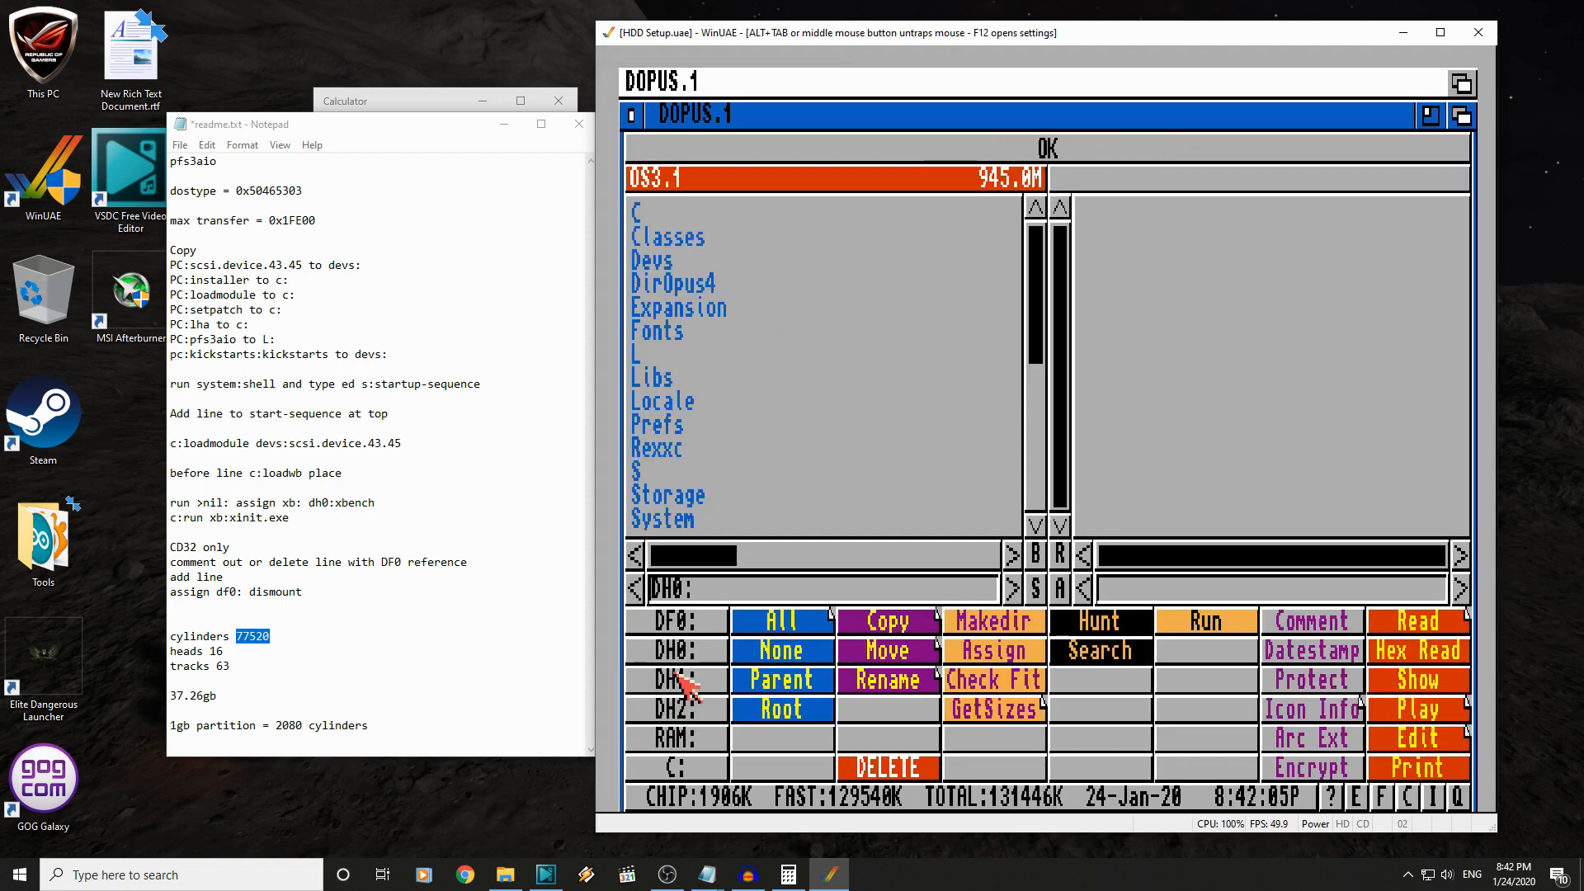
{"action": "left_click", "coordinate": [675, 679]}
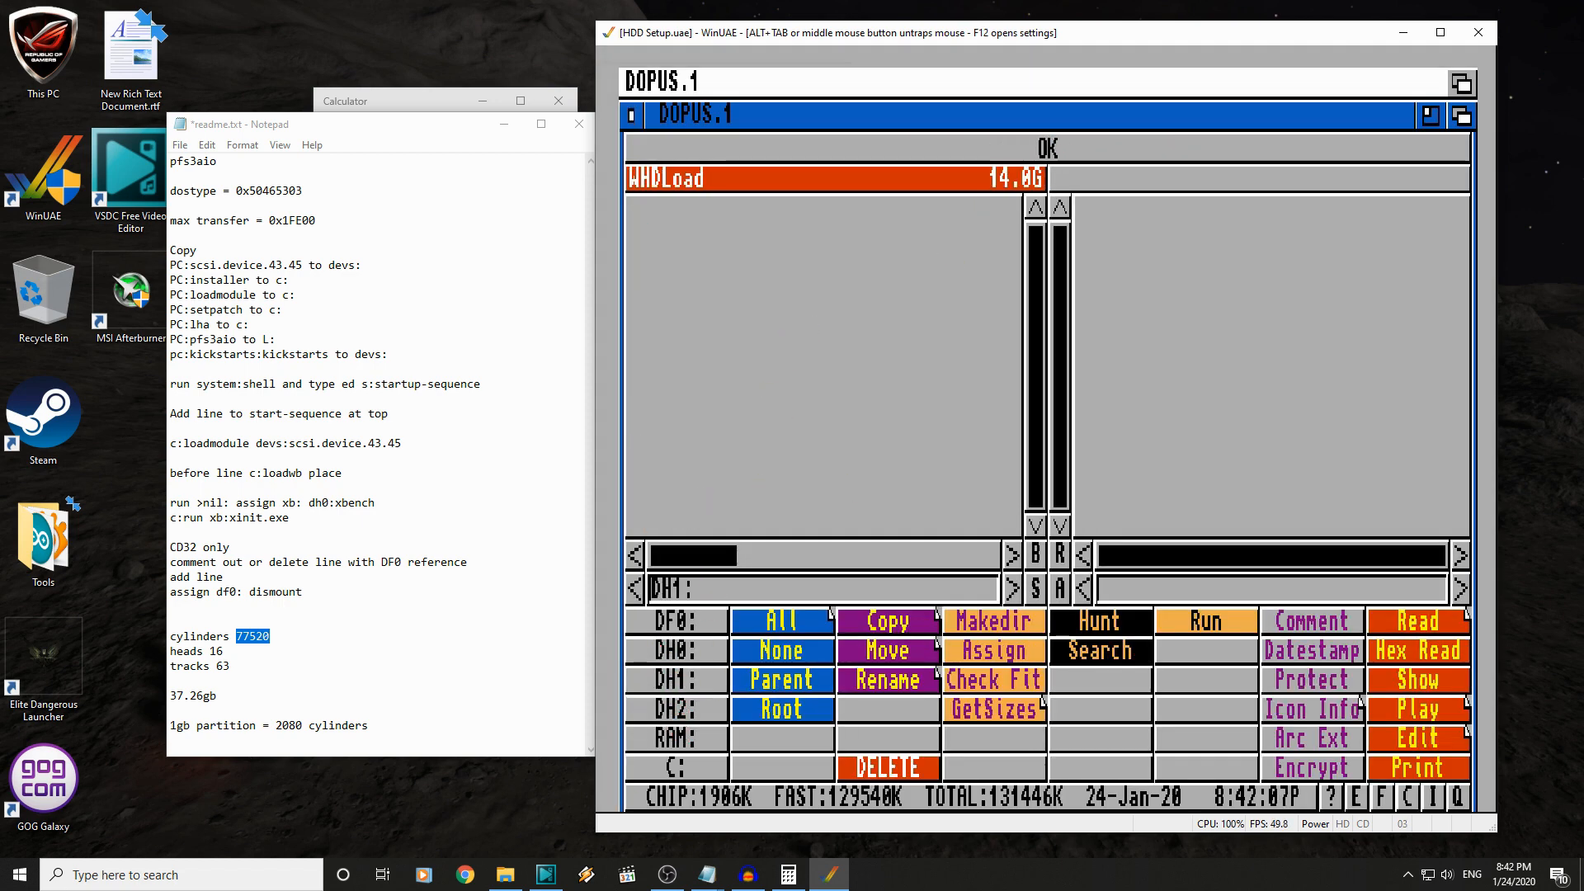